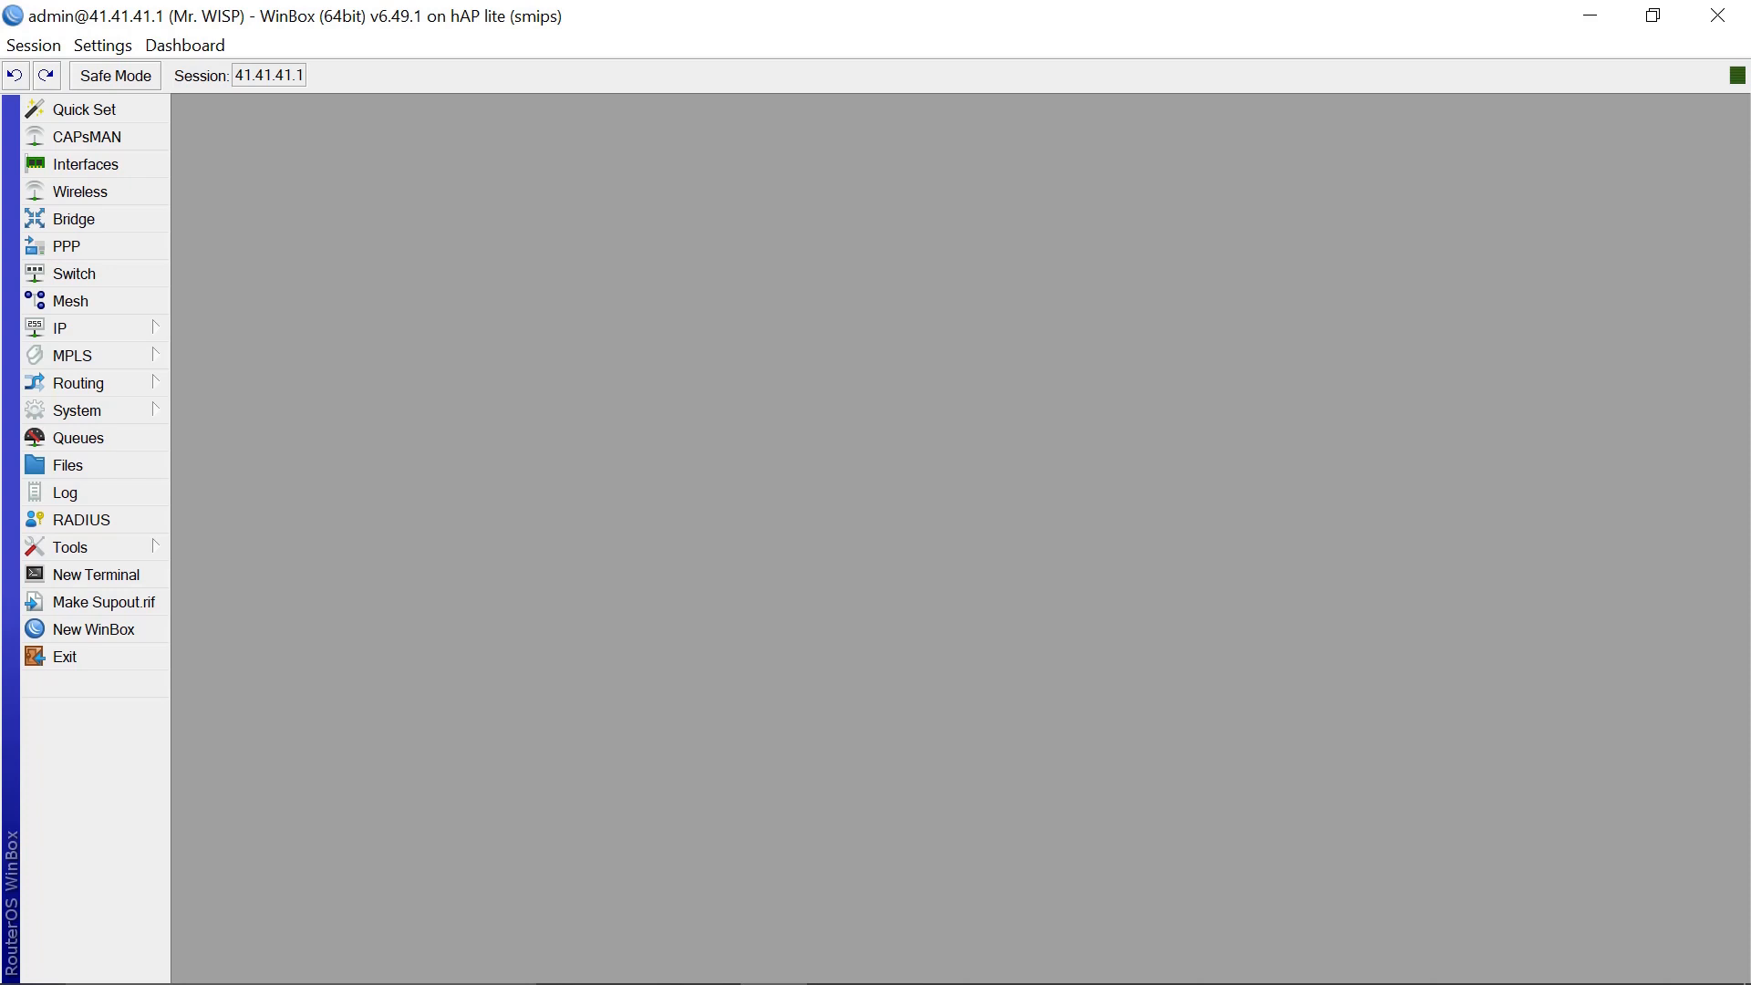
pyautogui.moveTo(278, 106)
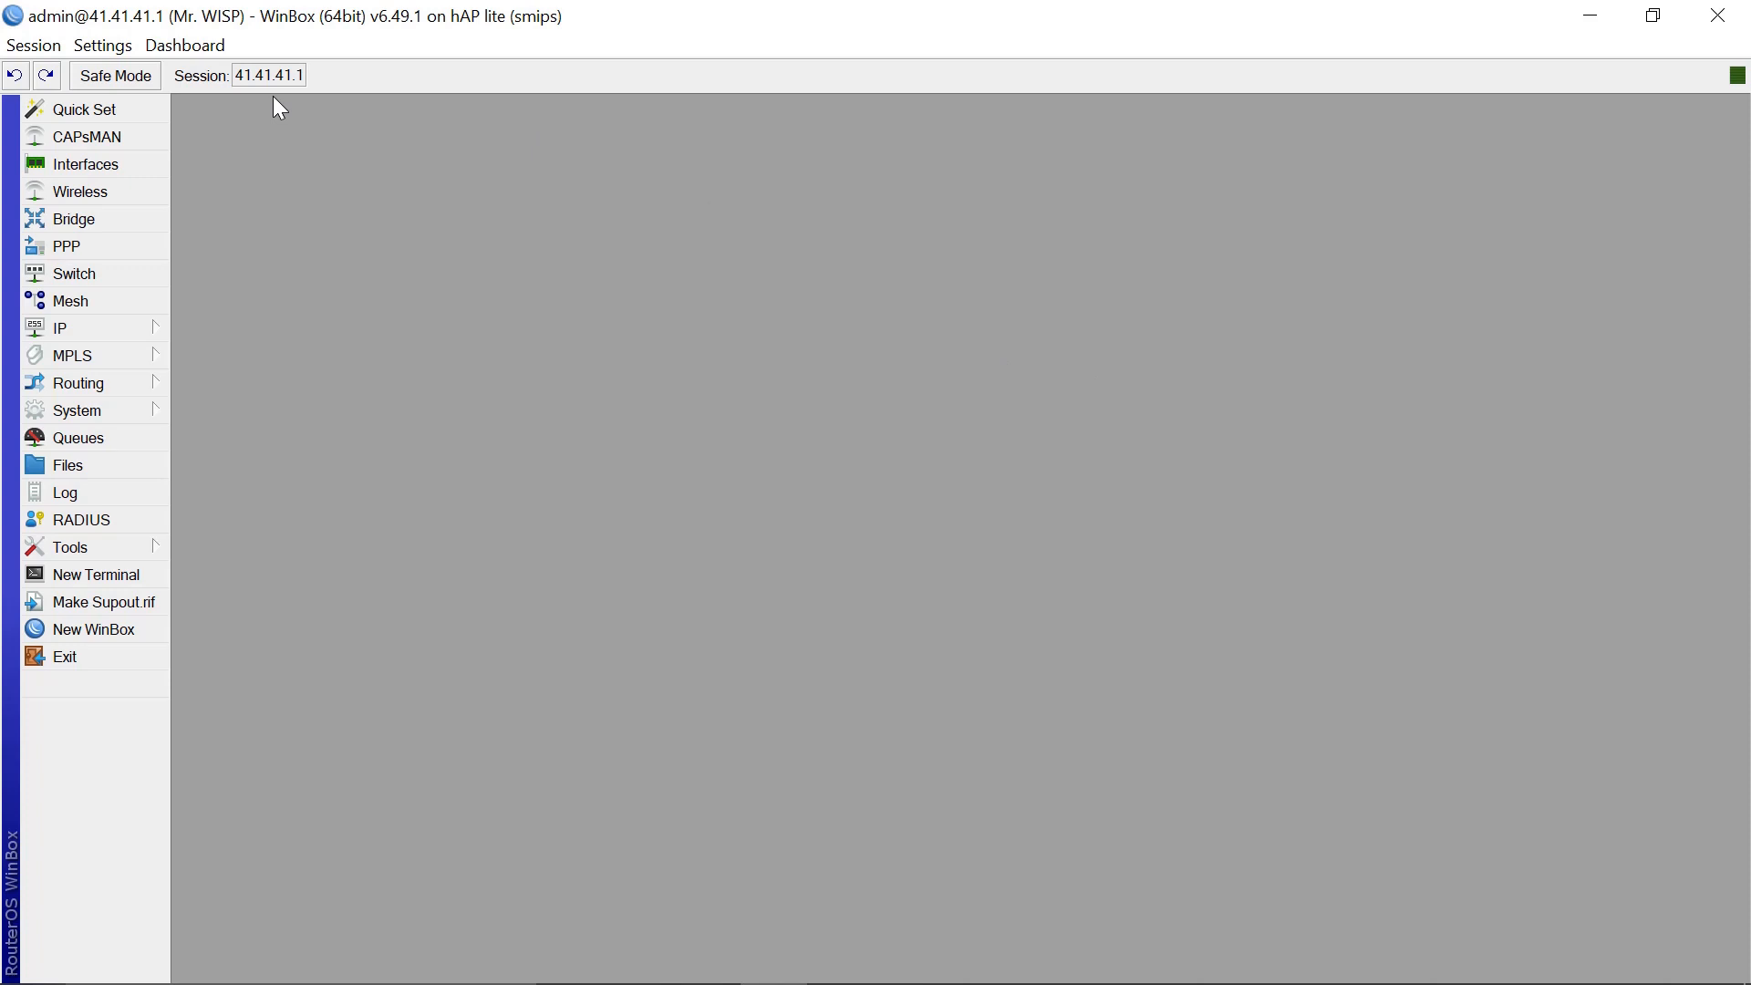
pyautogui.moveTo(80, 190)
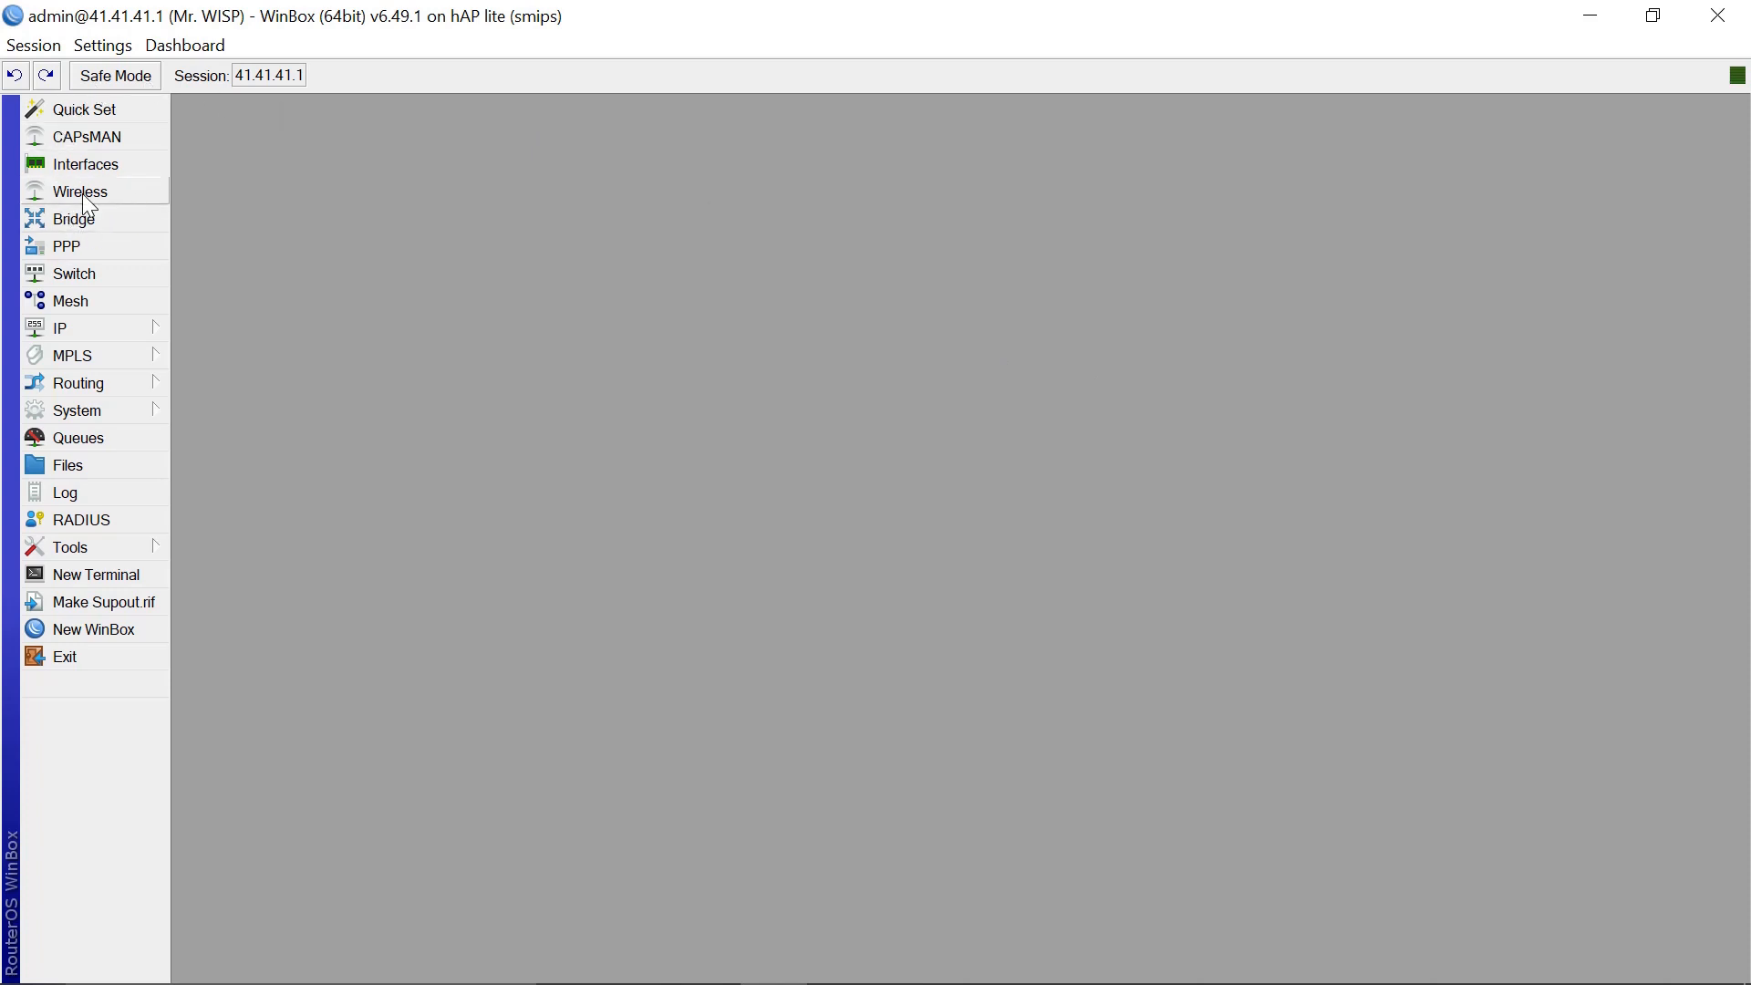
# Show the wireless security profiles list with the default WPA2 PSK profile.
pyautogui.click(79, 191)
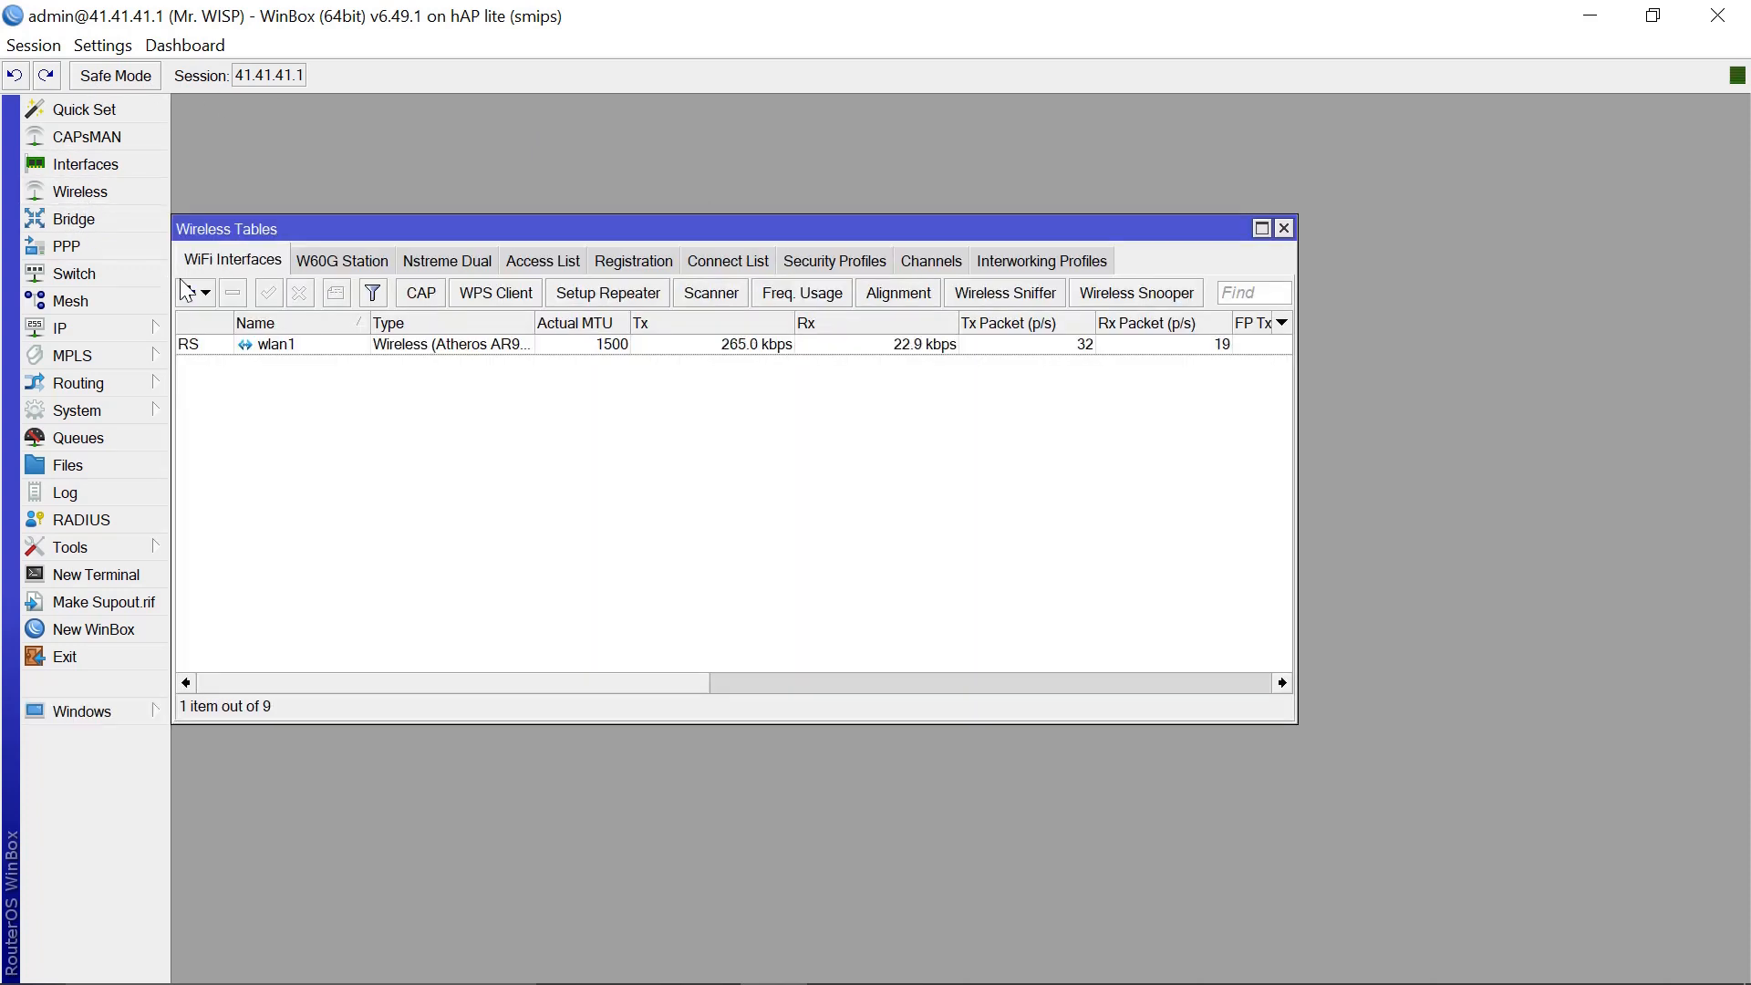
pyautogui.click(832, 260)
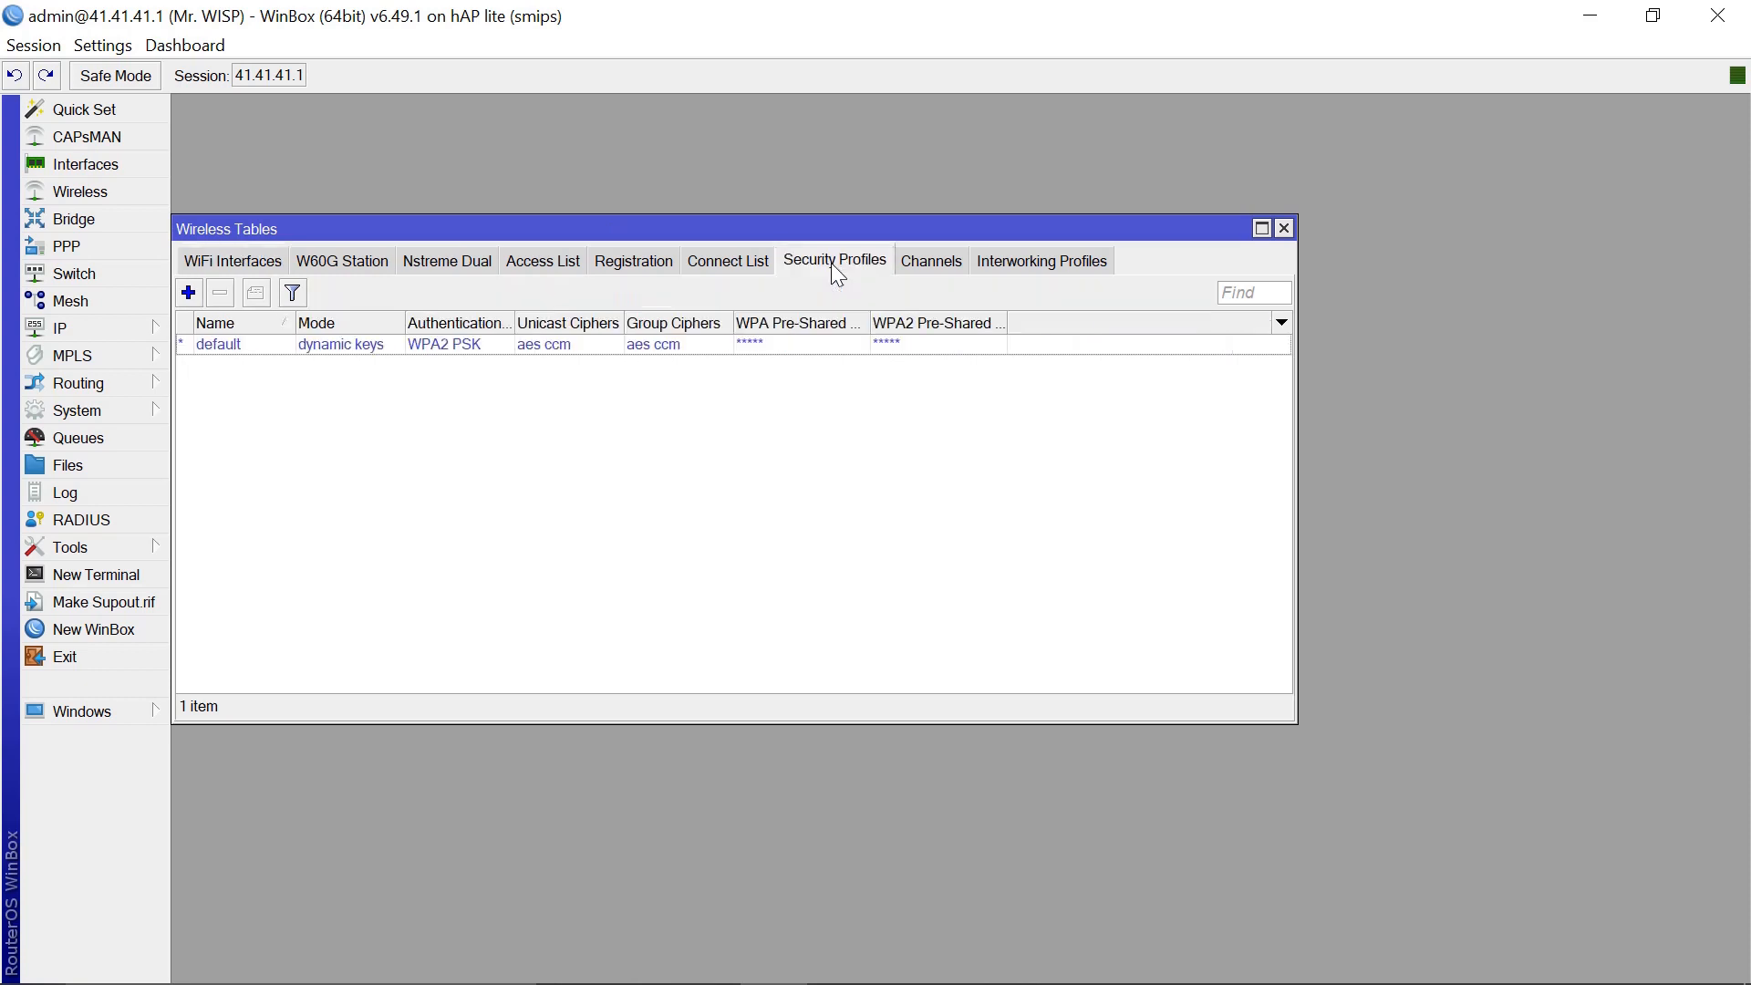
pyautogui.moveTo(212, 310)
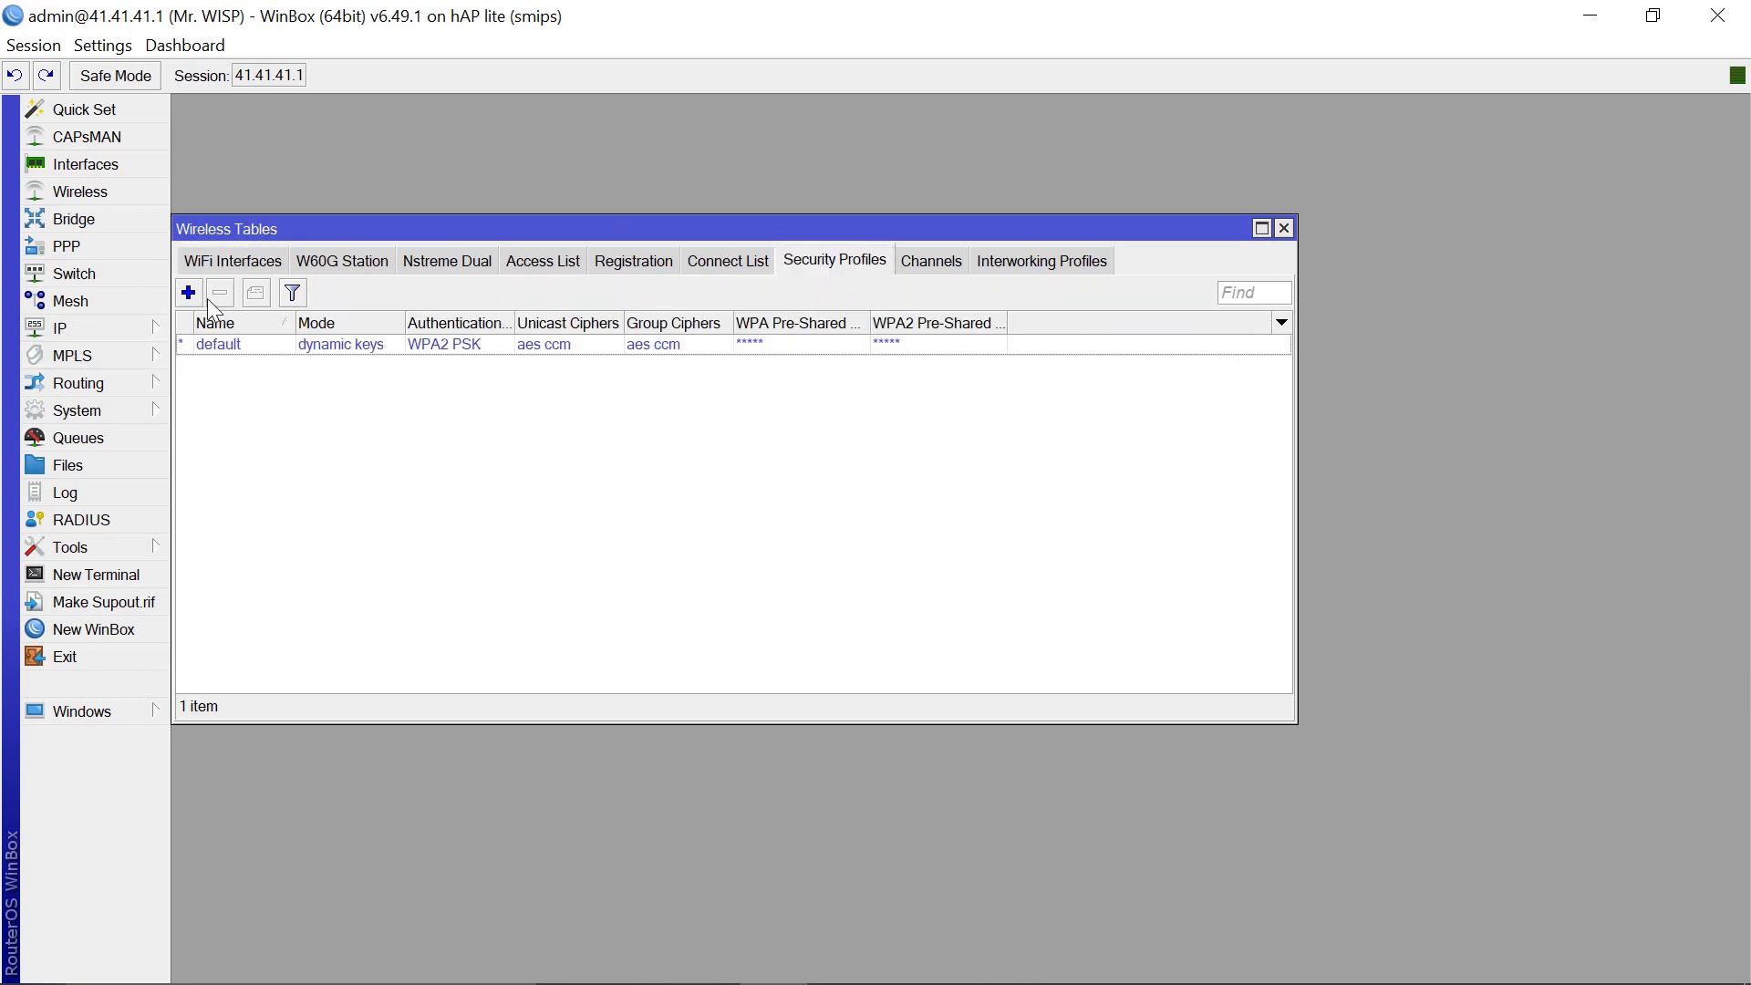
pyautogui.moveTo(220, 293)
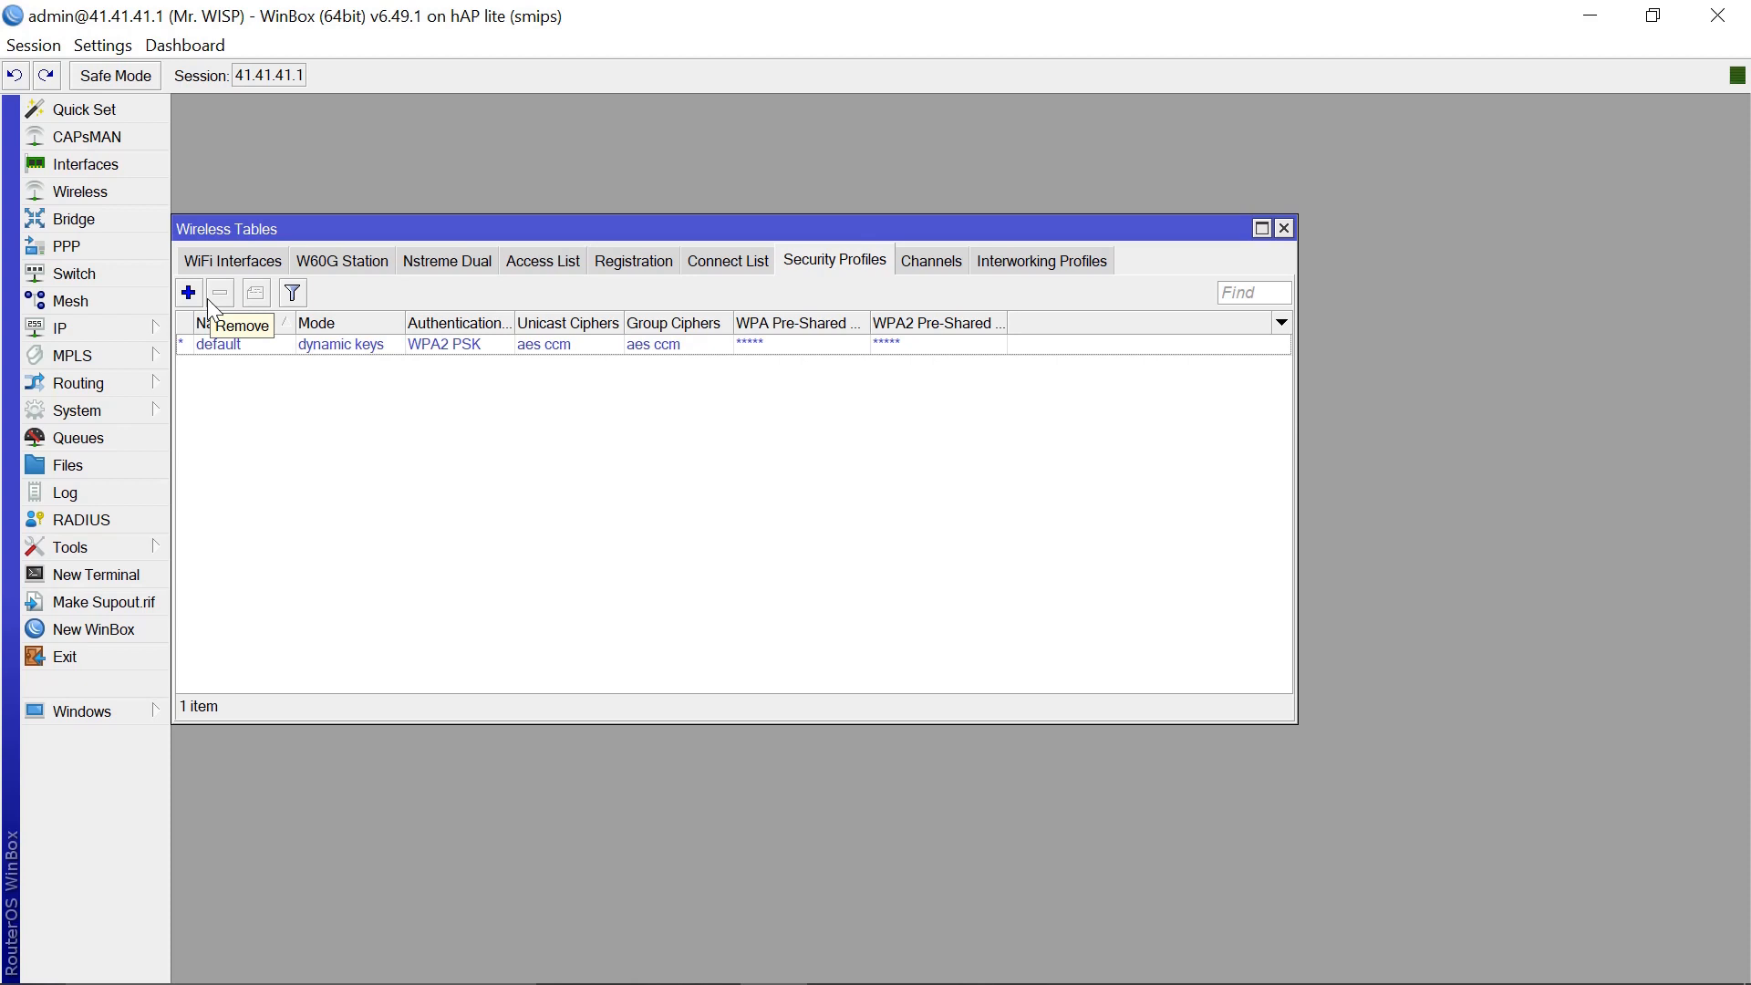
pyautogui.moveTo(188, 293)
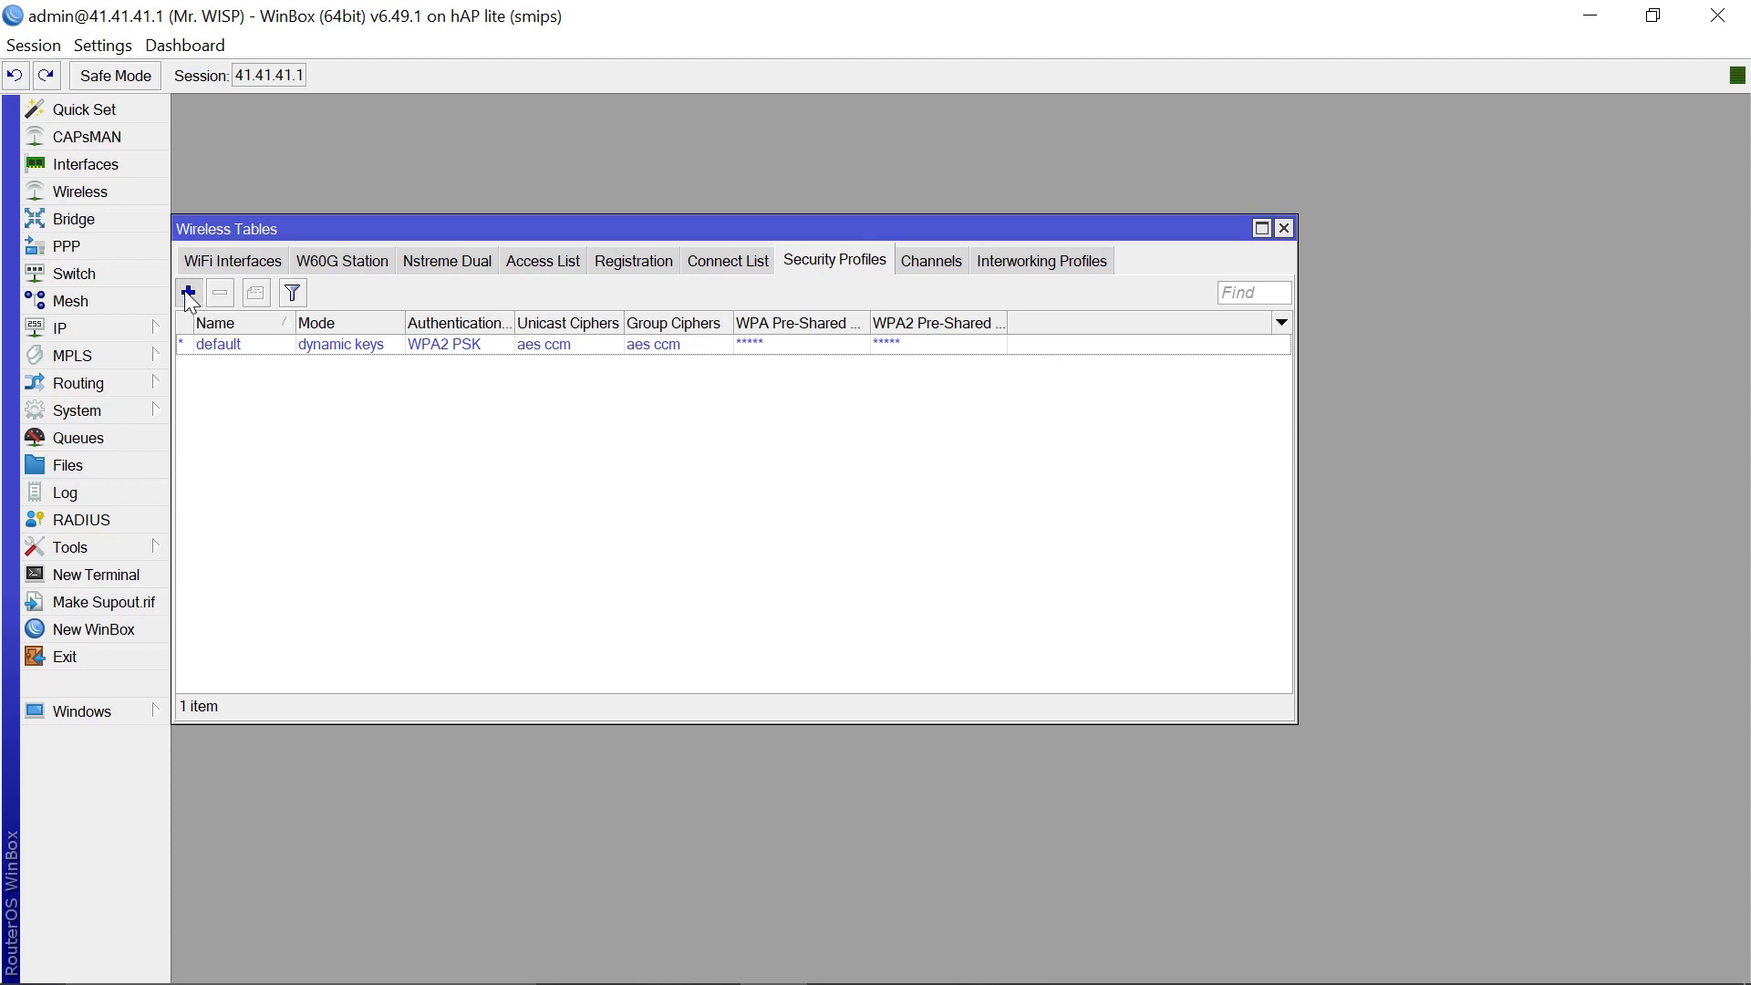
# Add security profile 'guest profile' using dynamic keys with WPA2 PSK and a pre-shared key.
pyautogui.click(188, 293)
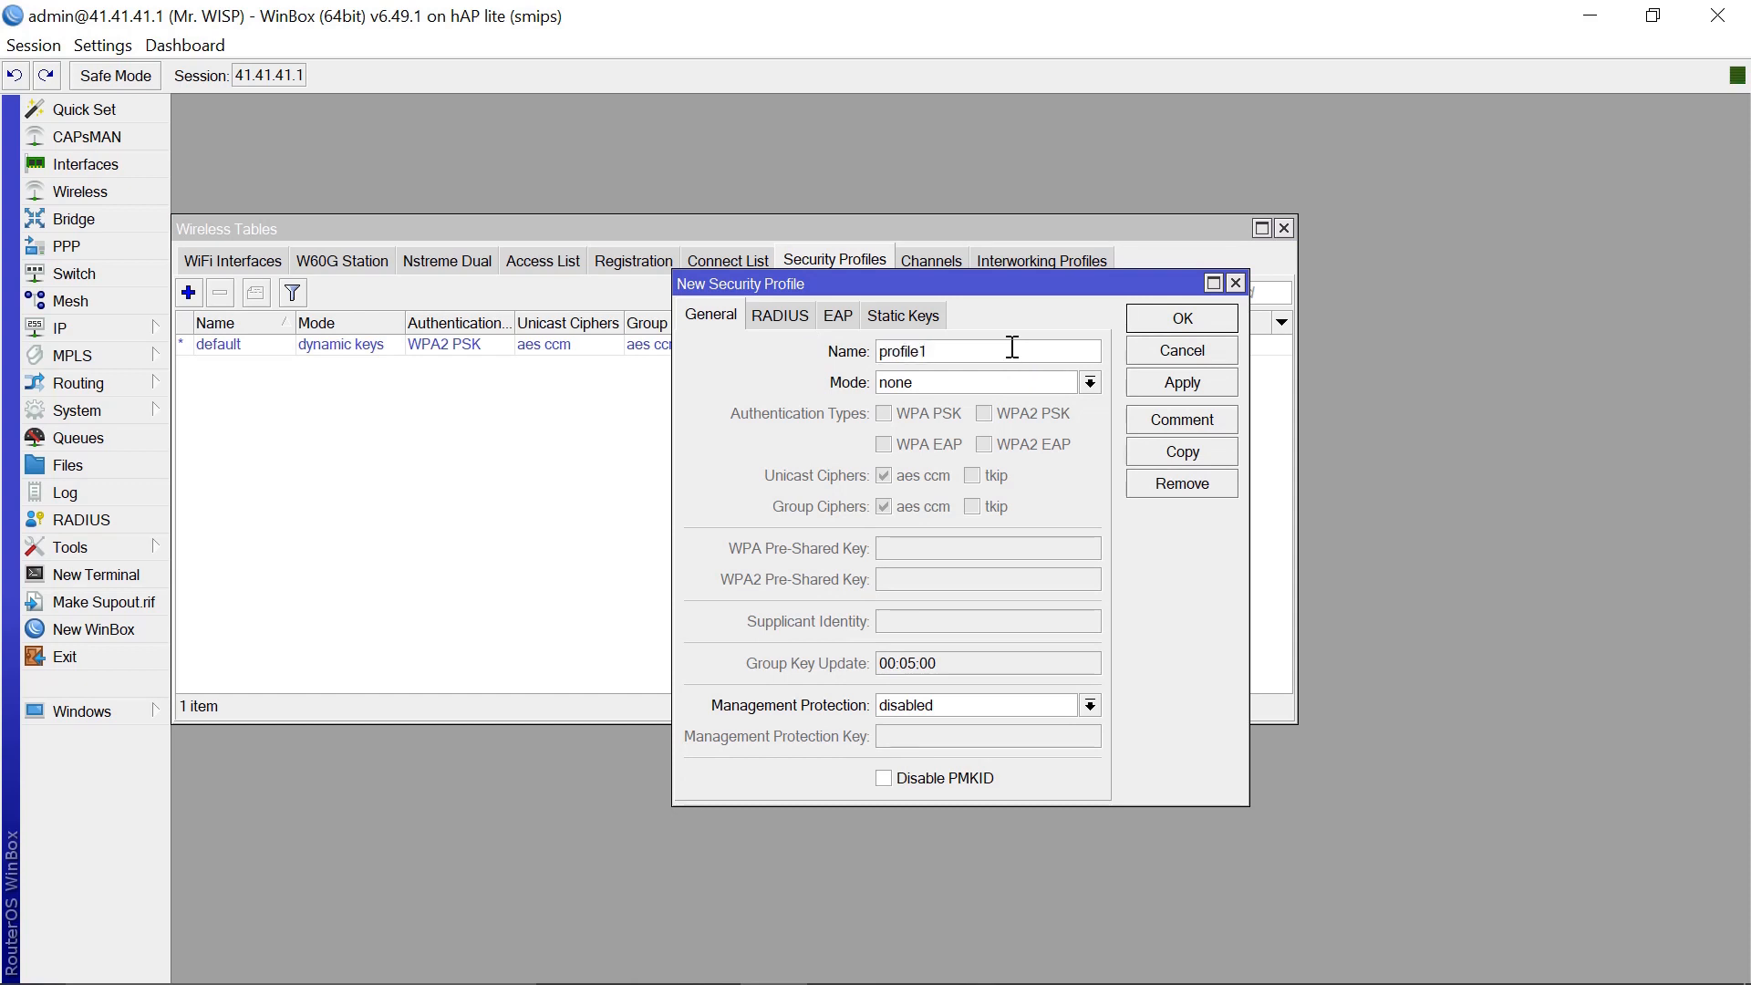
pyautogui.press('Backspace')
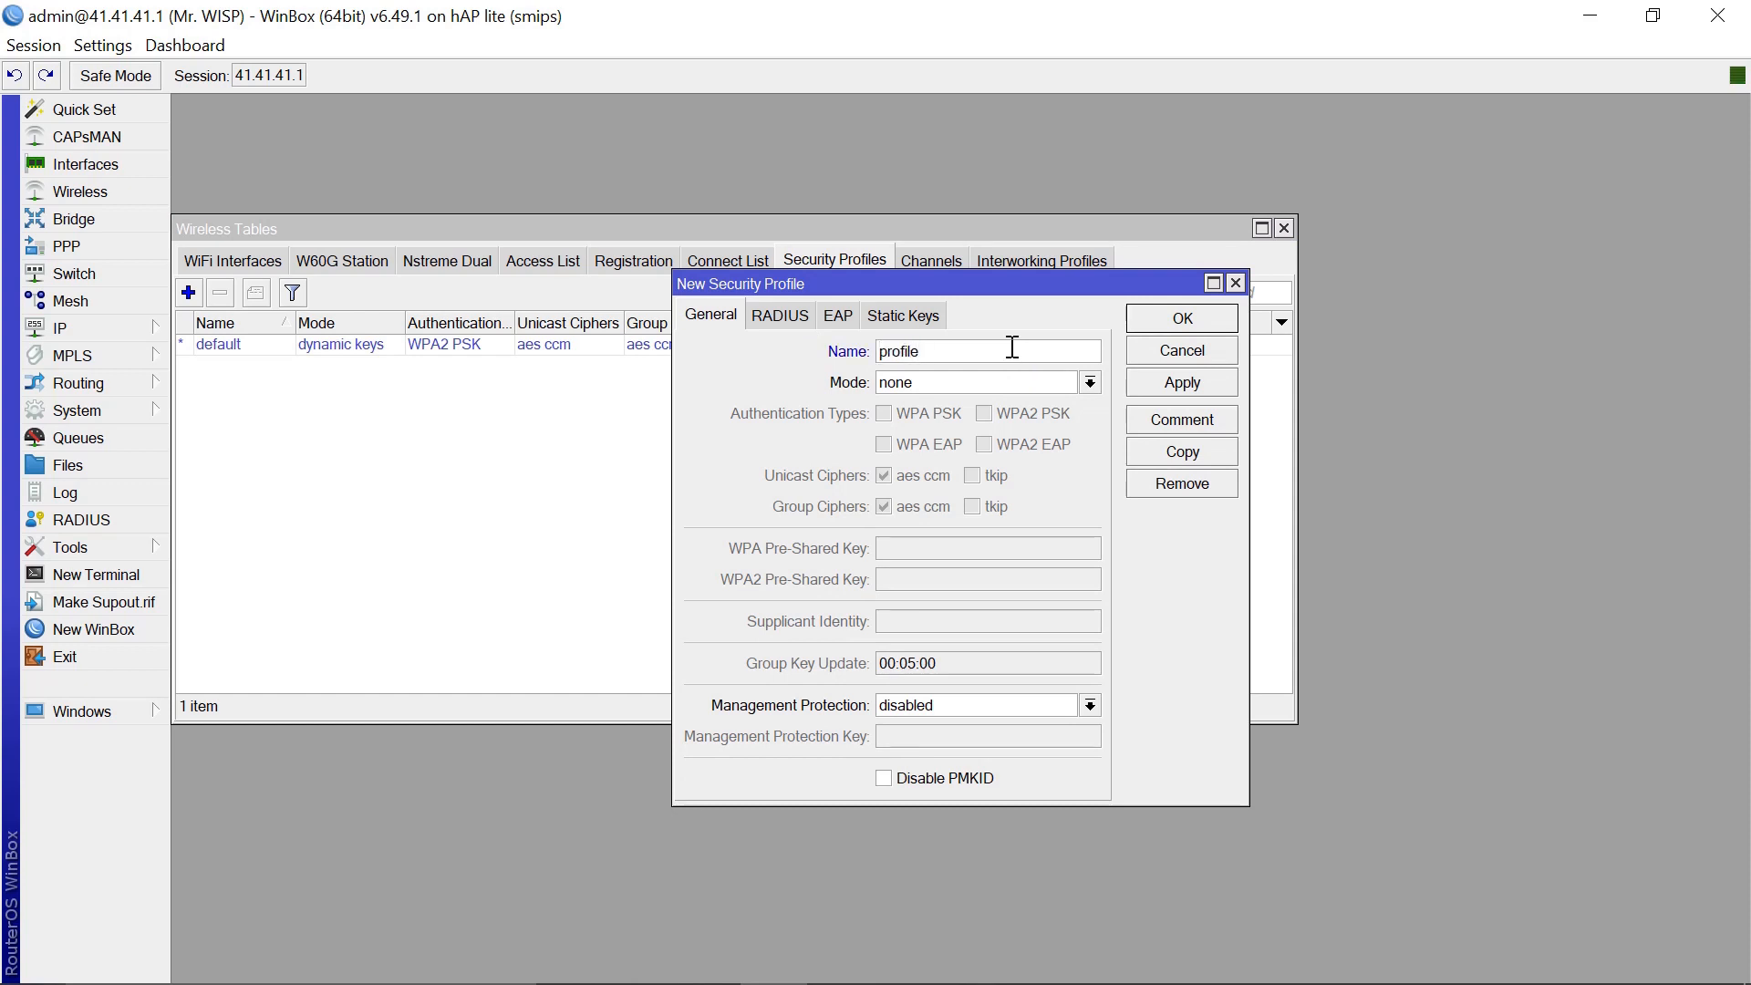
pyautogui.write('guest')
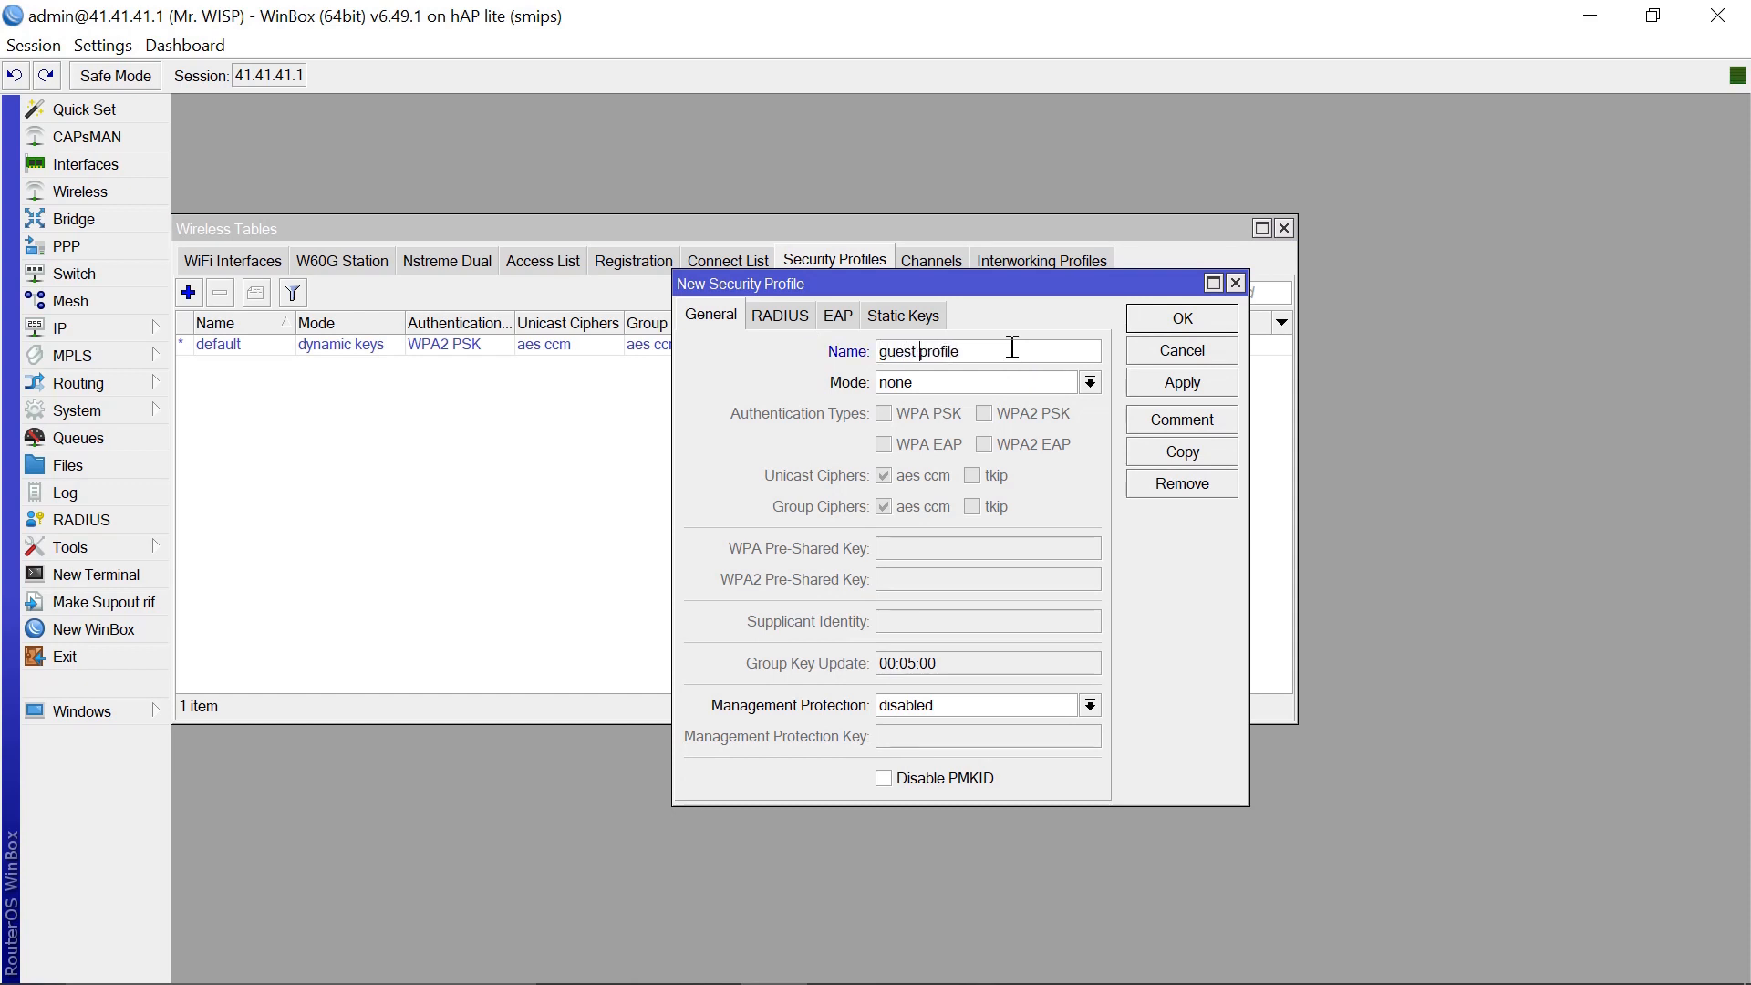
pyautogui.moveTo(1110, 392)
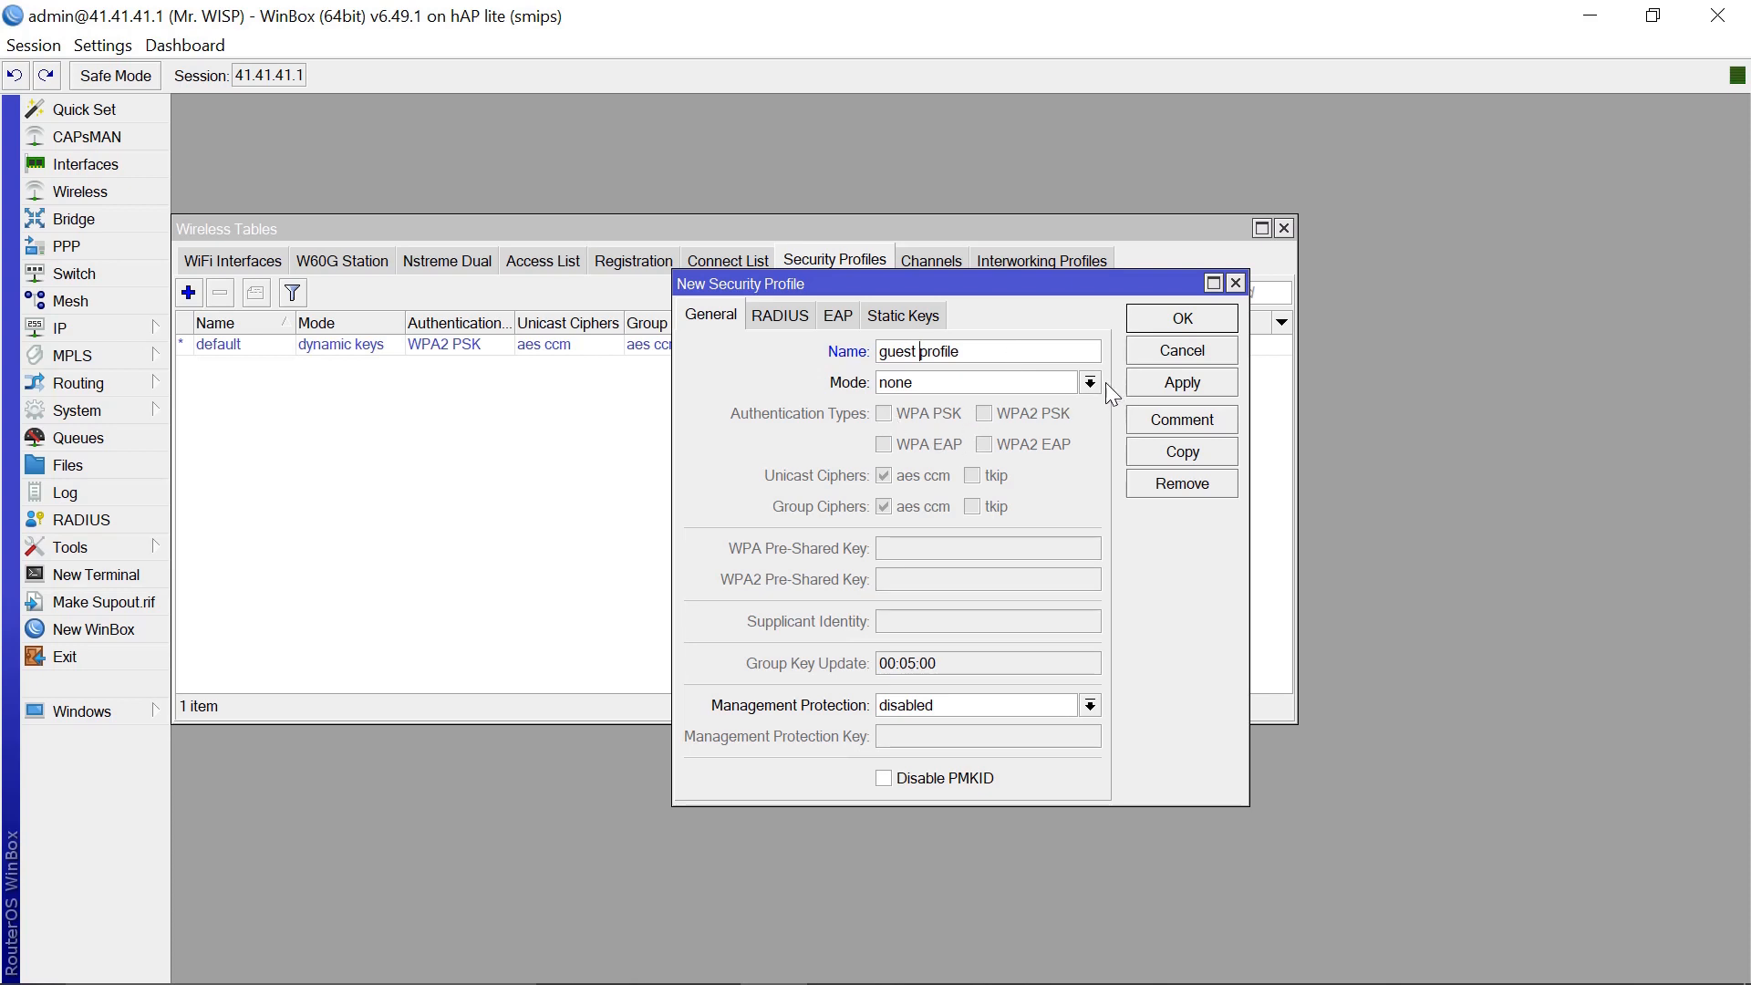
pyautogui.click(1089, 382)
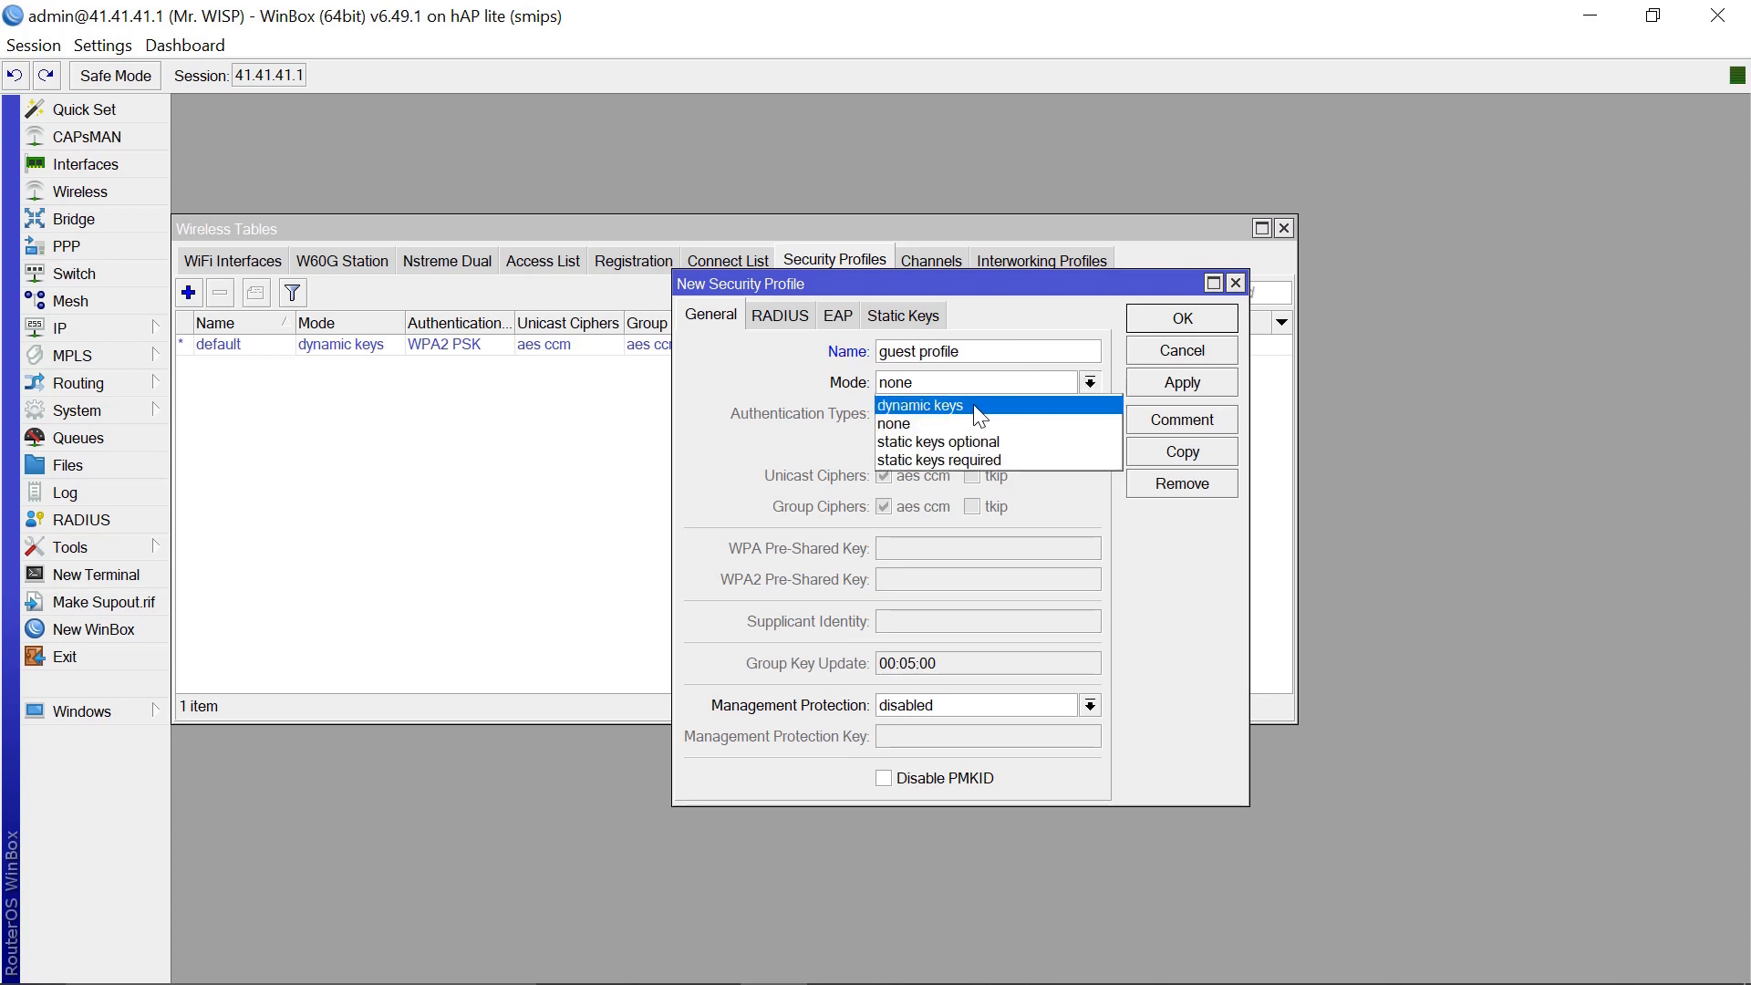
pyautogui.click(920, 405)
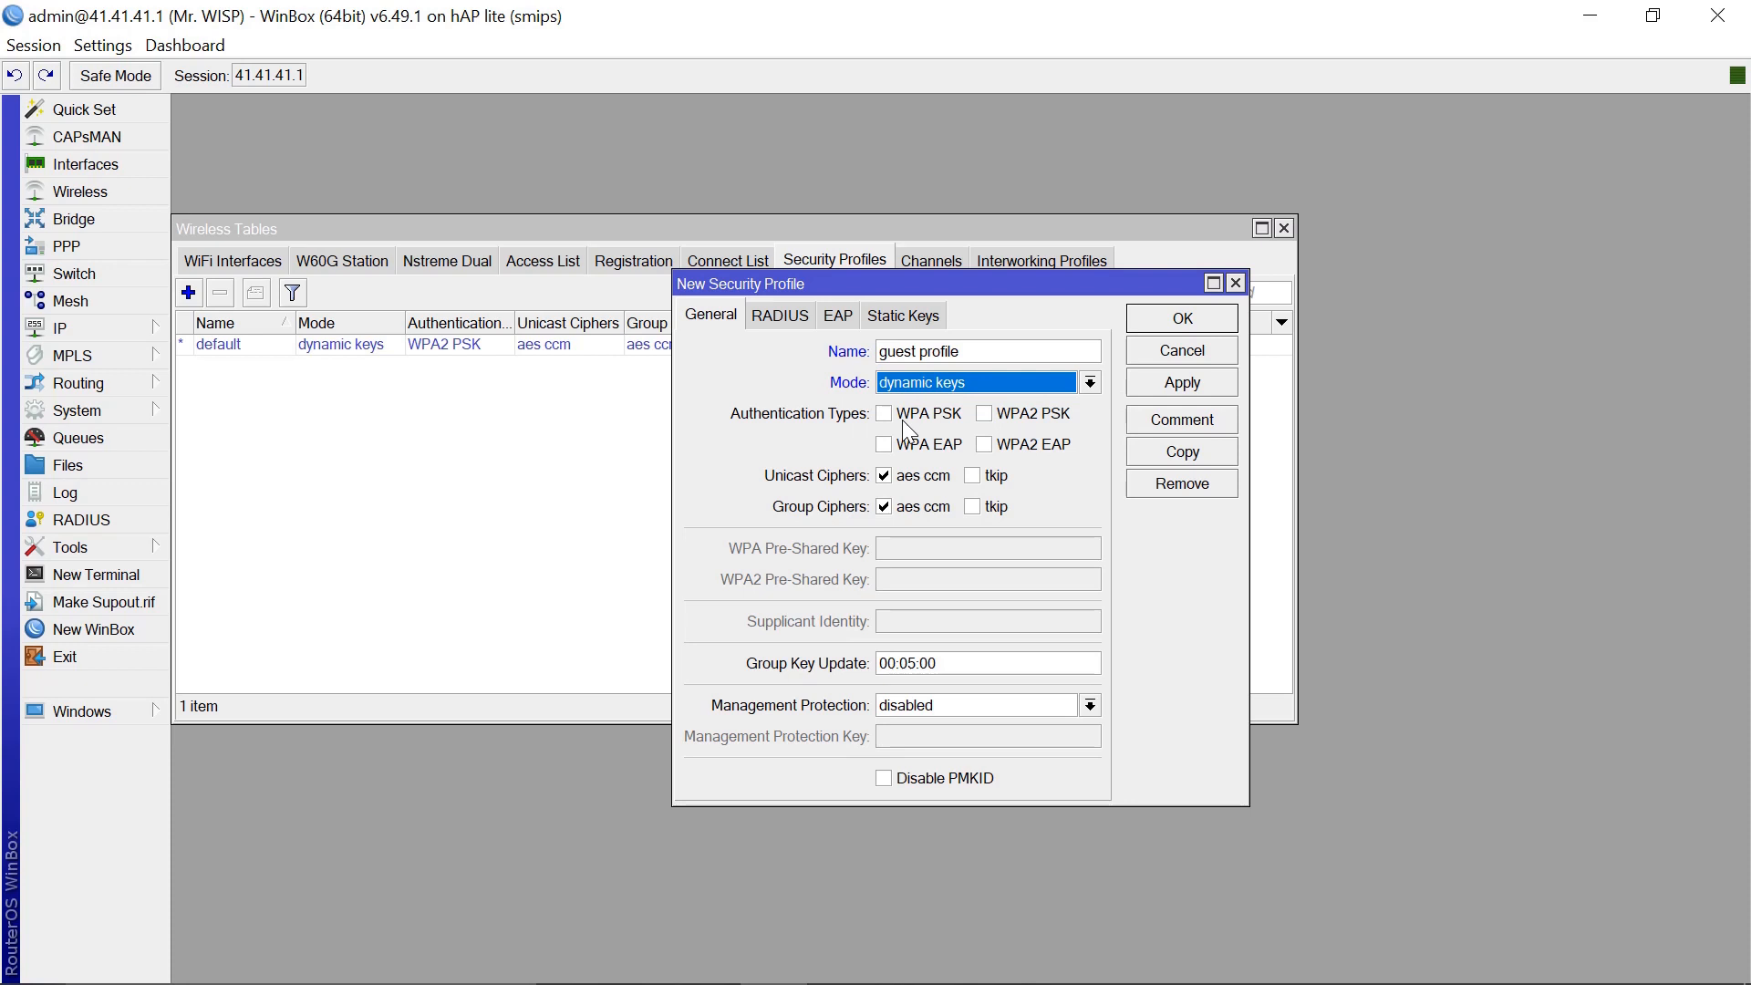
pyautogui.moveTo(987, 424)
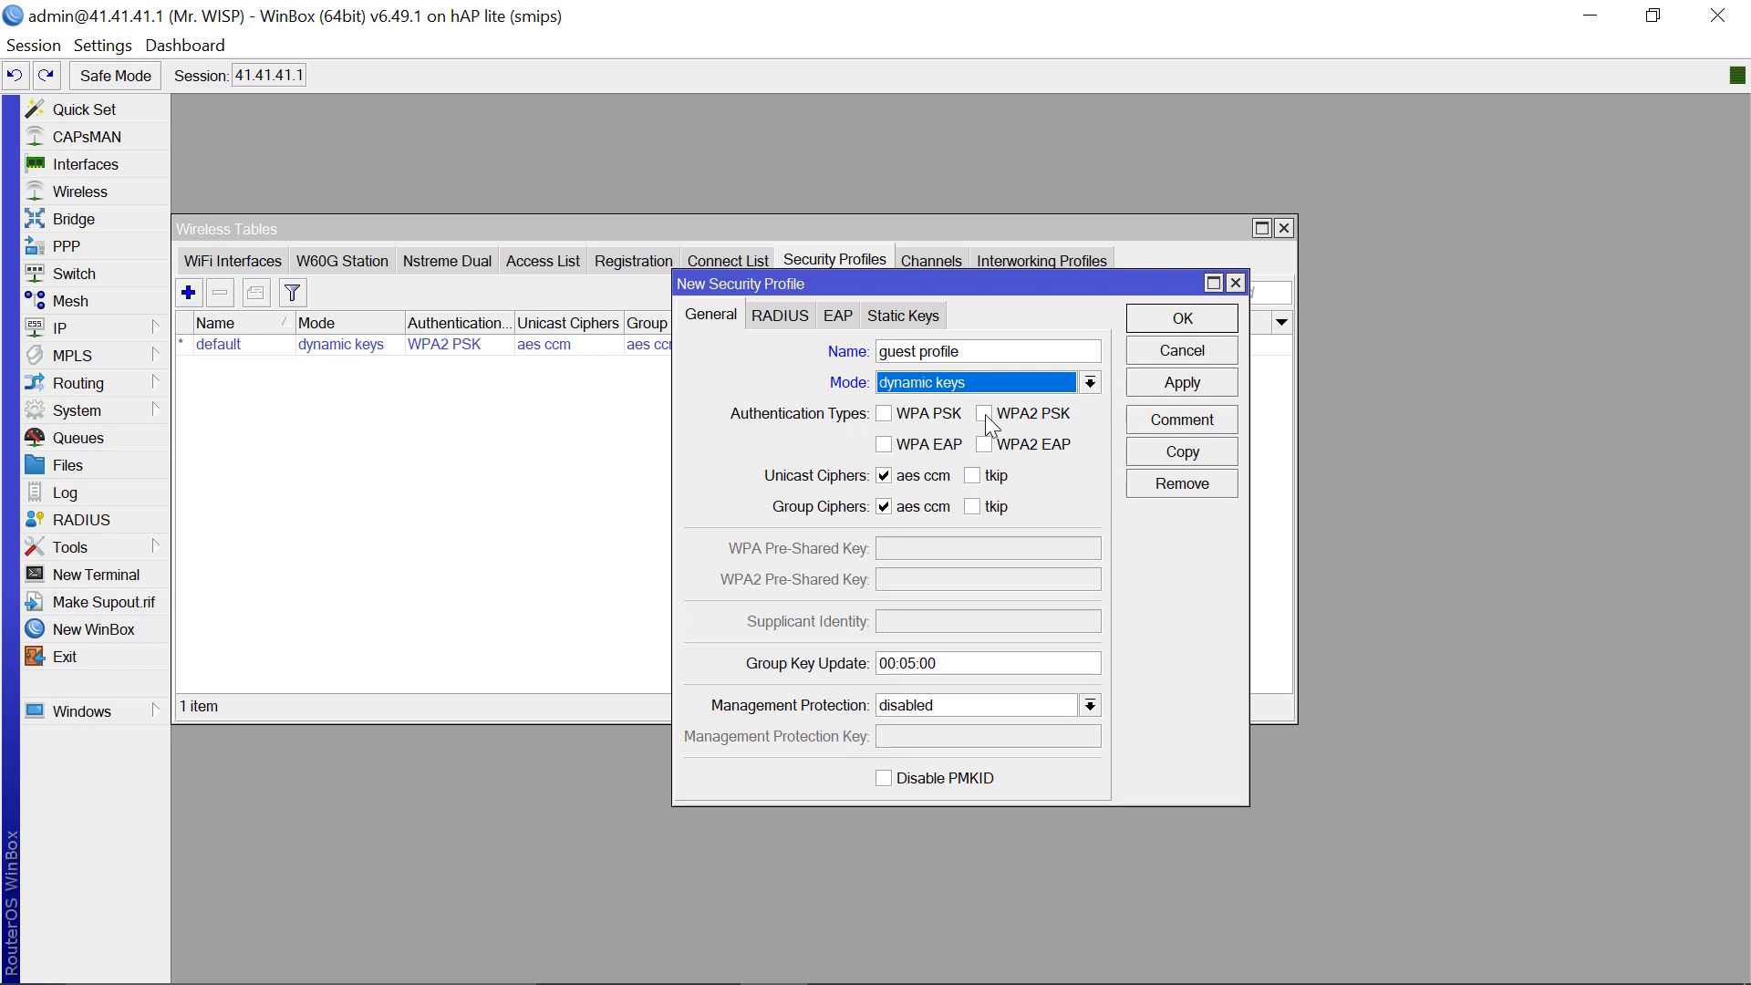
pyautogui.click(984, 413)
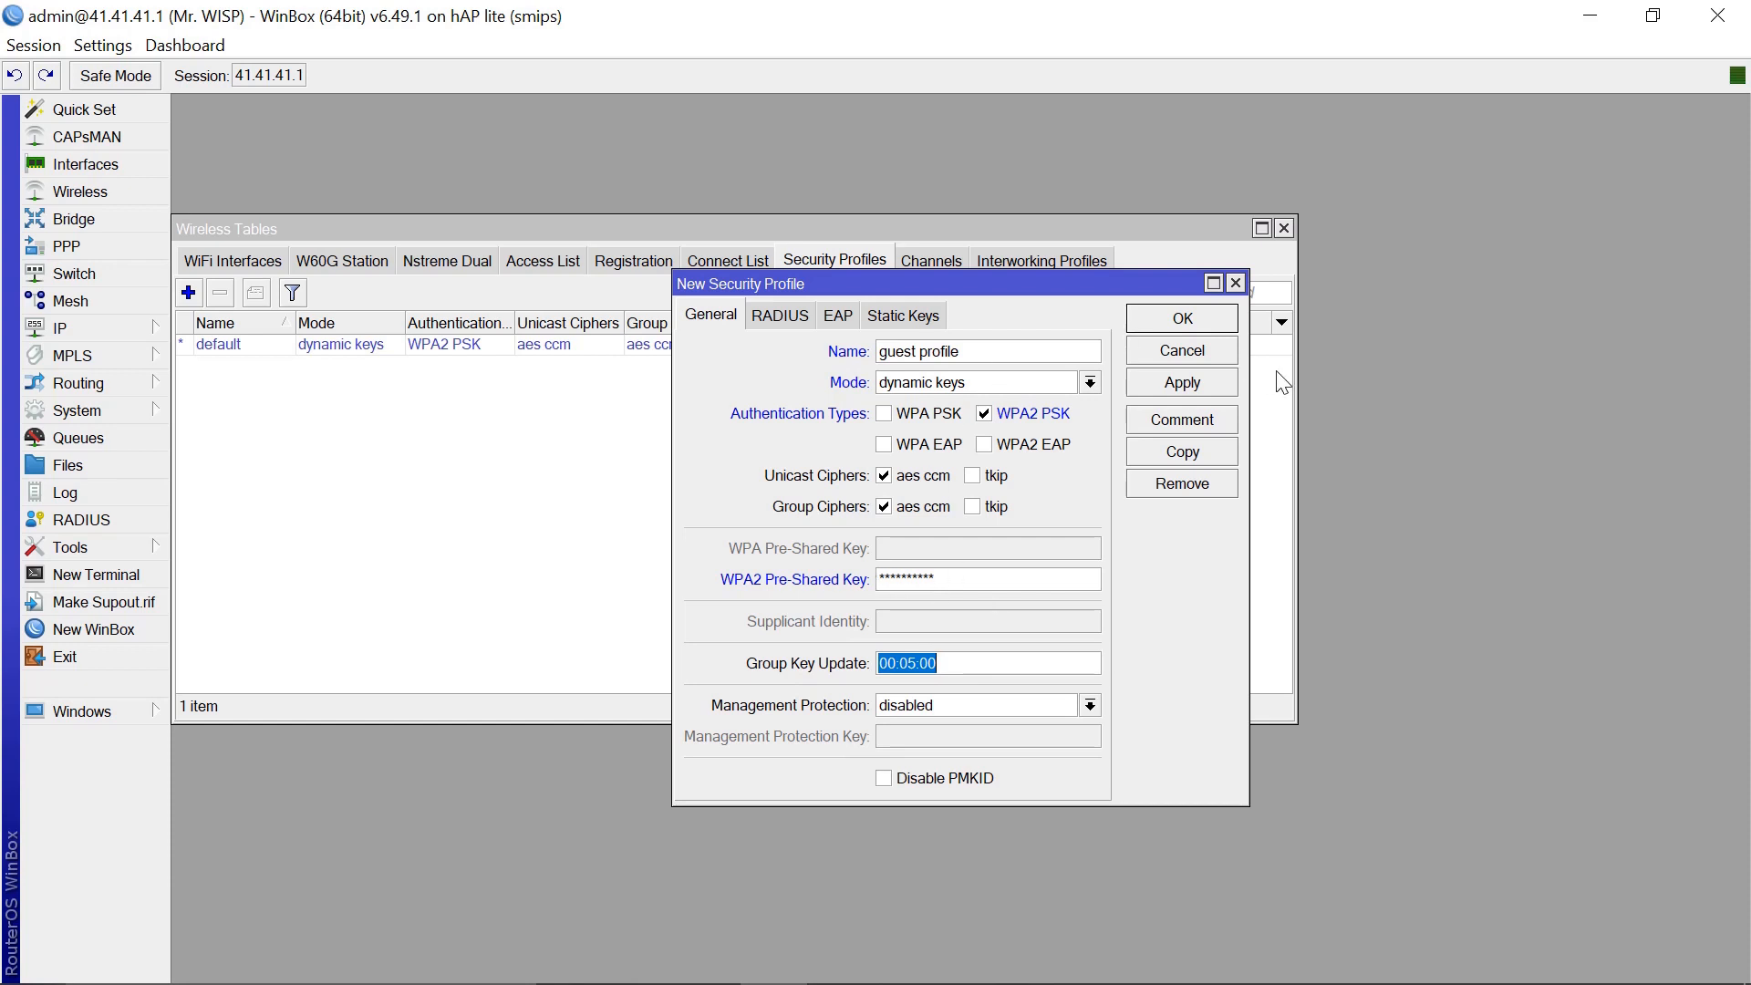
pyautogui.click(1180, 318)
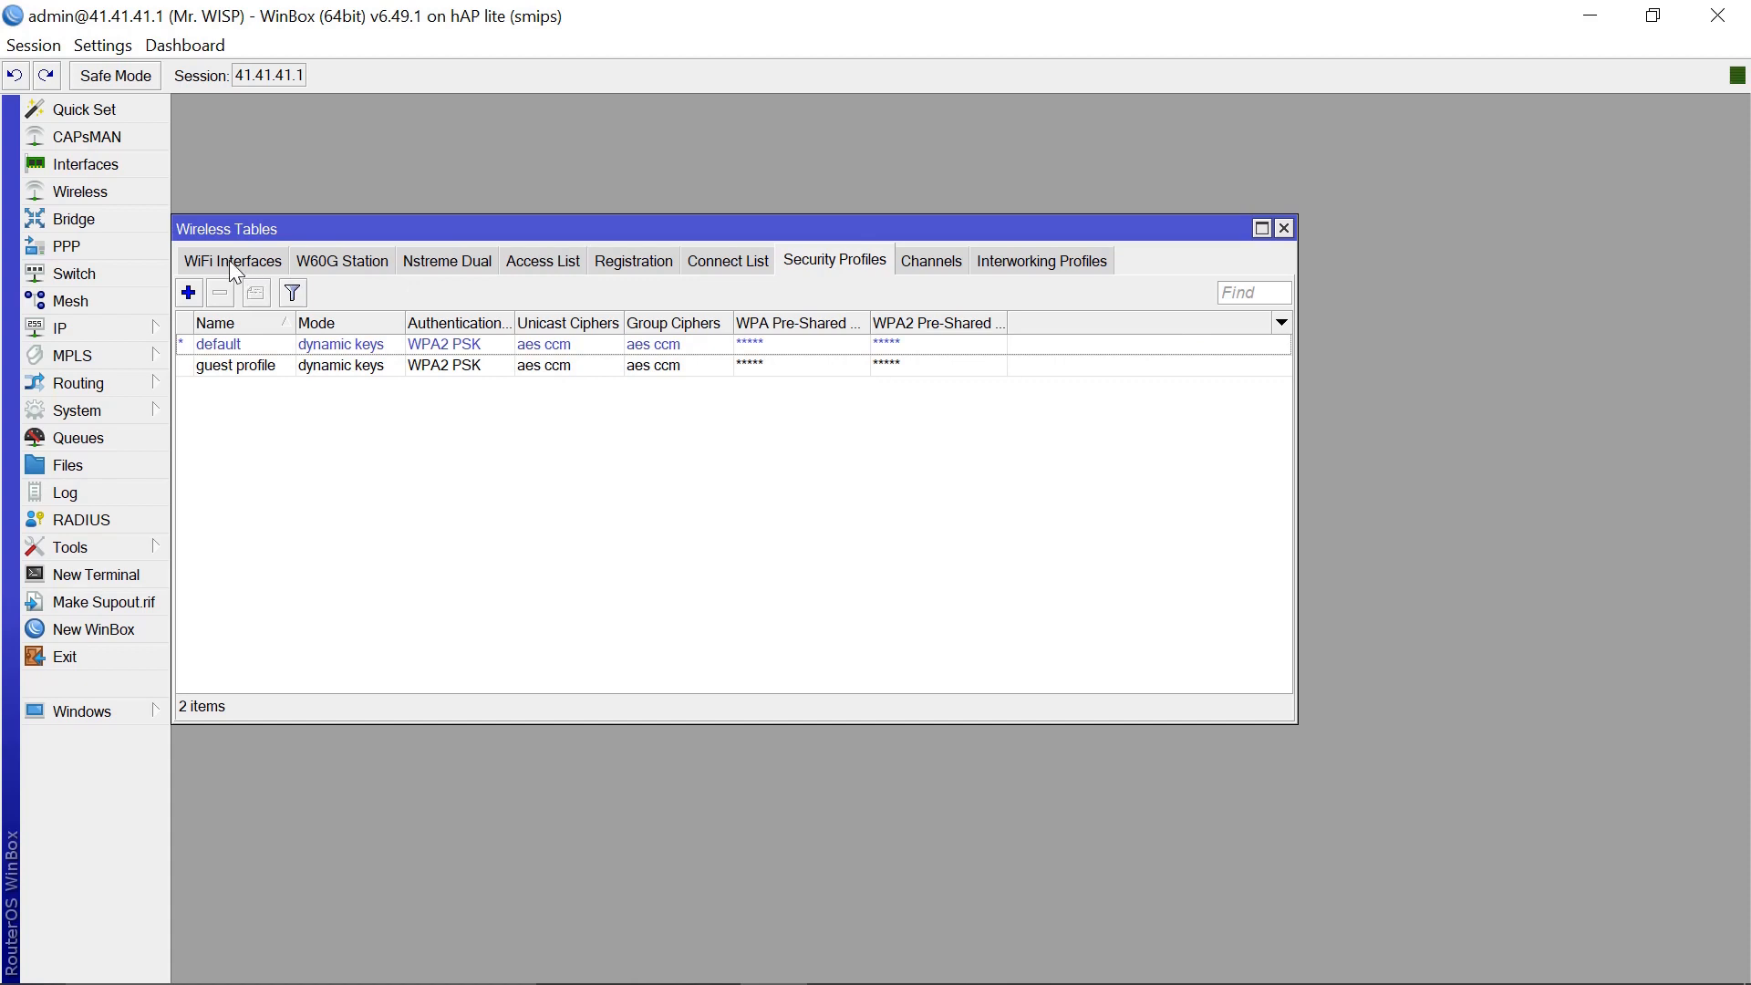
# Begin adding a new Virtual interface from the WiFi Interfaces list.
pyautogui.click(231, 260)
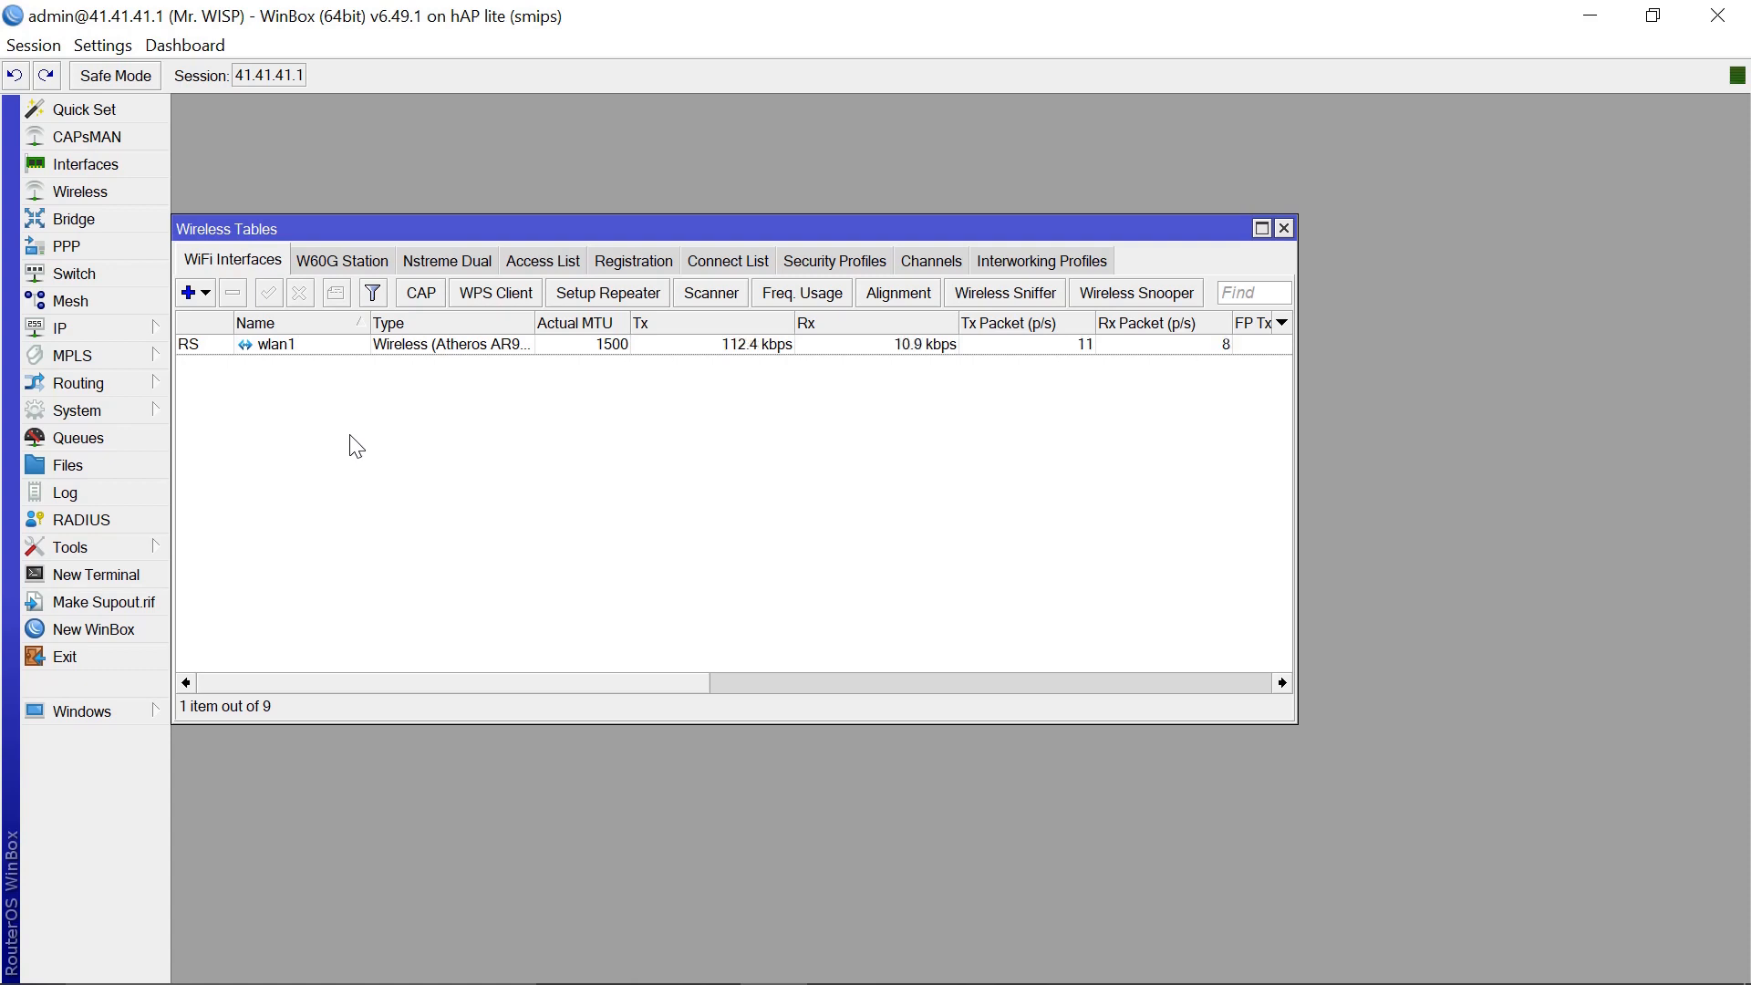
pyautogui.click(207, 293)
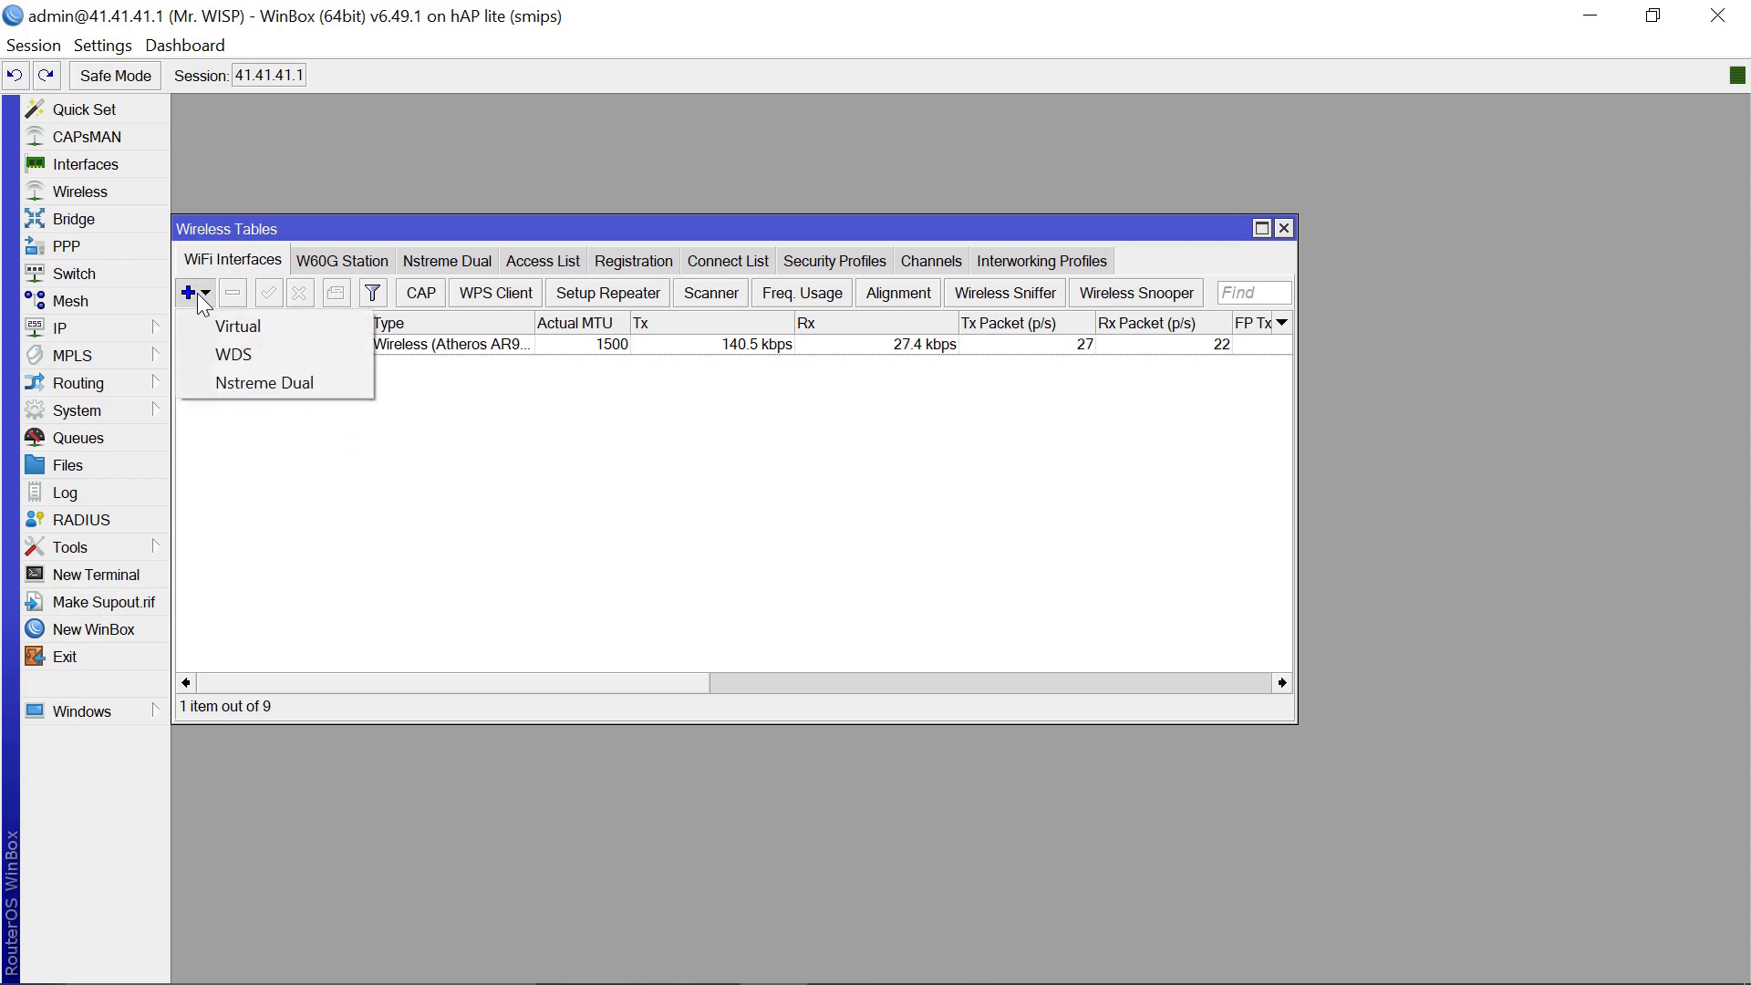
pyautogui.moveTo(274, 333)
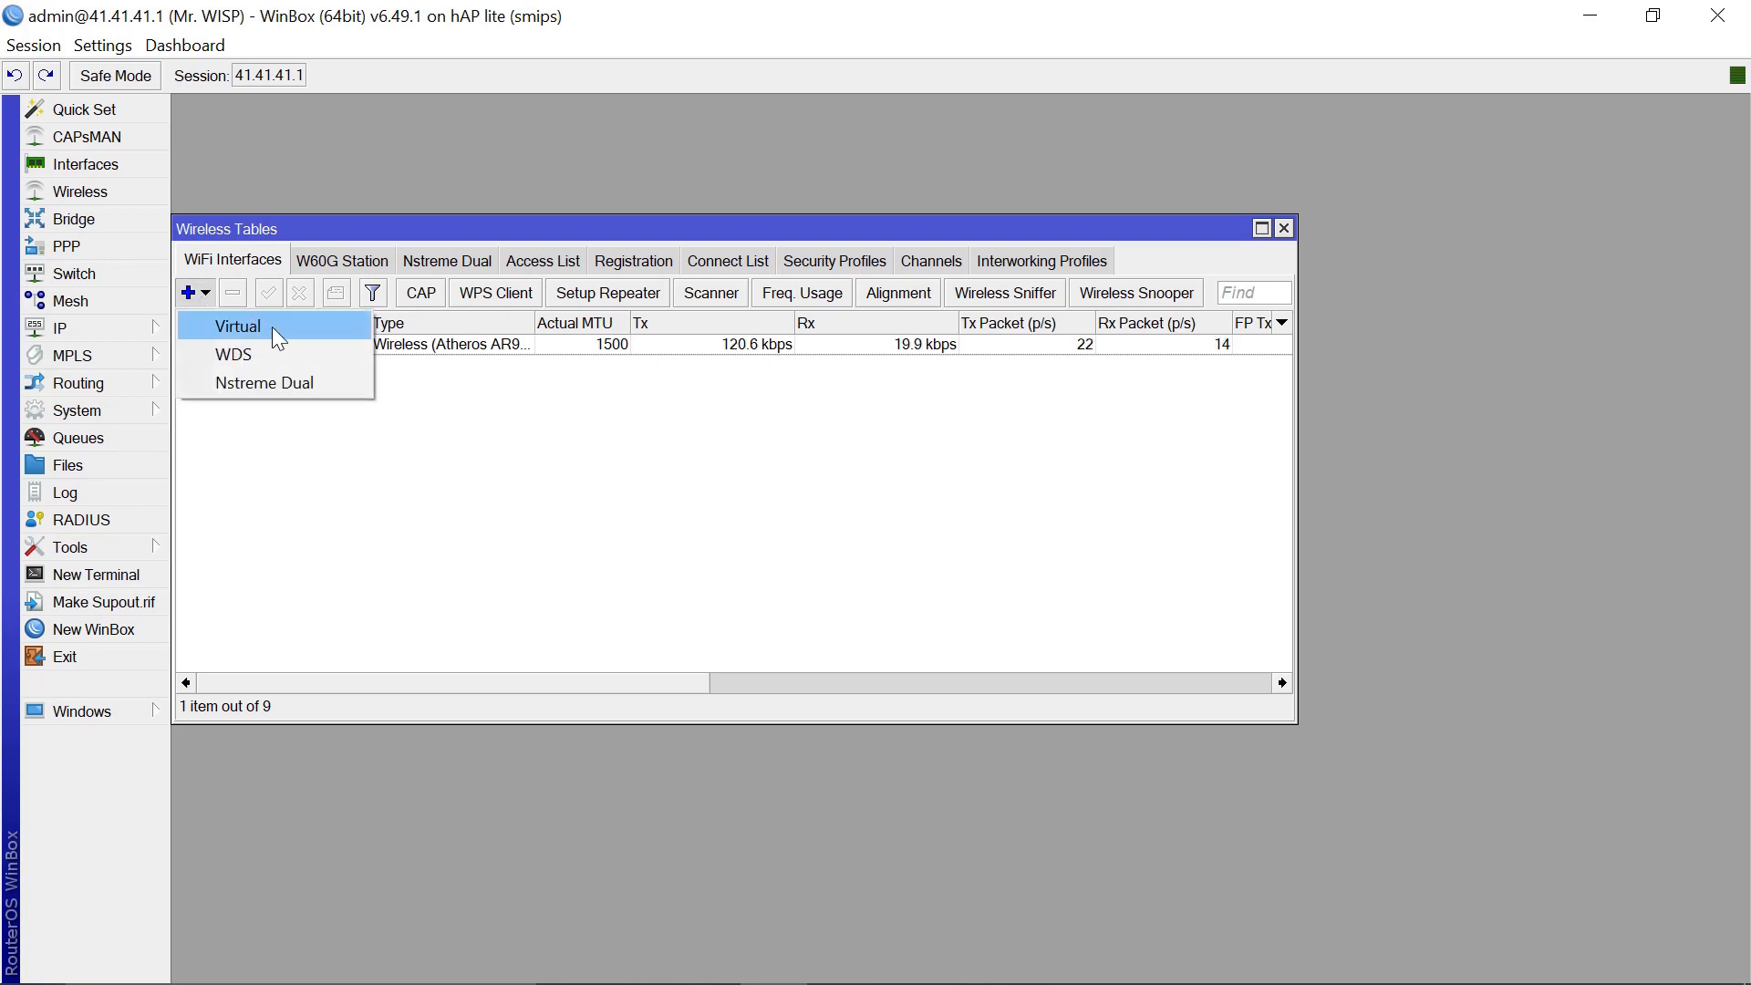
pyautogui.click(235, 326)
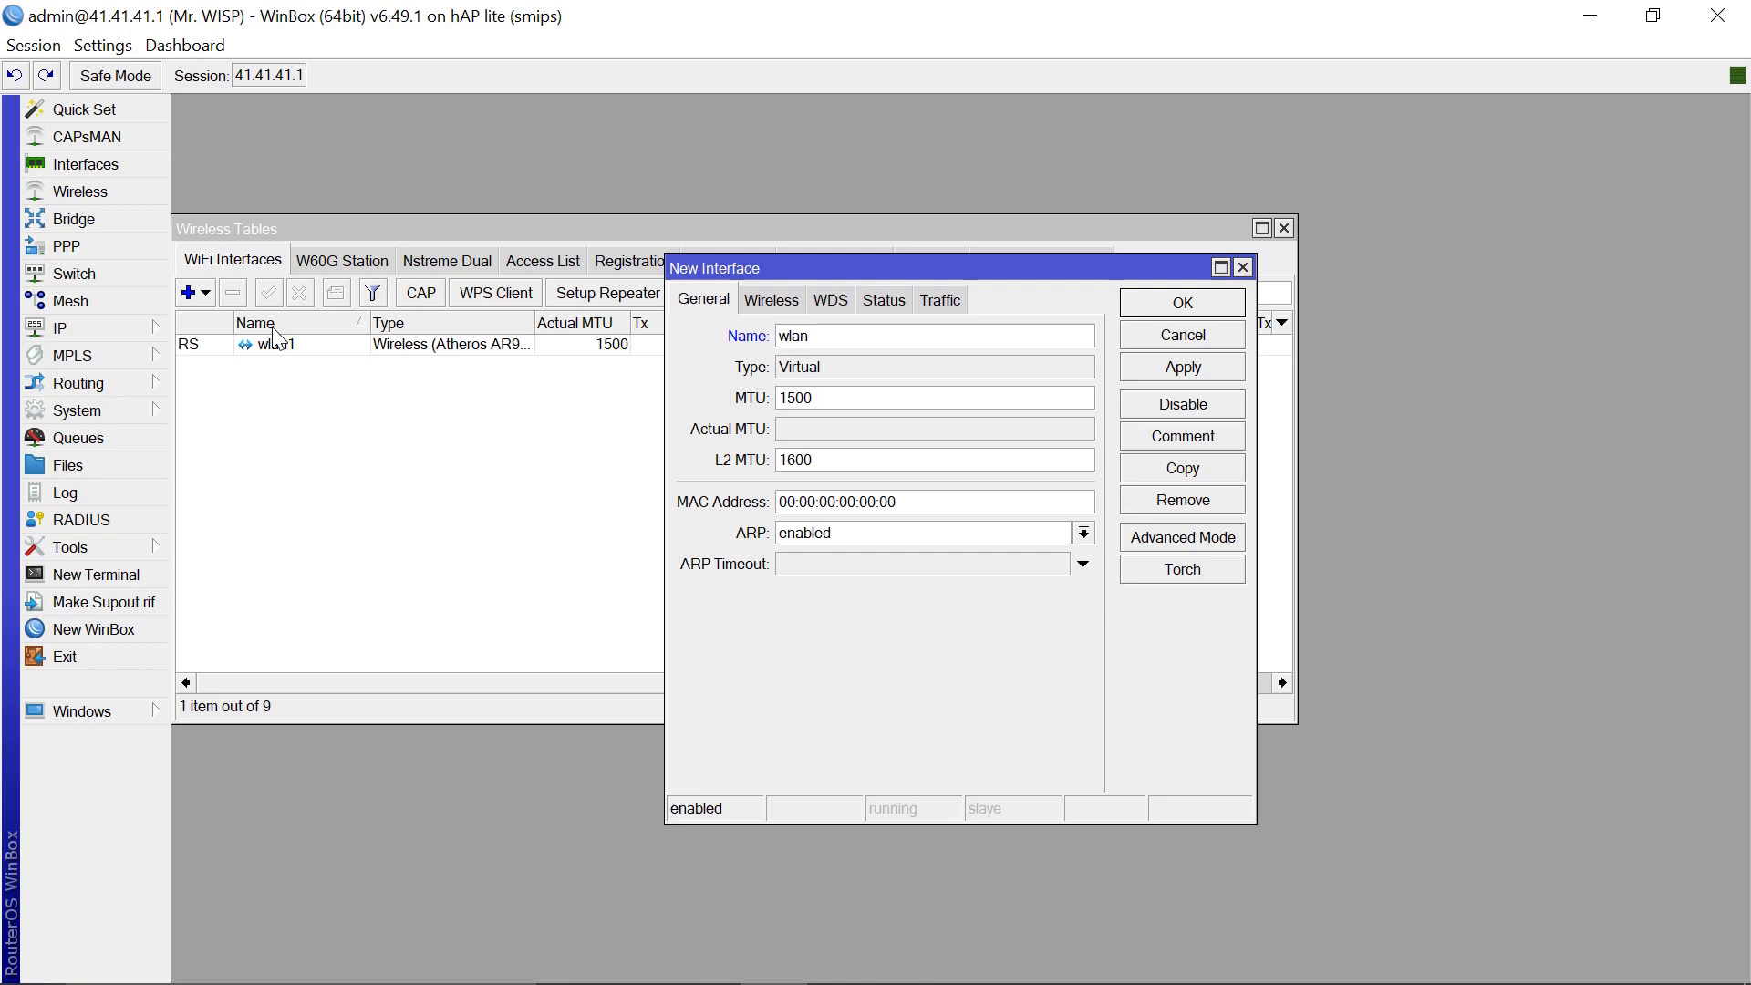
# Save virtual interface 'guest wlan' on wlan1 with SSID GUEST and the guest profile.
pyautogui.write('guest wlan')
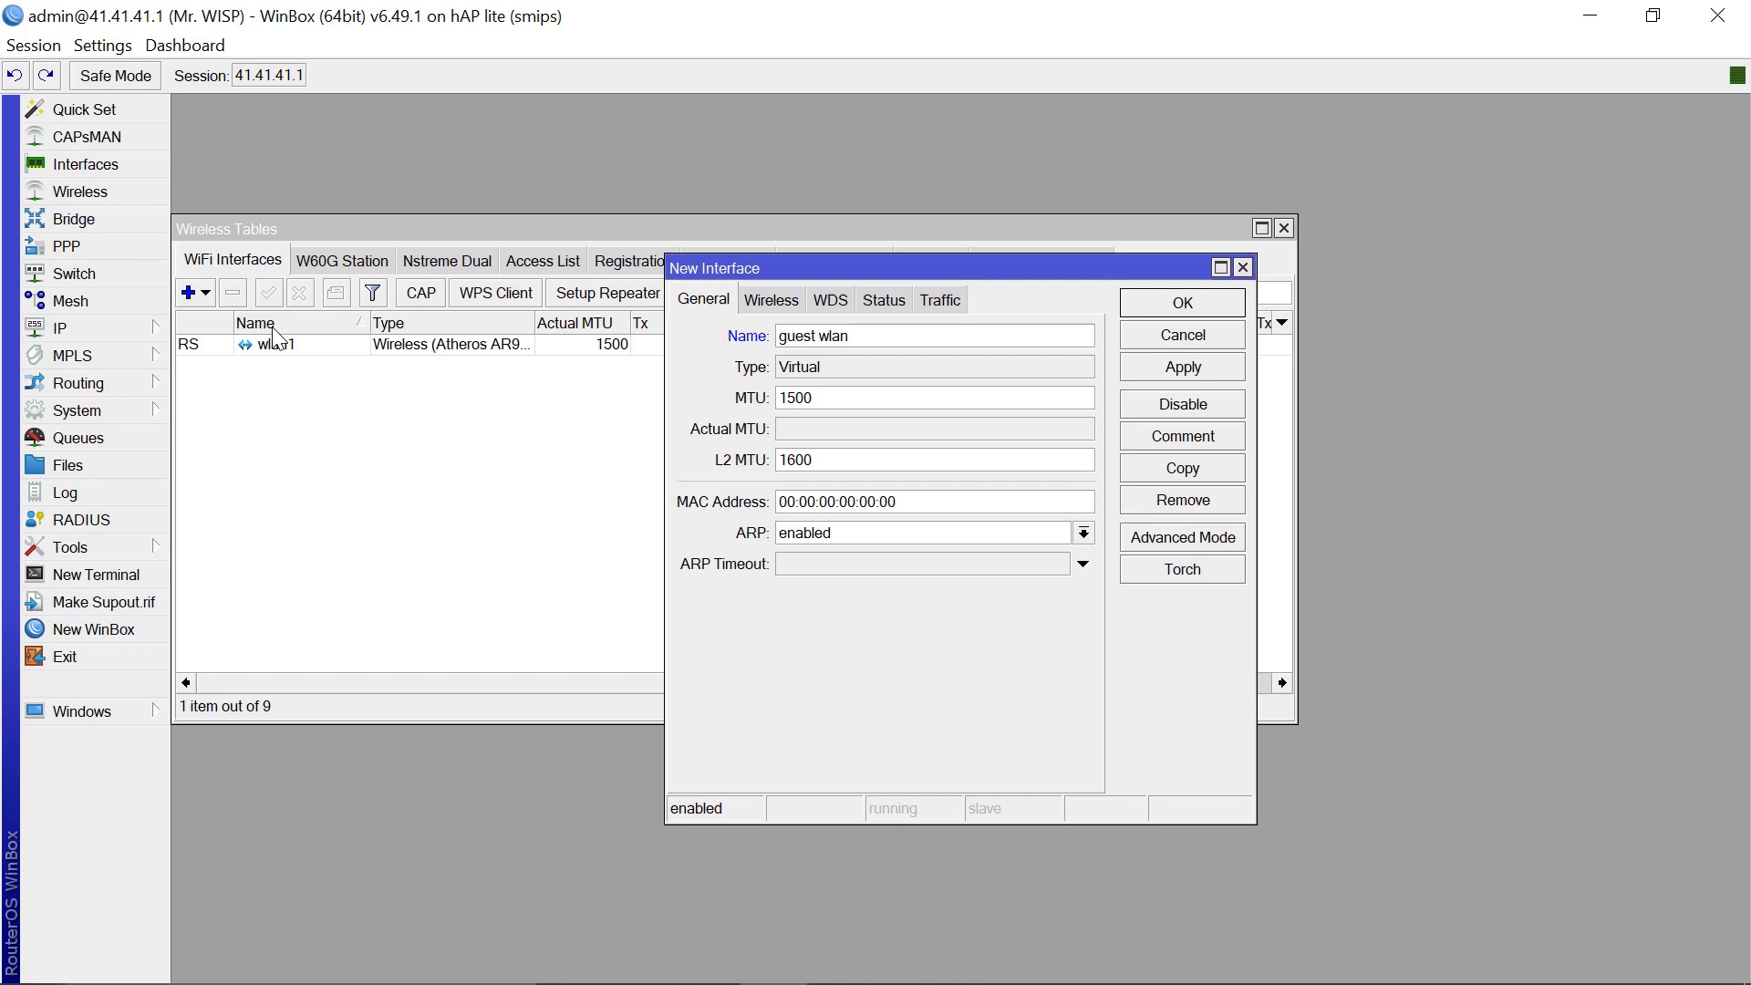
pyautogui.moveTo(926, 210)
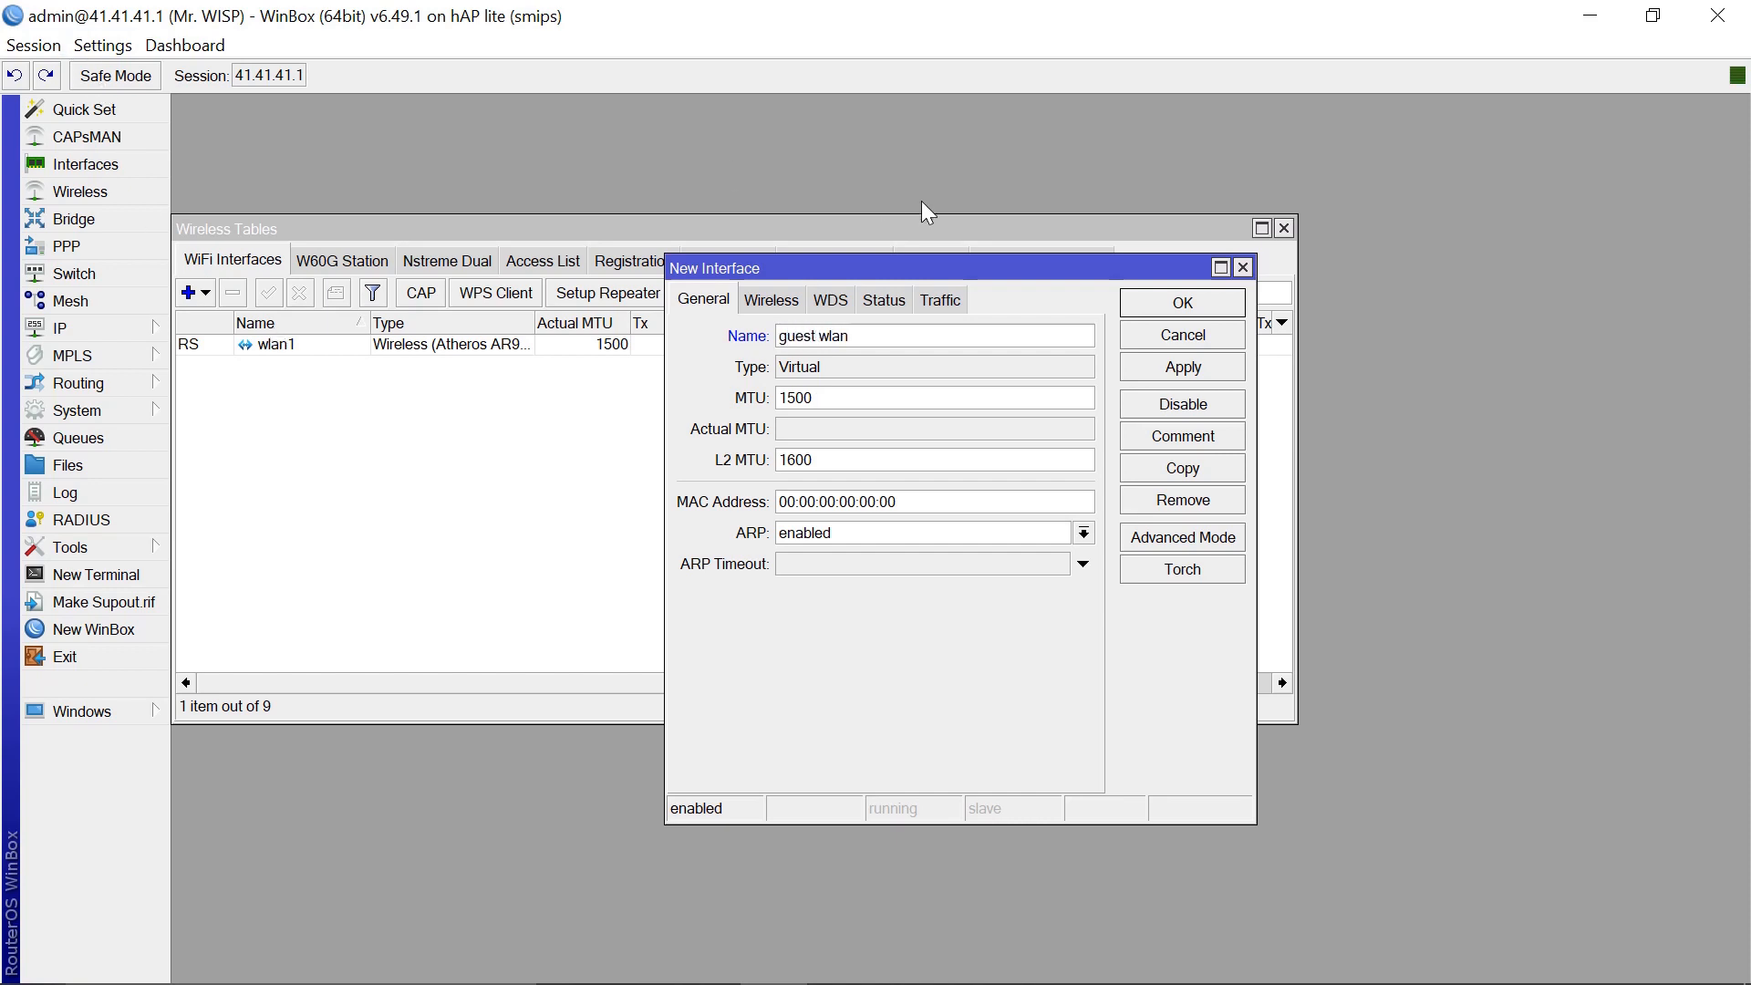
pyautogui.click(770, 299)
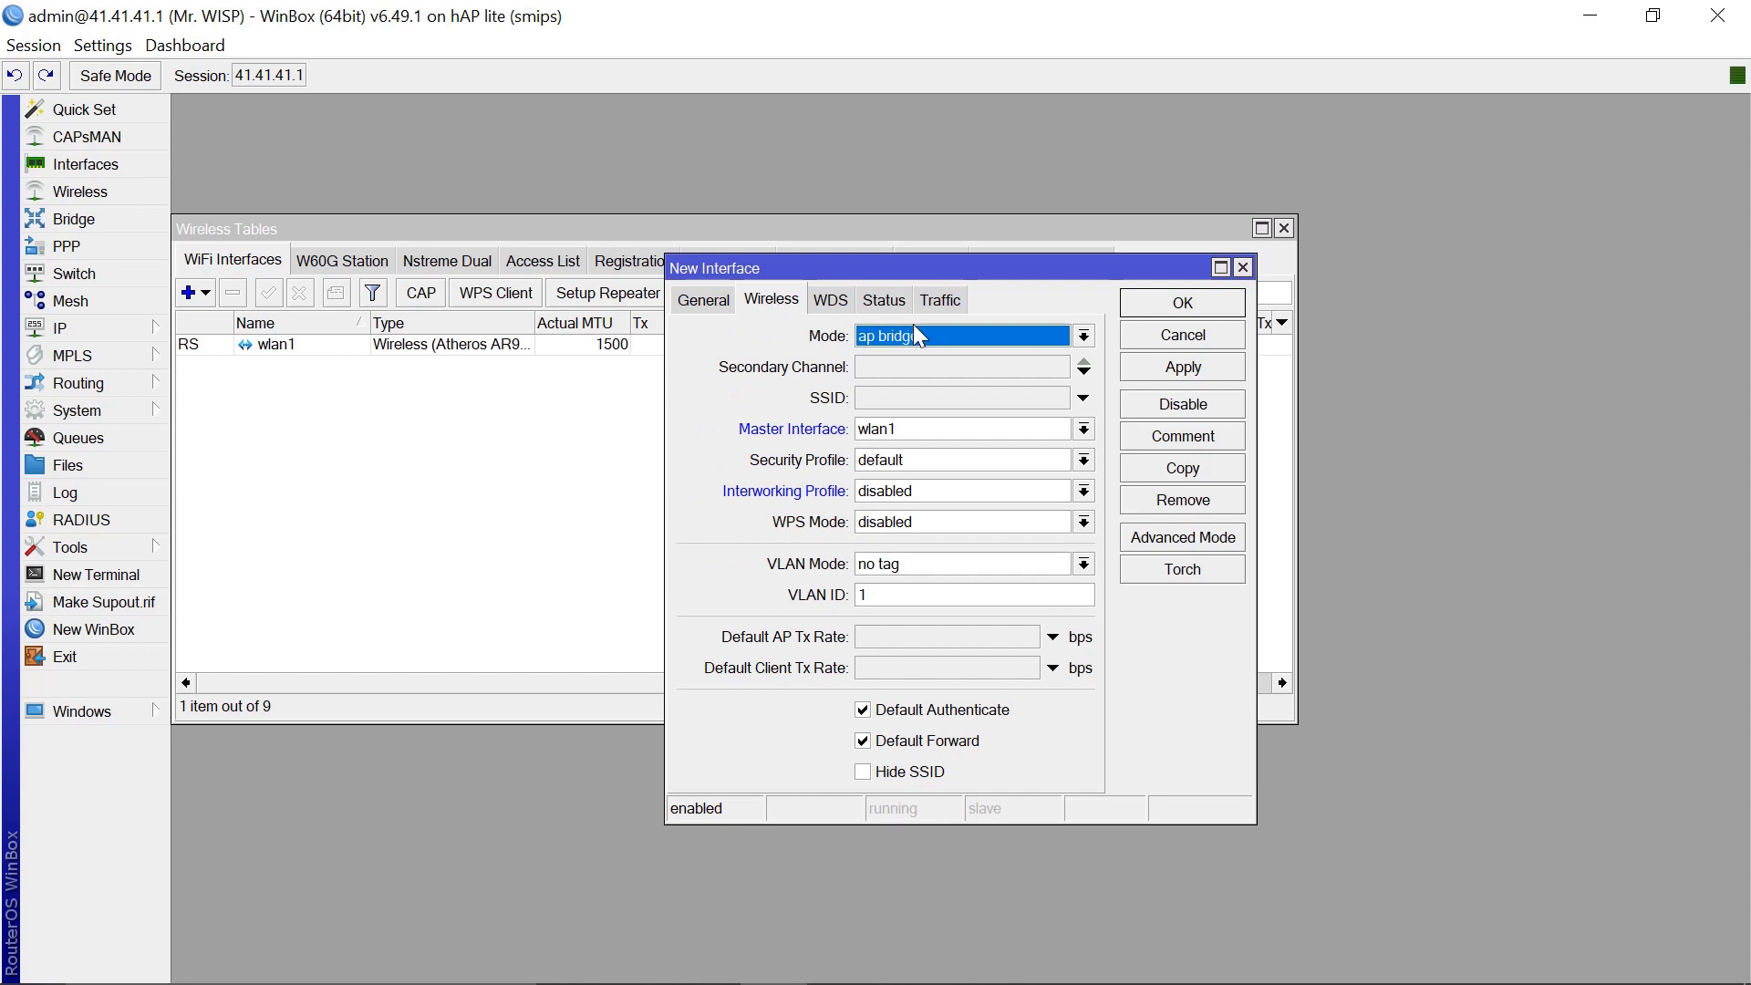
pyautogui.moveTo(980, 354)
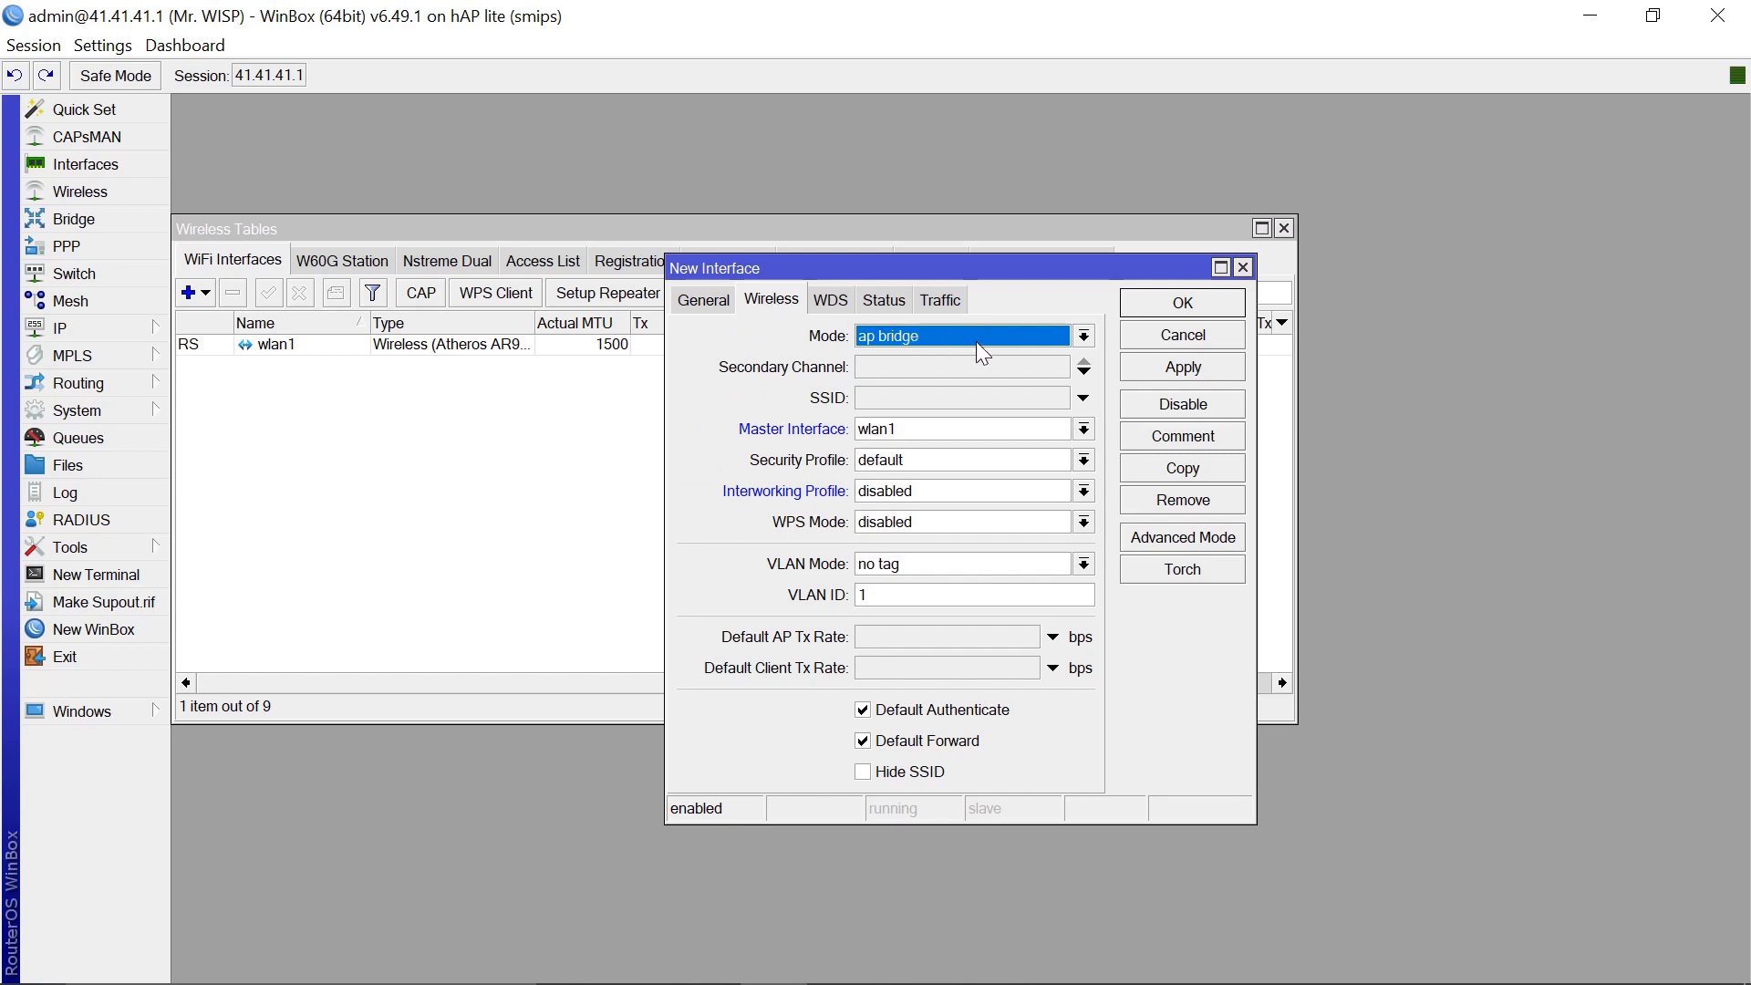
pyautogui.moveTo(1024, 447)
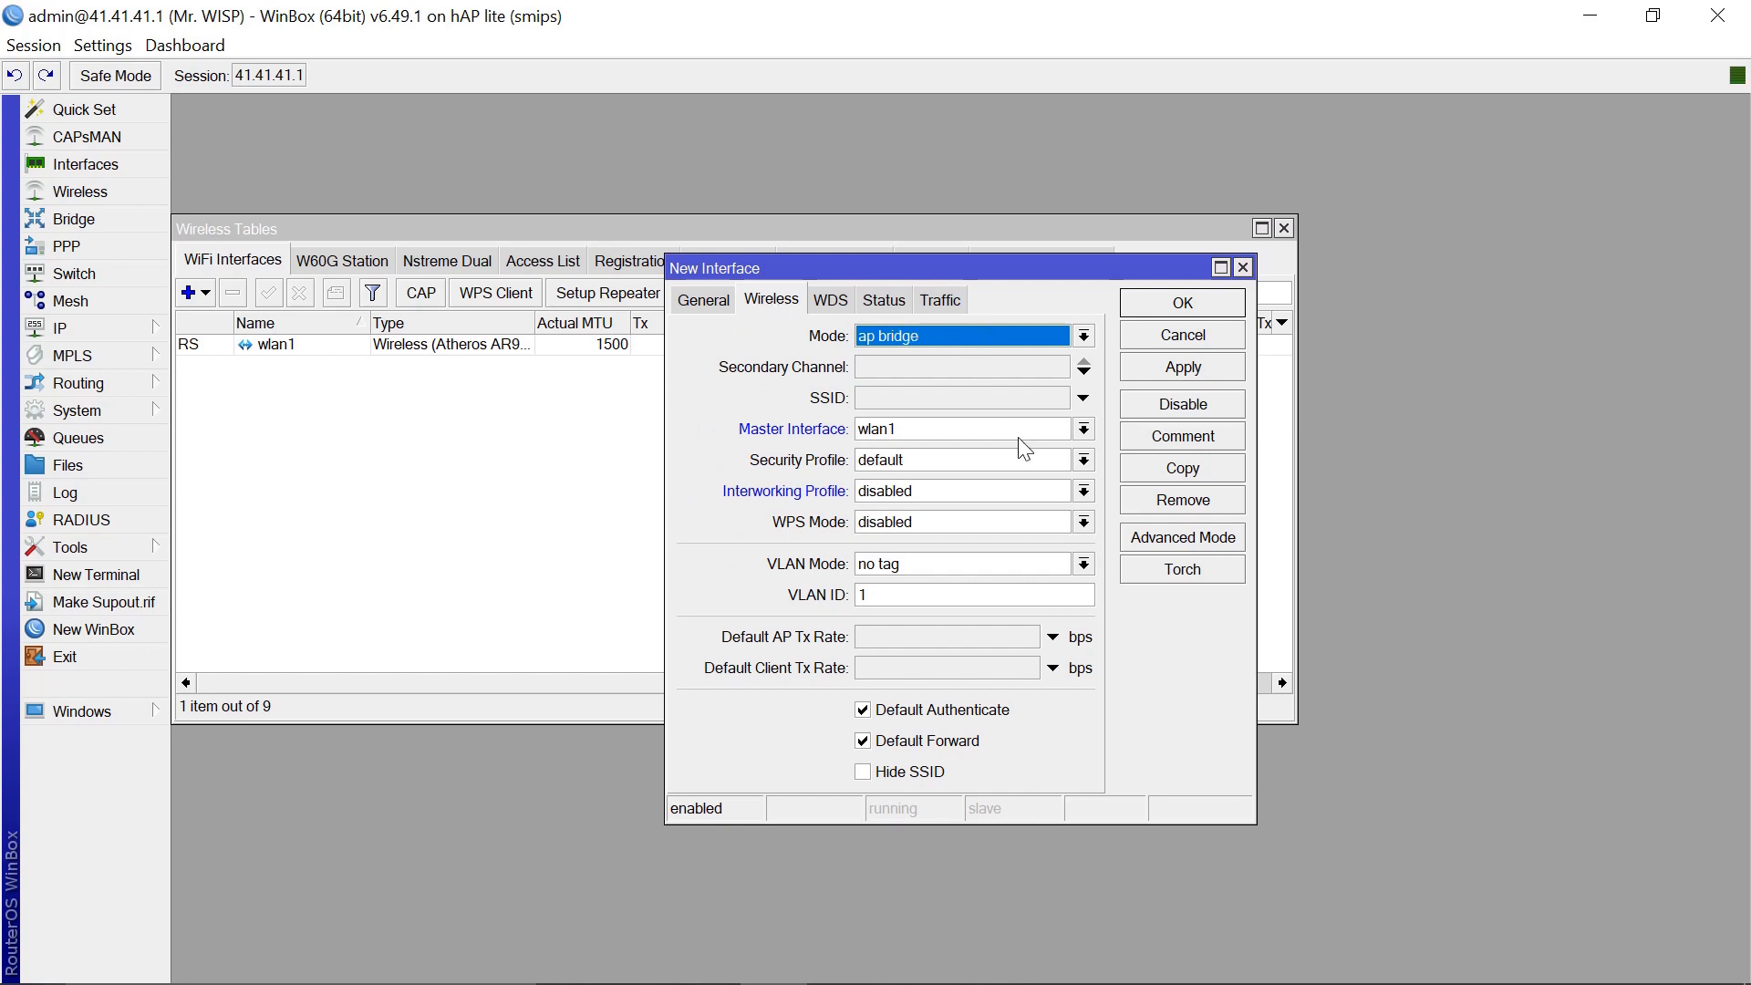
pyautogui.moveTo(949, 572)
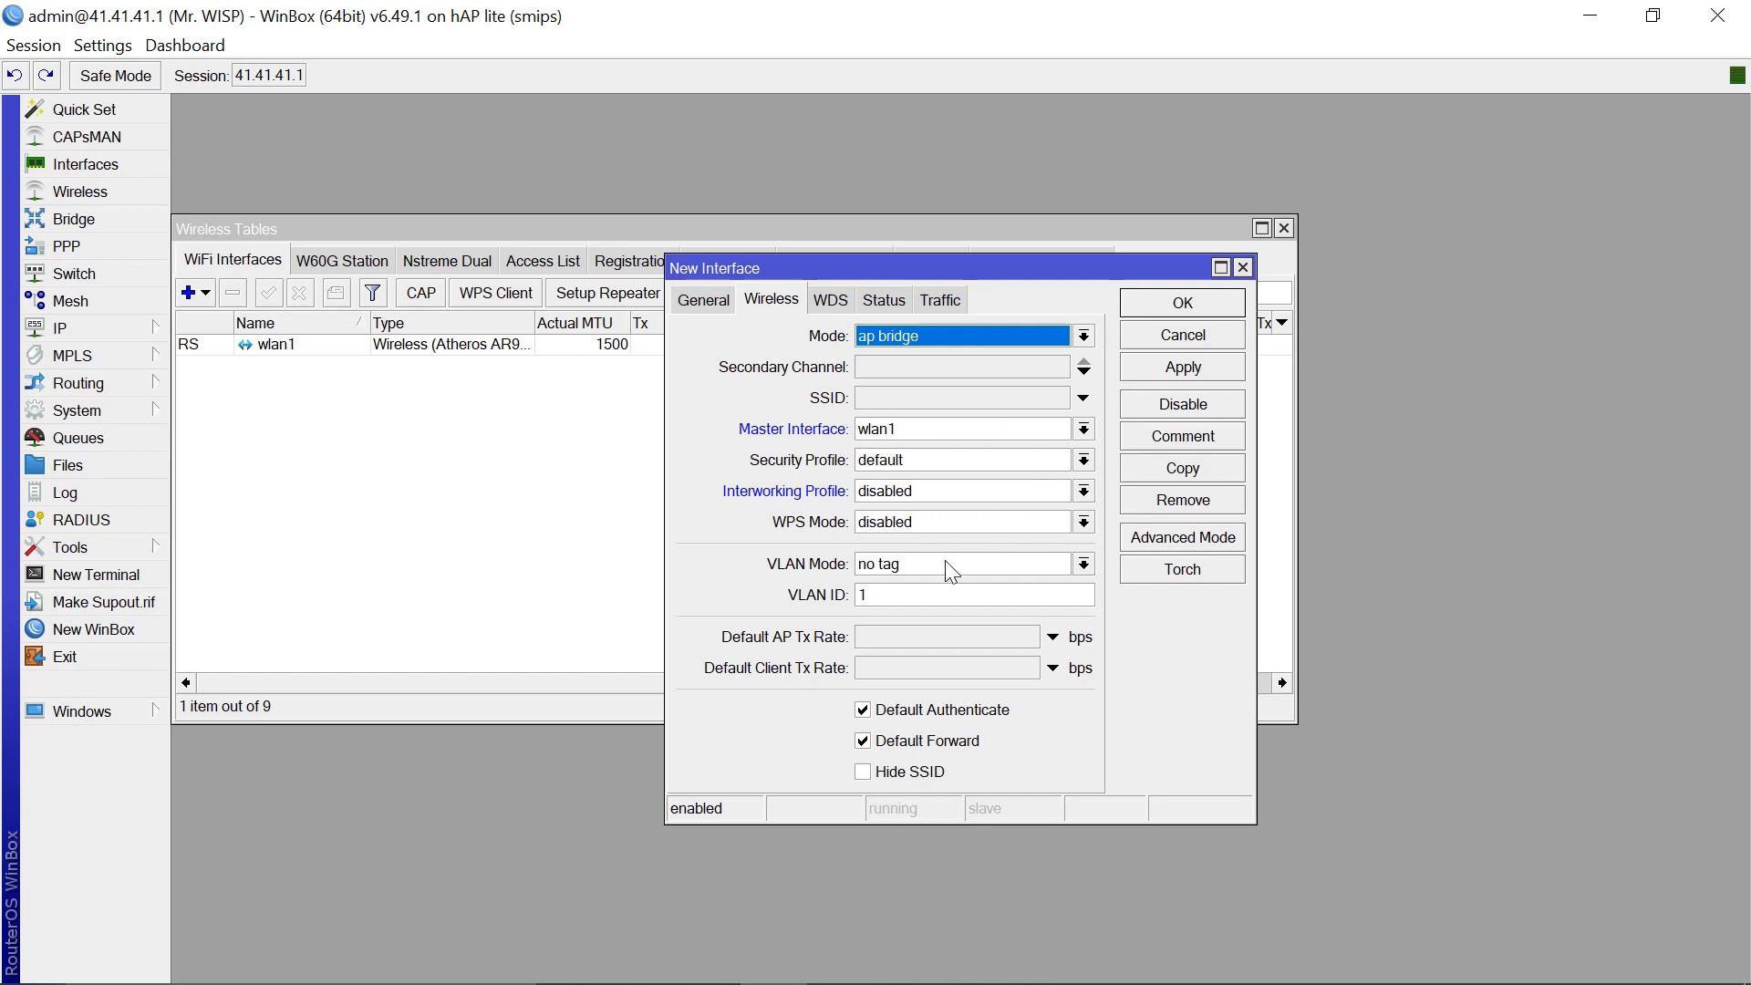
pyautogui.click(1081, 459)
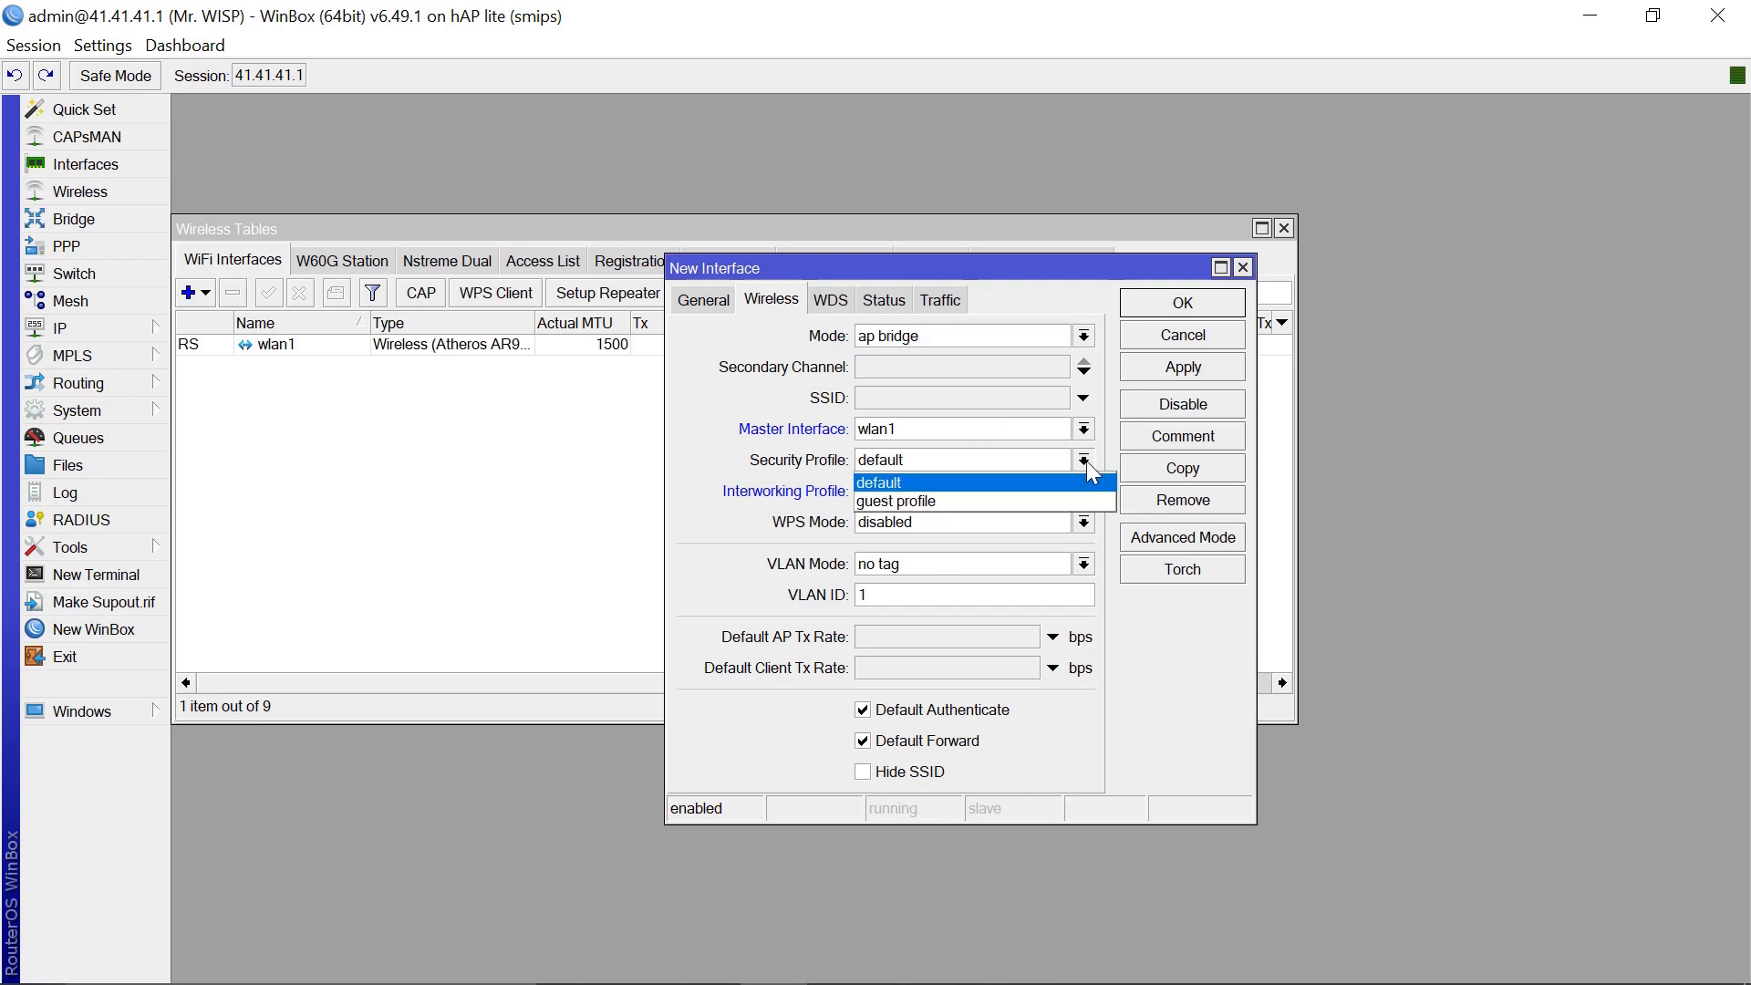
pyautogui.moveTo(941, 500)
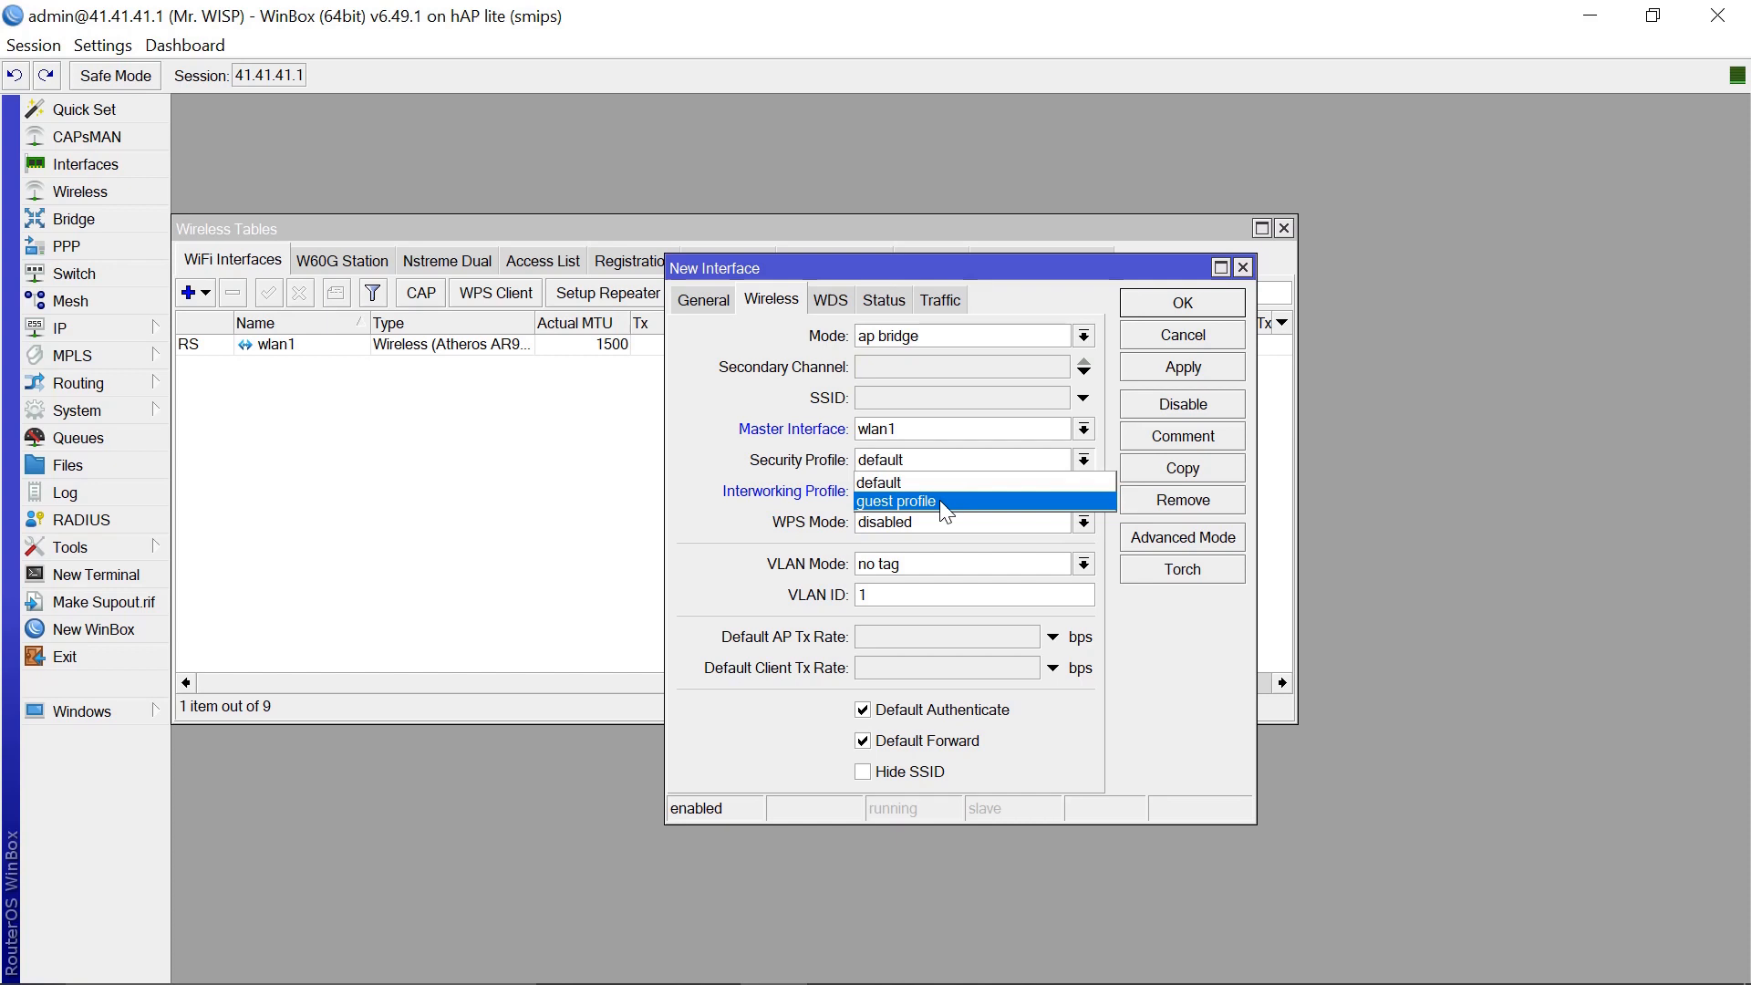
pyautogui.click(896, 501)
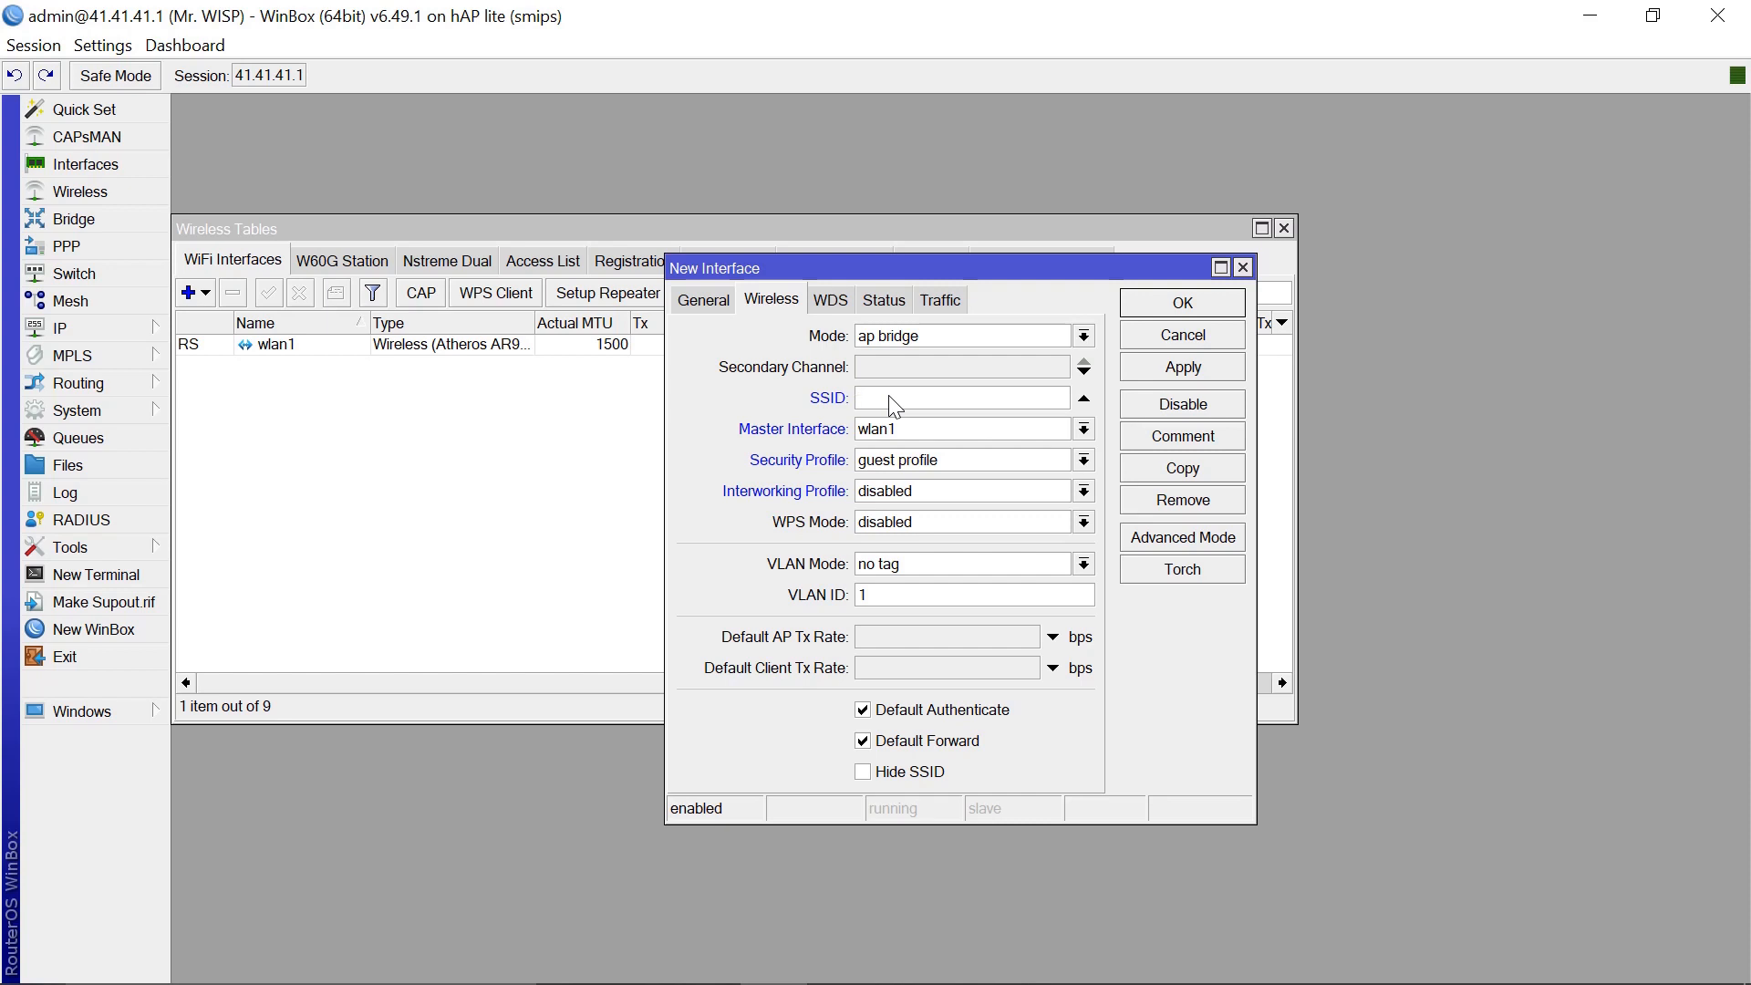
pyautogui.write('GU')
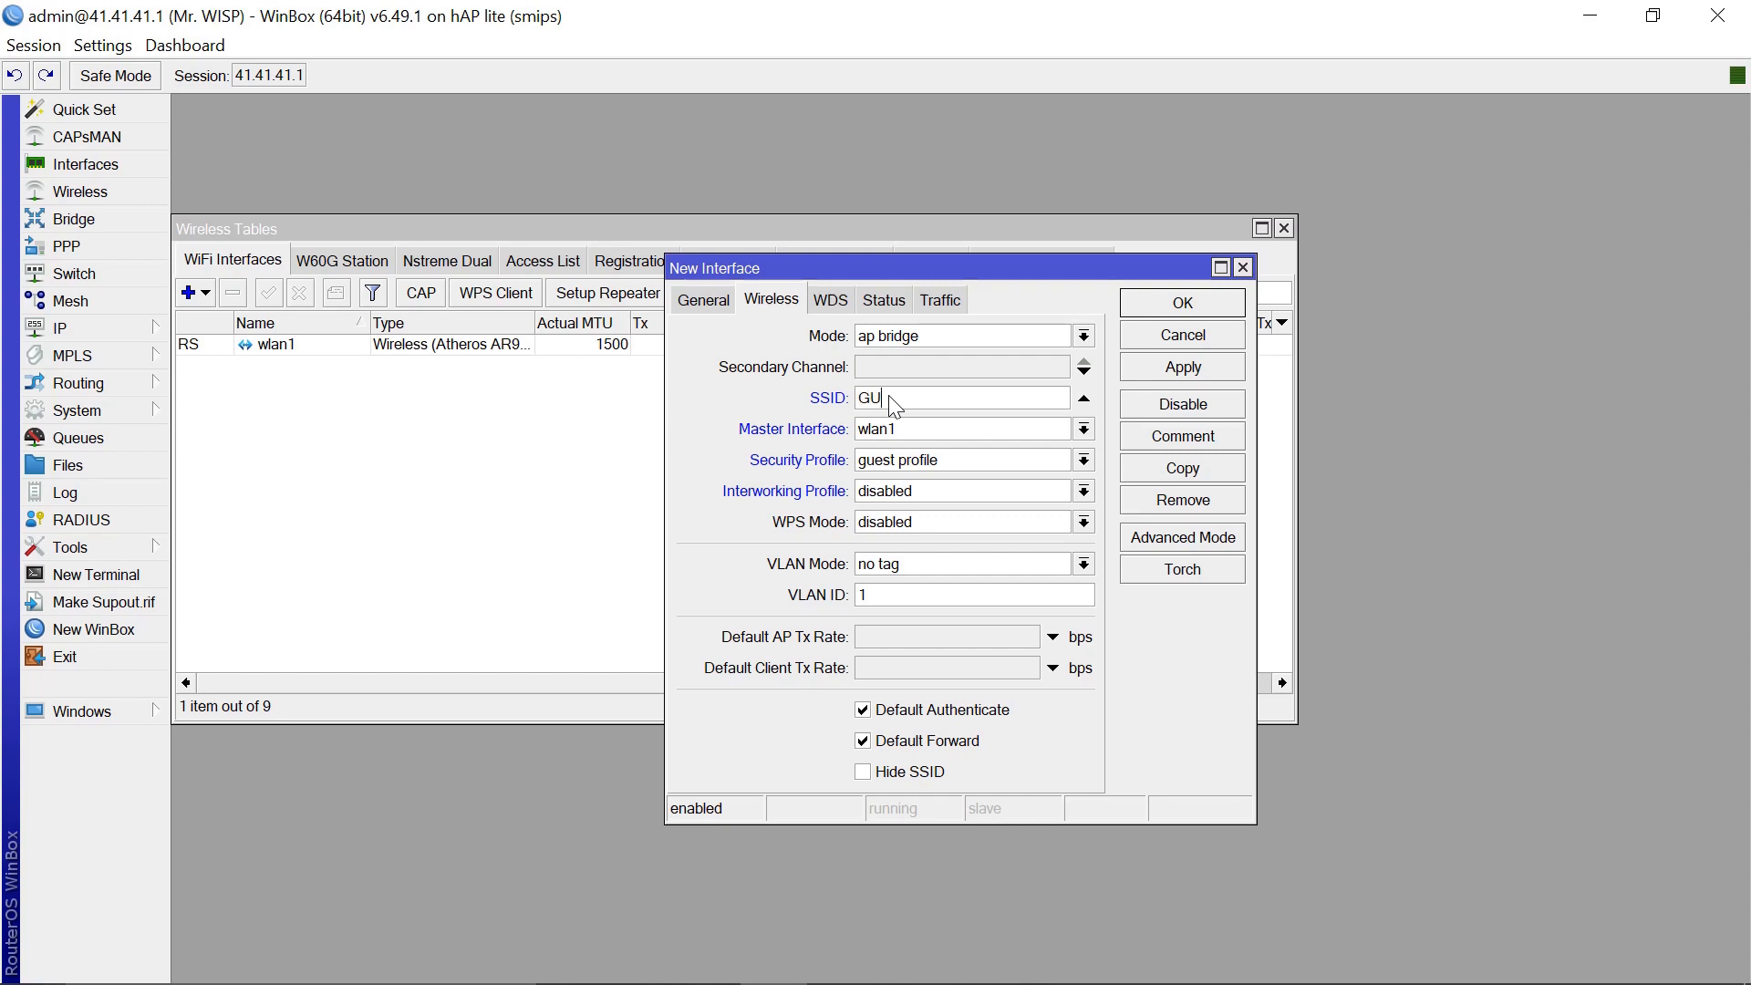
pyautogui.write('EST')
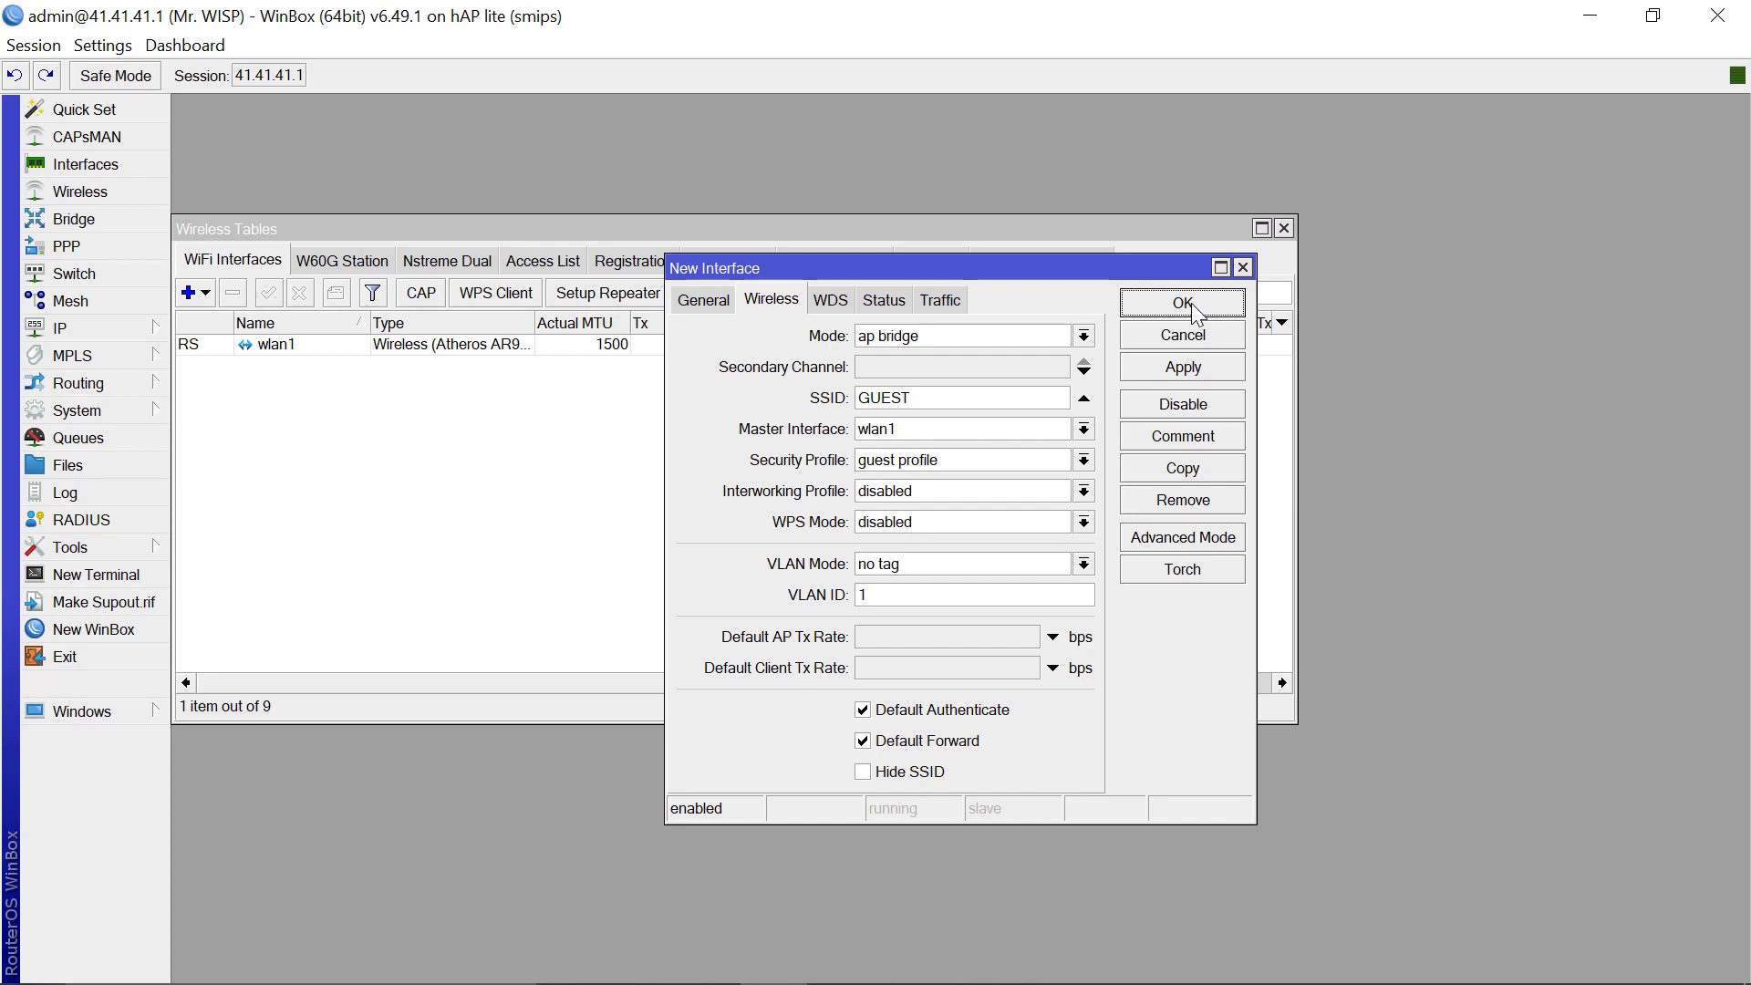
pyautogui.moveTo(1308, 313)
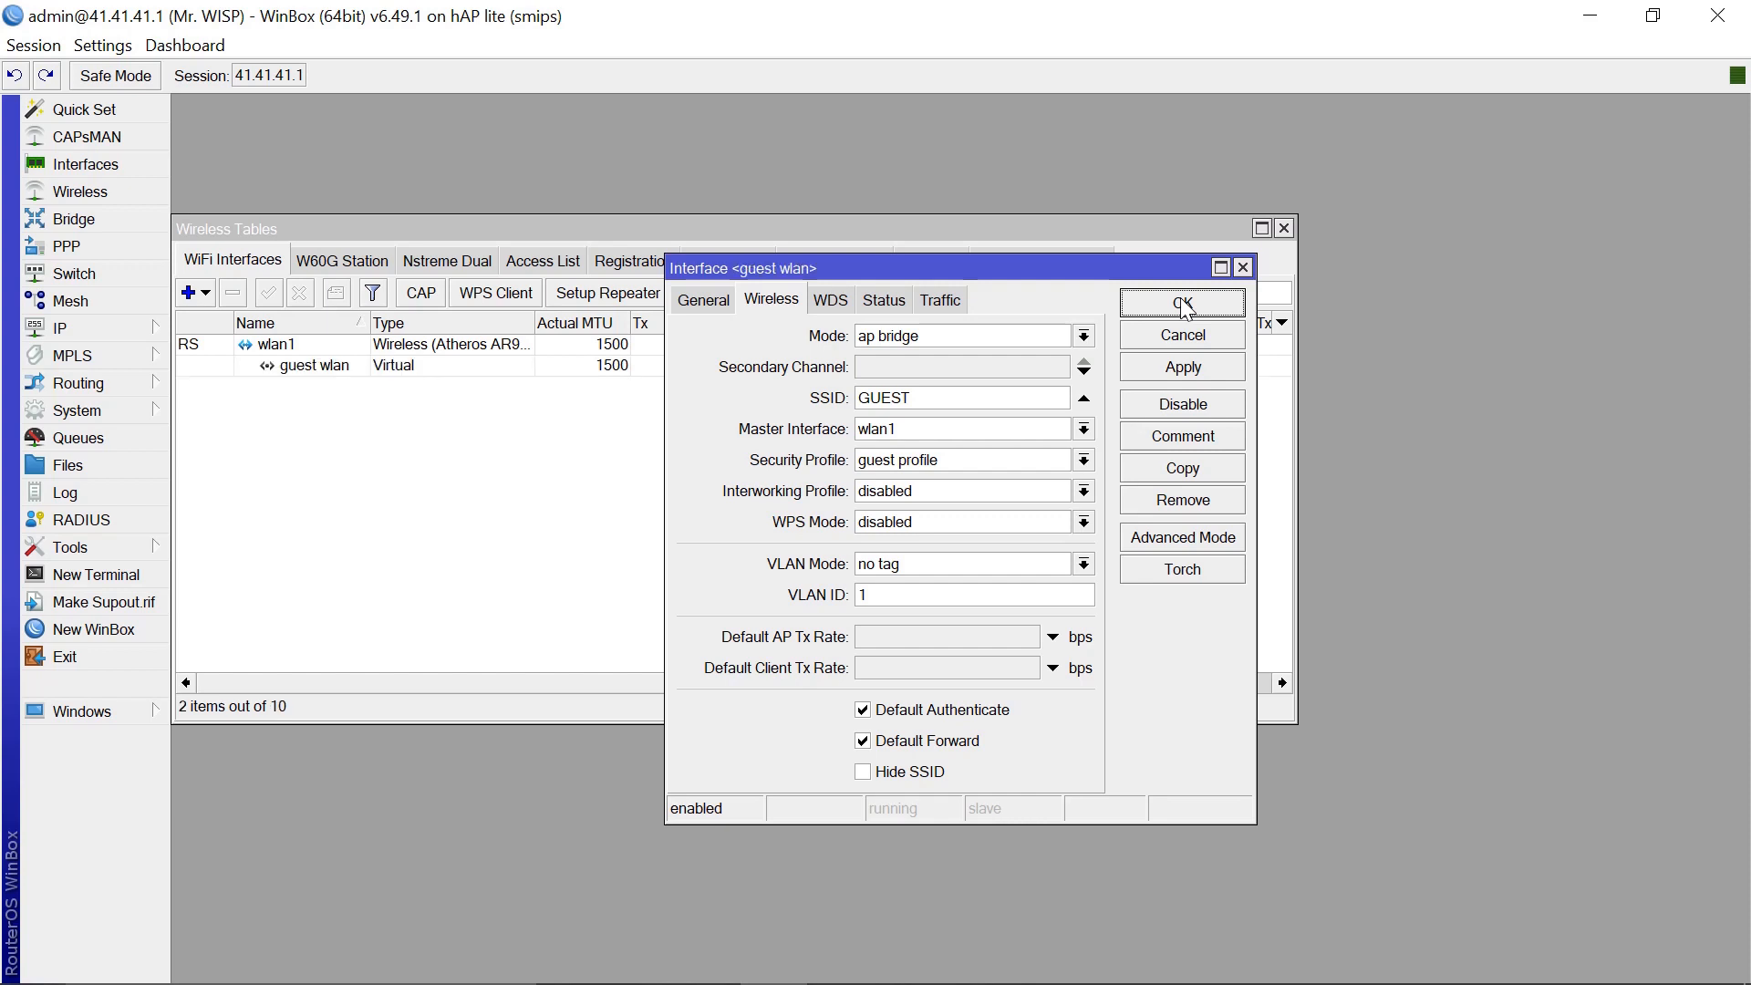
pyautogui.moveTo(668, 327)
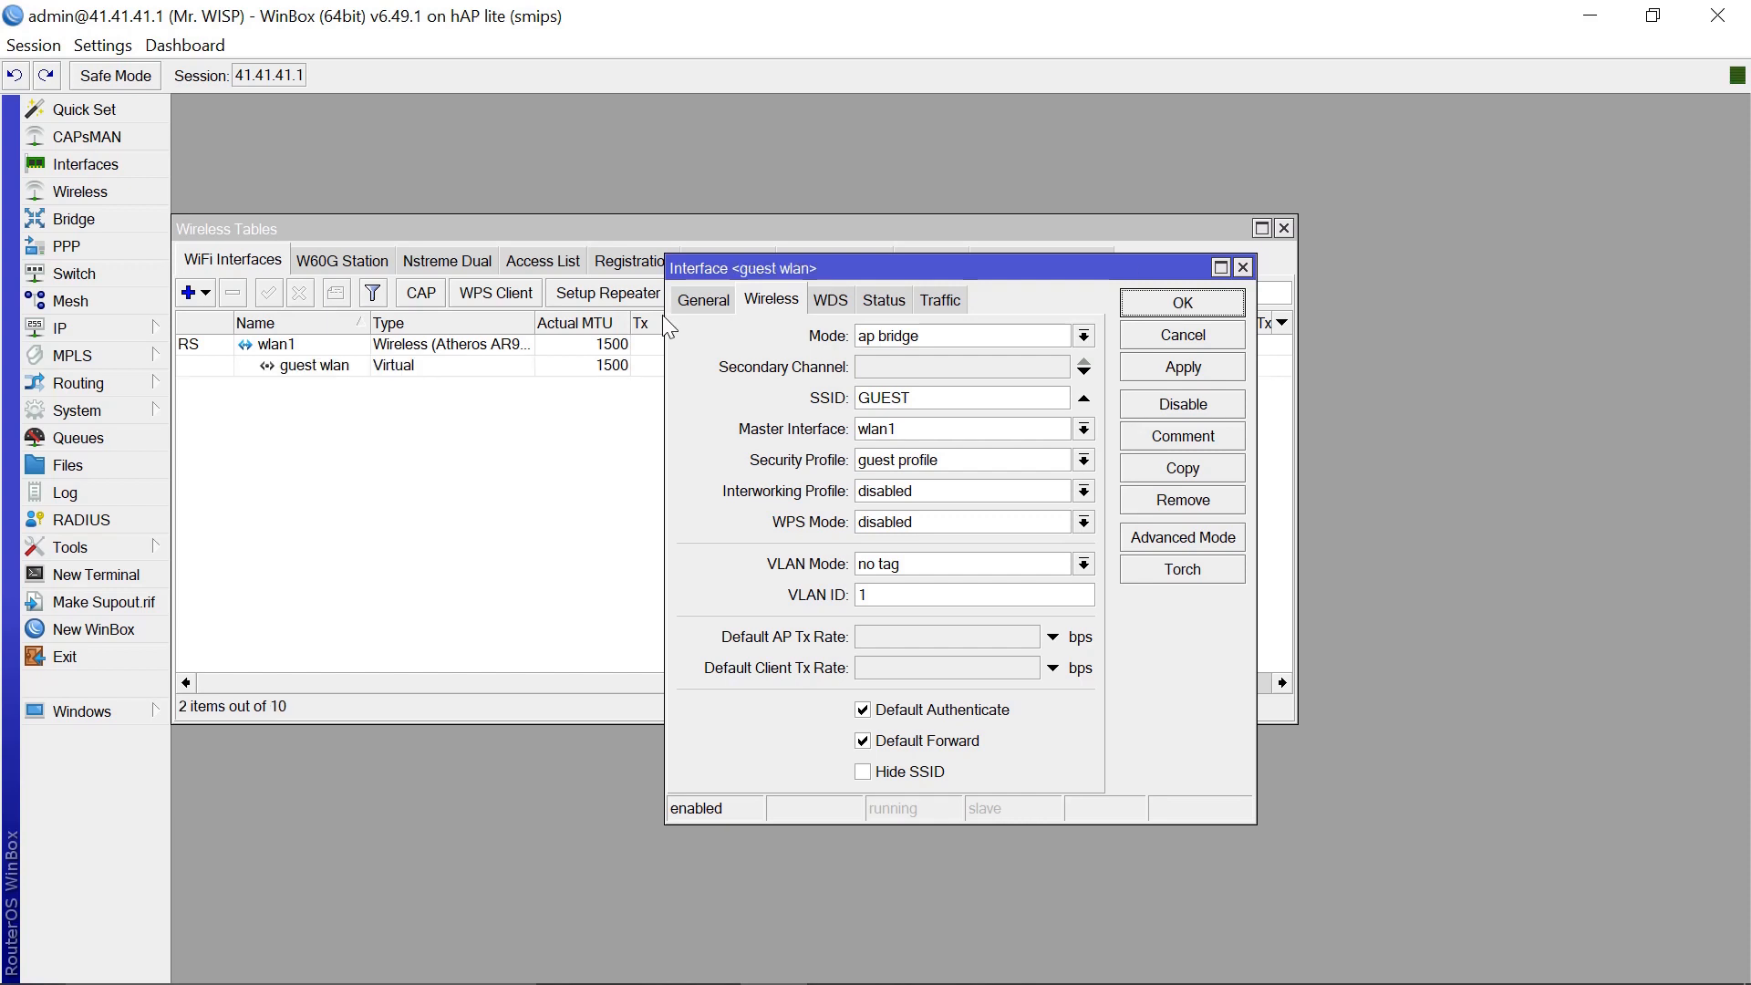
pyautogui.moveTo(1233, 314)
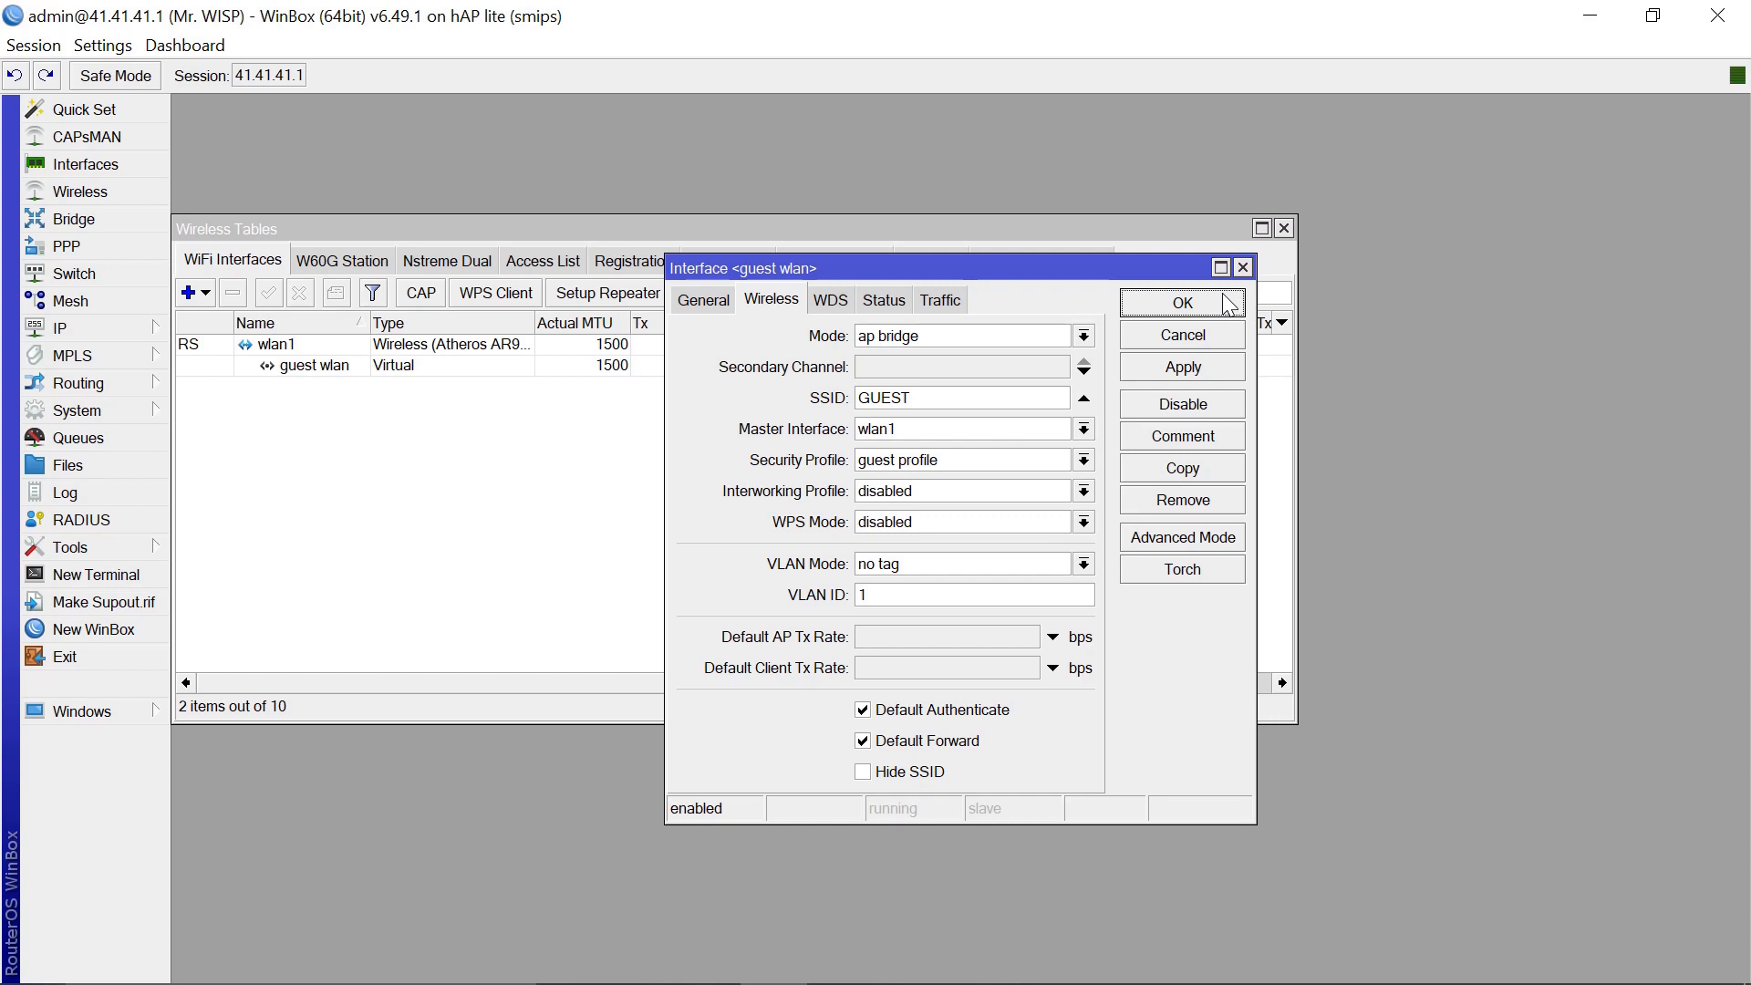
pyautogui.click(1179, 303)
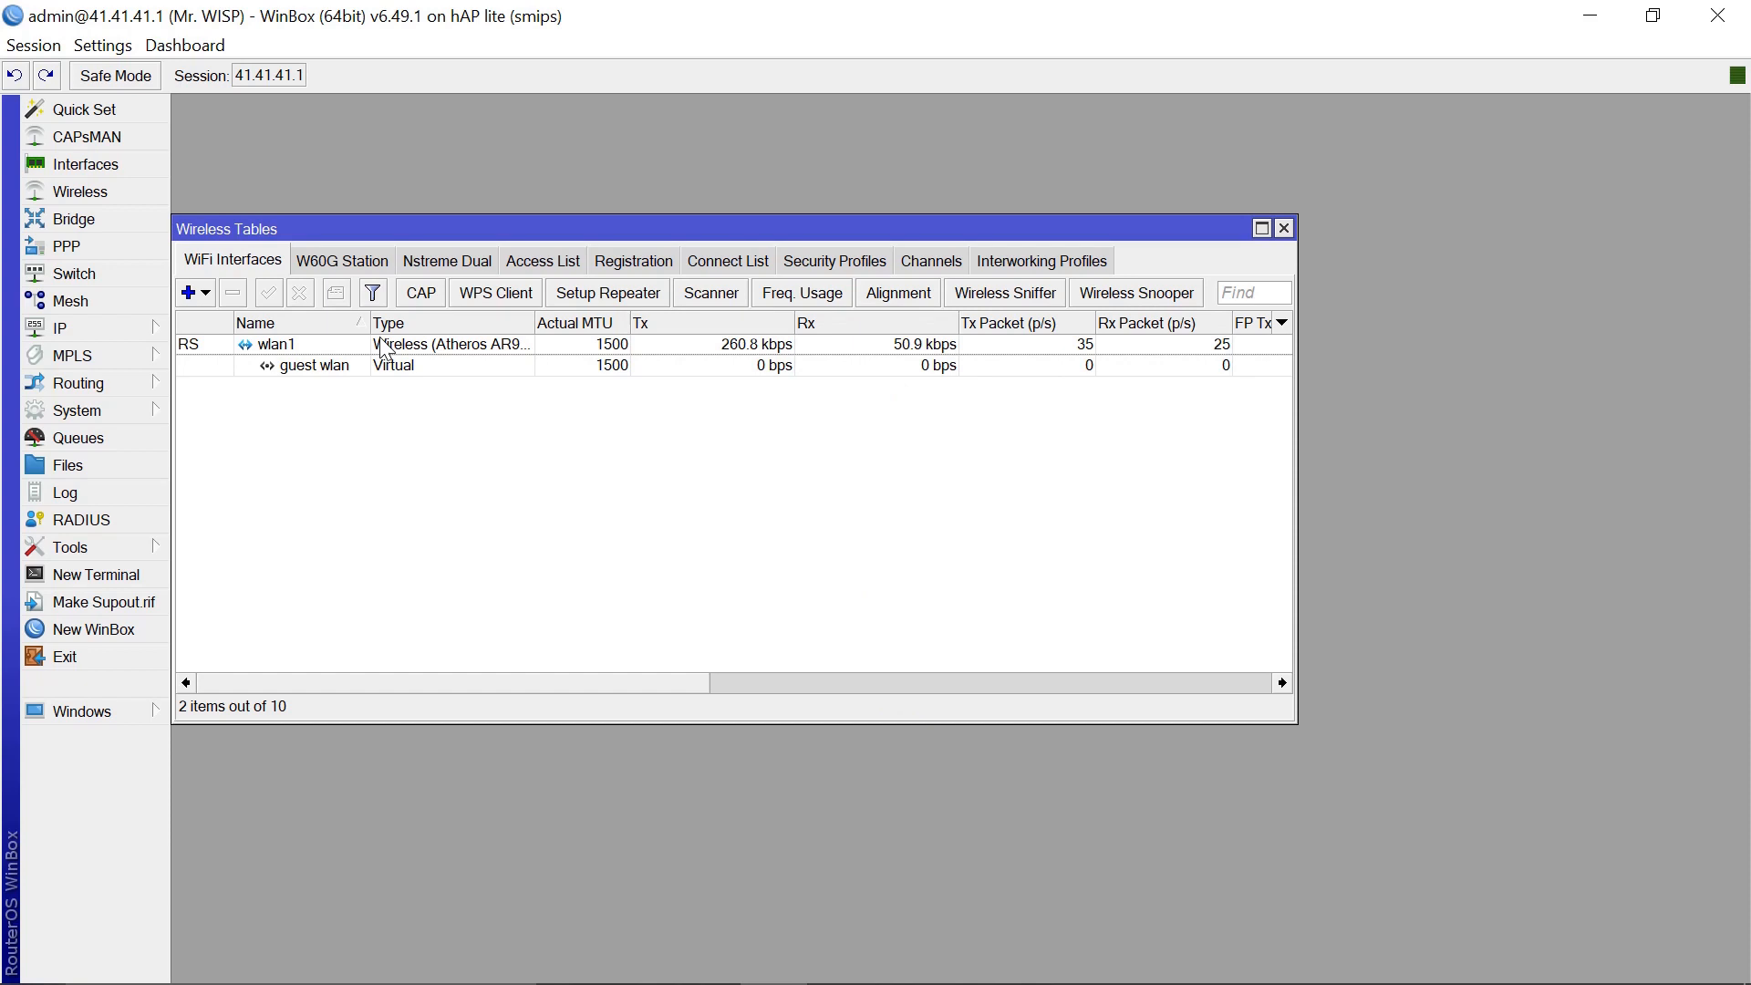
pyautogui.moveTo(238, 176)
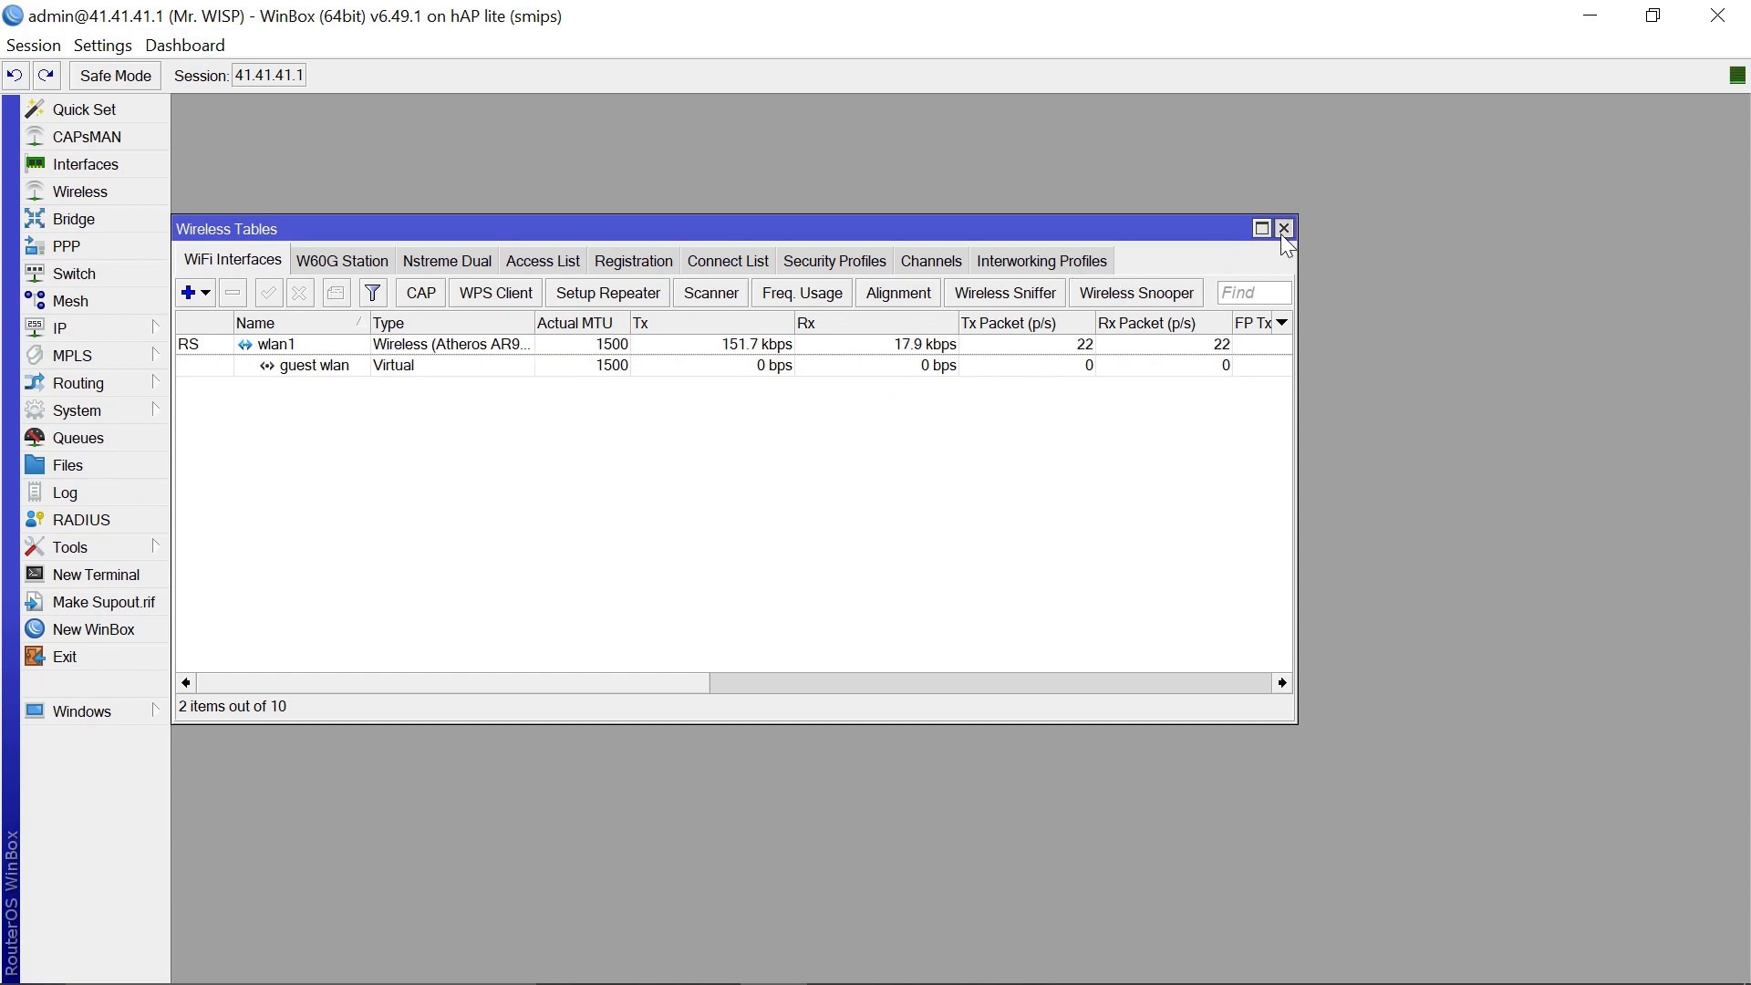
# Leave the wireless tables and list the bridges, showing only bridge1.
pyautogui.click(75, 218)
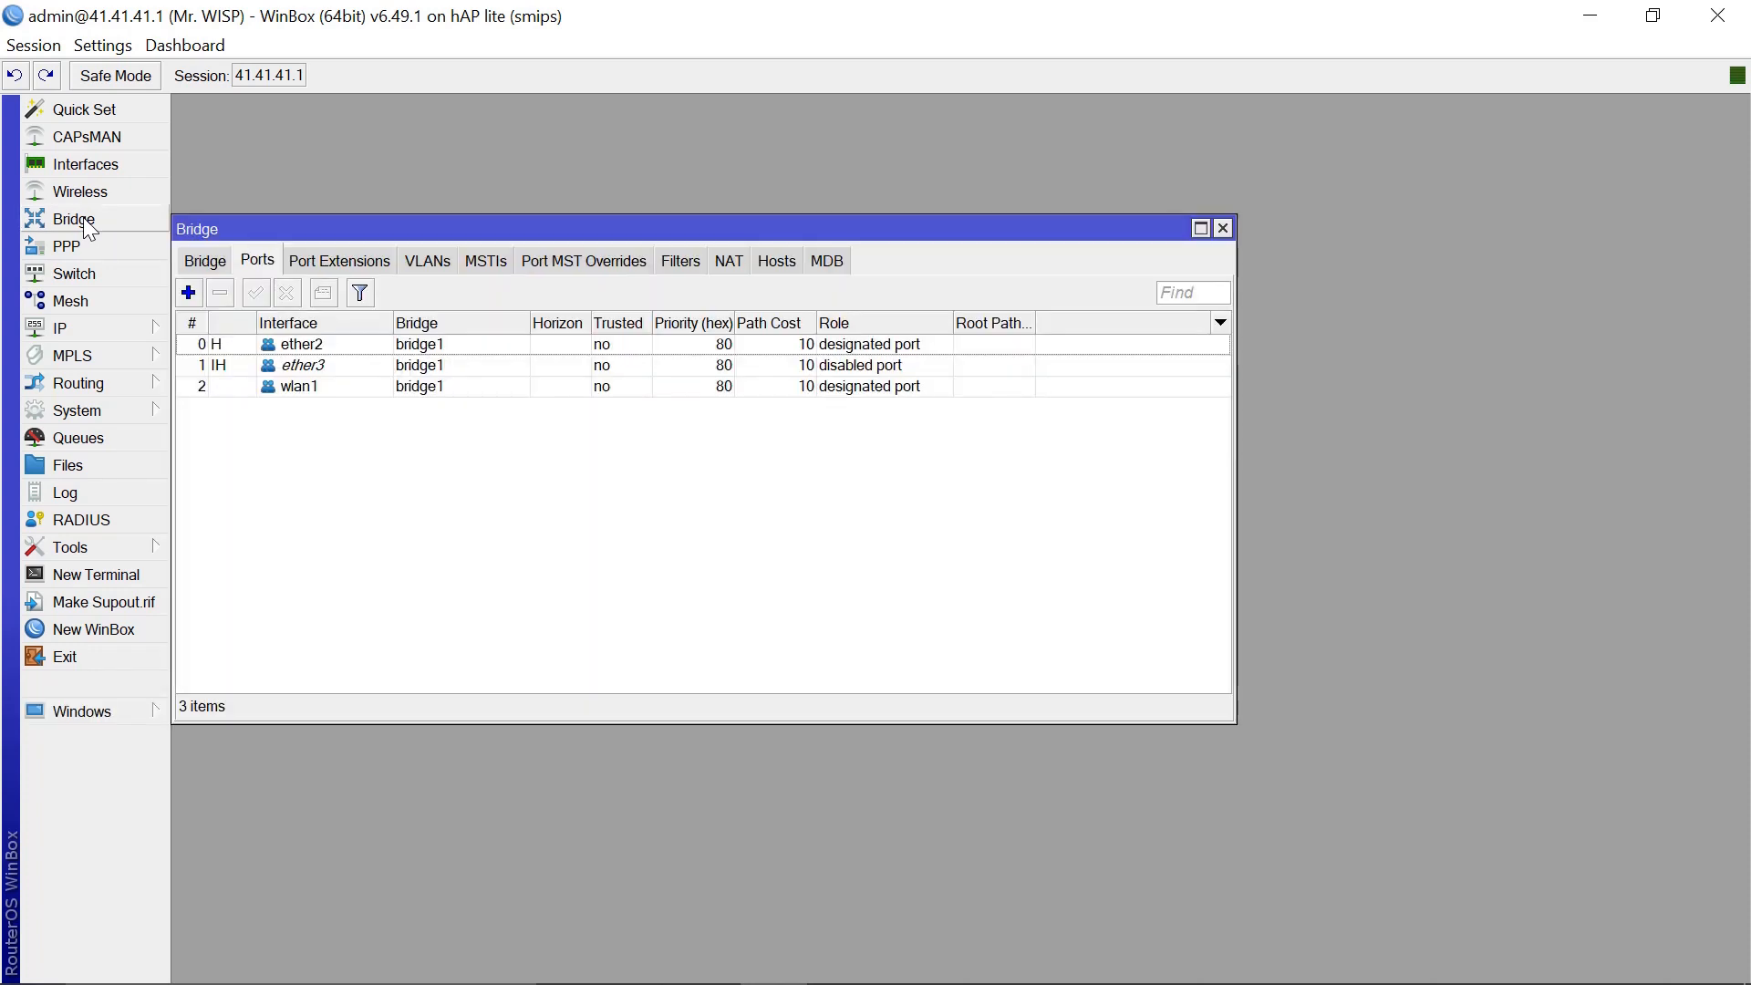
pyautogui.click(204, 260)
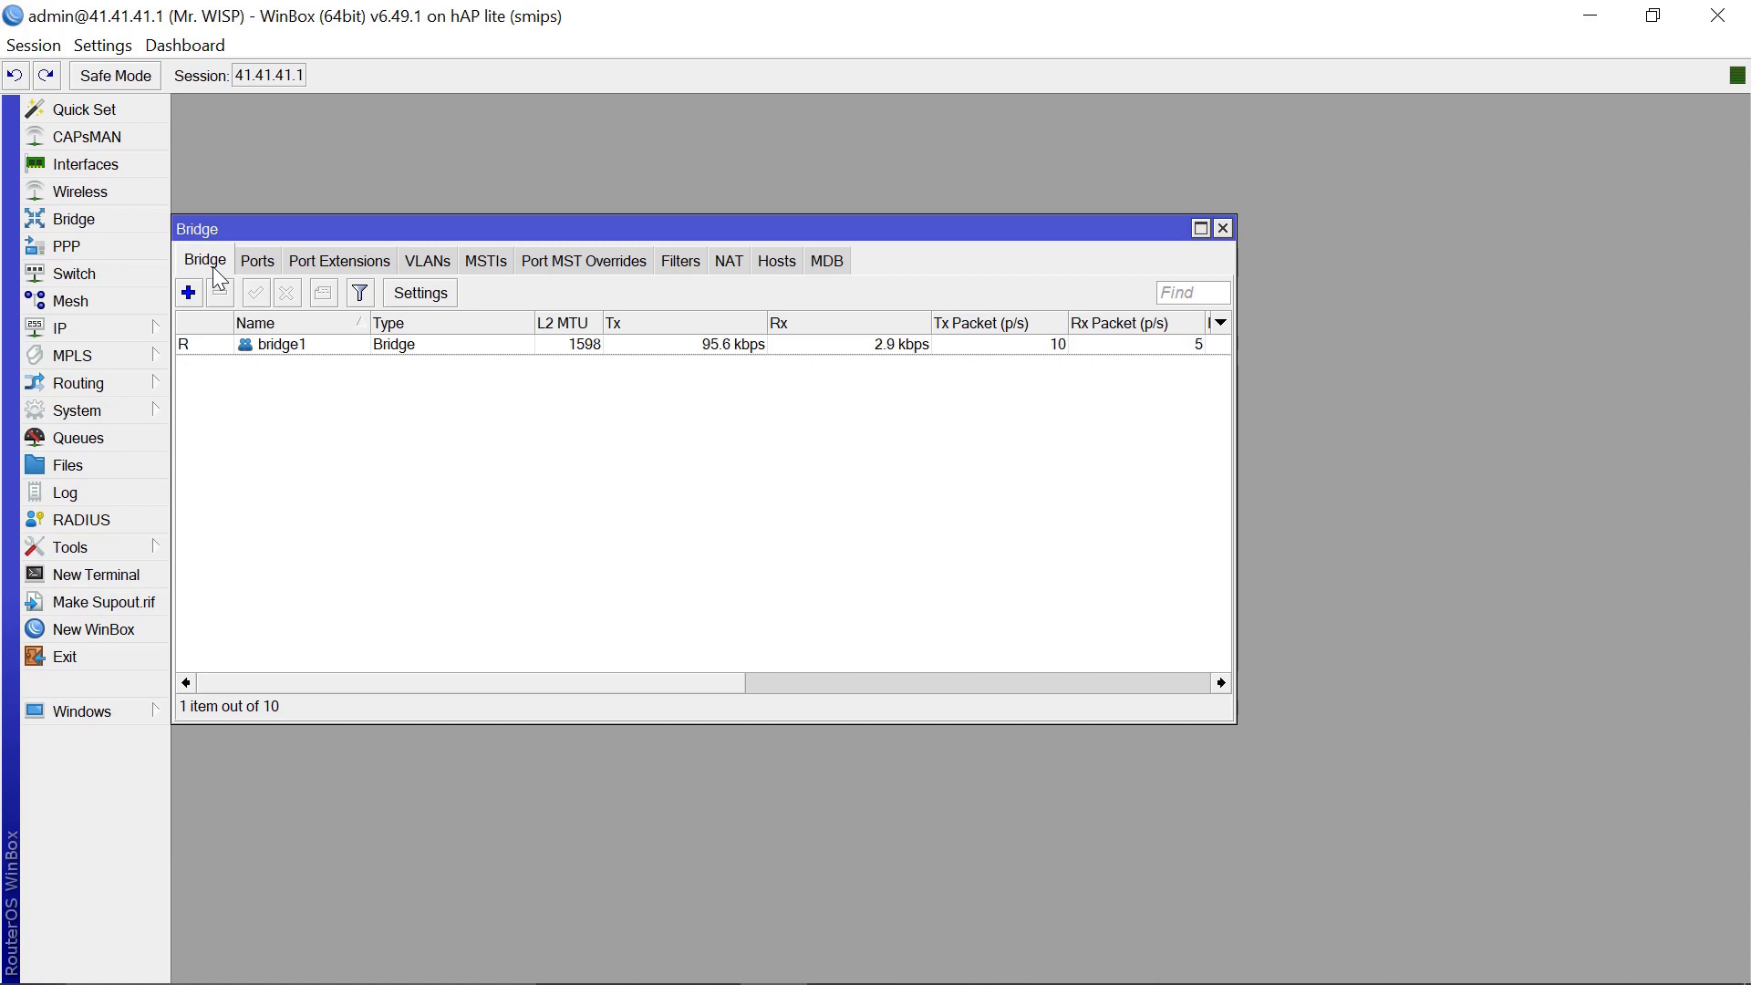
# Add a second bridge named 'guest bridge' and return to the bridge ports list.
pyautogui.click(187, 293)
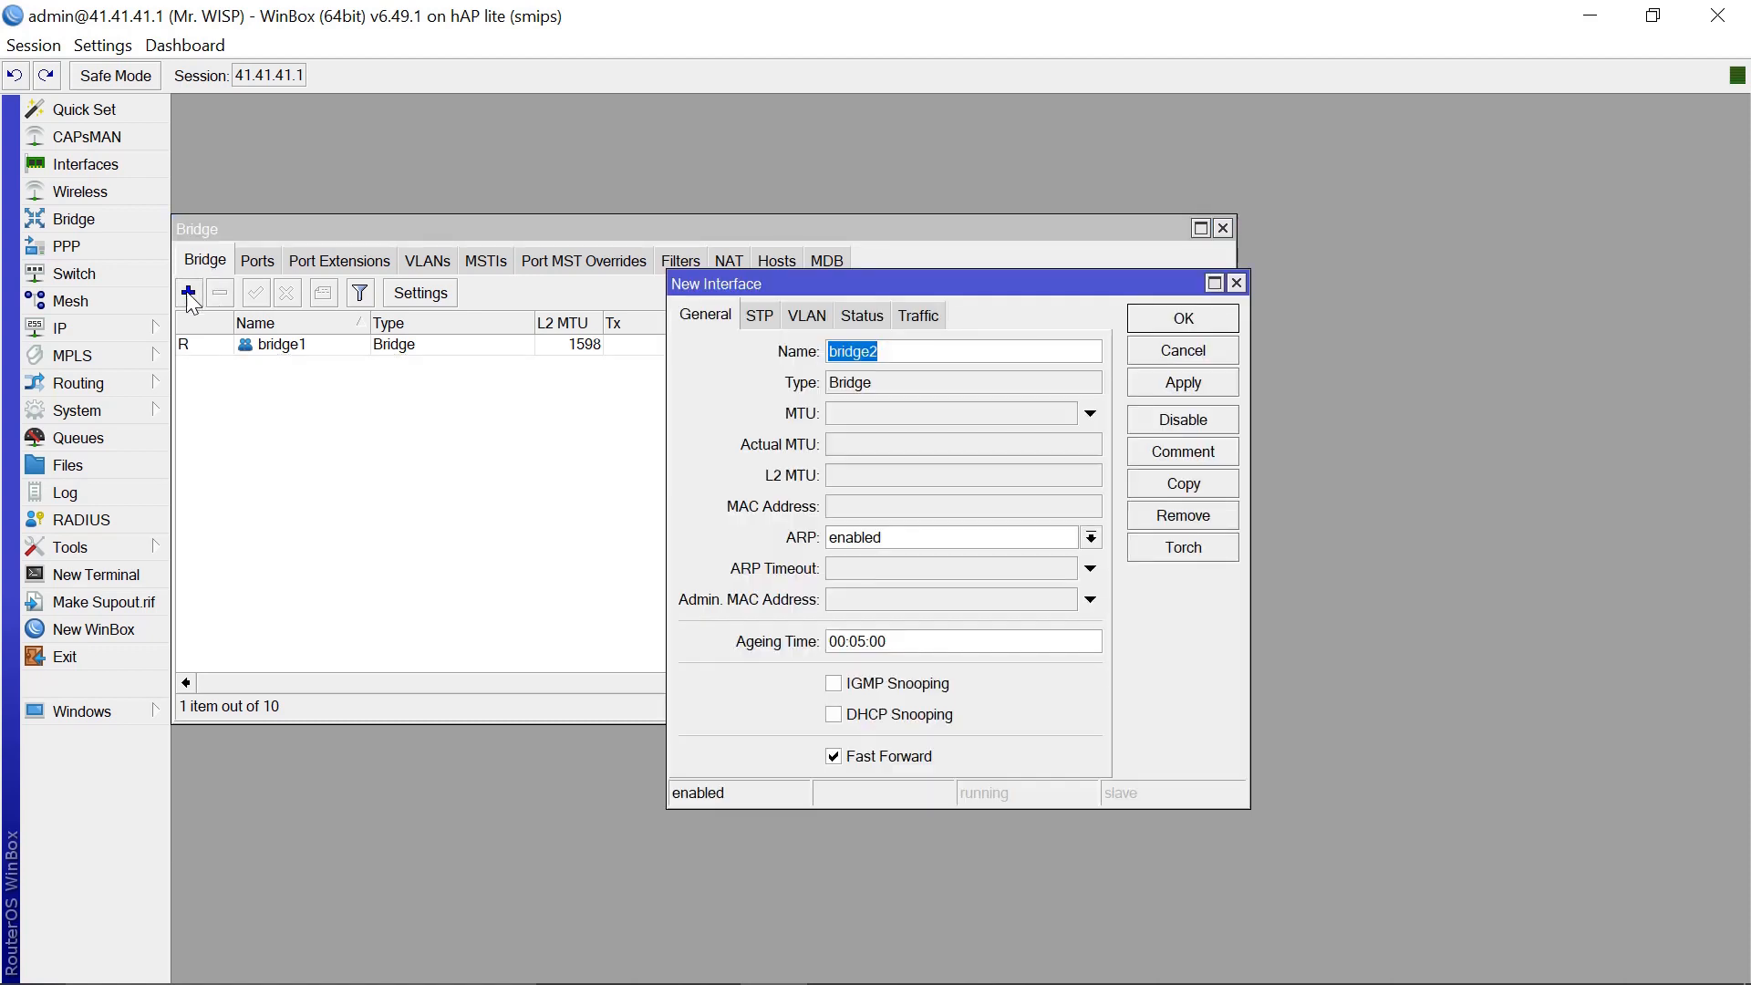
pyautogui.press('Backspace')
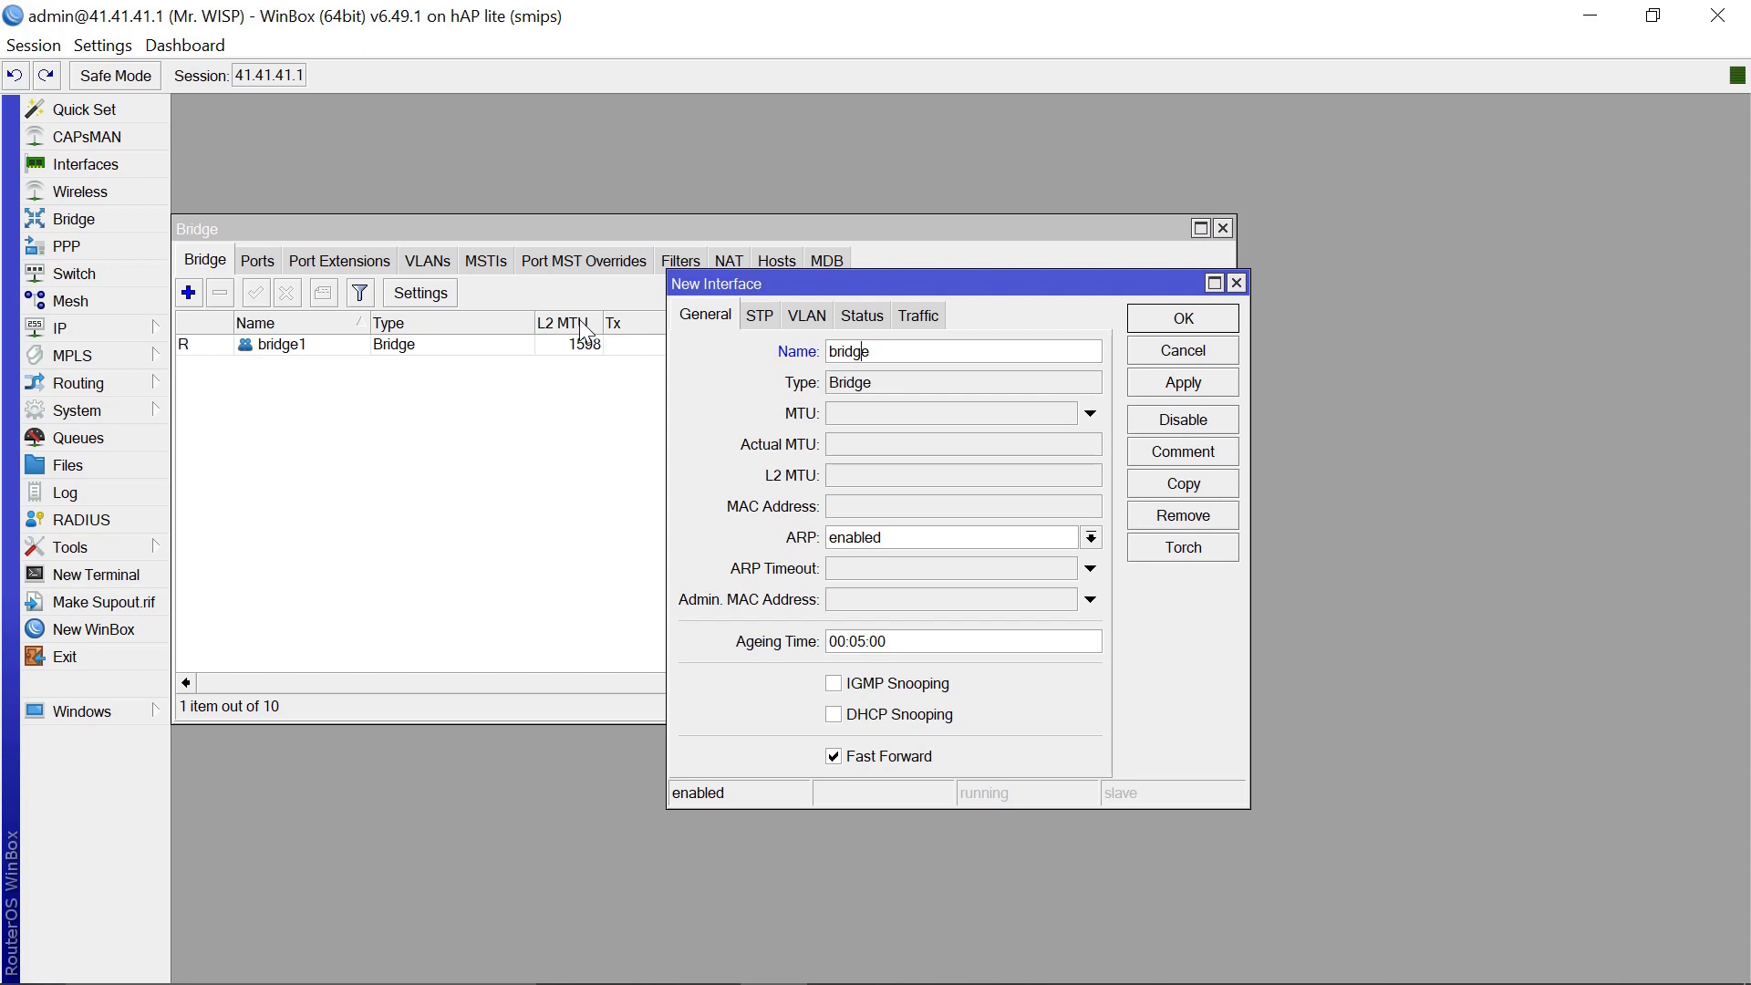
pyautogui.write('guest')
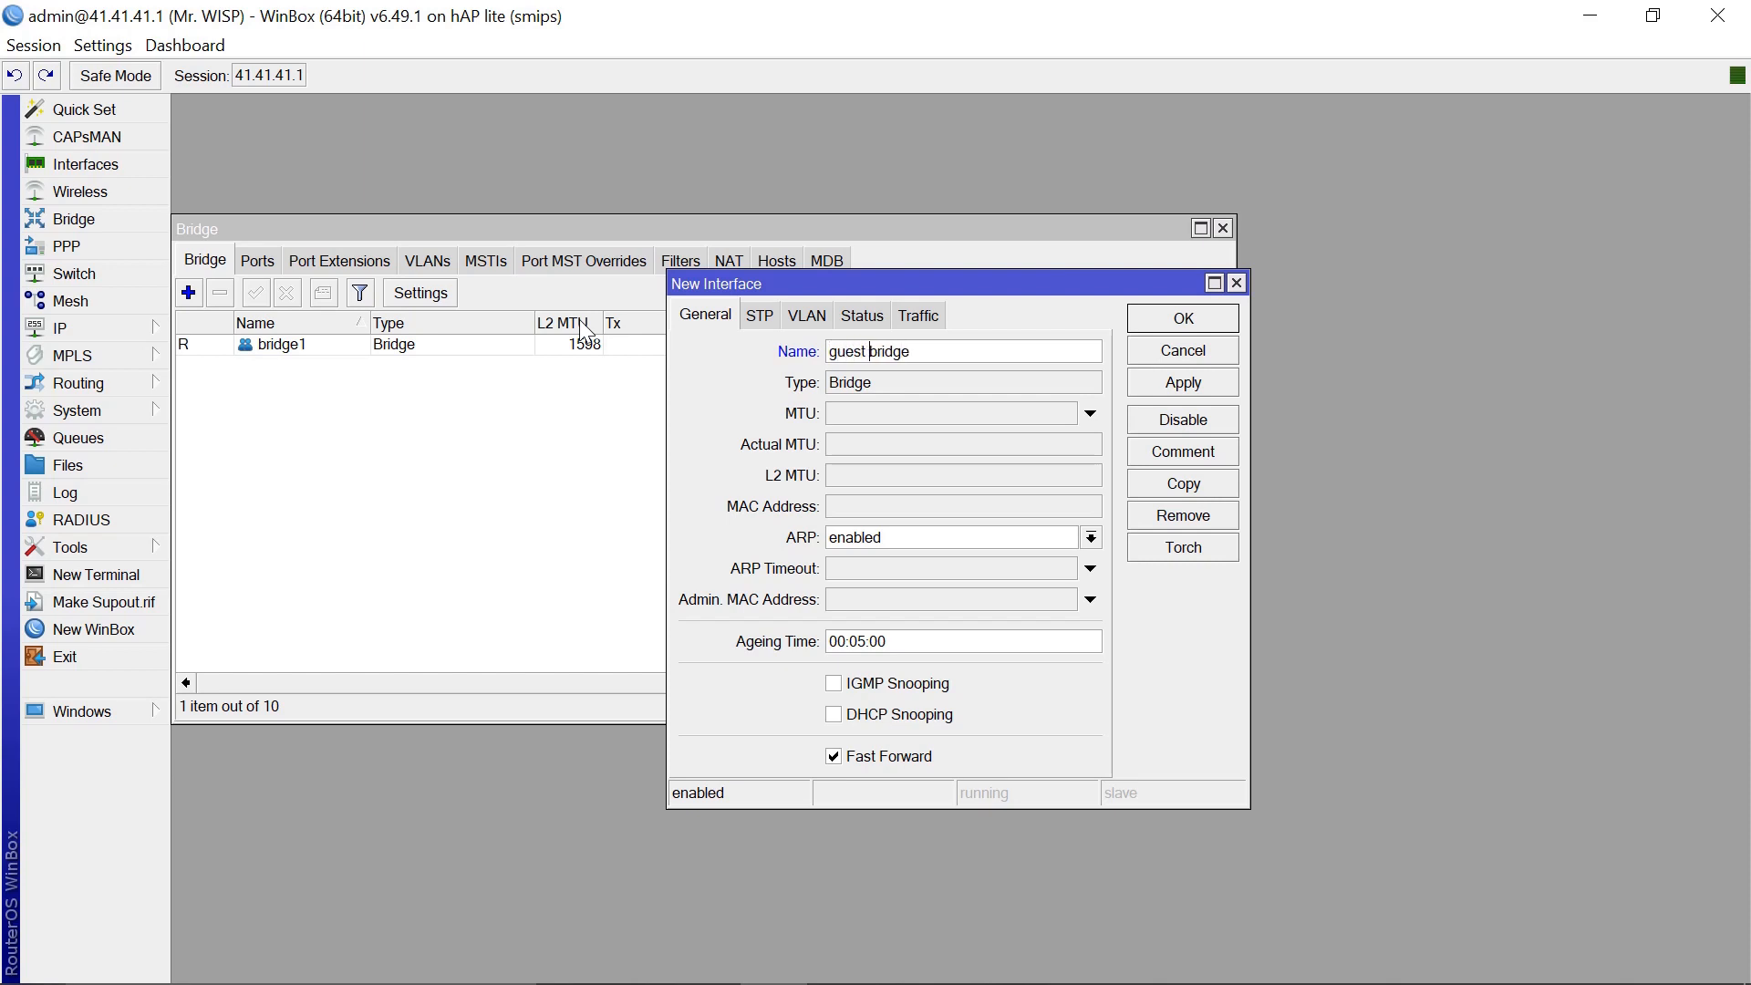
pyautogui.moveTo(1188, 329)
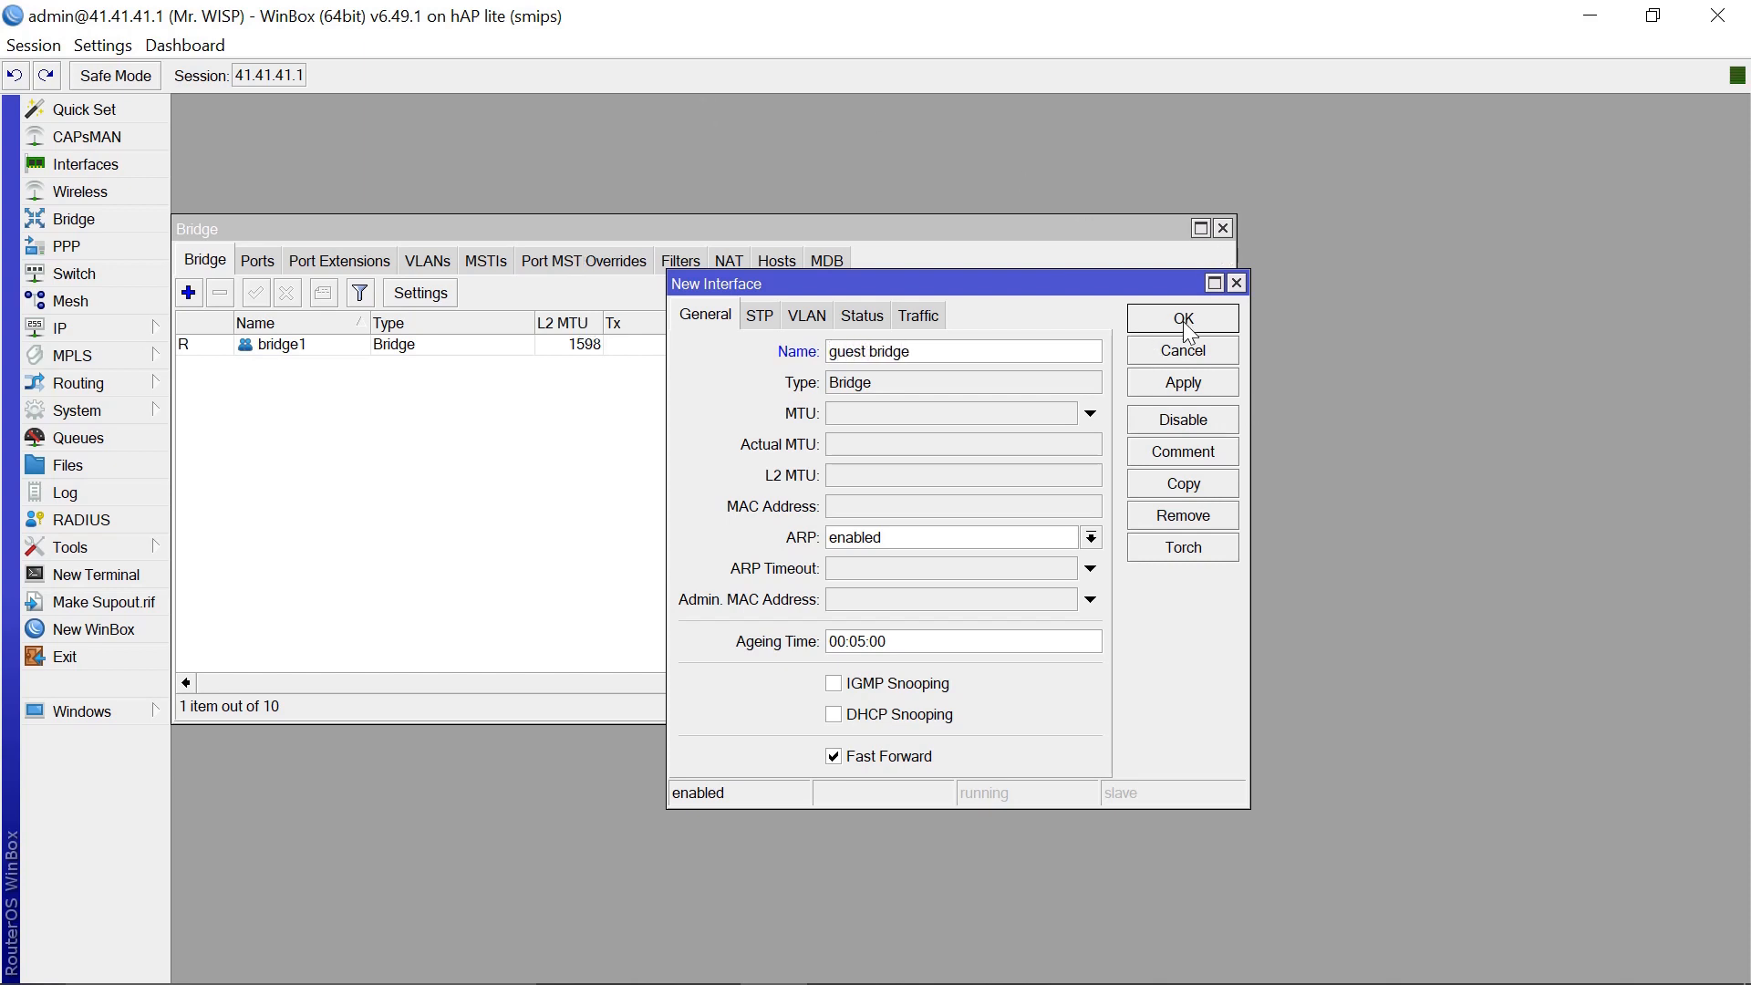
pyautogui.click(1181, 319)
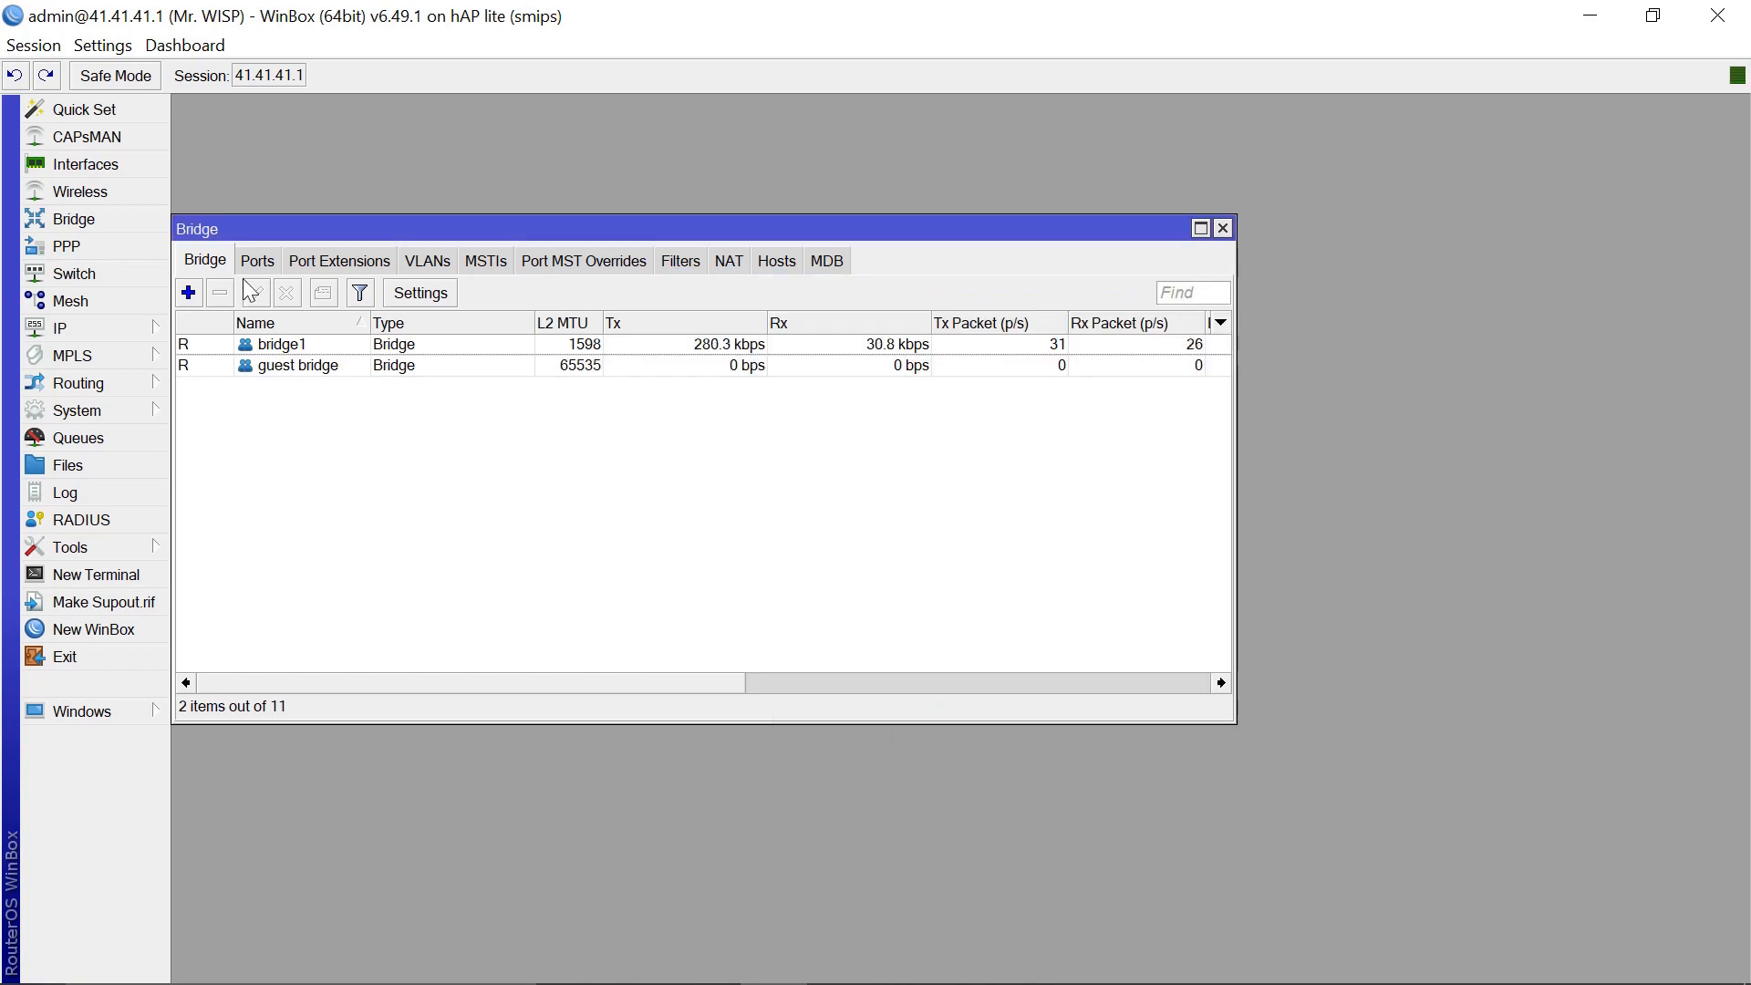
pyautogui.click(257, 260)
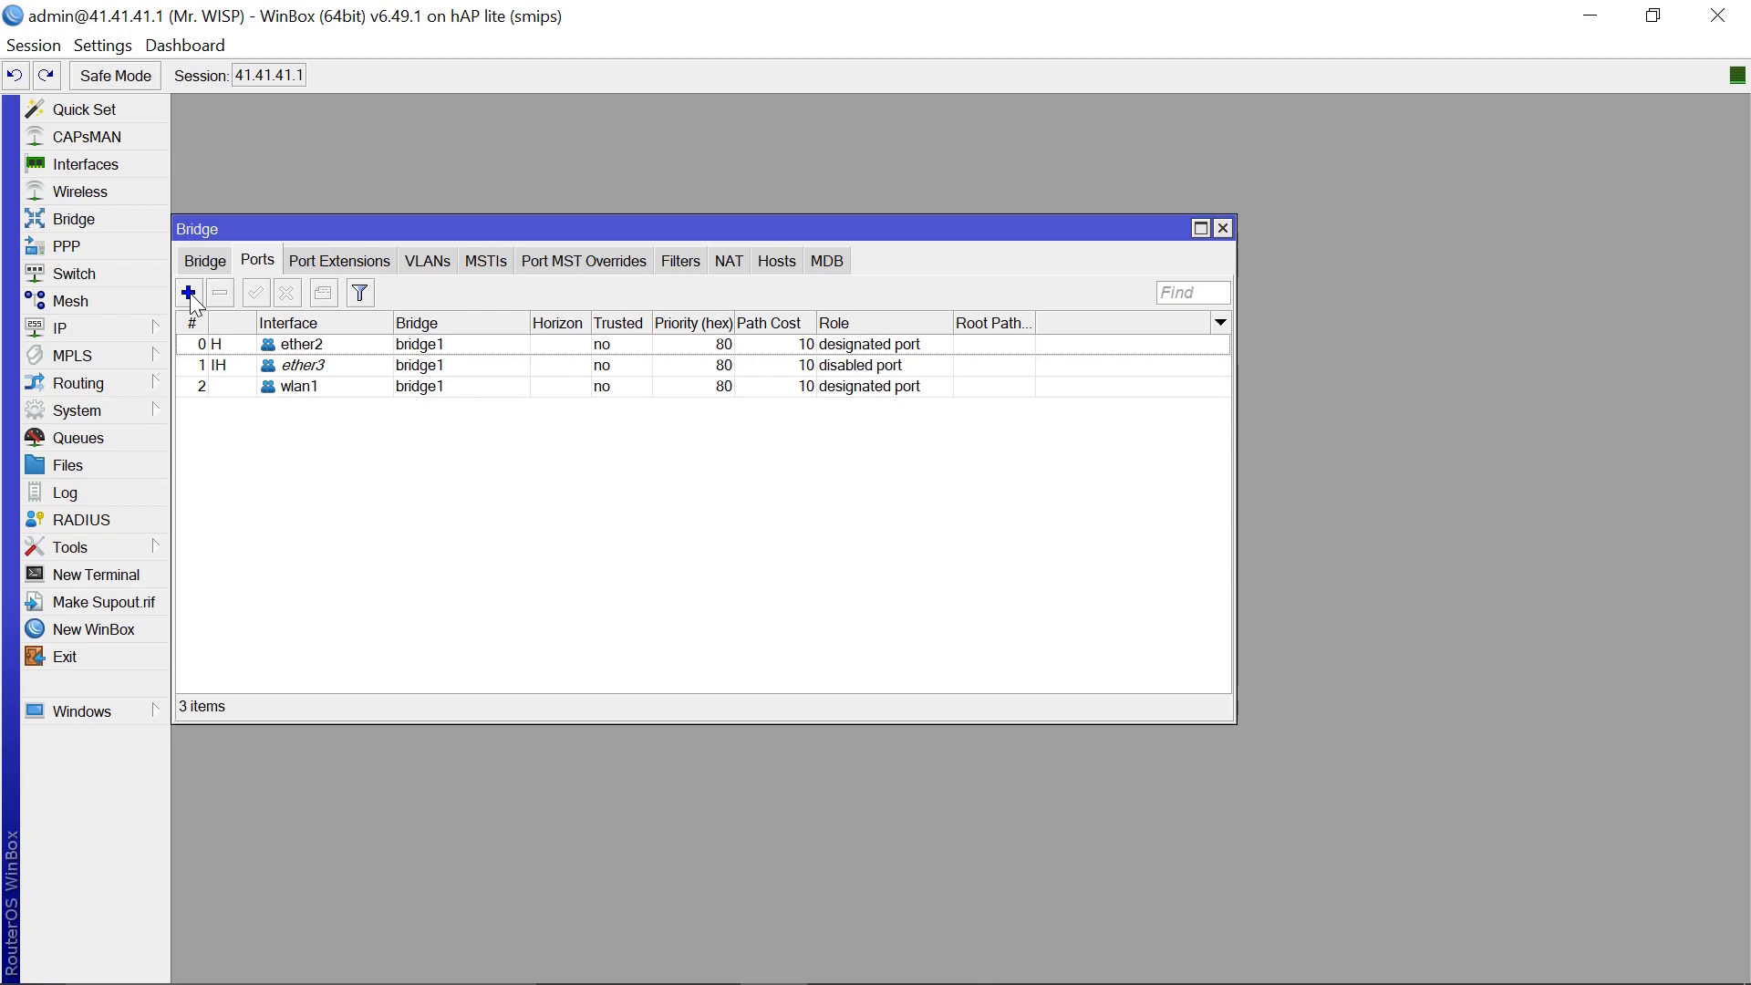
# Add guest wlan as a port of guest bridge.
pyautogui.click(187, 293)
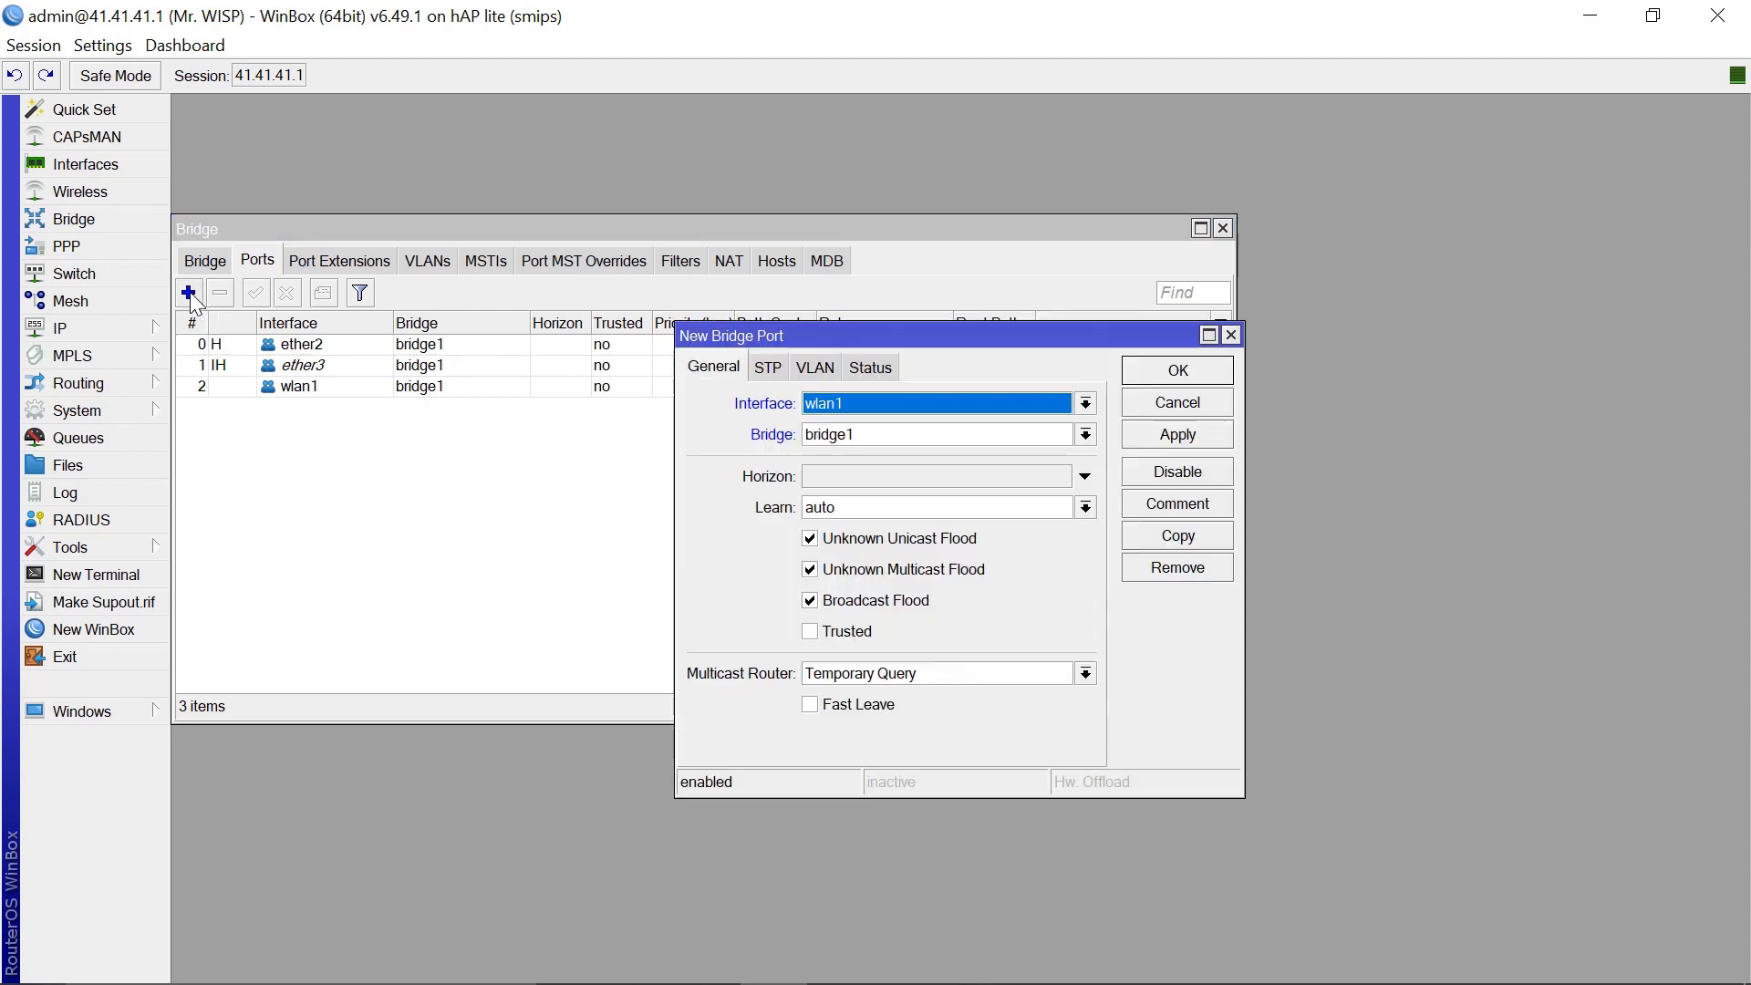
pyautogui.click(1083, 403)
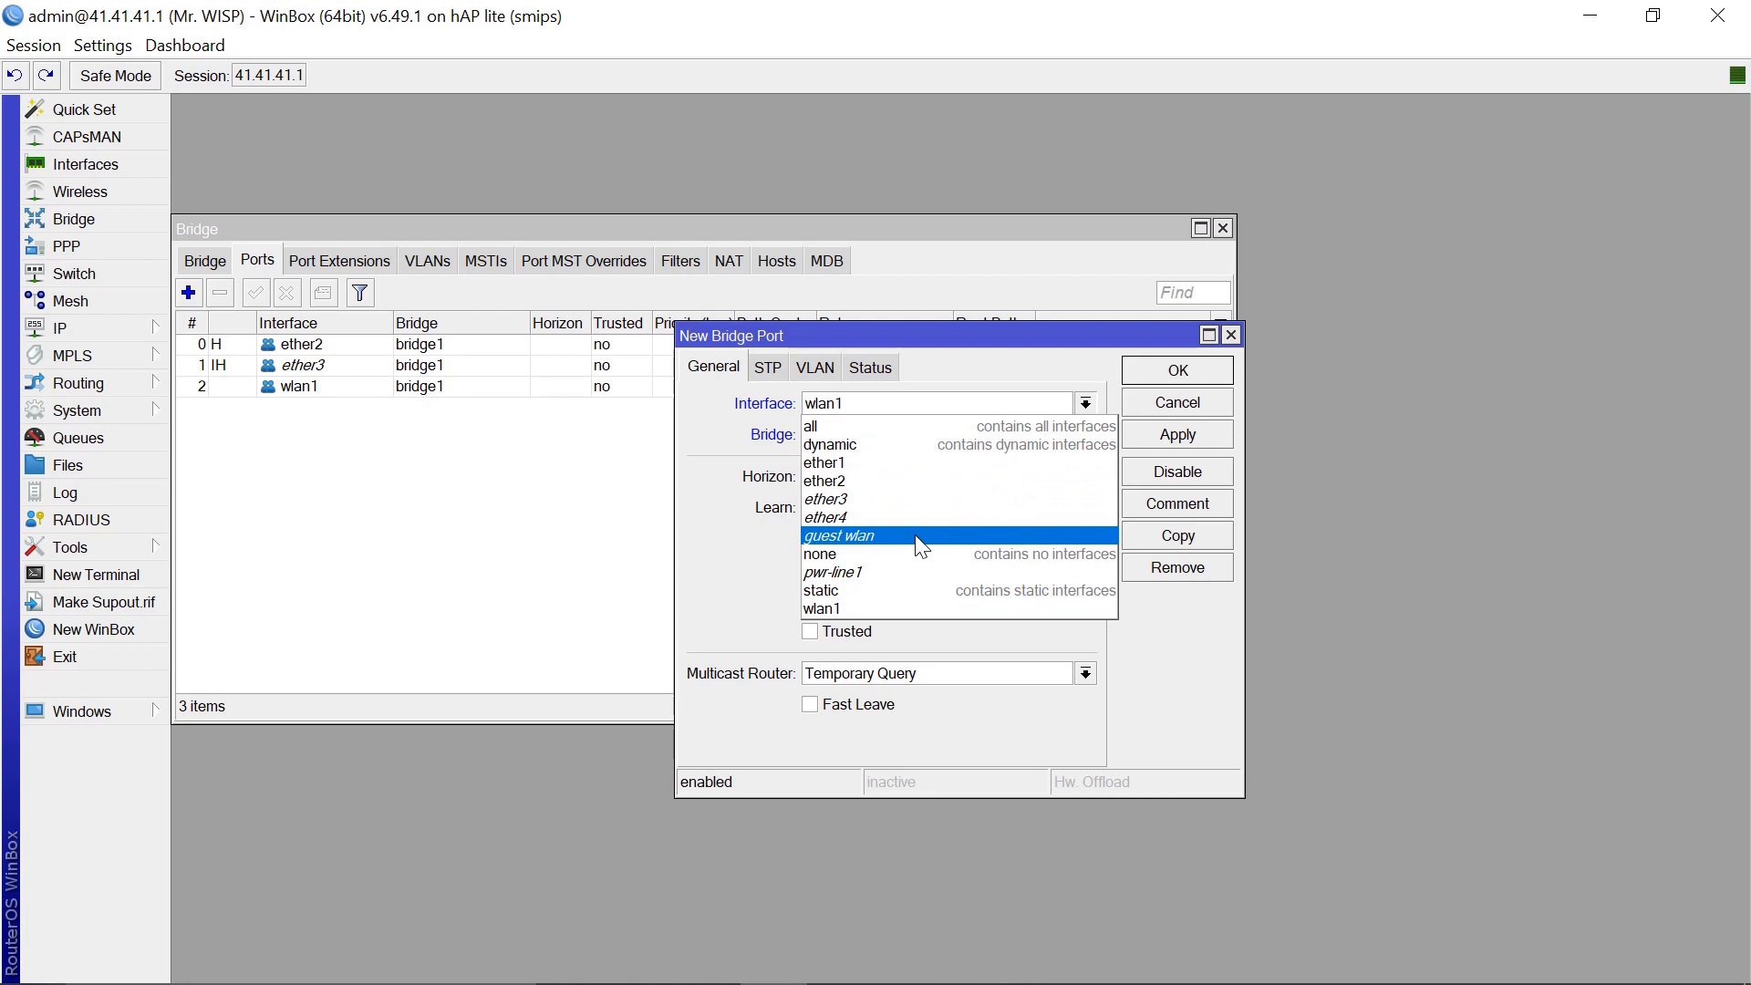
pyautogui.click(839, 536)
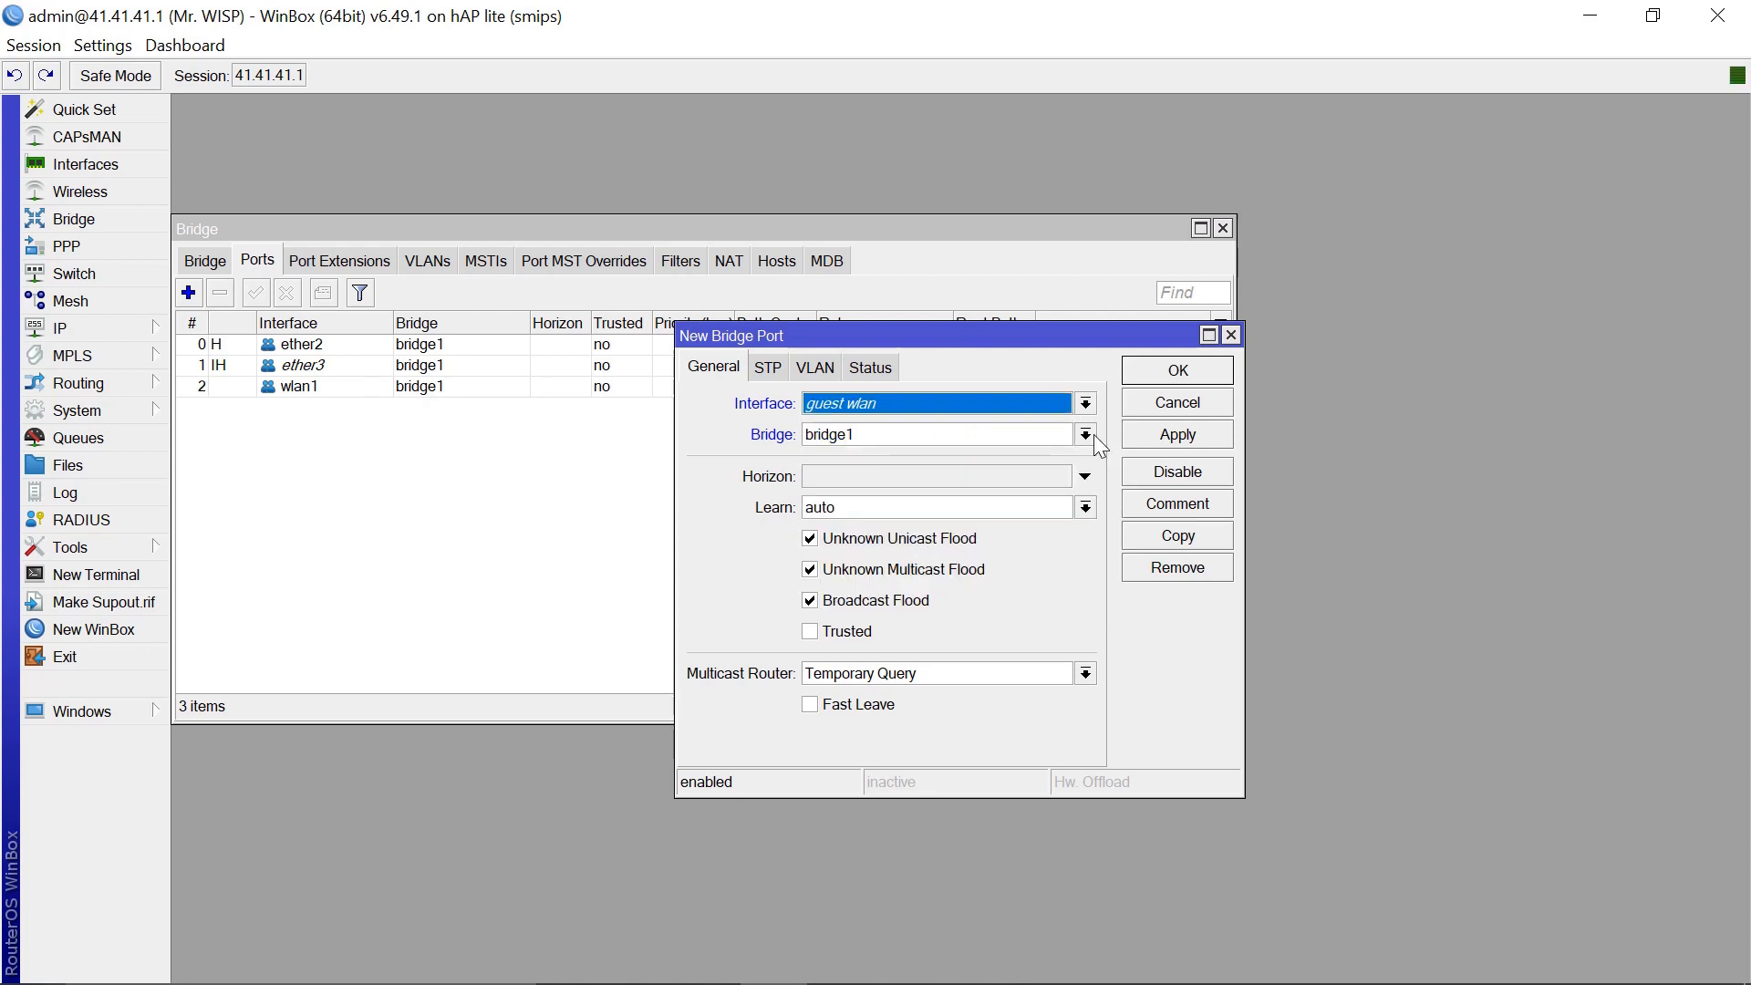
pyautogui.click(1083, 434)
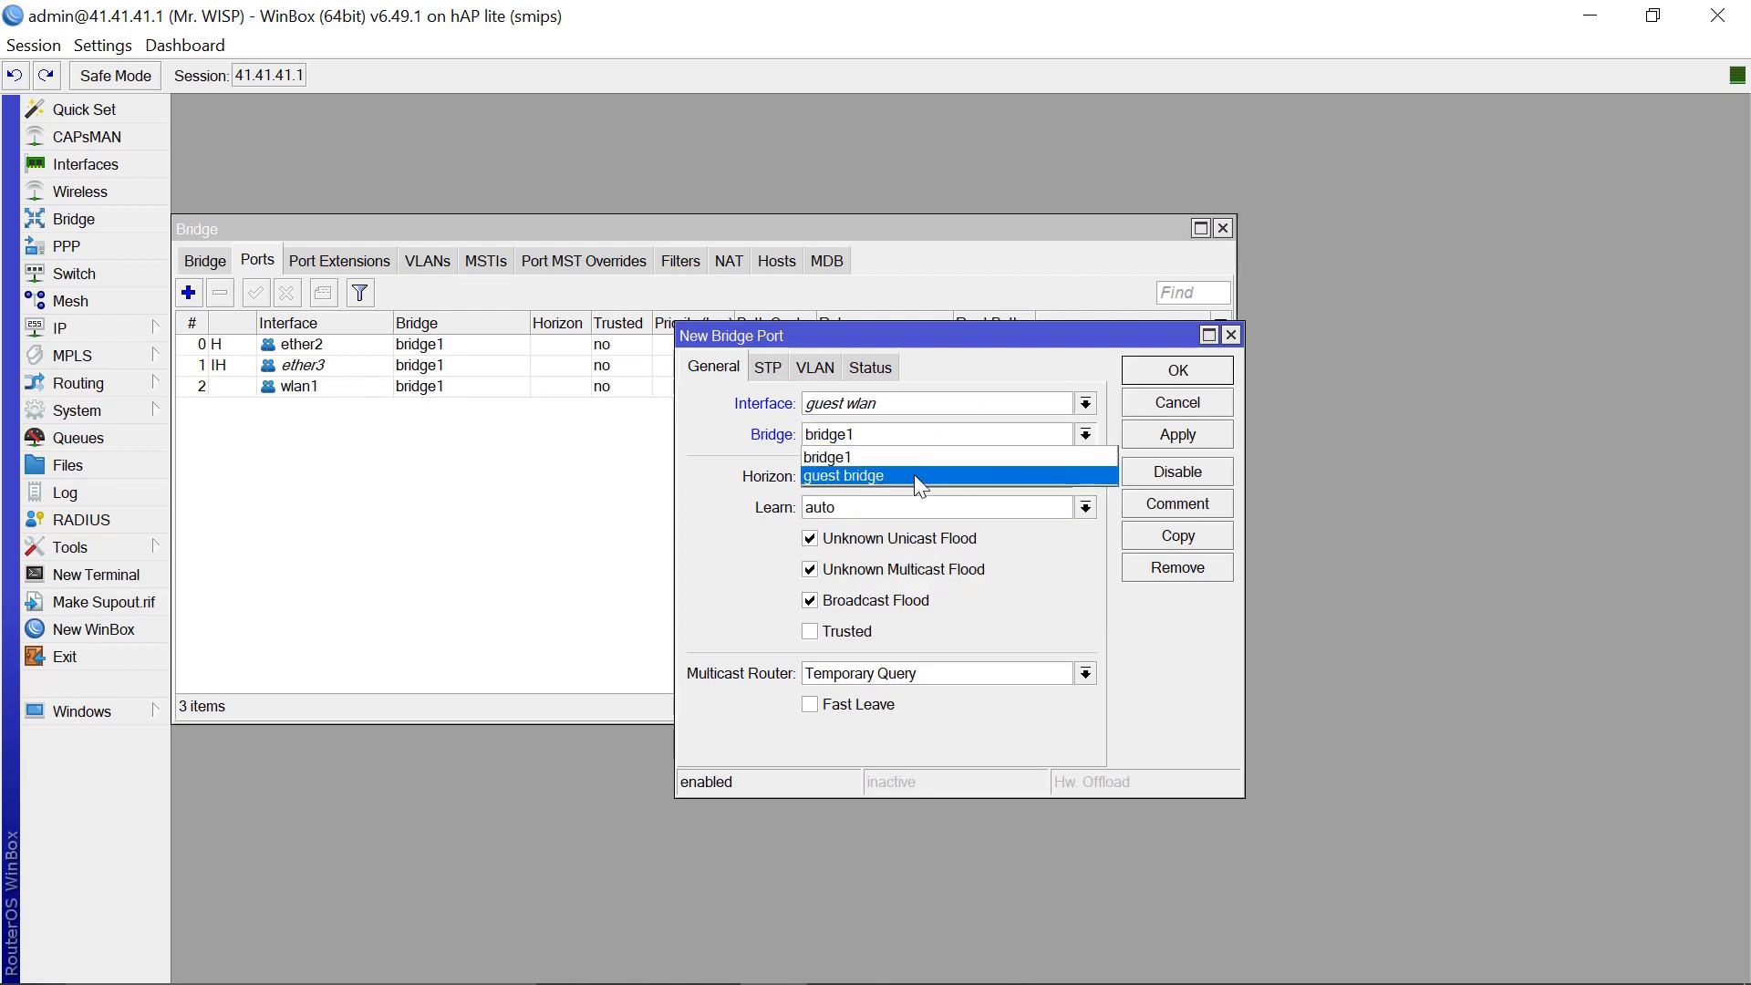
pyautogui.click(845, 476)
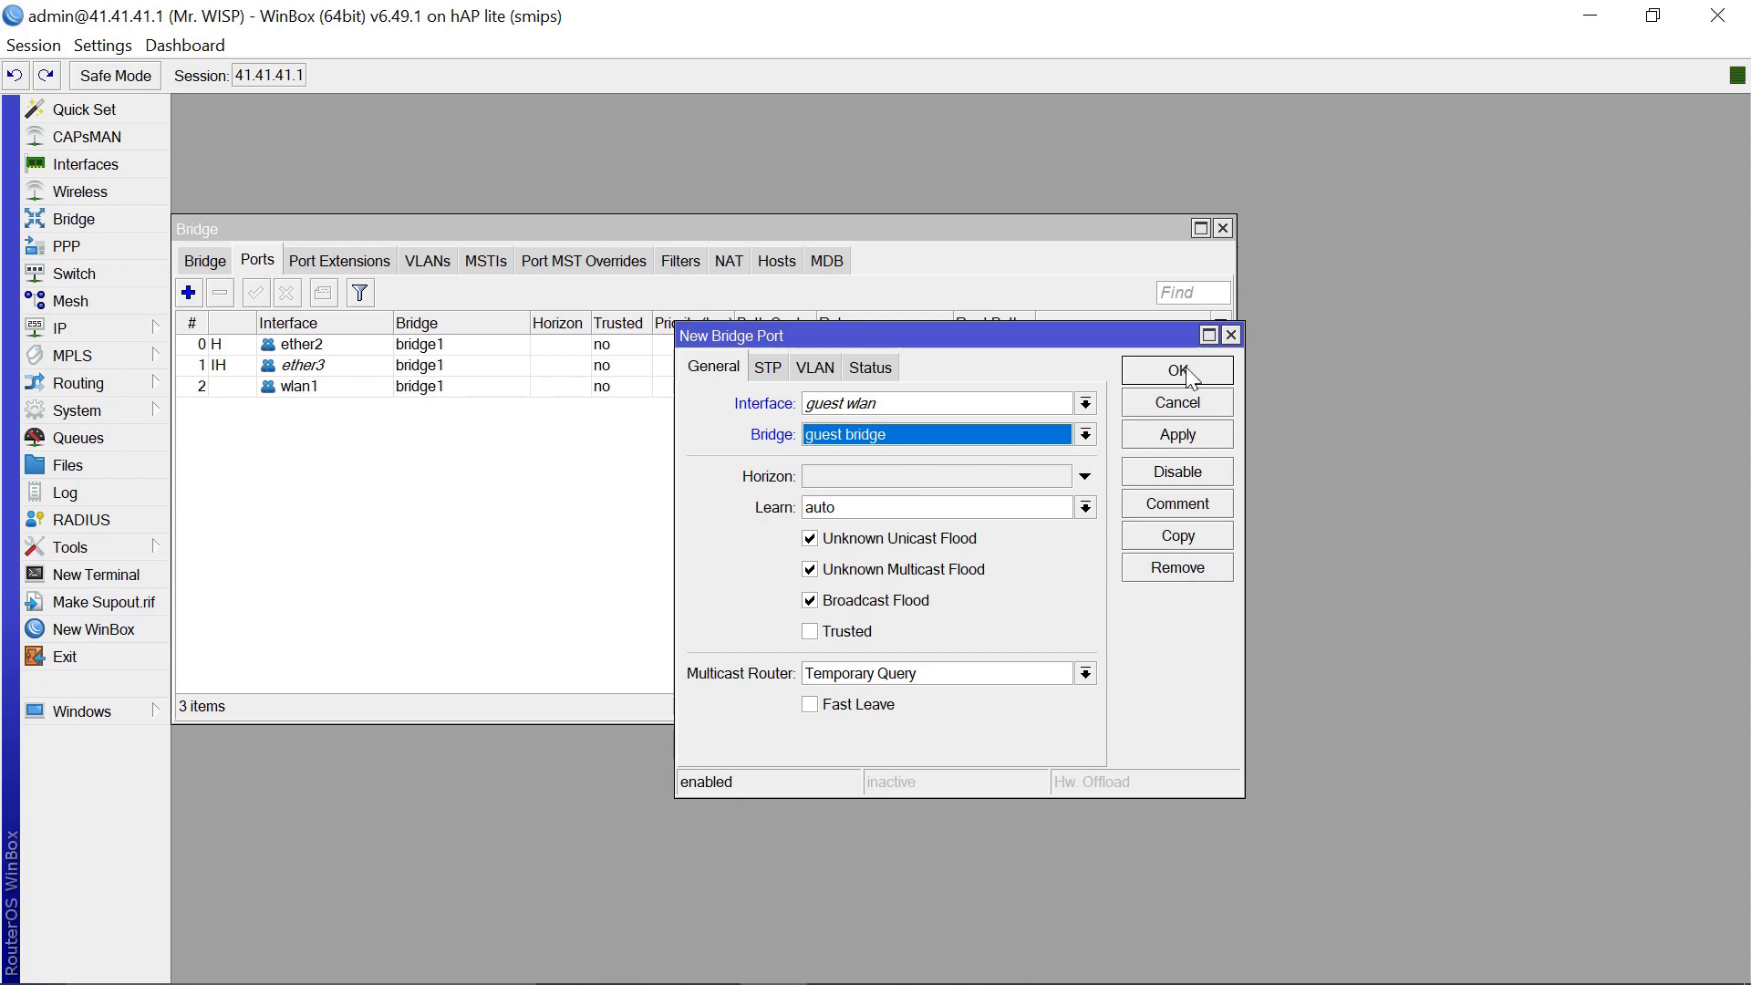
pyautogui.click(1175, 369)
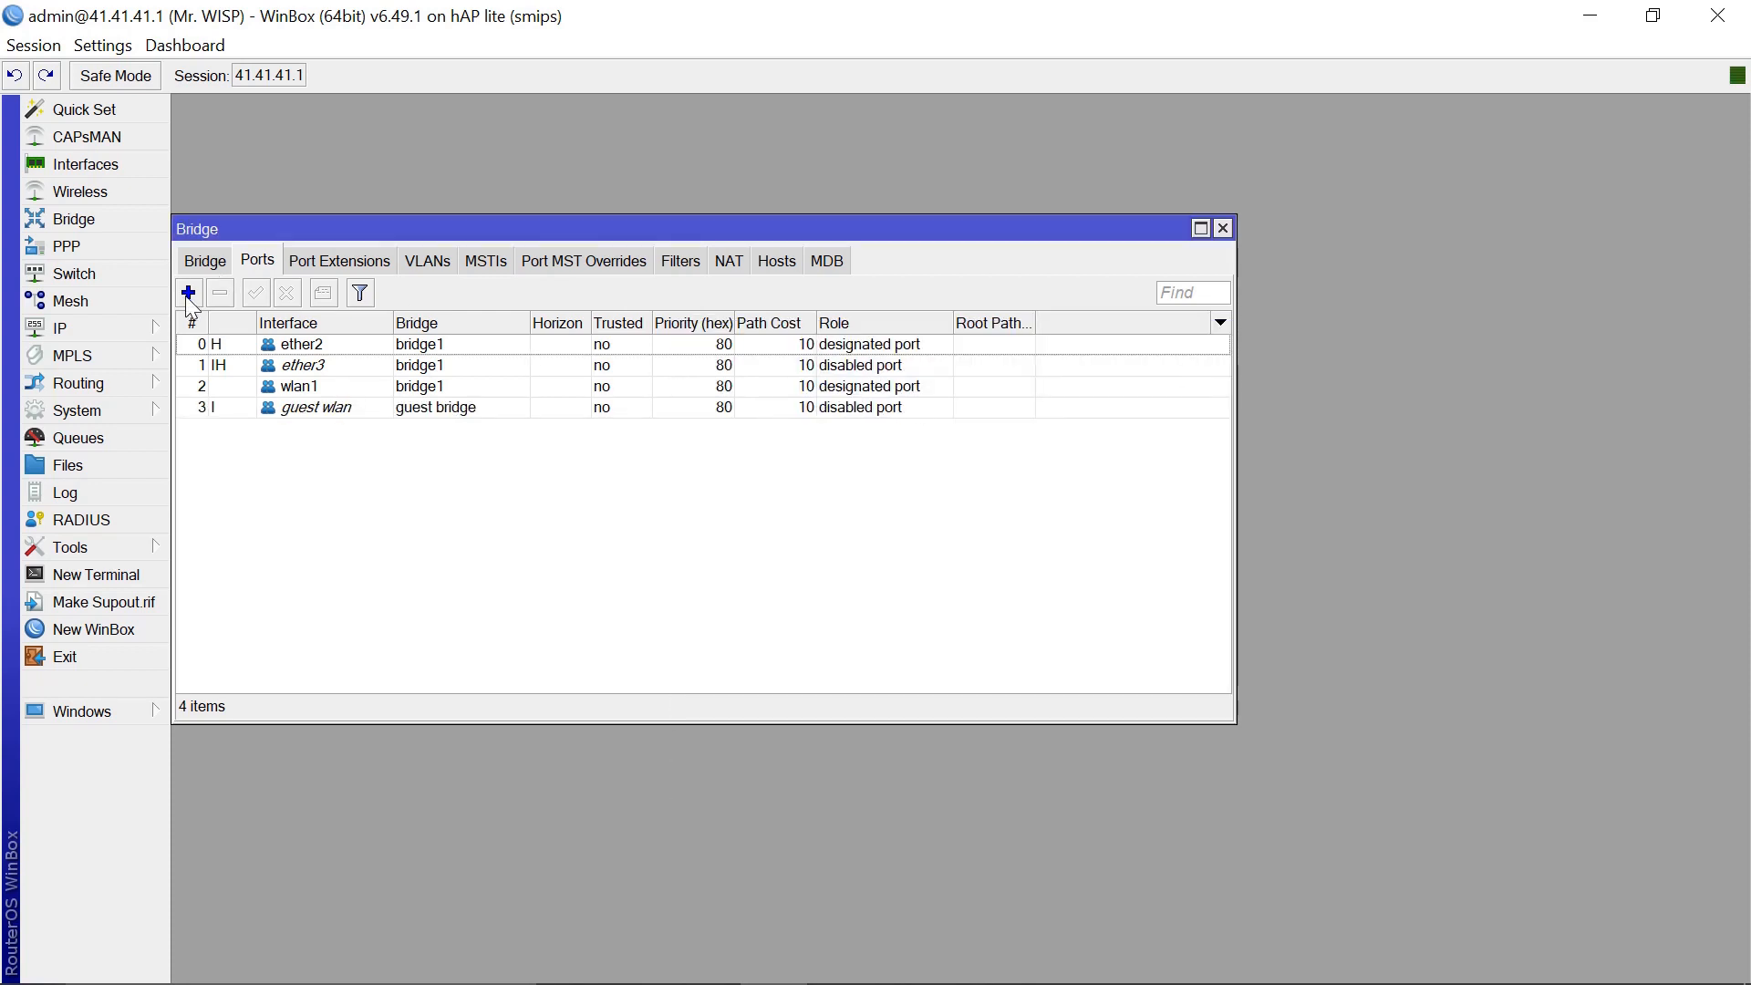
# Add ether4 as a port of guest bridge and leave the bridge settings.
pyautogui.click(188, 293)
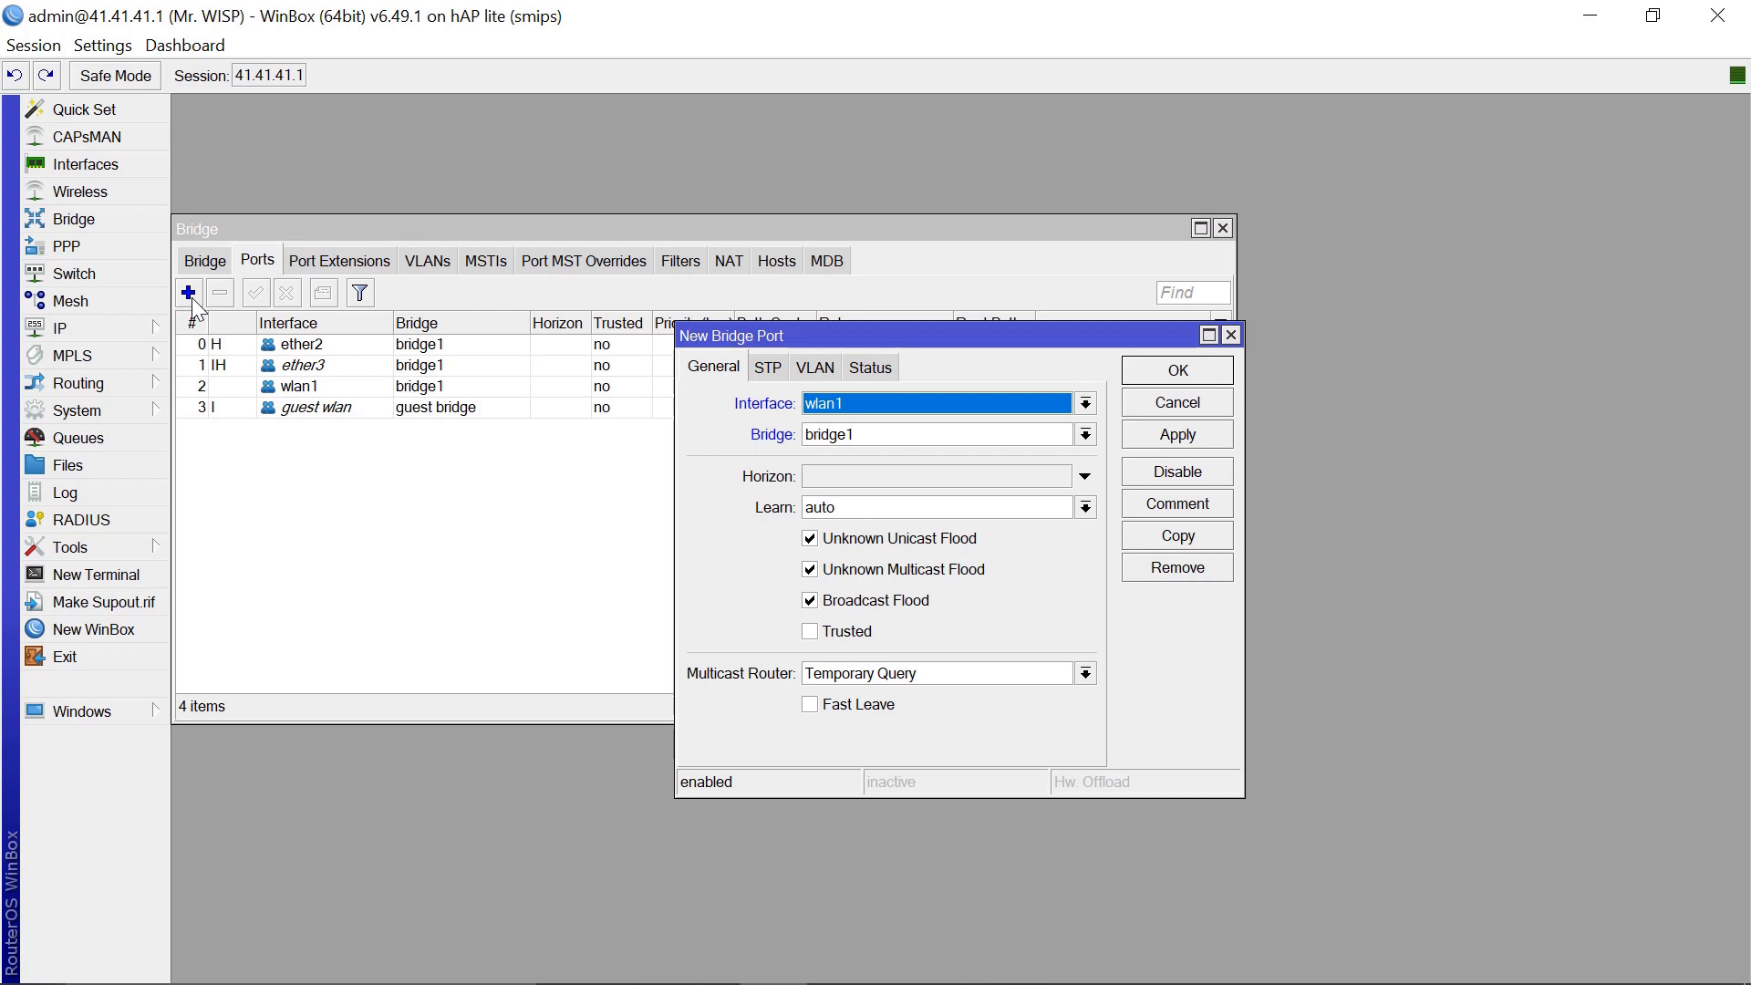
pyautogui.moveTo(963, 407)
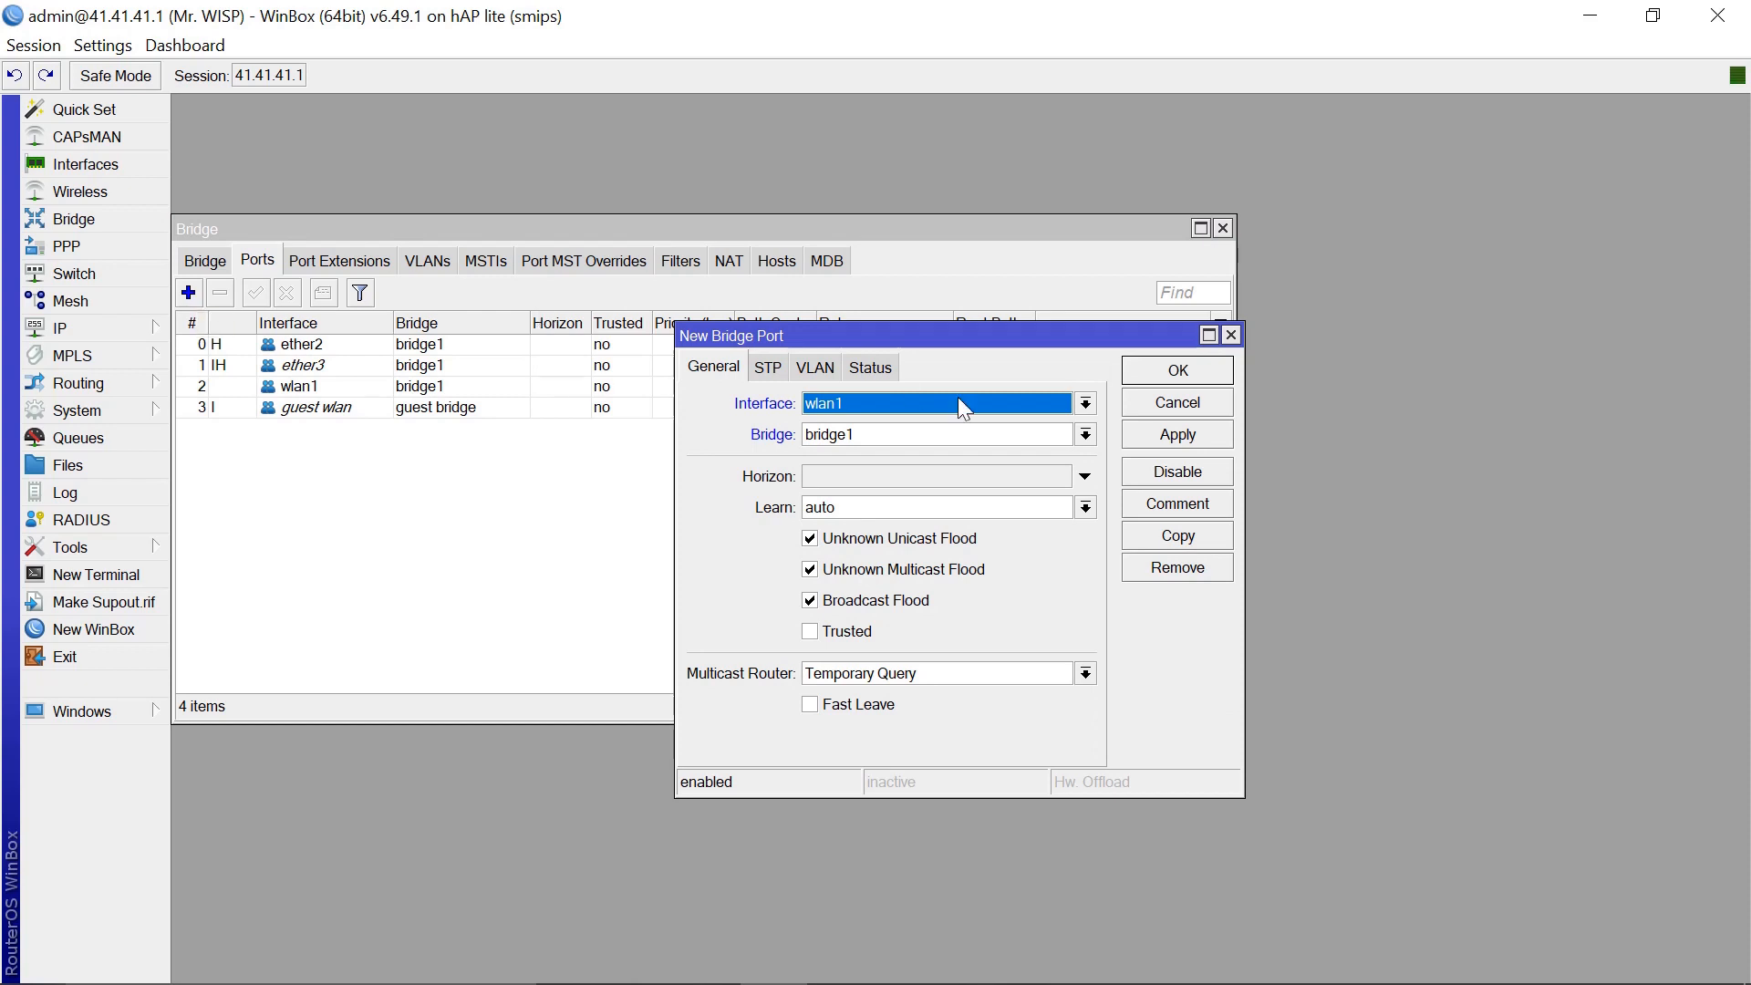
pyautogui.click(1084, 403)
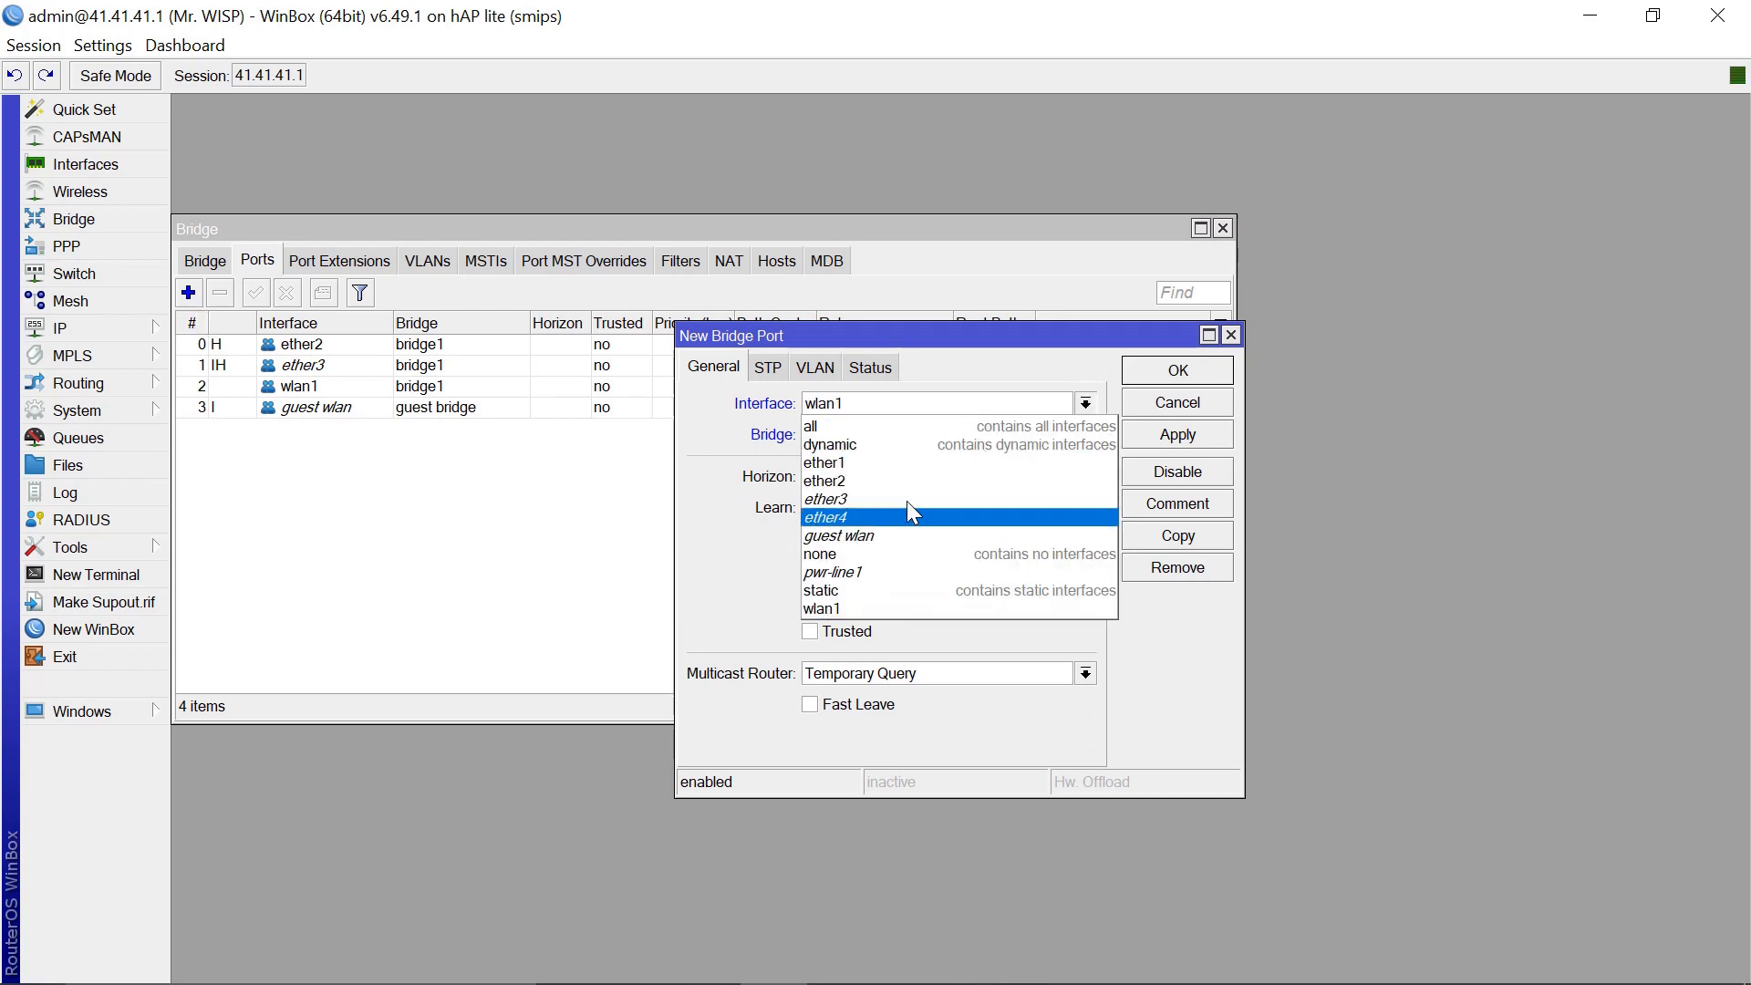
pyautogui.click(826, 516)
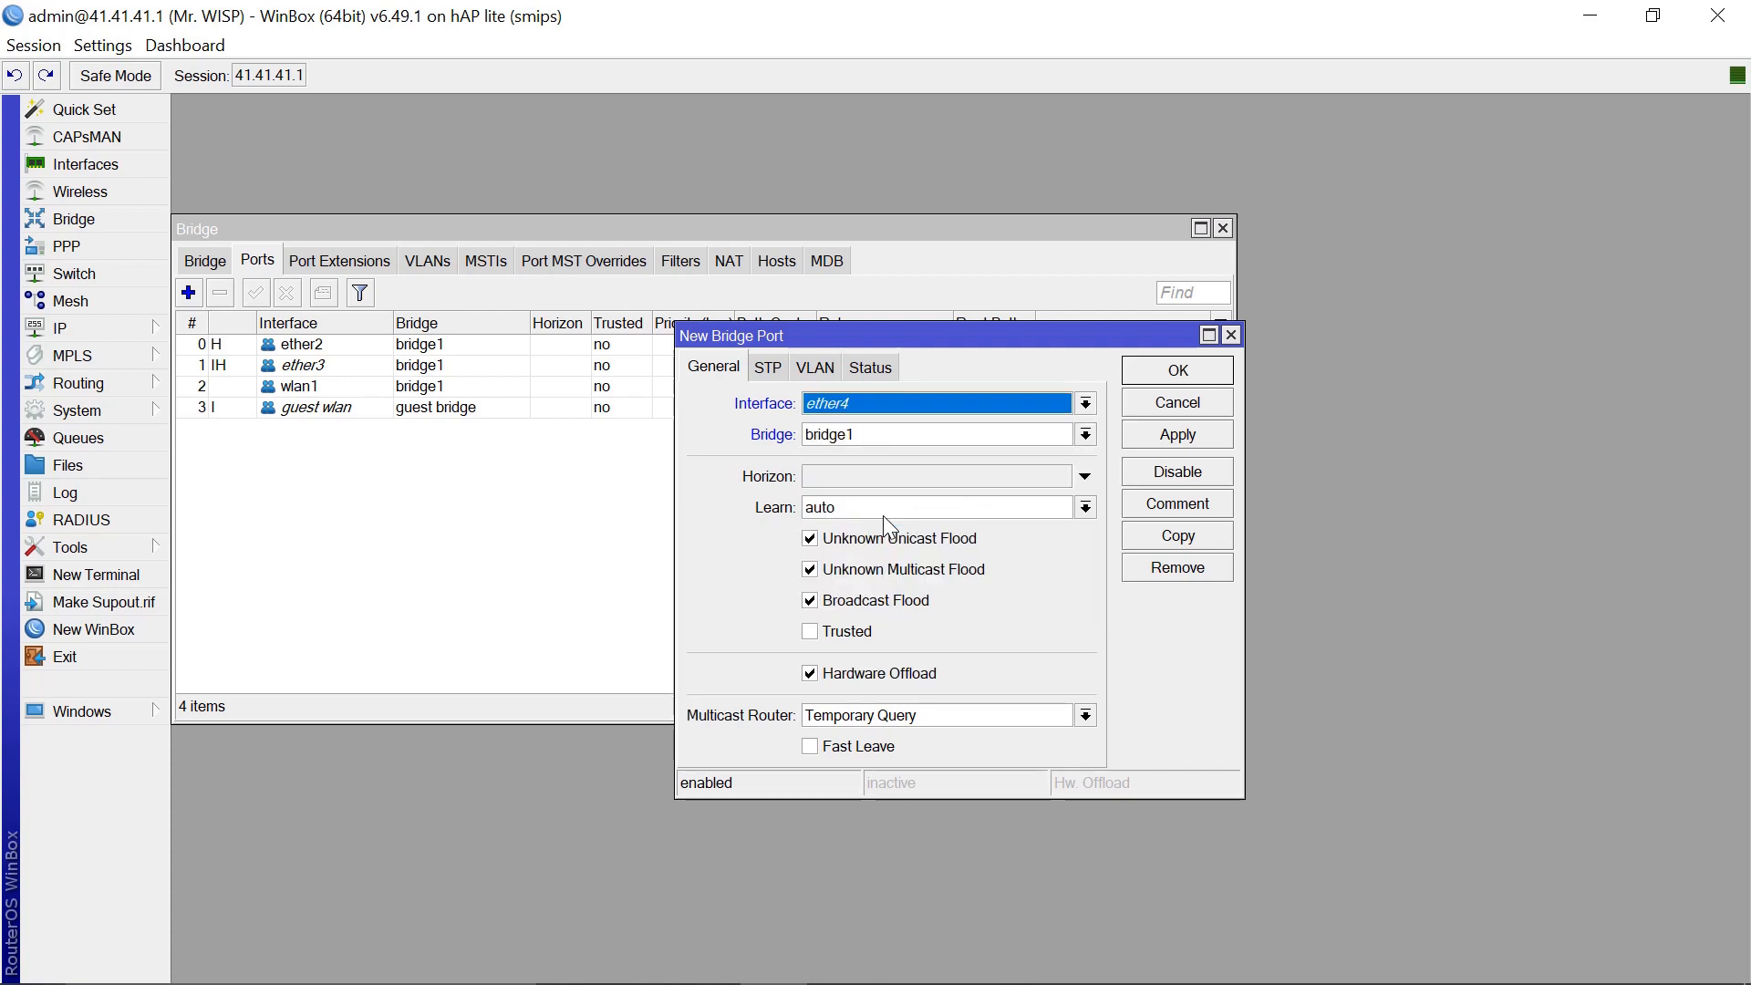
pyautogui.click(1083, 435)
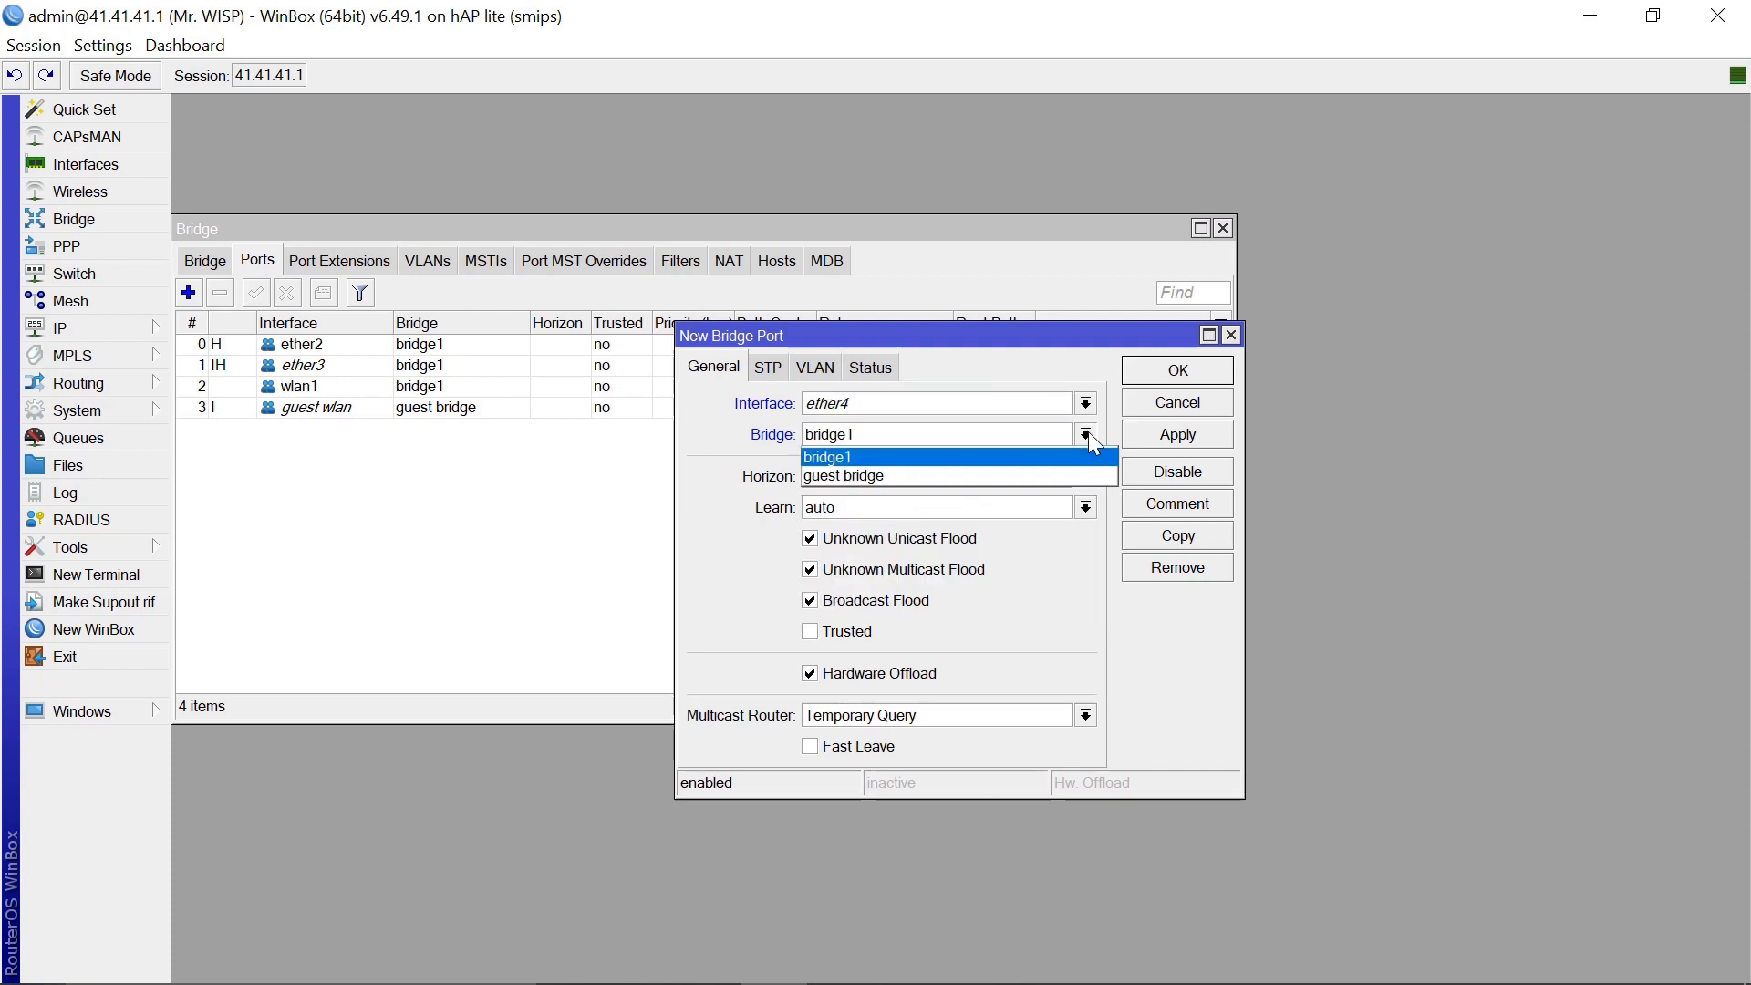
pyautogui.moveTo(915, 476)
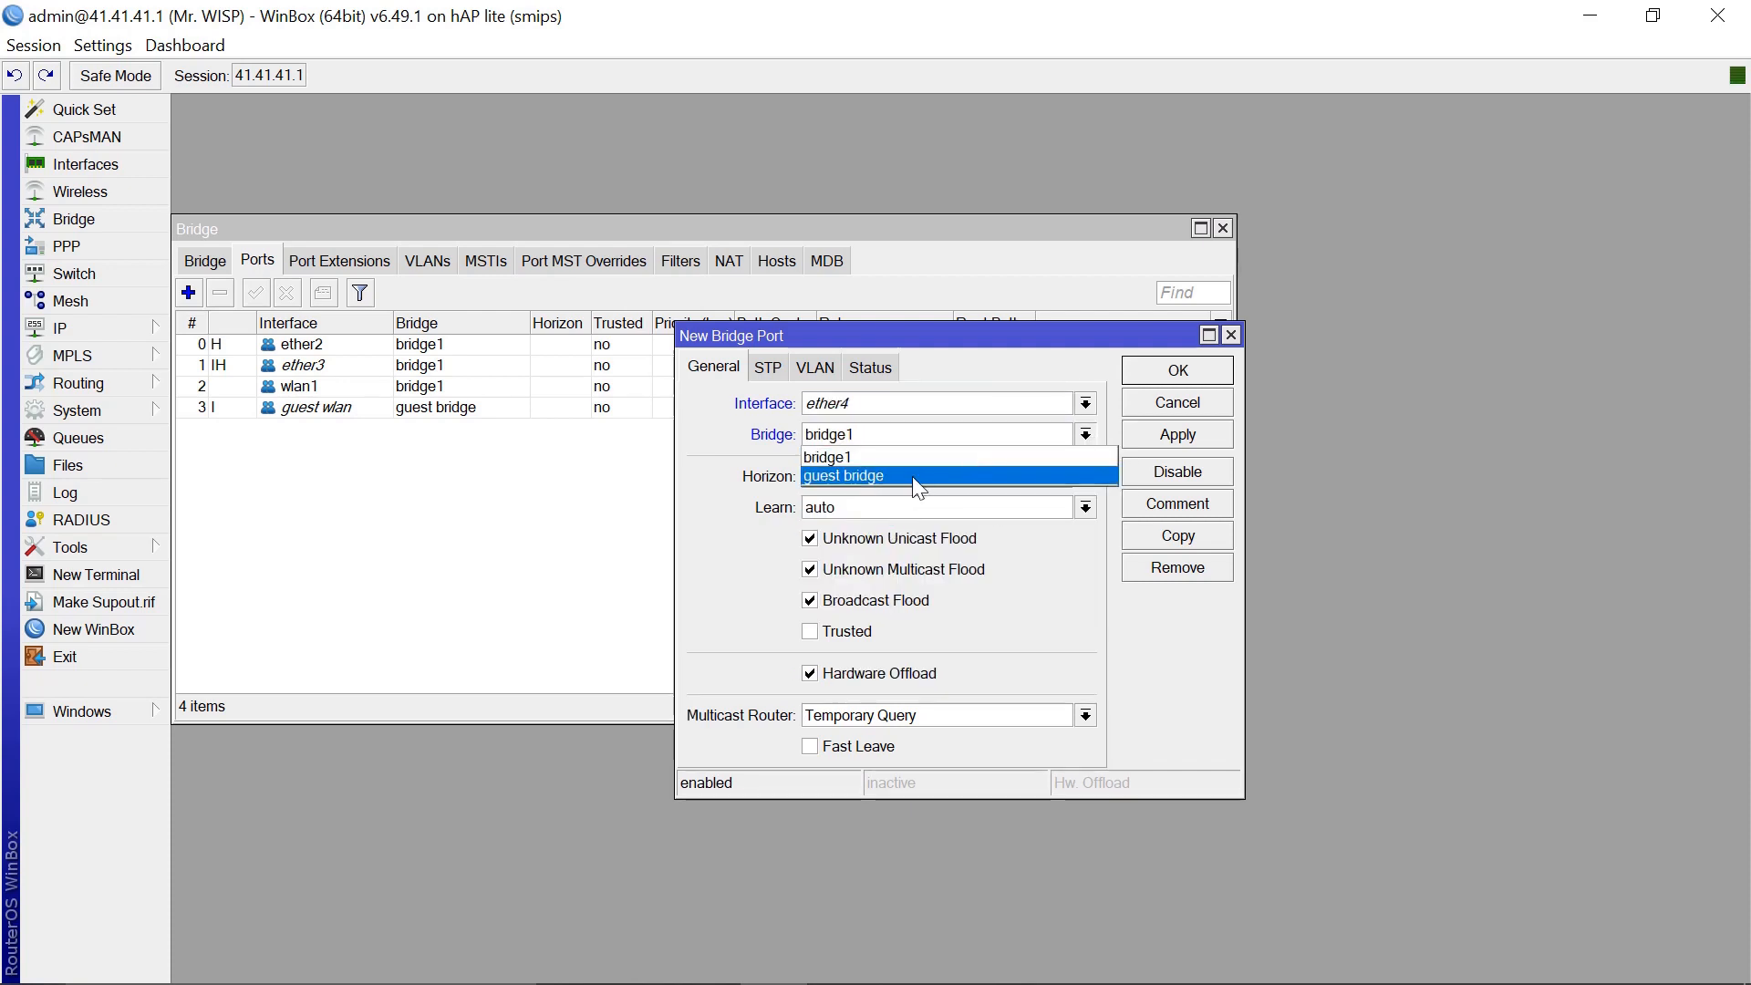
pyautogui.click(845, 476)
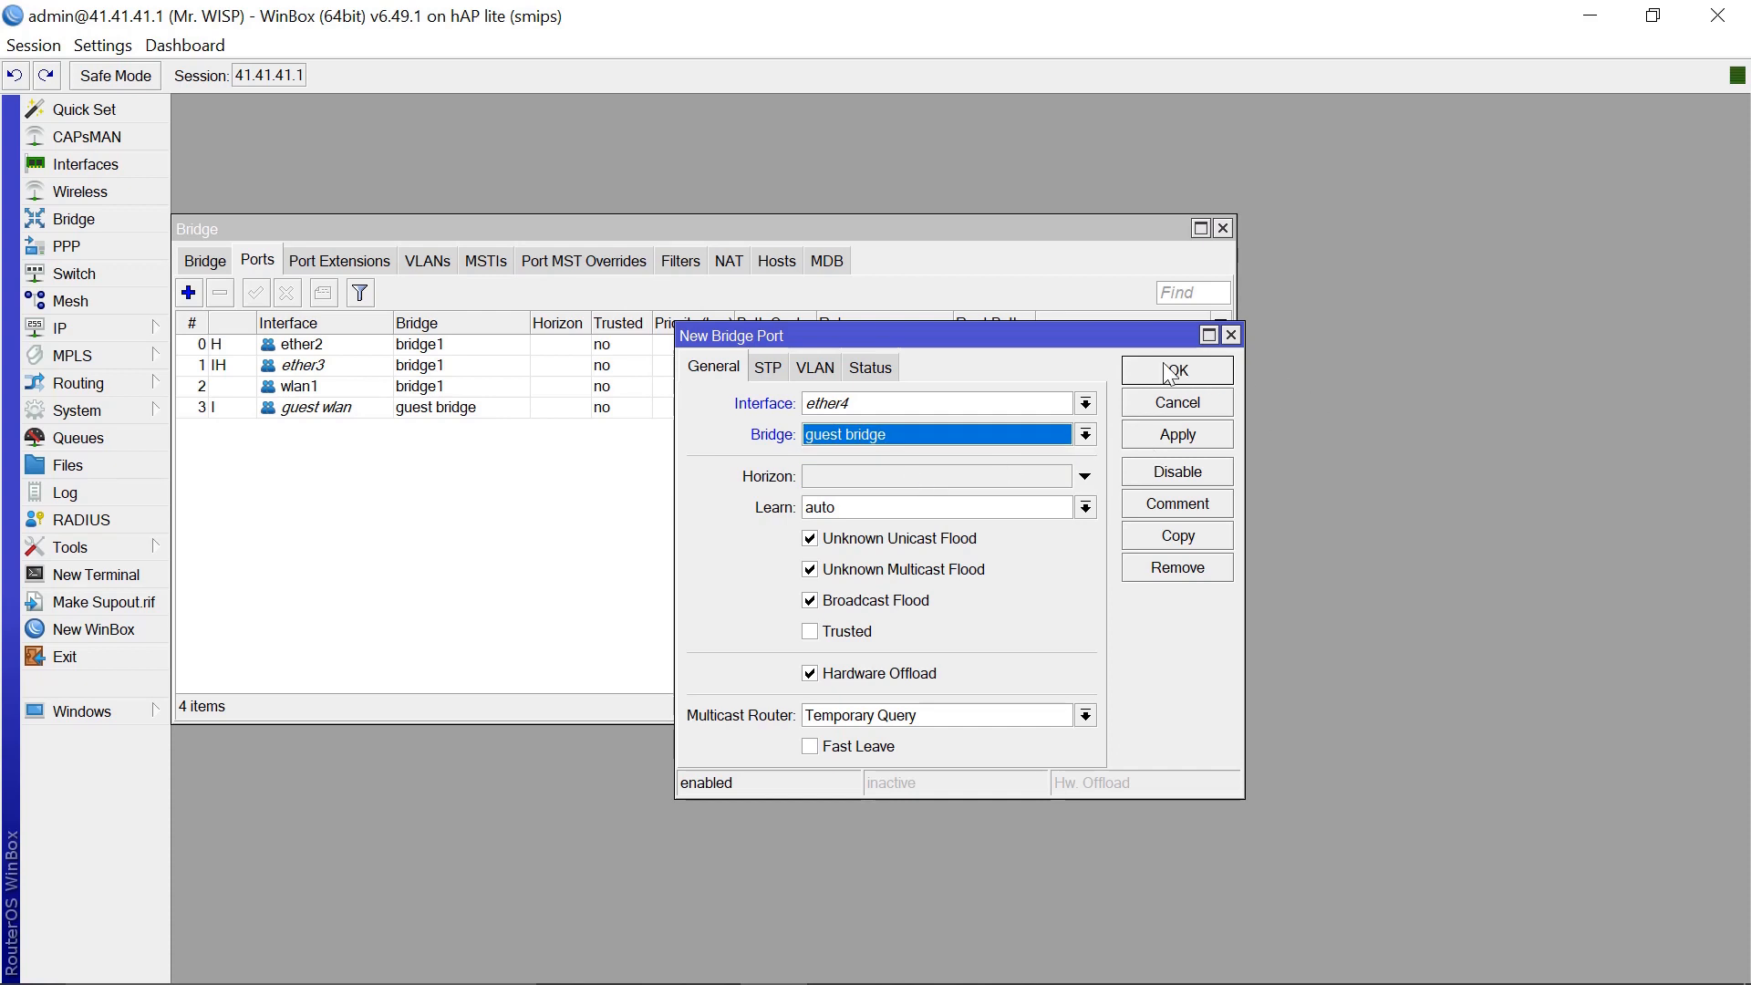
pyautogui.click(1176, 369)
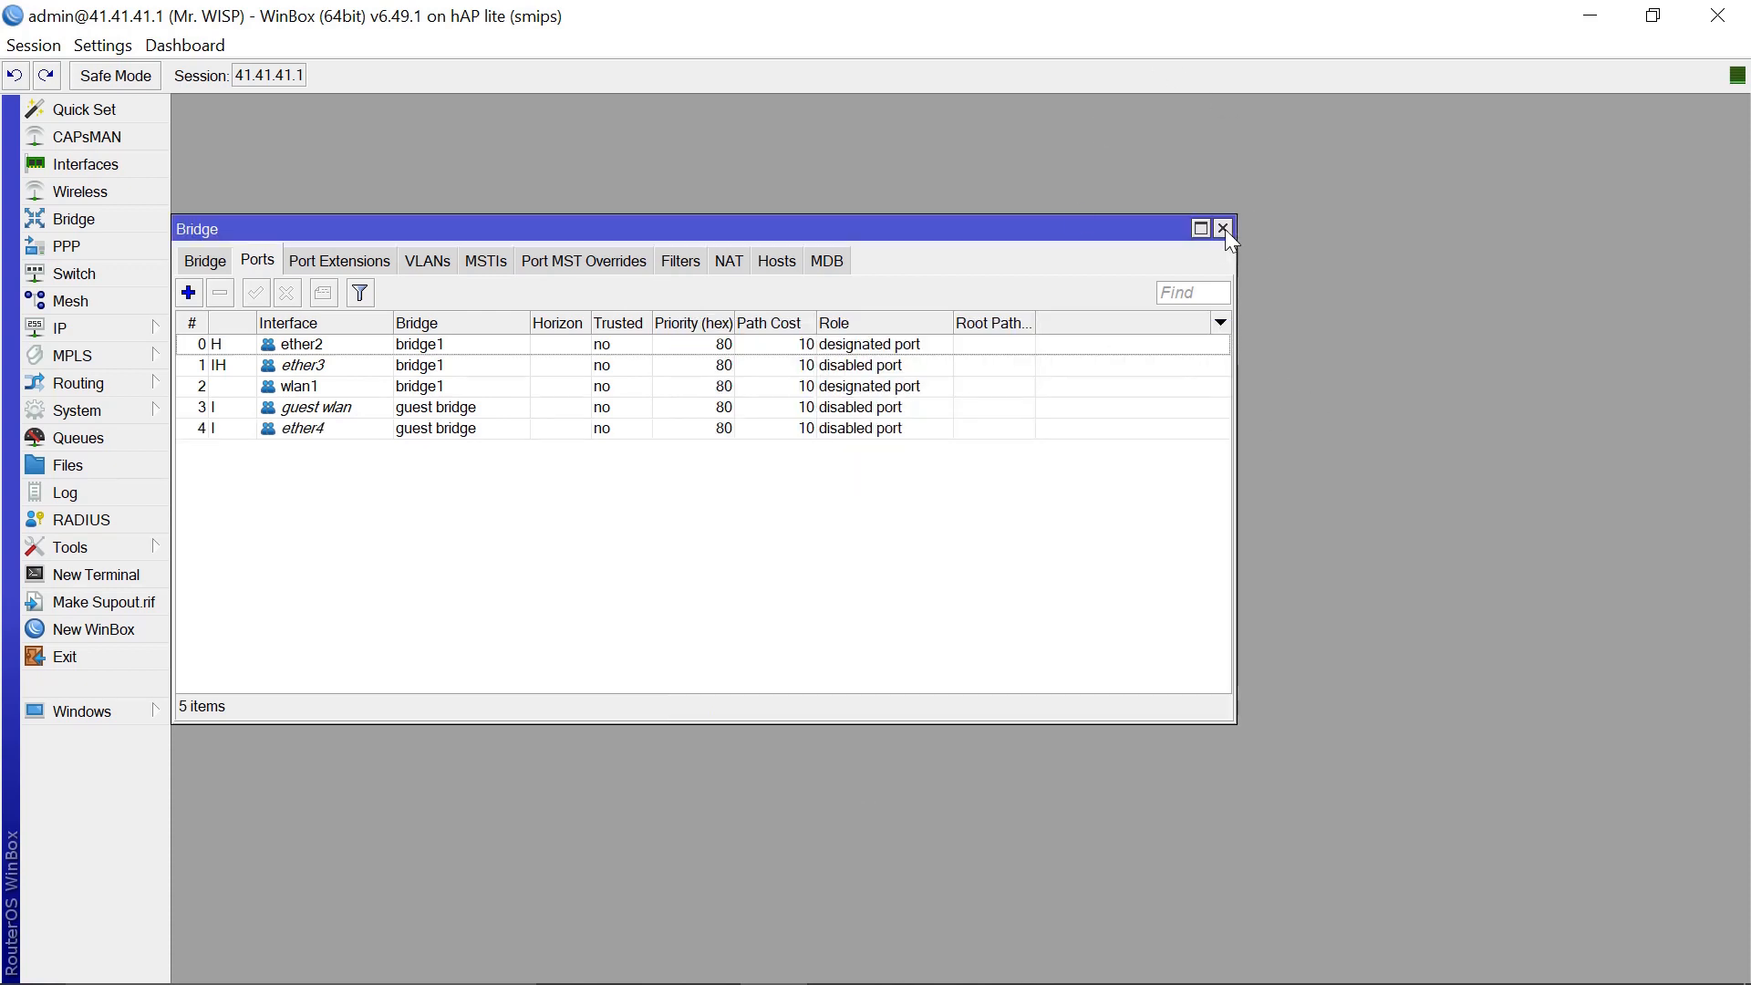
pyautogui.click(1223, 228)
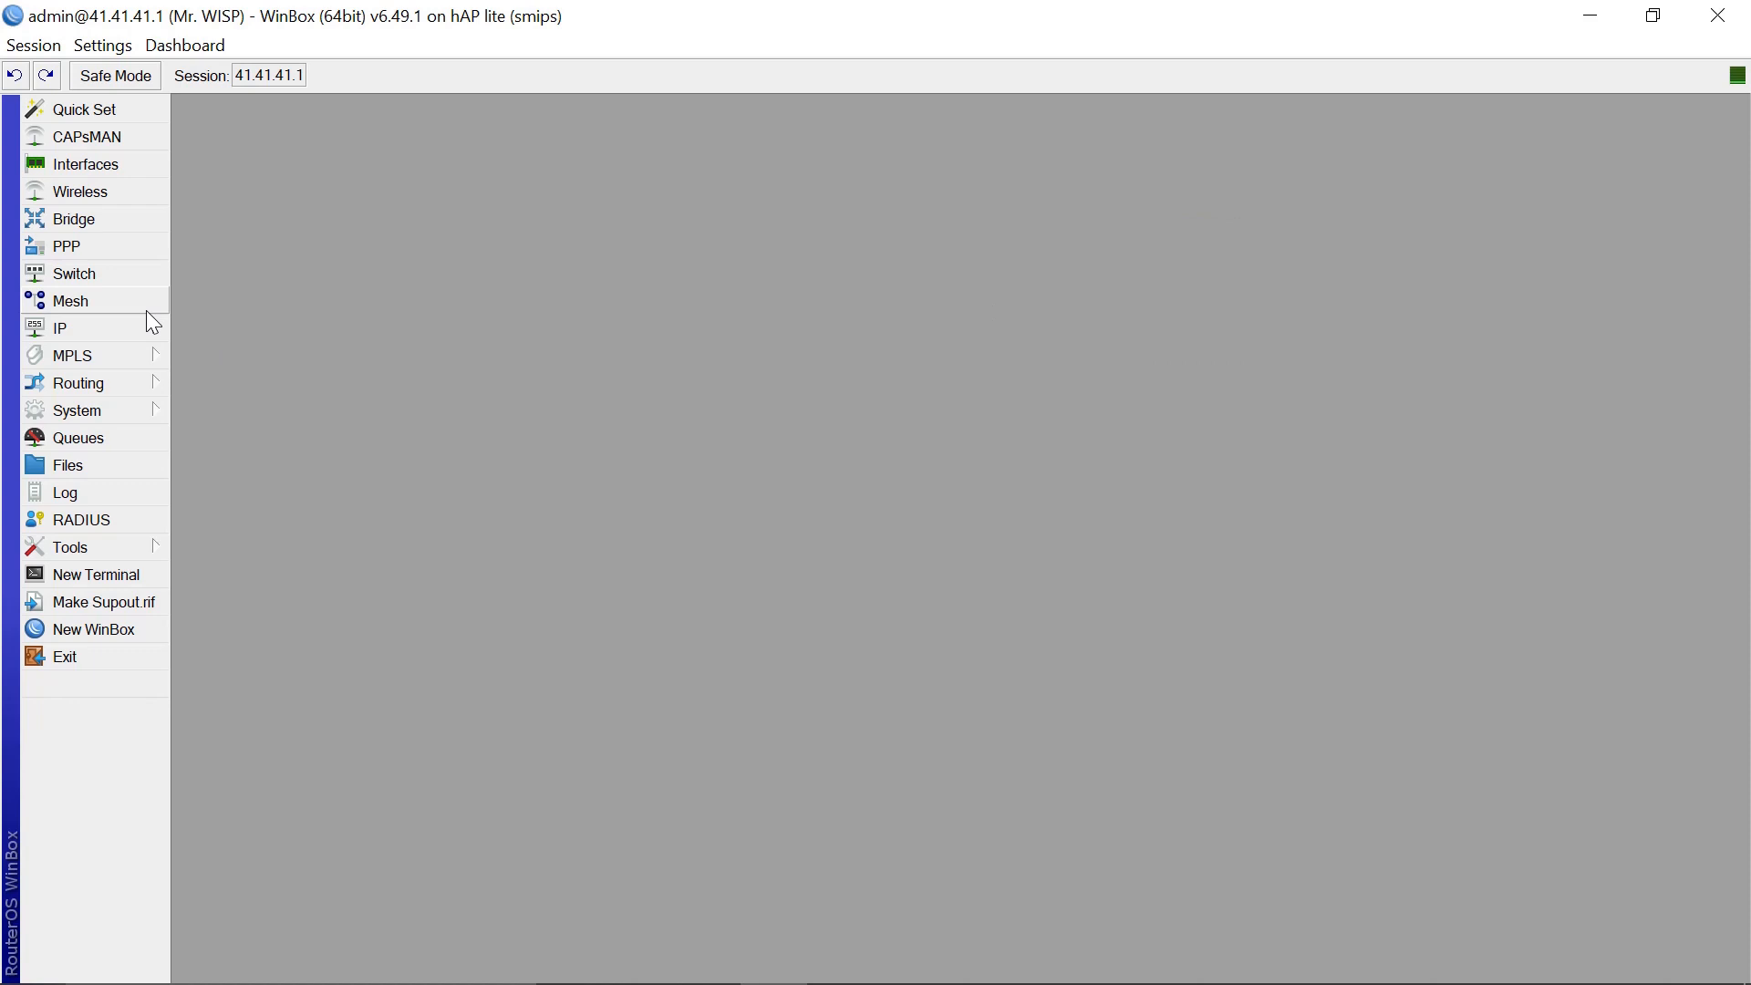
# Start a new IP address entry and enter 10.10.10.1/24.
pyautogui.click(60, 327)
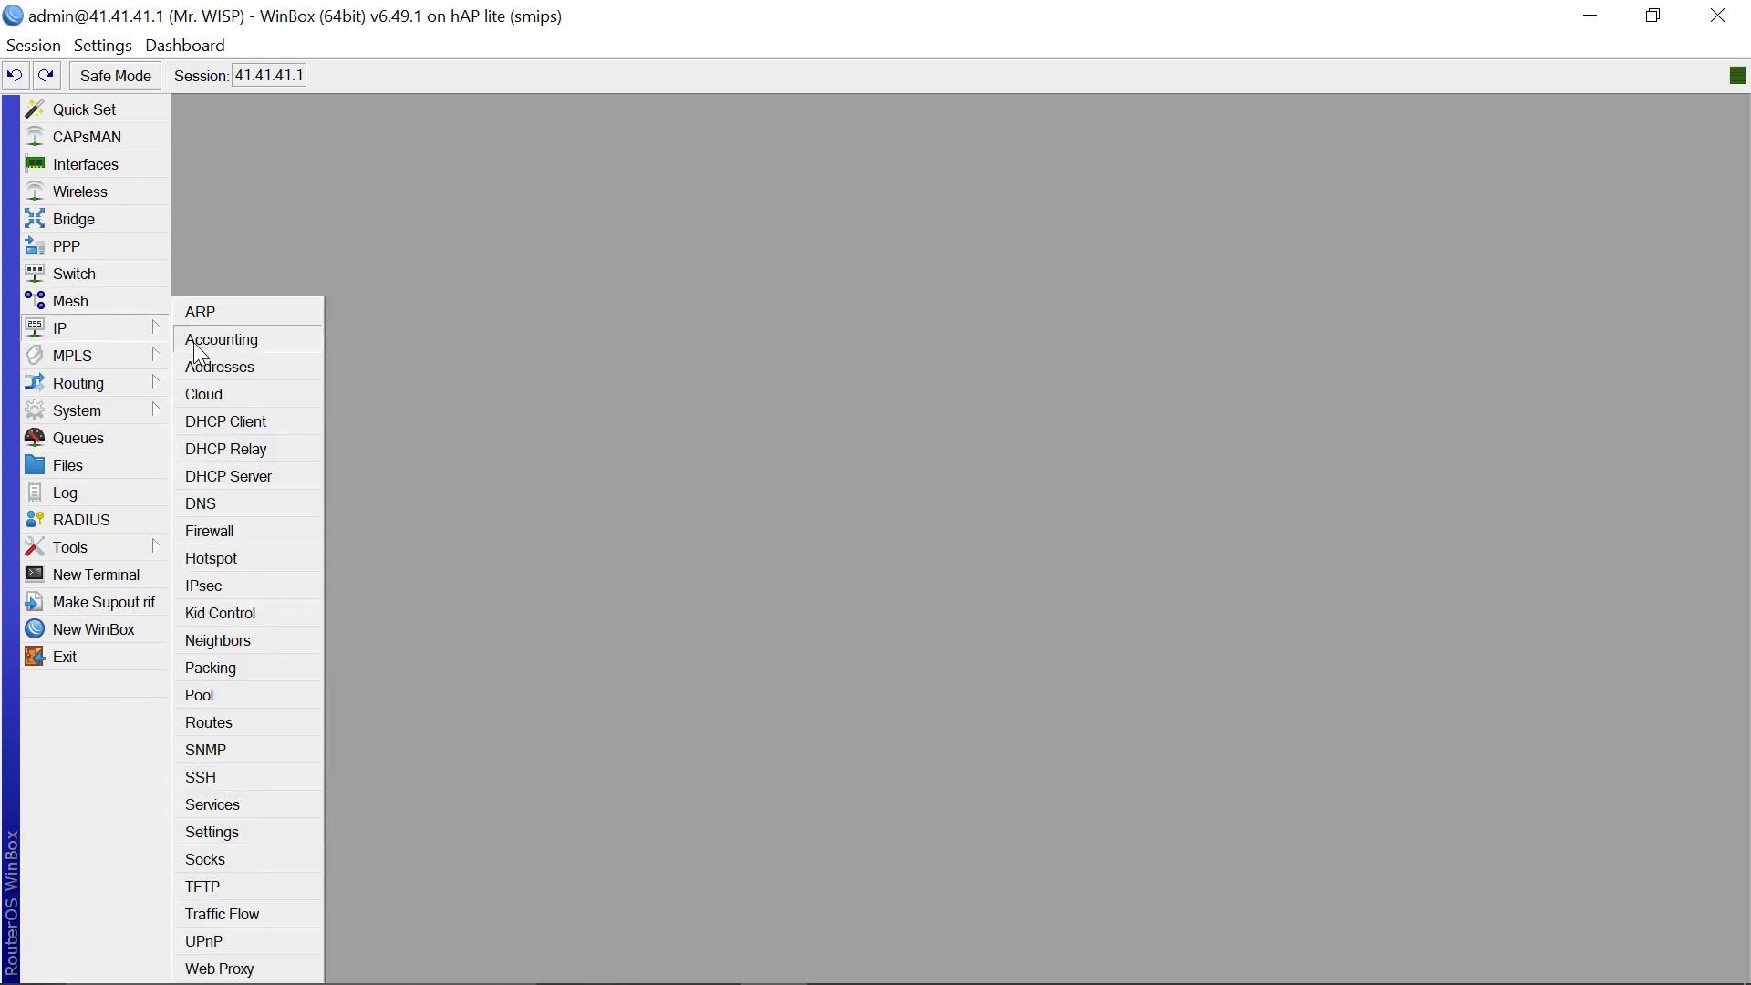
pyautogui.moveTo(209, 344)
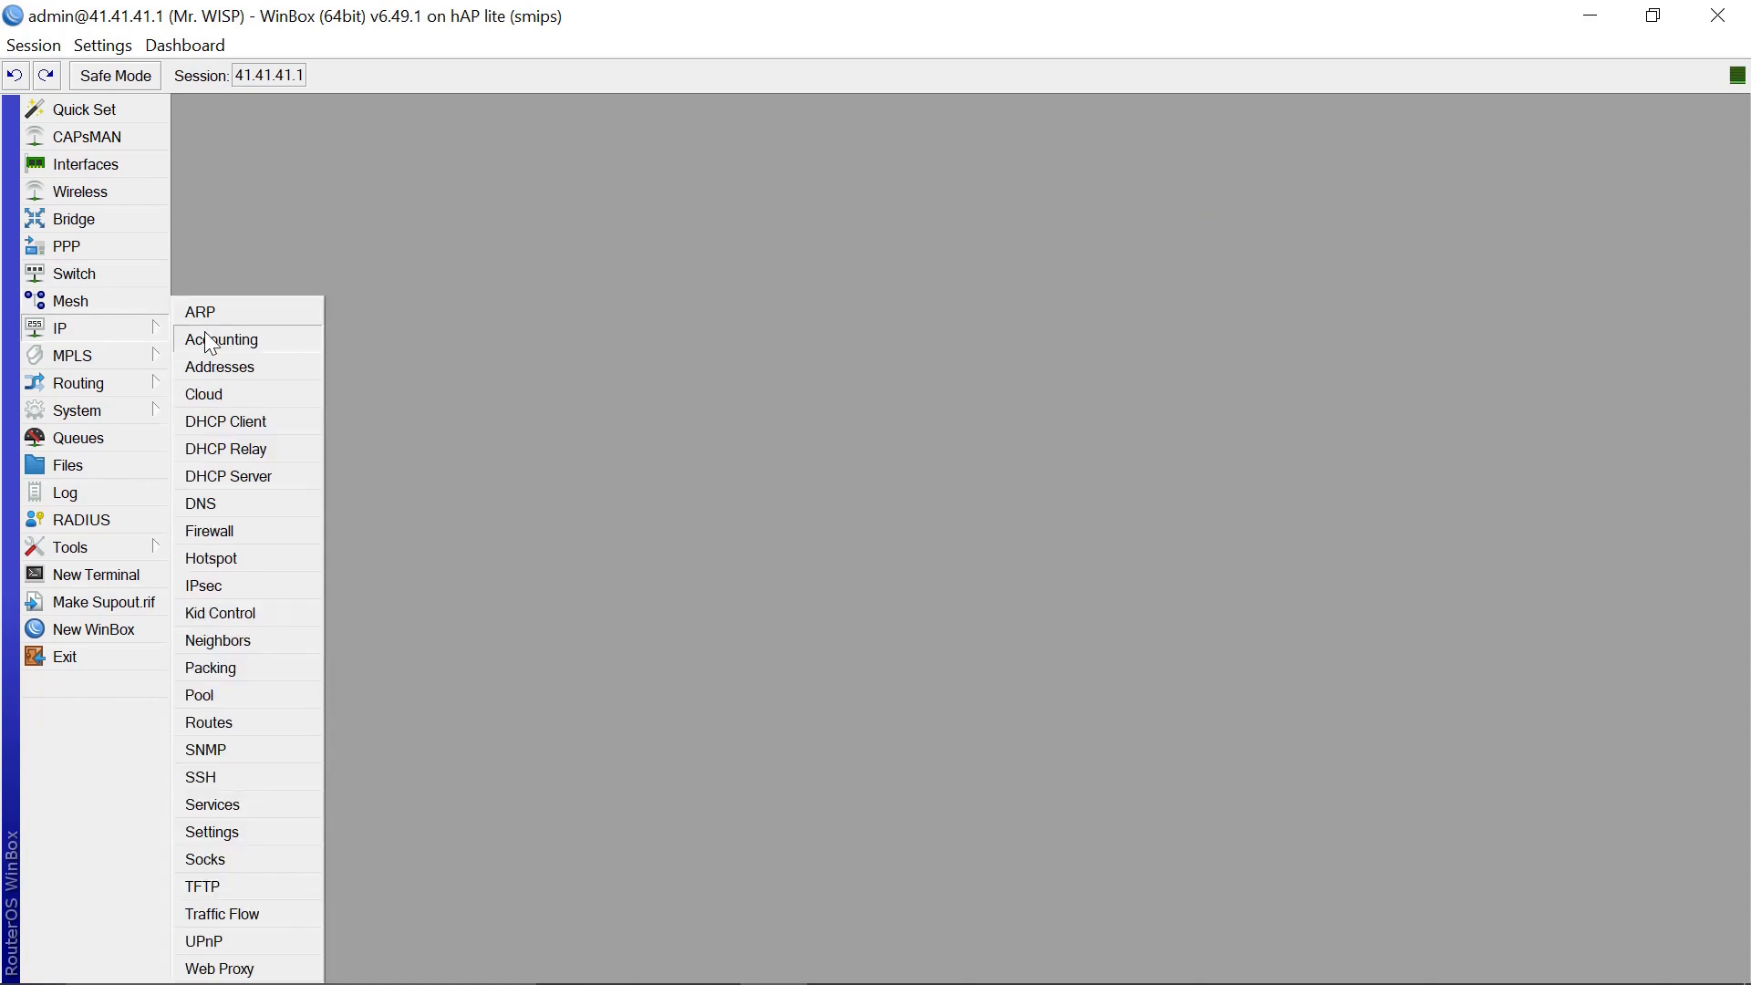
pyautogui.moveTo(251, 378)
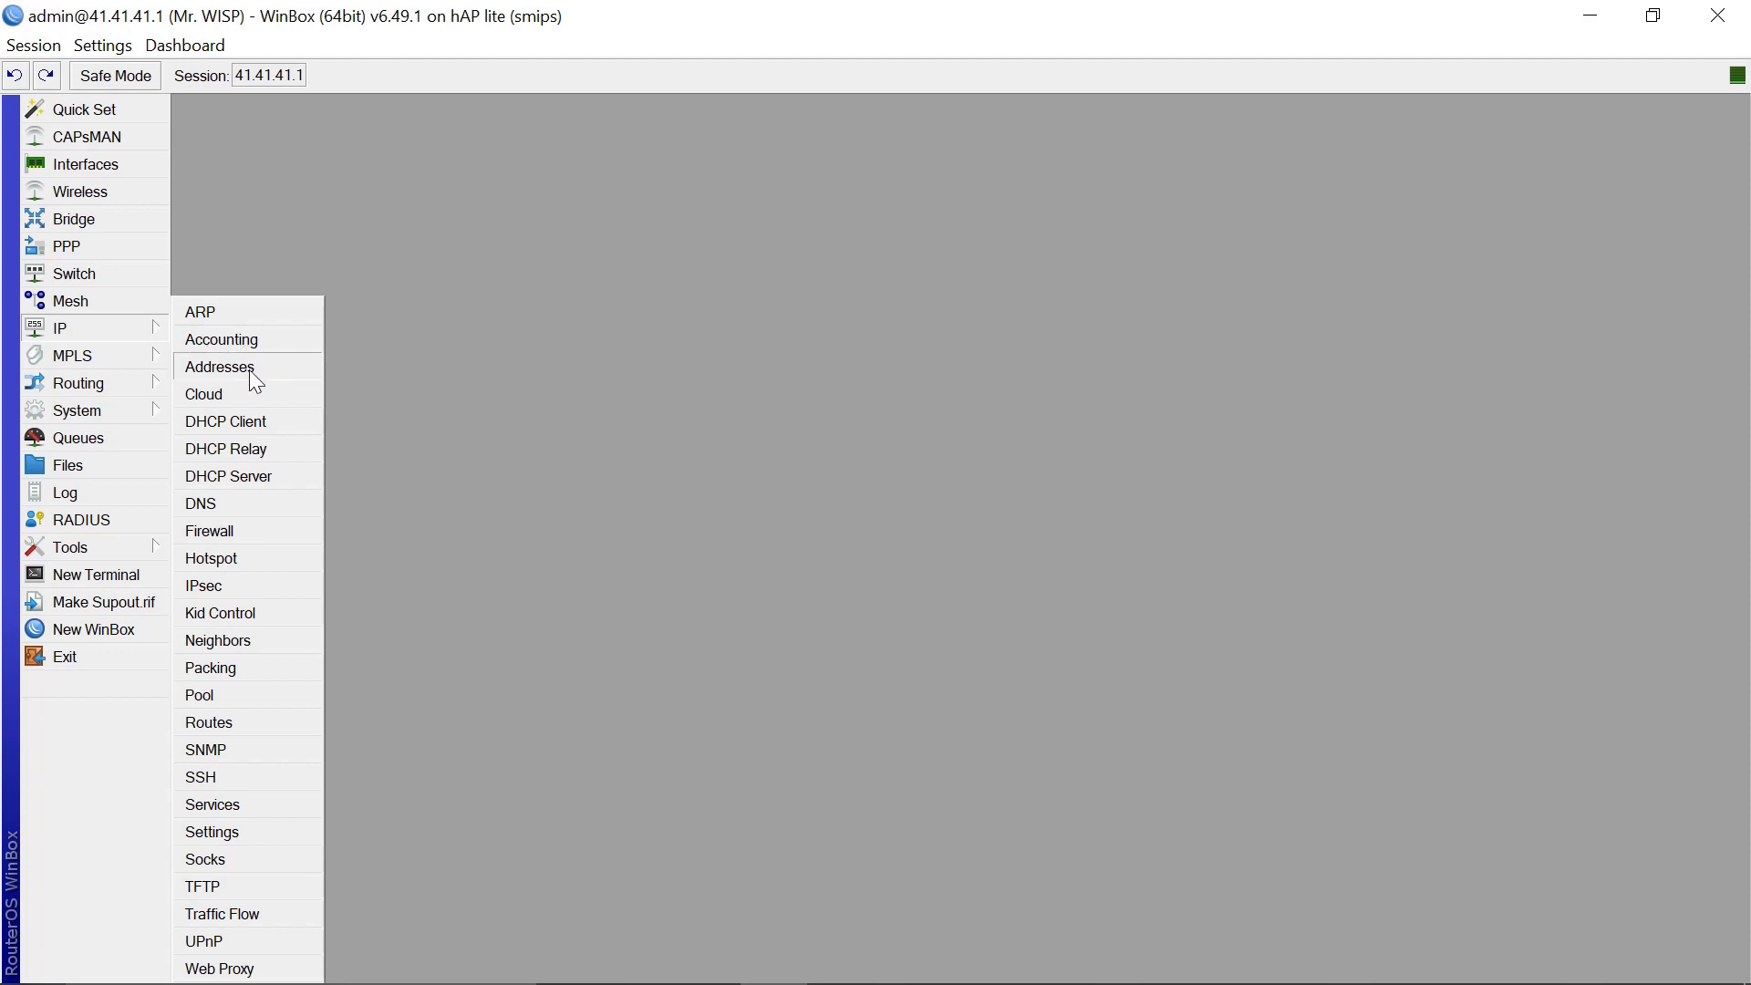
pyautogui.click(218, 366)
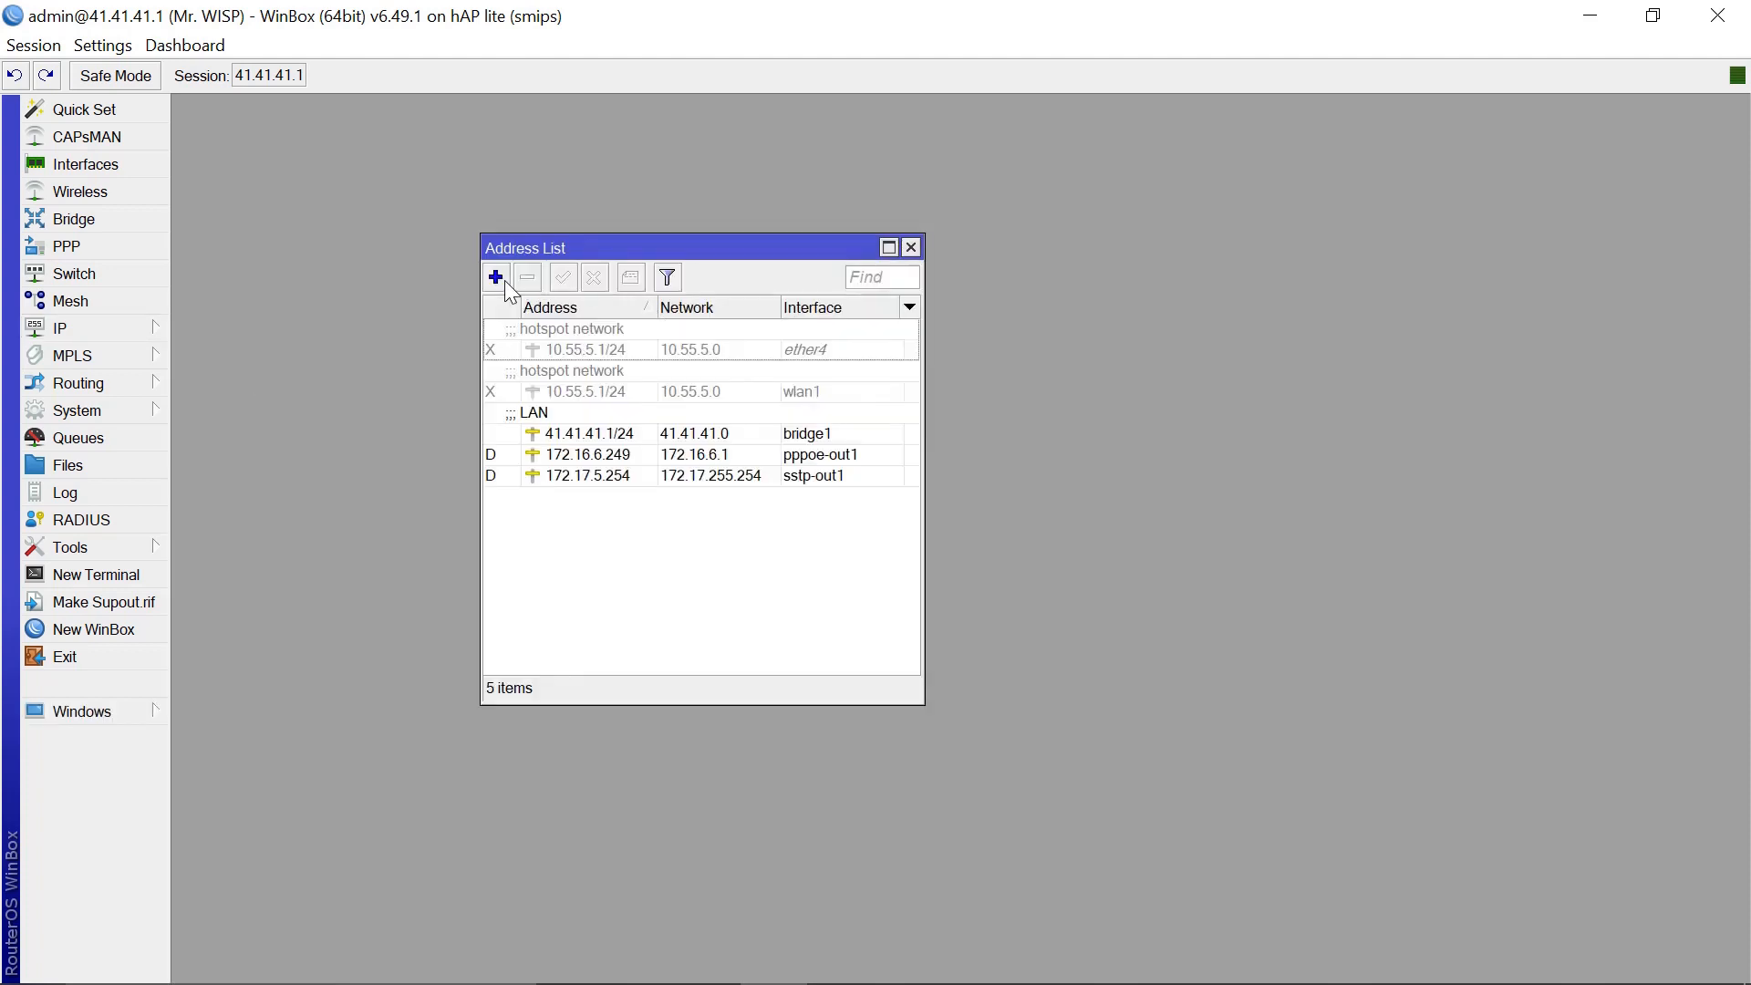
pyautogui.click(494, 278)
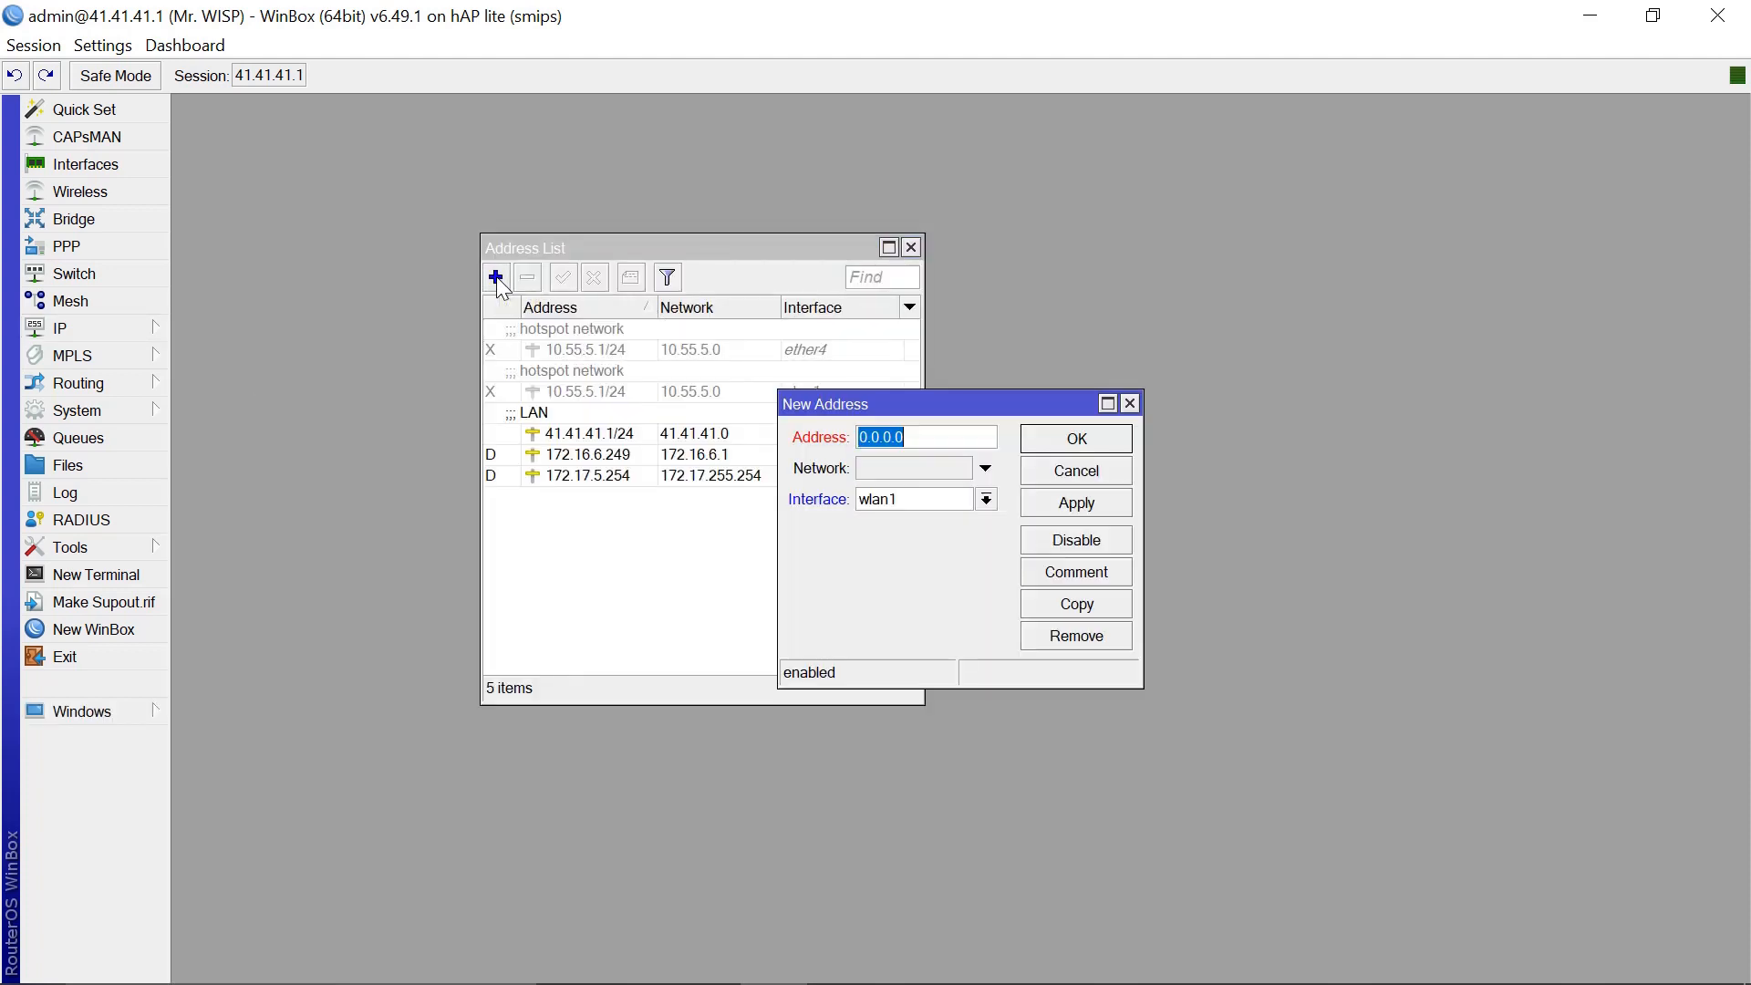
pyautogui.moveTo(494, 278)
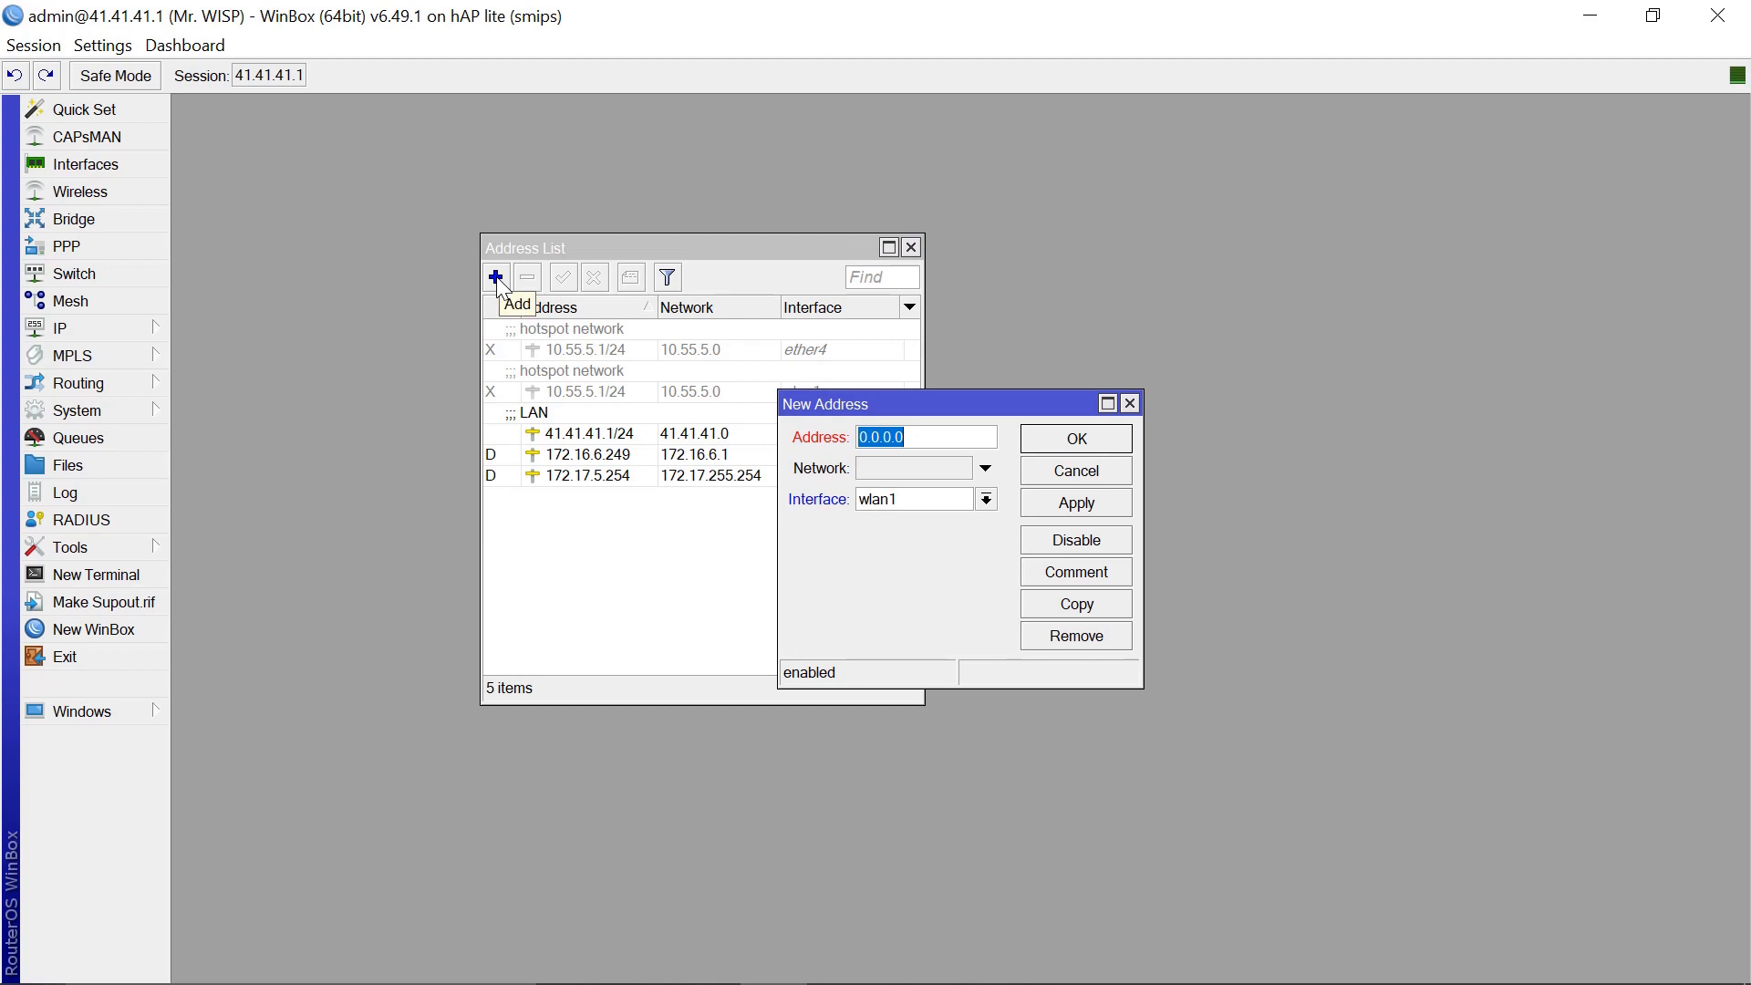
pyautogui.write('10.10')
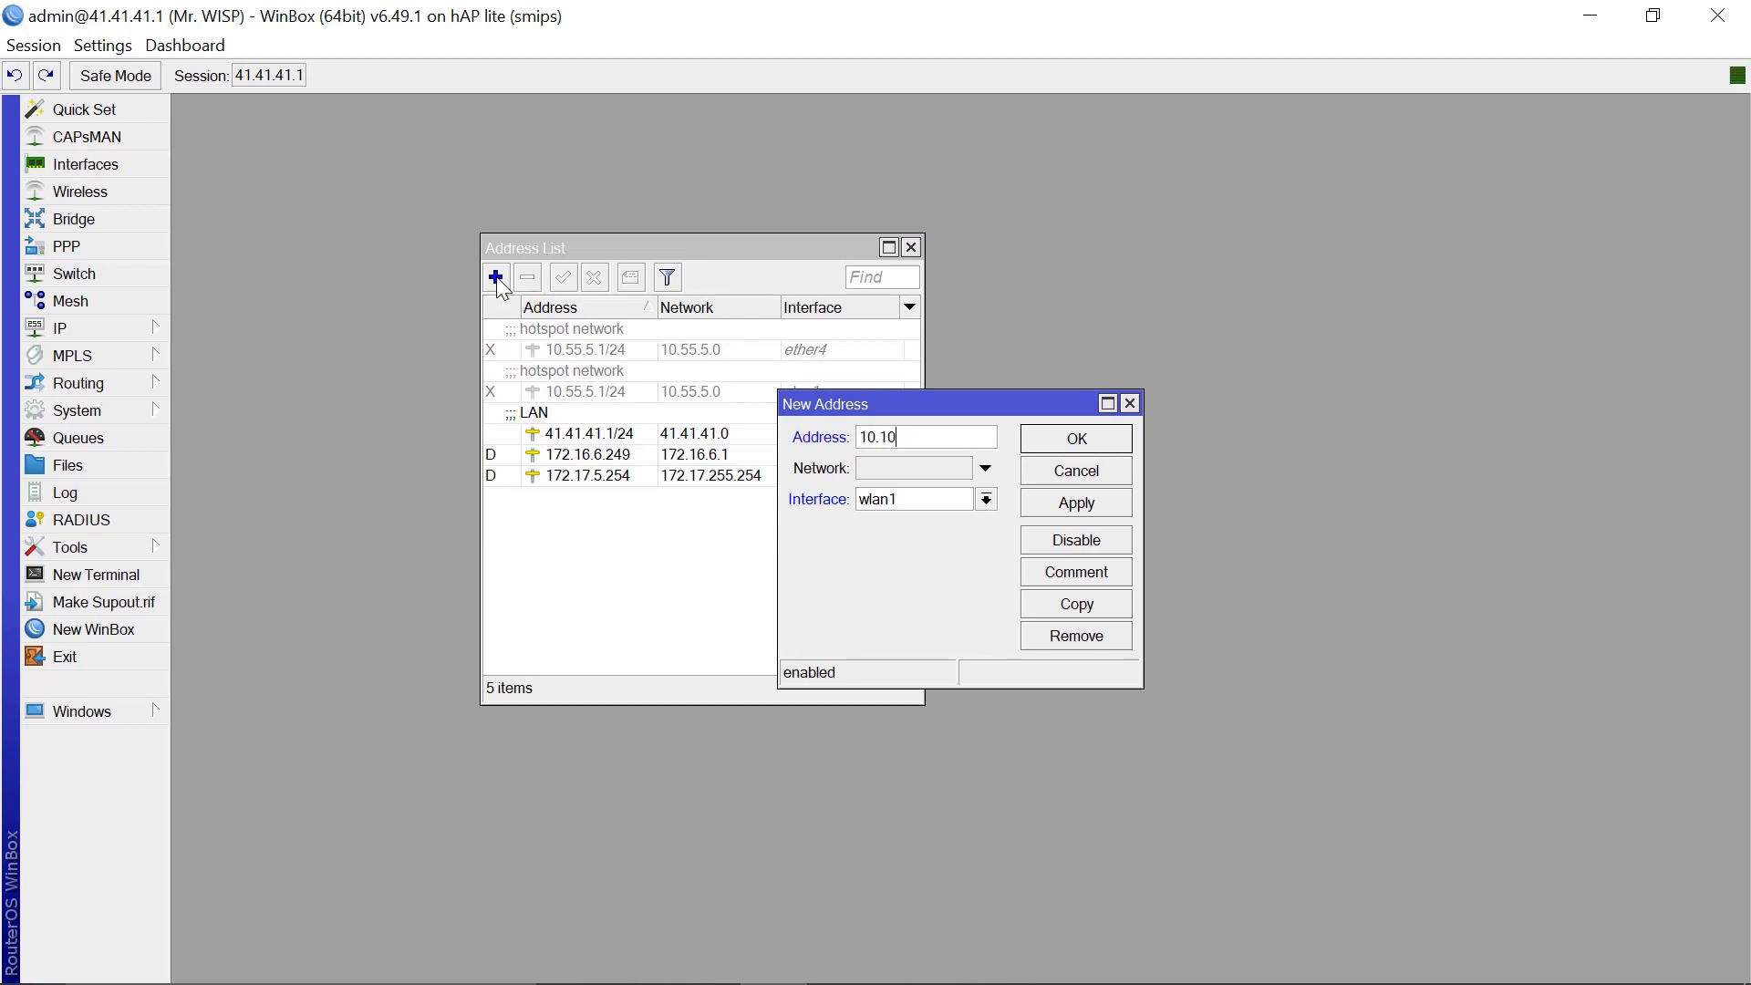
pyautogui.write('.10')
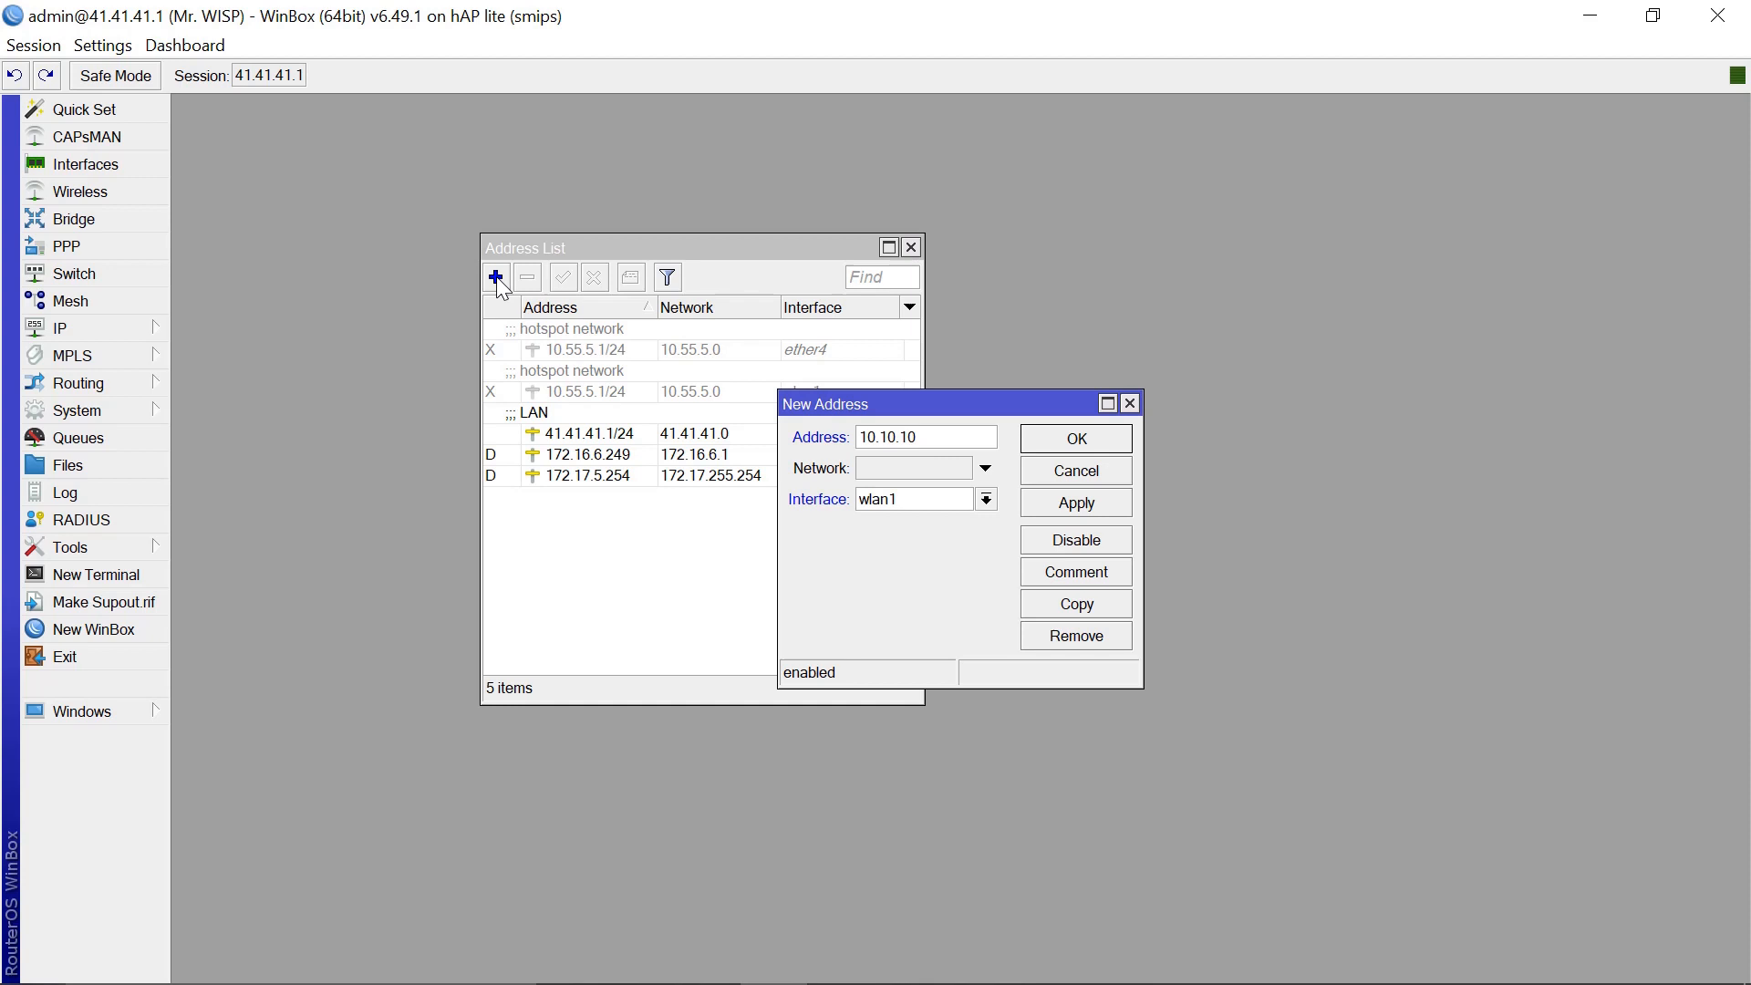
pyautogui.write('.1/24')
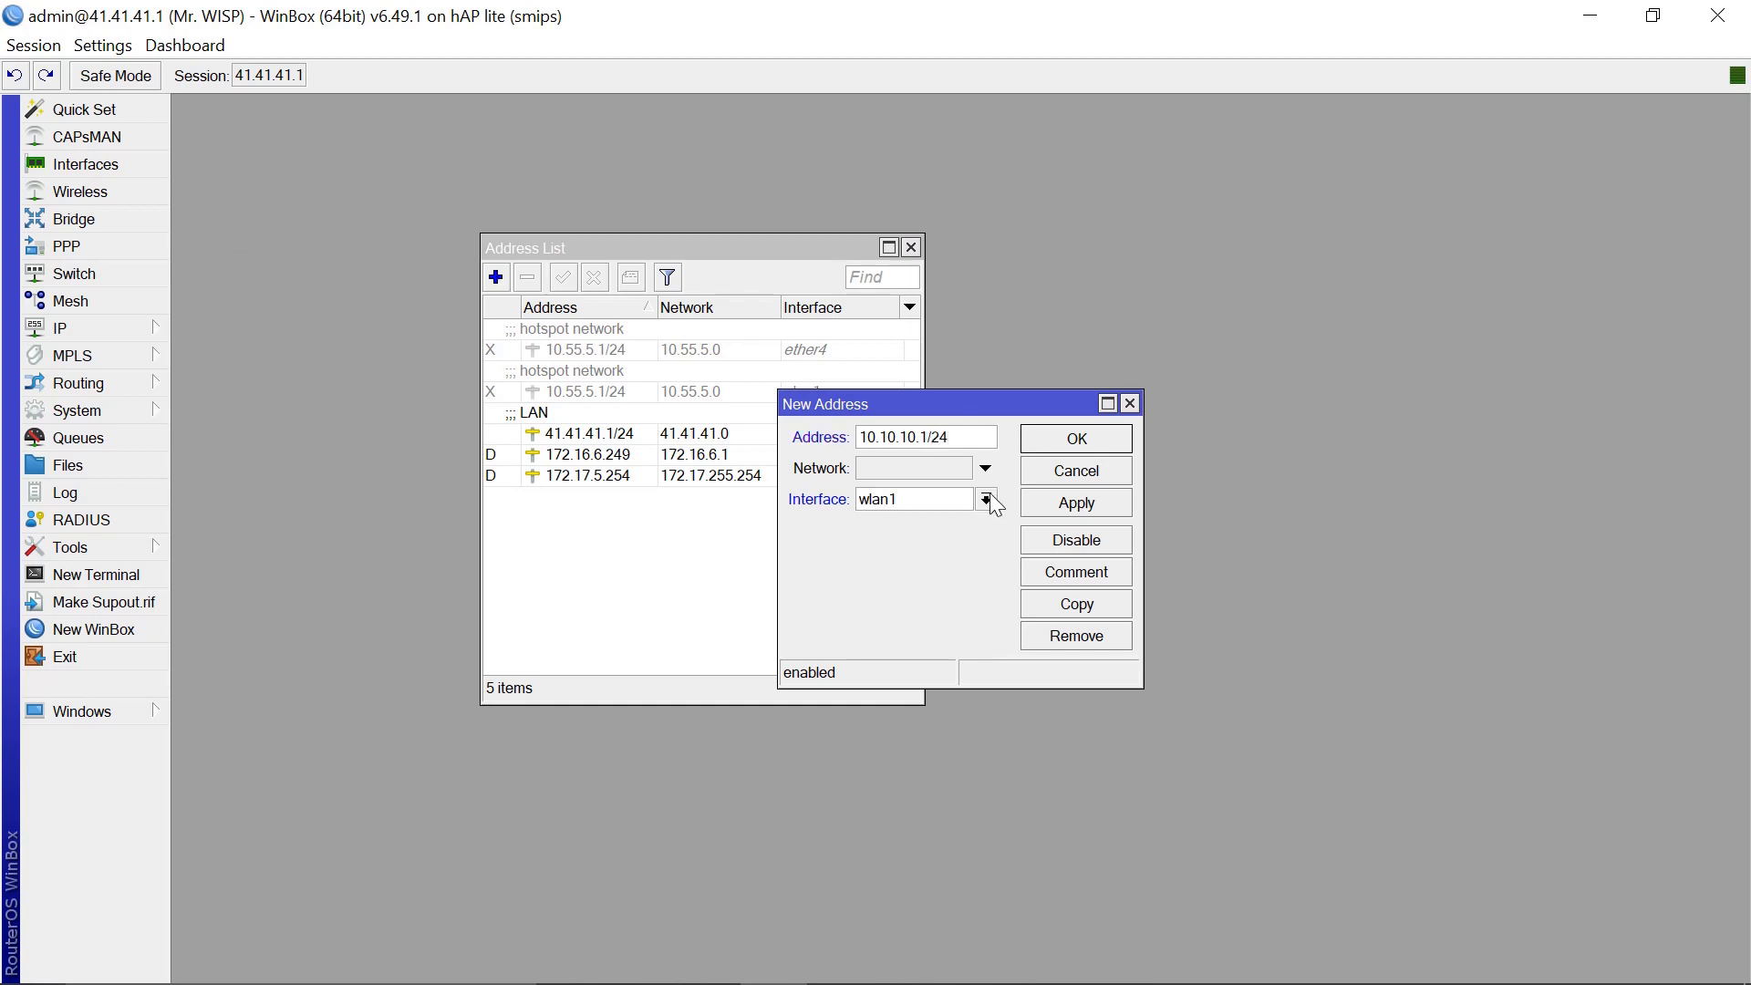
# Assign the address to guest bridge, save it and leave the address list.
pyautogui.click(984, 499)
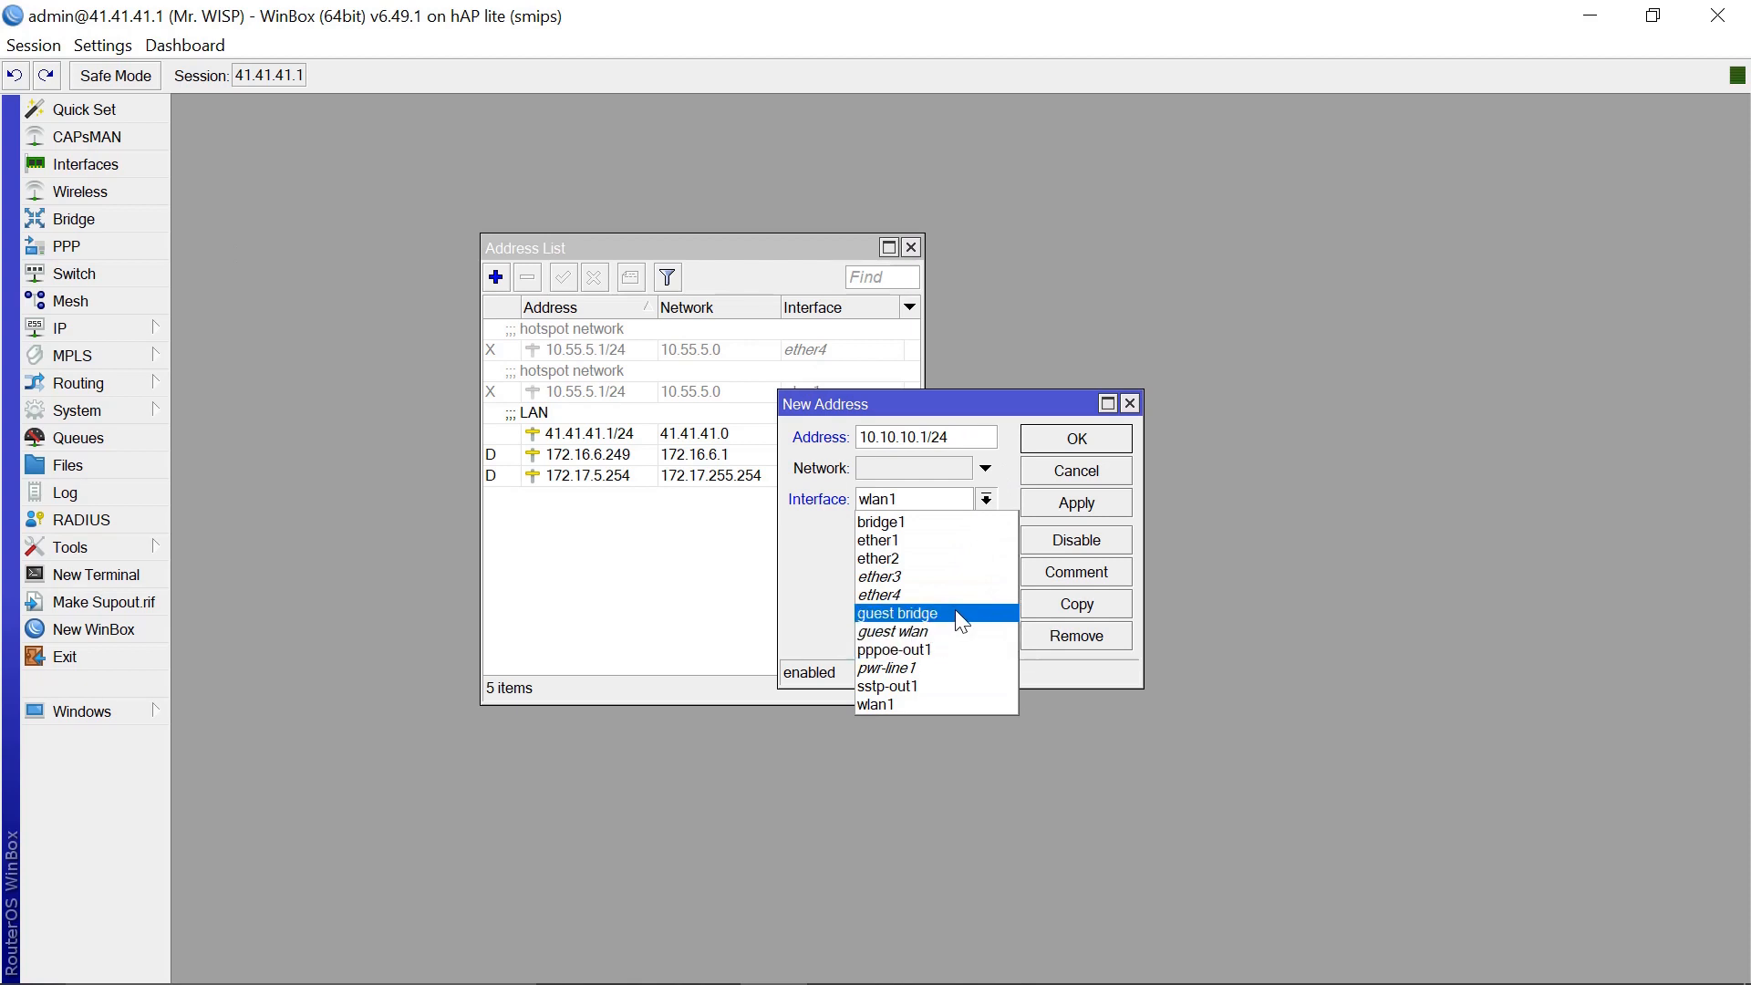
pyautogui.click(896, 613)
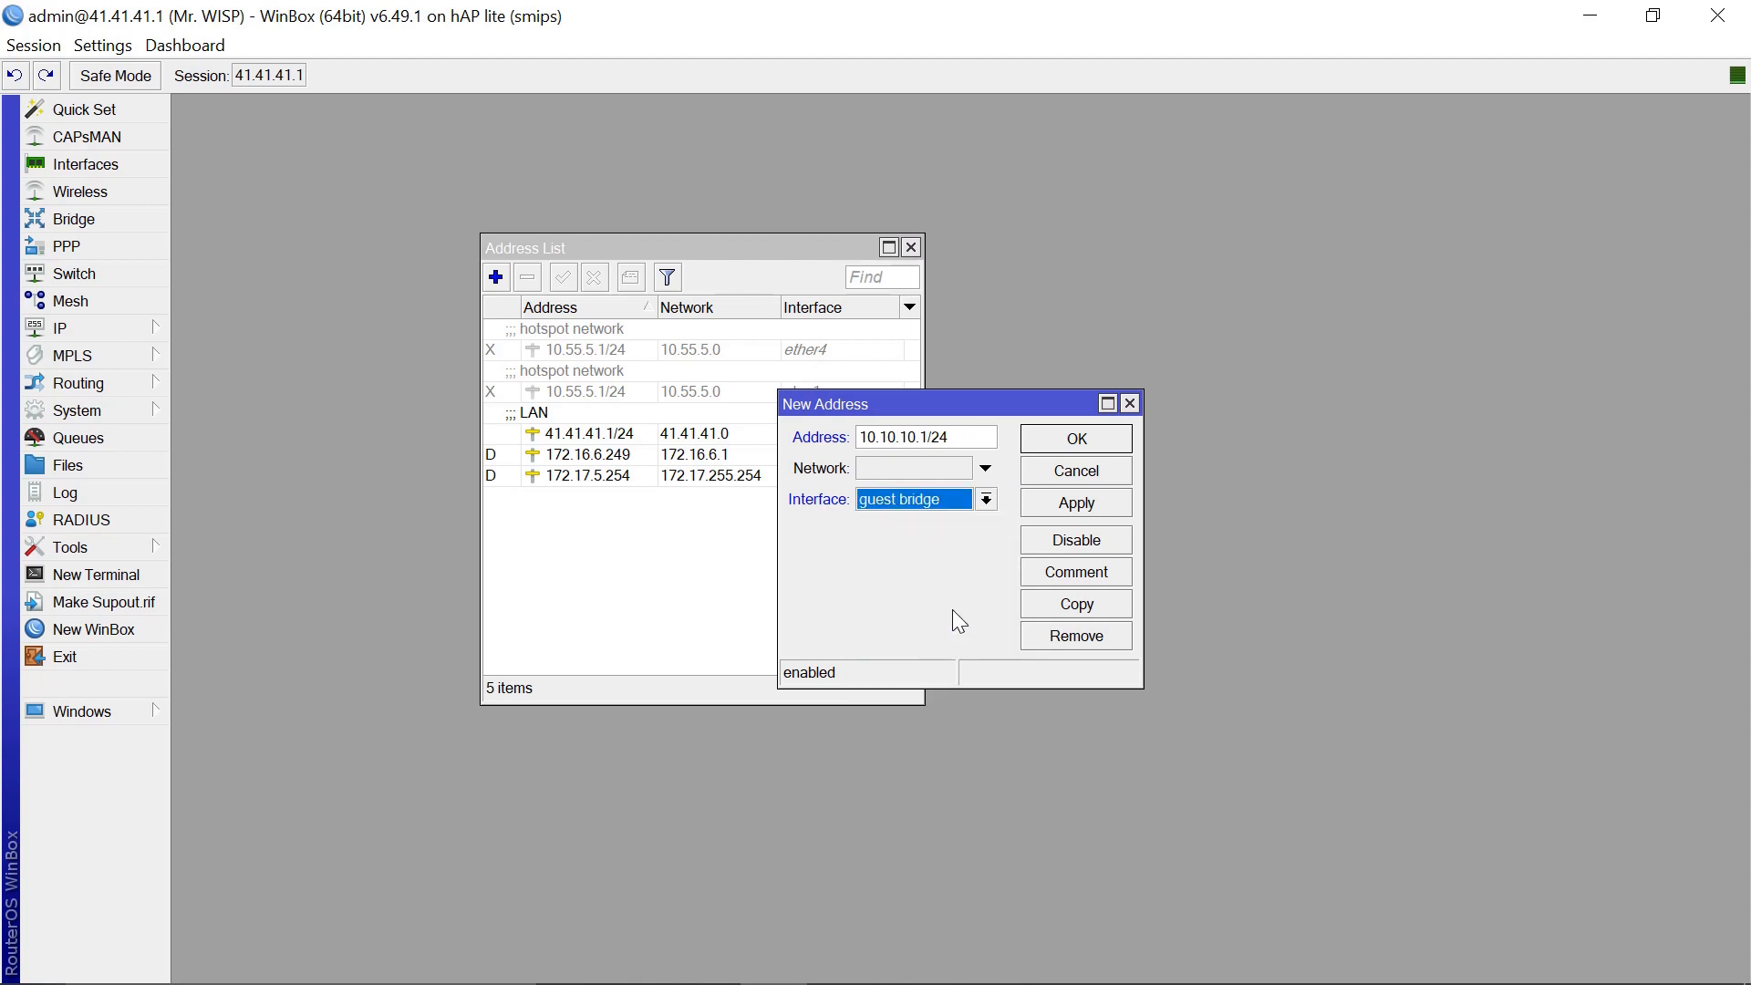
pyautogui.click(1074, 503)
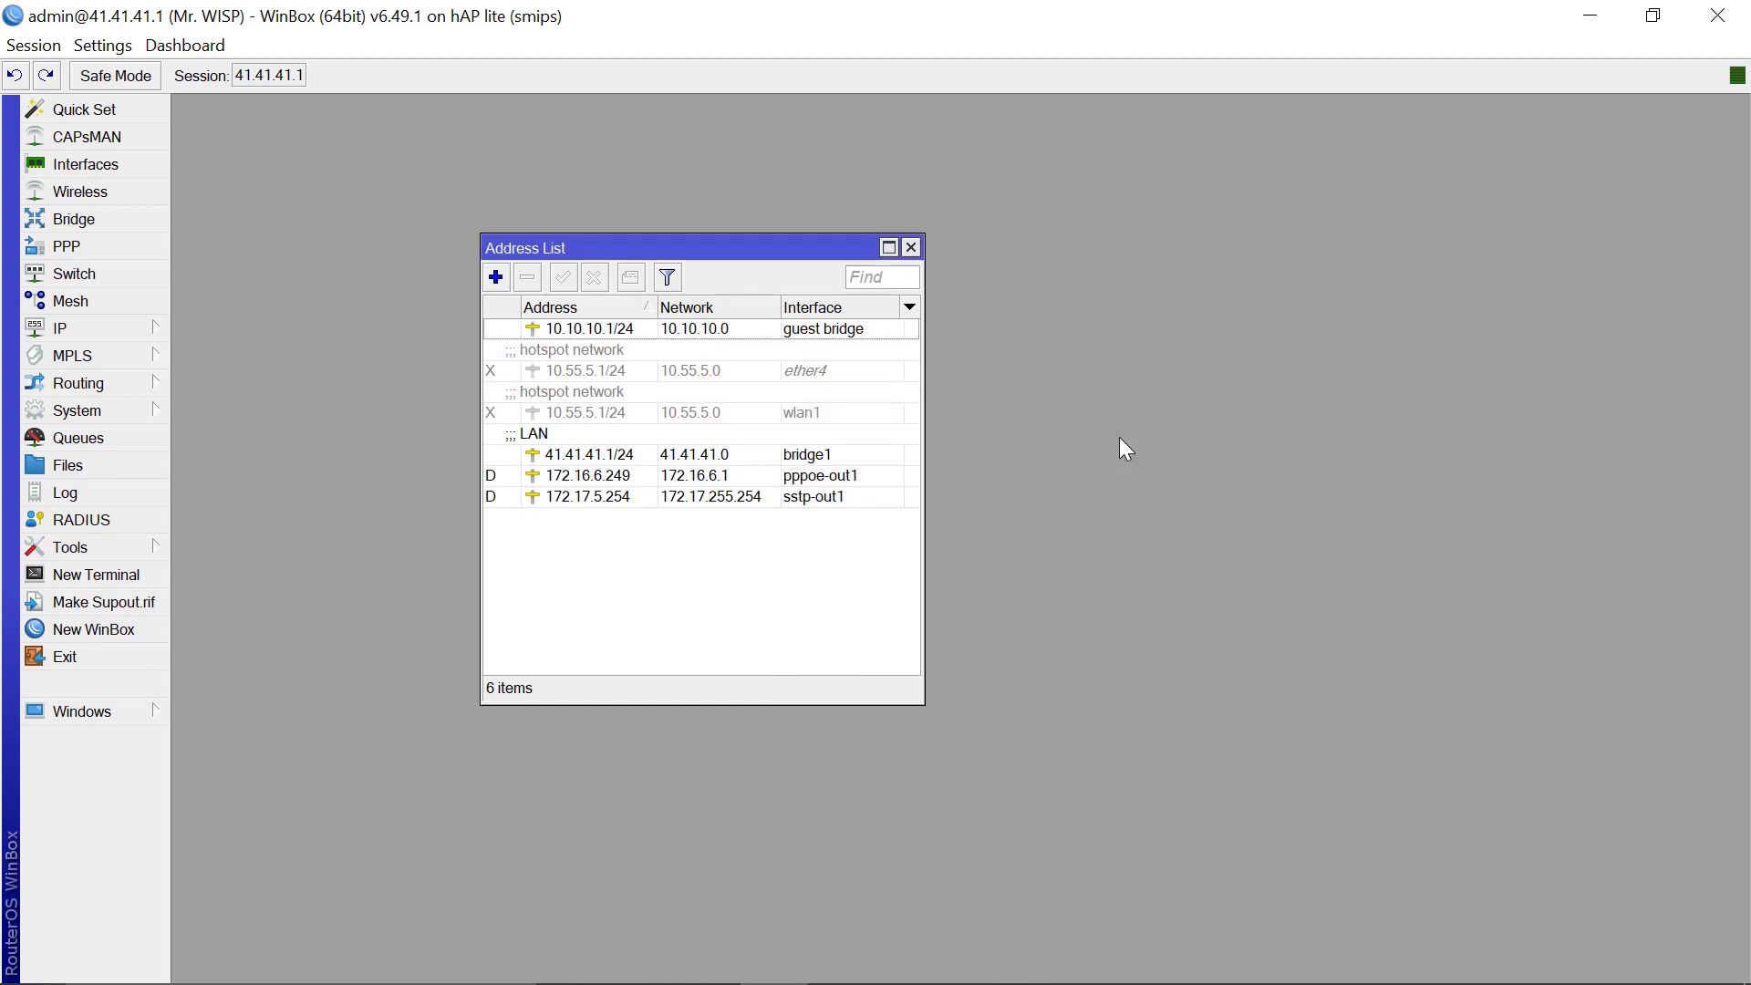
pyautogui.click(910, 247)
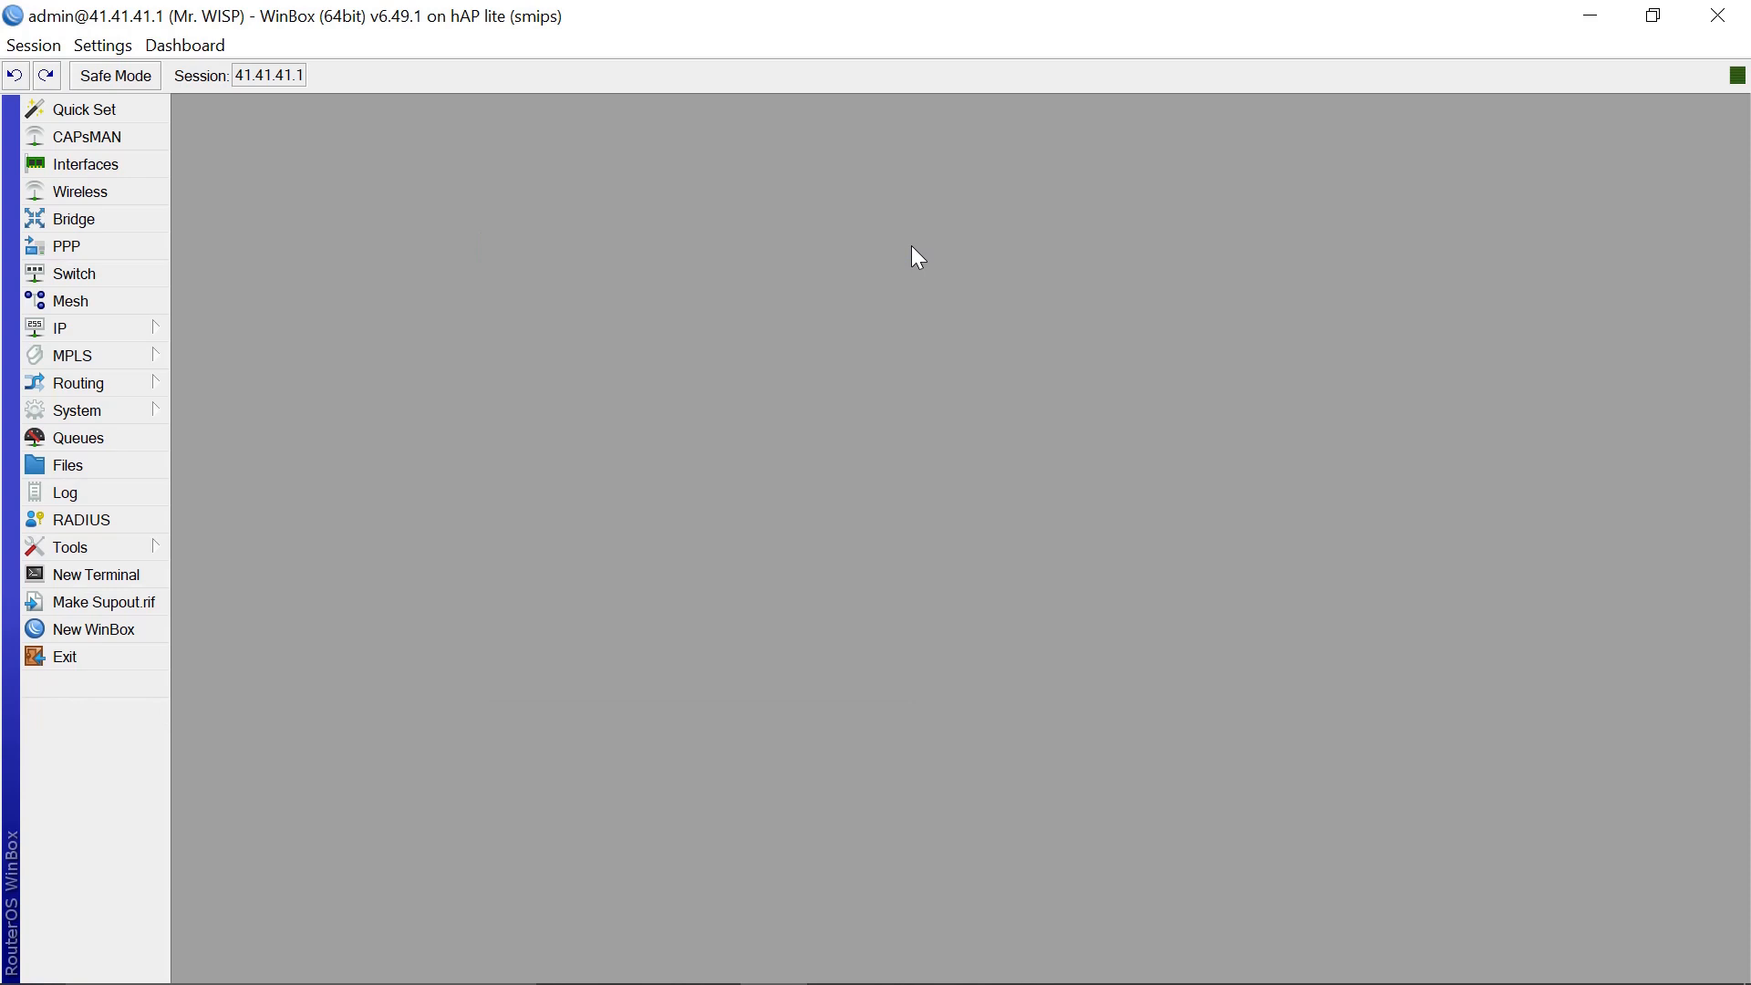
pyautogui.moveTo(192, 243)
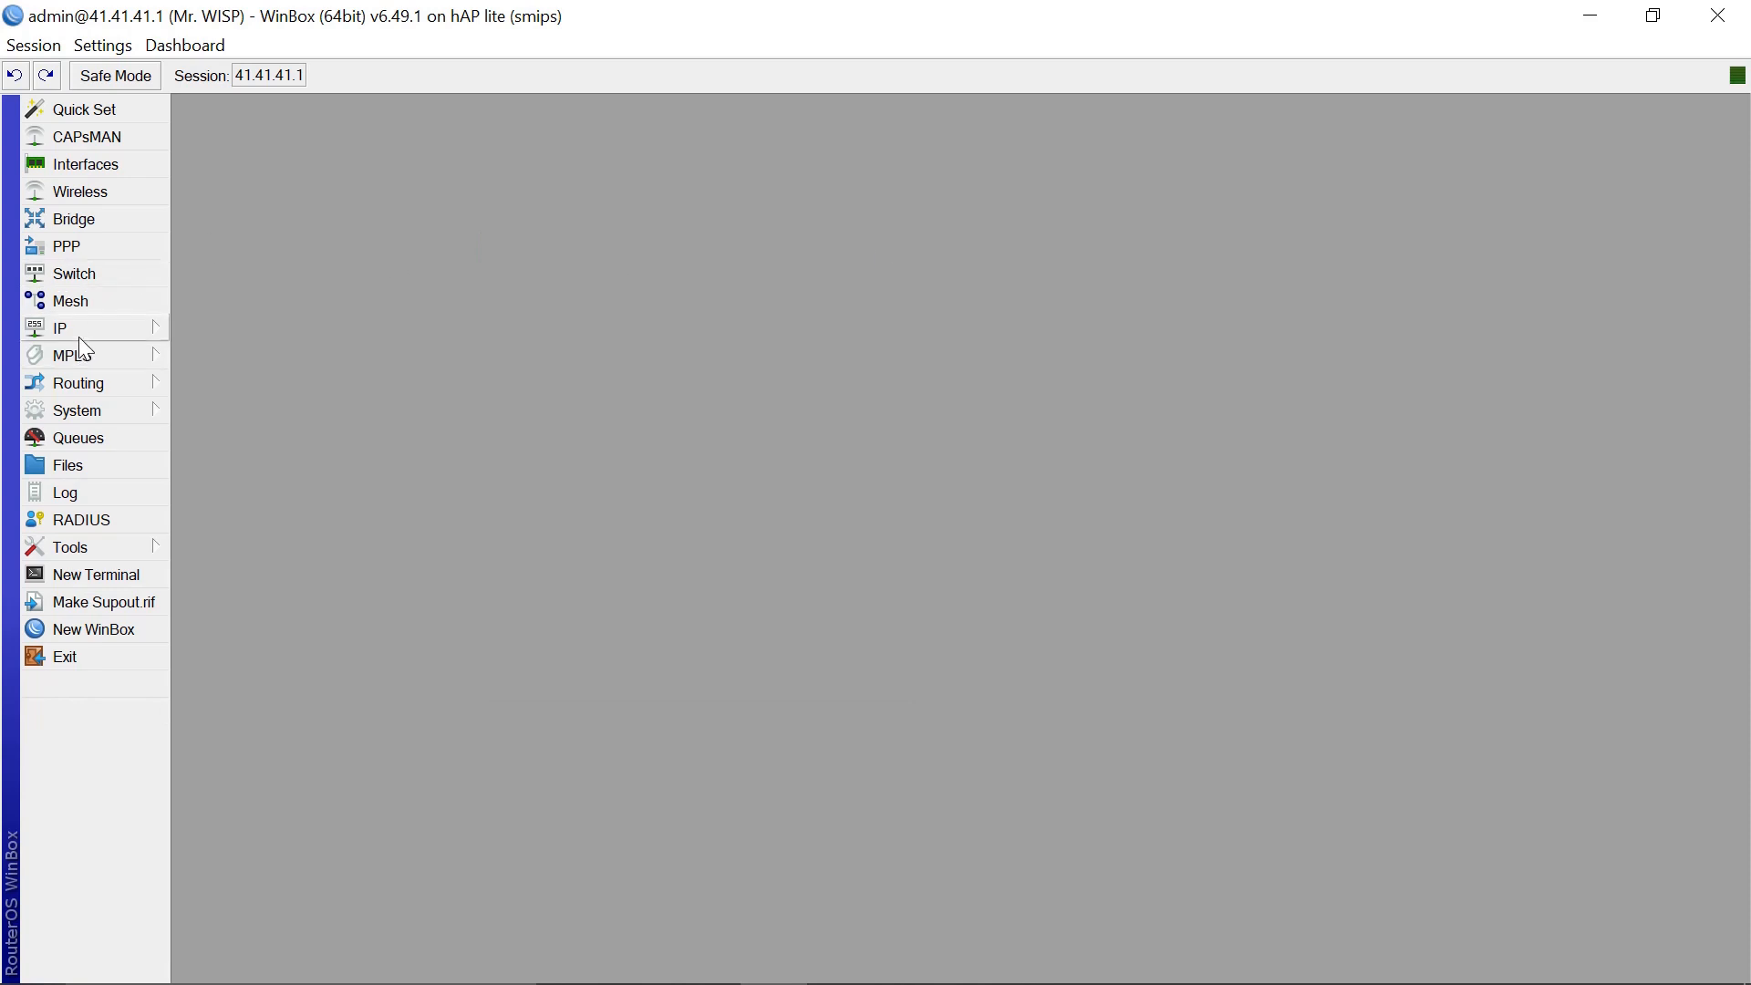
# Delete the invalid dhcp2 server, leaving only dhcp1 on bridge1.
pyautogui.click(60, 328)
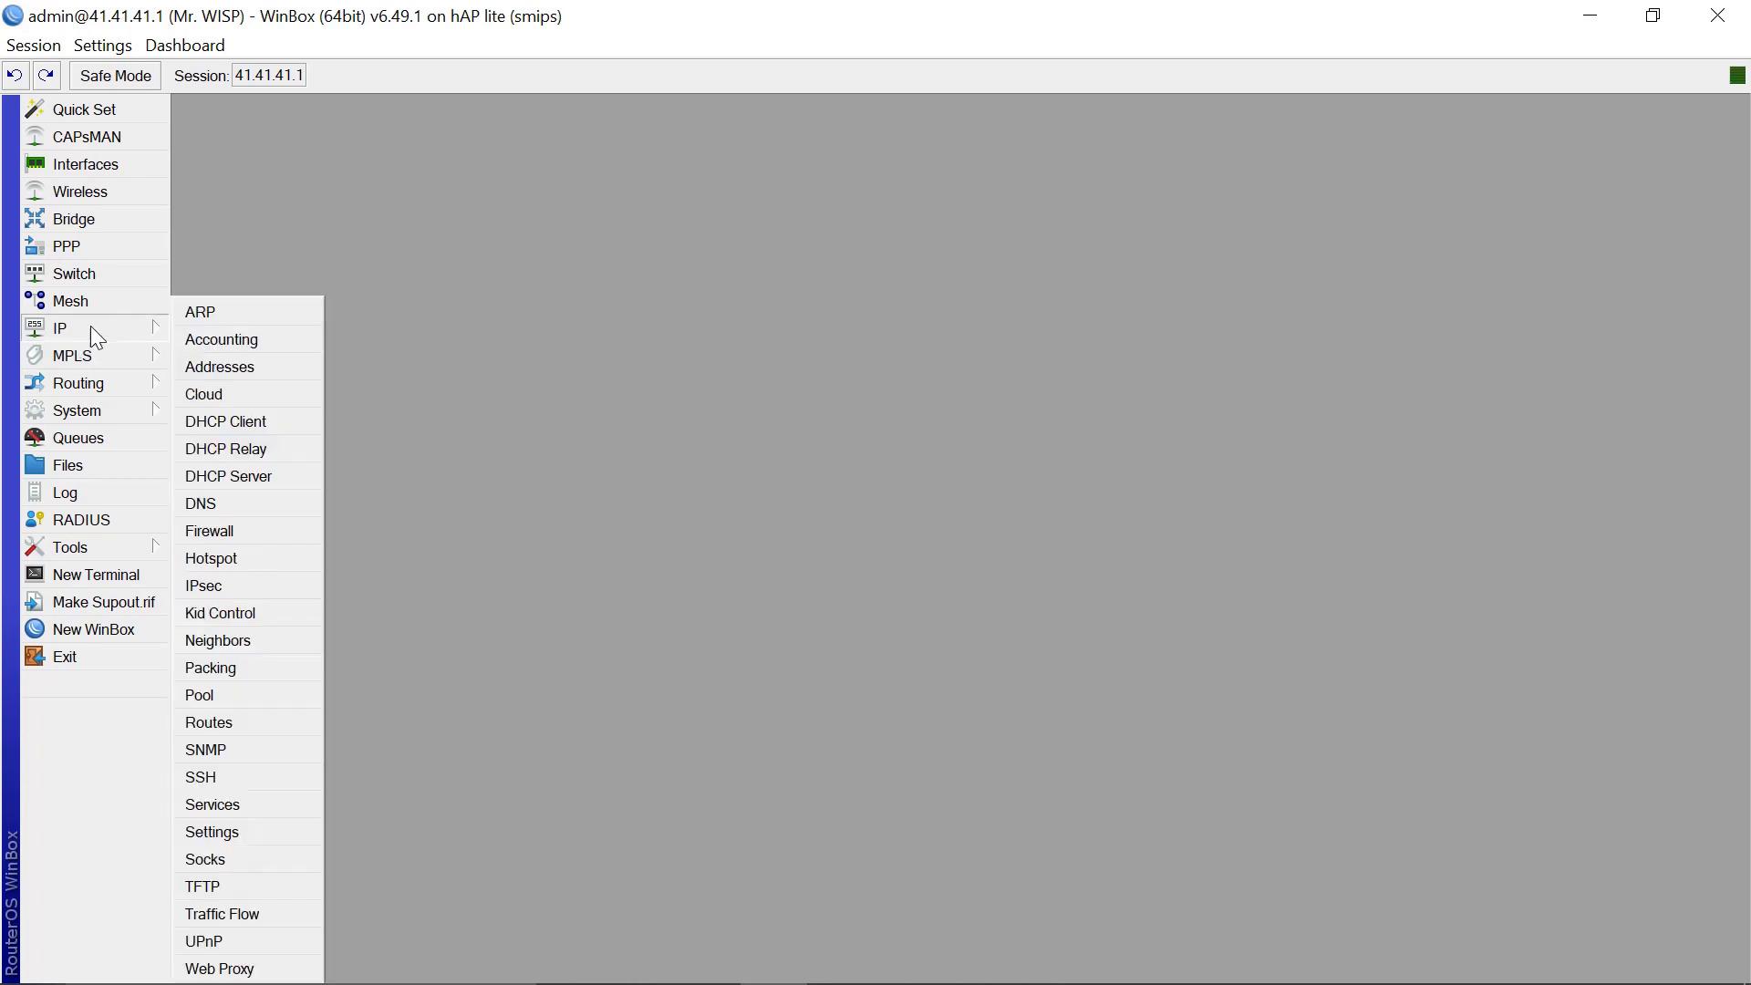
pyautogui.click(228, 476)
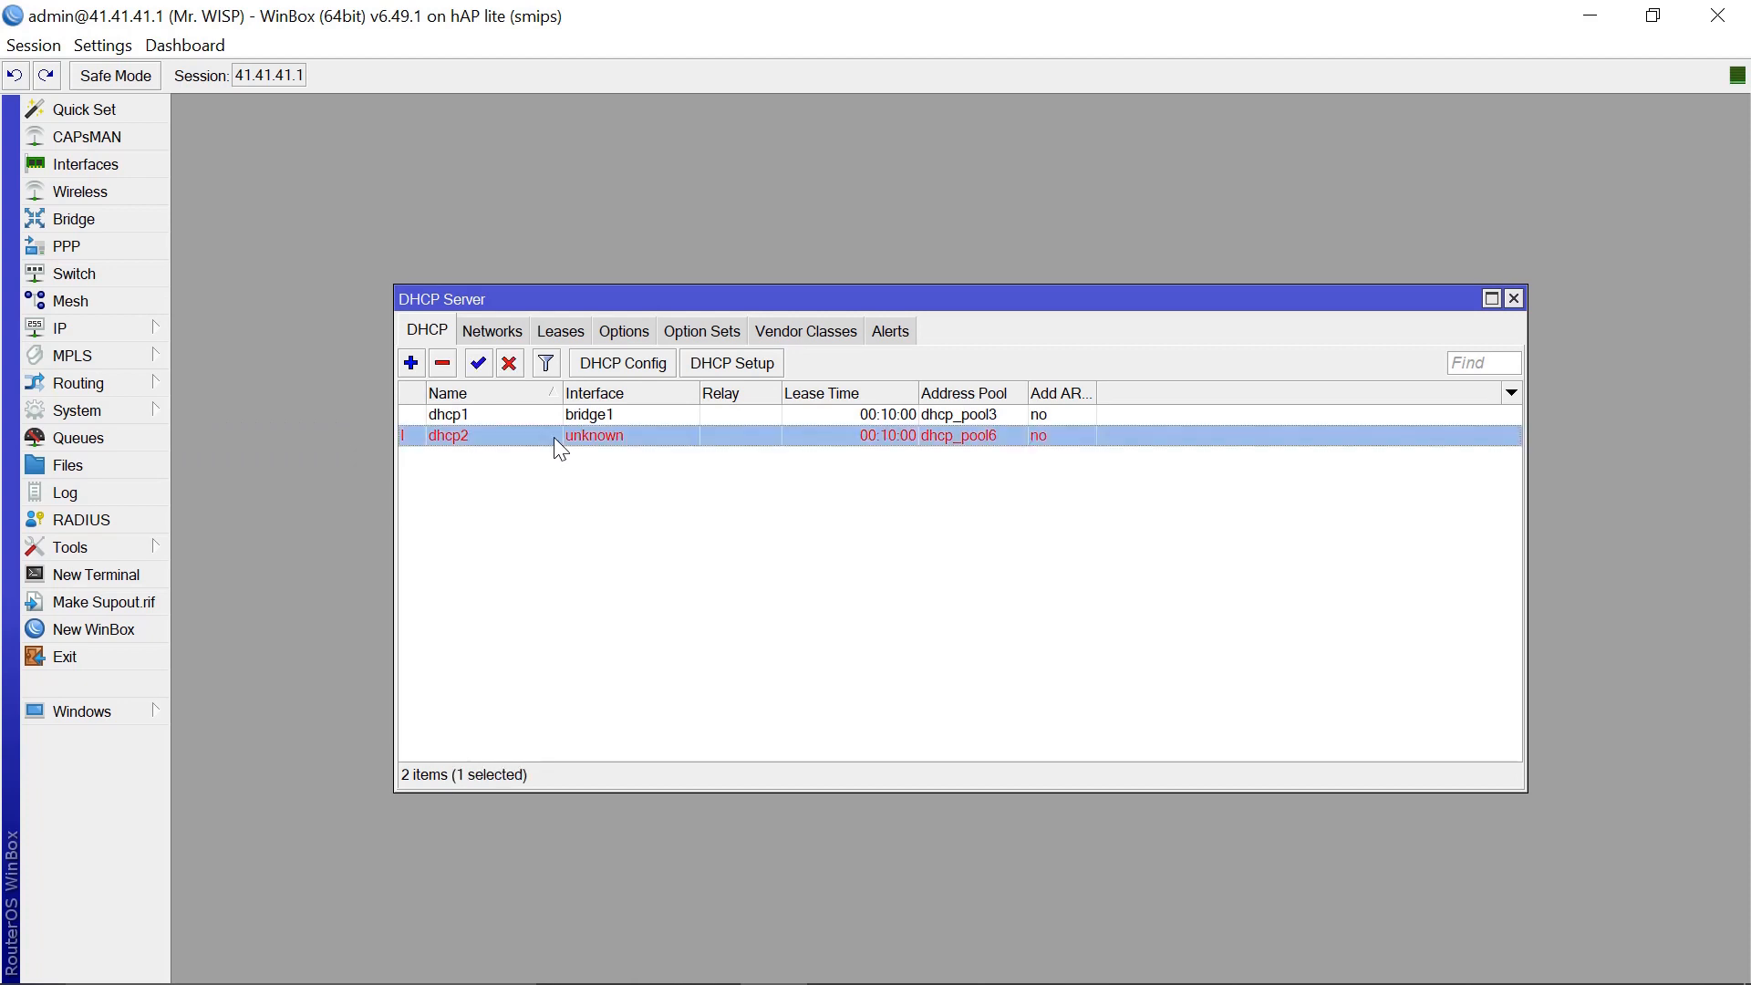
pyautogui.click(443, 362)
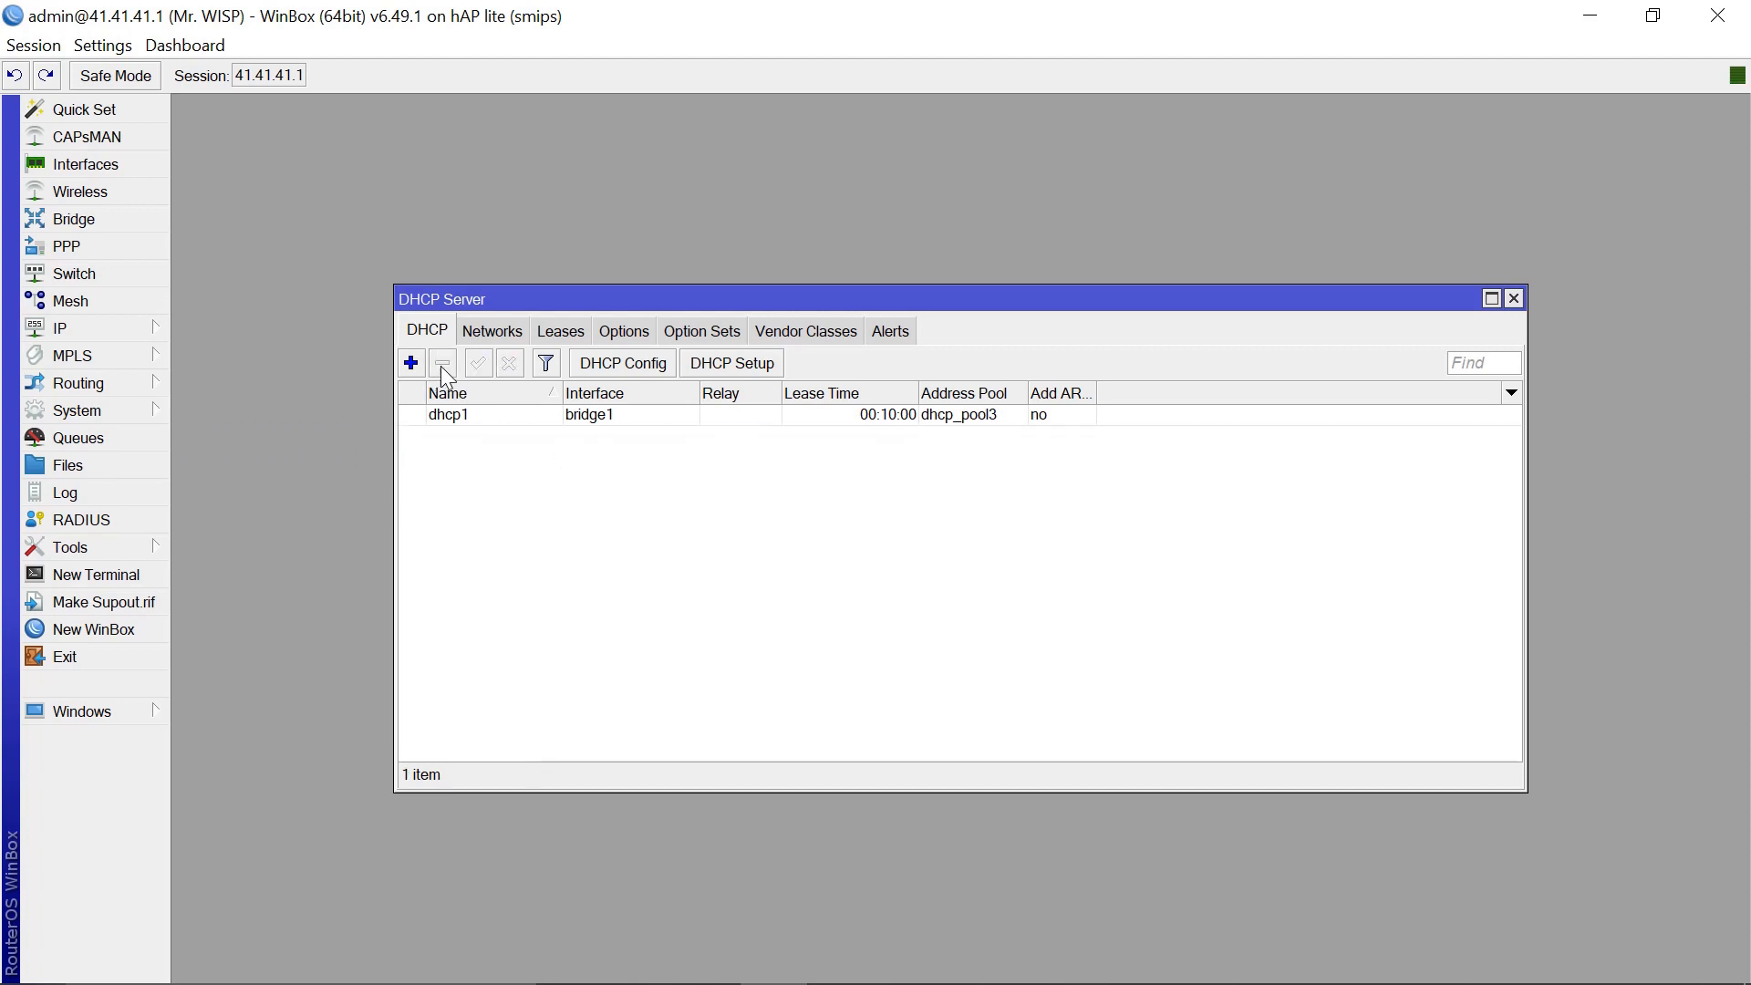
pyautogui.moveTo(410, 362)
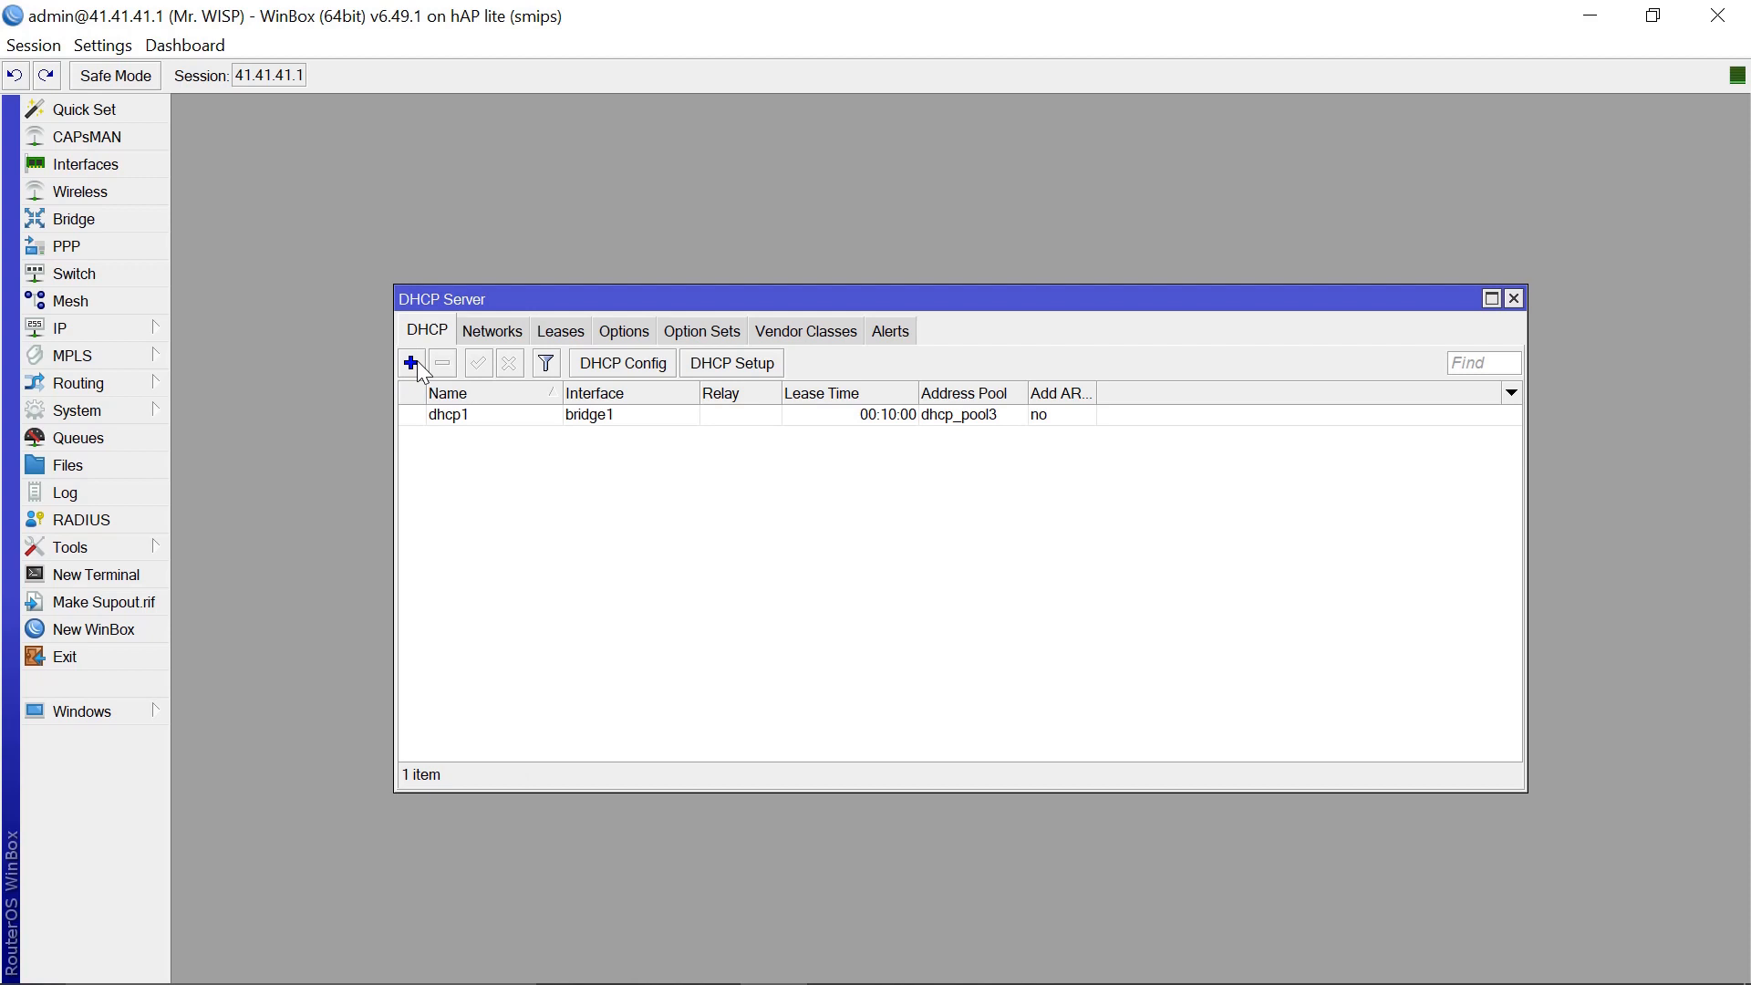
pyautogui.moveTo(742, 375)
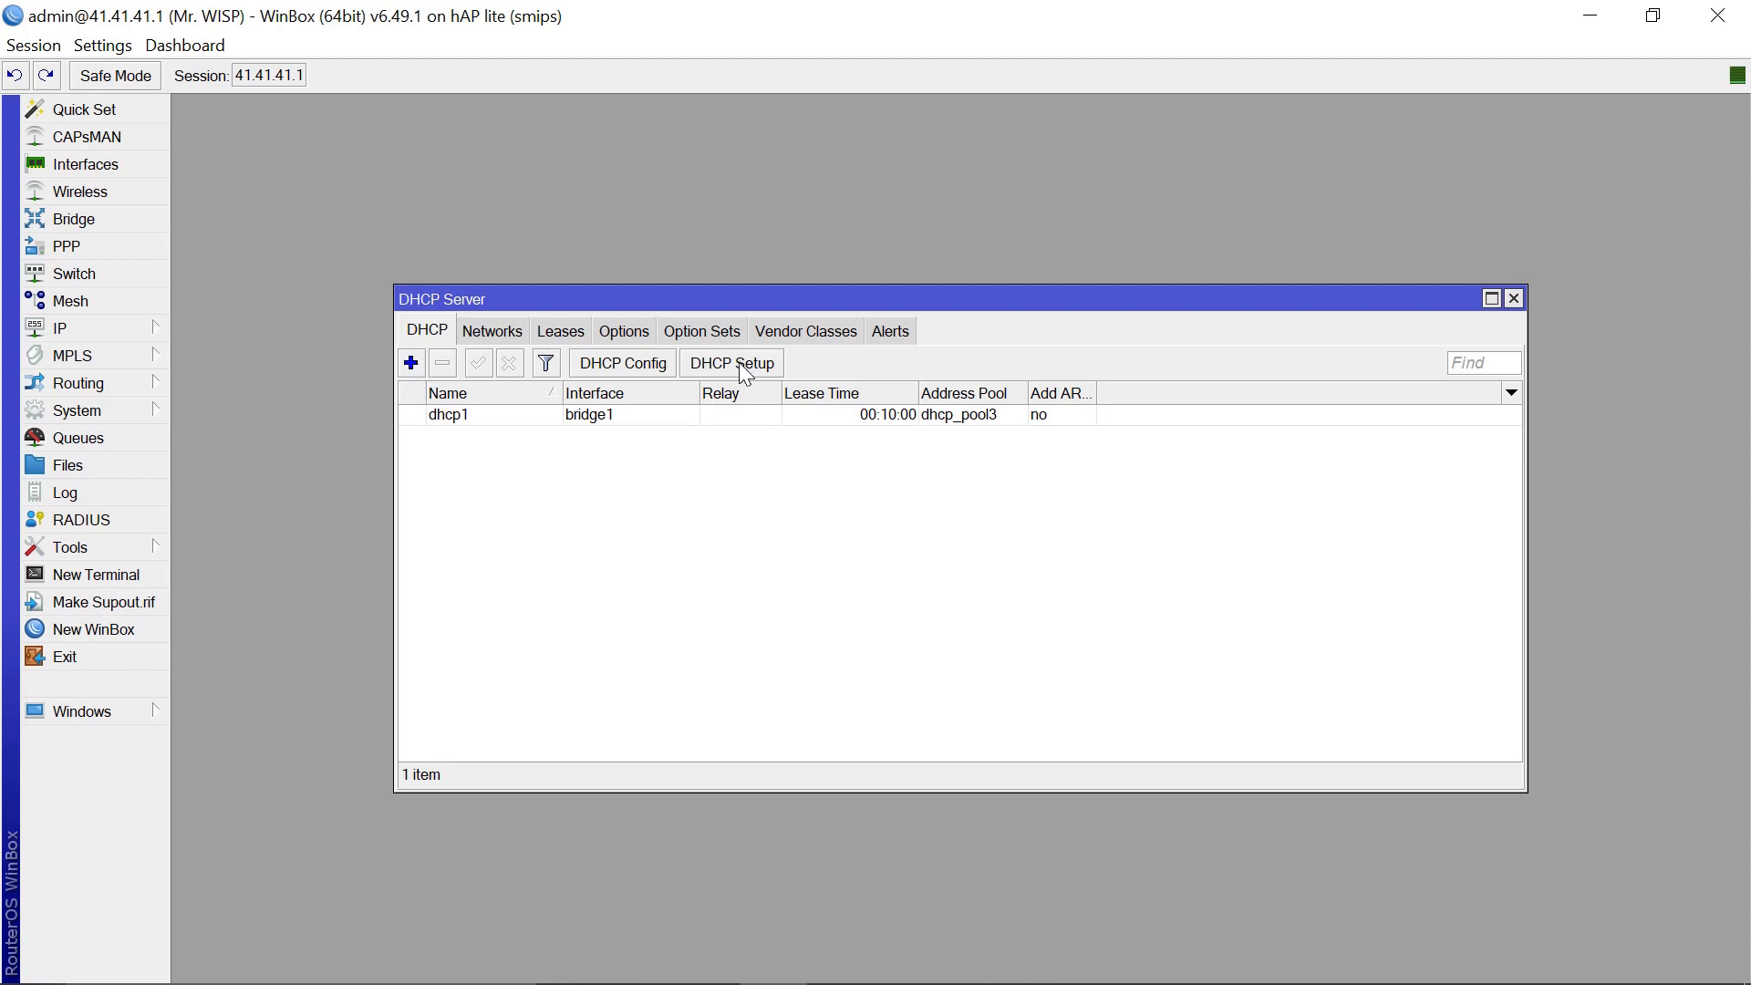
# Run DHCP Setup on guest bridge accepting the 10.10.10.0/24 space, pool and lease time, creating dhcp2.
pyautogui.click(731, 362)
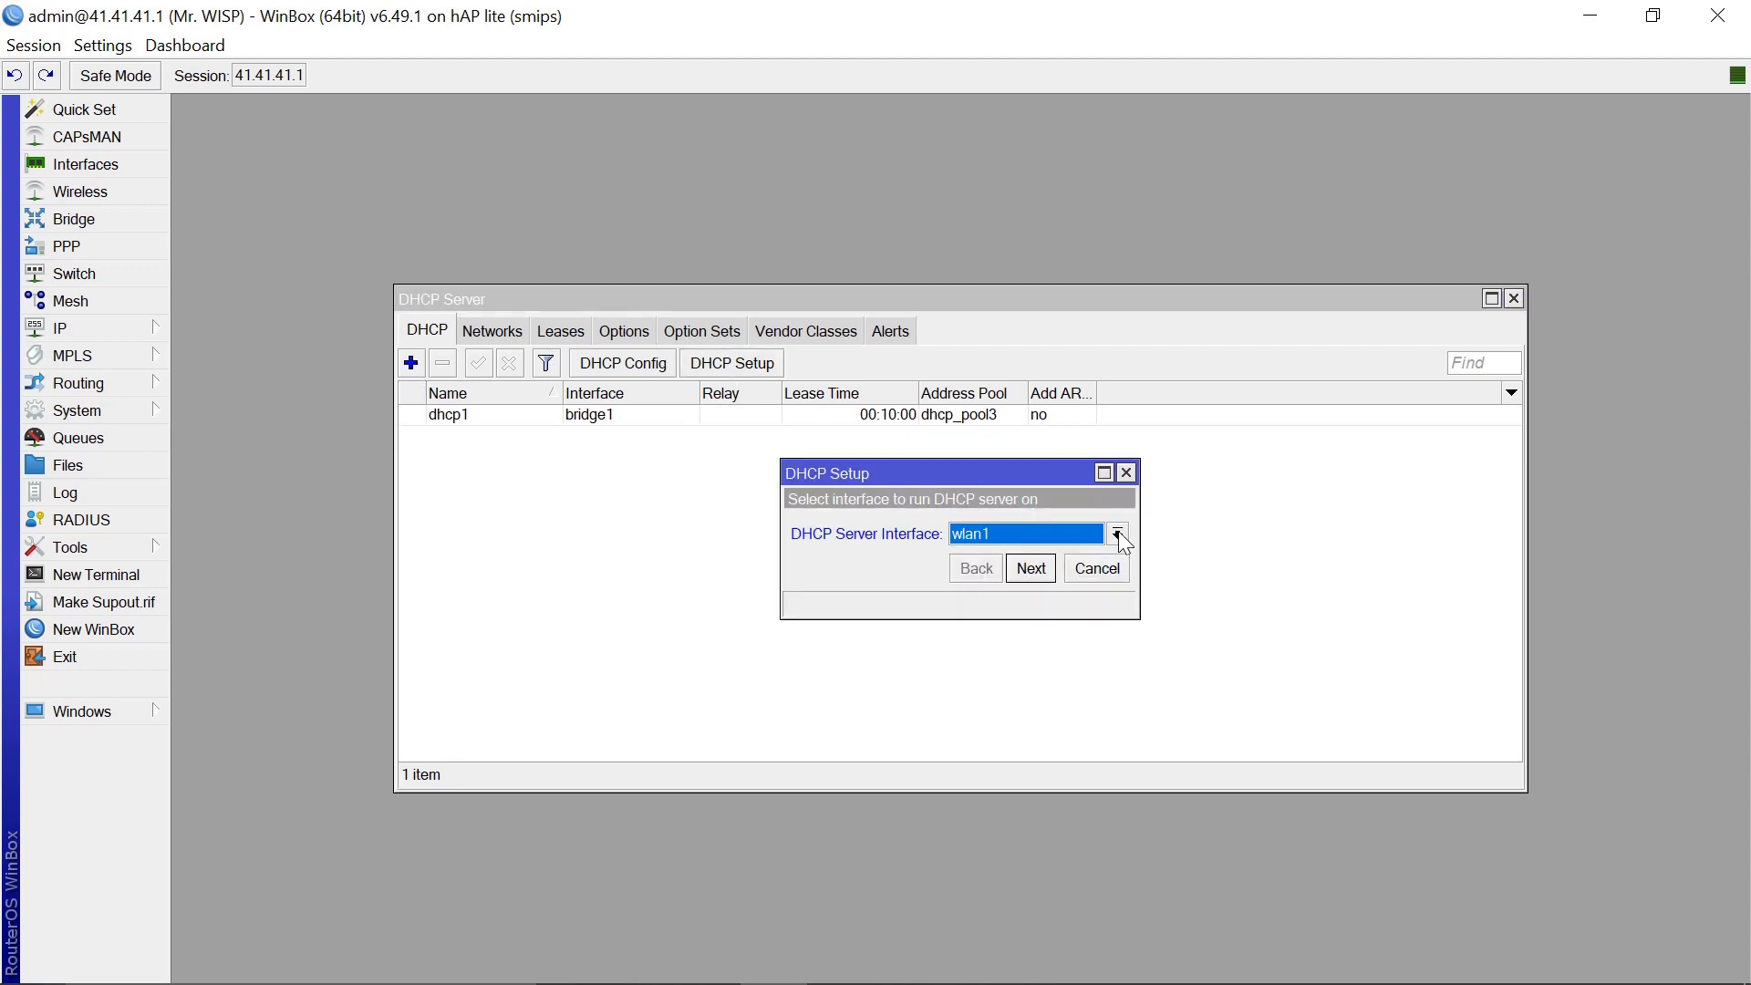
pyautogui.click(1117, 532)
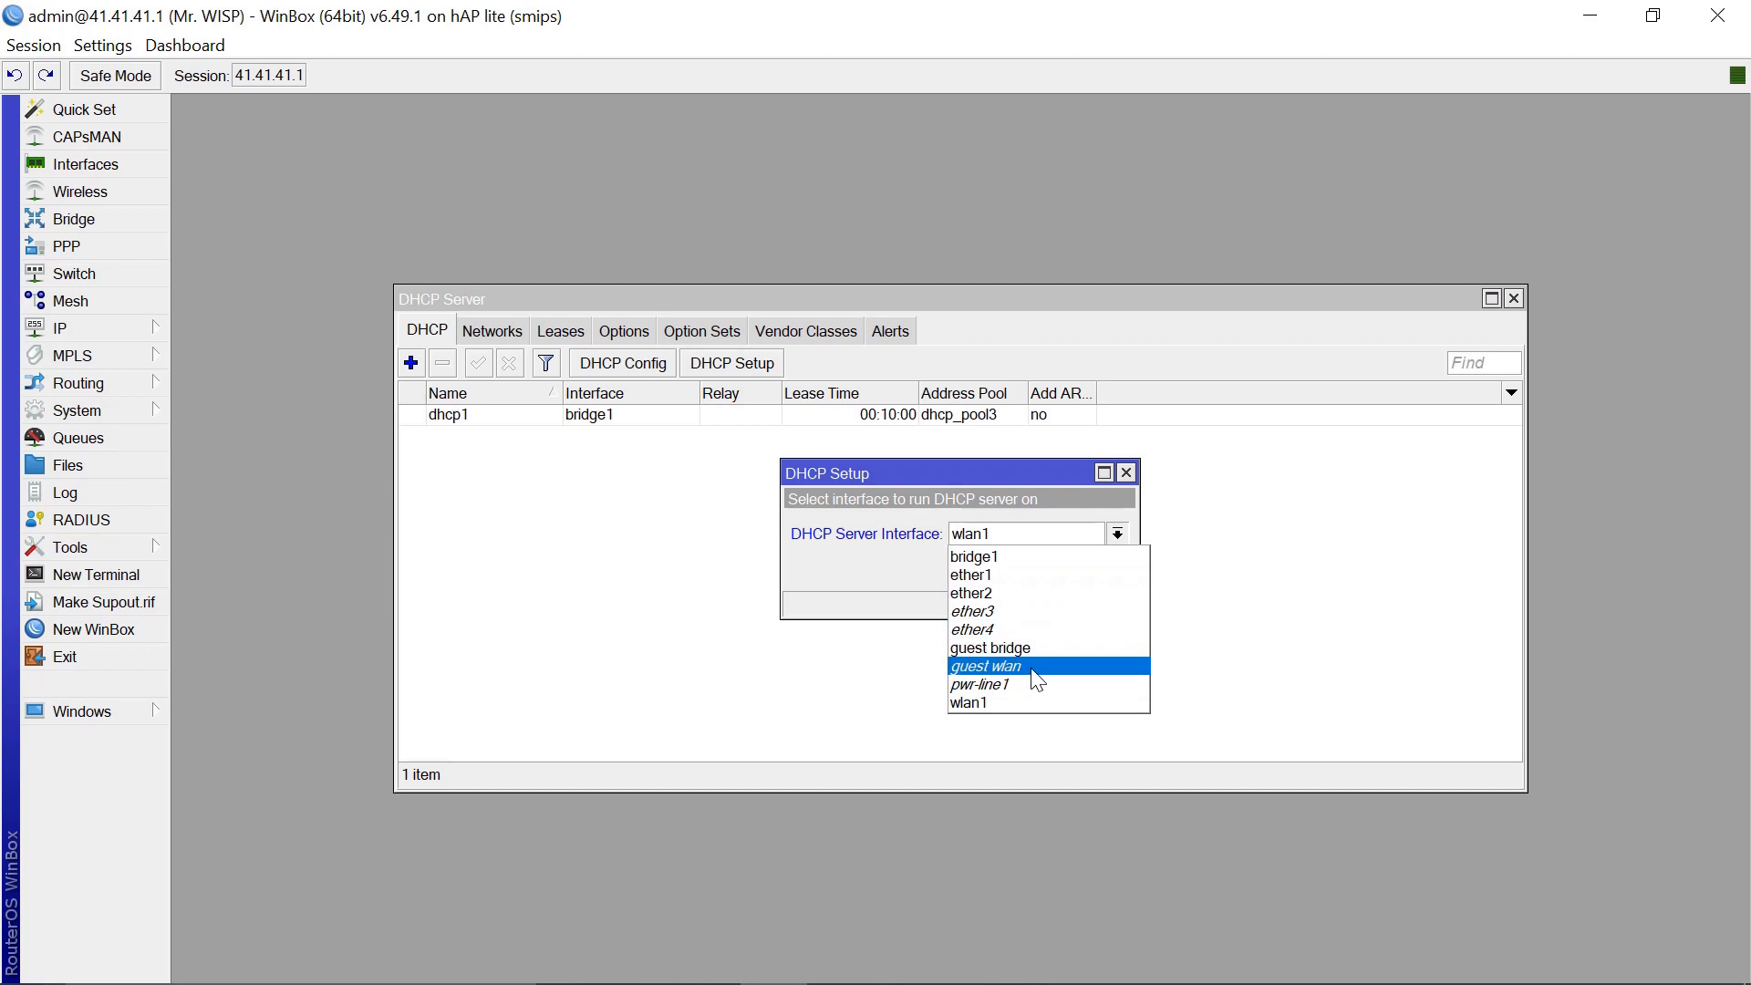
pyautogui.moveTo(990, 648)
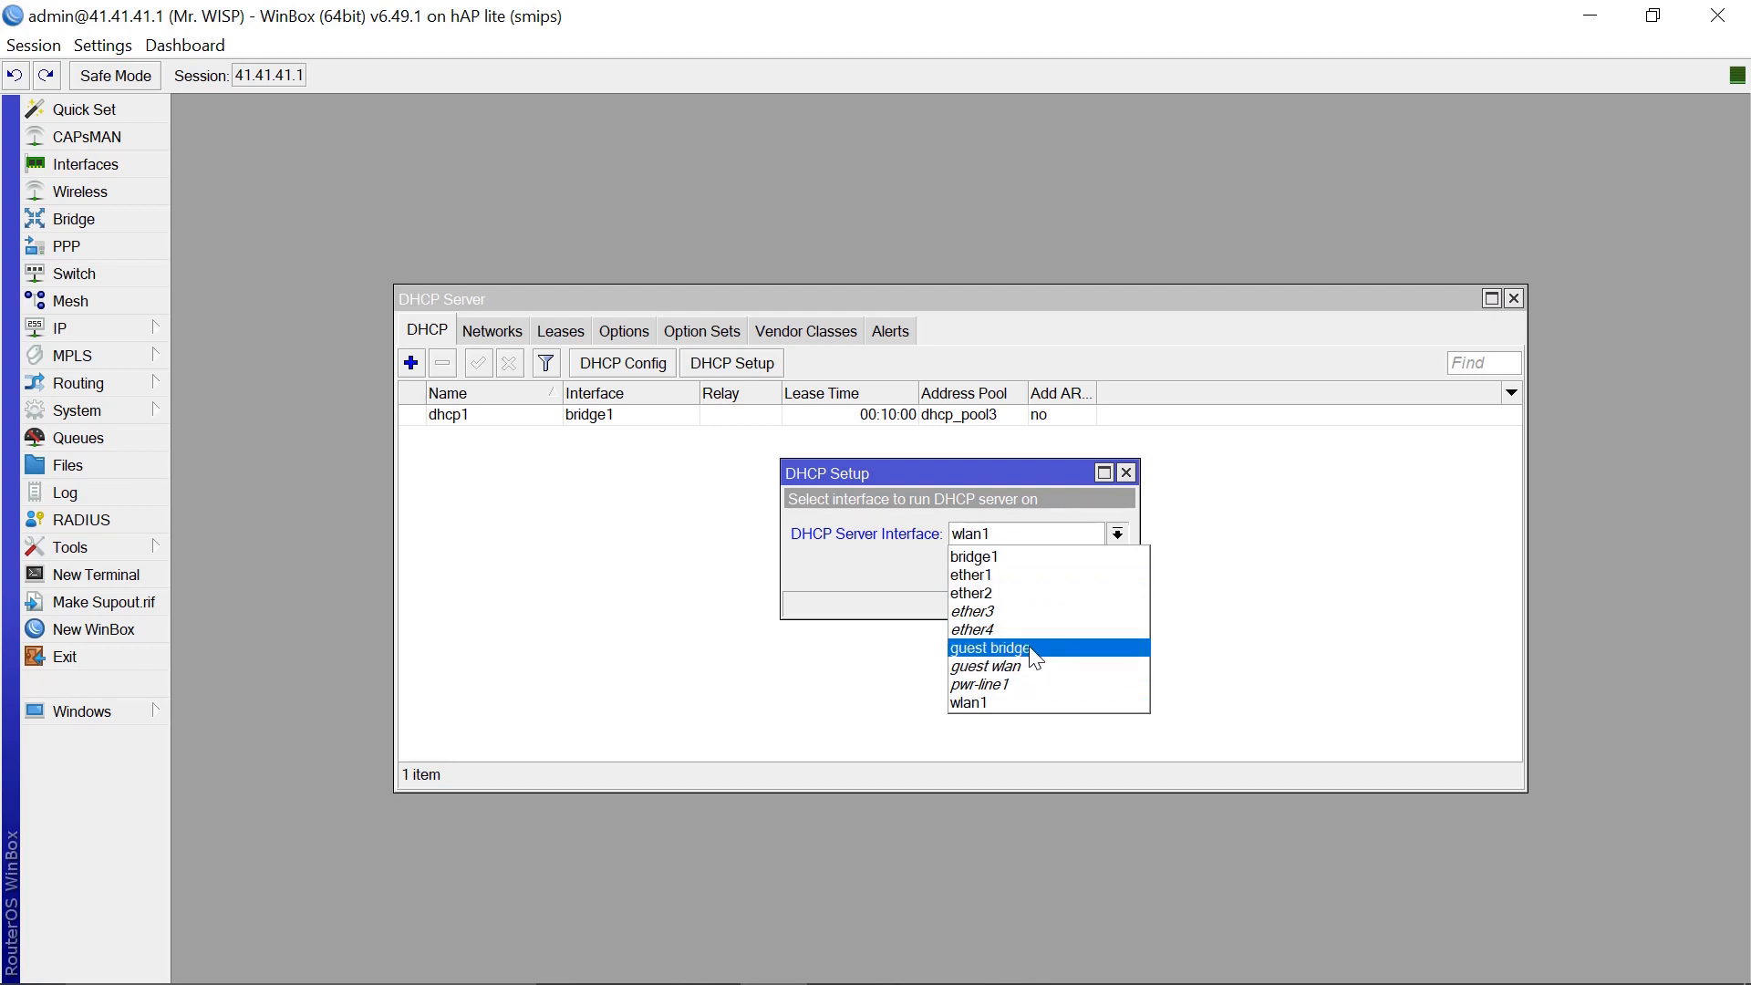
pyautogui.click(987, 648)
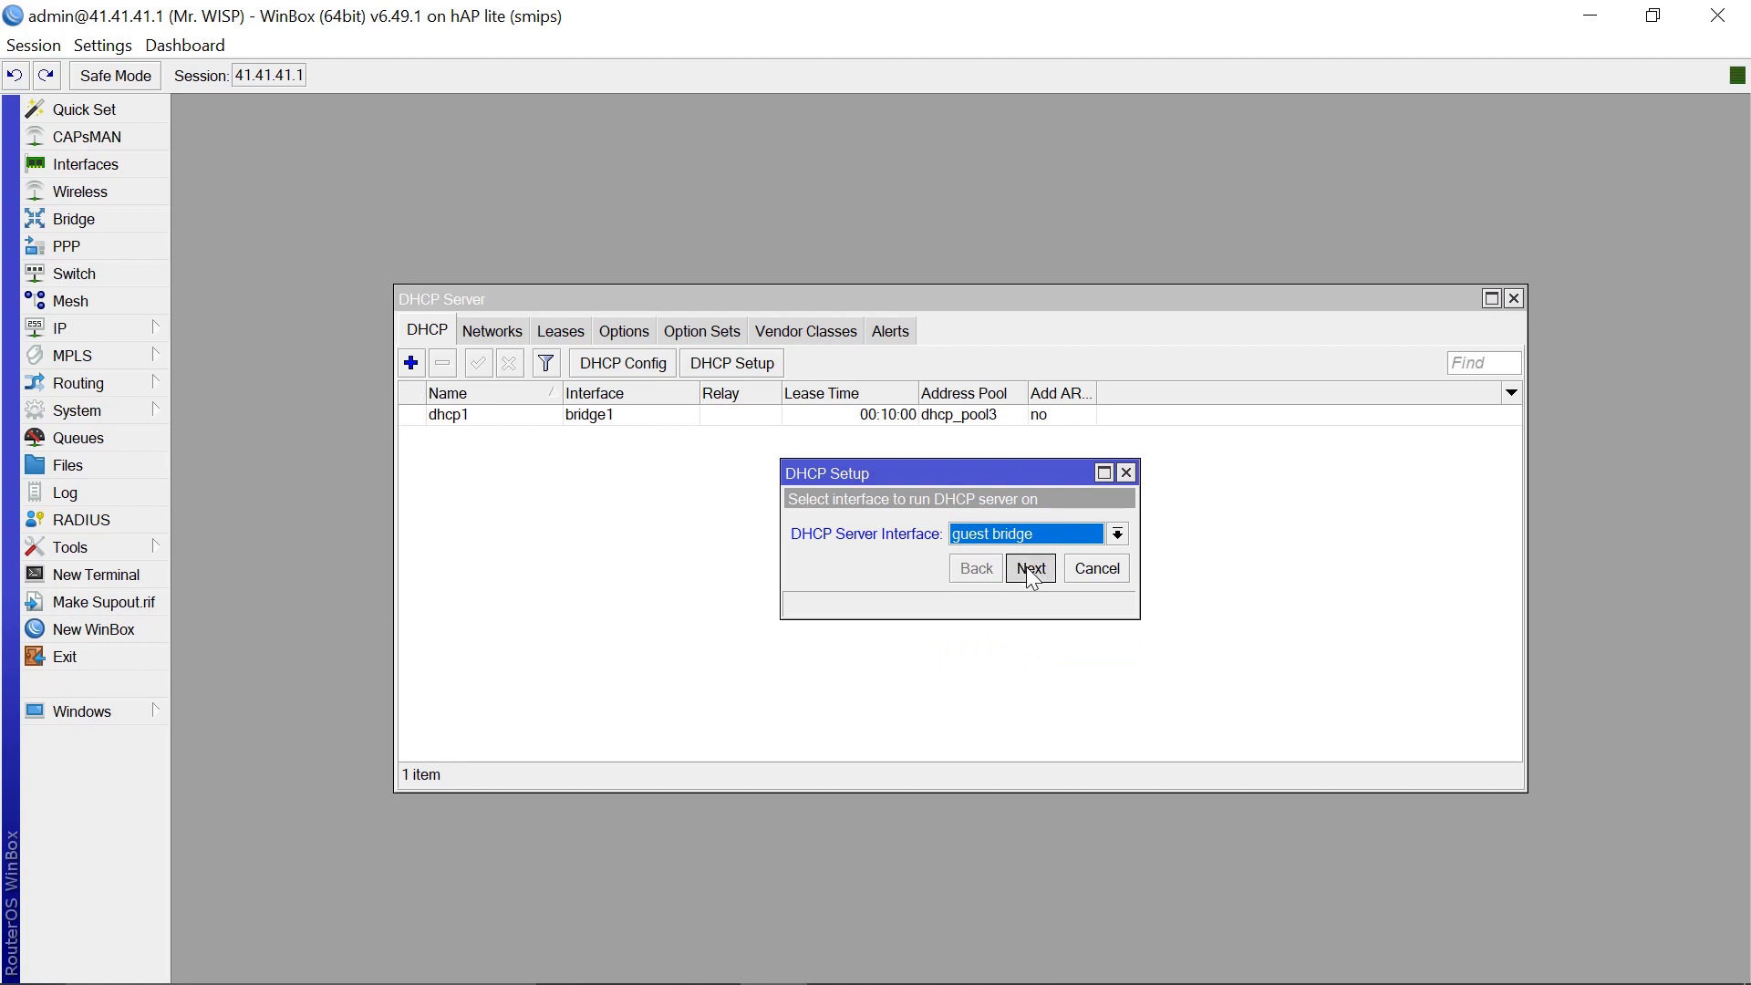
pyautogui.click(1029, 567)
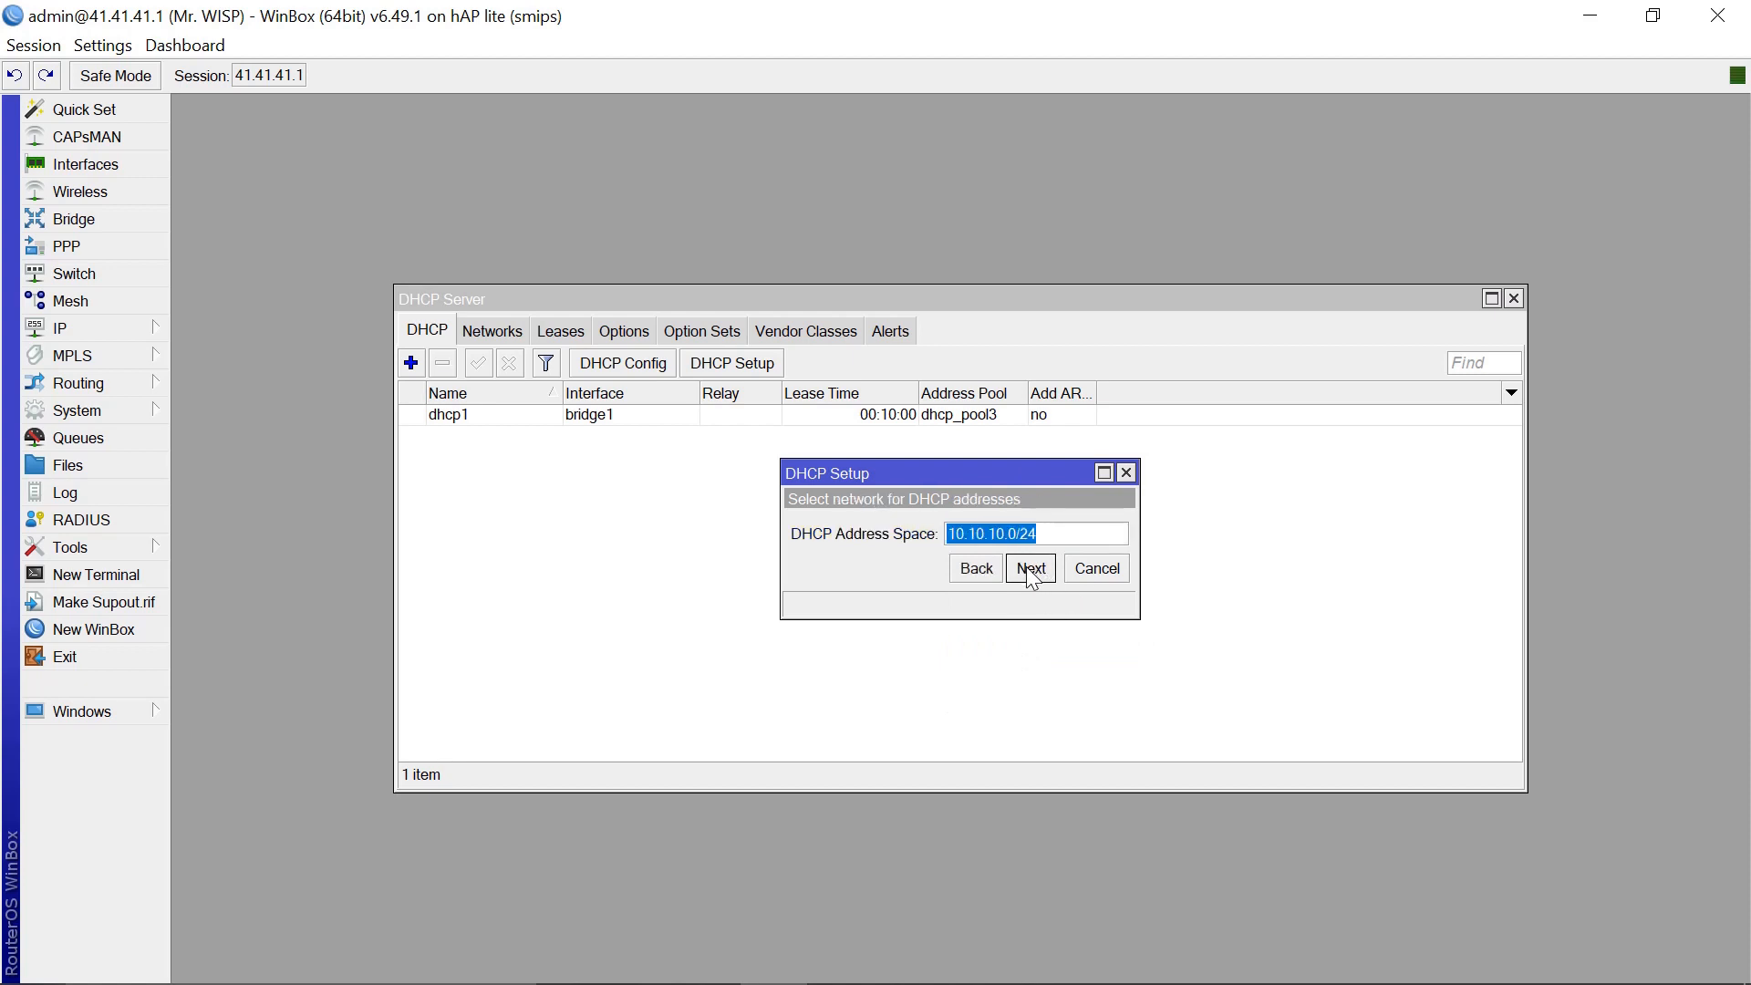
pyautogui.click(1027, 567)
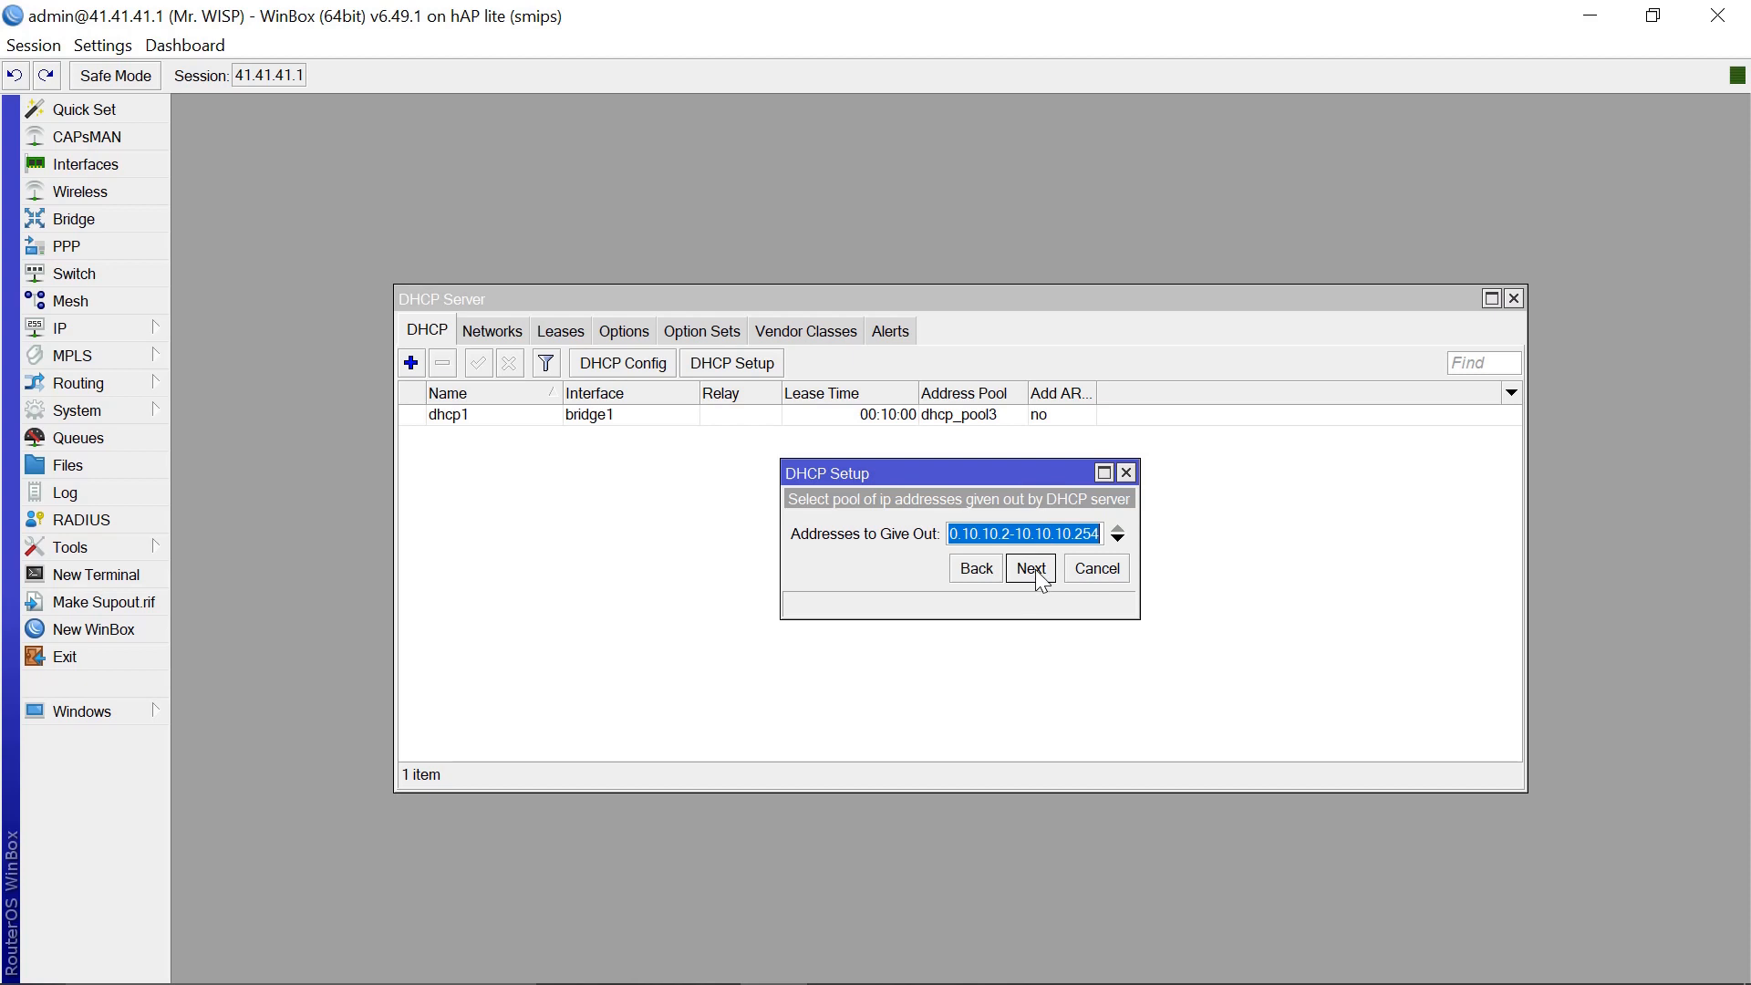
pyautogui.click(1029, 568)
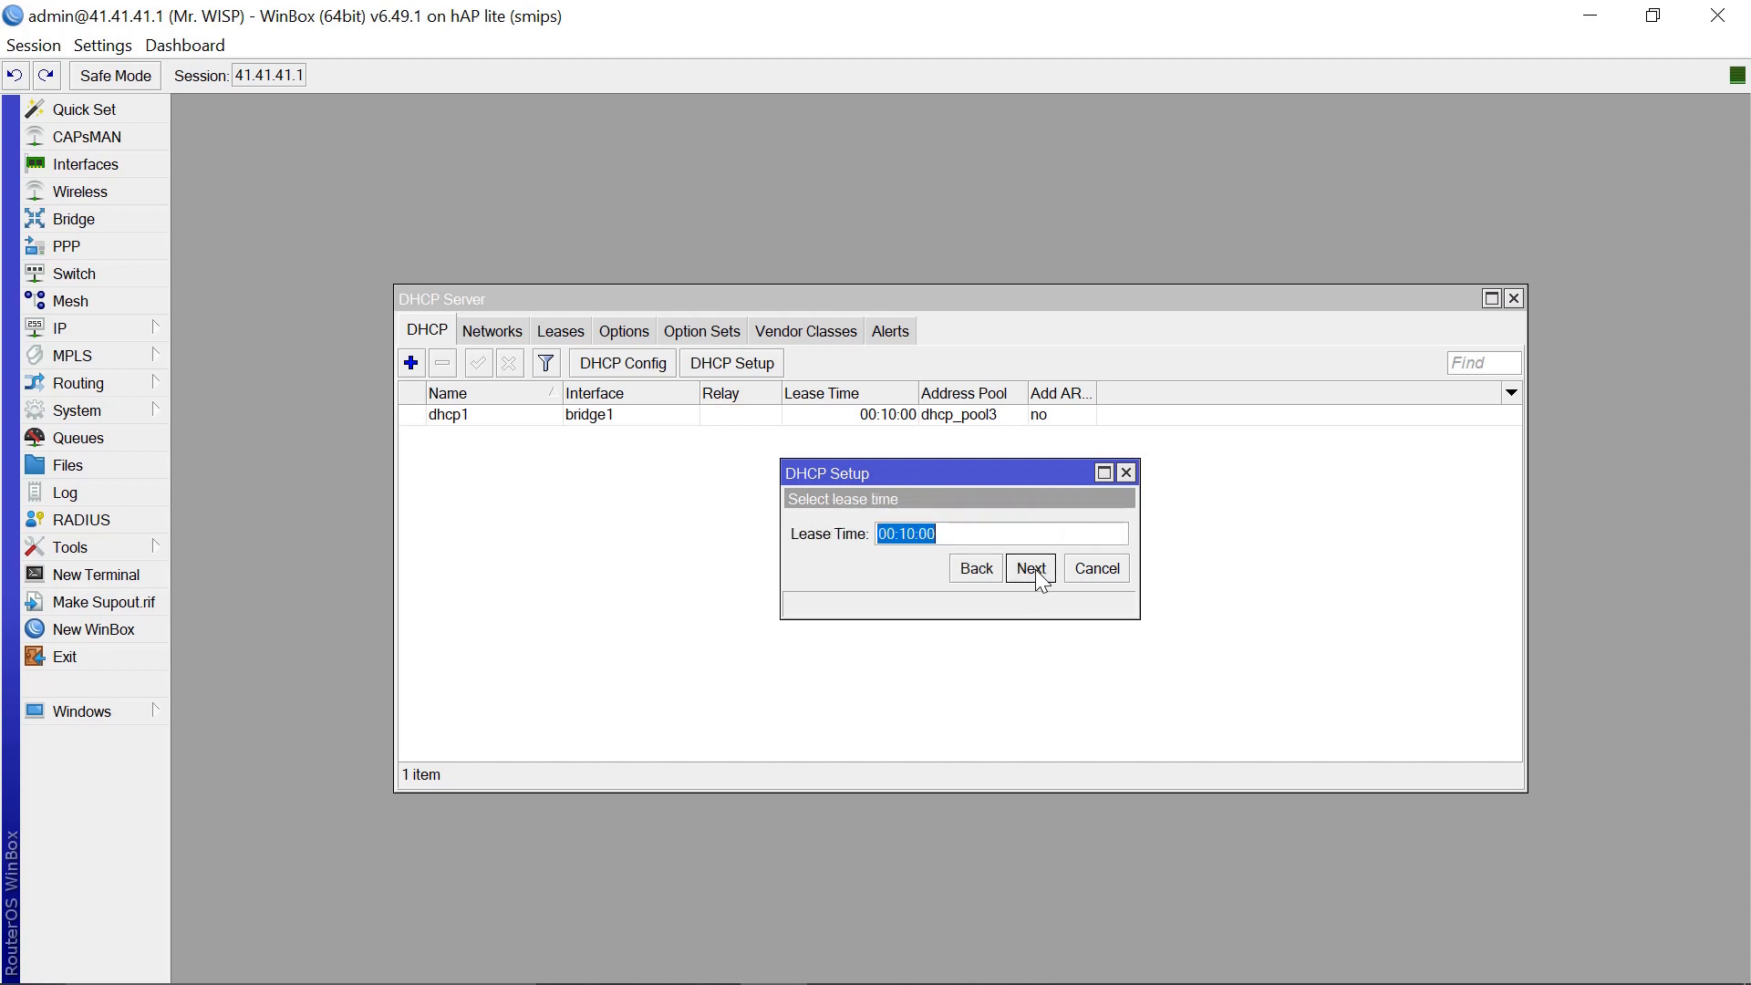
pyautogui.click(1028, 568)
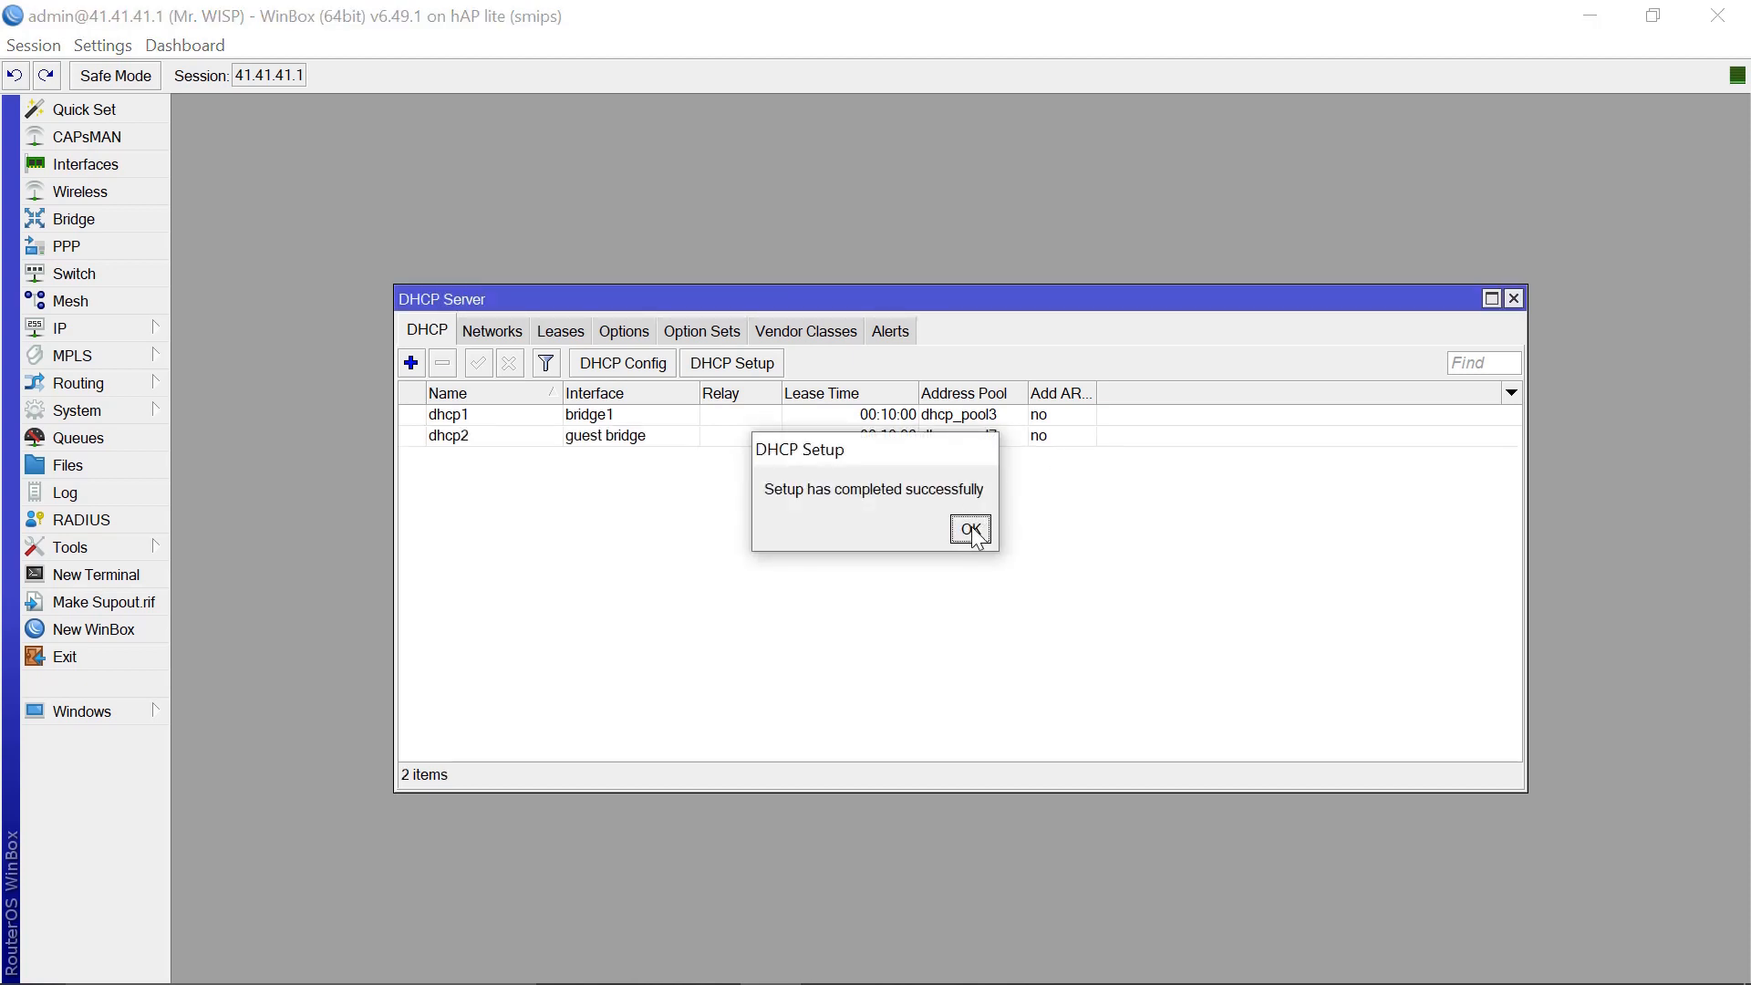
pyautogui.click(967, 528)
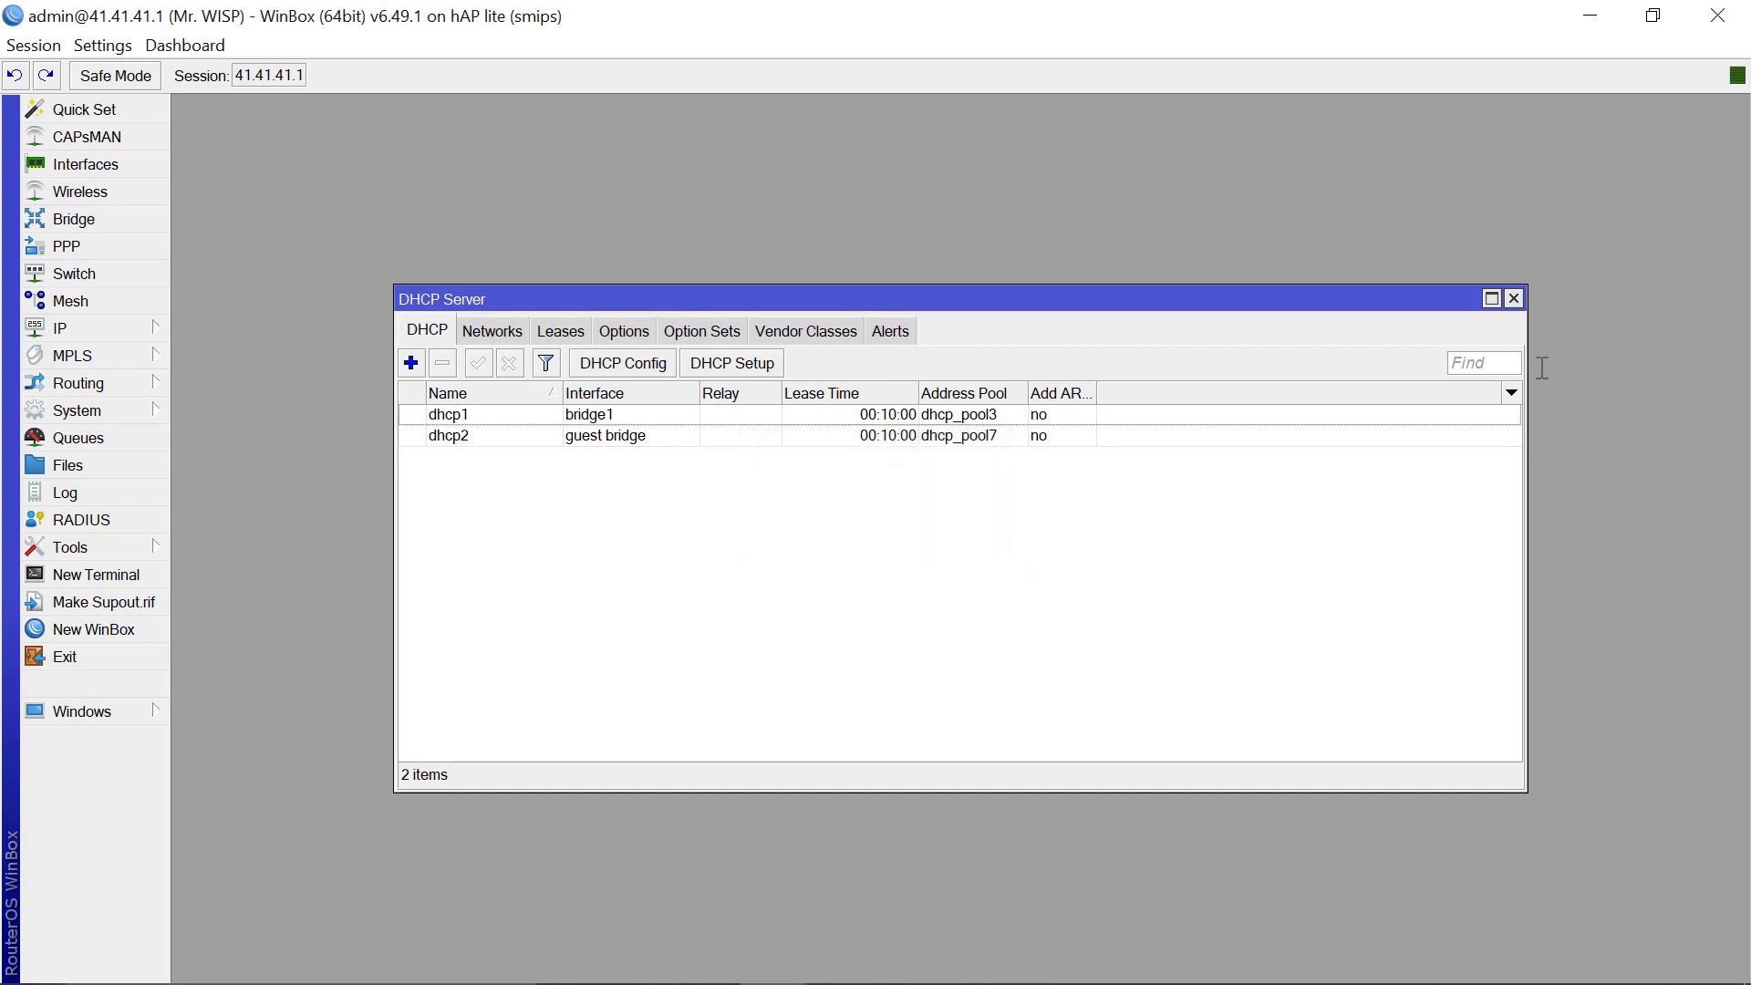
pyautogui.click(1513, 298)
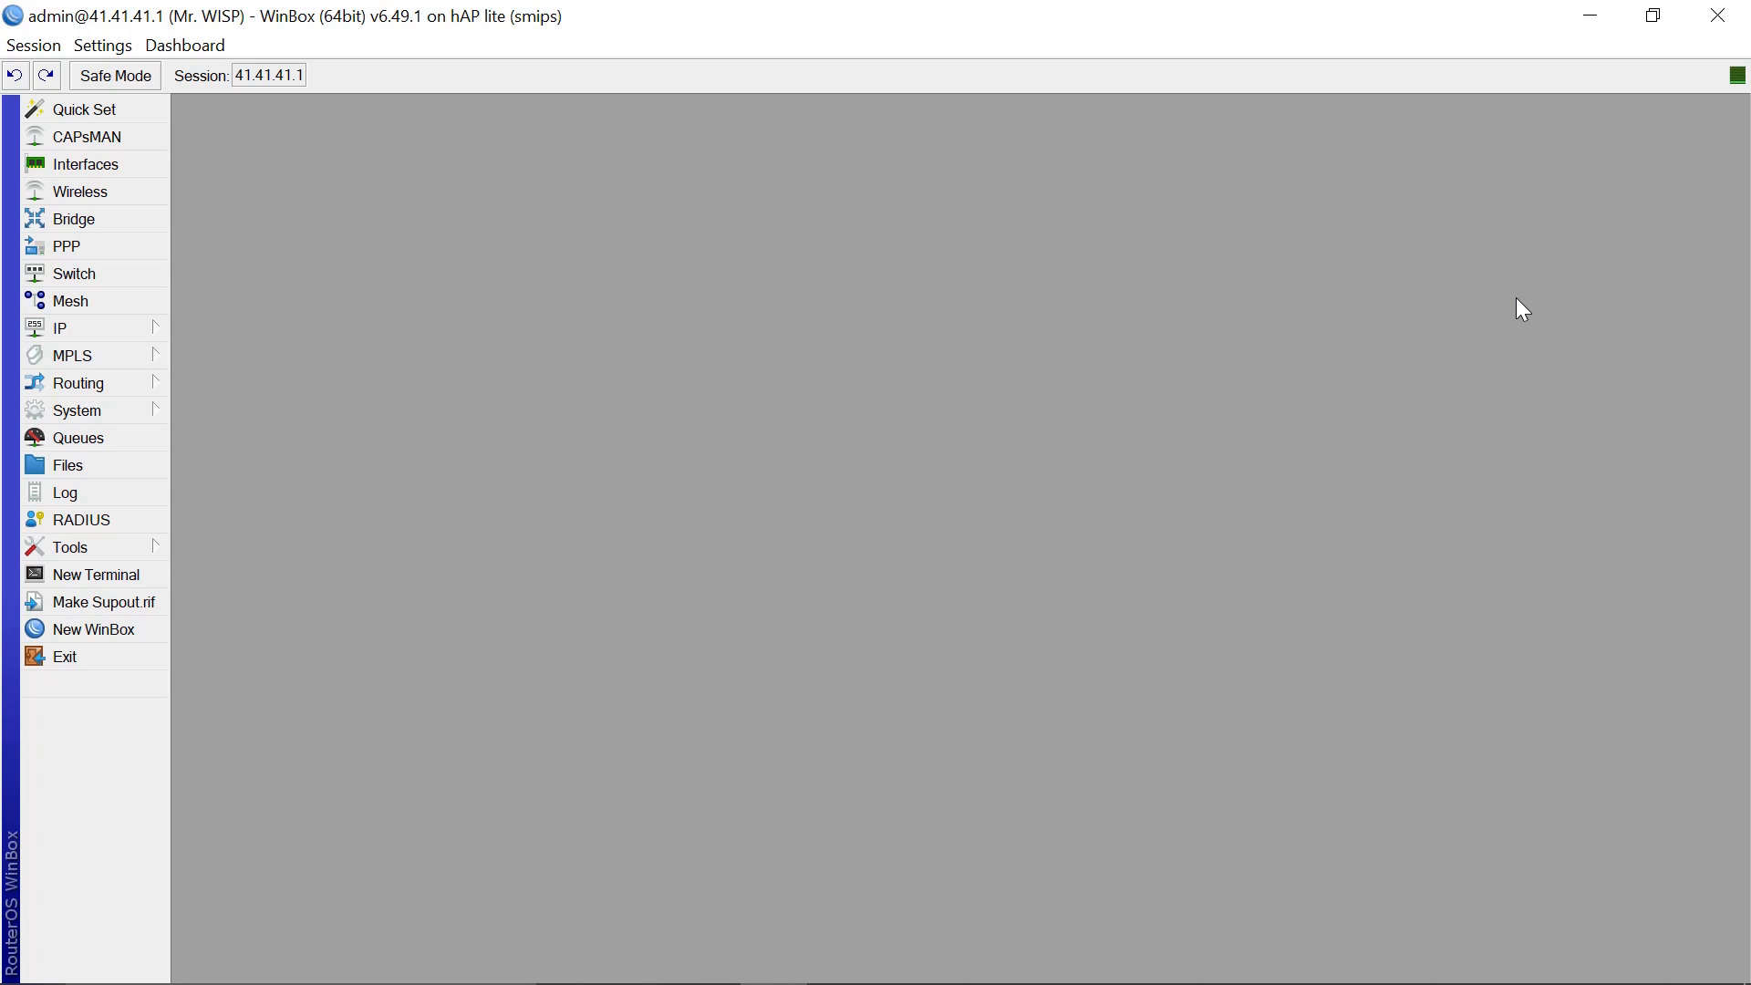
pyautogui.moveTo(367, 145)
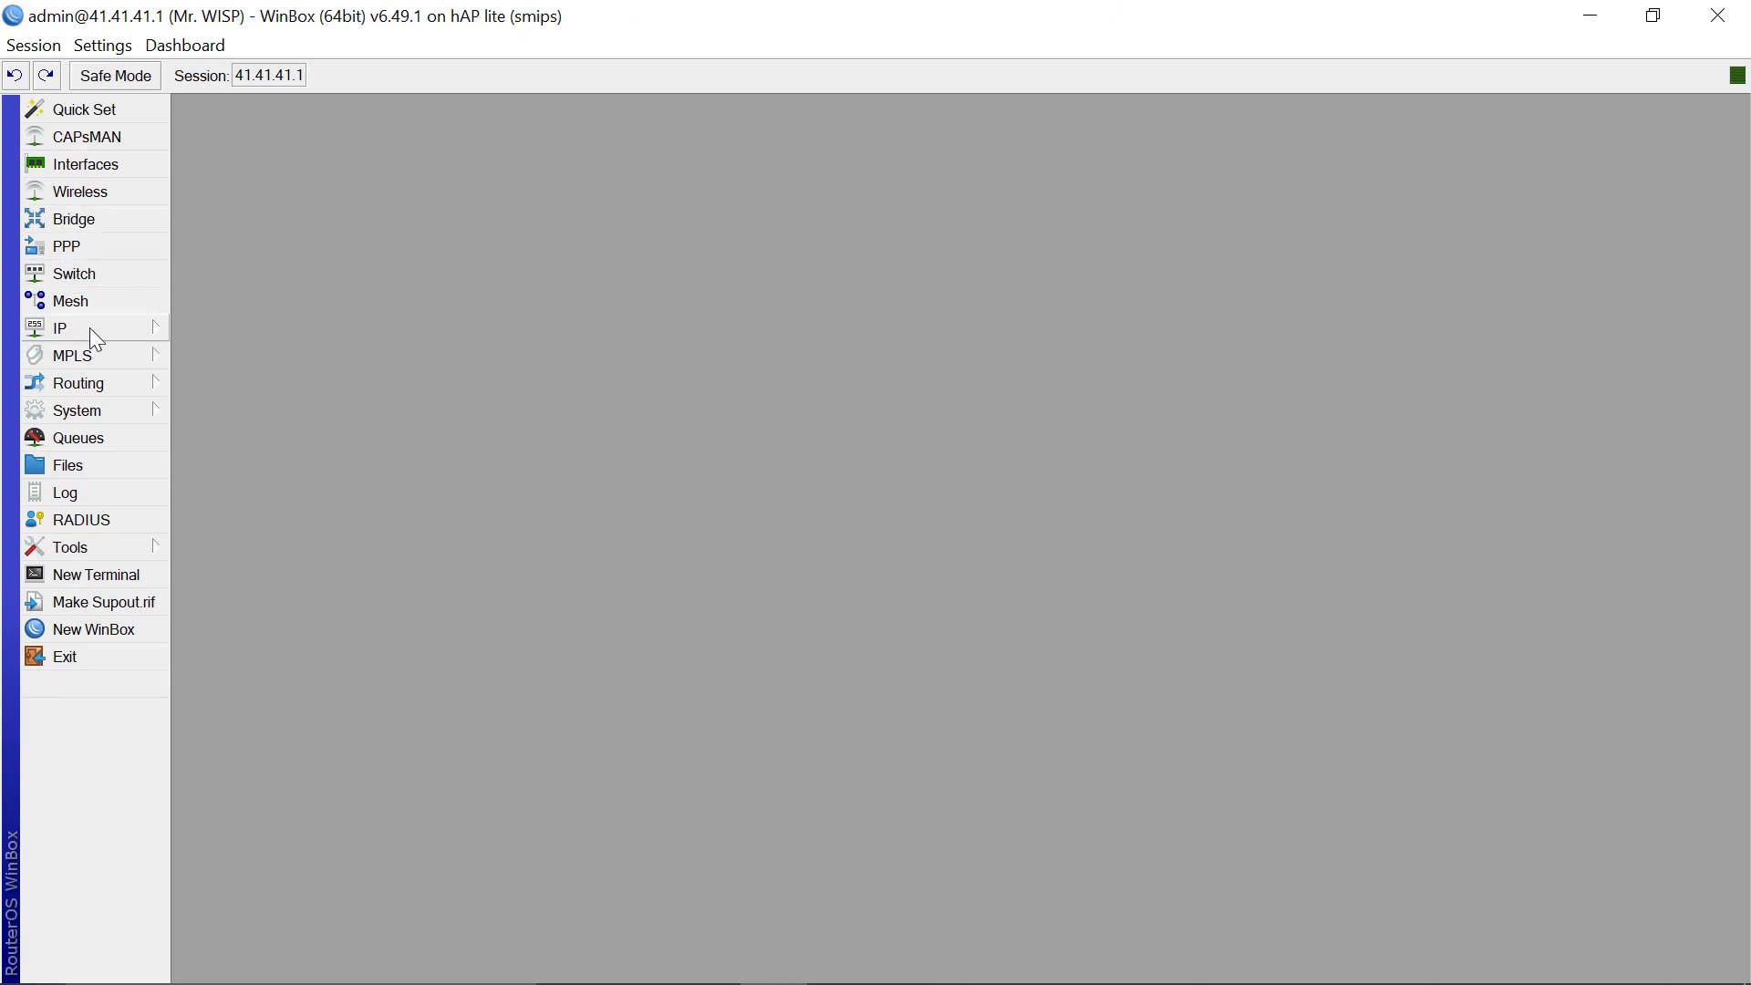
# Bring up IP > Firewall, landing on the NAT rules list.
pyautogui.click(60, 328)
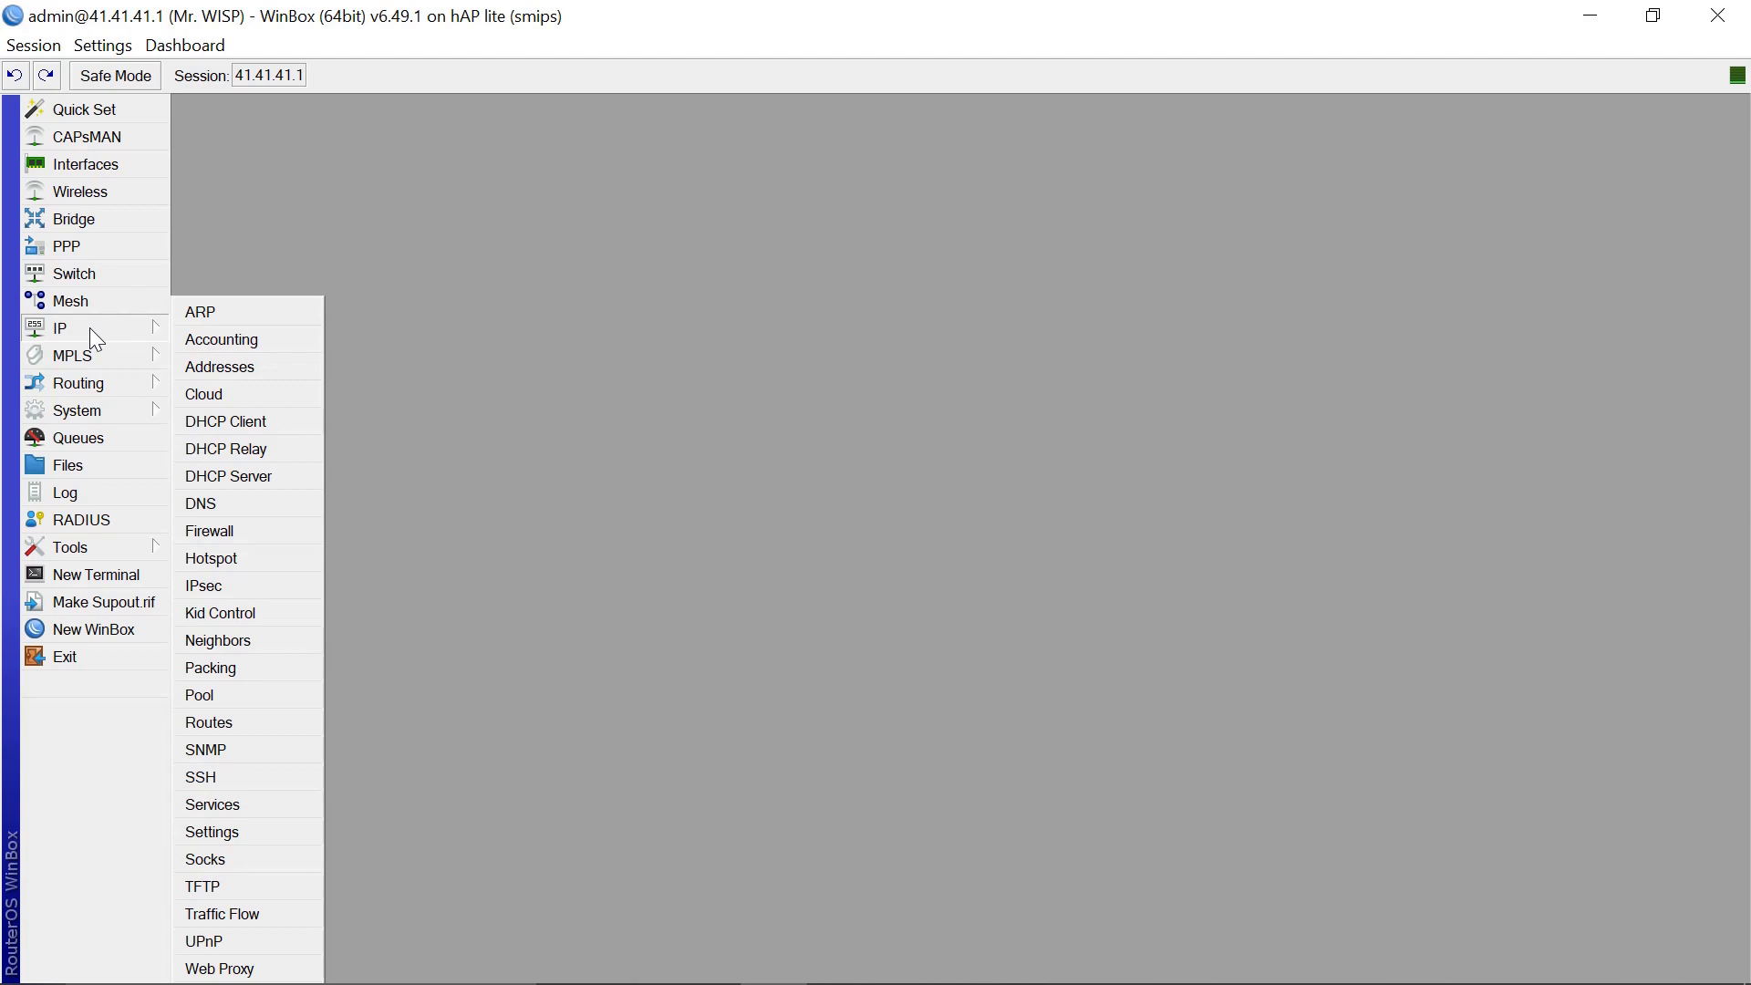
pyautogui.moveTo(235, 542)
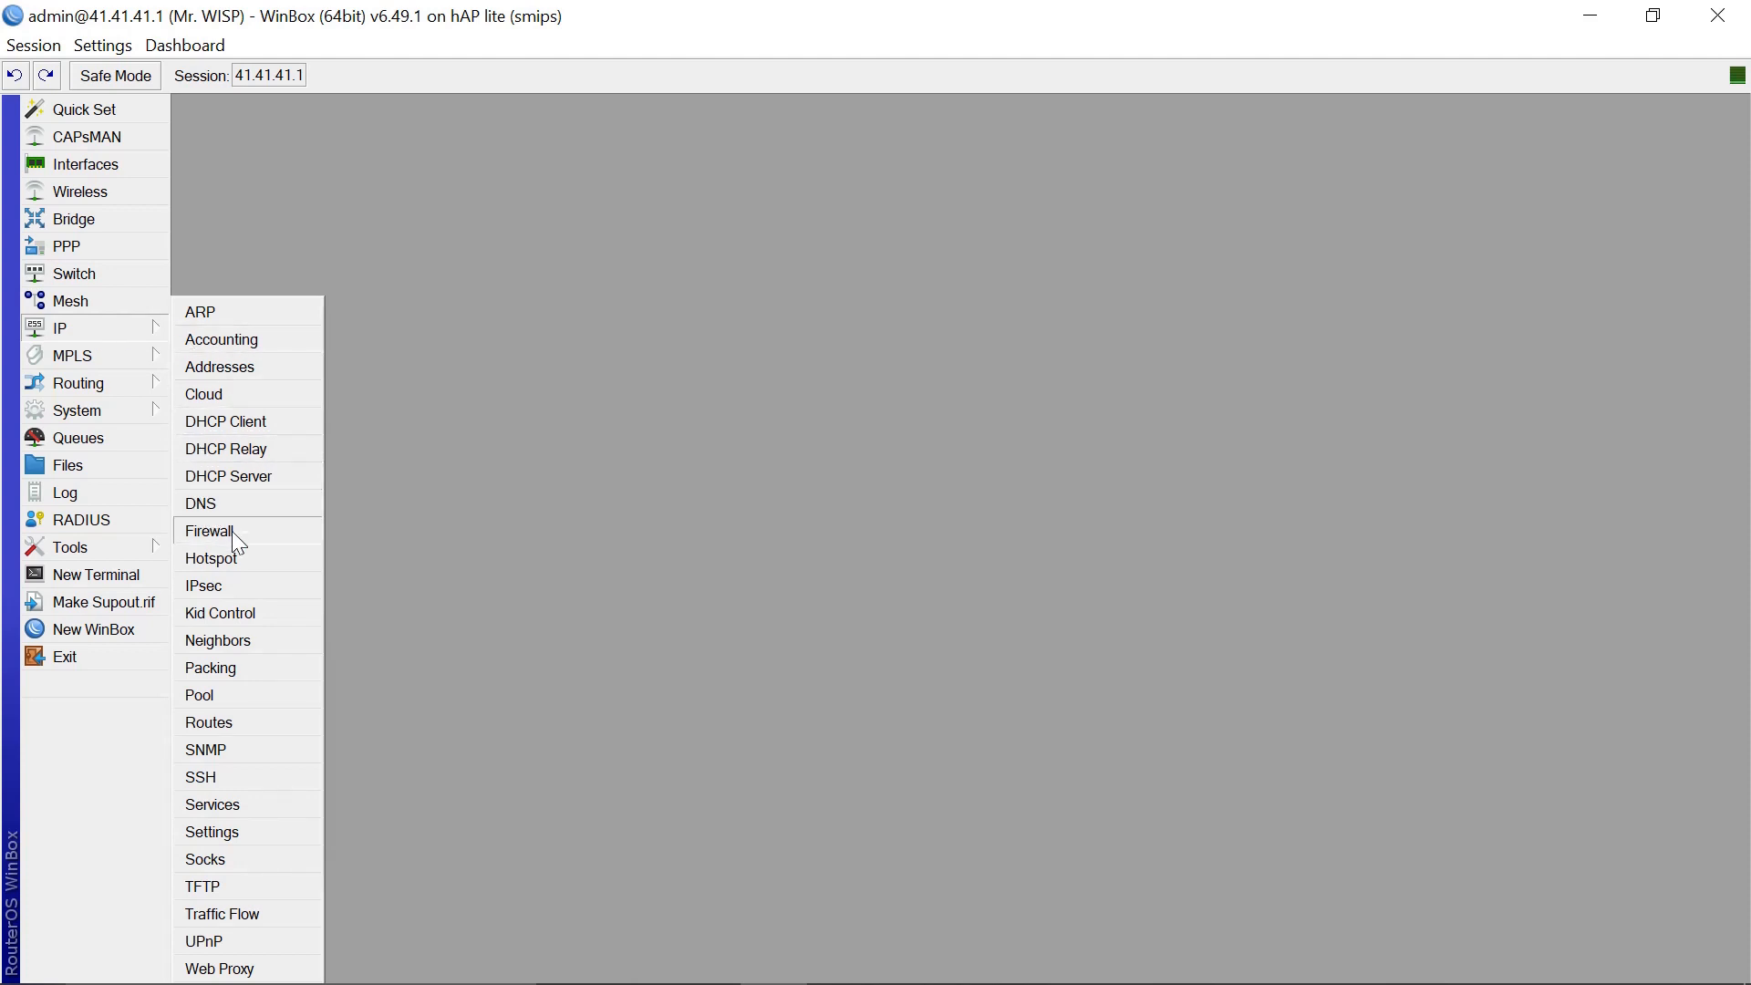
pyautogui.click(208, 531)
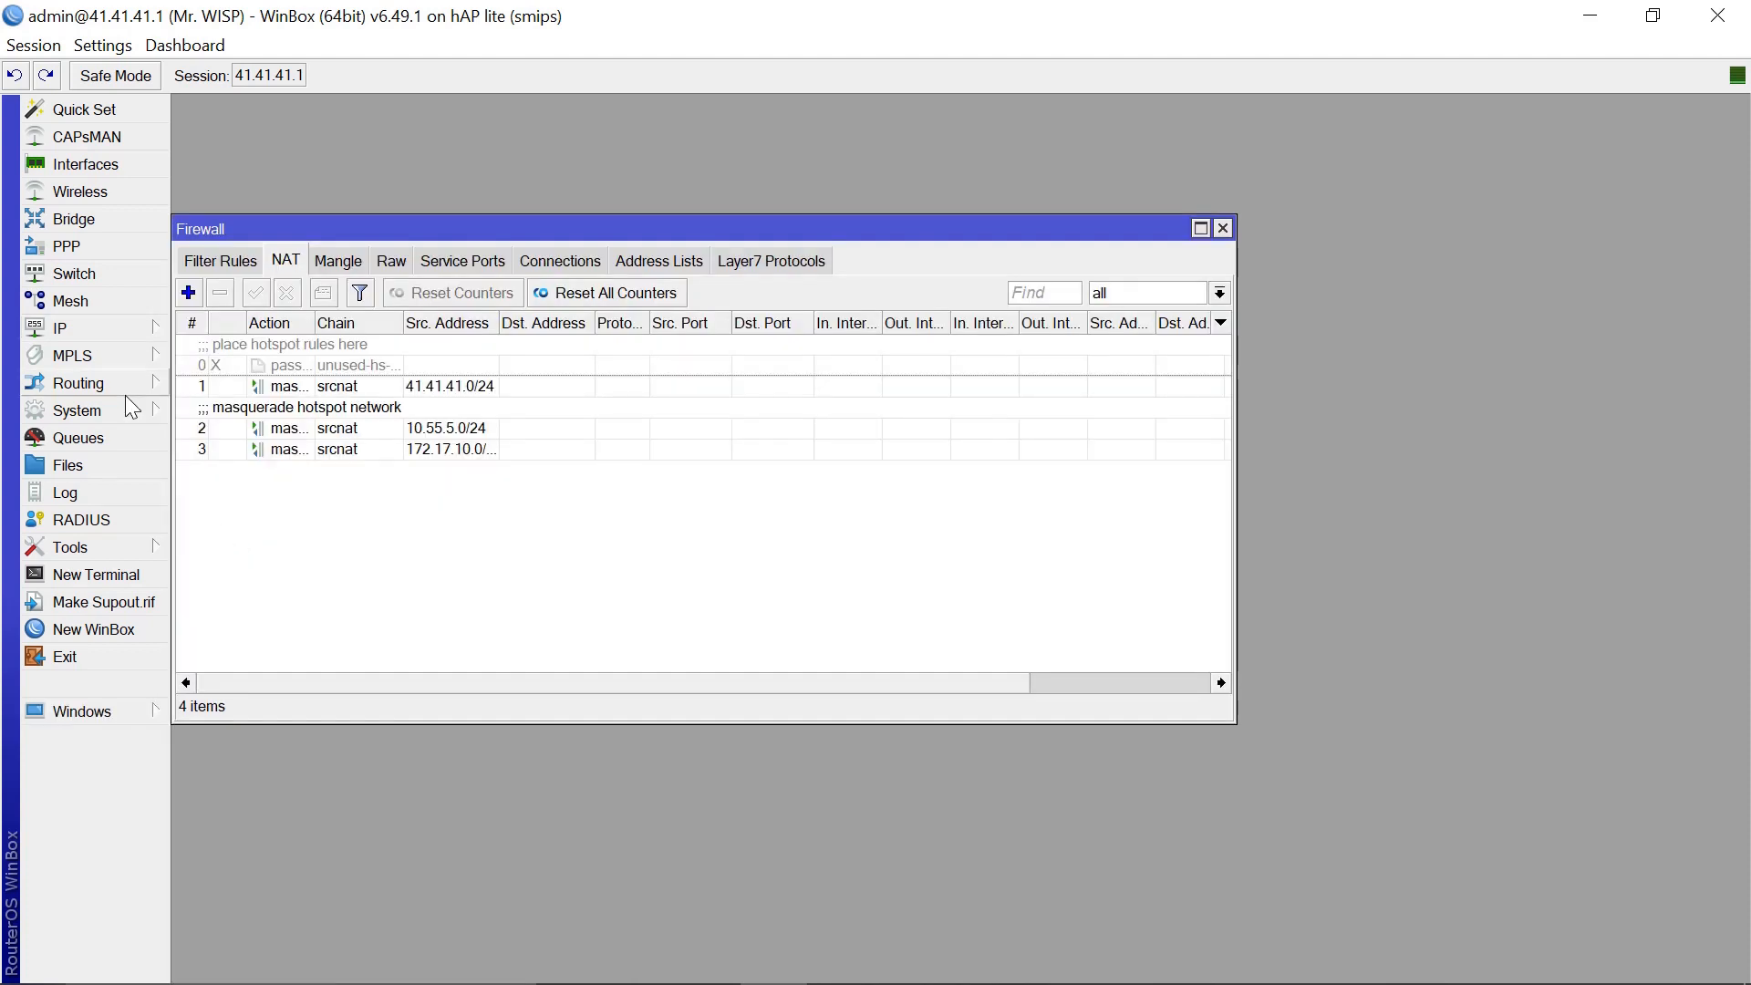
pyautogui.moveTo(320, 416)
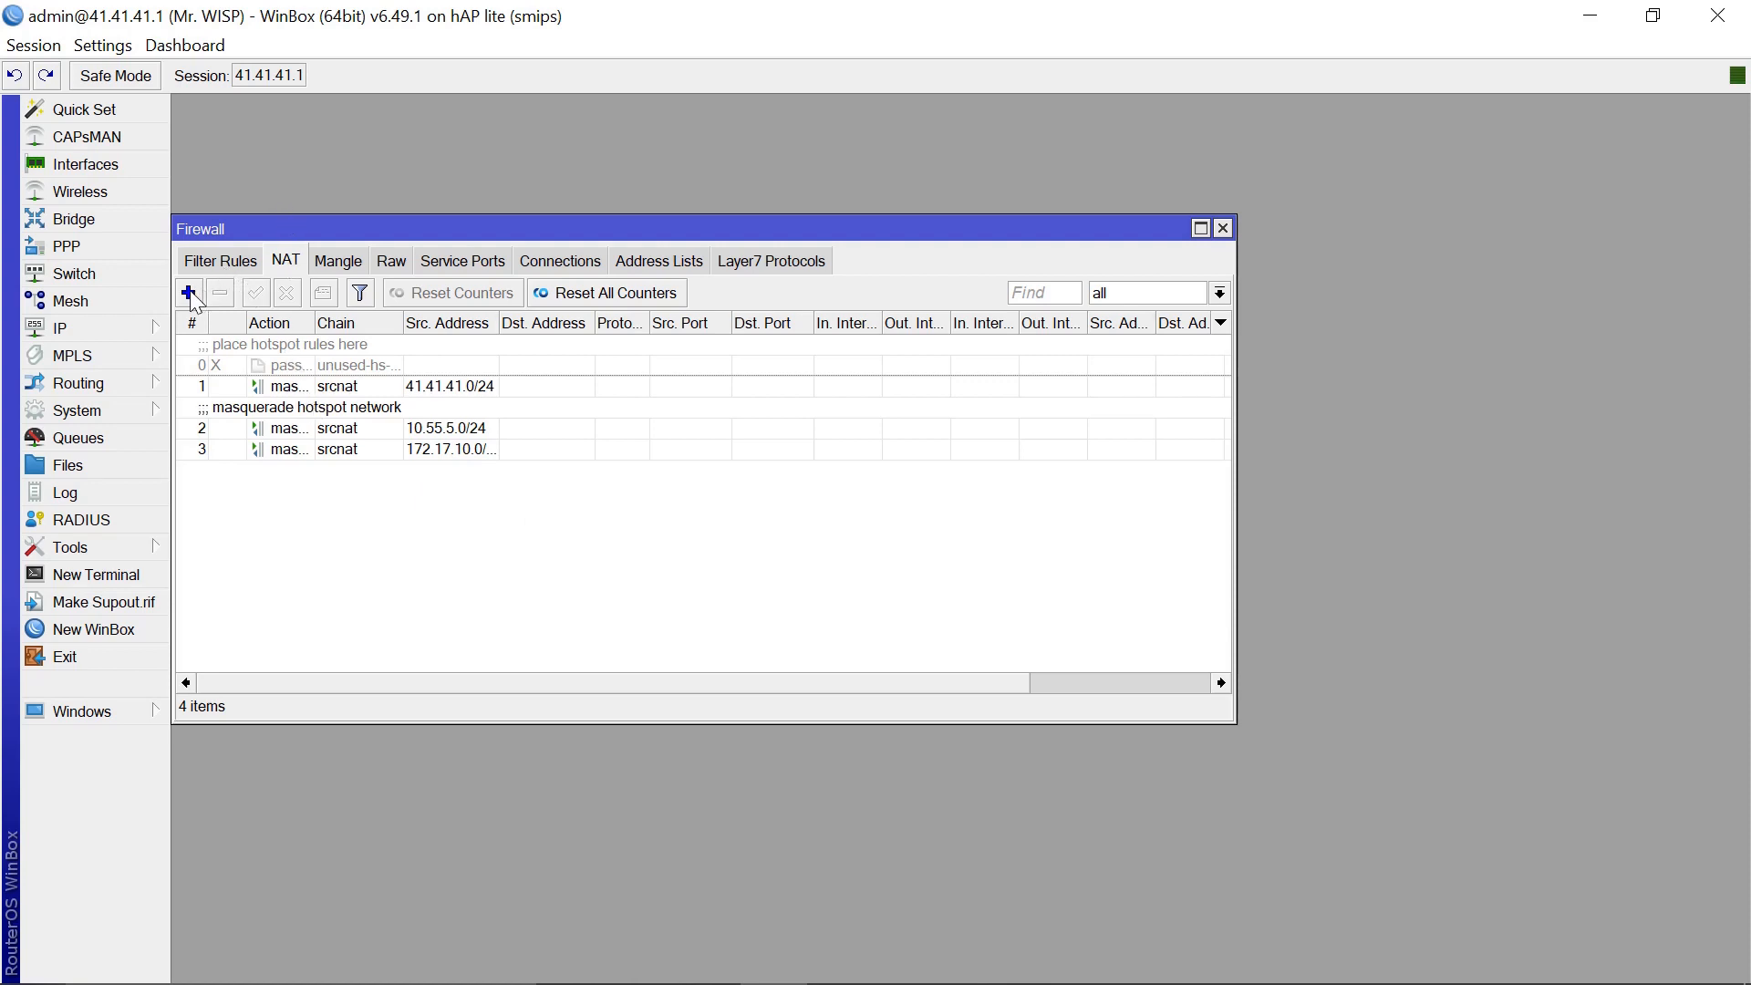
pyautogui.moveTo(188, 293)
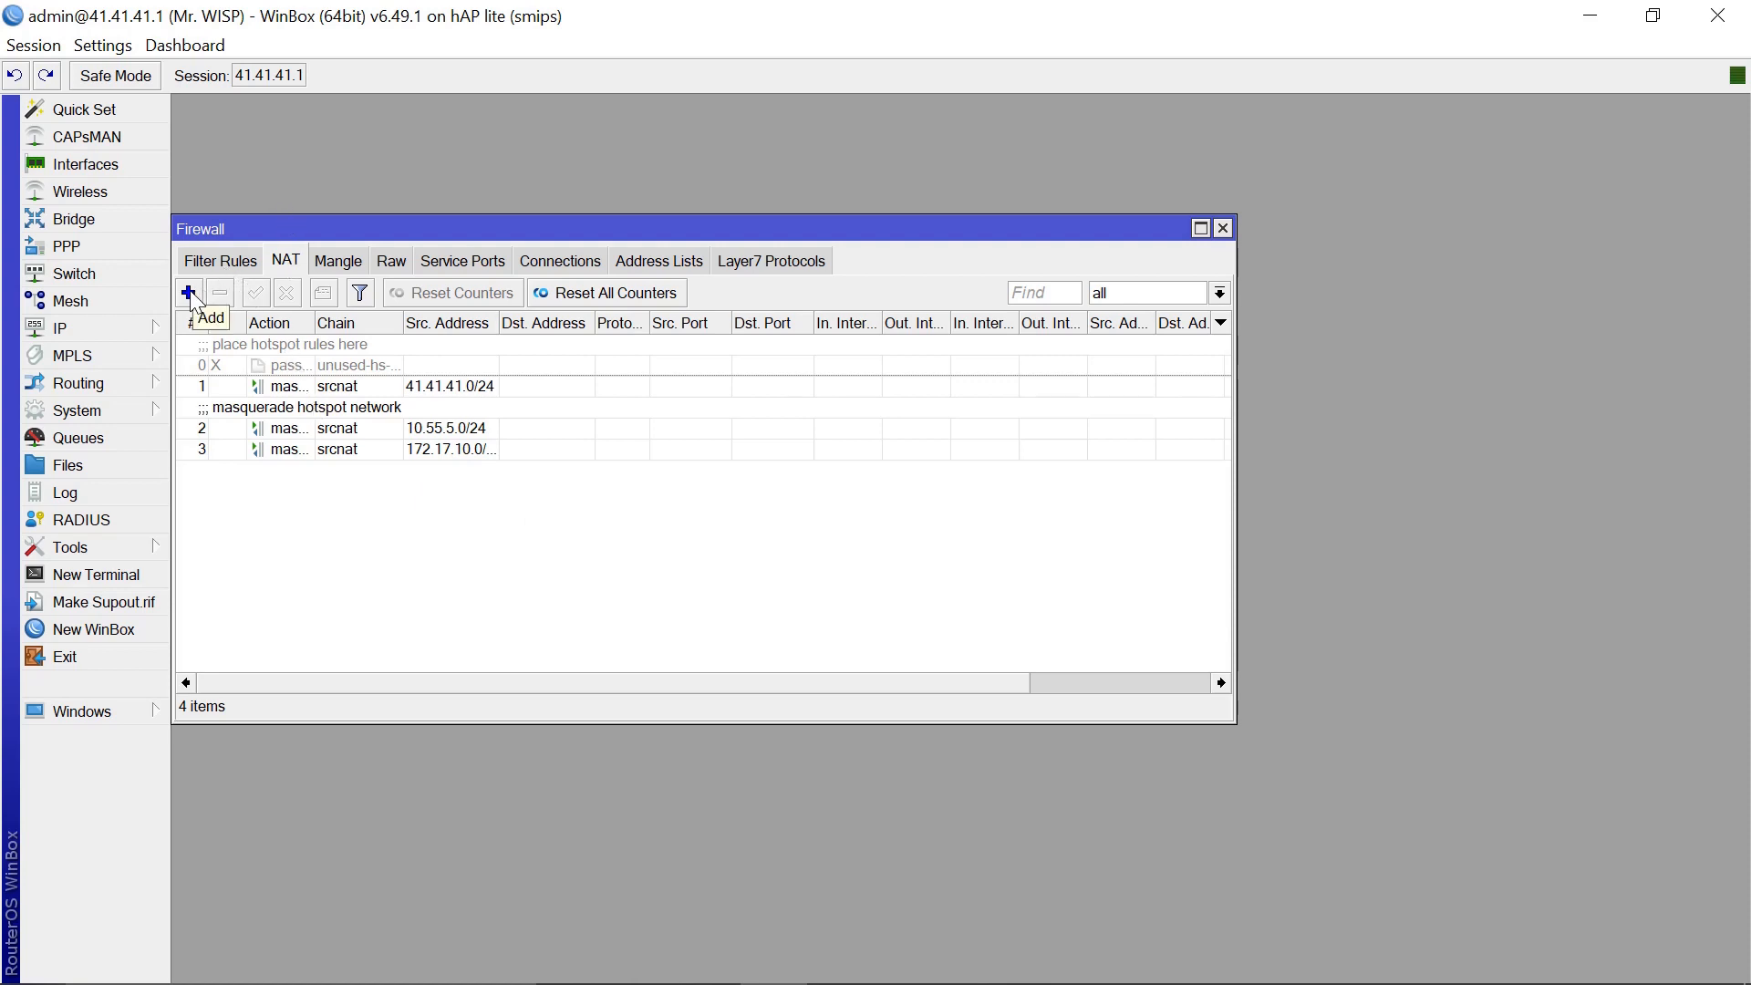
# Add a srcnat masquerade rule for source address 10.10.10.0/24.
pyautogui.click(188, 292)
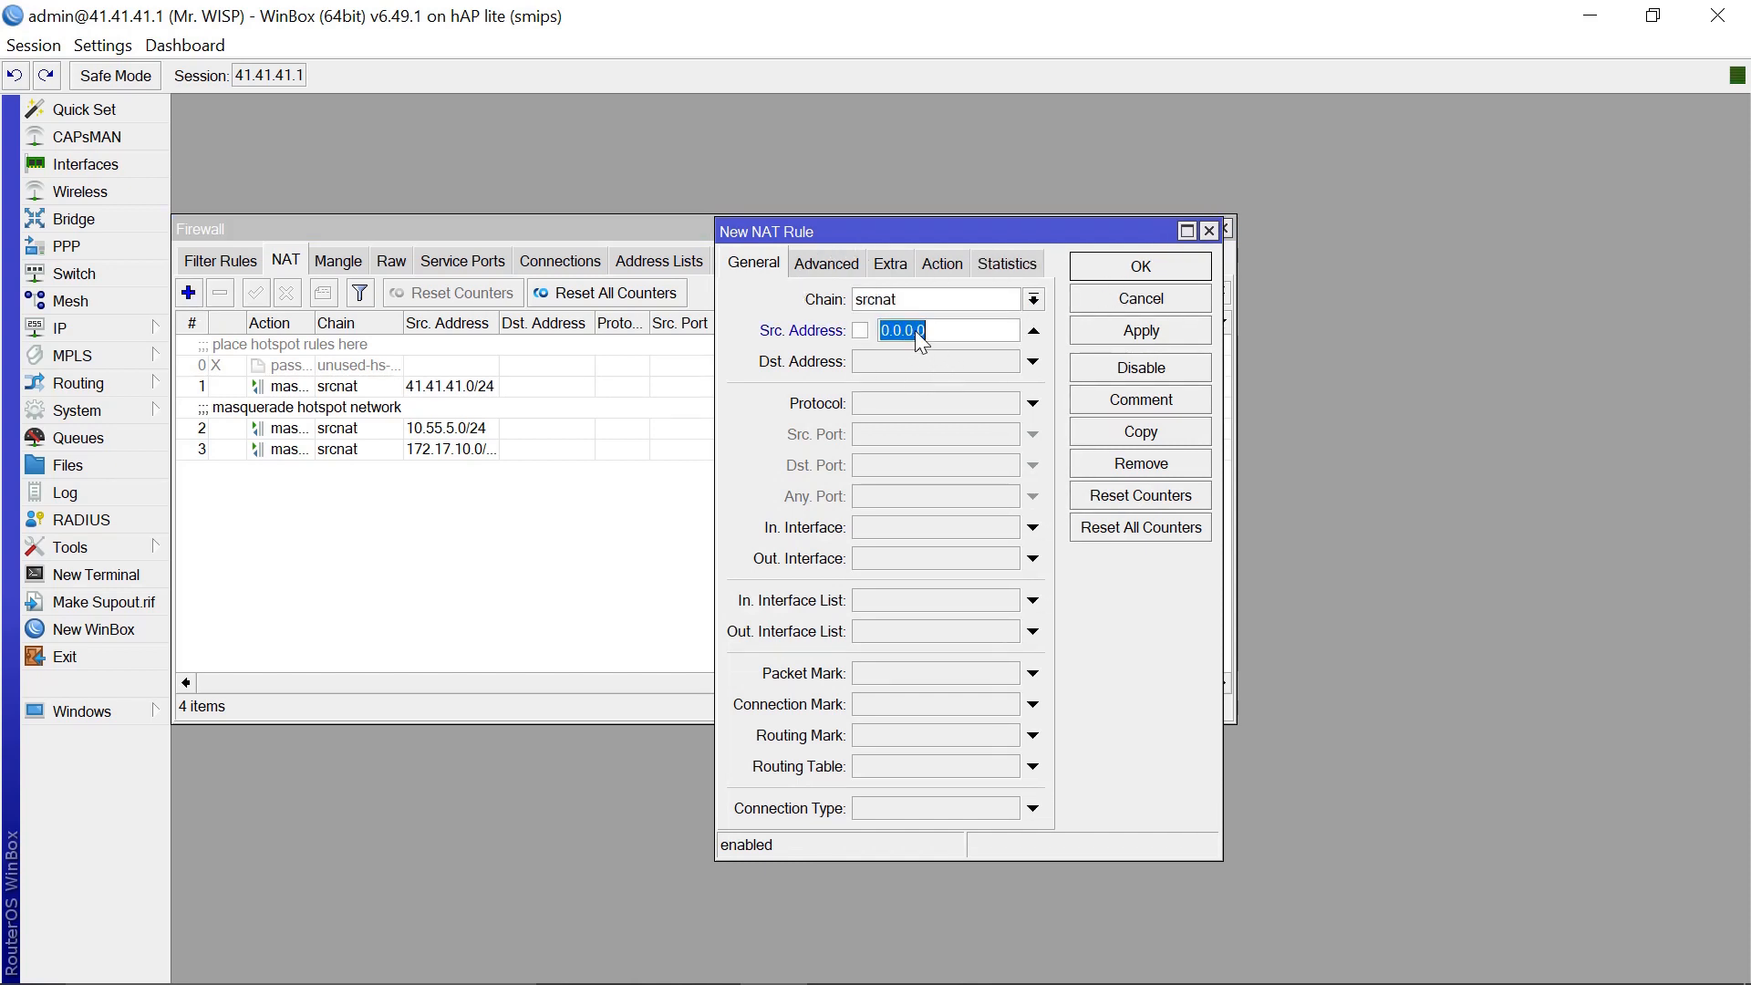
pyautogui.write('10')
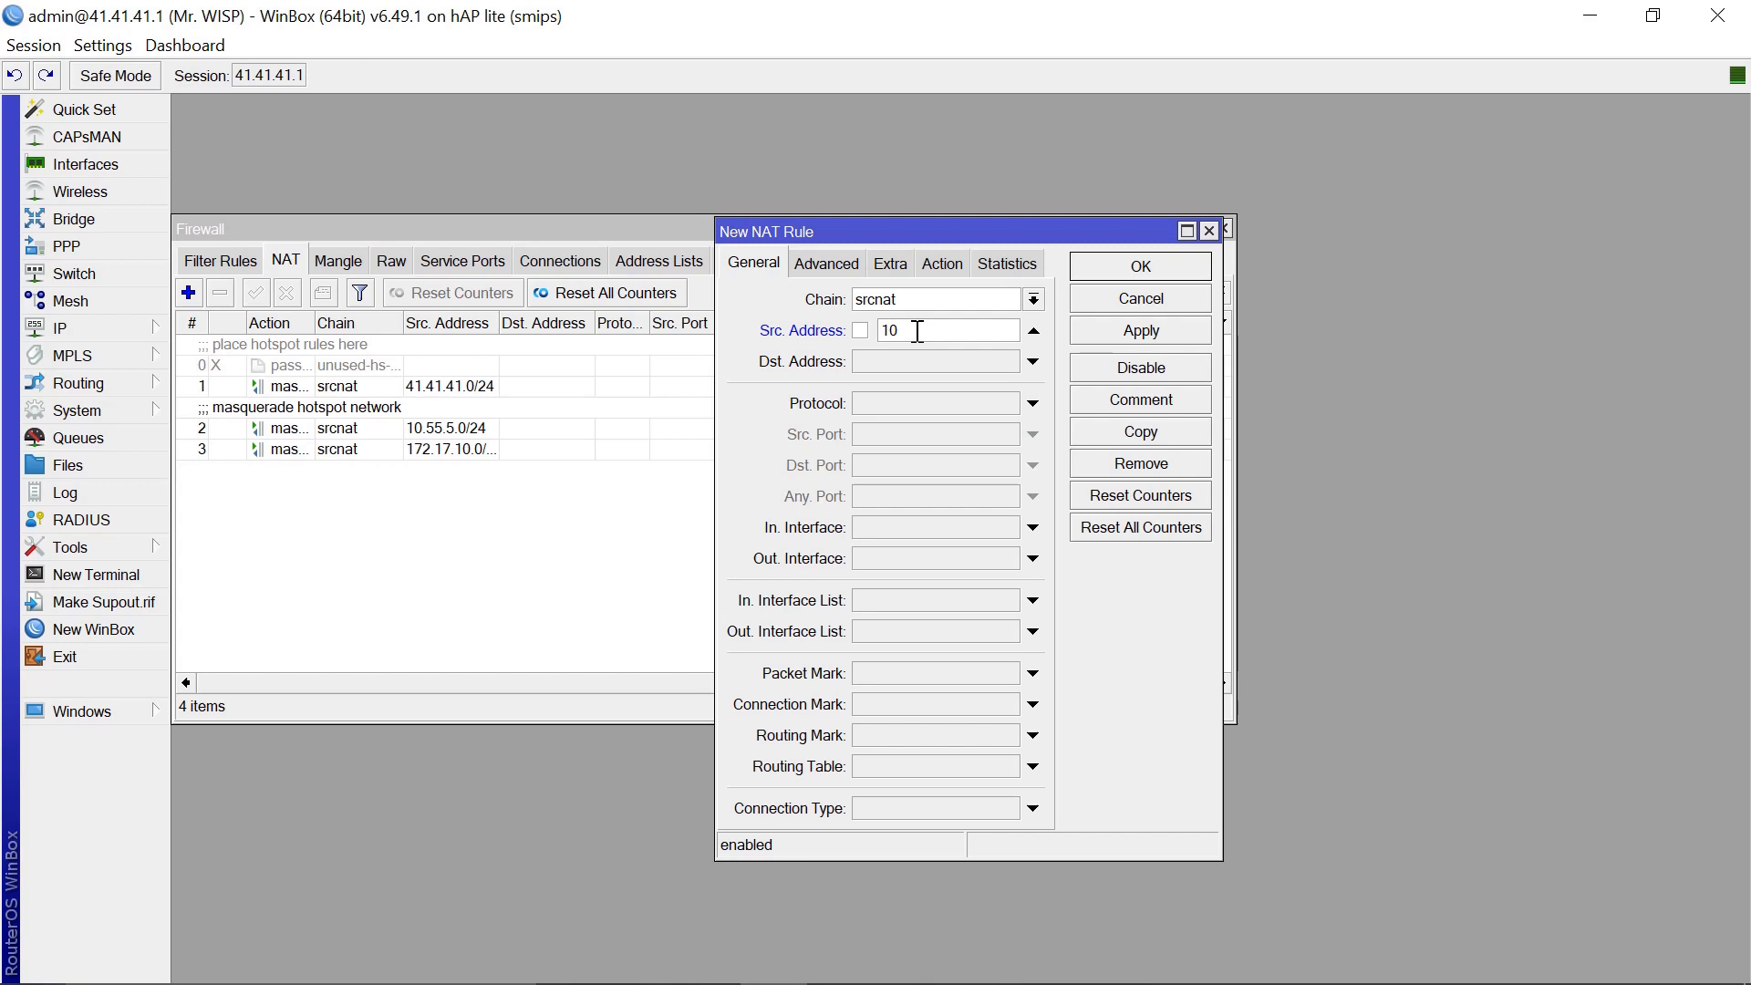
pyautogui.write('.10.10')
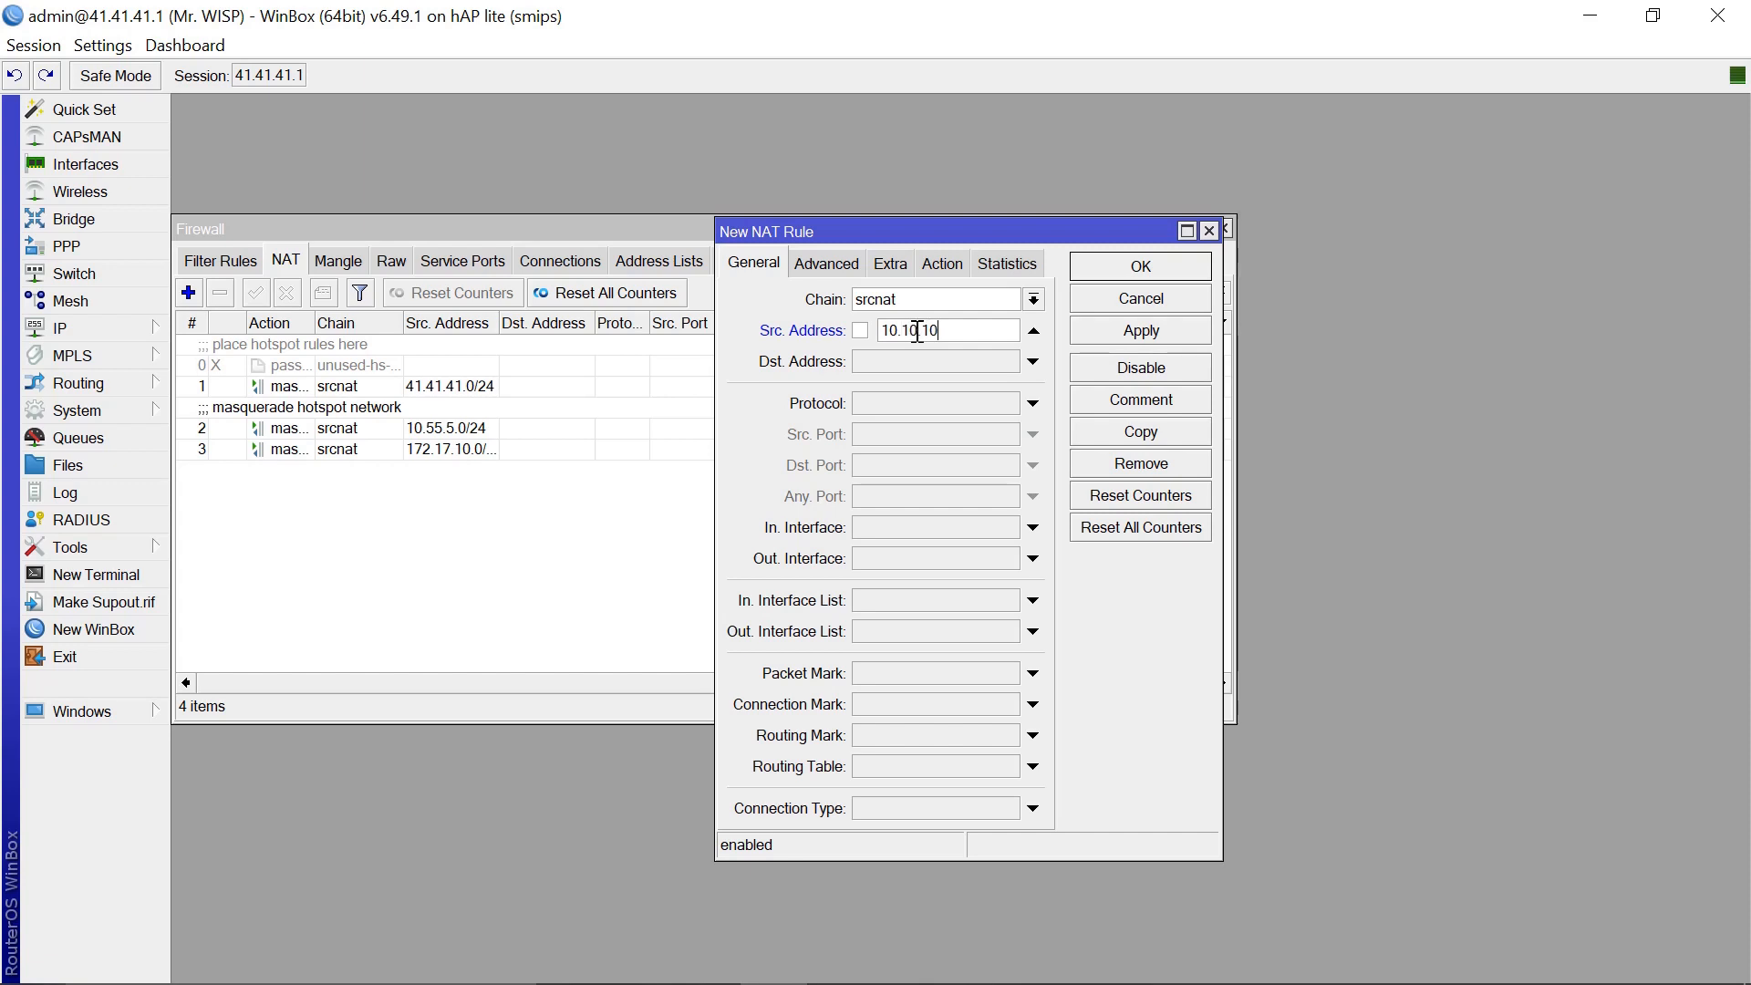
pyautogui.write('.0/24')
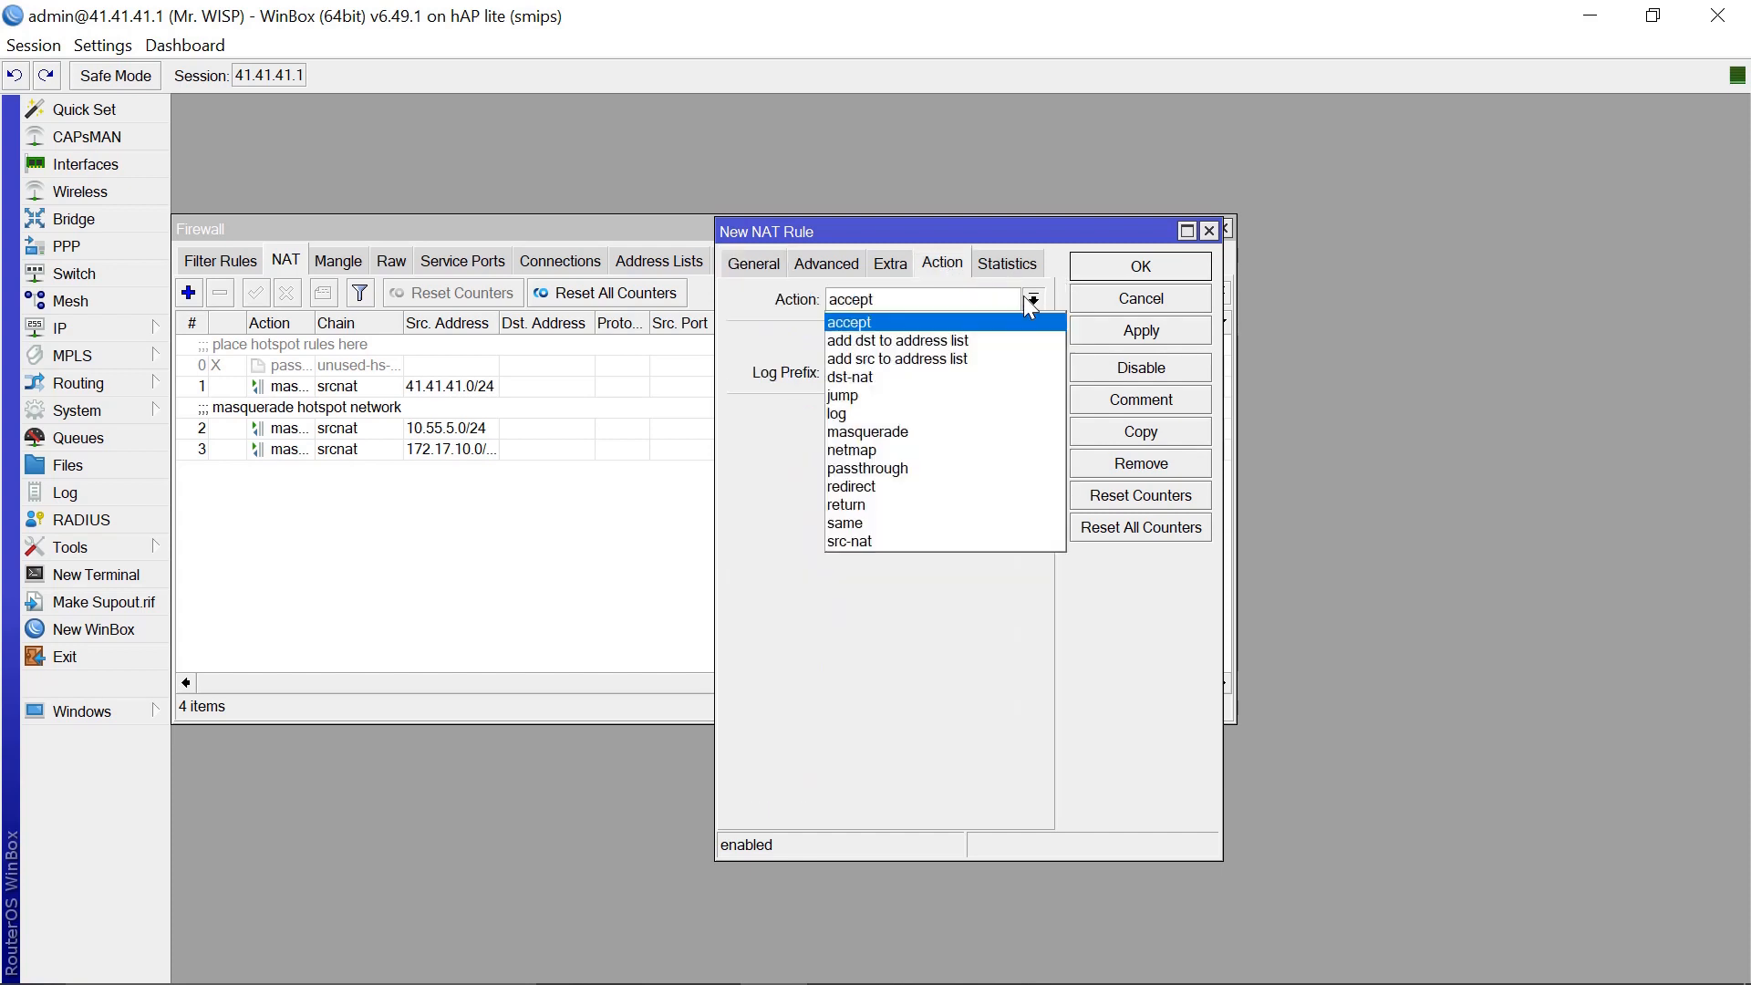
pyautogui.click(867, 432)
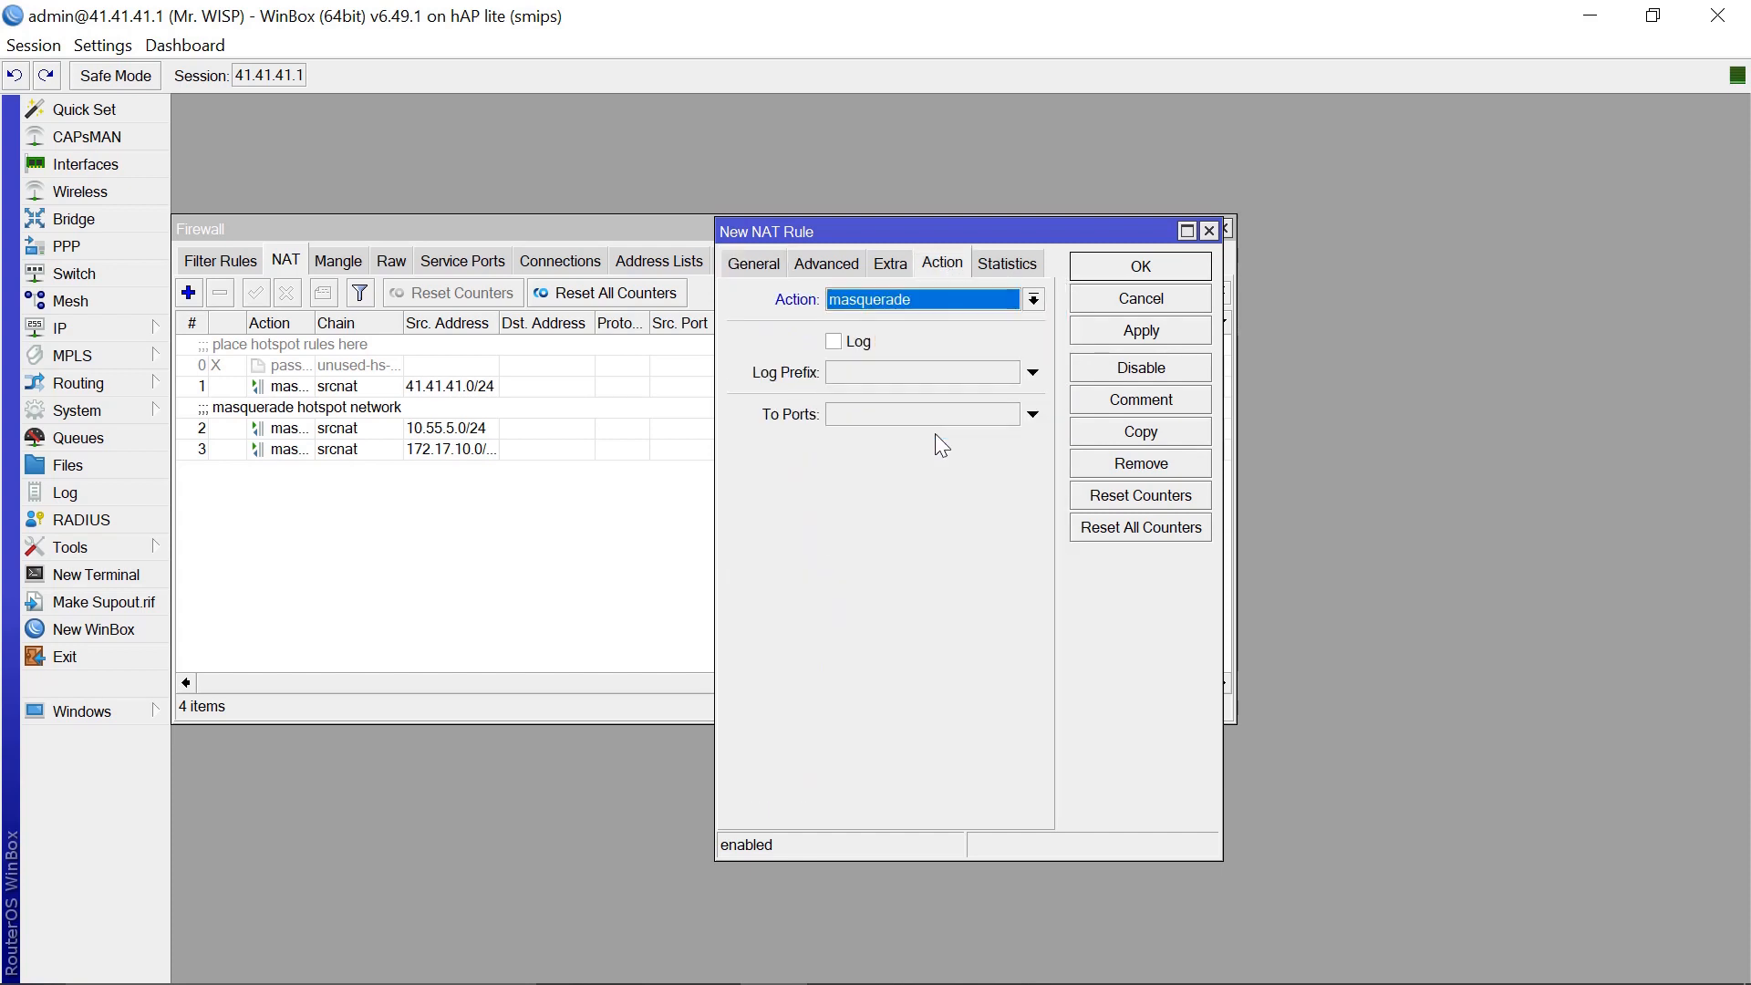
pyautogui.click(1138, 265)
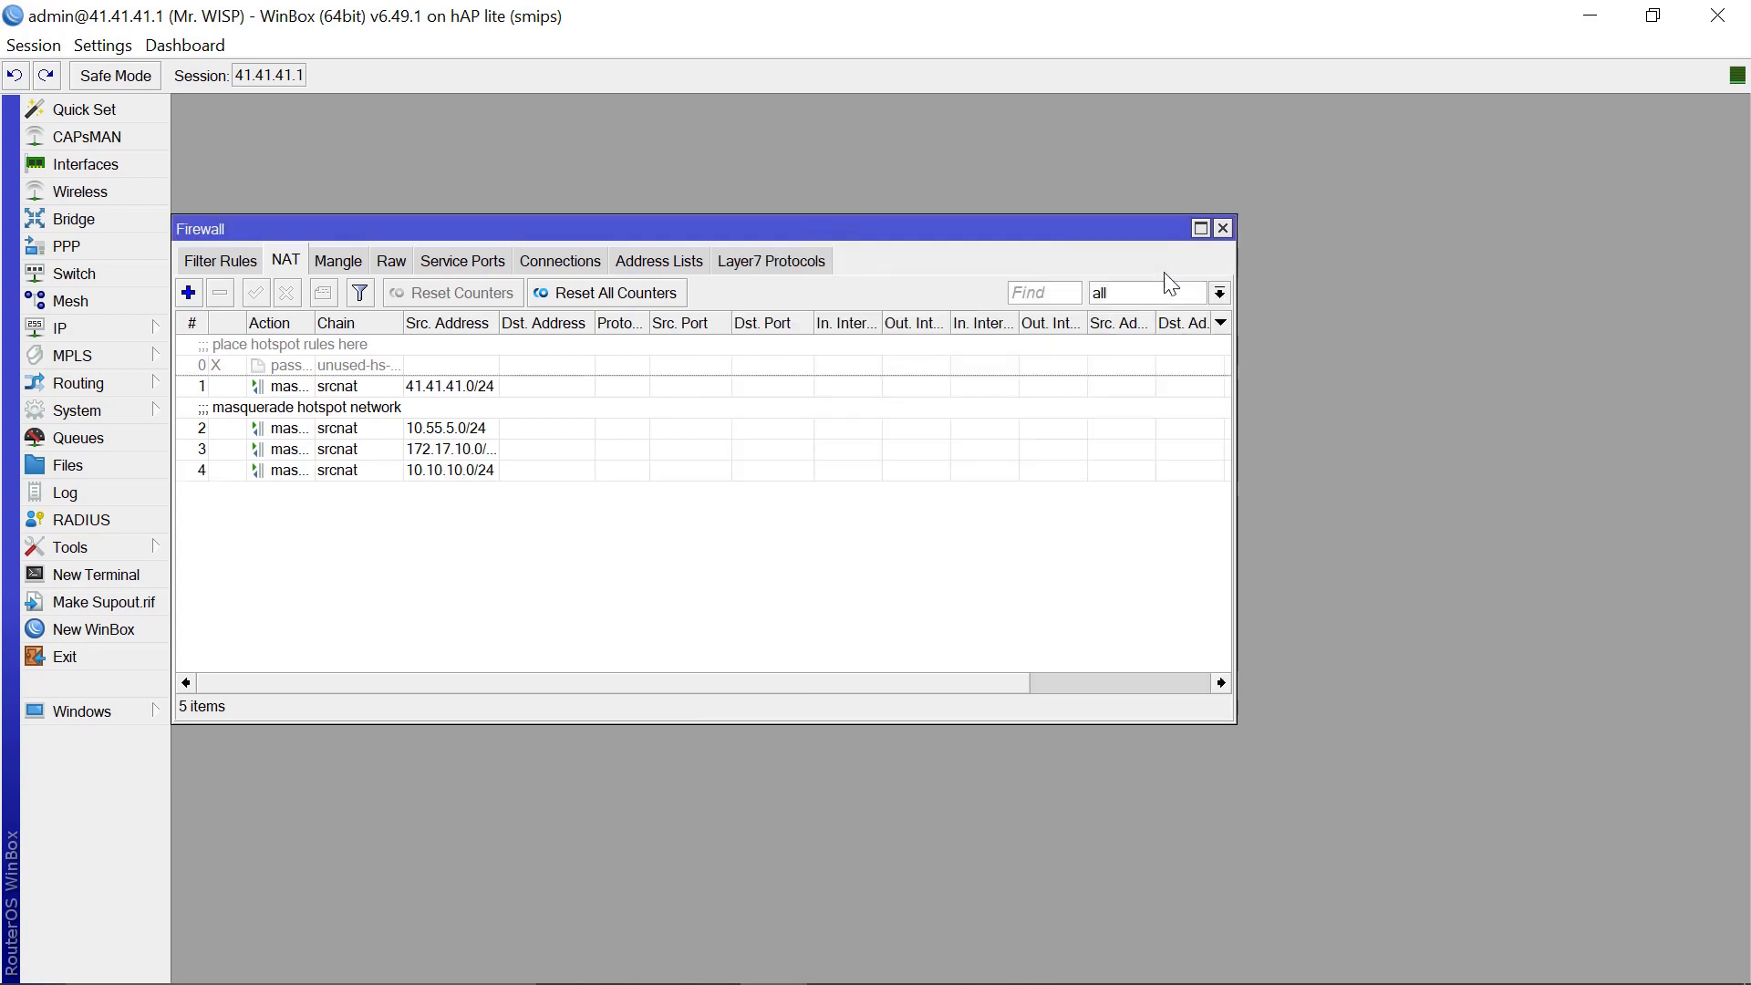
pyautogui.moveTo(229, 272)
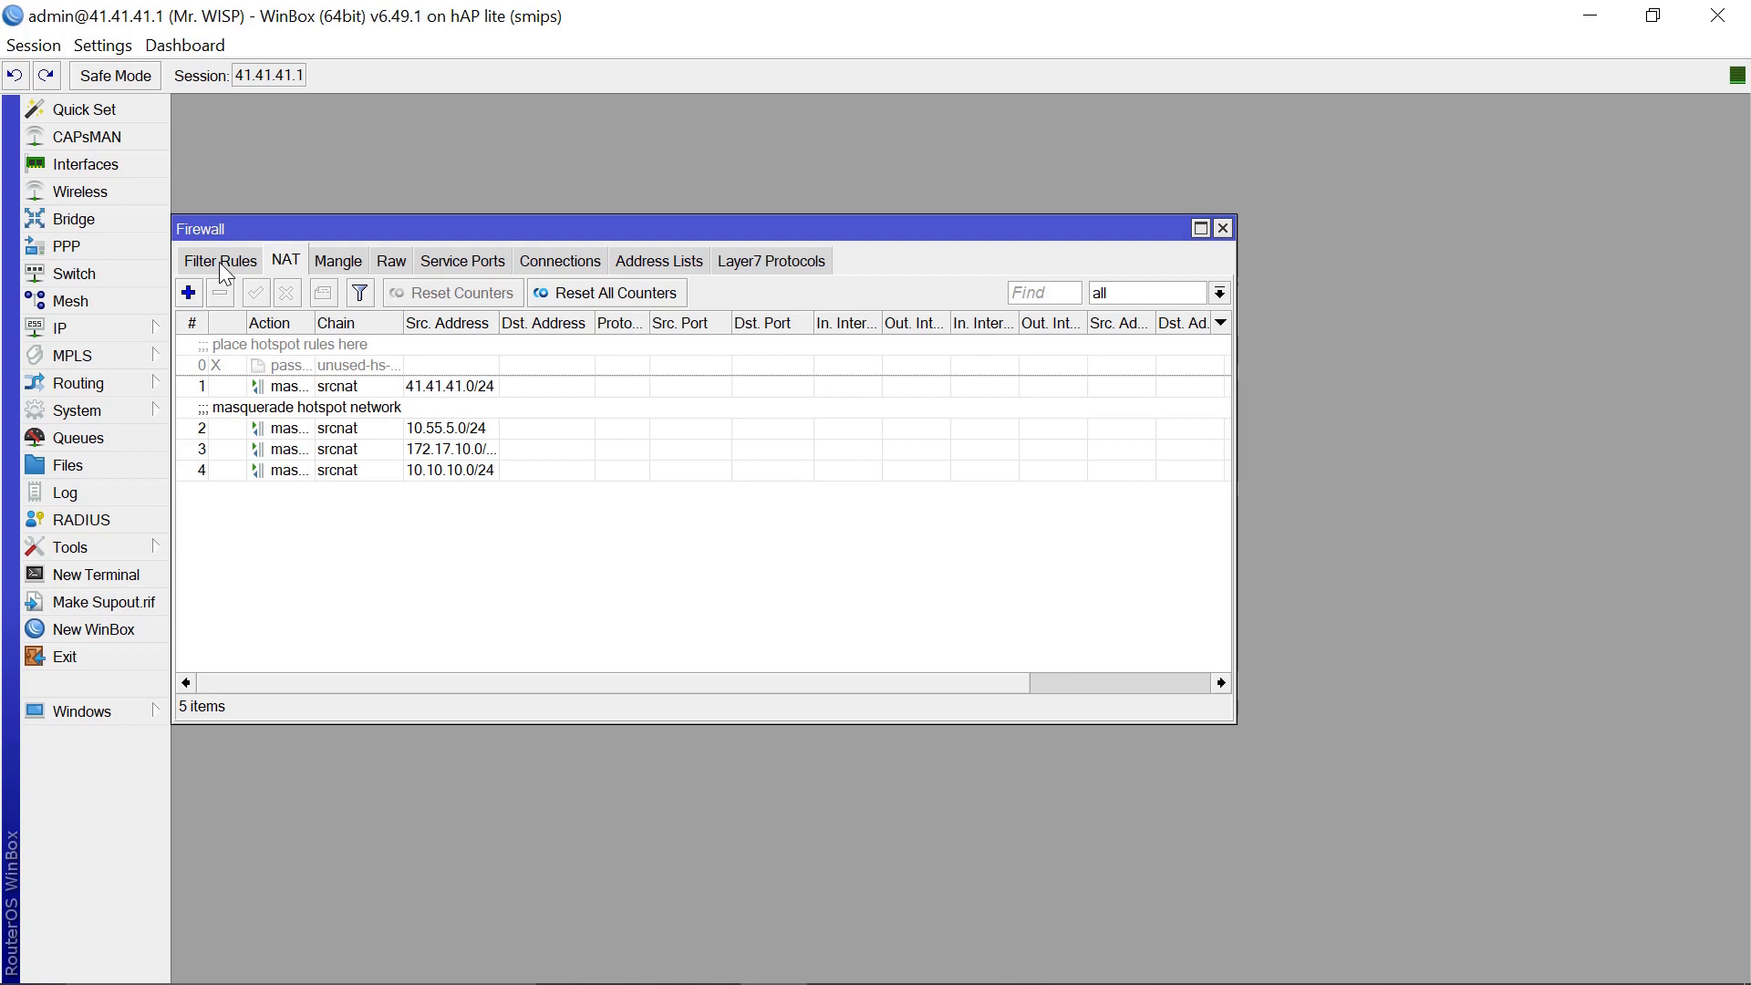
# Start a new forward-chain filter rule with Src. Address enabled.
pyautogui.click(219, 259)
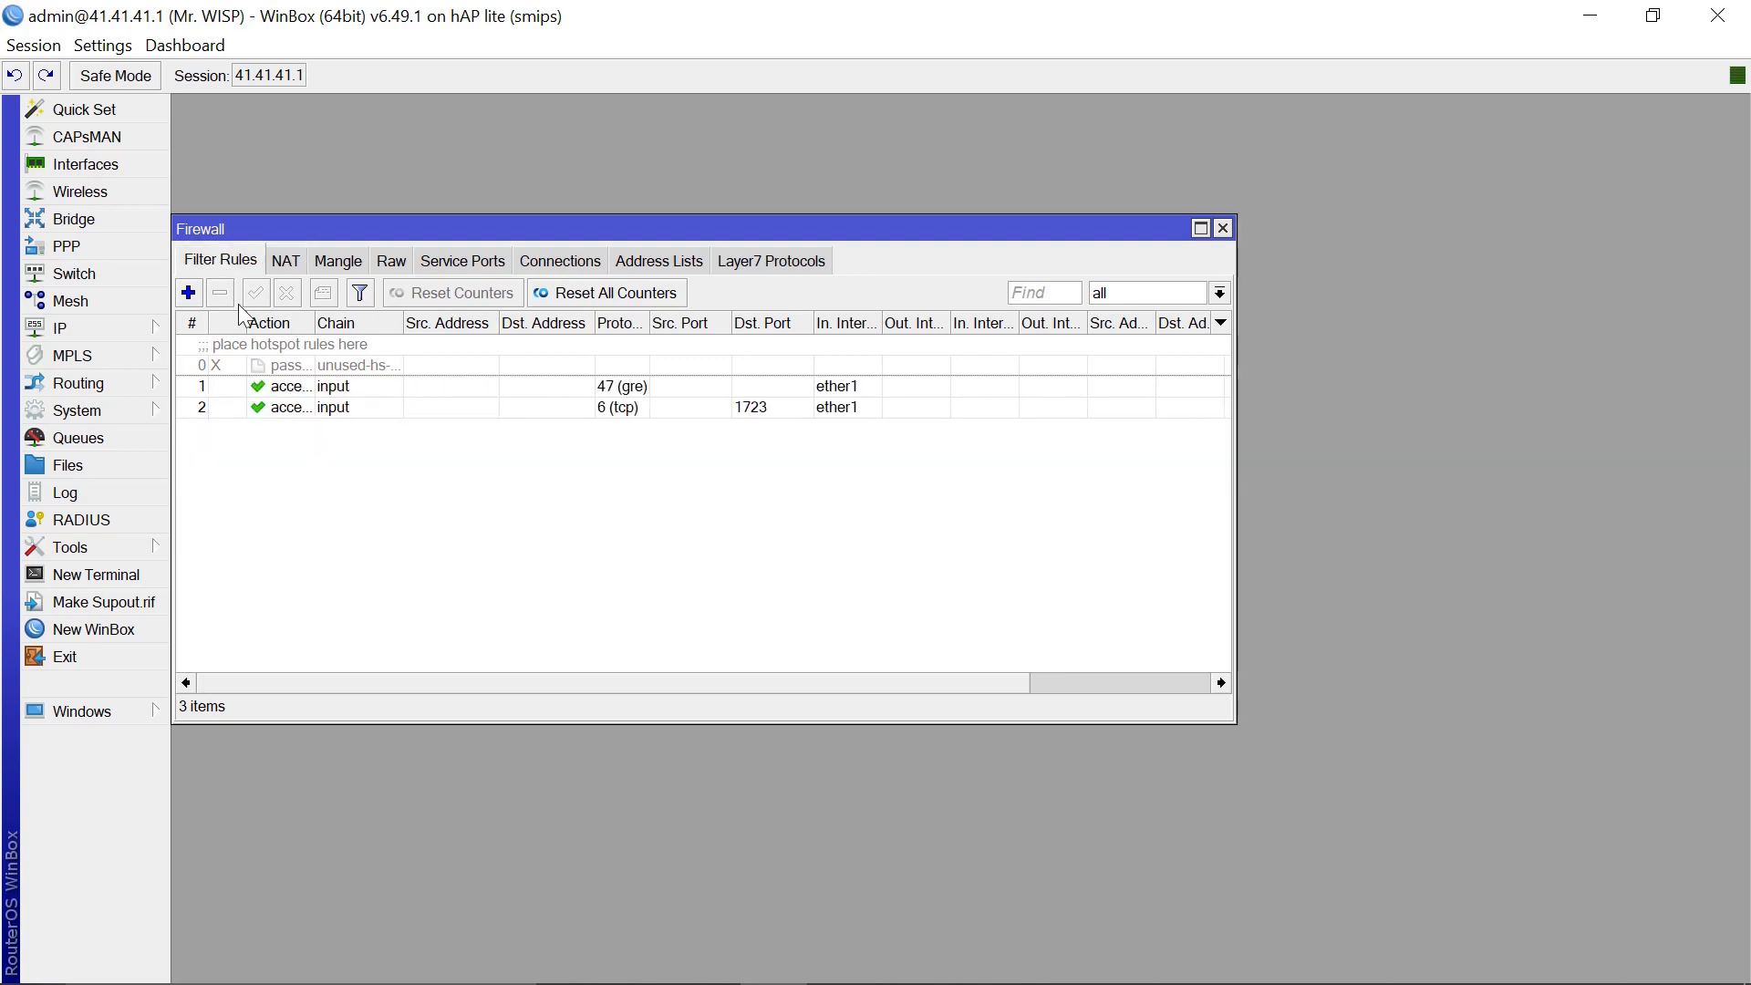
pyautogui.click(188, 293)
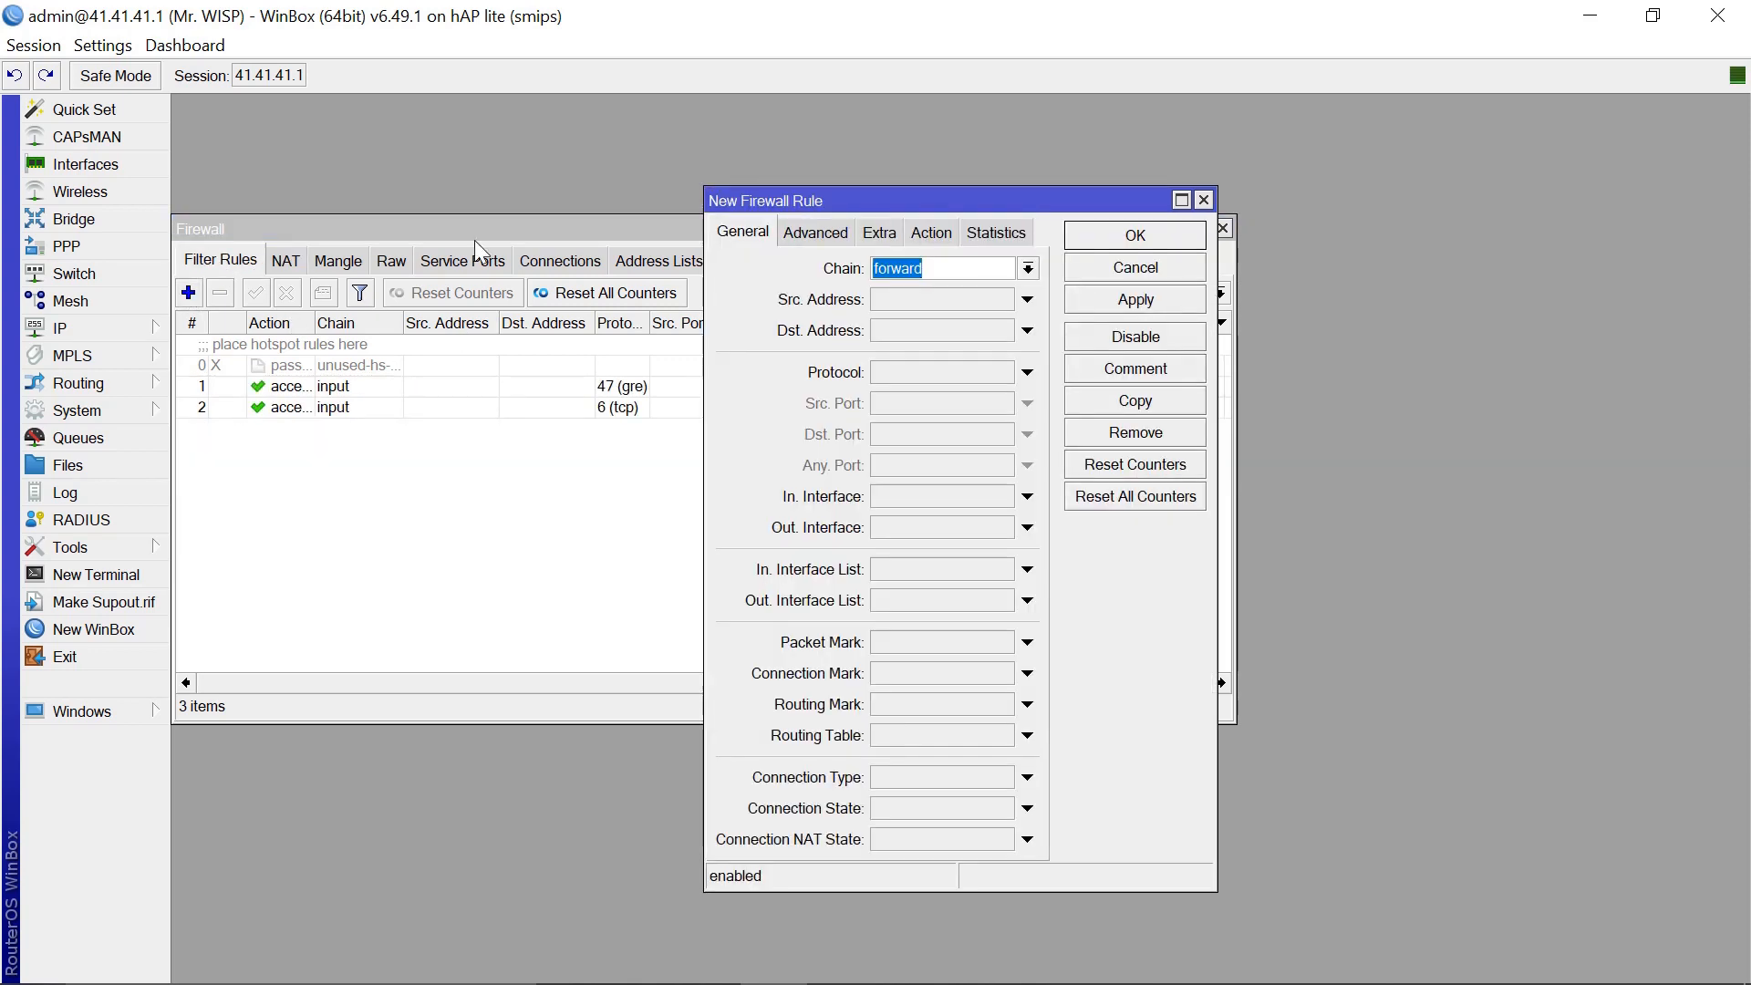
pyautogui.moveTo(870, 333)
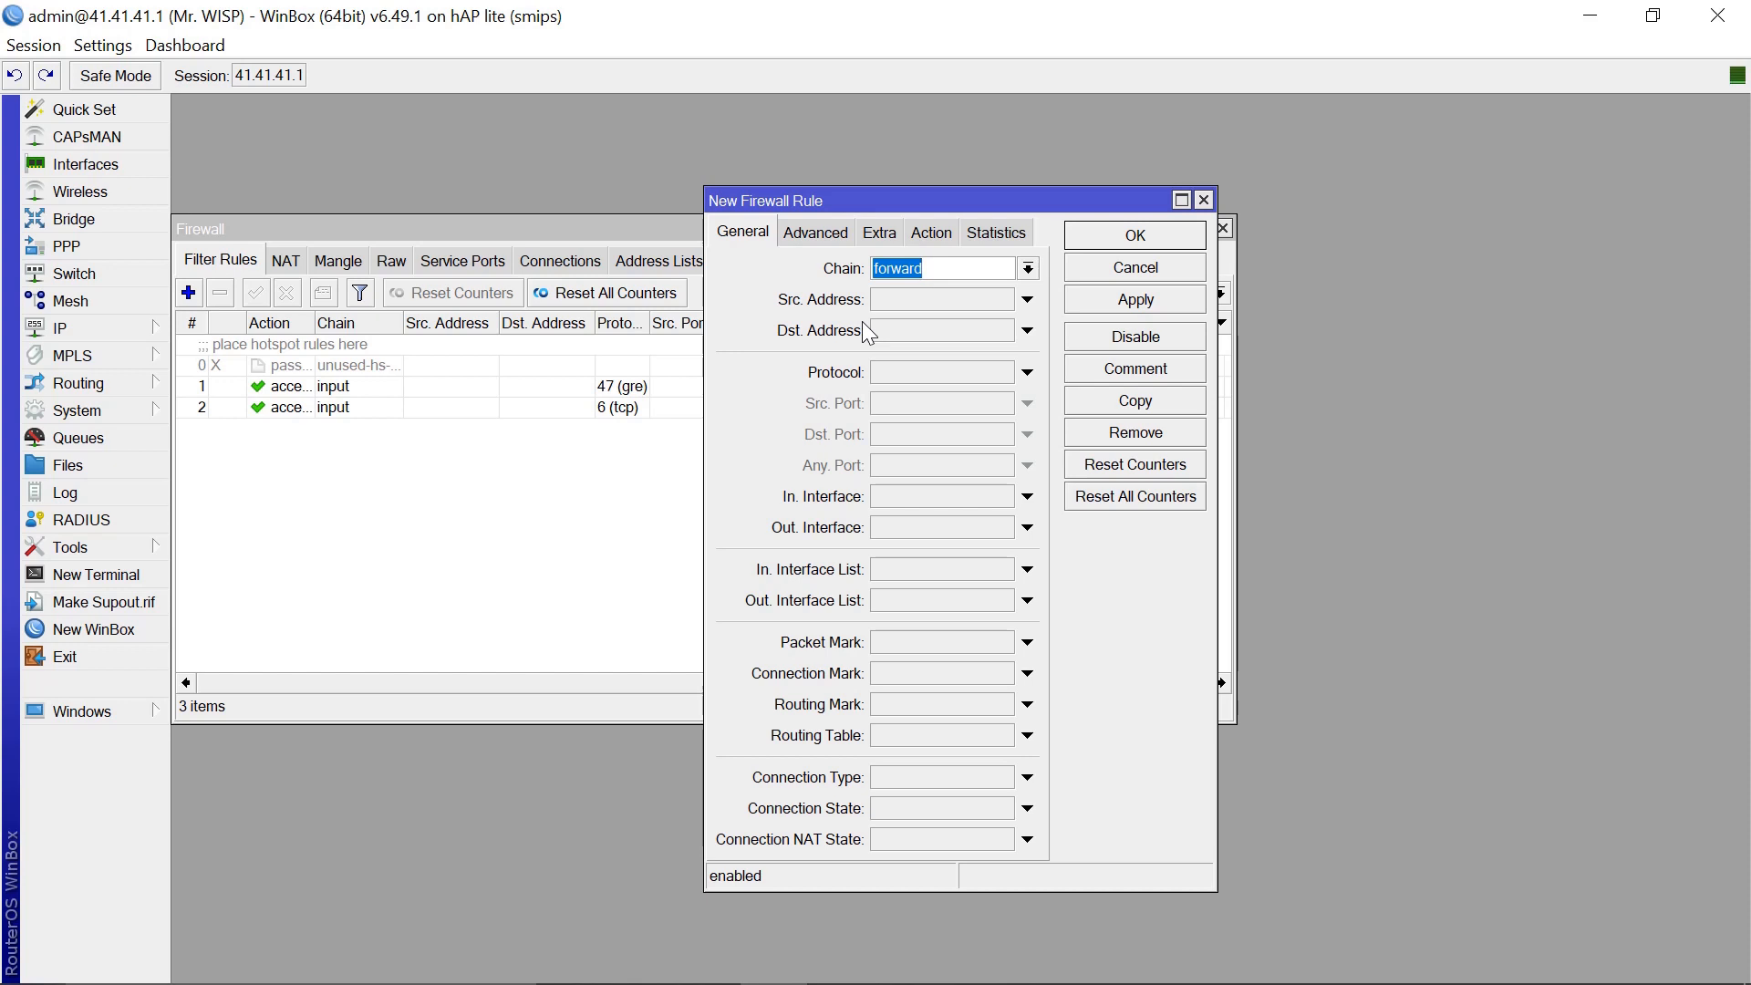
pyautogui.moveTo(1039, 282)
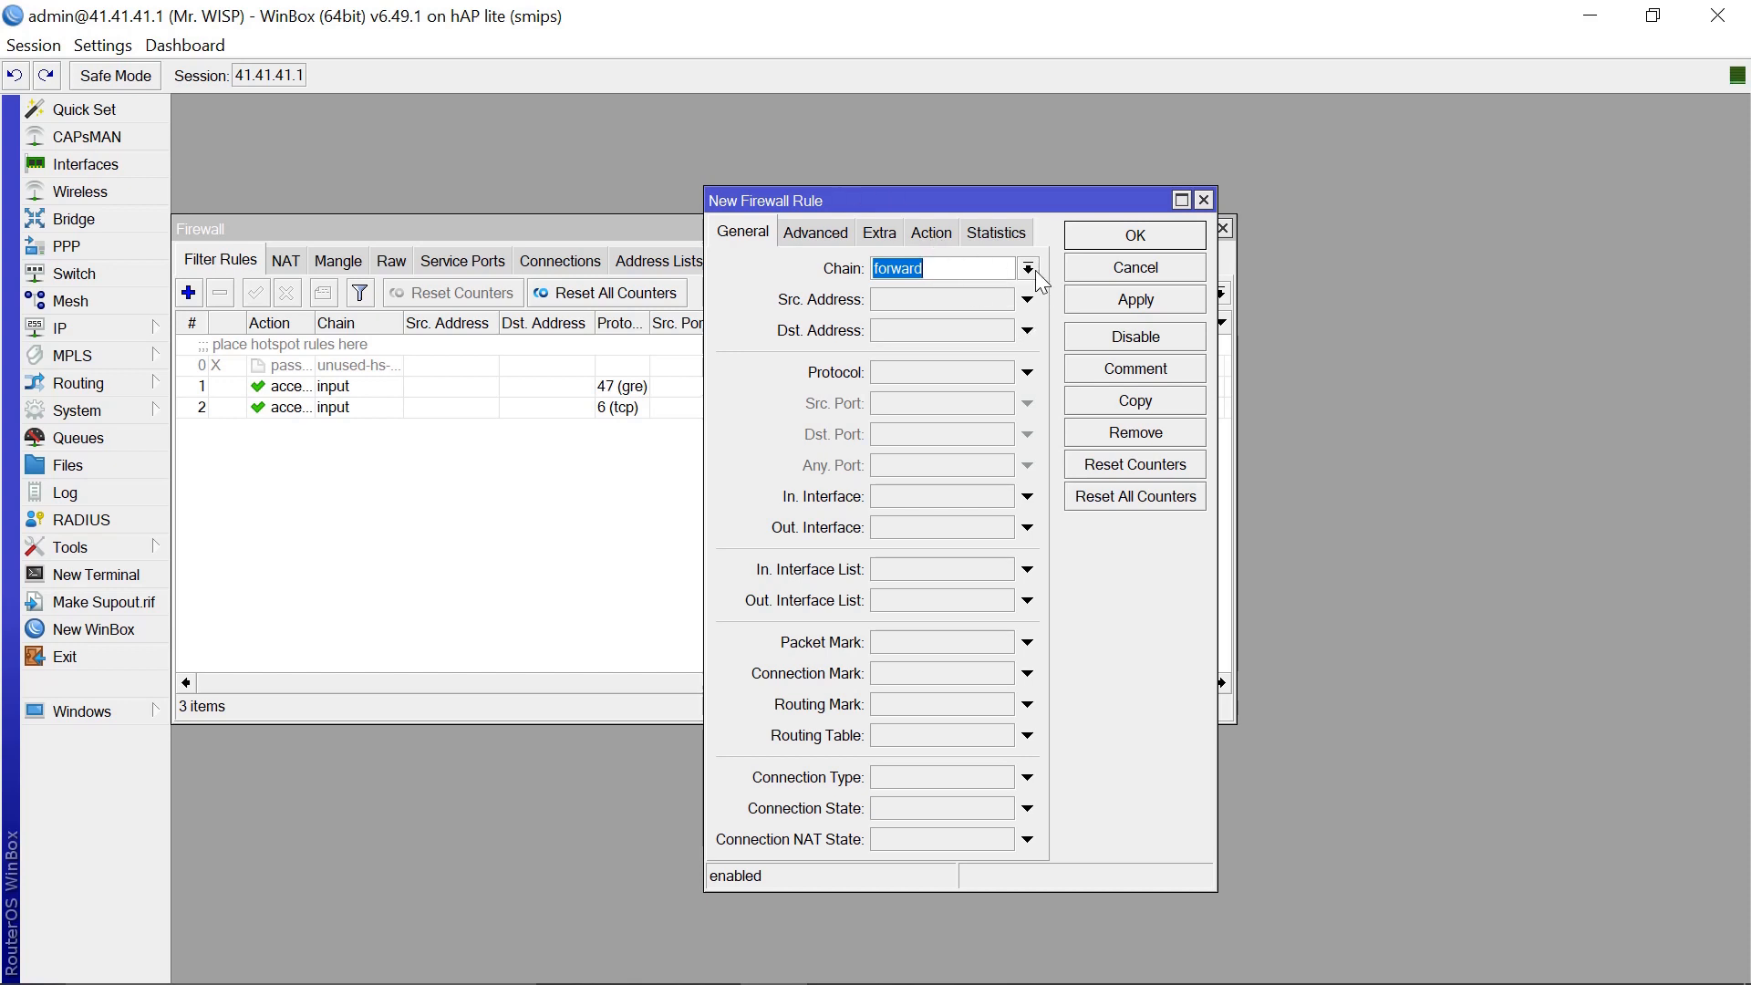
pyautogui.moveTo(912, 310)
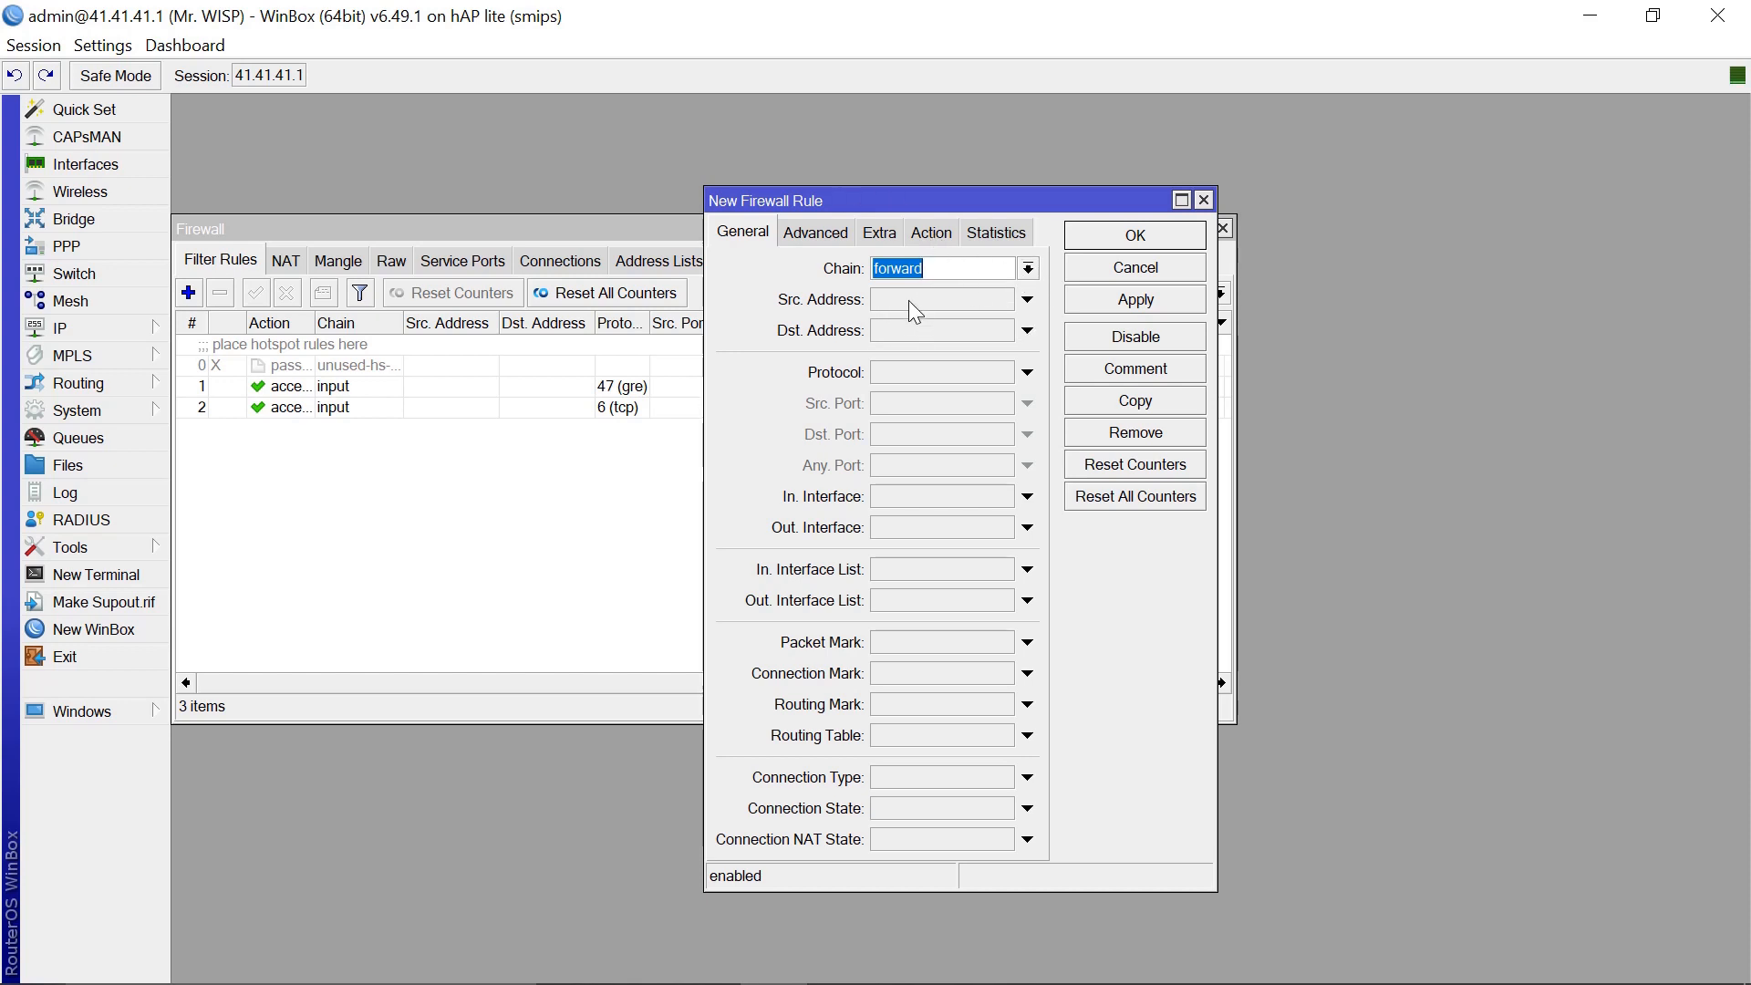
pyautogui.click(944, 299)
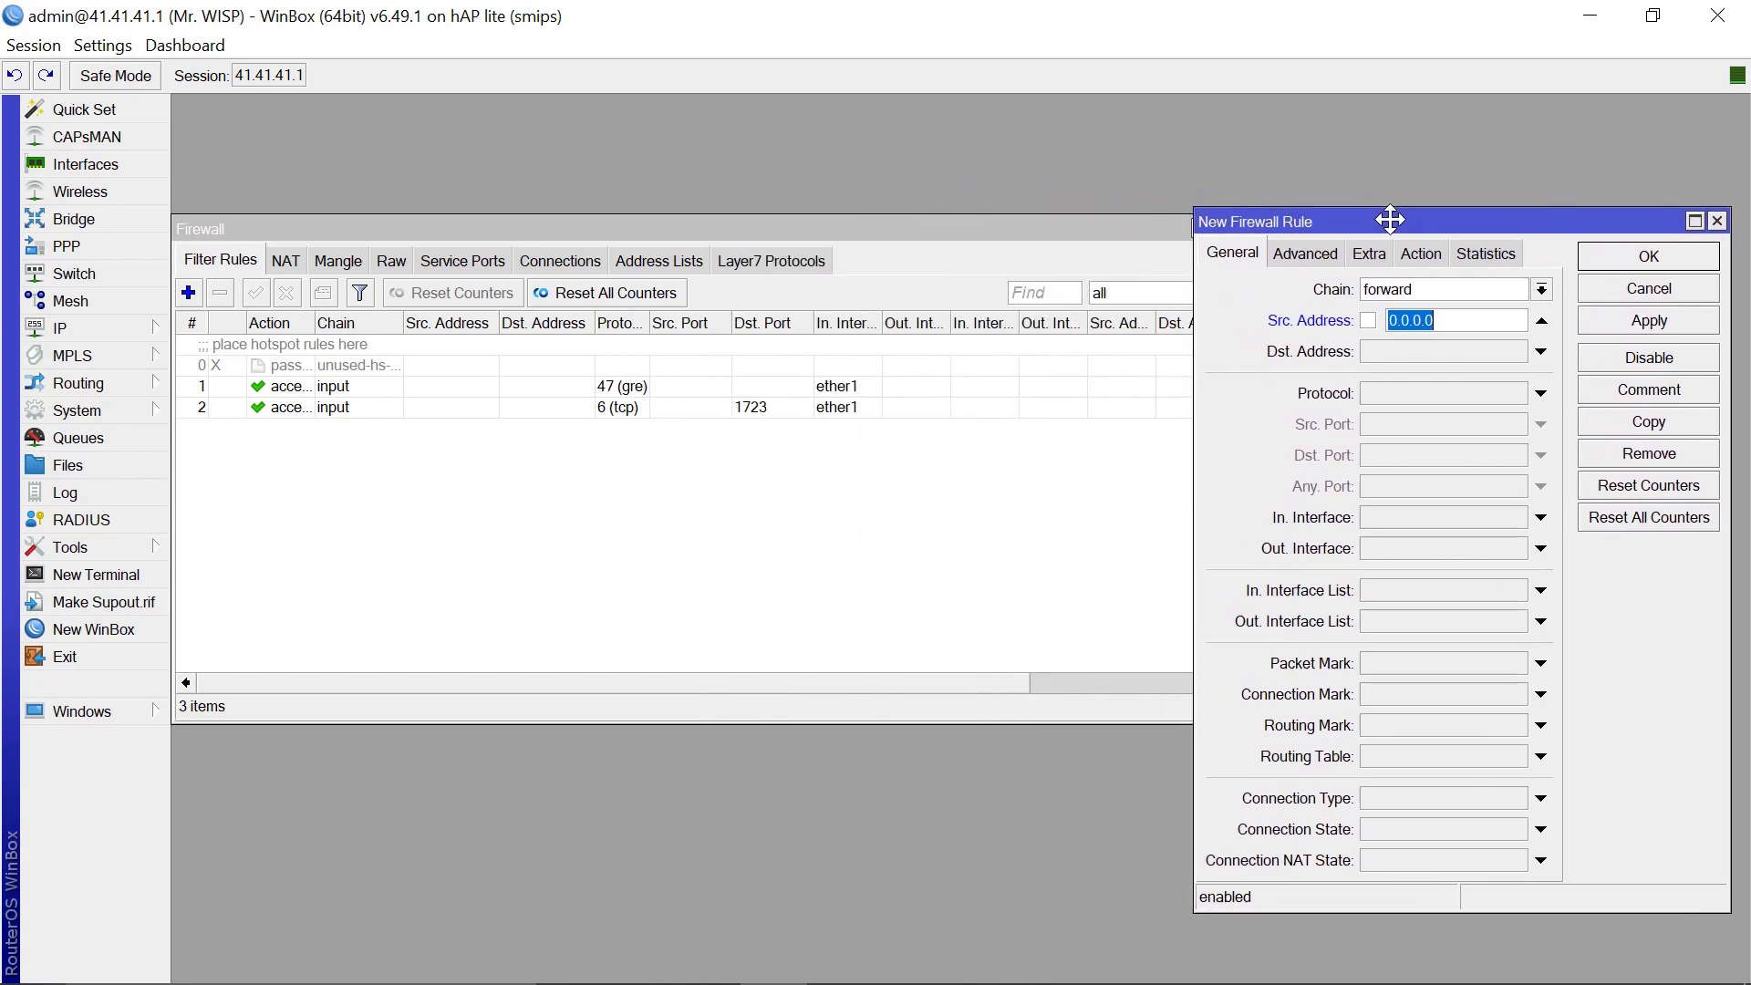
pyautogui.click(59, 328)
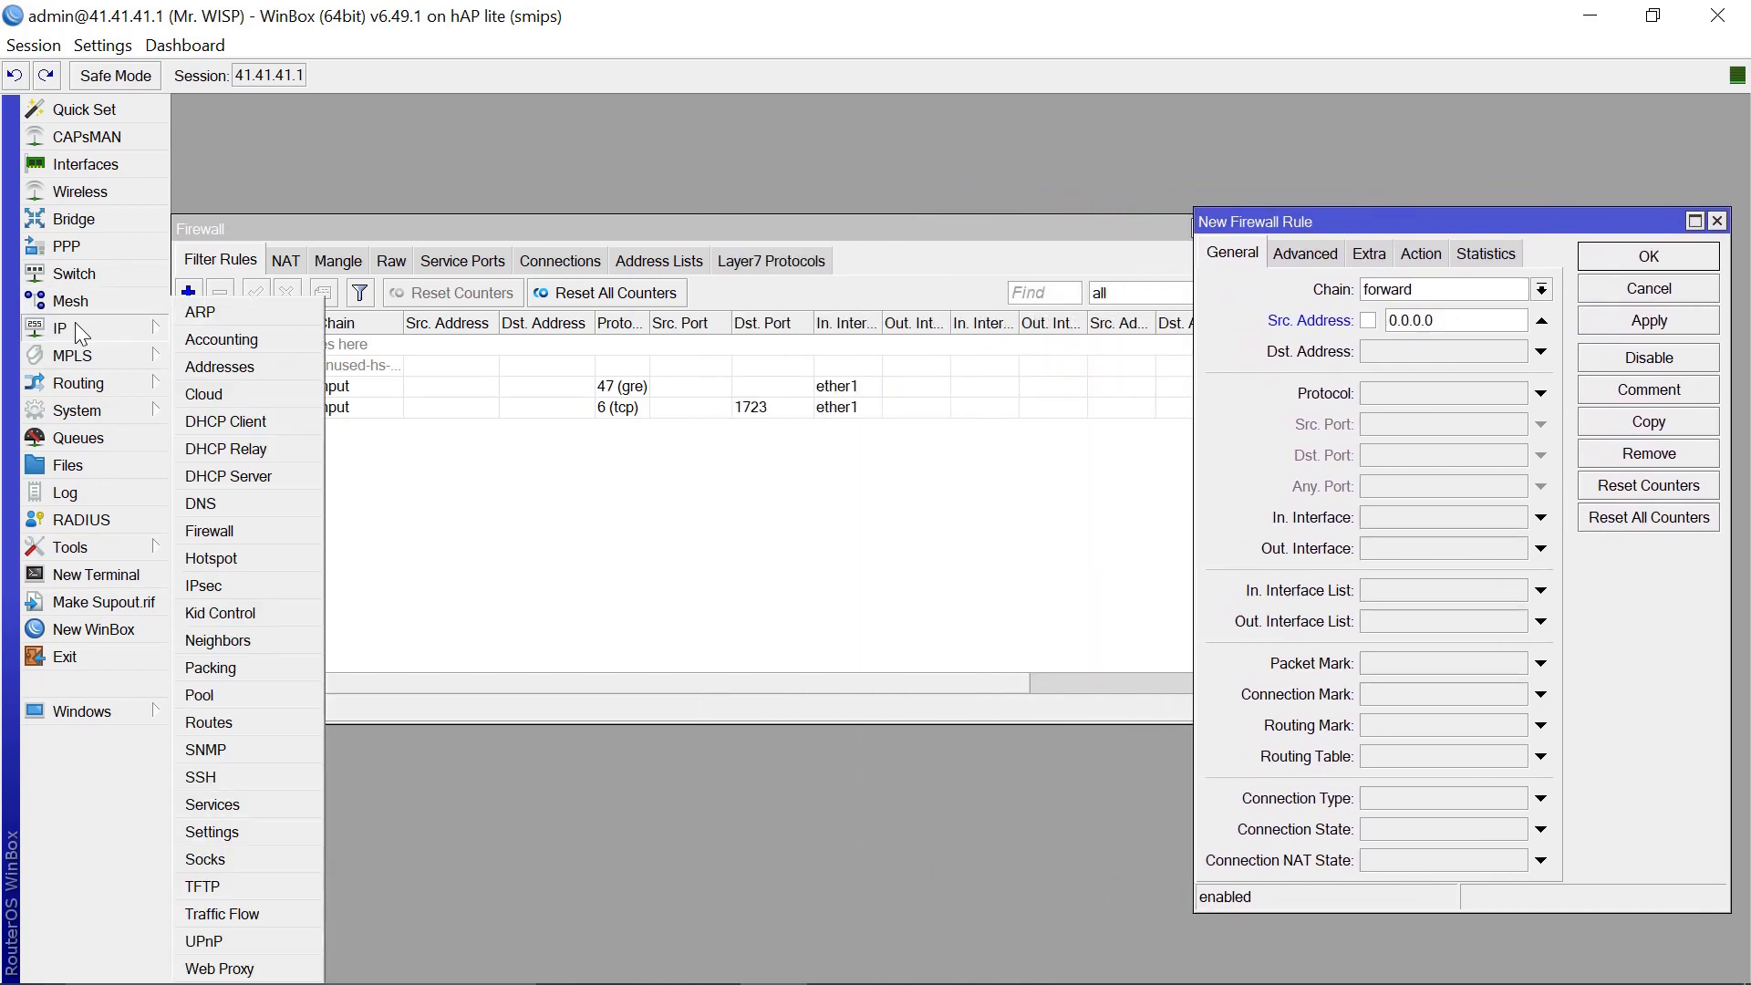
# Set the rule's source to the guest network 10.10.10.0/24, checking the router's address list.
pyautogui.click(220, 366)
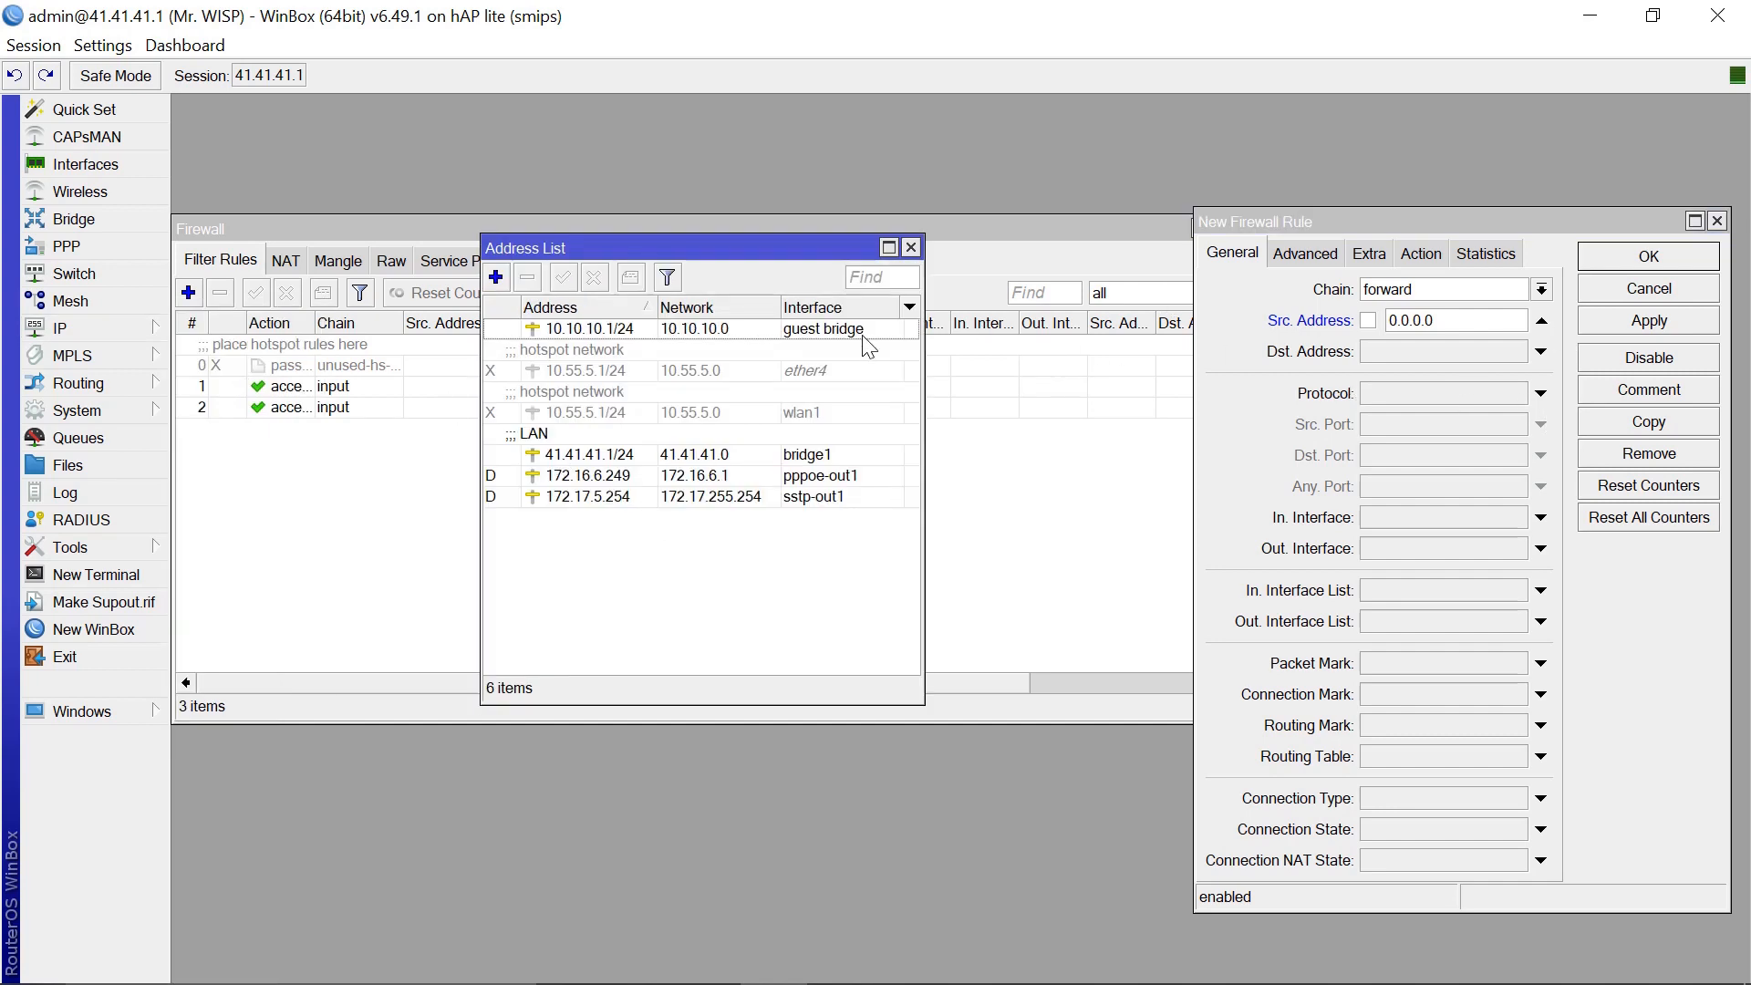
pyautogui.click(586, 328)
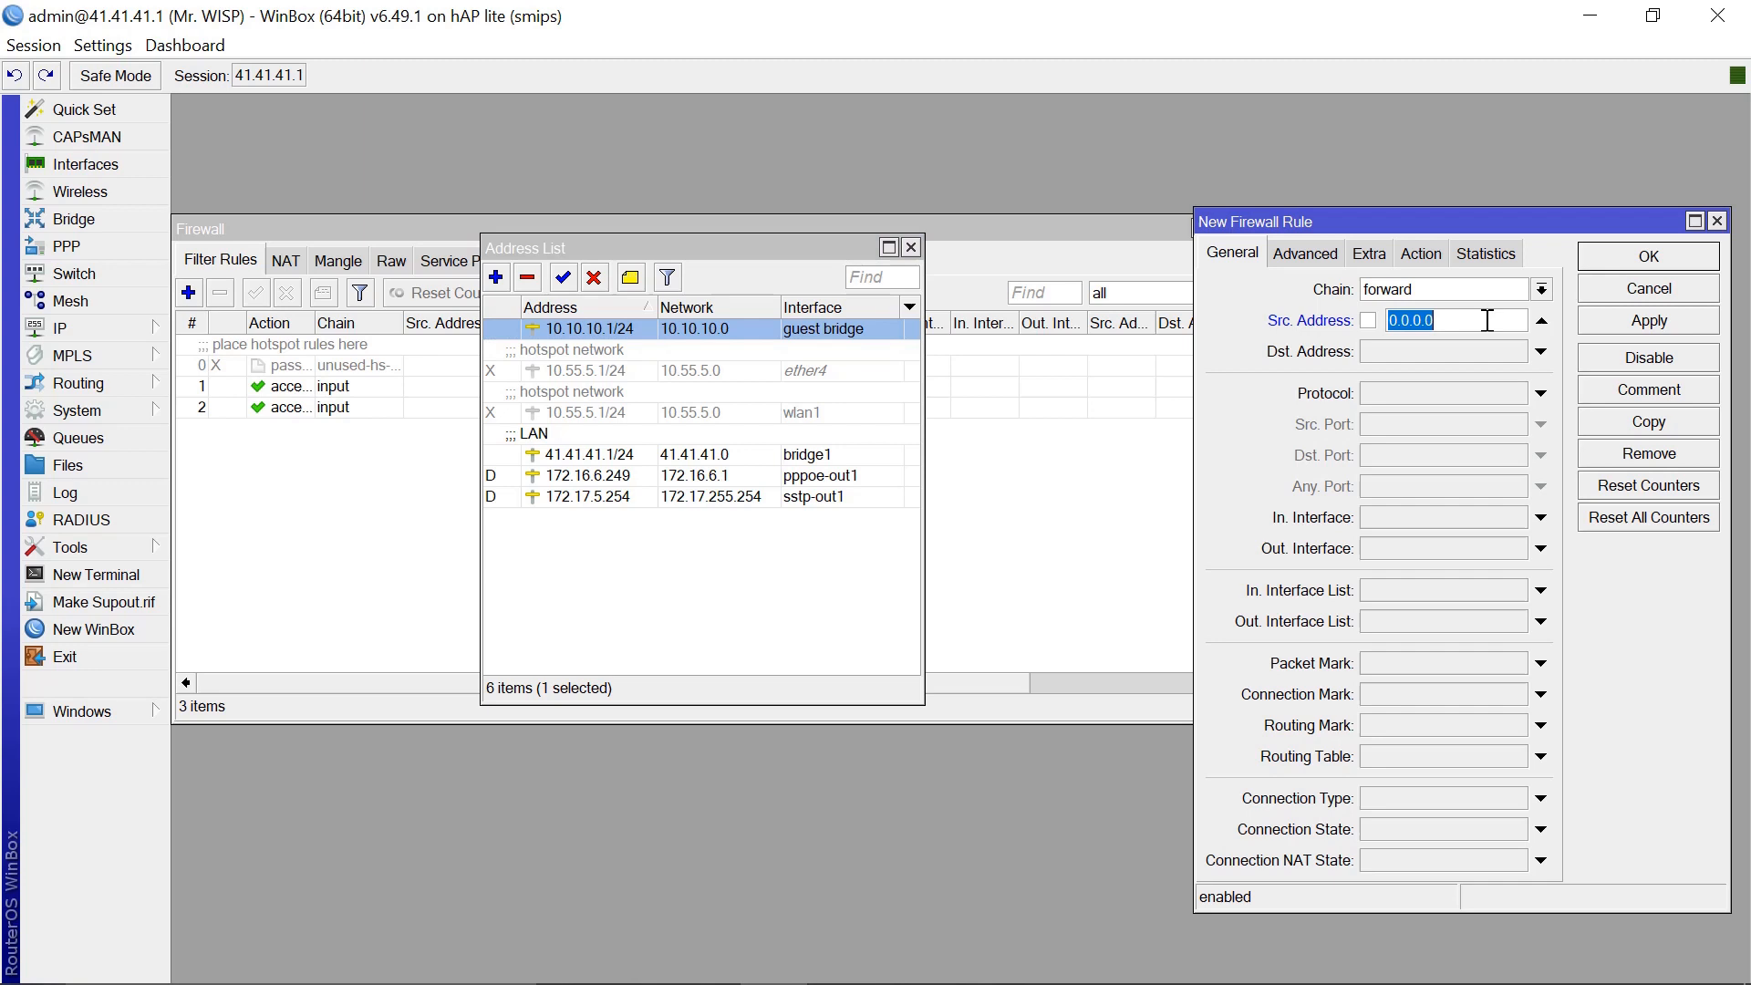
pyautogui.write('10')
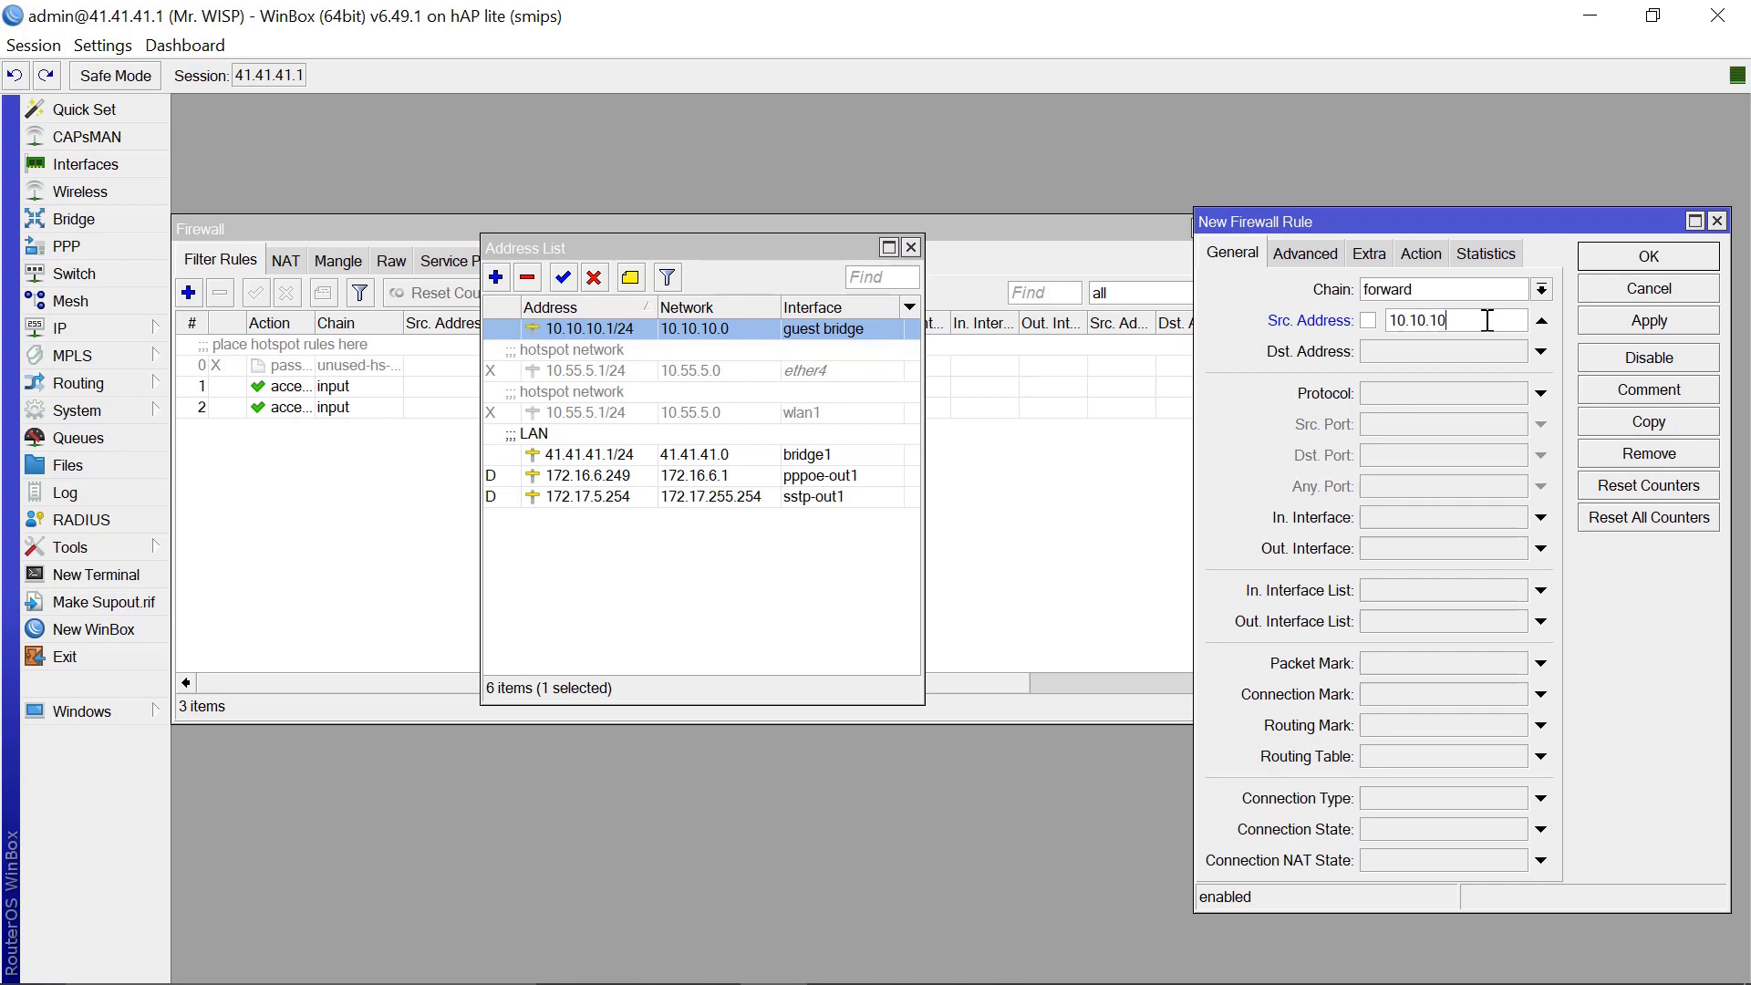
pyautogui.write('.0')
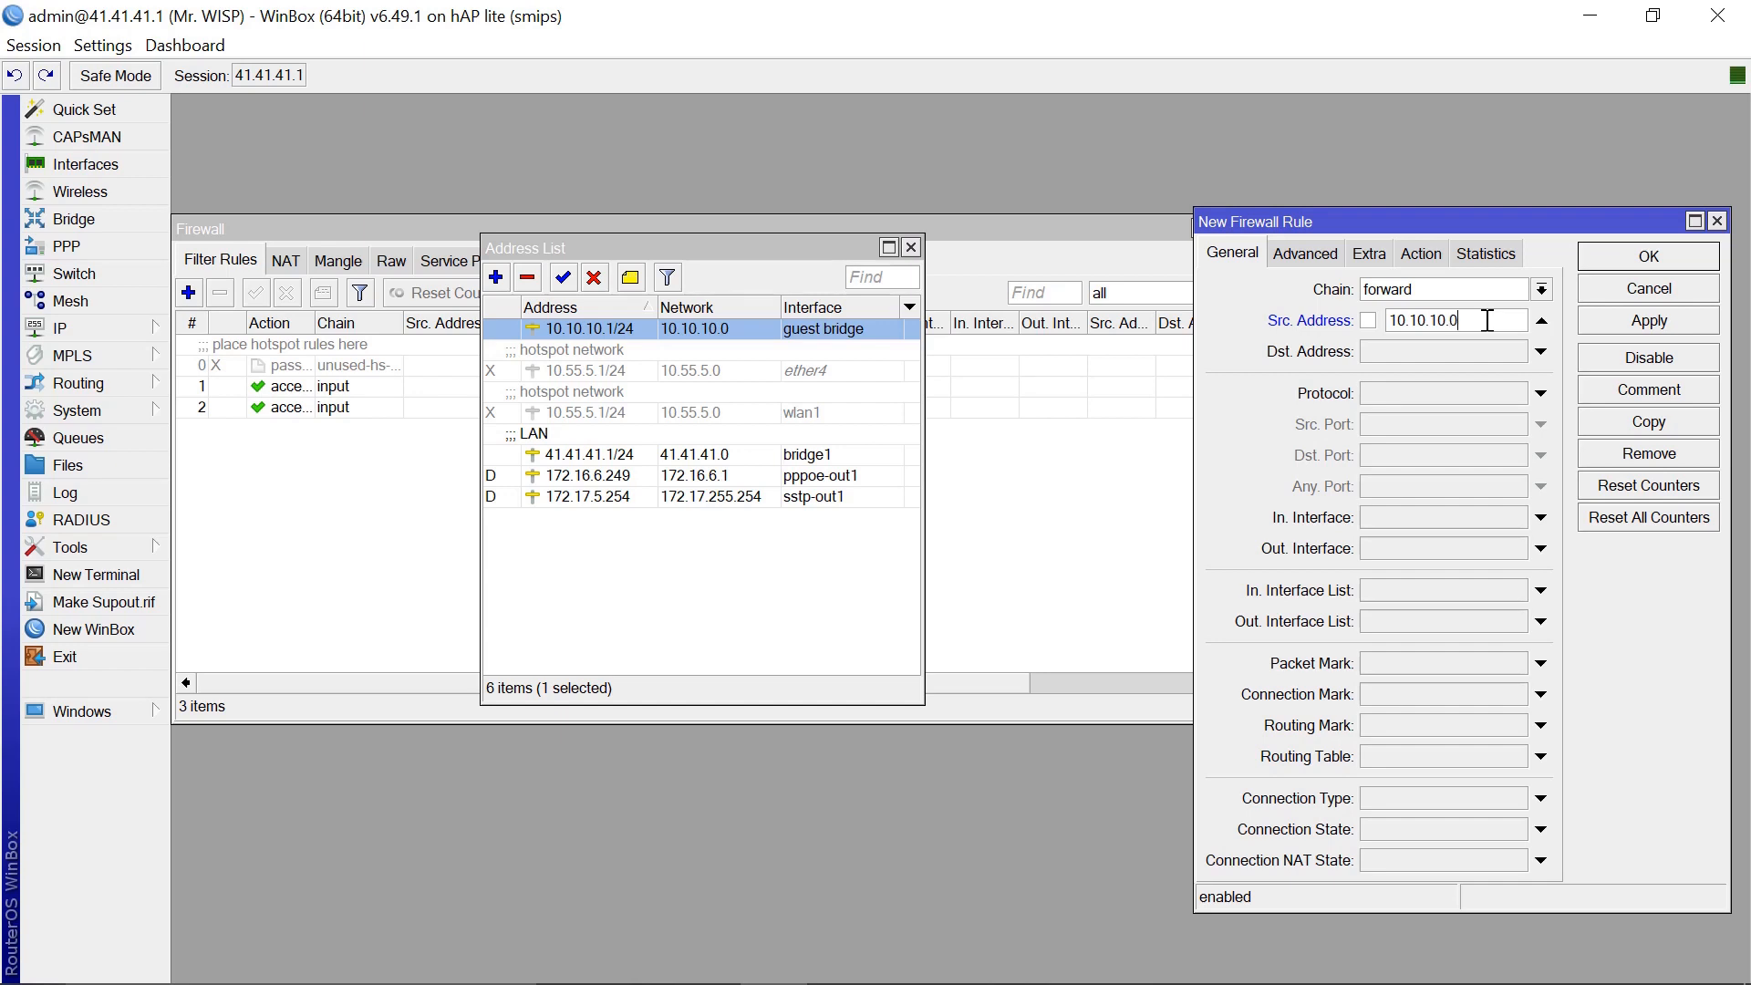
pyautogui.write('/24')
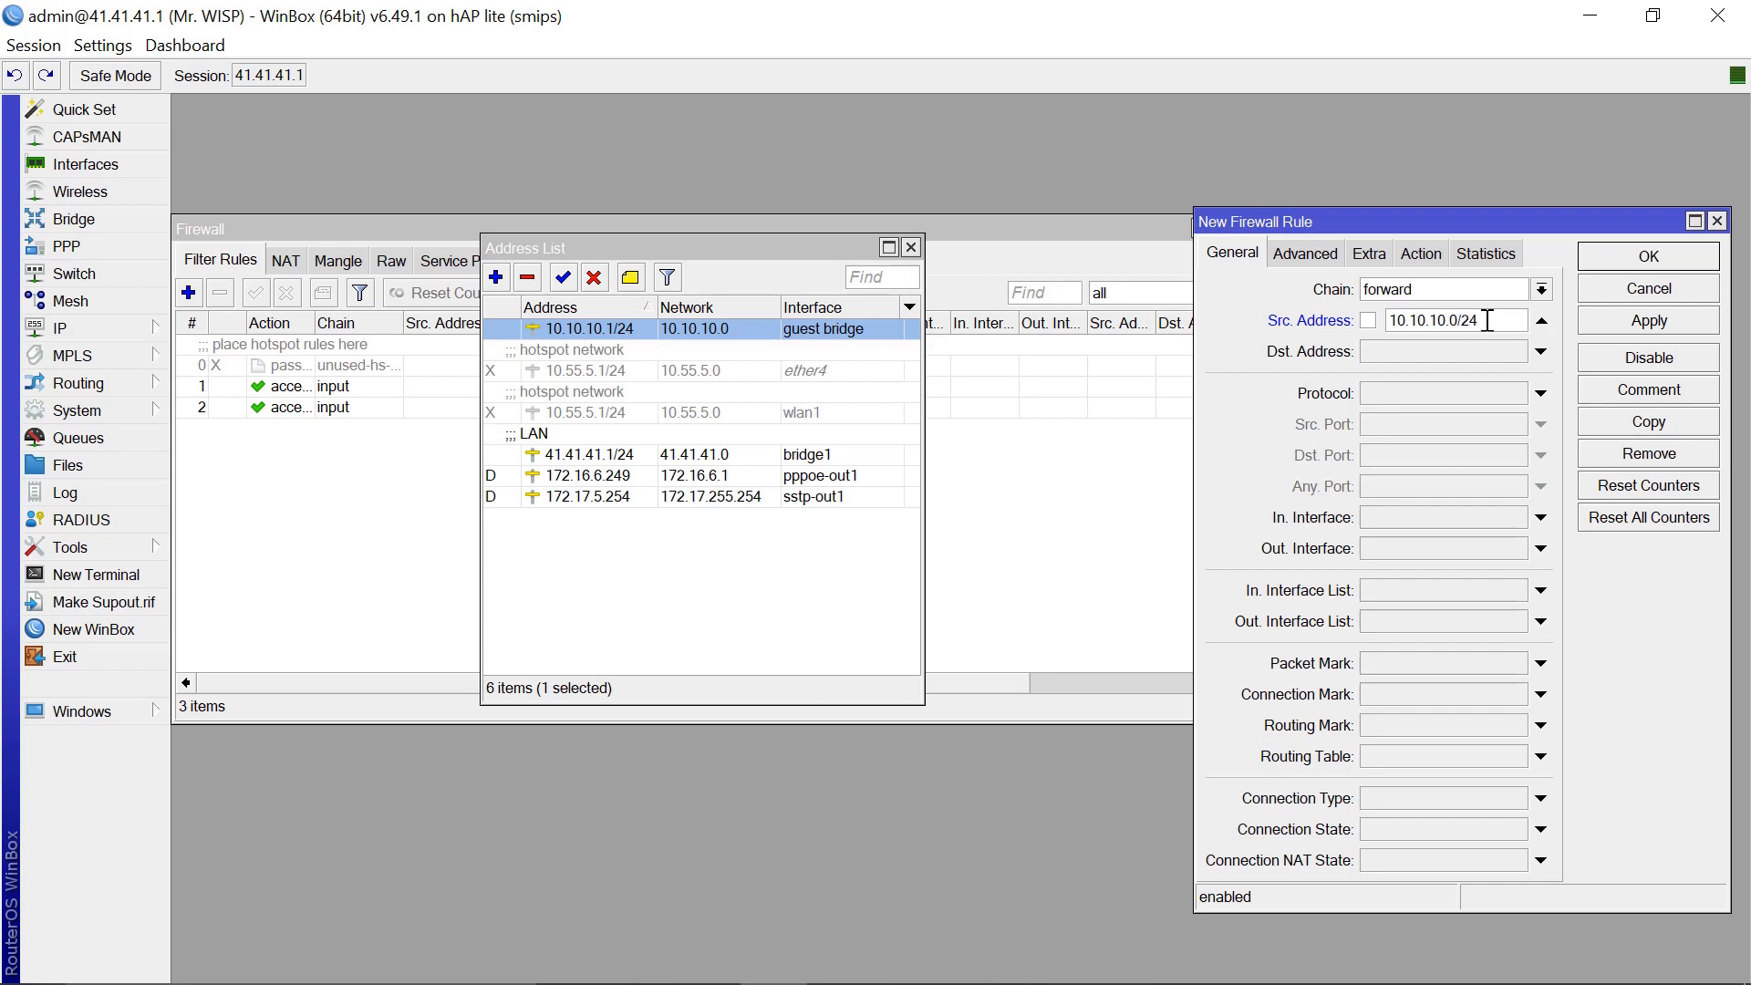
pyautogui.moveTo(1411, 362)
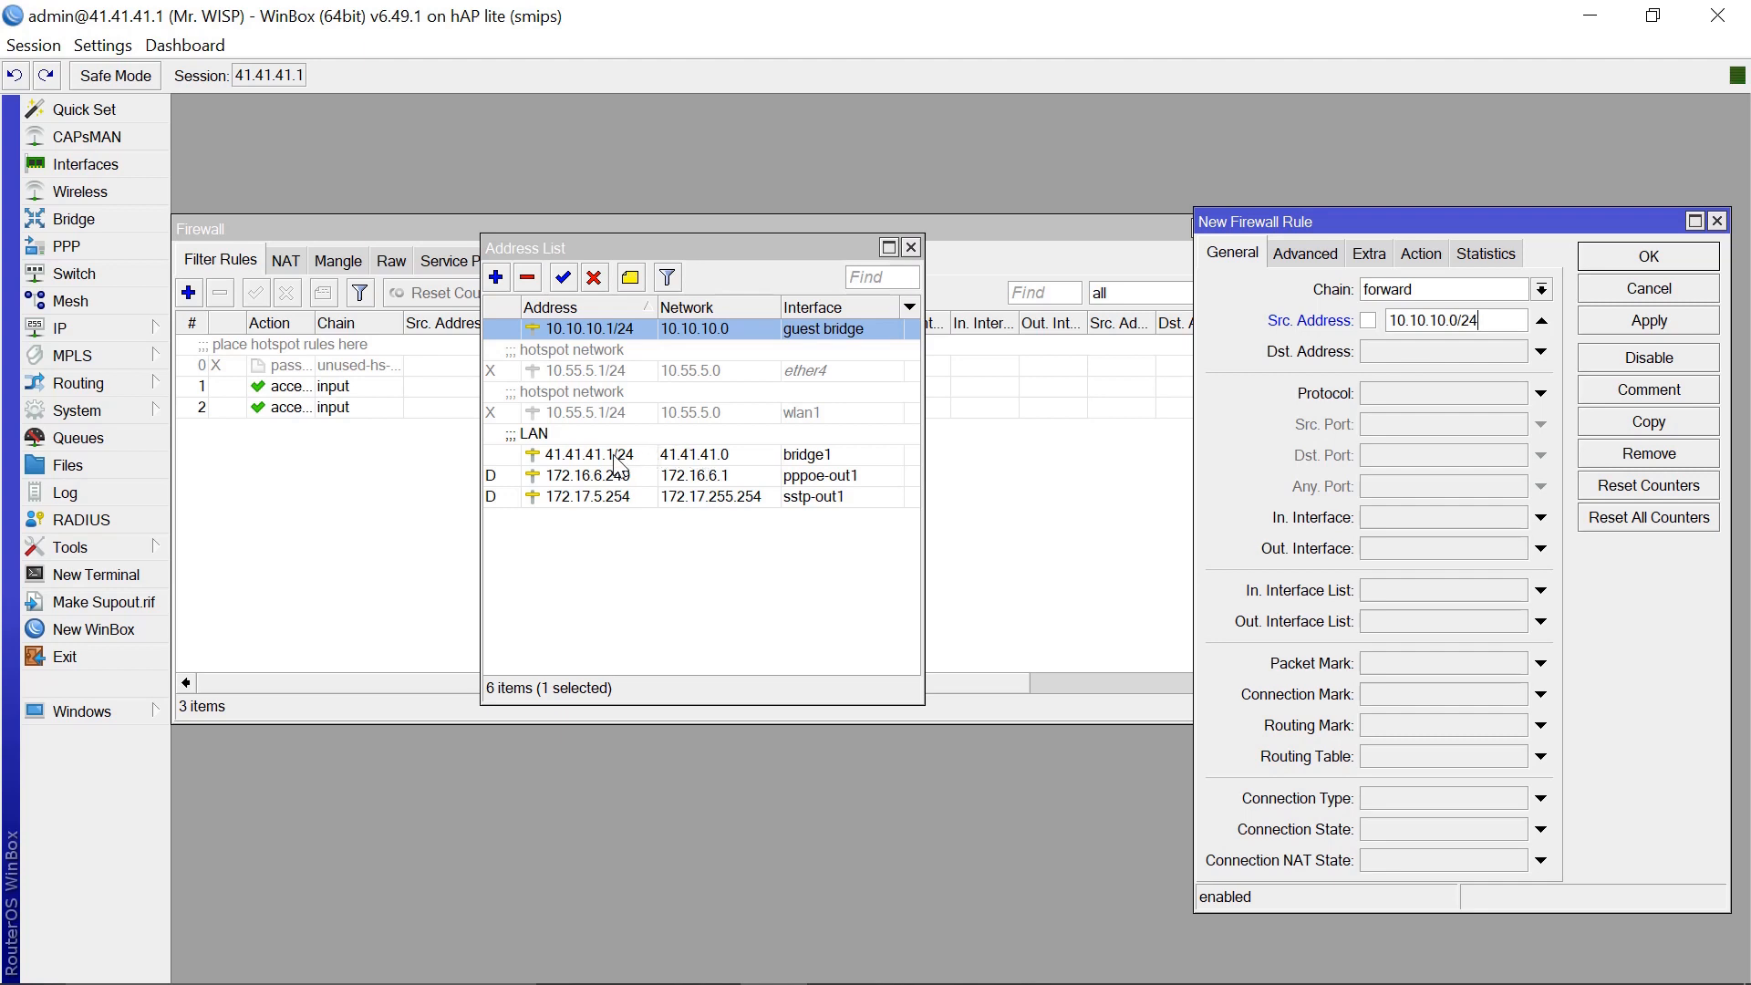
pyautogui.click(583, 454)
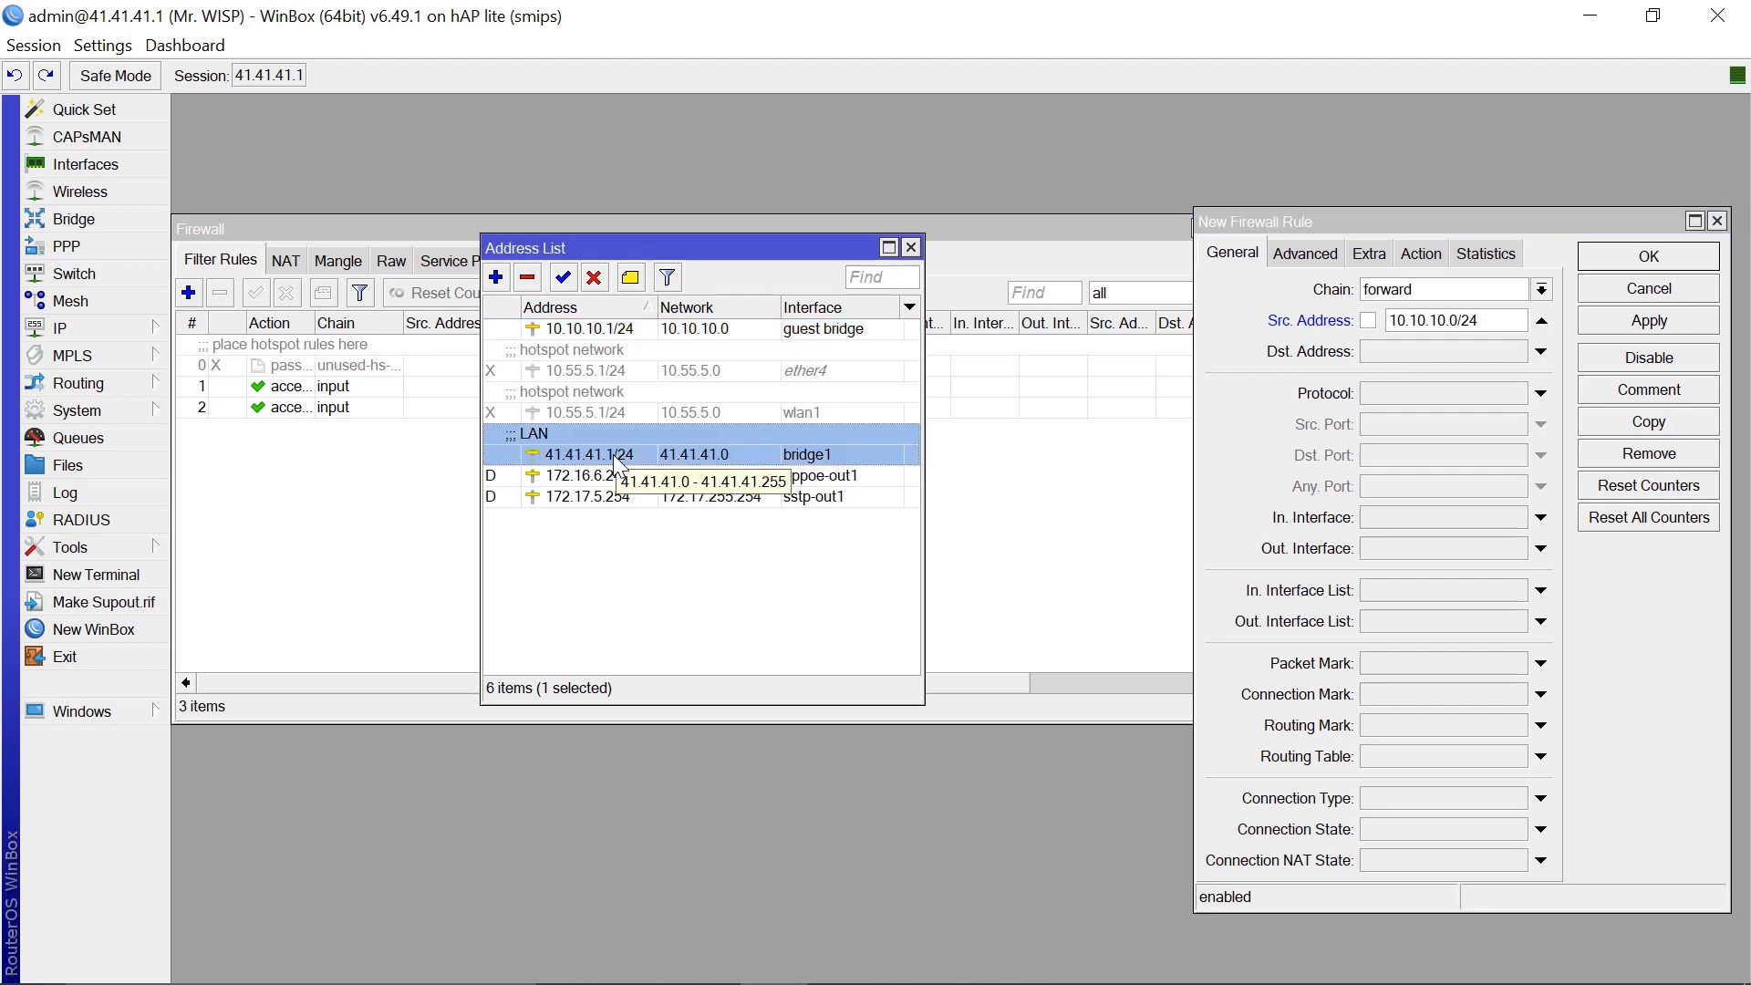
pyautogui.moveTo(569, 469)
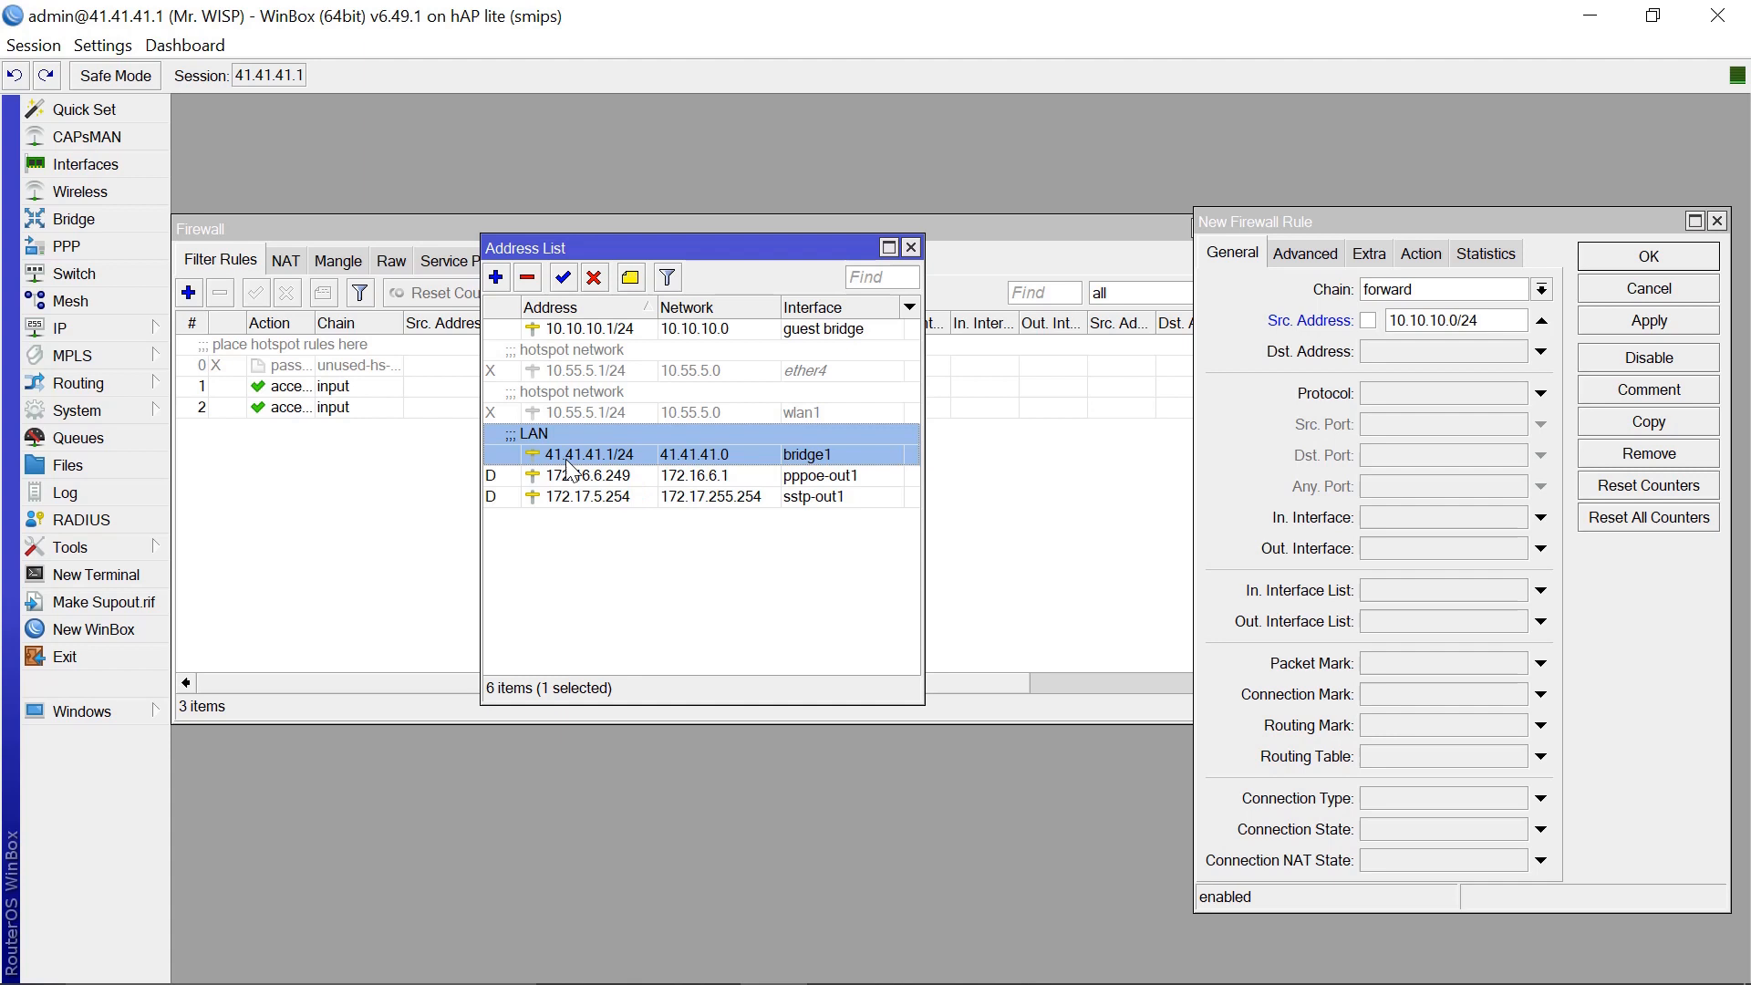
pyautogui.moveTo(582, 472)
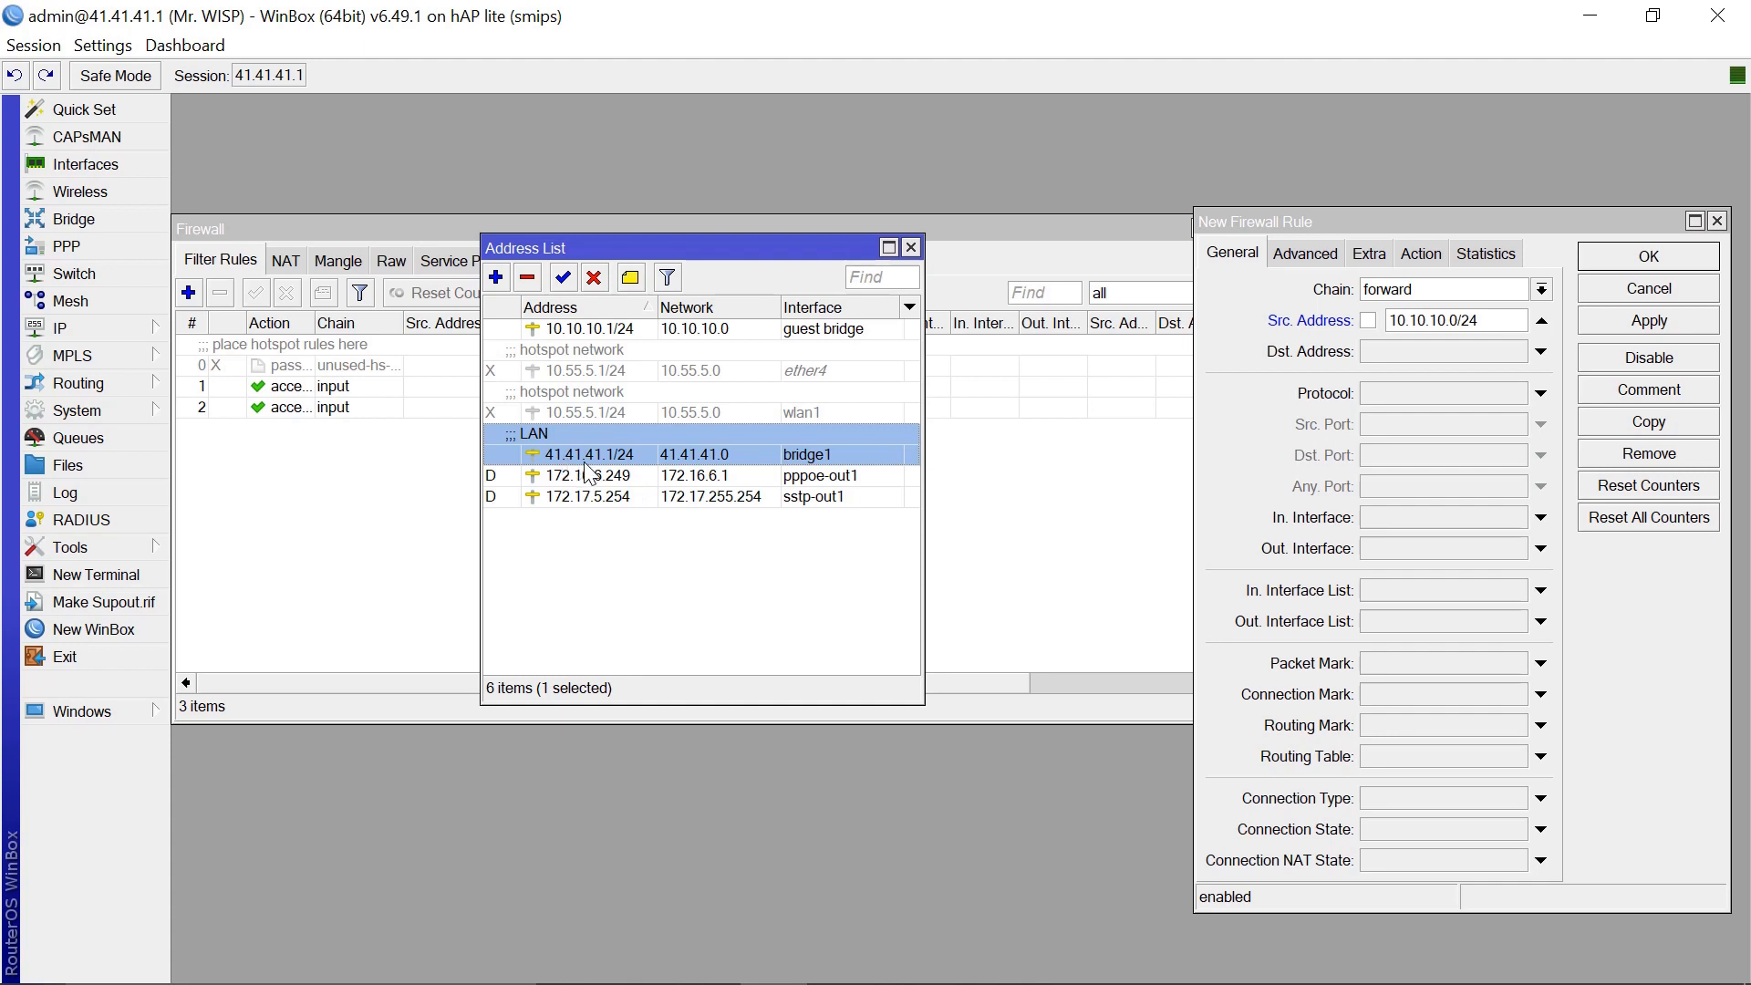
pyautogui.moveTo(875, 447)
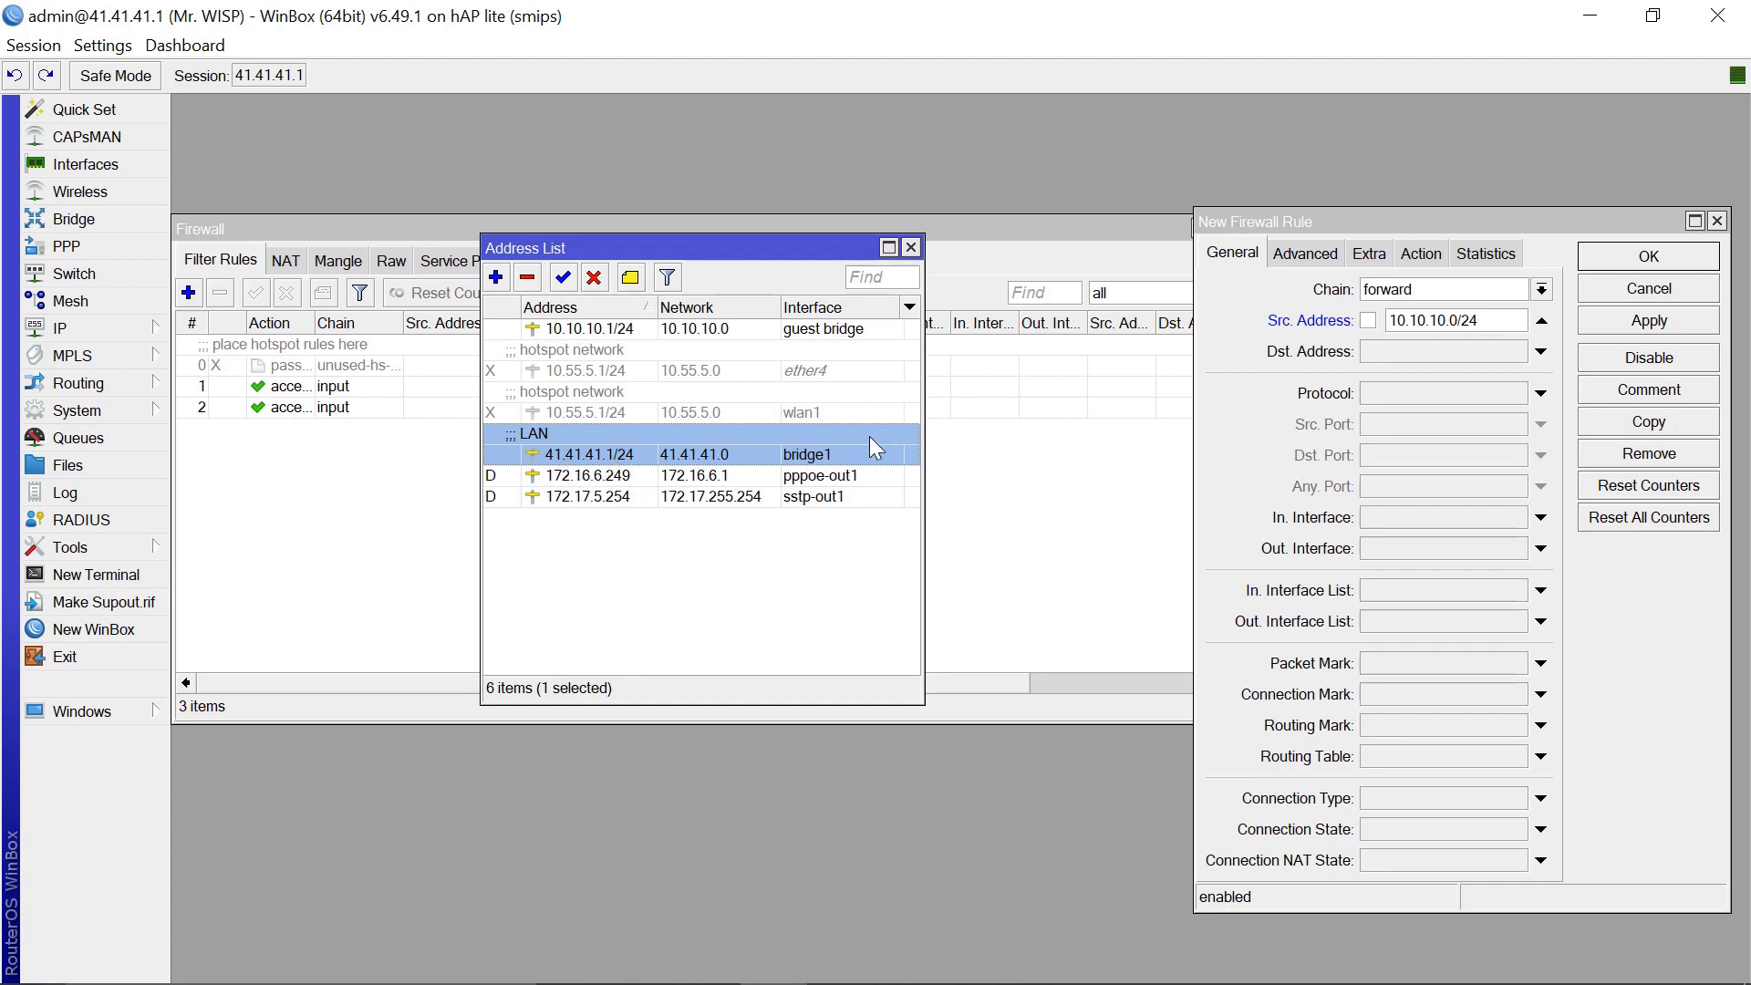
# Set the rule's destination to the LAN network 41.41.41.0/24.
pyautogui.click(1447, 350)
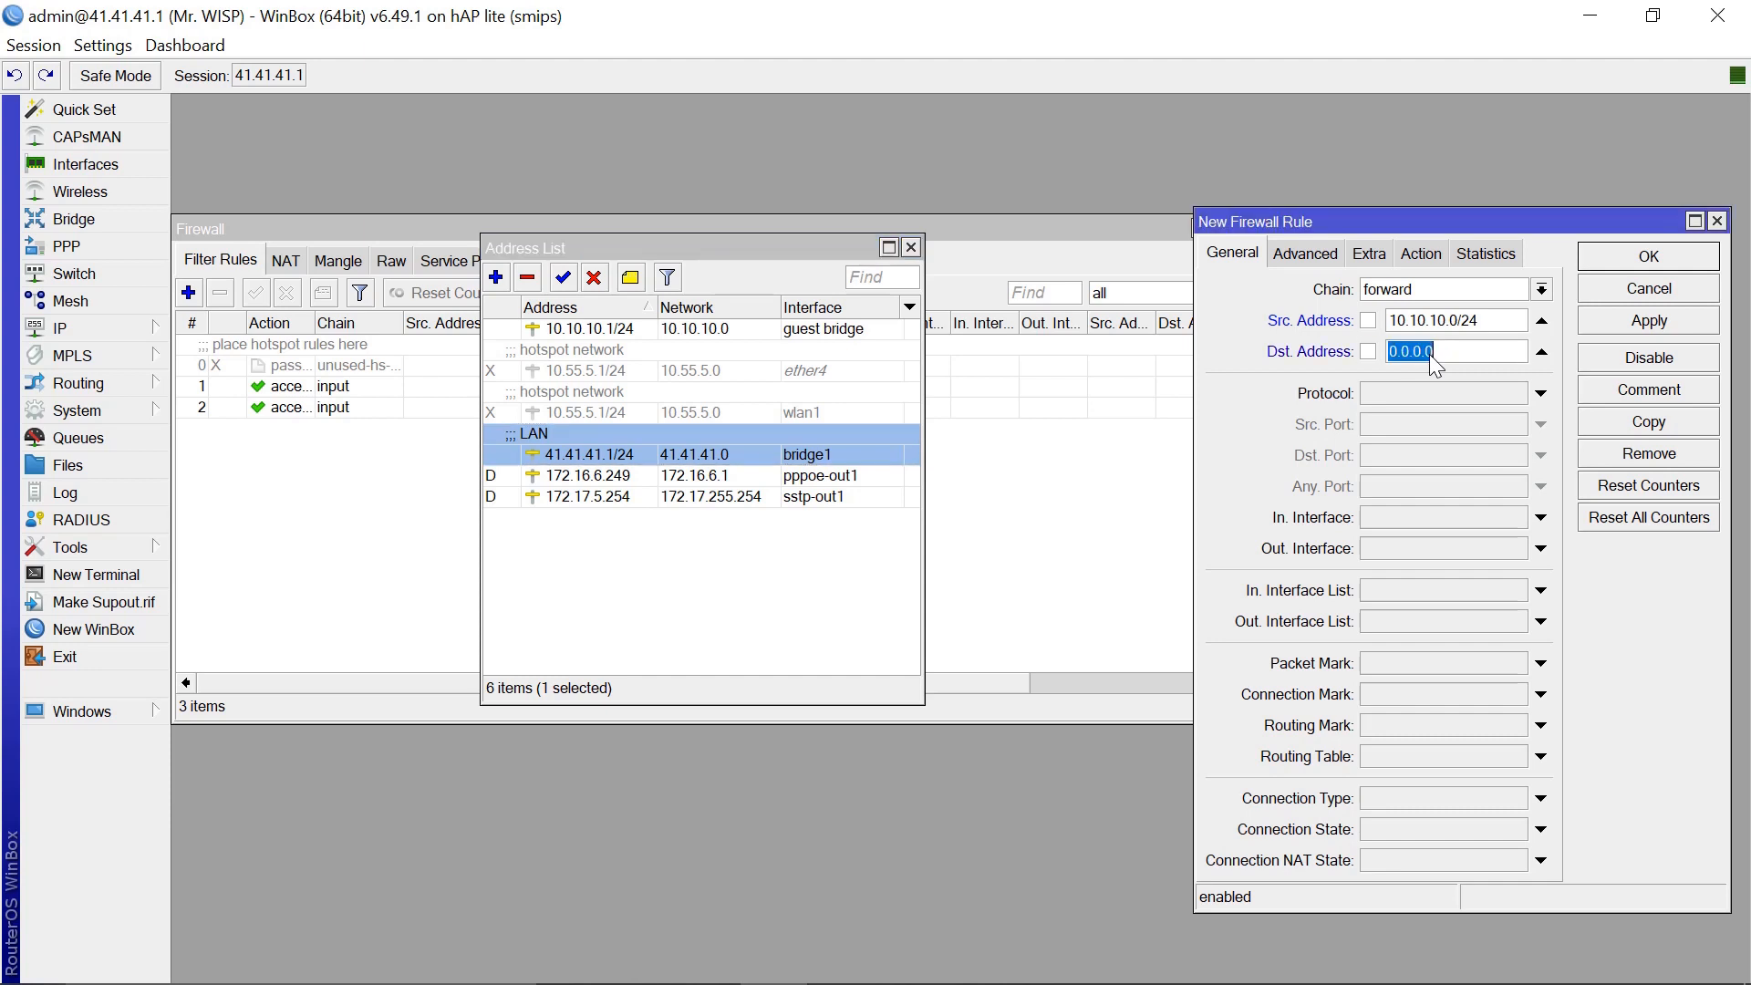
pyautogui.write('41.')
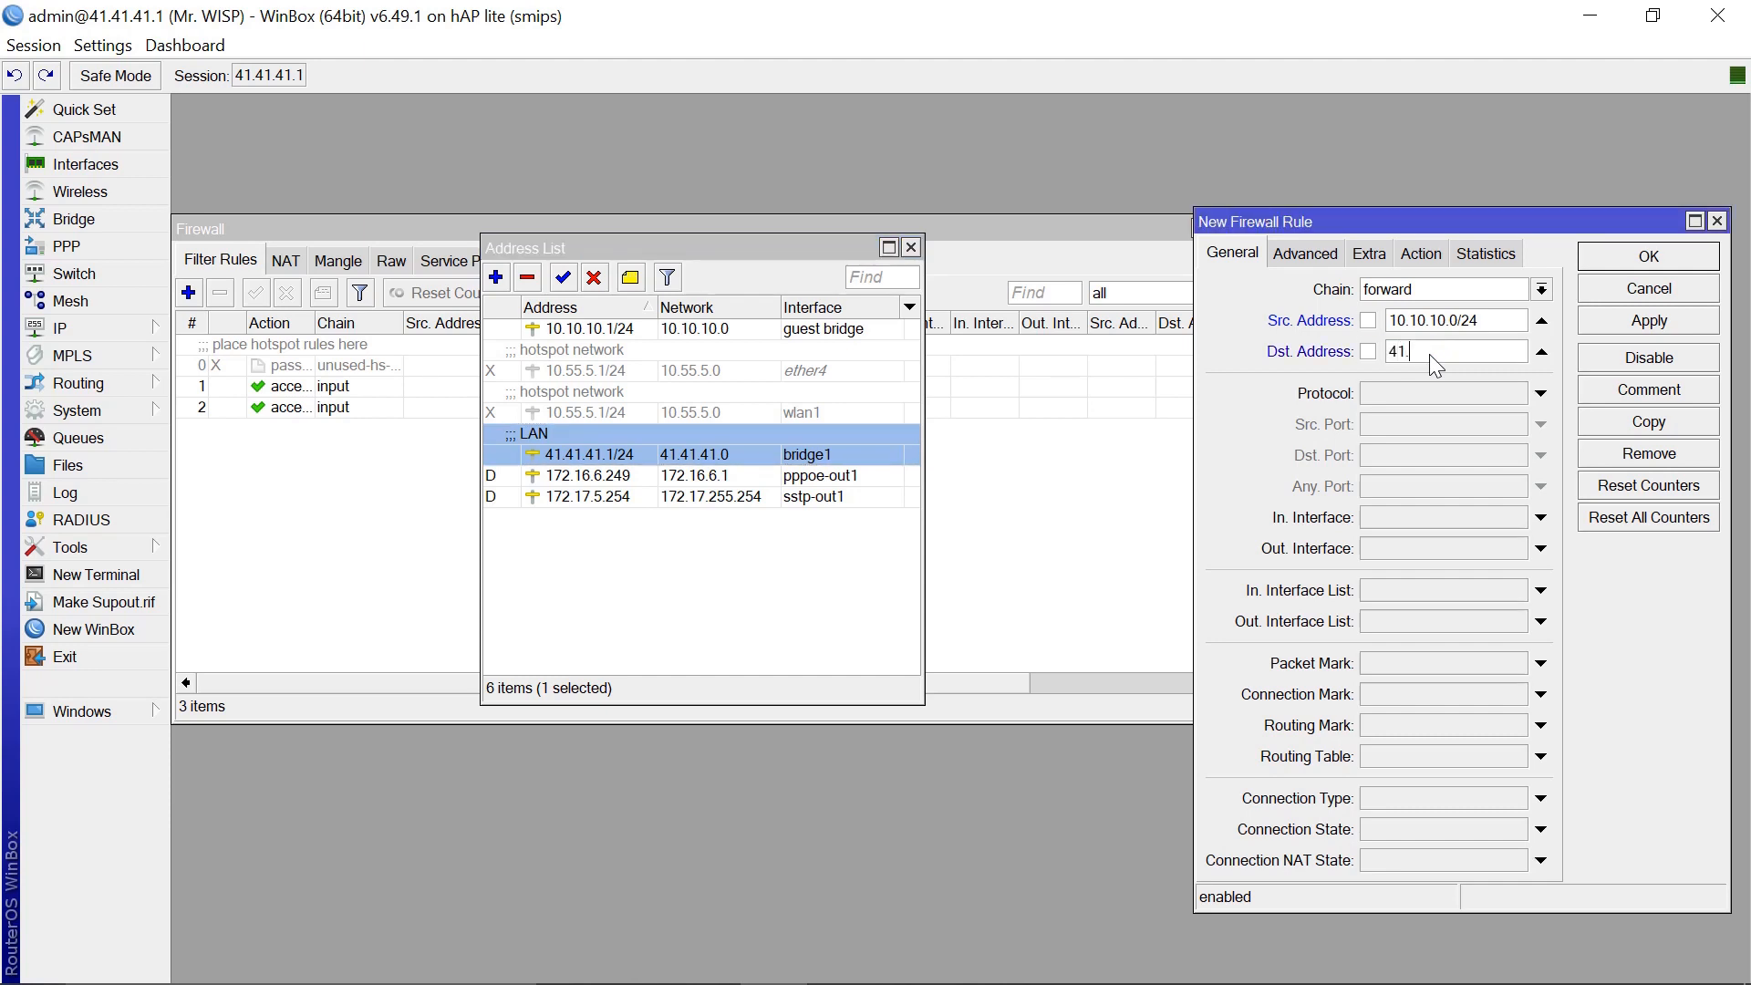
pyautogui.write('41.41.0')
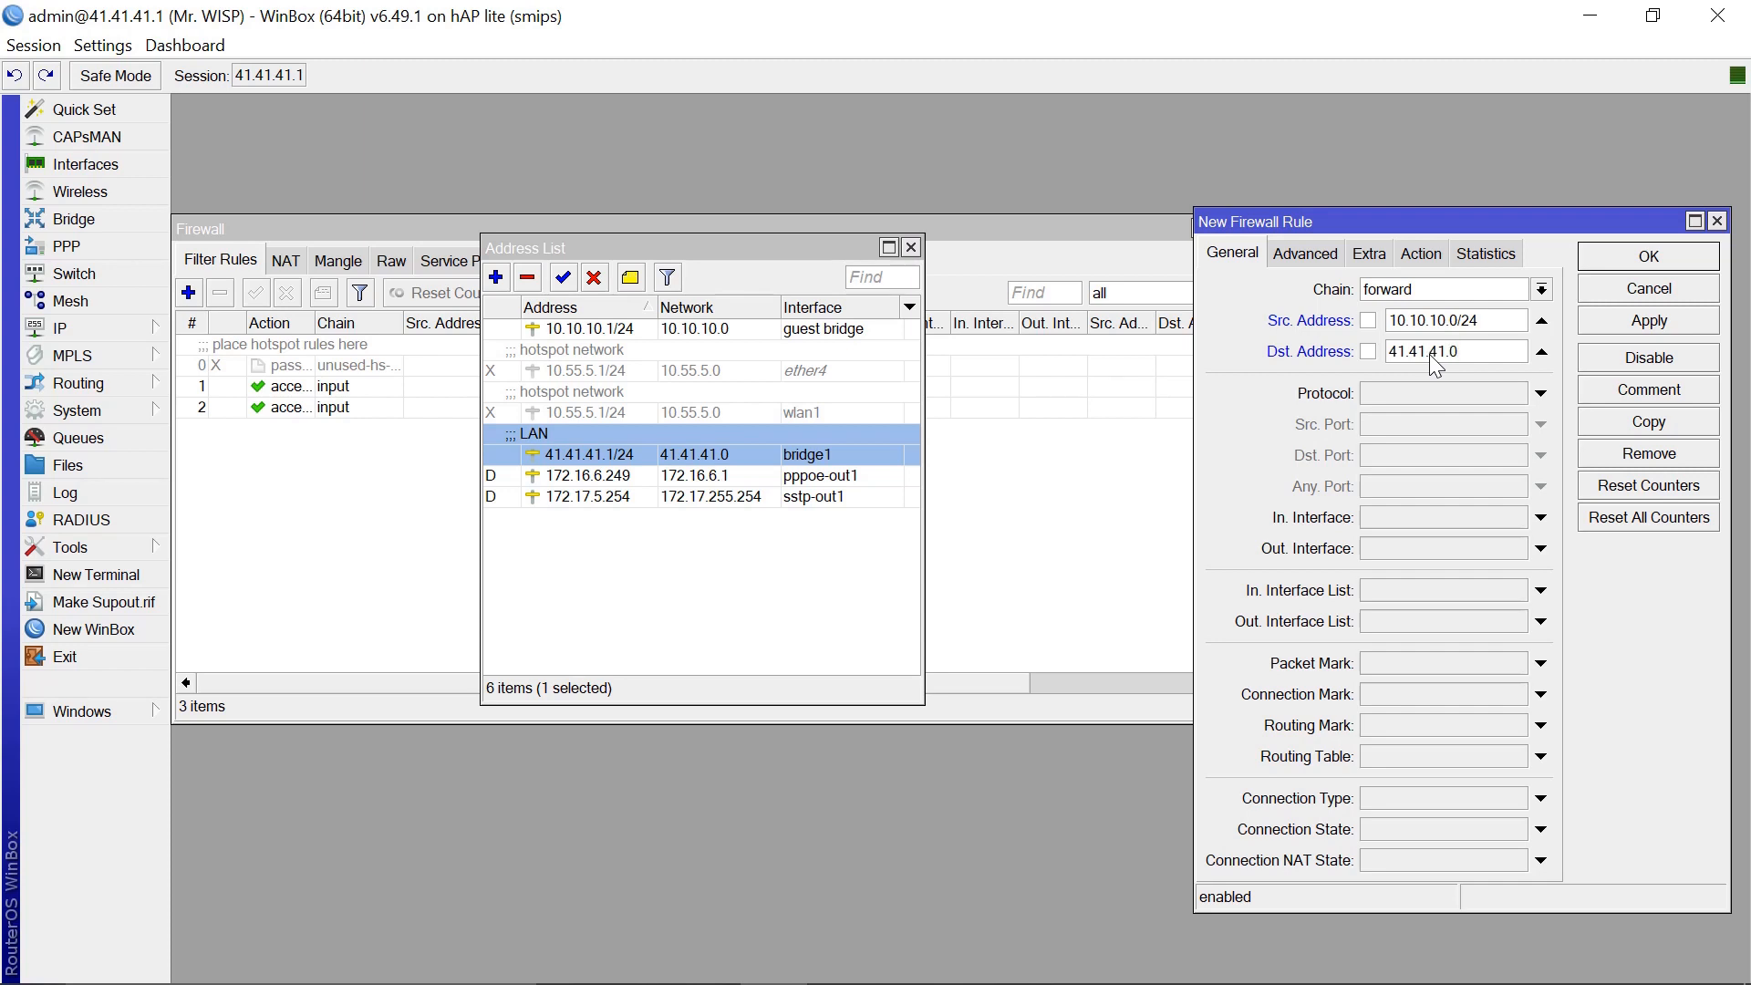
pyautogui.write('/24')
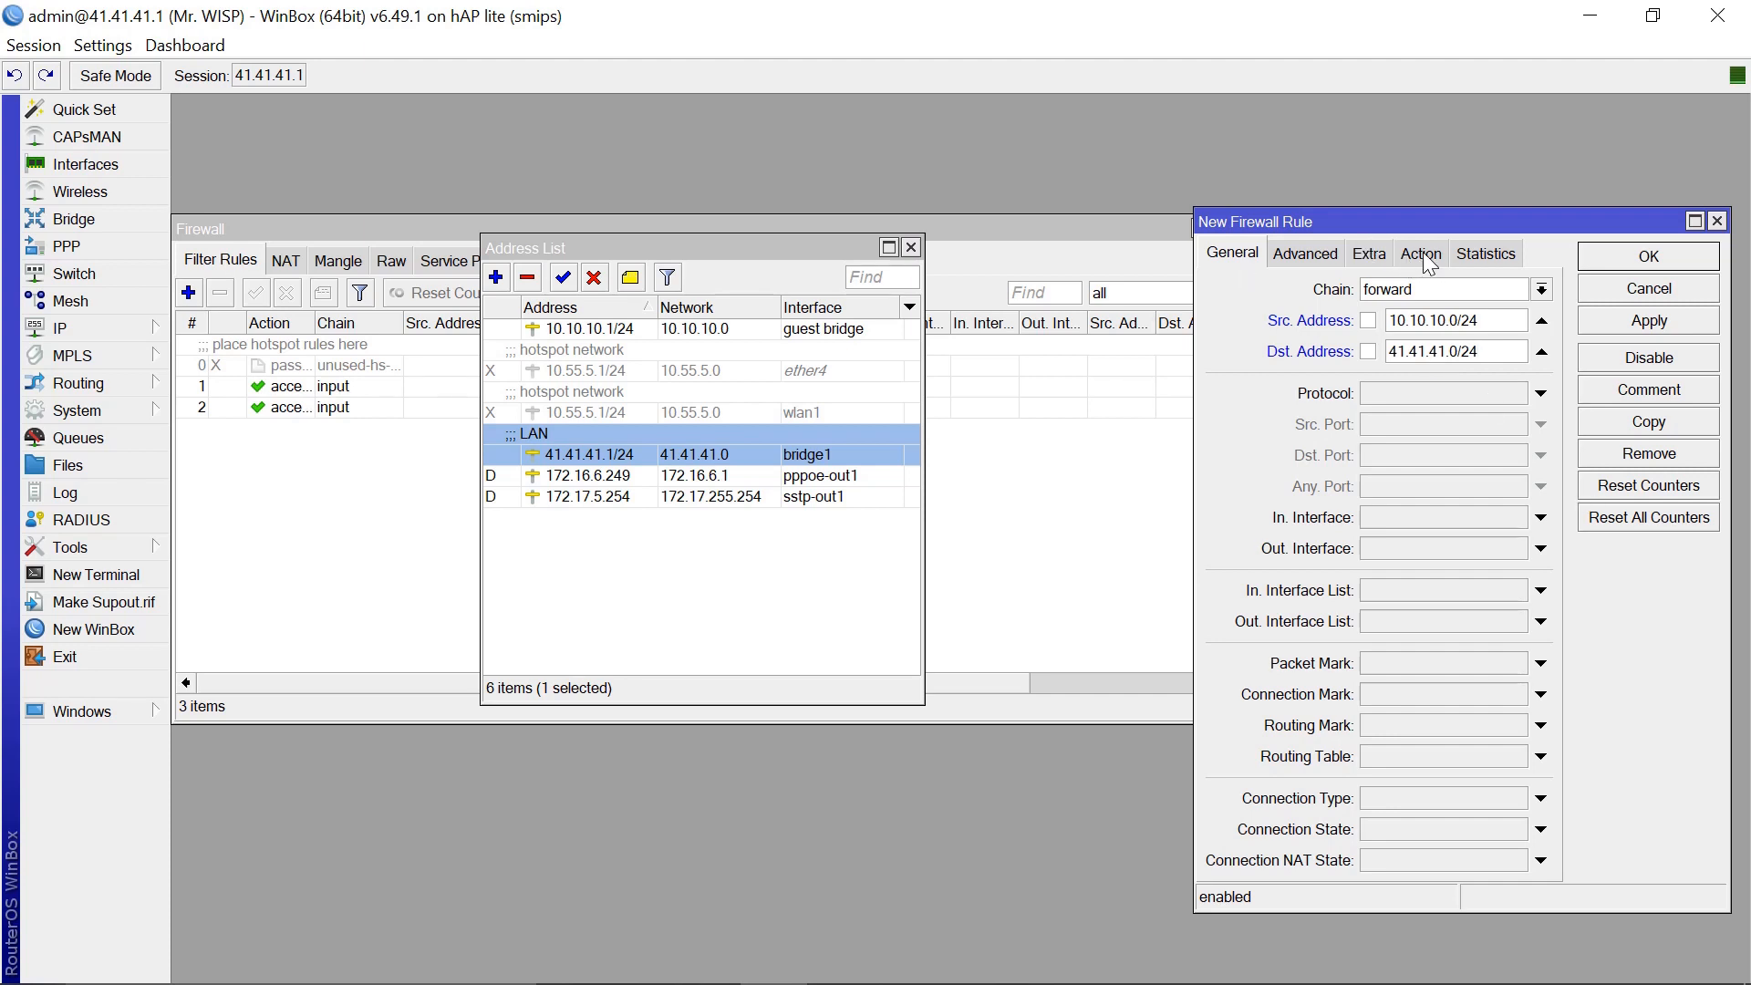
# Set the rule's action to drop and apply it to the filter rules.
pyautogui.click(1419, 253)
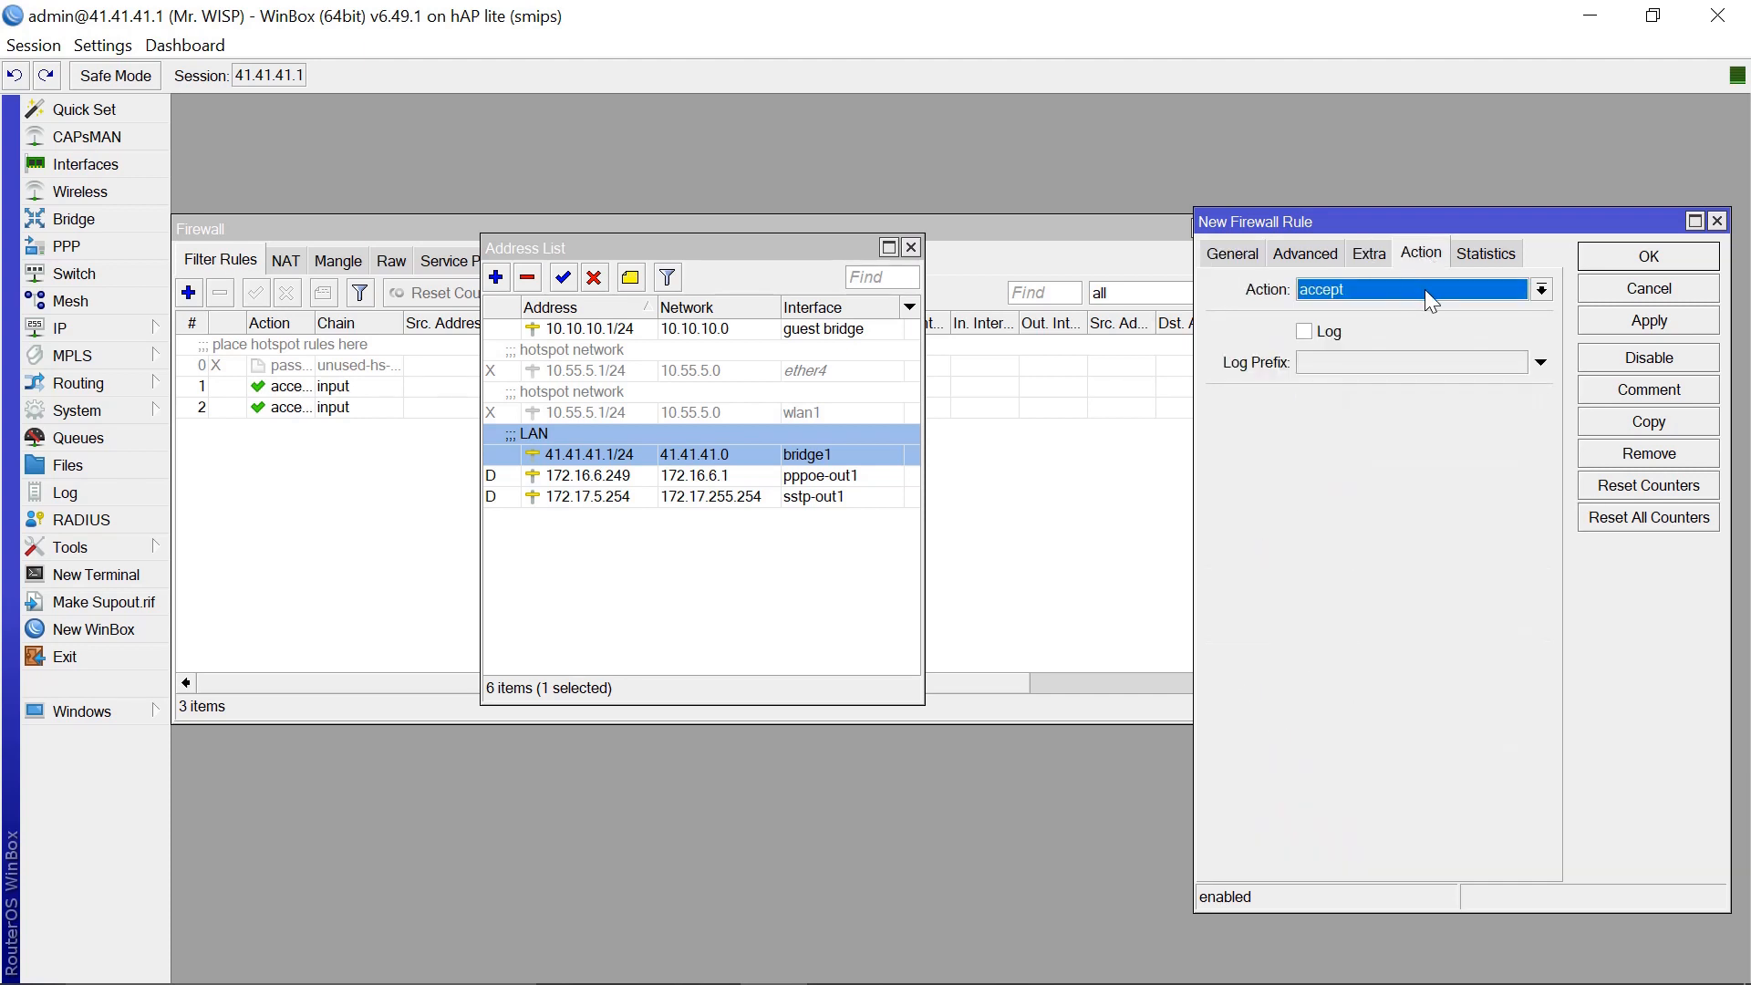
pyautogui.click(1539, 289)
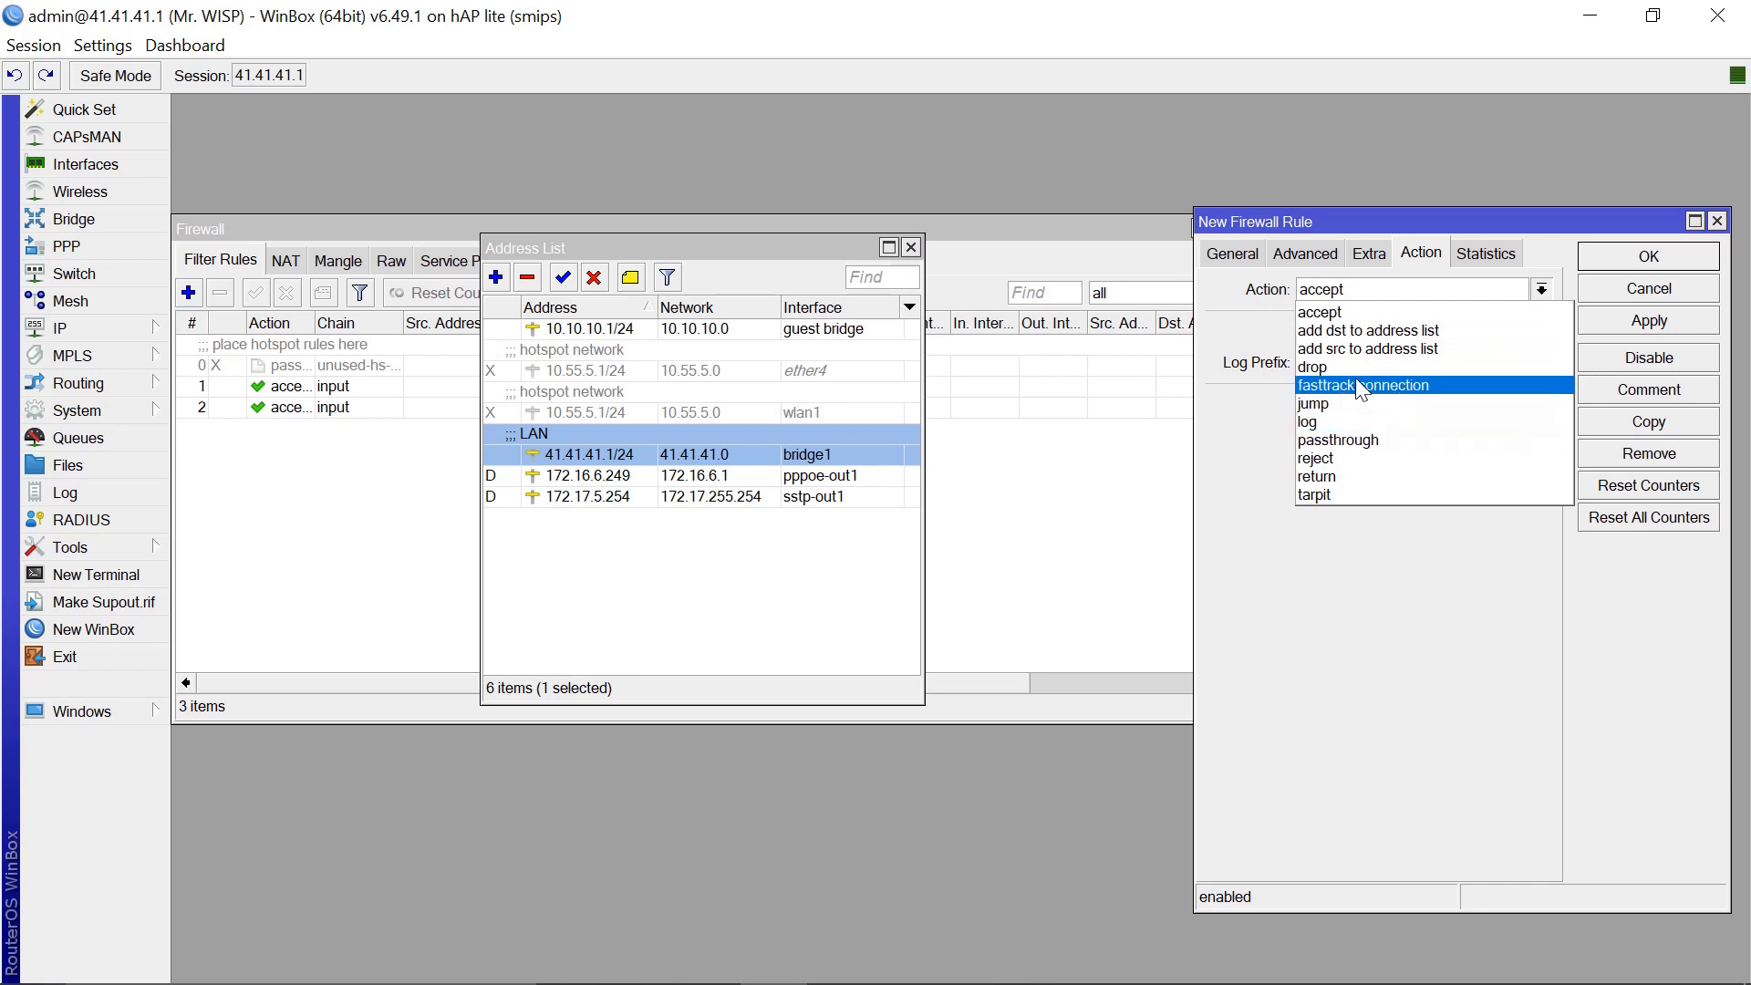
pyautogui.click(1313, 367)
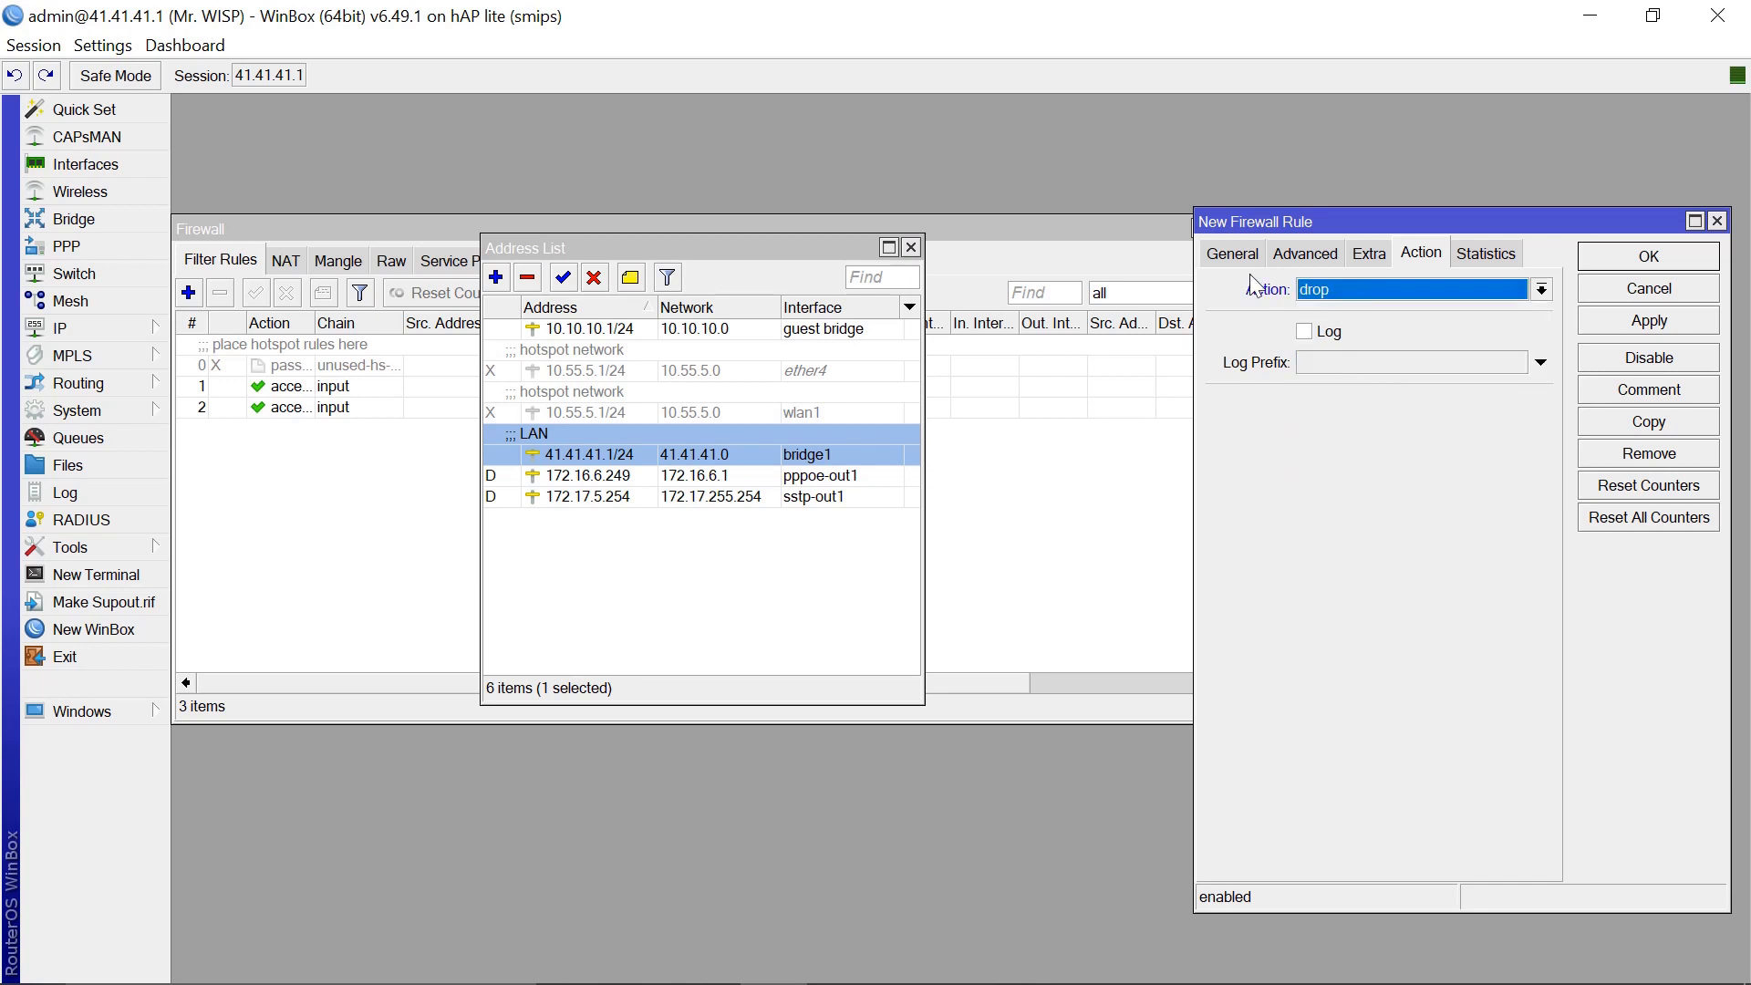
pyautogui.click(1232, 253)
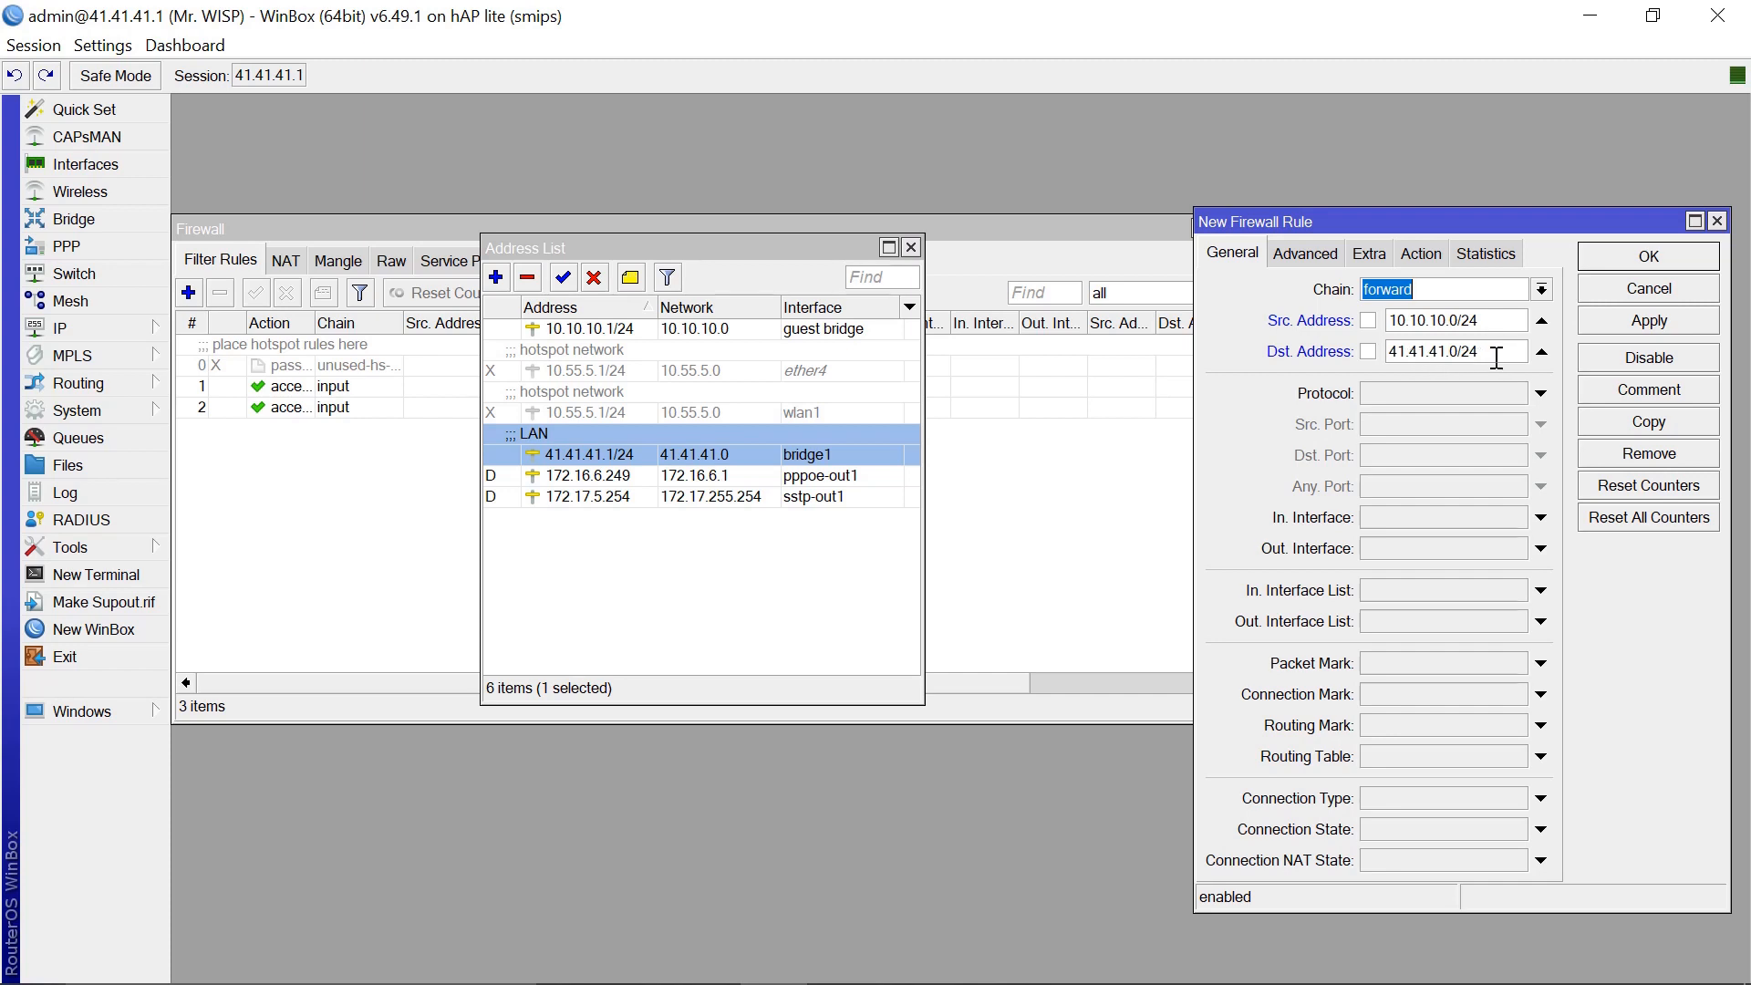
pyautogui.click(1421, 253)
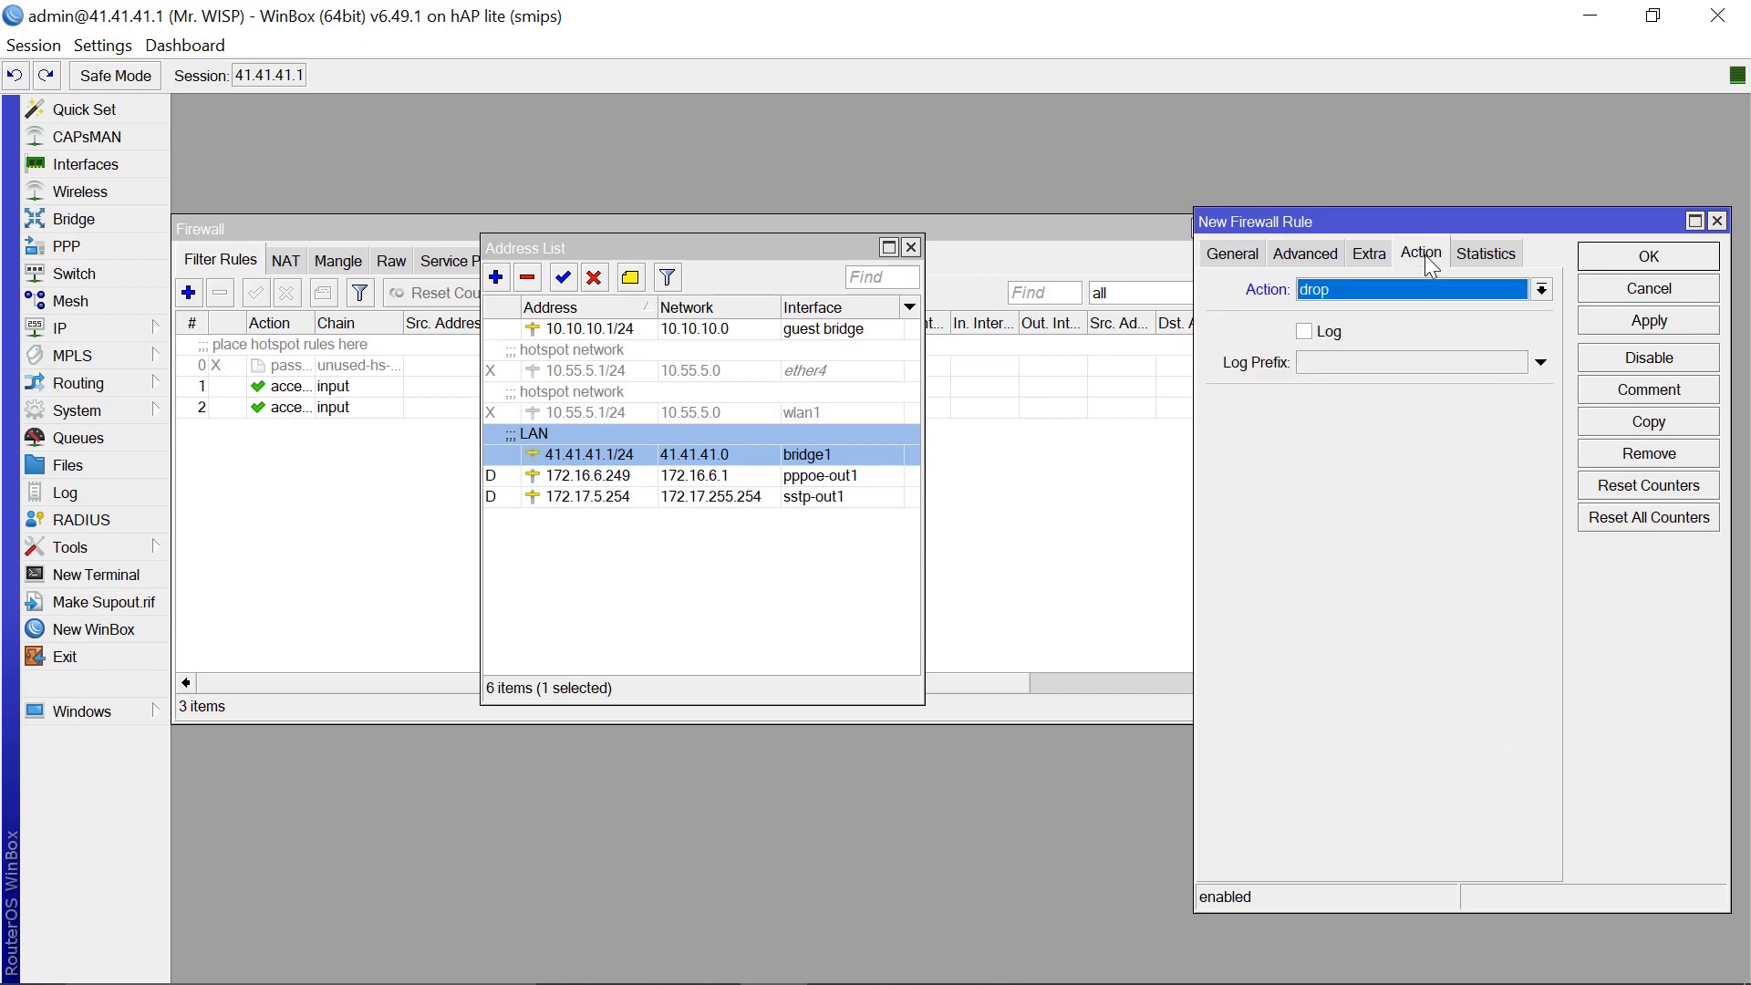
pyautogui.click(1647, 321)
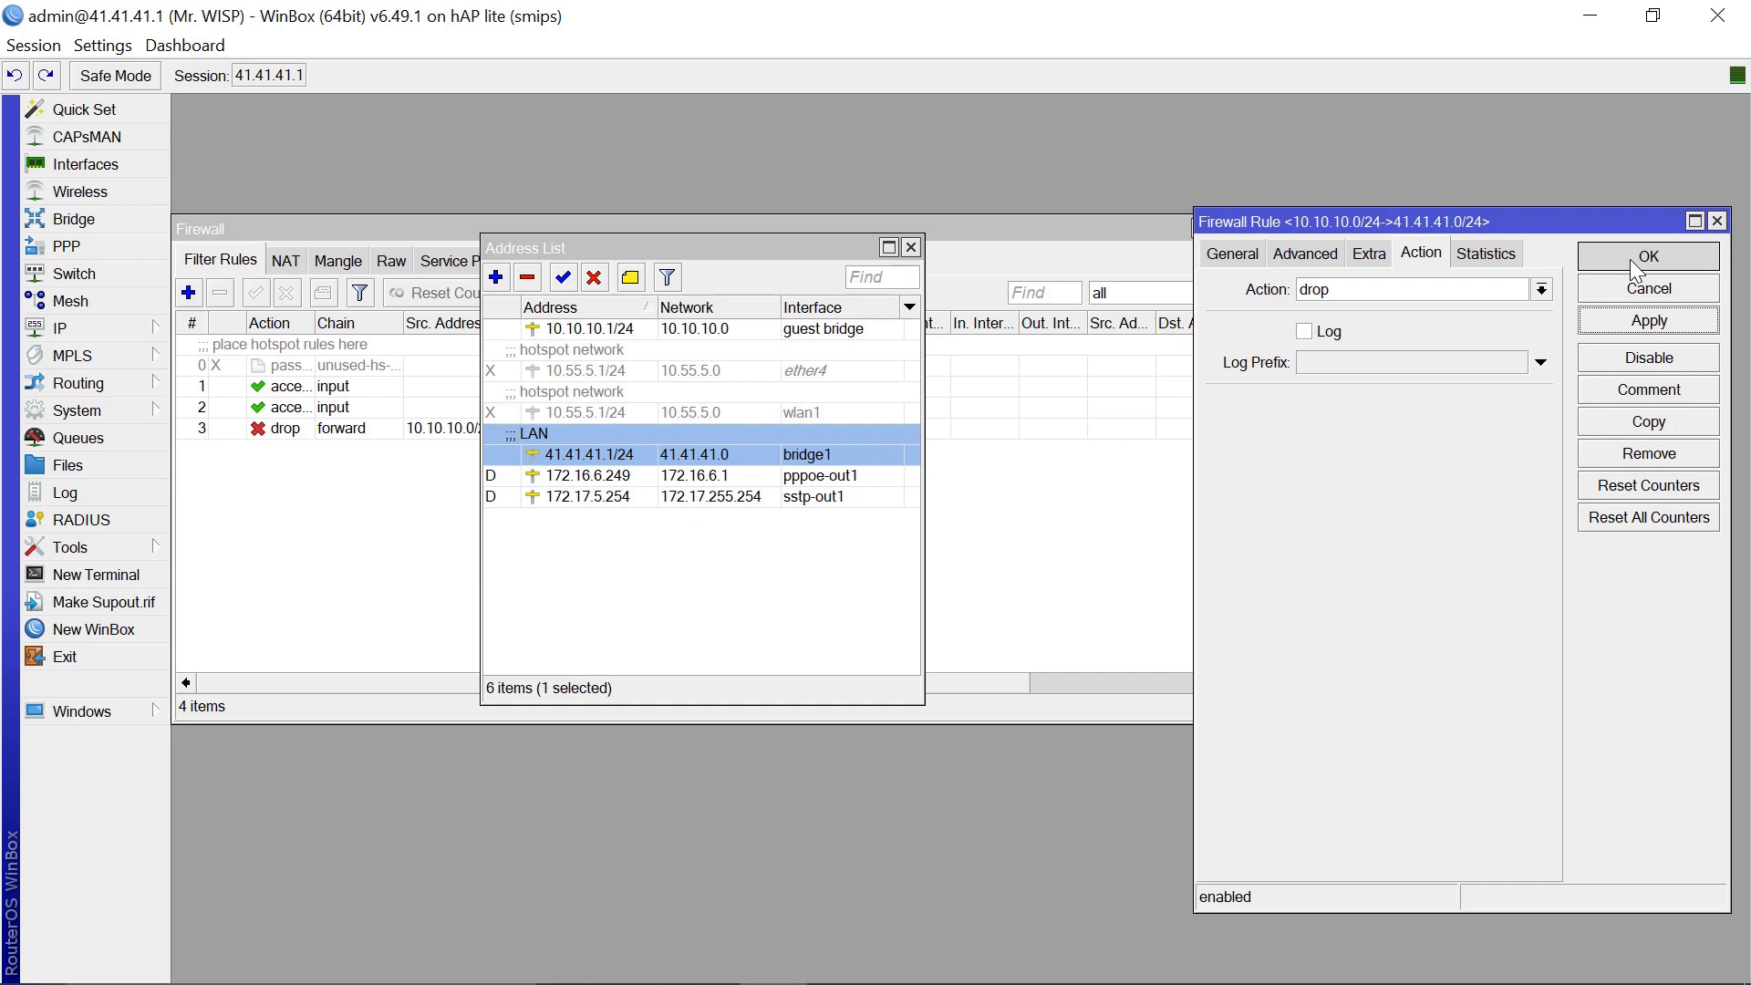
pyautogui.click(1646, 255)
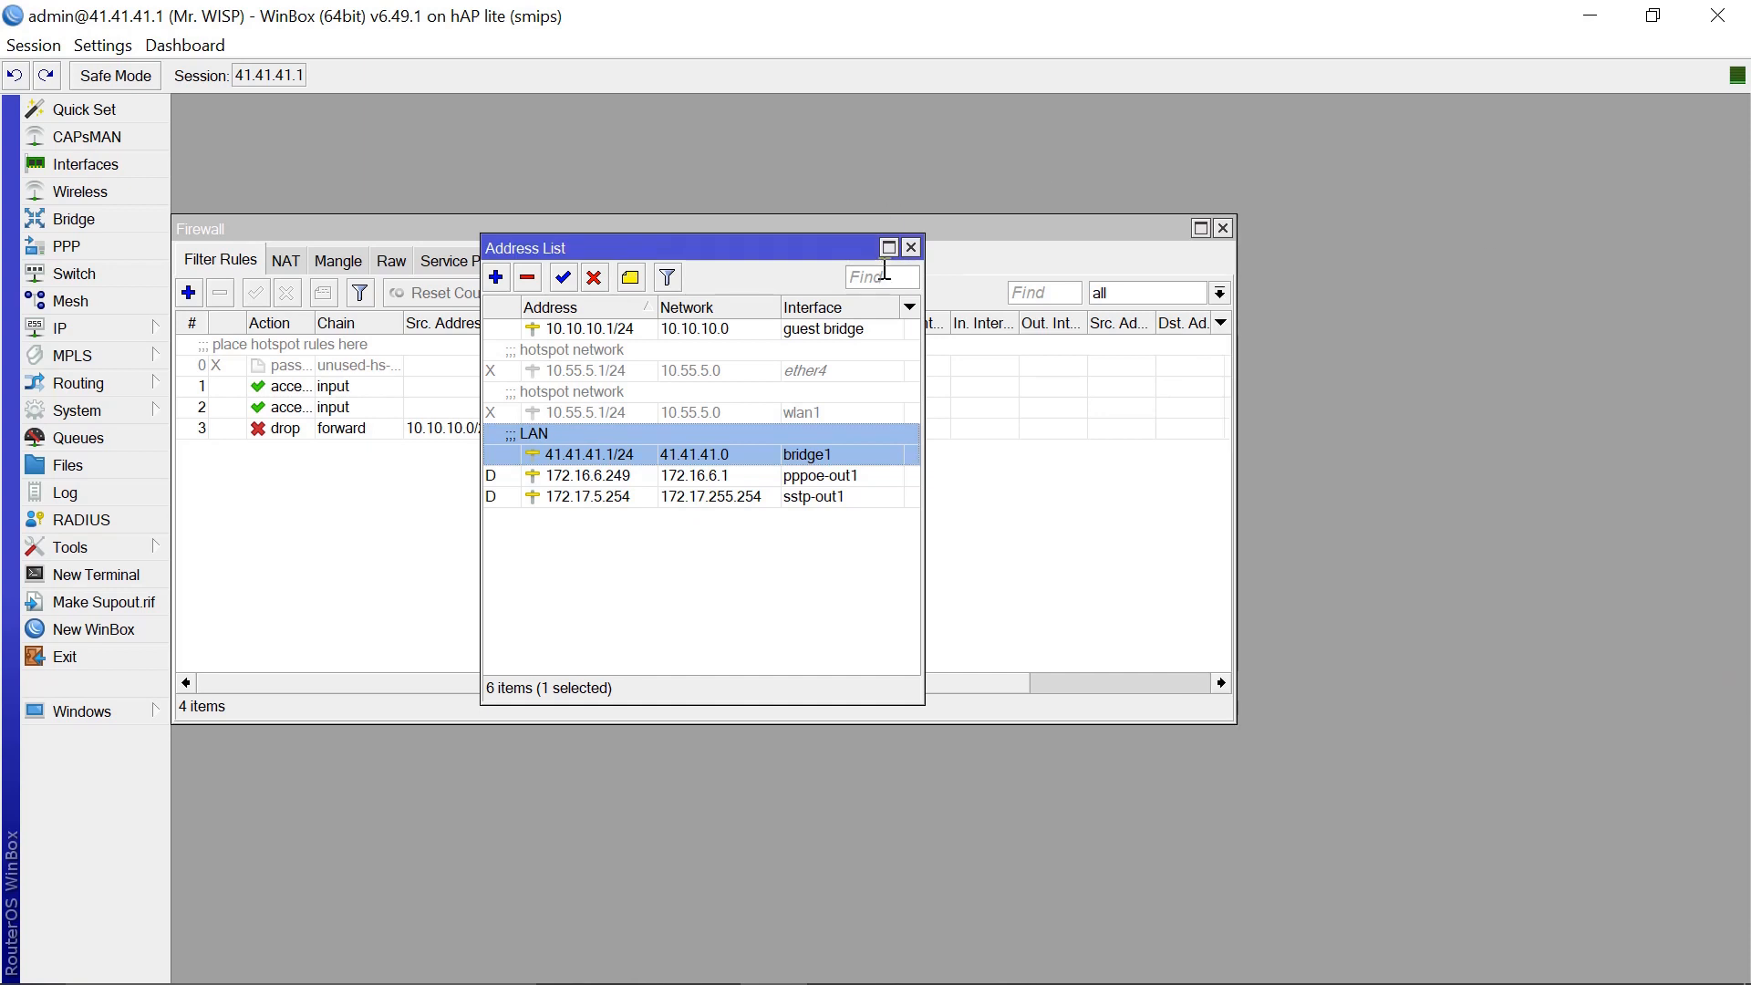
# Close the Address List and Firewall windows.
pyautogui.click(911, 247)
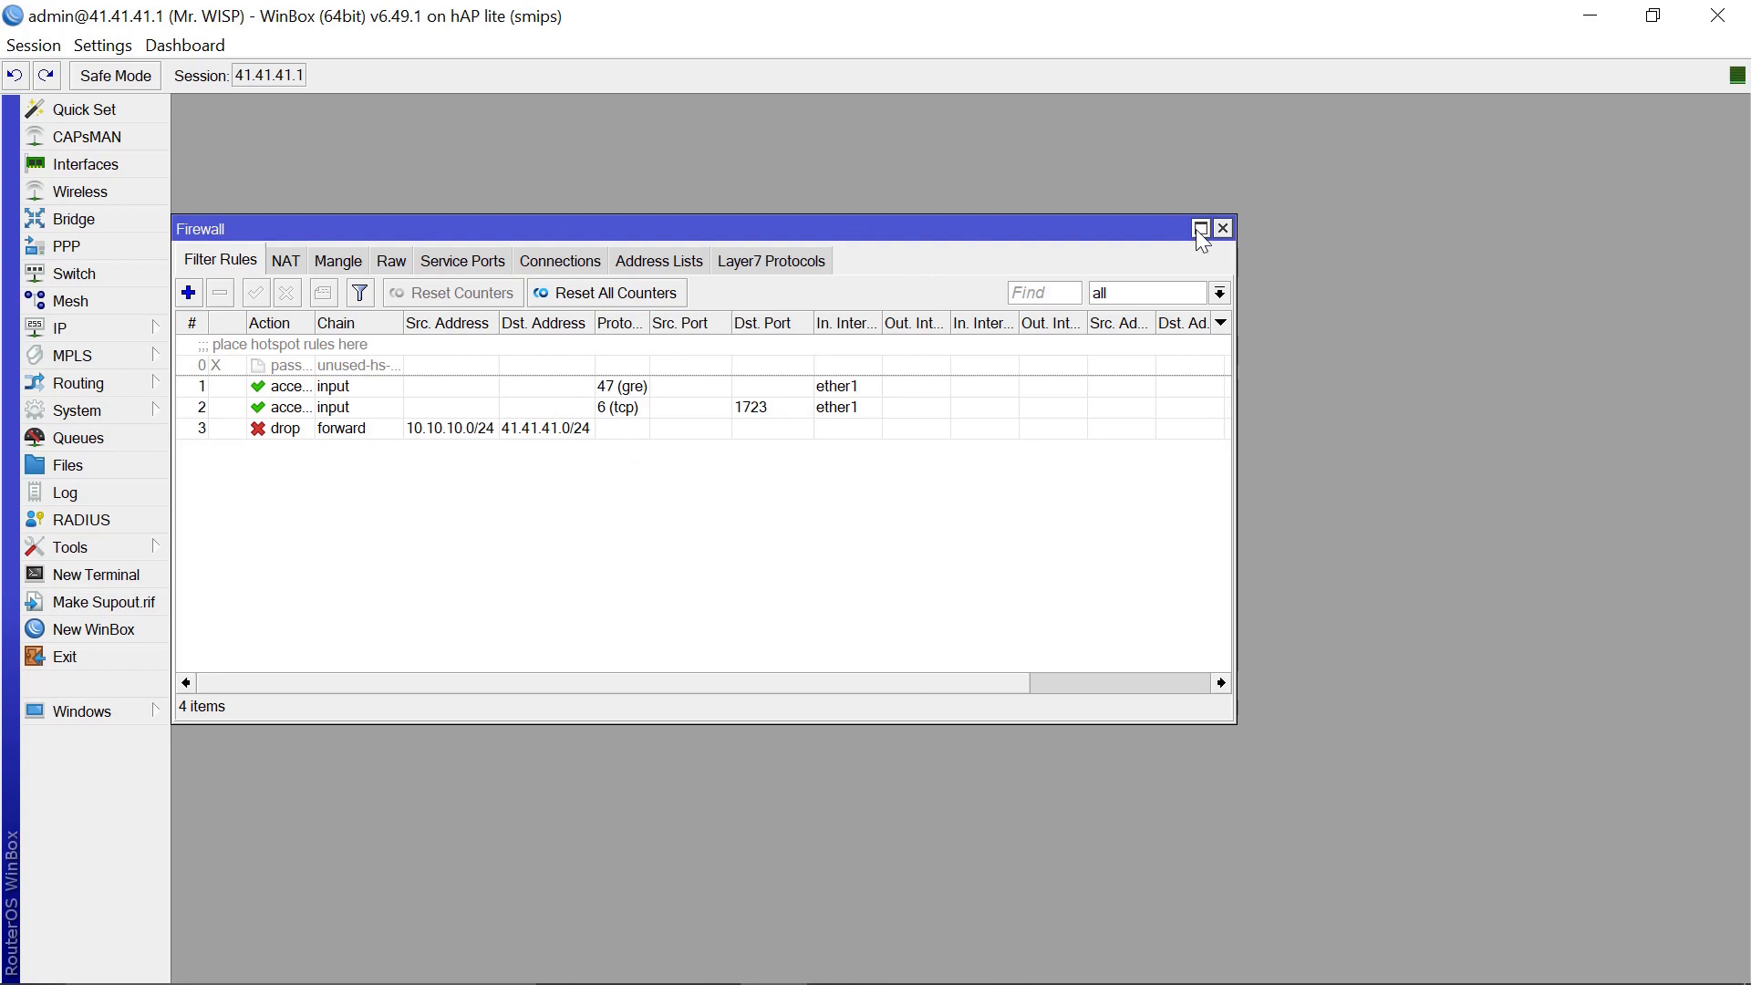
pyautogui.moveTo(1223, 234)
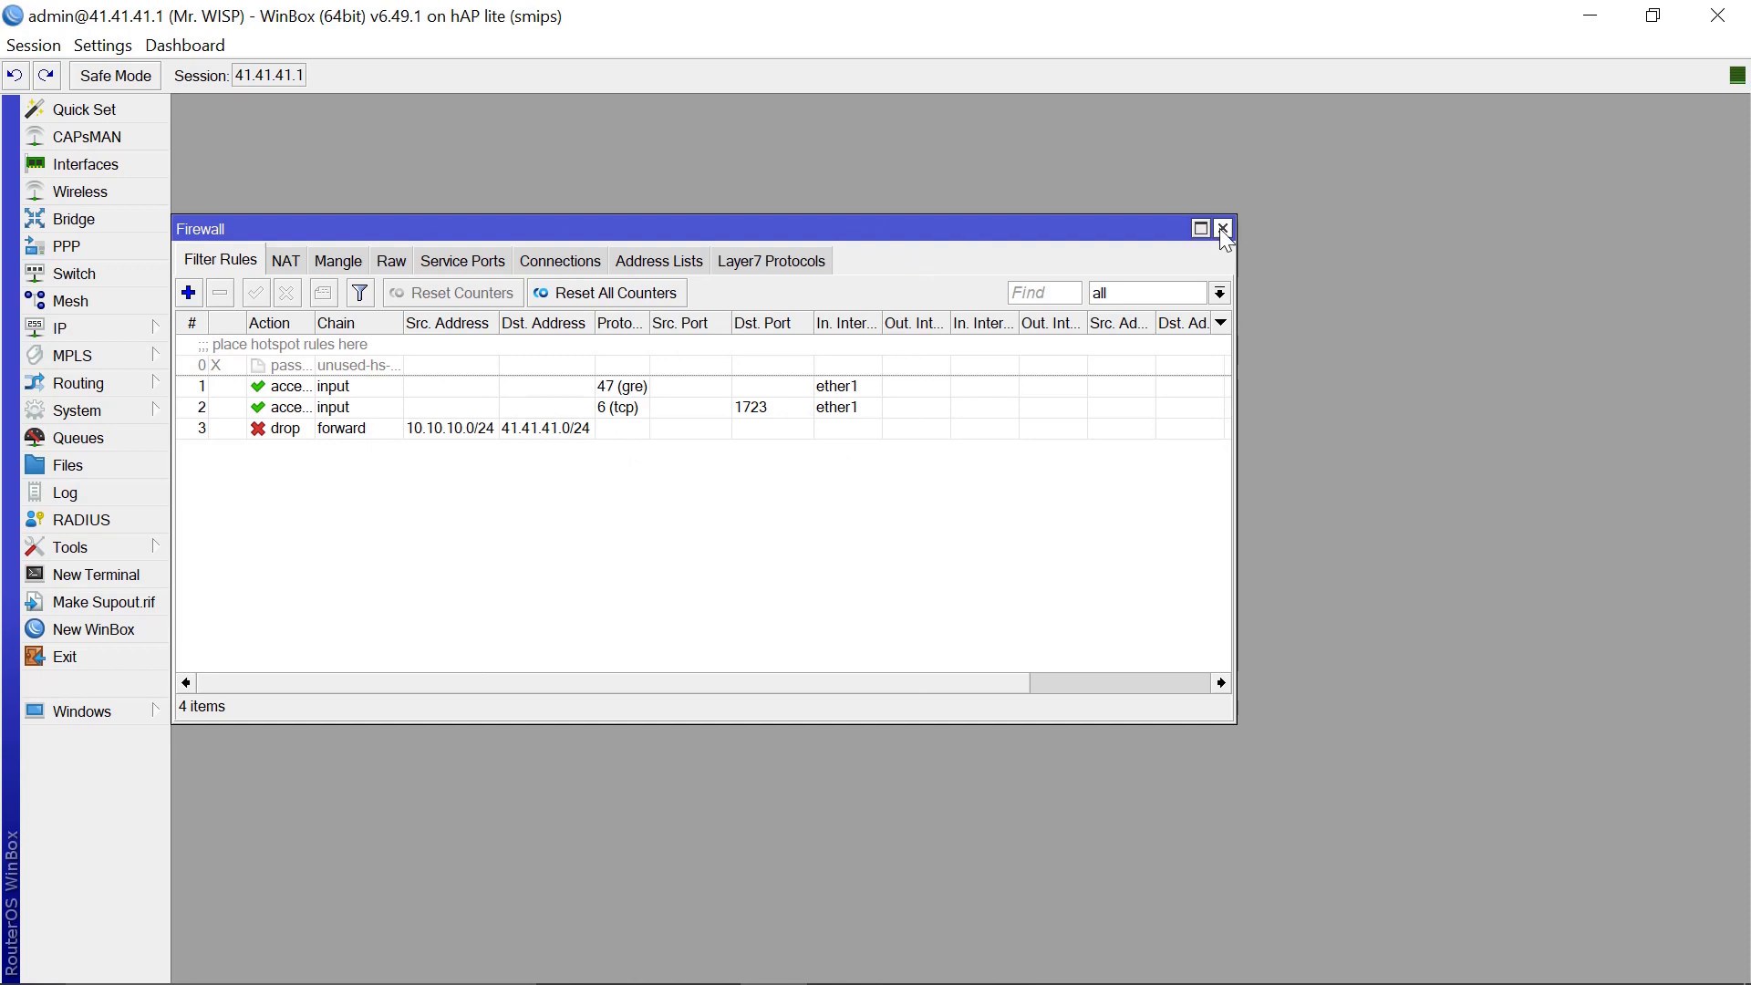
pyautogui.click(1222, 228)
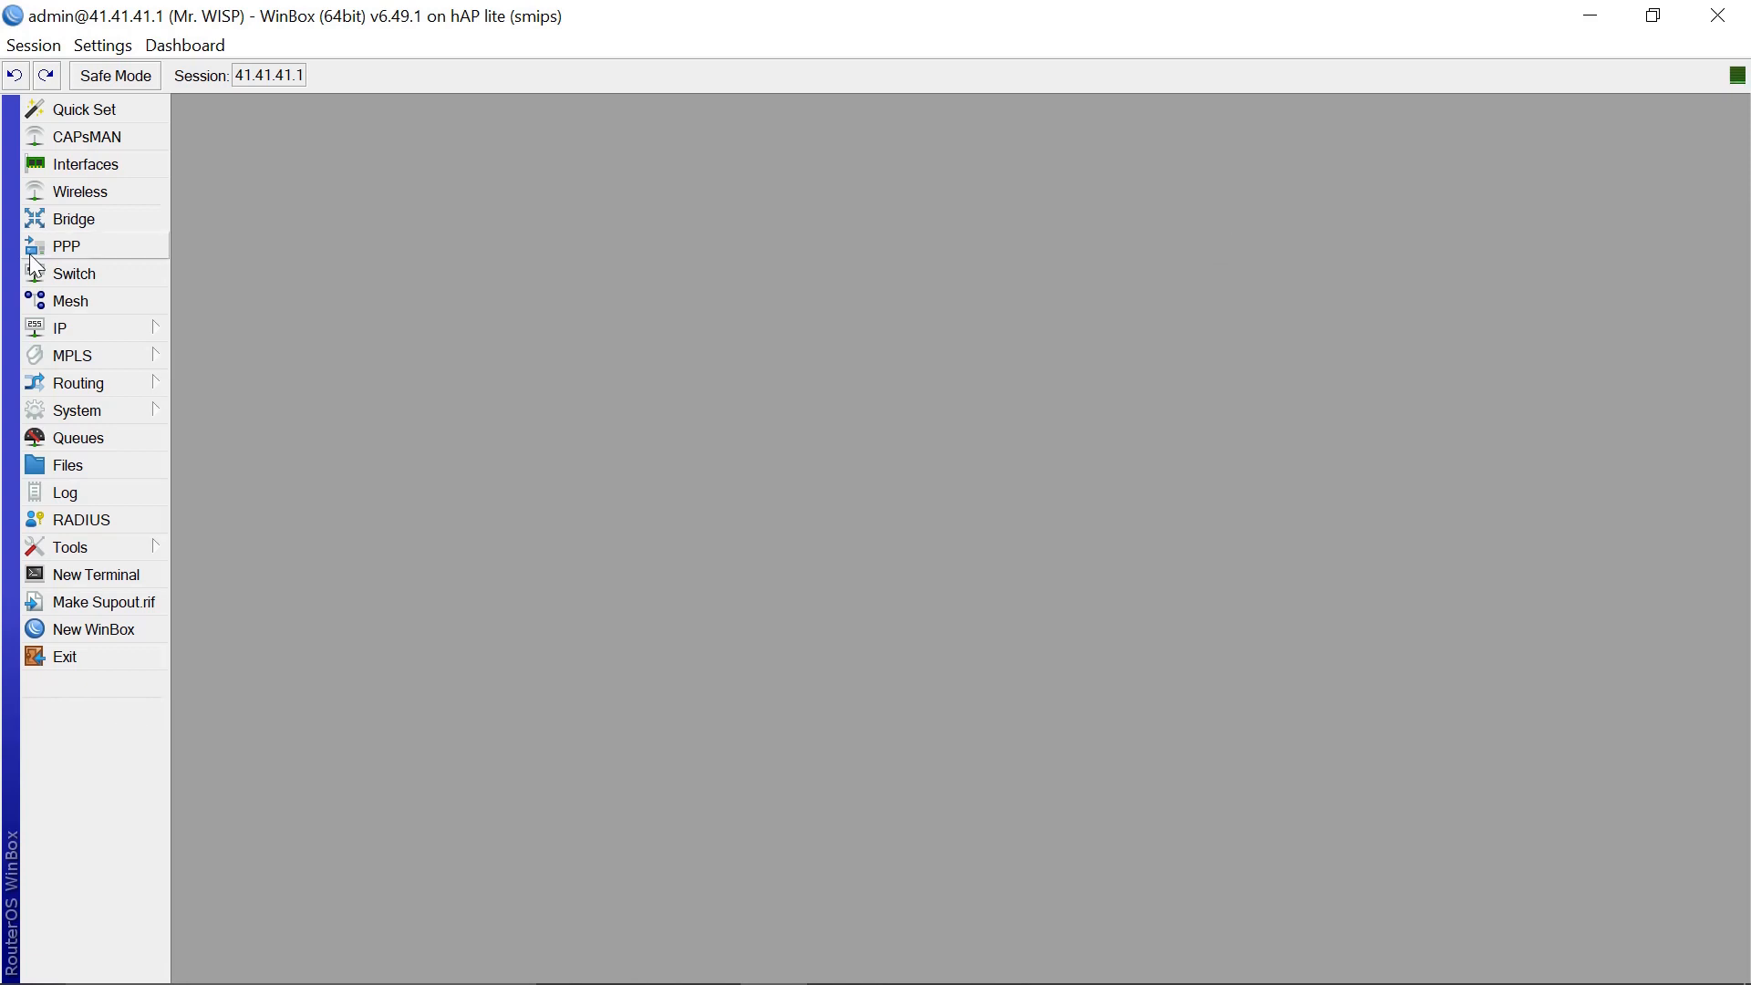
pyautogui.moveTo(104, 637)
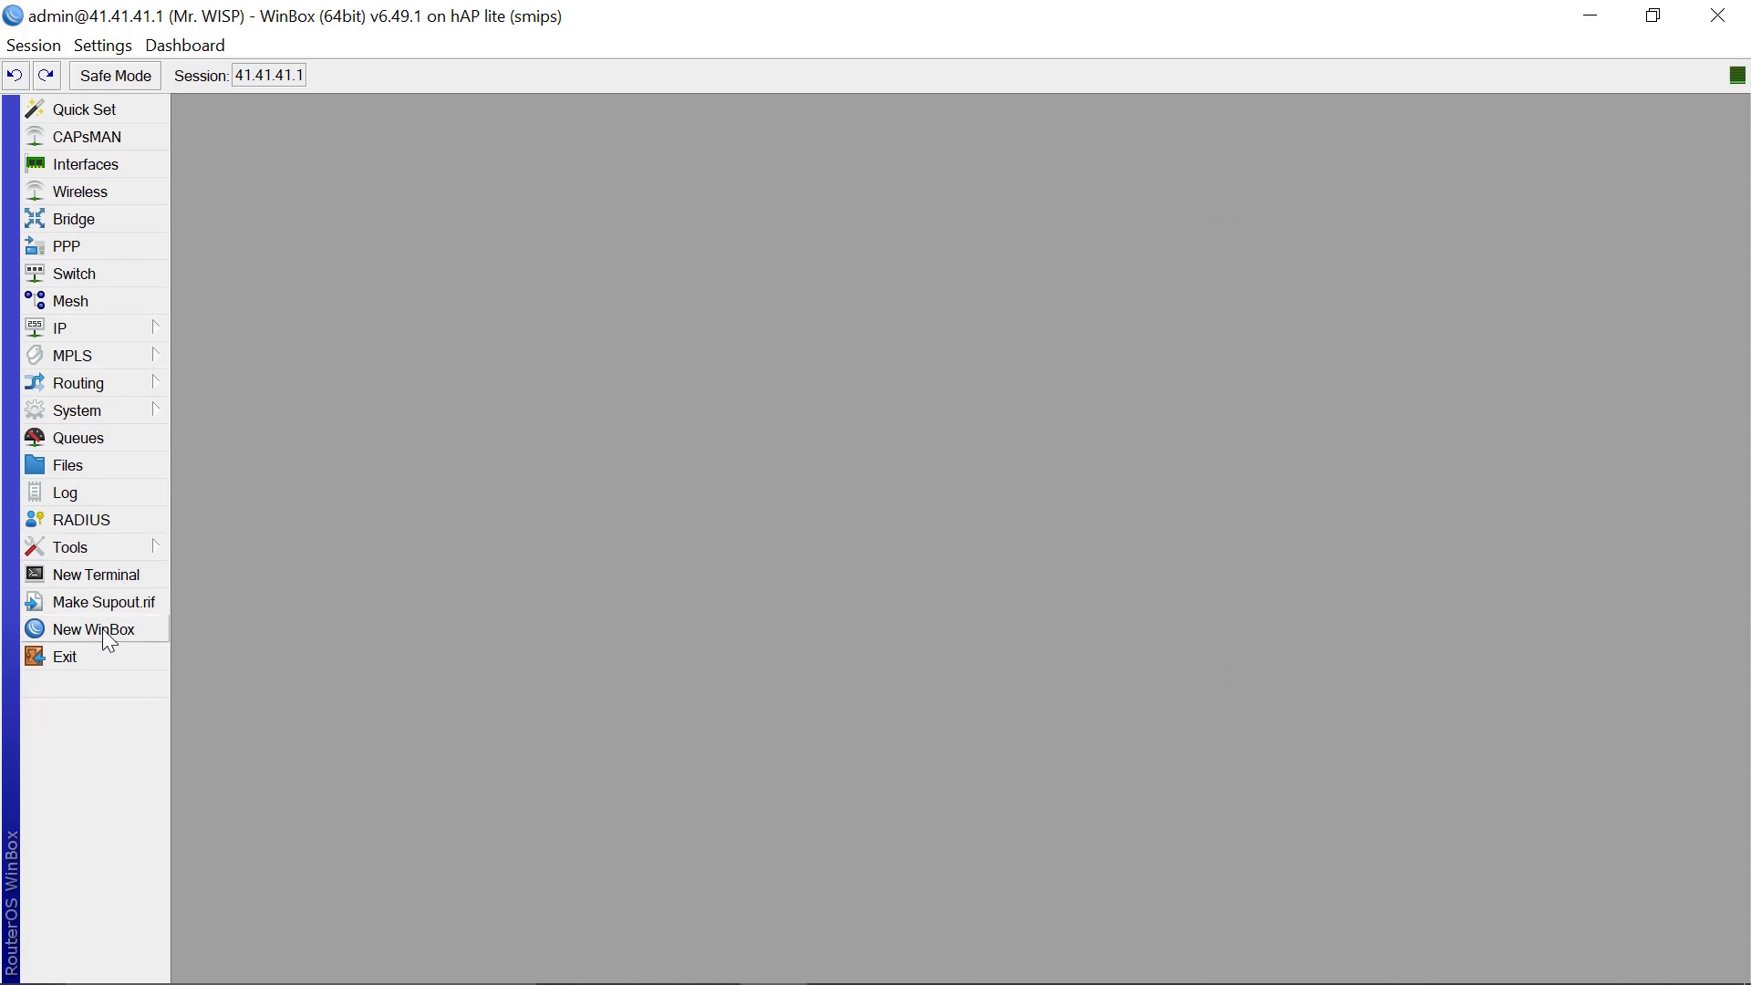
# Start a new WinBox login and refresh the Neighbors list of routers.
pyautogui.click(94, 628)
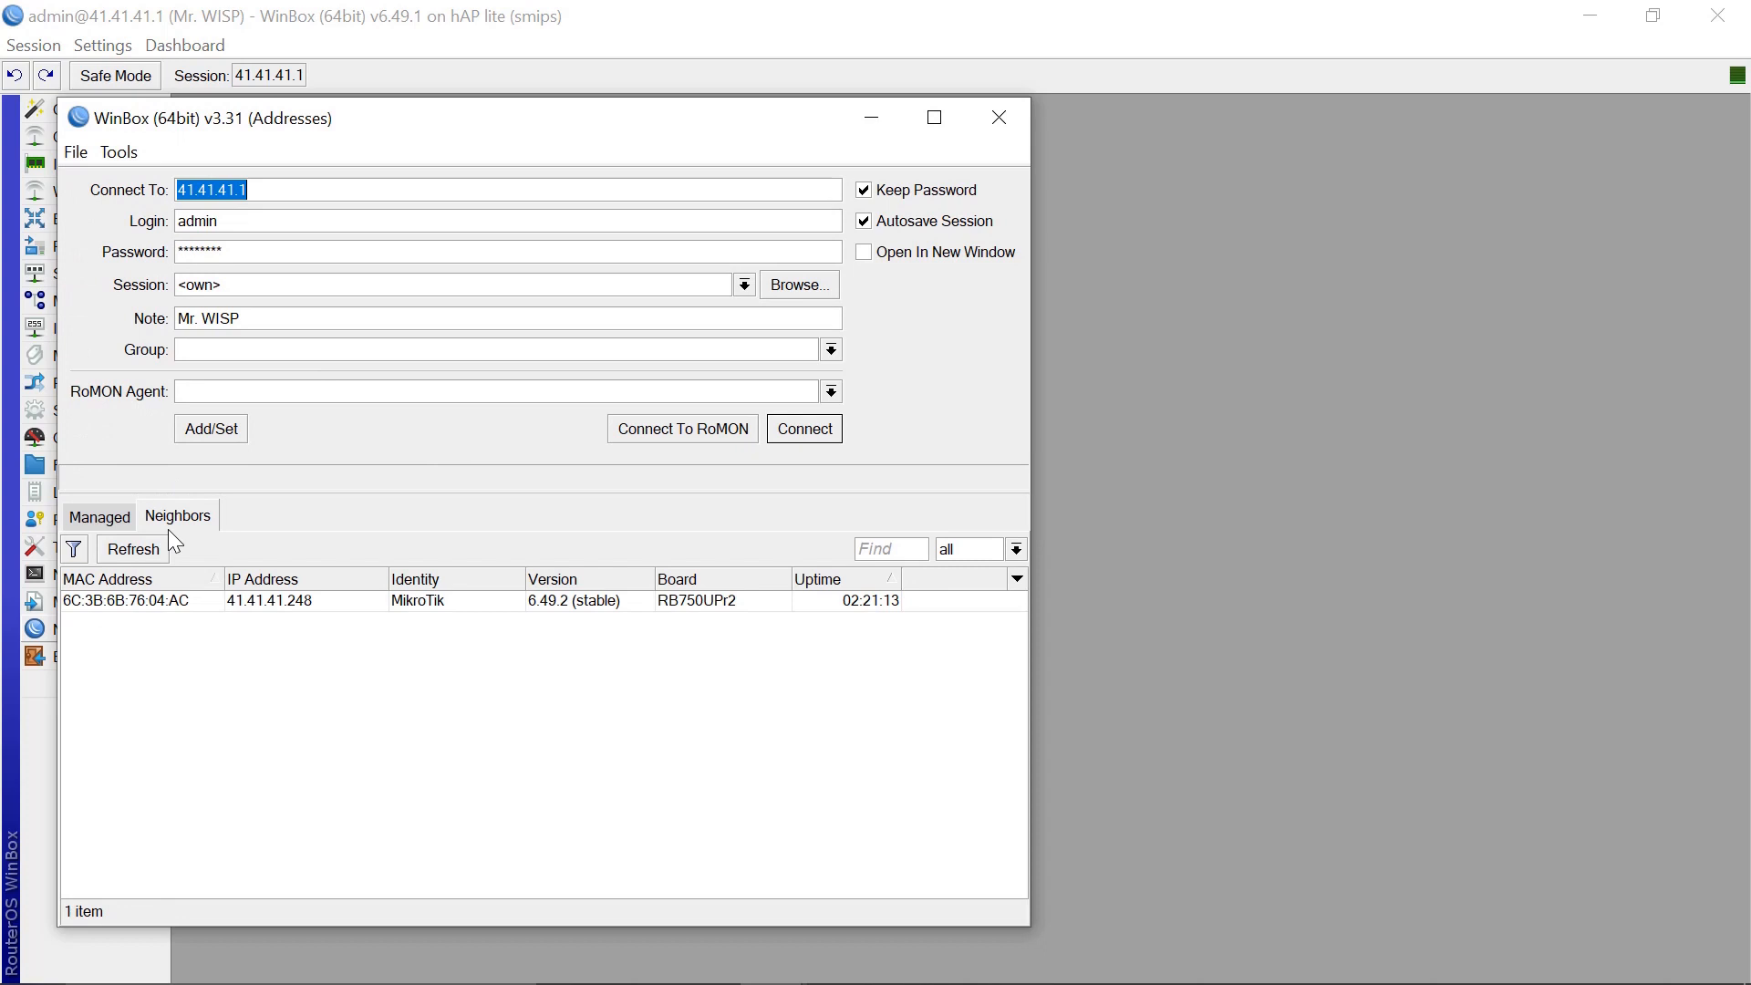
pyautogui.click(132, 549)
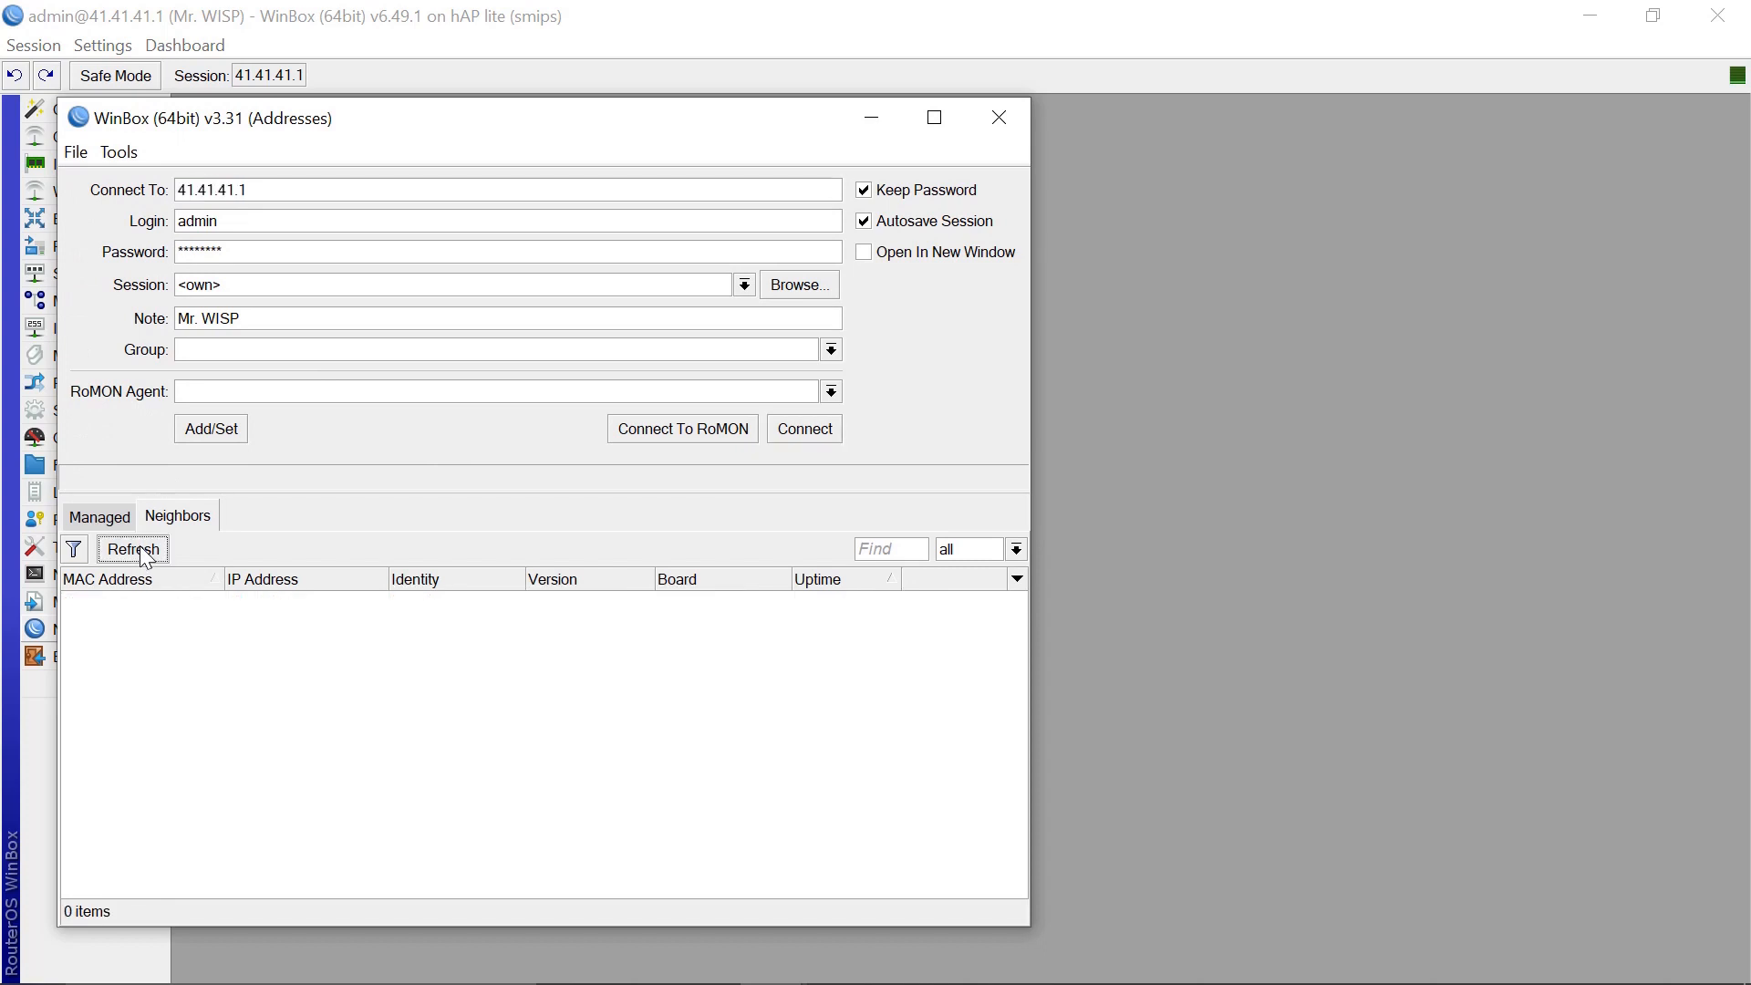
pyautogui.click(132, 548)
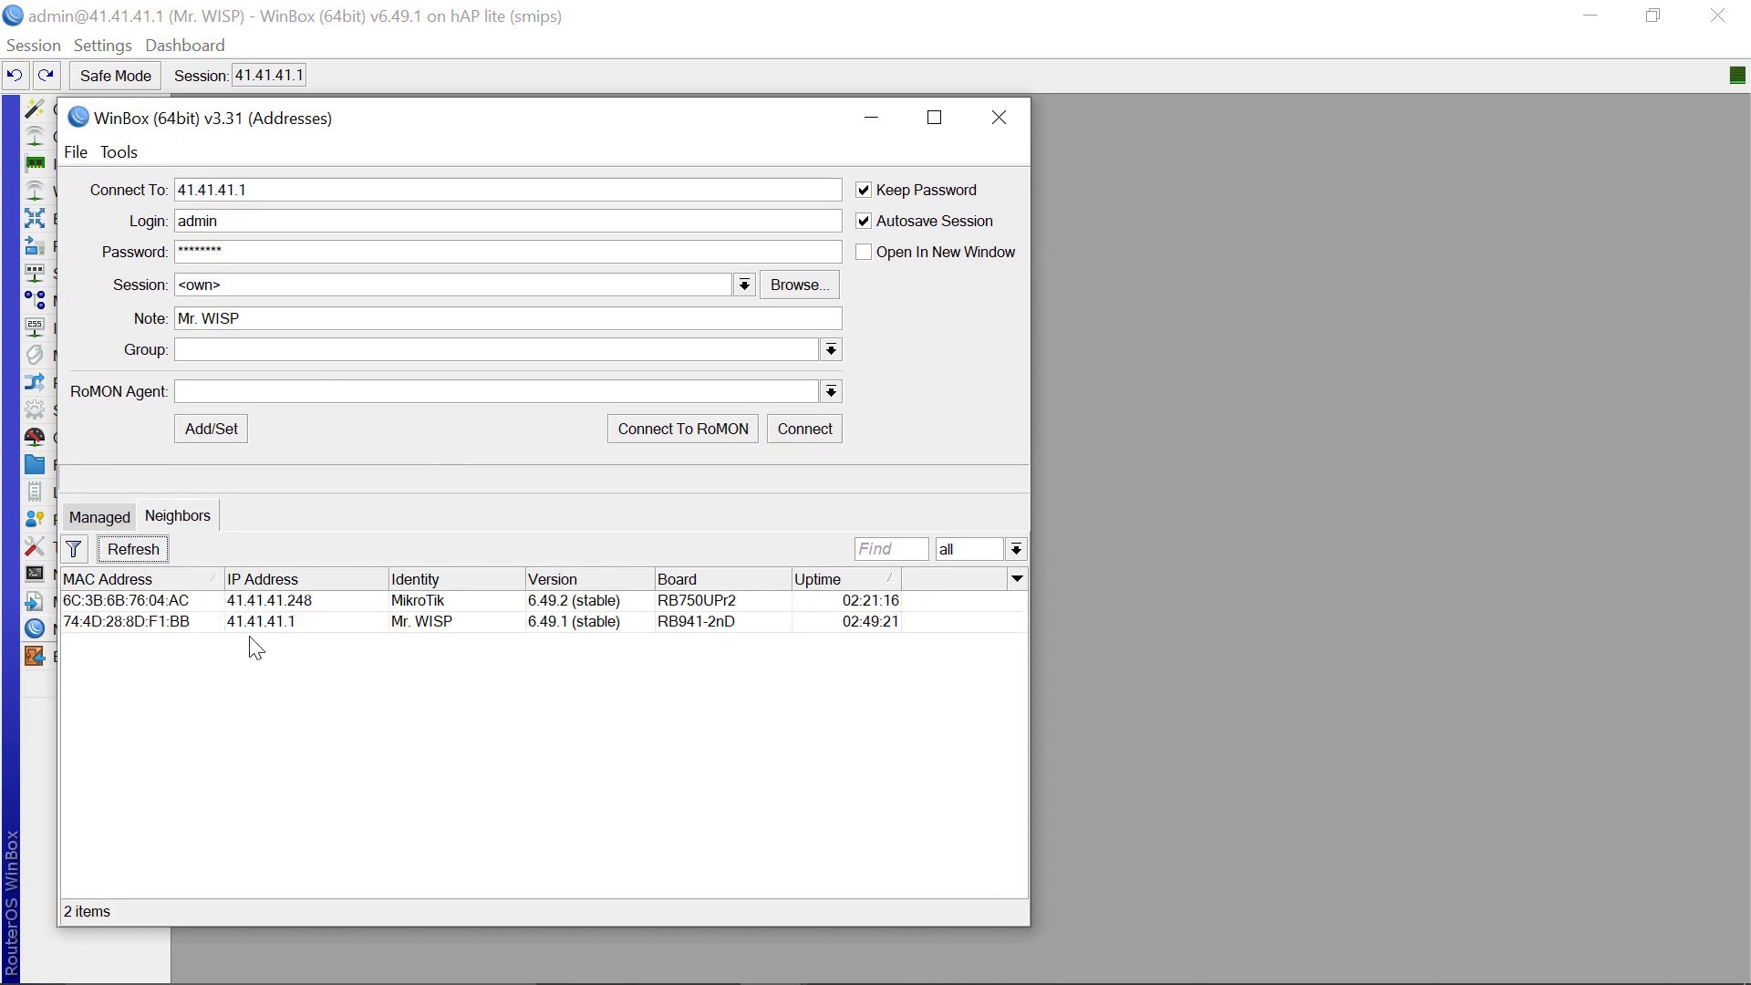
pyautogui.moveTo(163, 631)
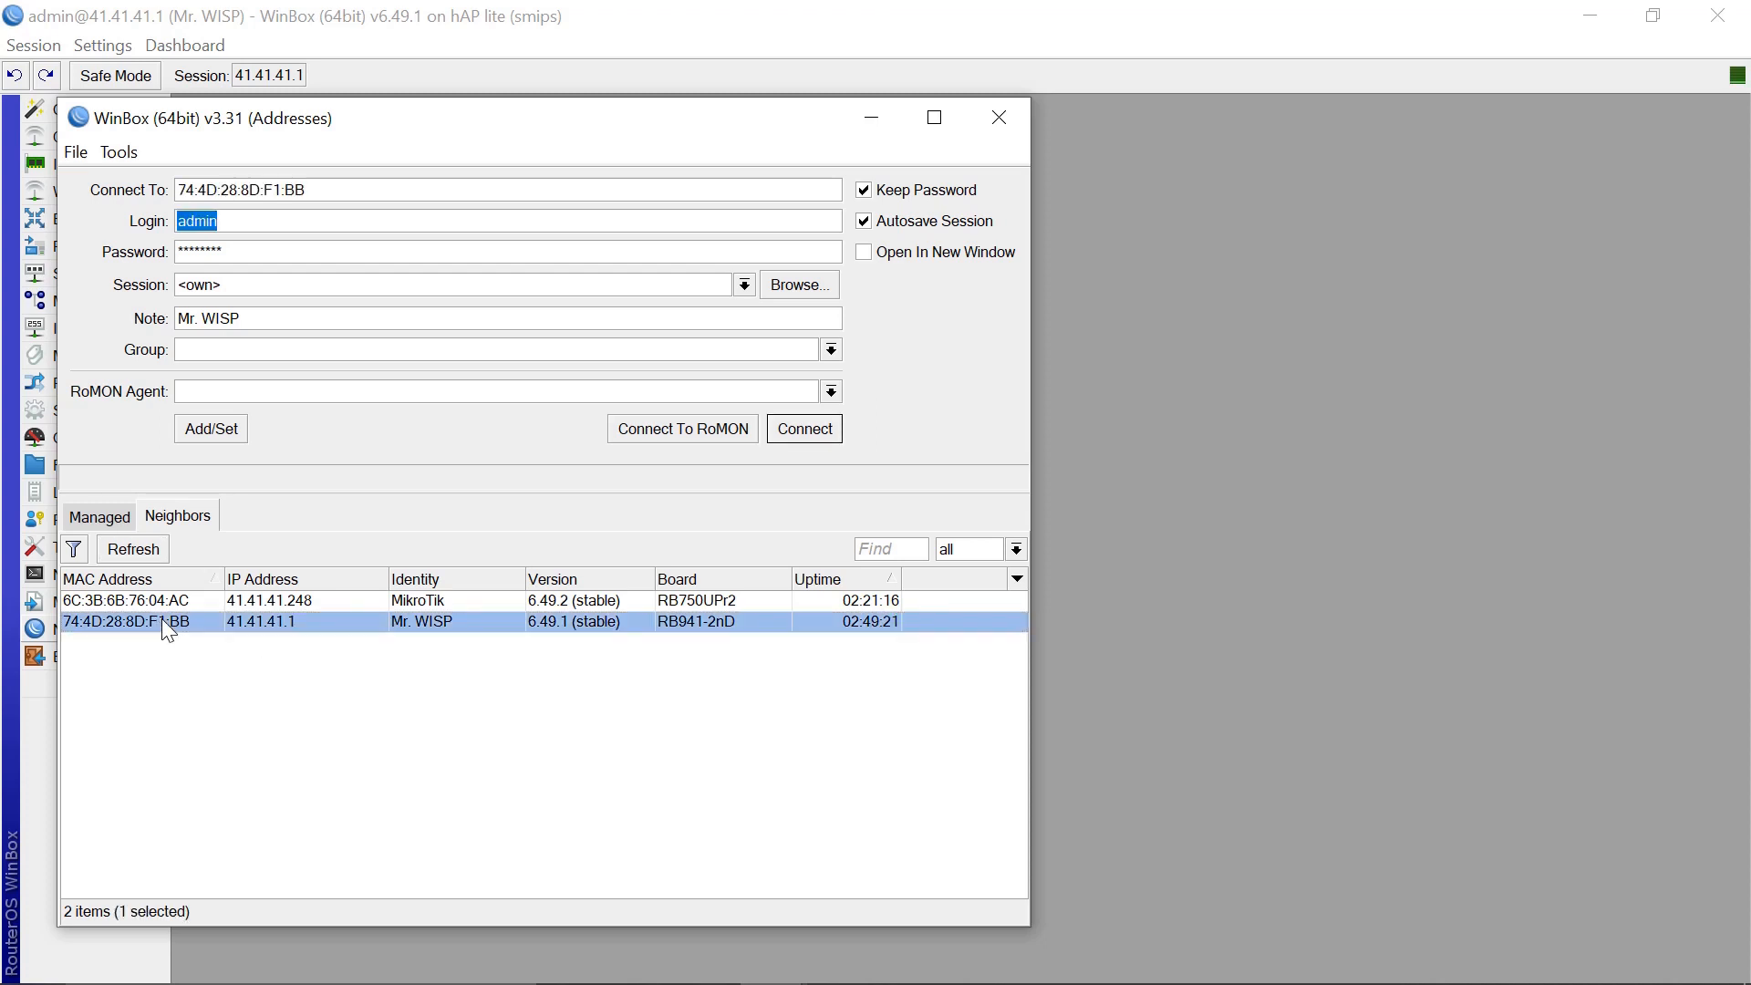
pyautogui.moveTo(294, 637)
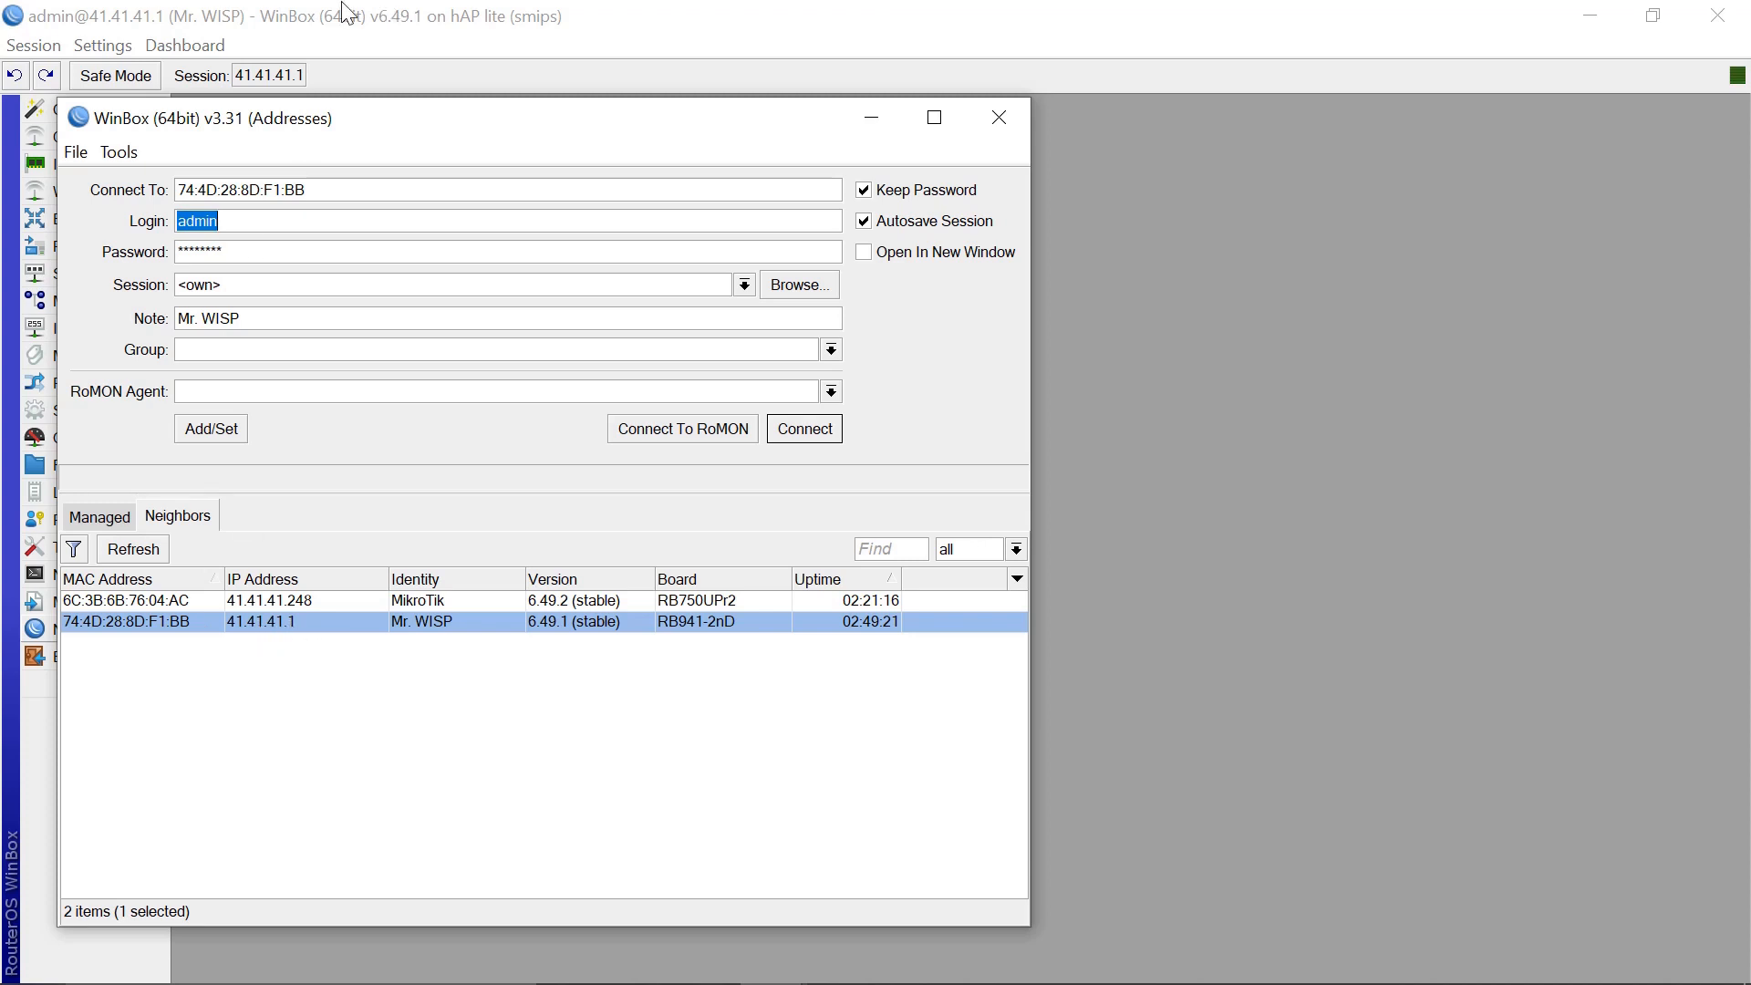
pyautogui.moveTo(329, 89)
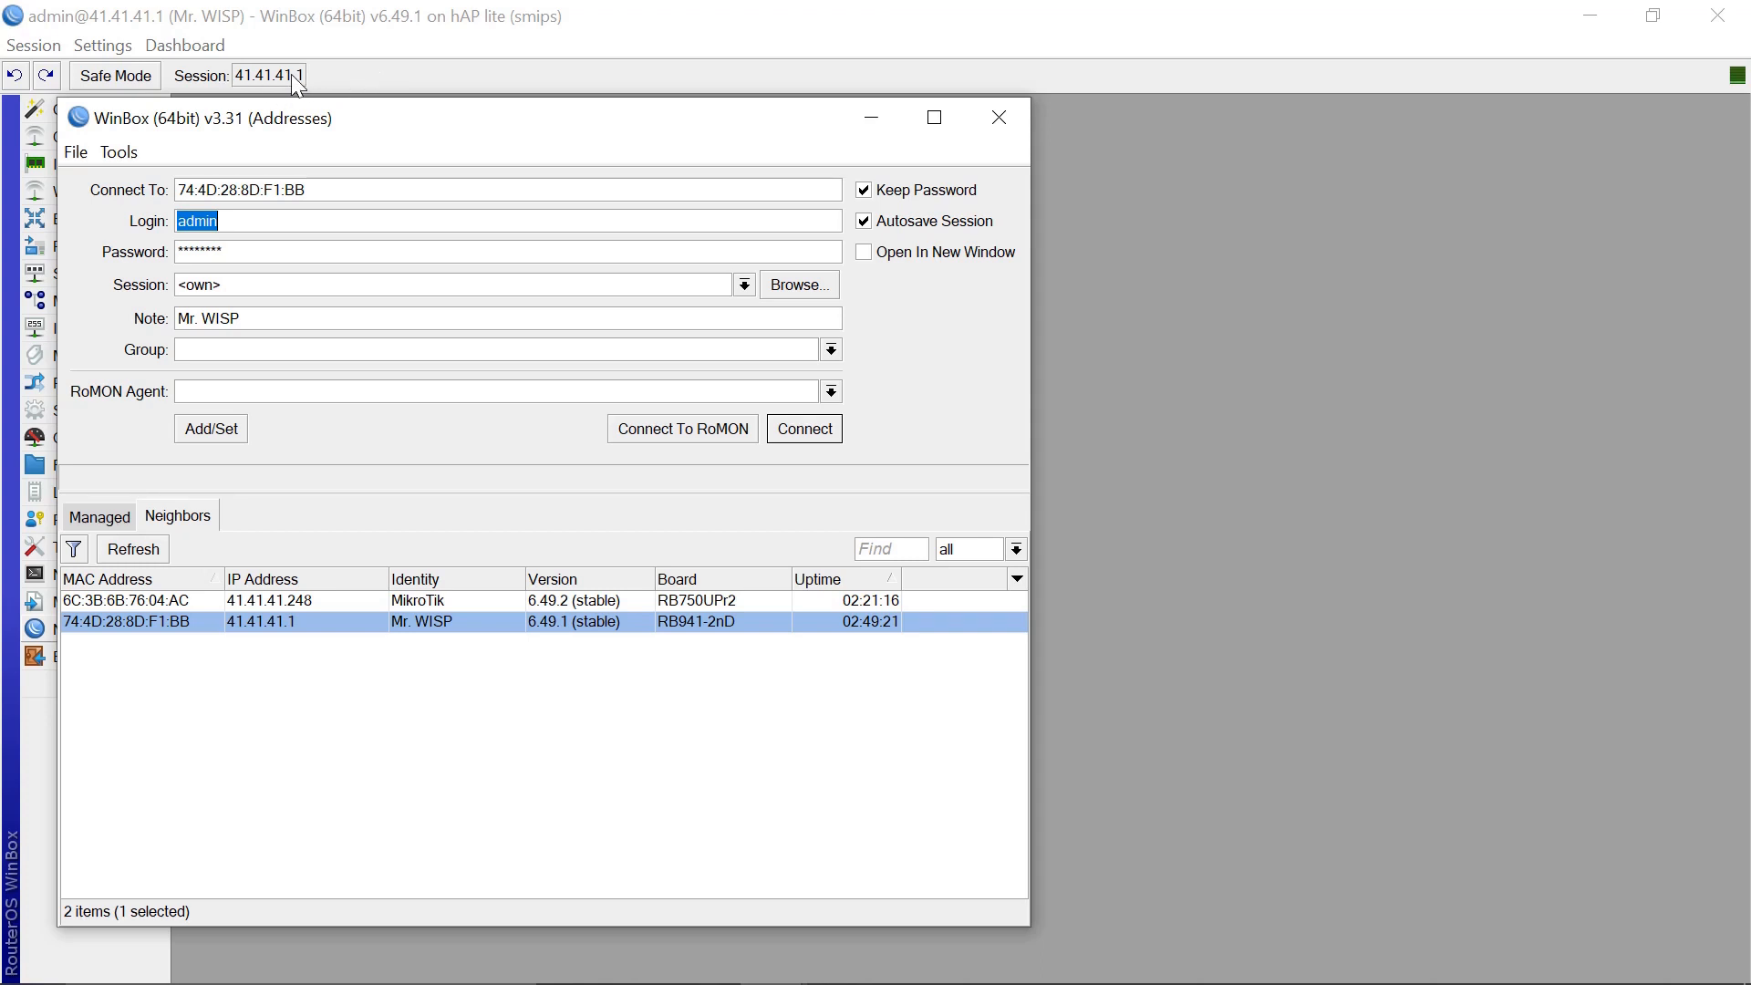
pyautogui.moveTo(248, 556)
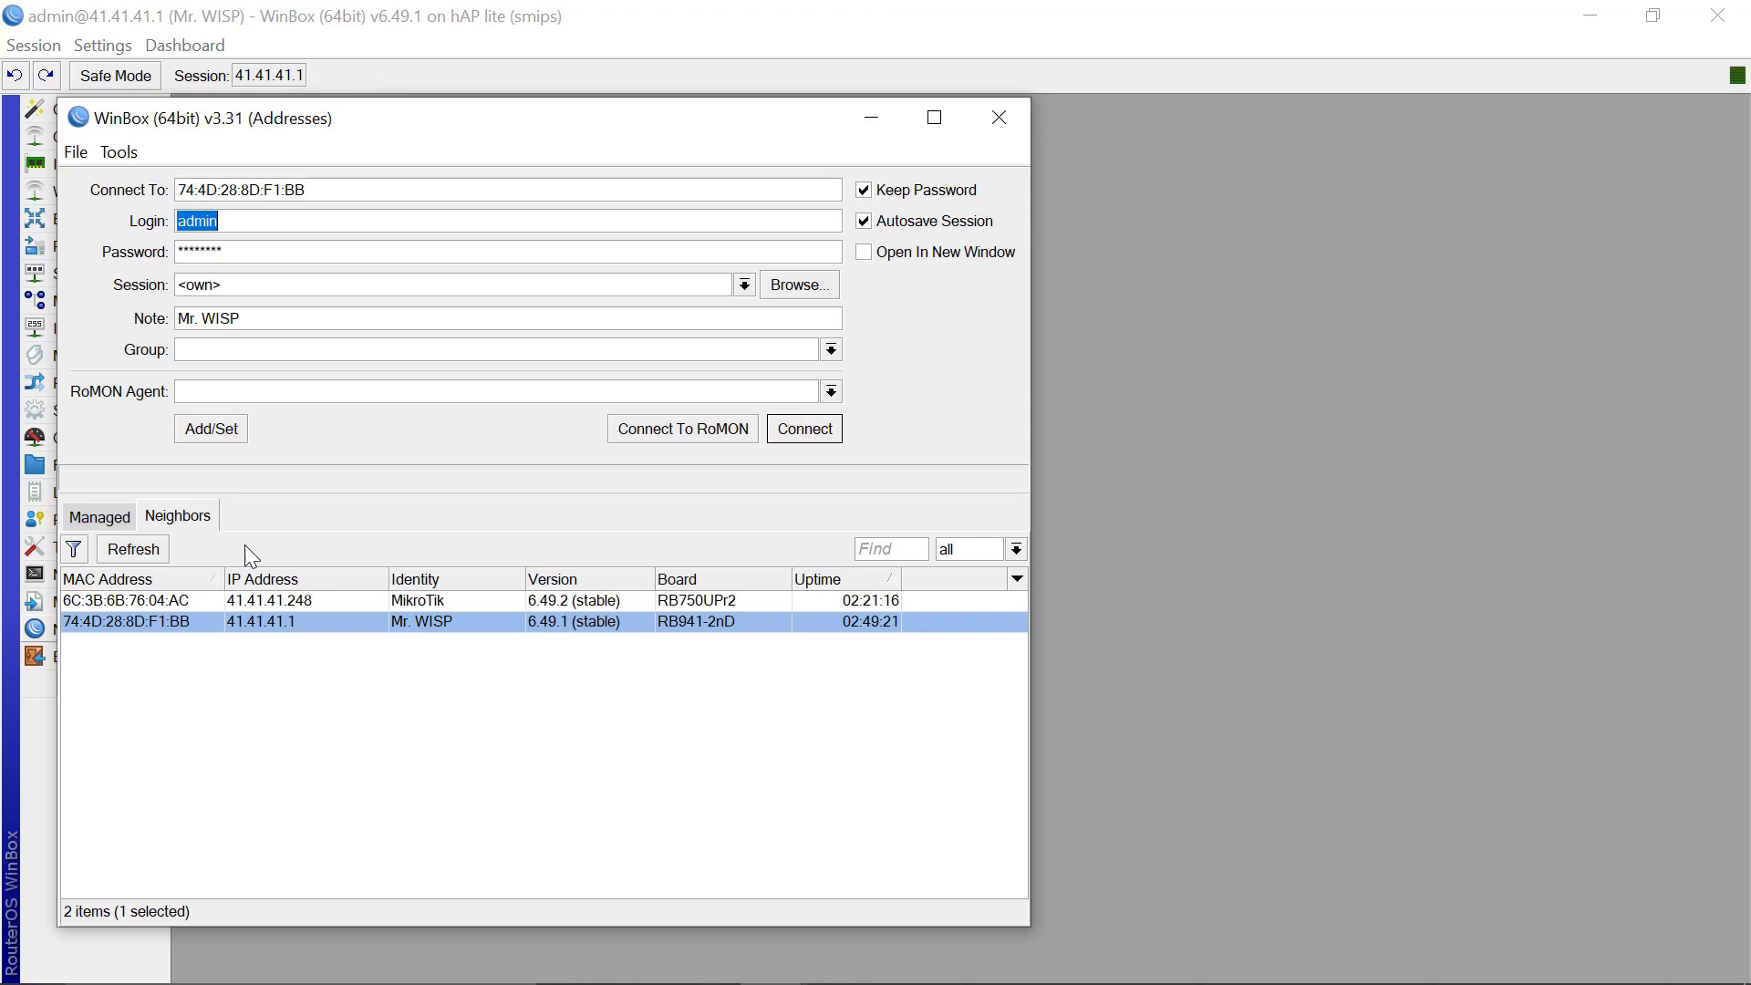
pyautogui.moveTo(309, 653)
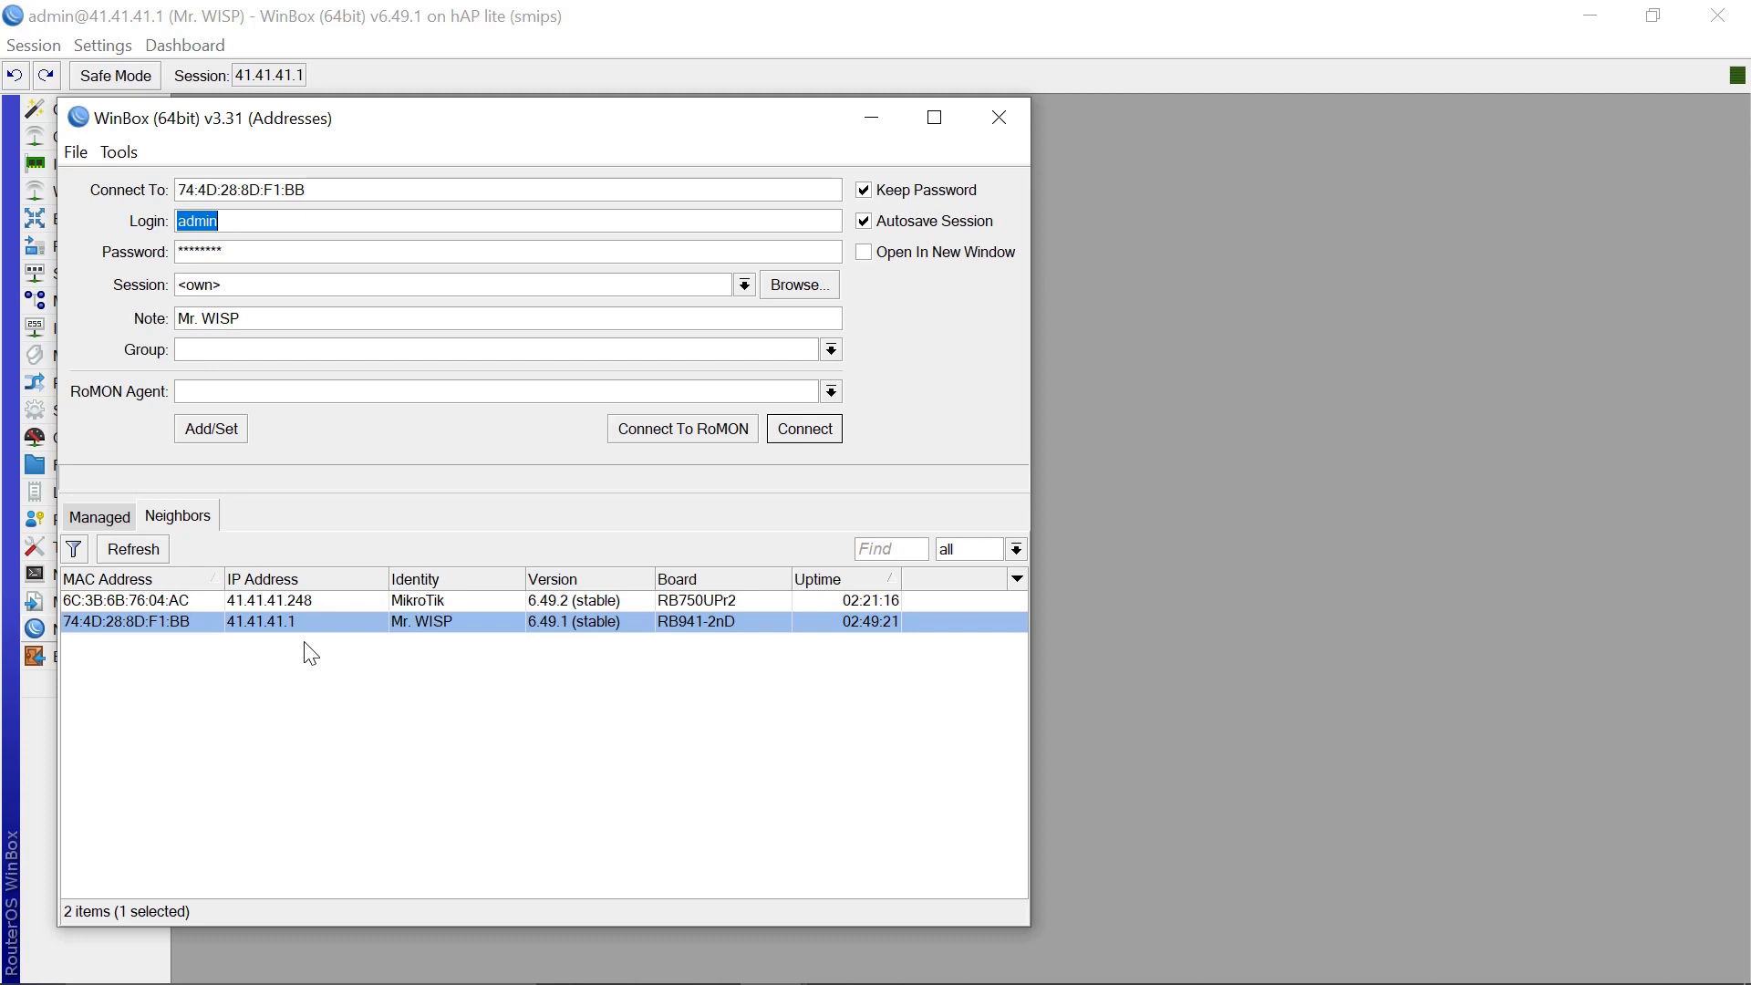
pyautogui.moveTo(277, 603)
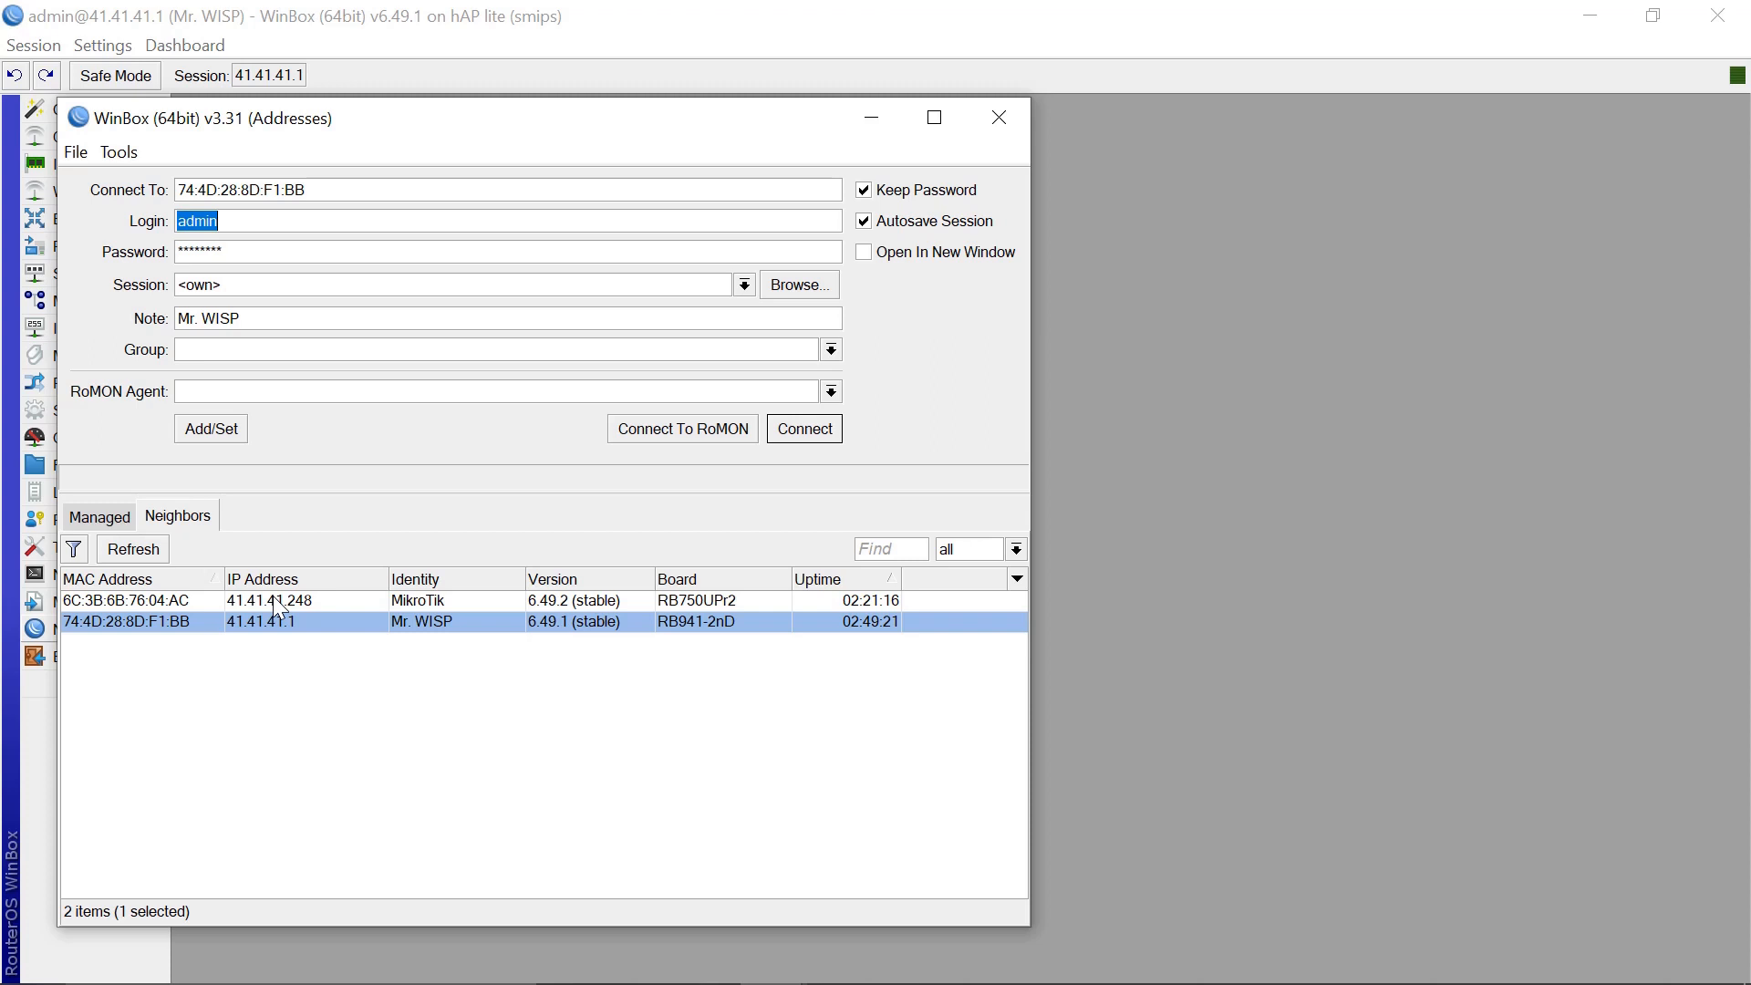
pyautogui.moveTo(292, 614)
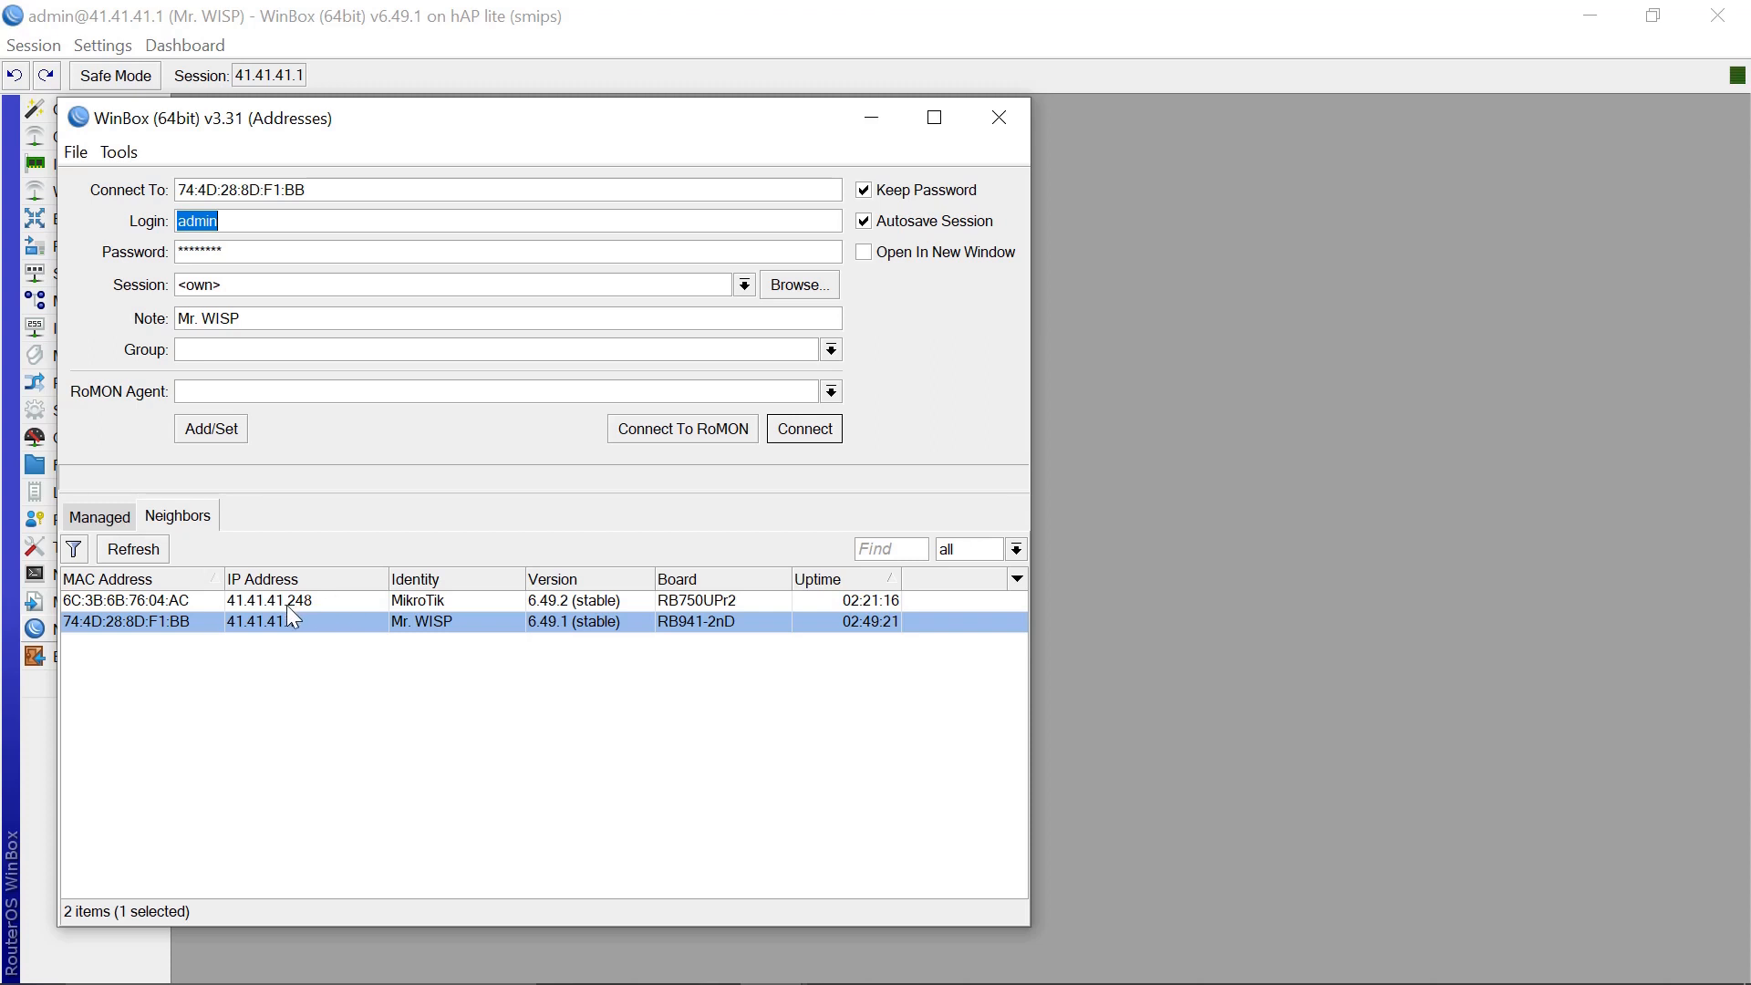
pyautogui.moveTo(298, 617)
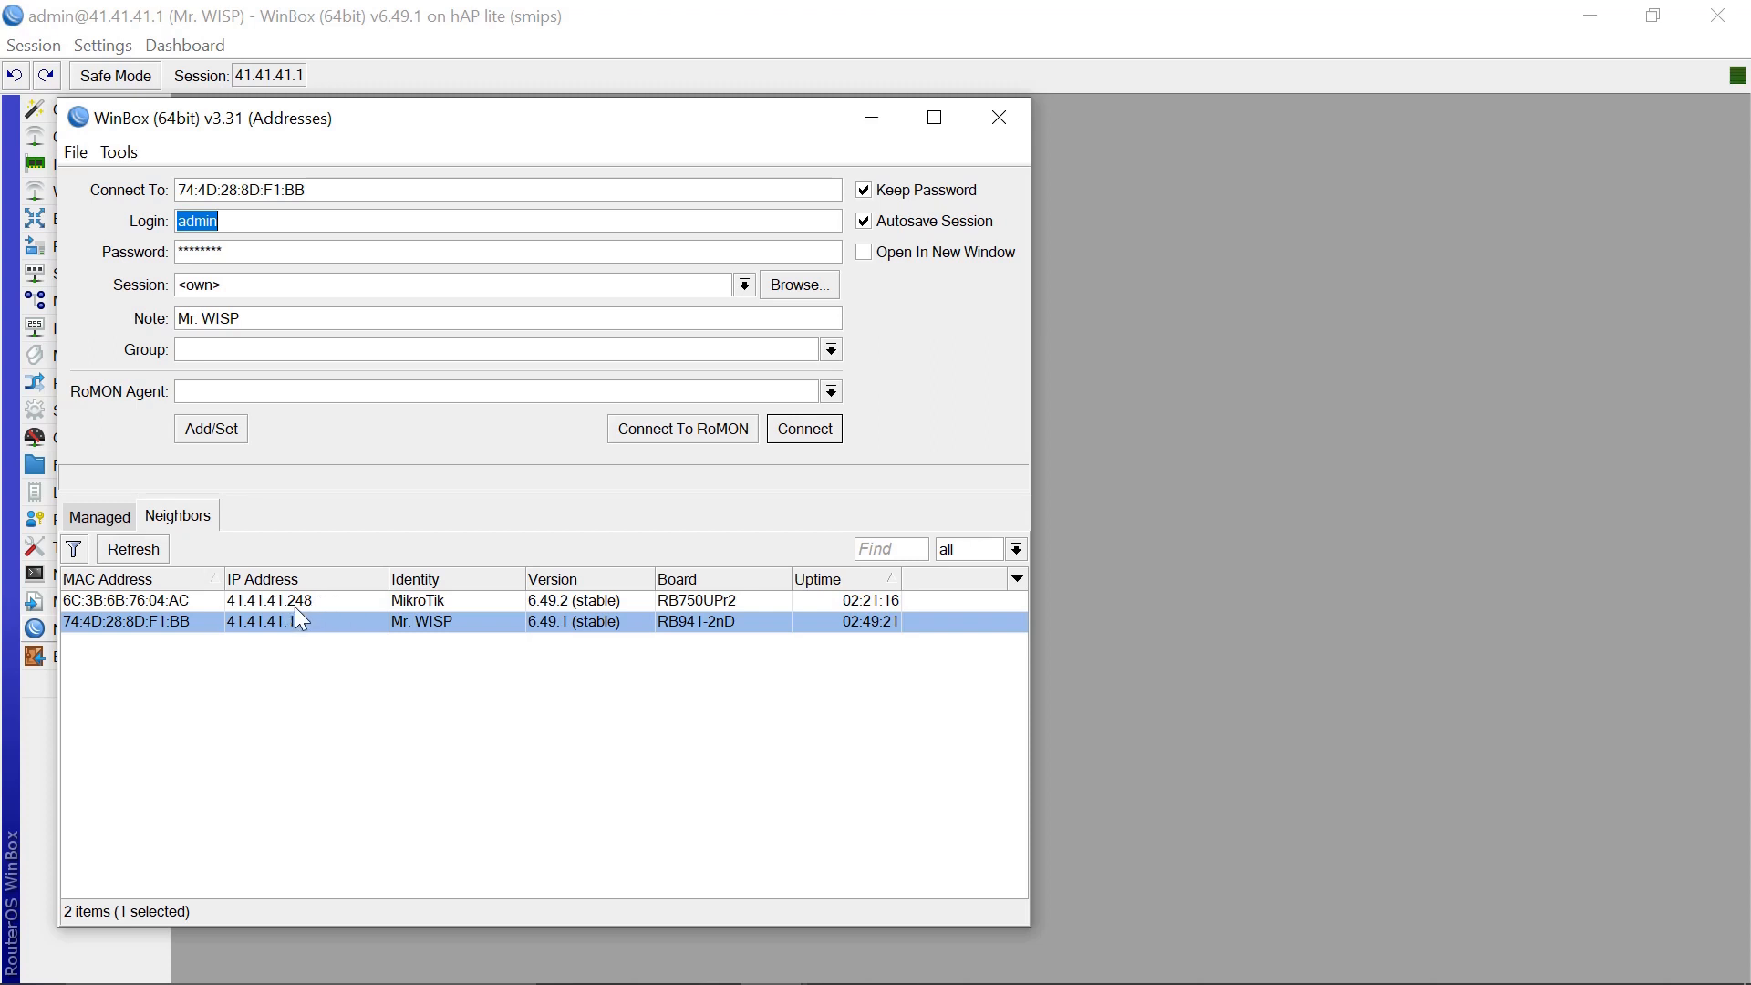
# Select the neighbouring router, enter the admin password and connect to 41.41.41.248.
pyautogui.click(302, 600)
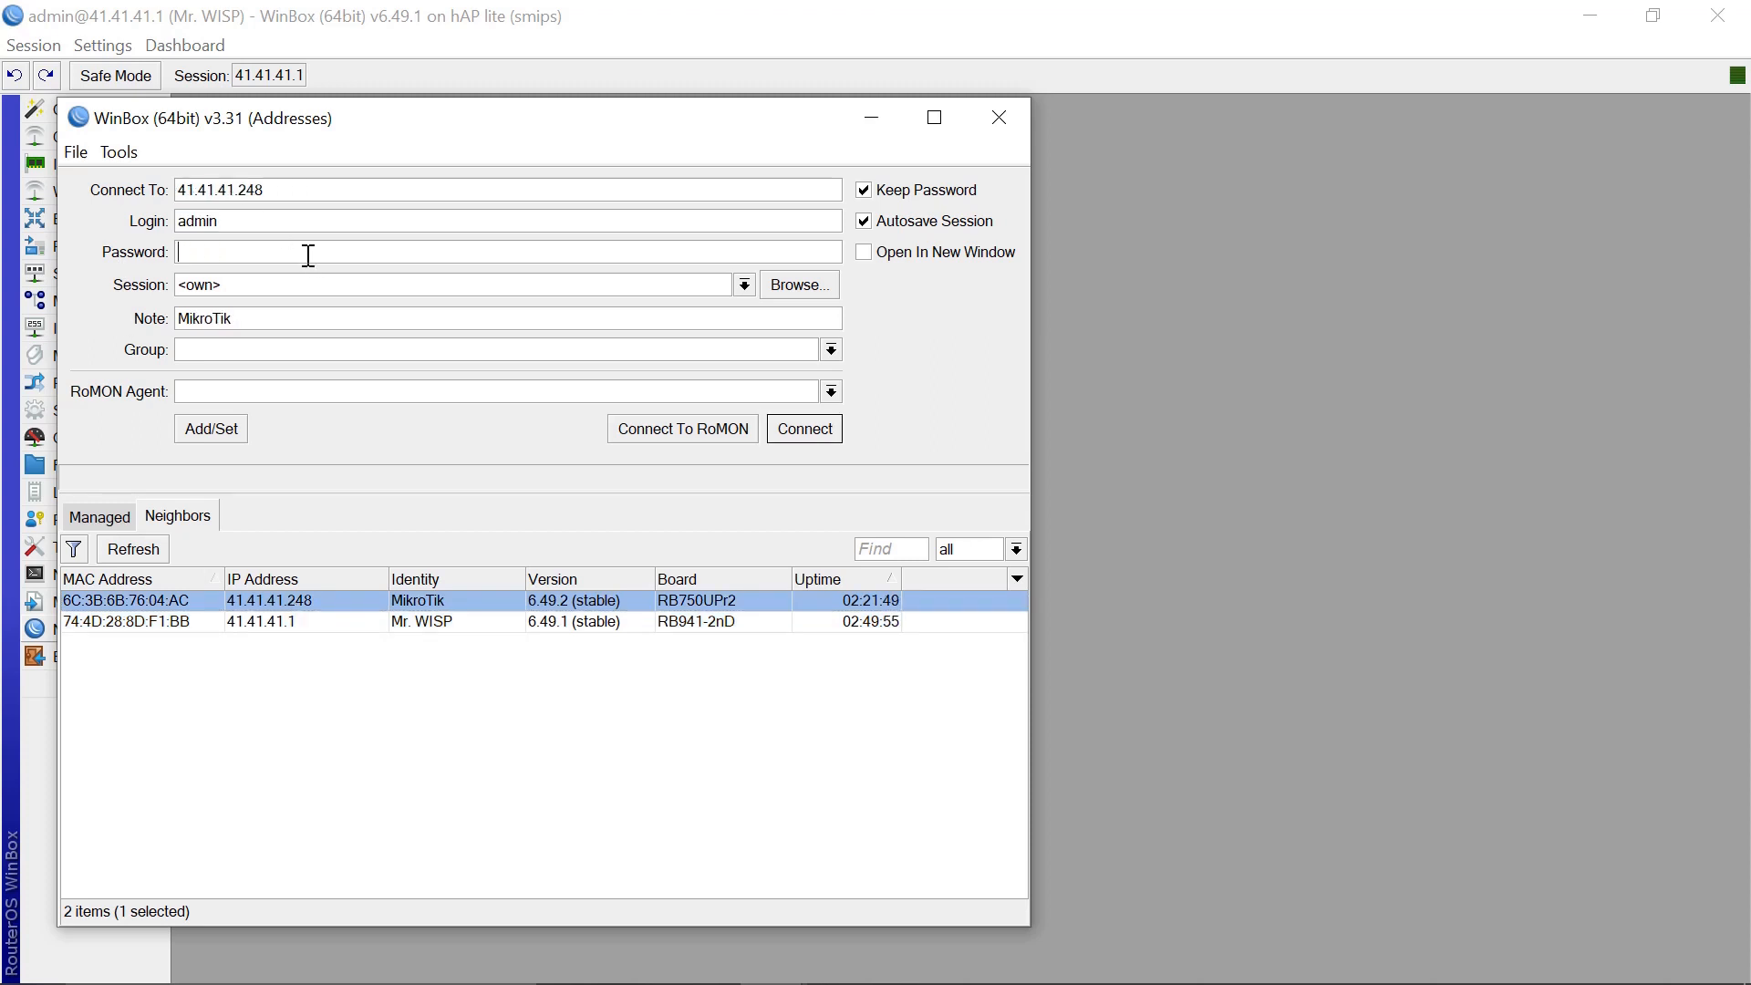
pyautogui.write('****')
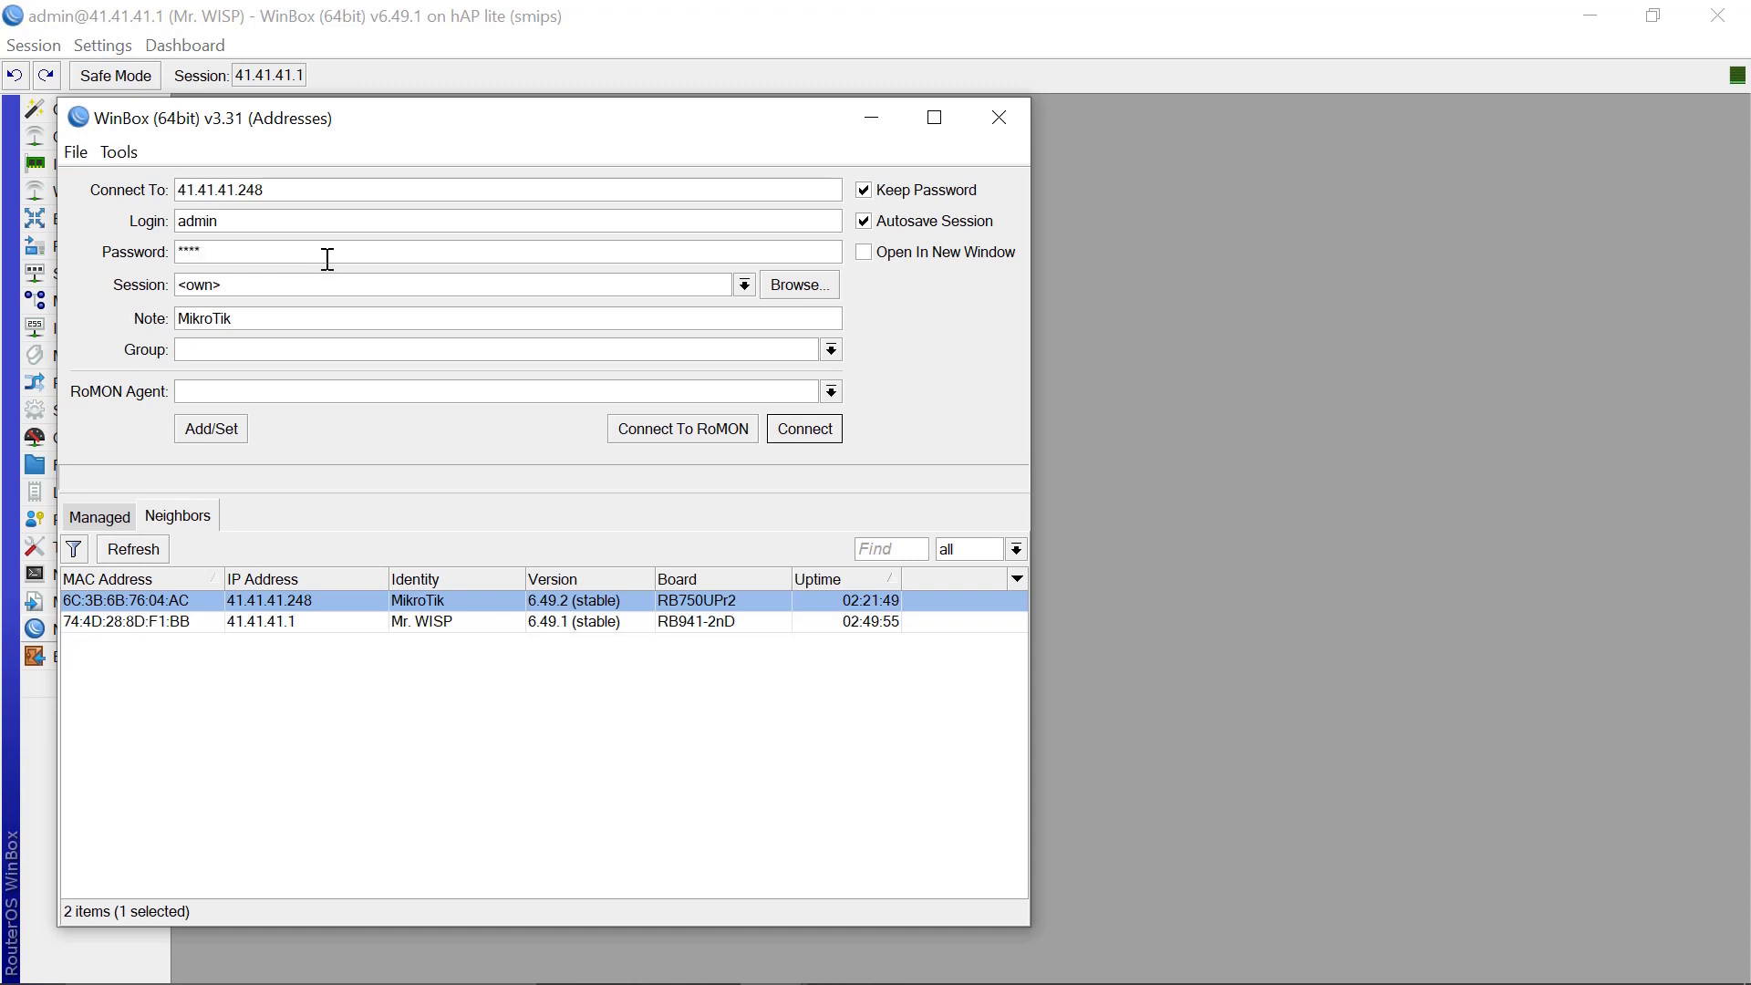
pyautogui.click(802, 428)
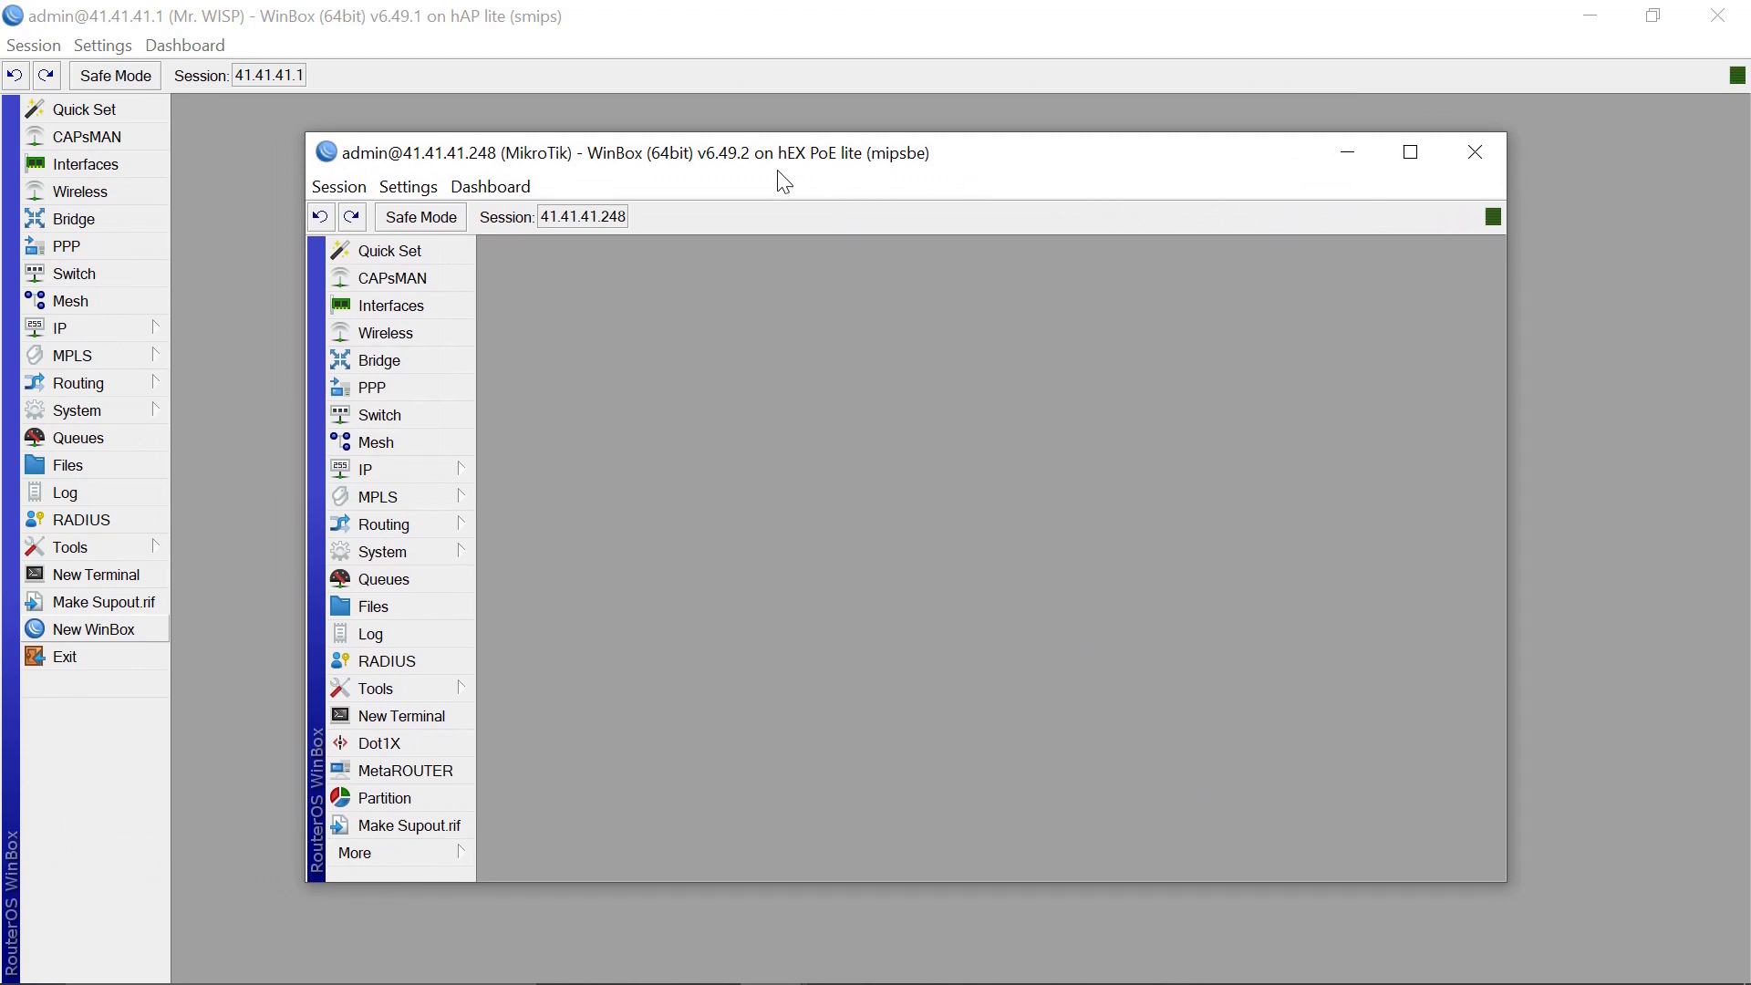
pyautogui.moveTo(820, 177)
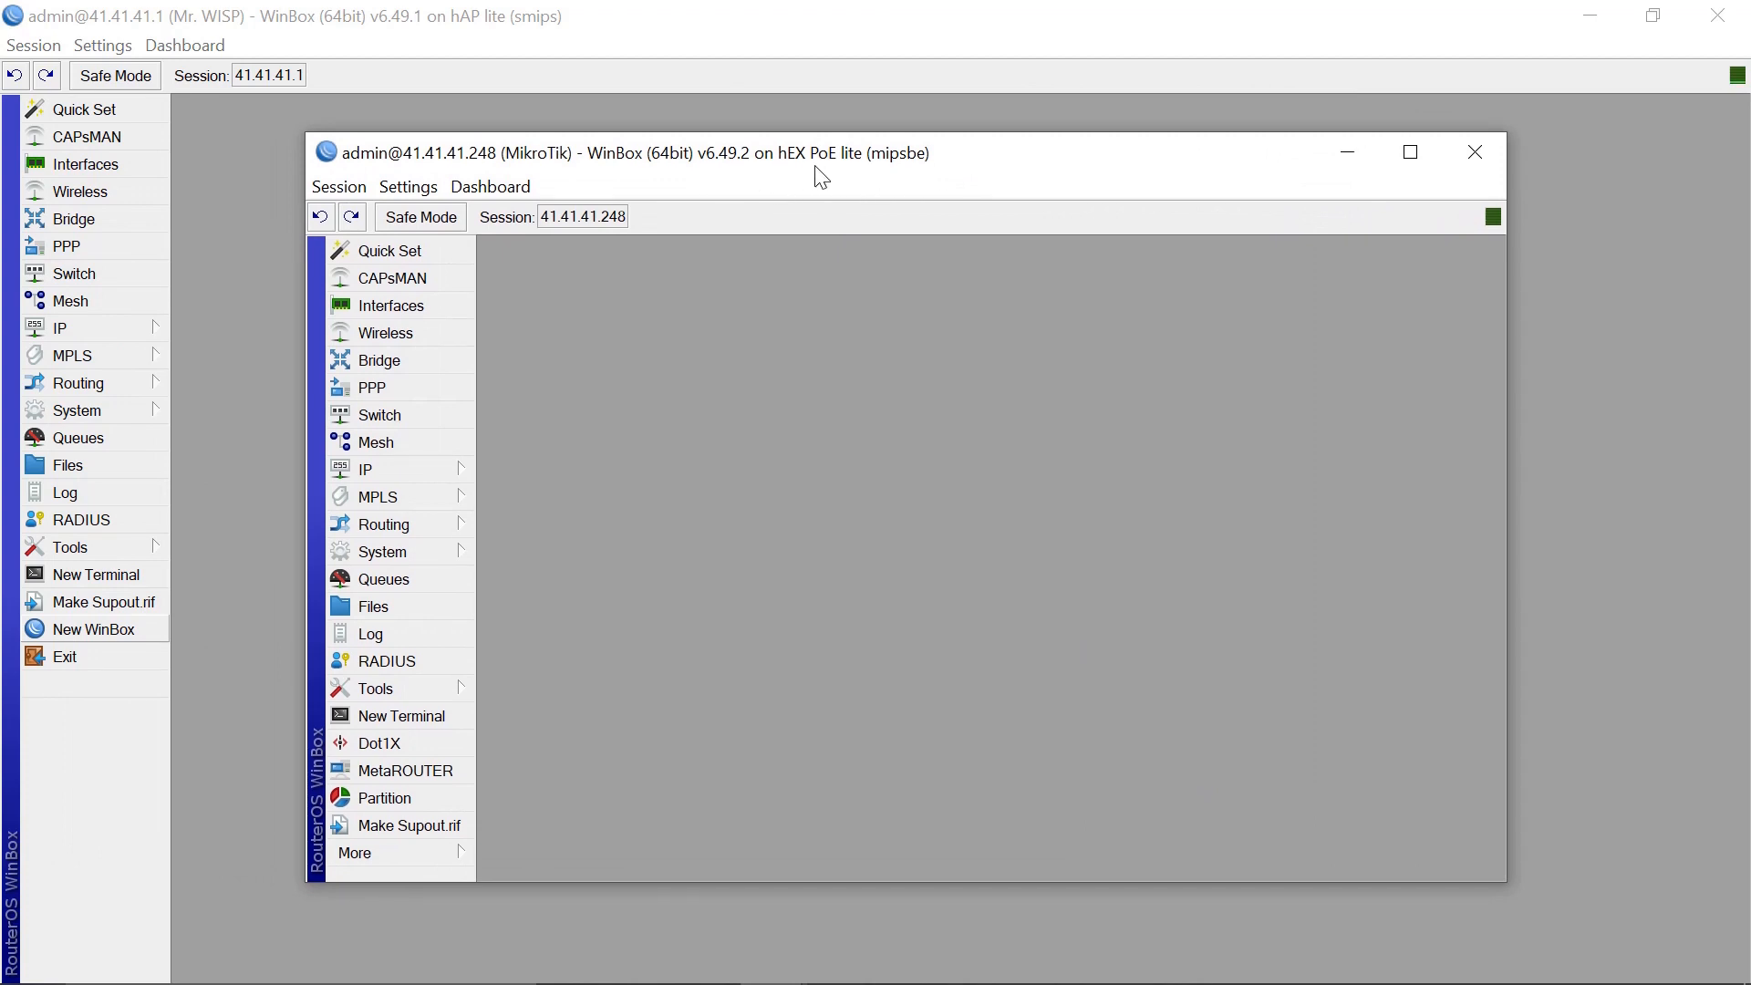
pyautogui.moveTo(469, 71)
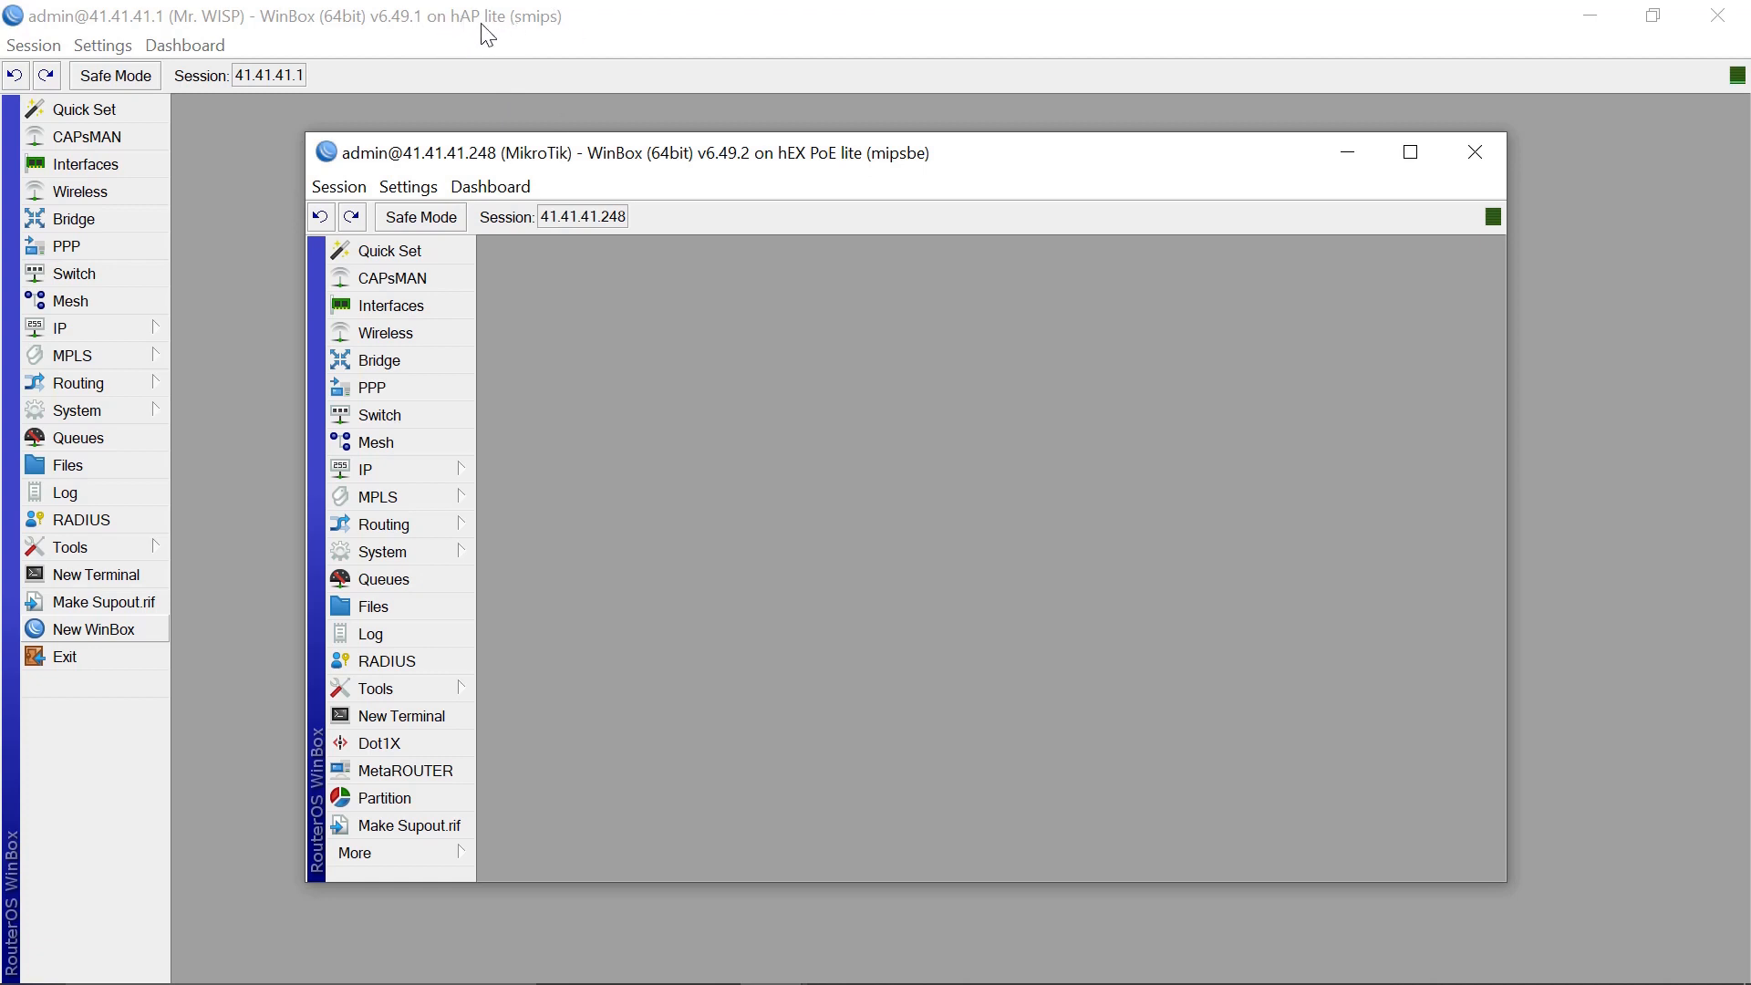
pyautogui.moveTo(1283, 203)
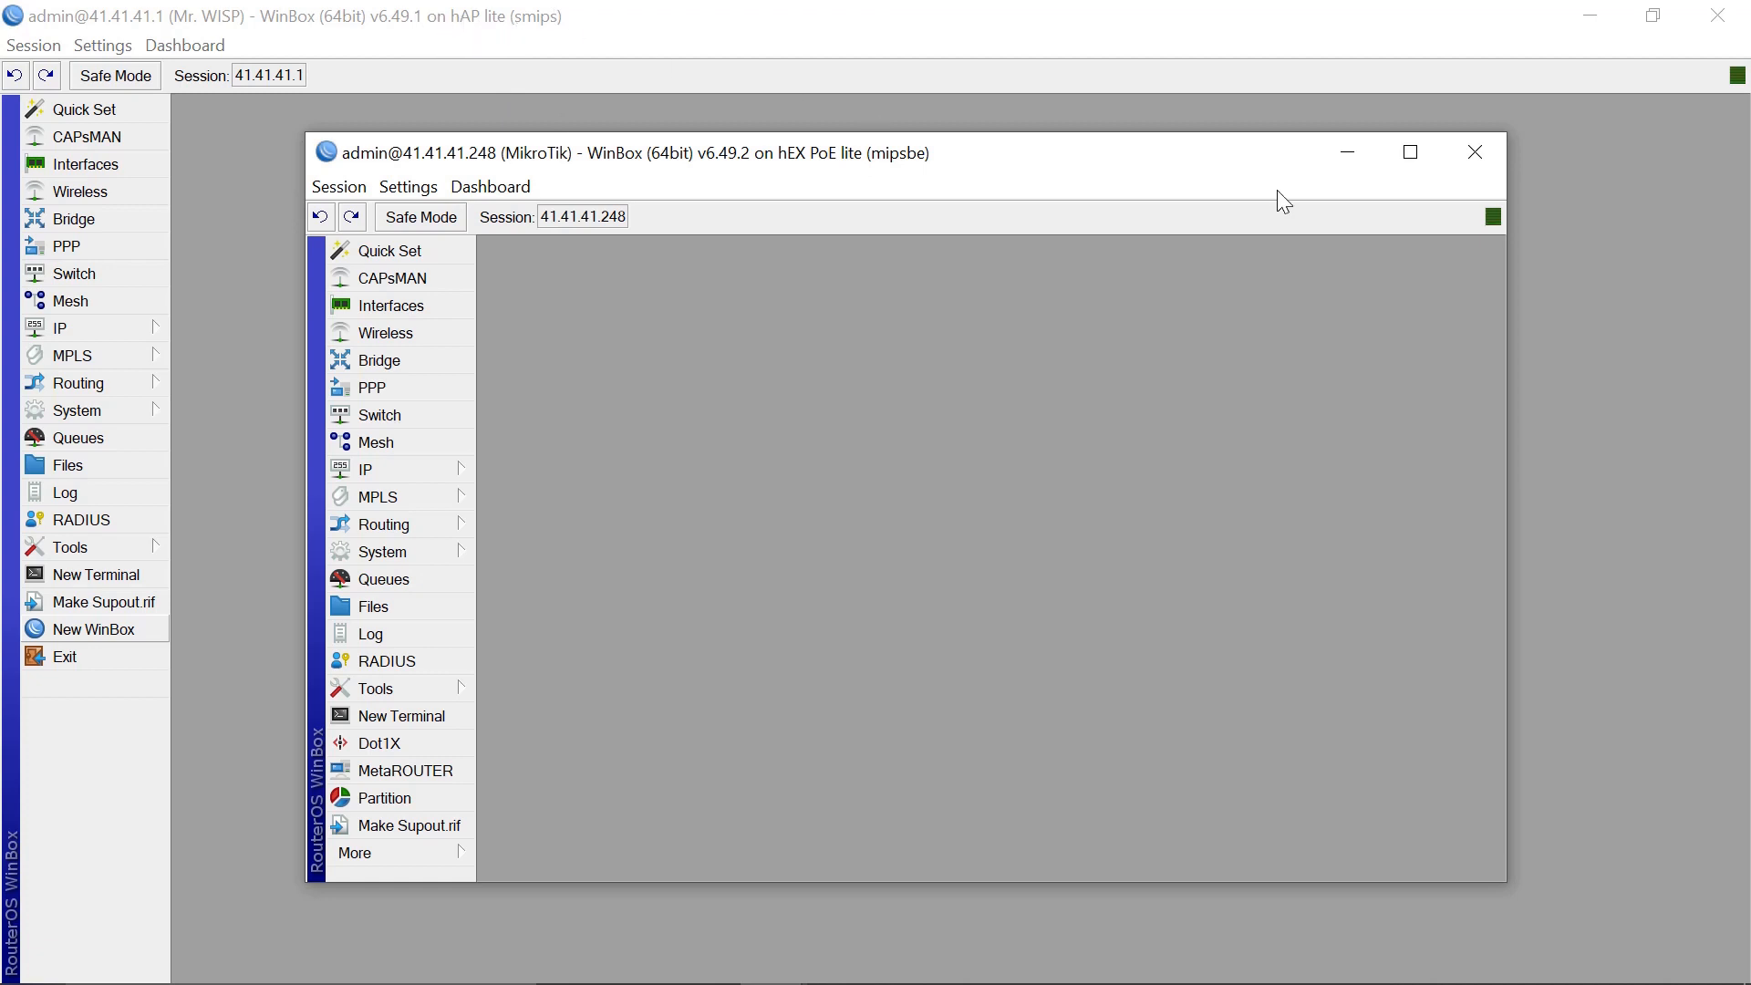
pyautogui.moveTo(1313, 207)
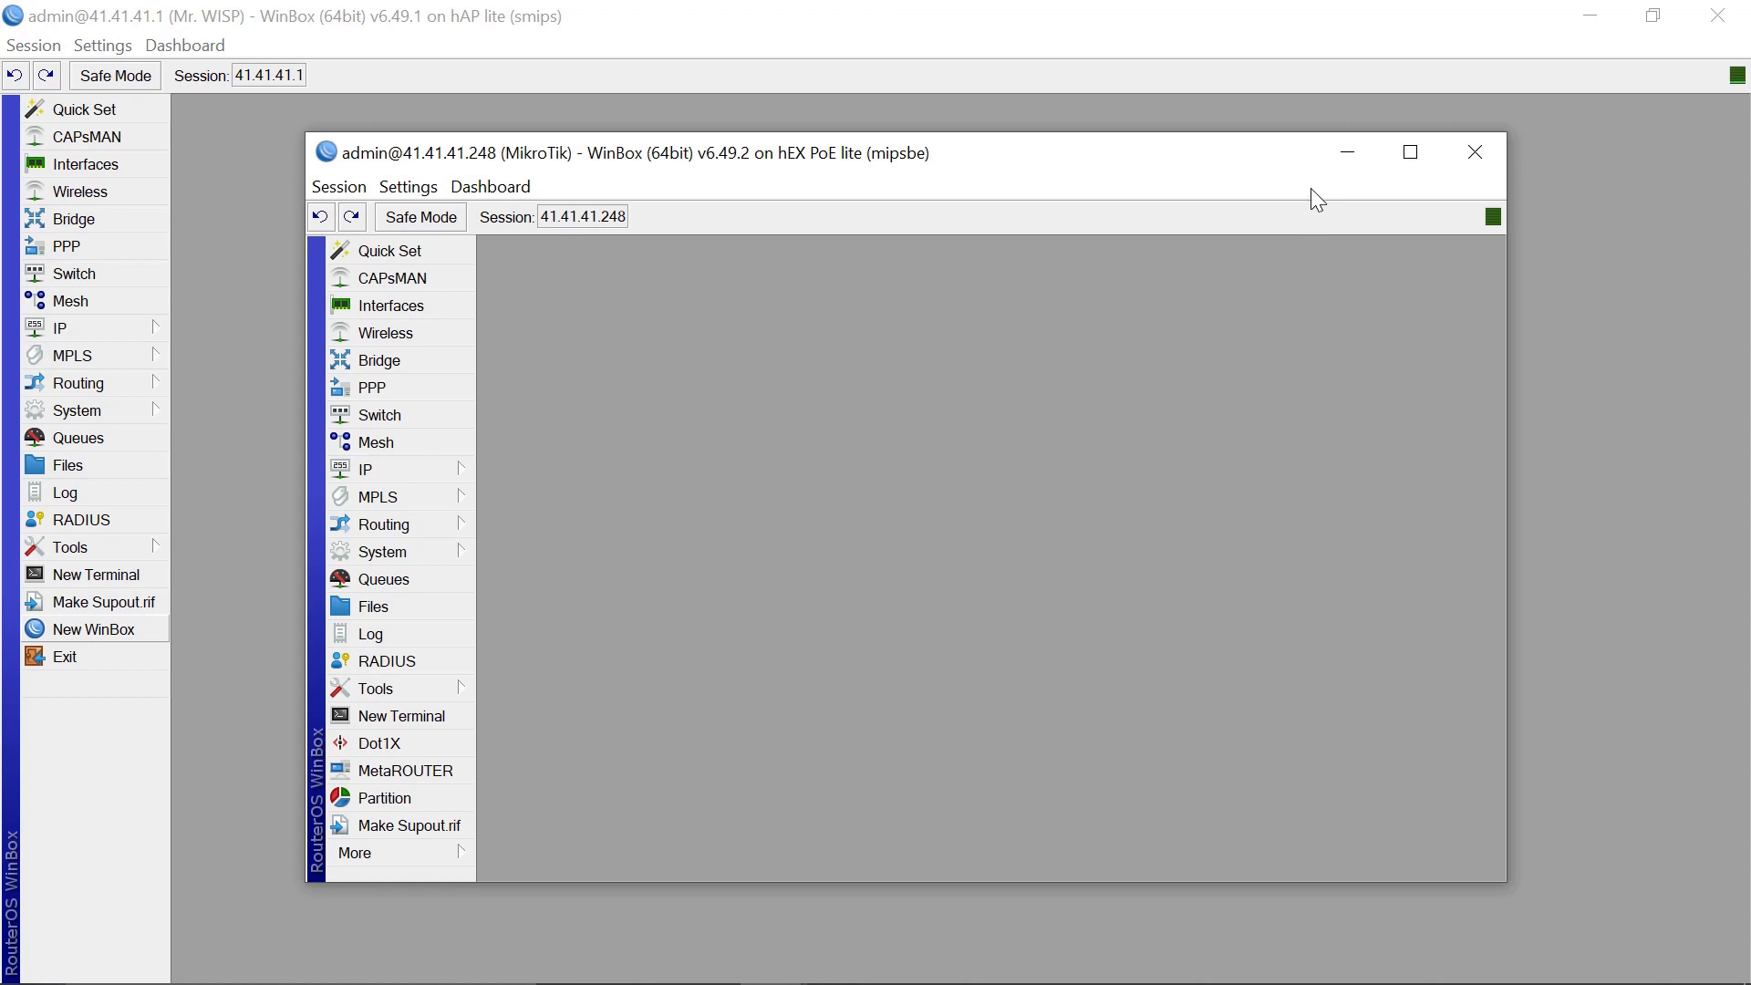
pyautogui.moveTo(1089, 70)
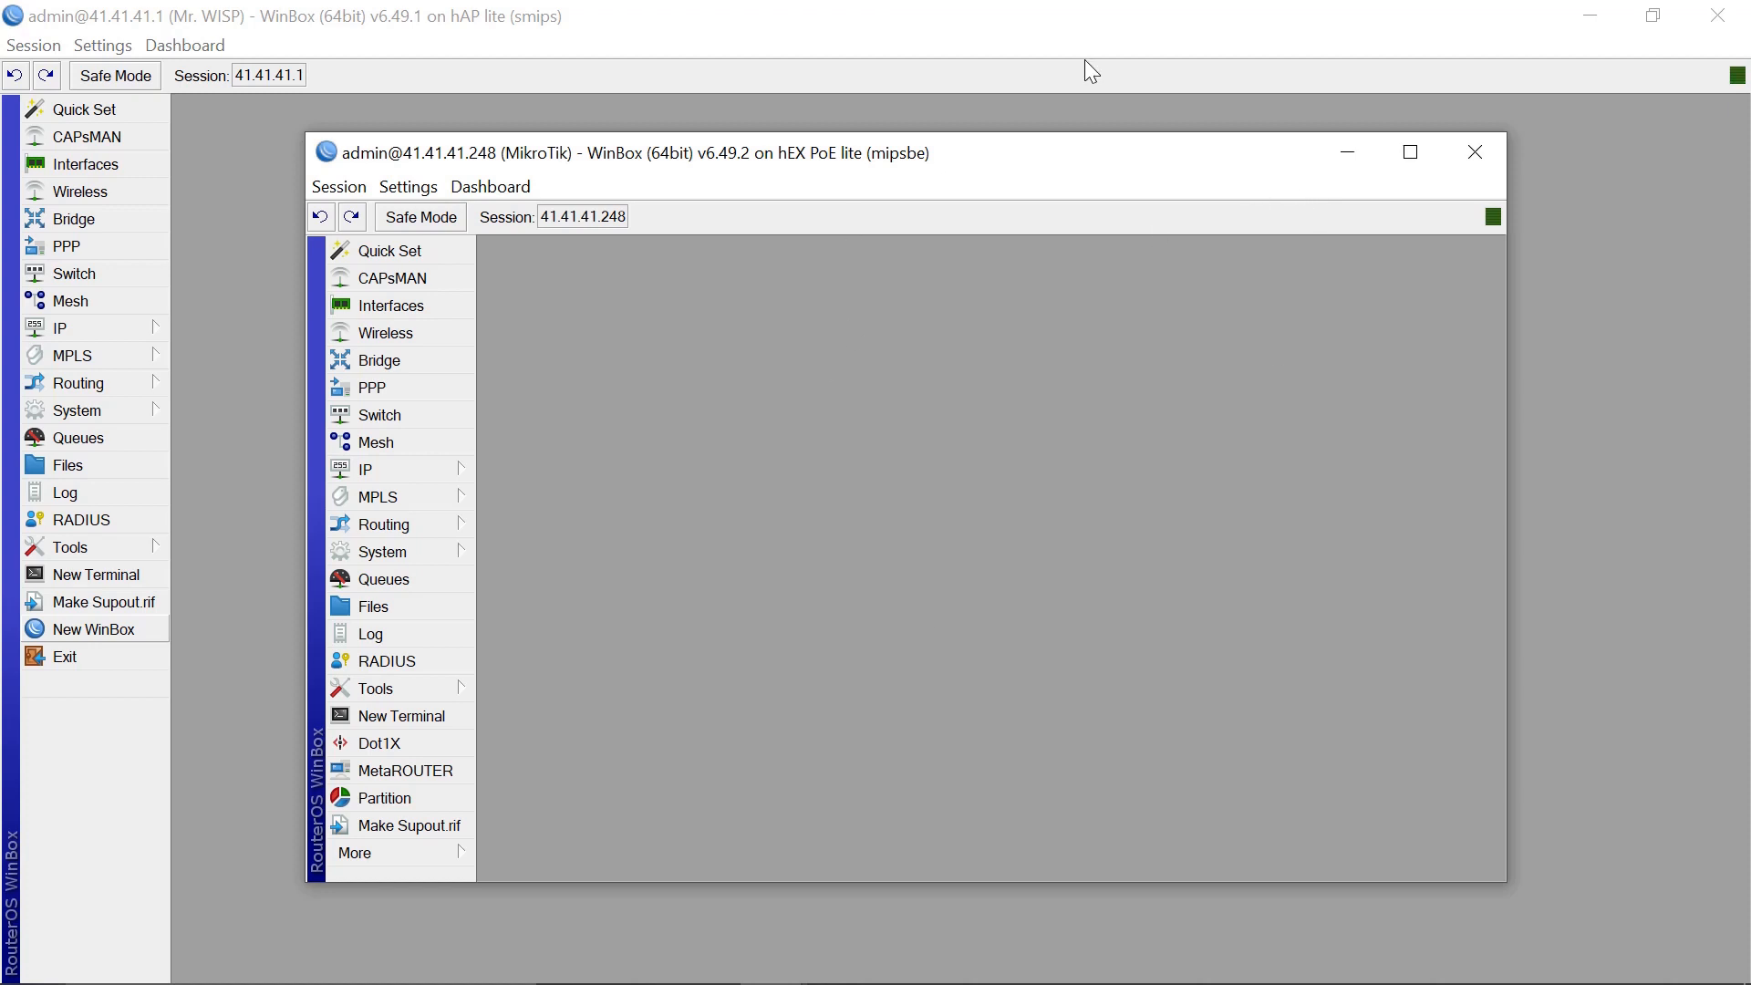
pyautogui.moveTo(771, 307)
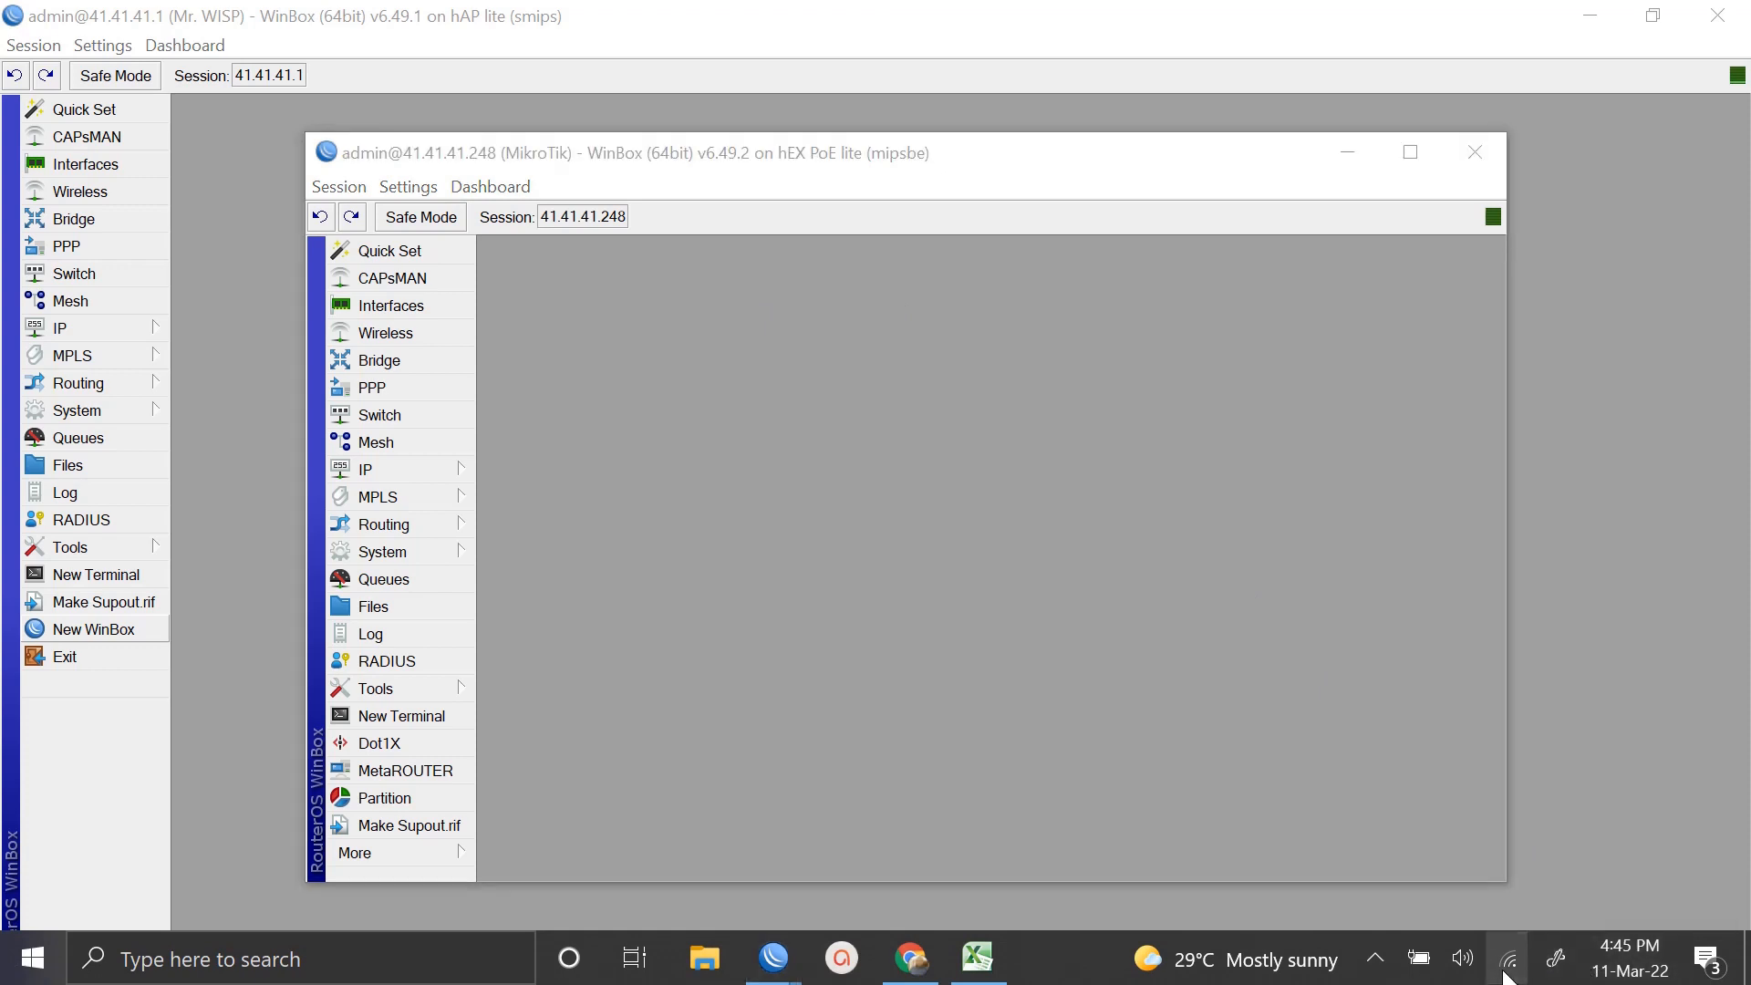
# Join the laptop to the GUEST Wi-Fi network with its security key, allowing discoverability.
pyautogui.click(1507, 958)
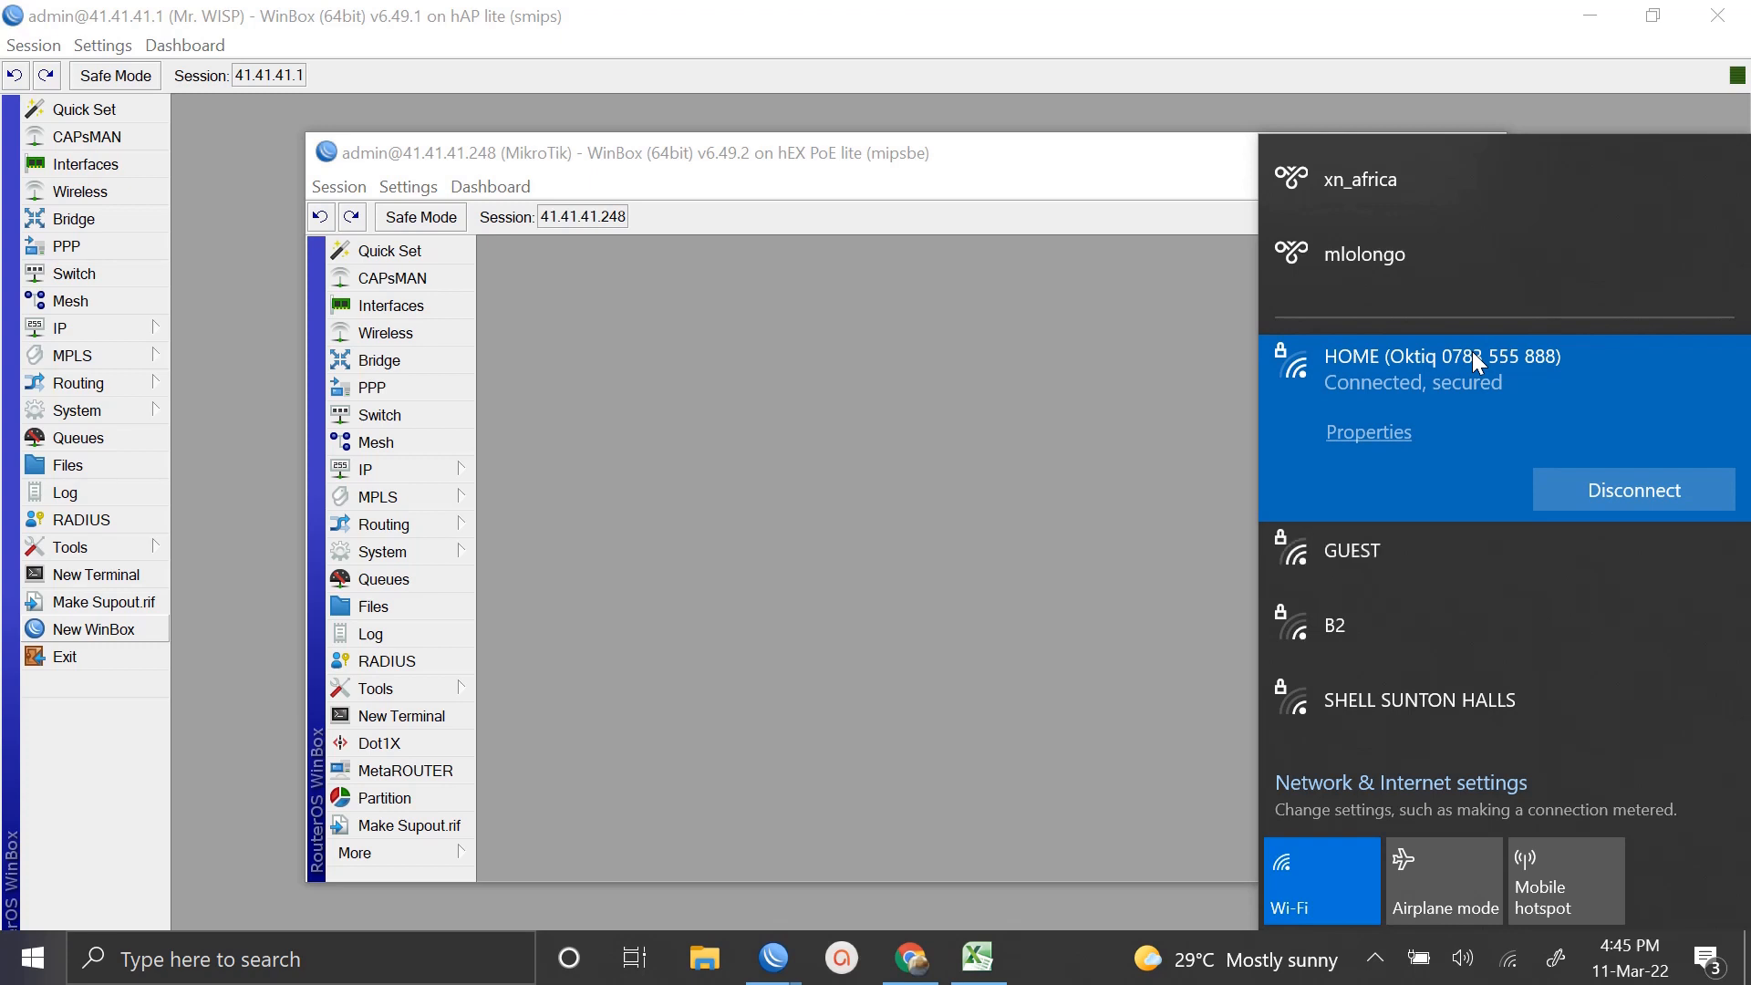
pyautogui.click(1351, 549)
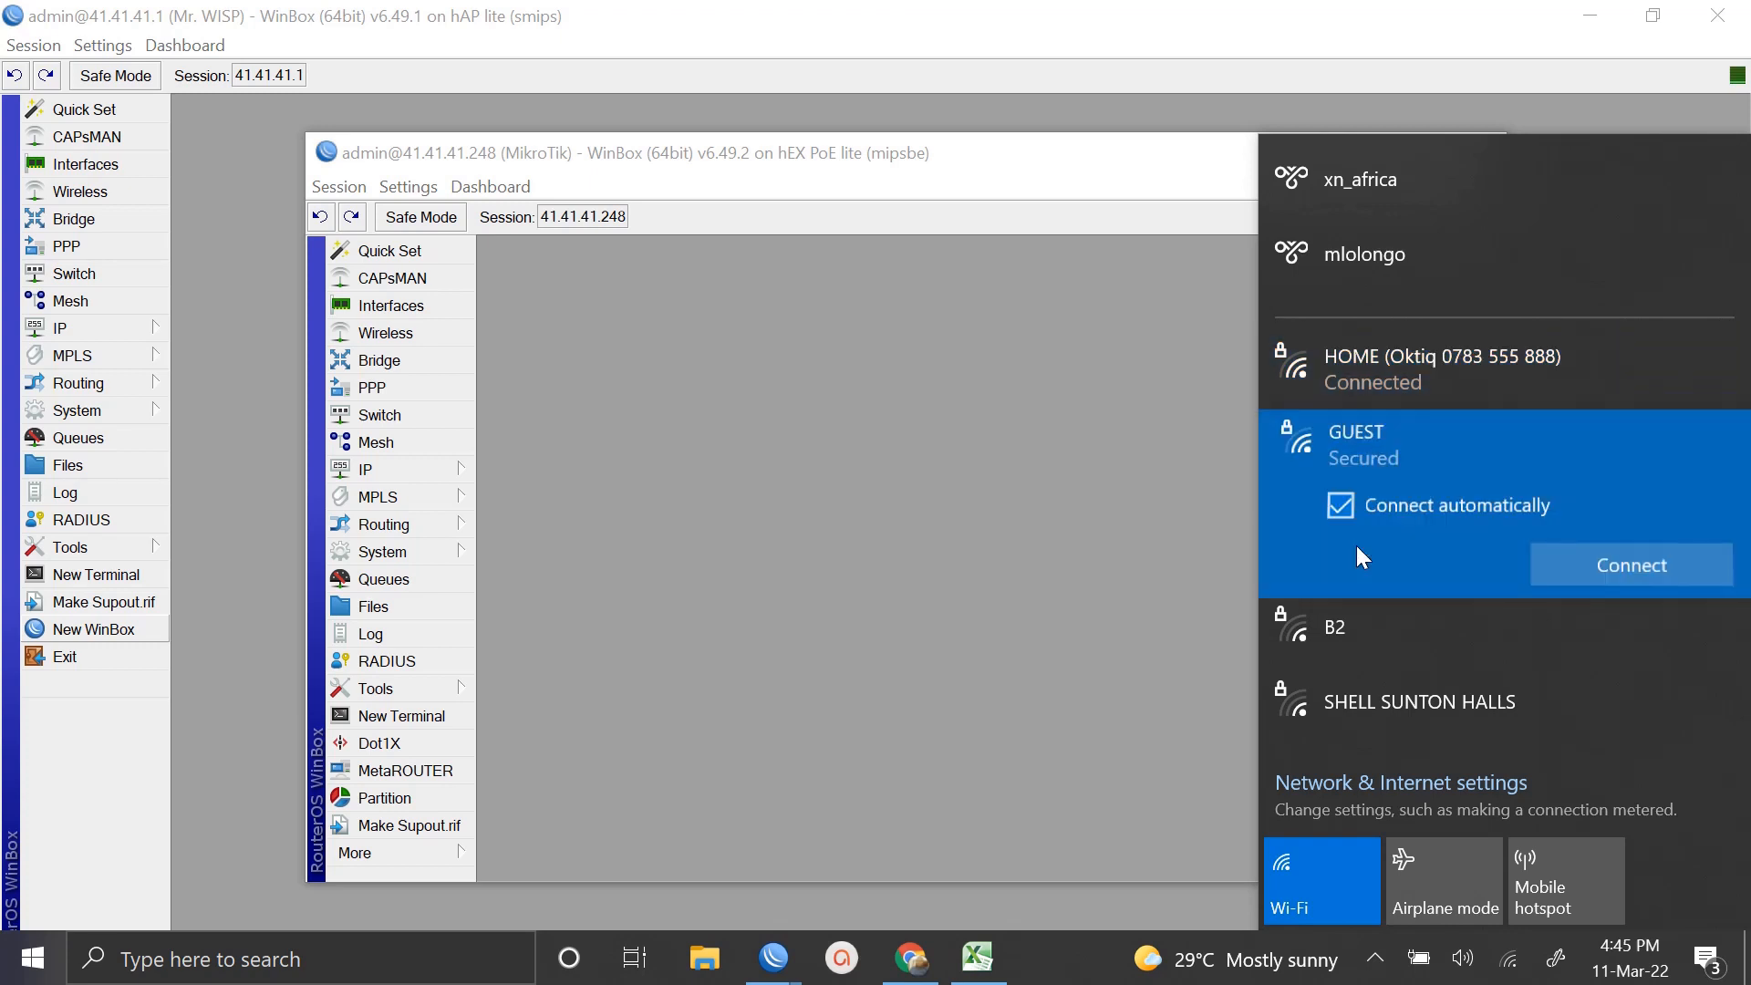
pyautogui.click(1629, 564)
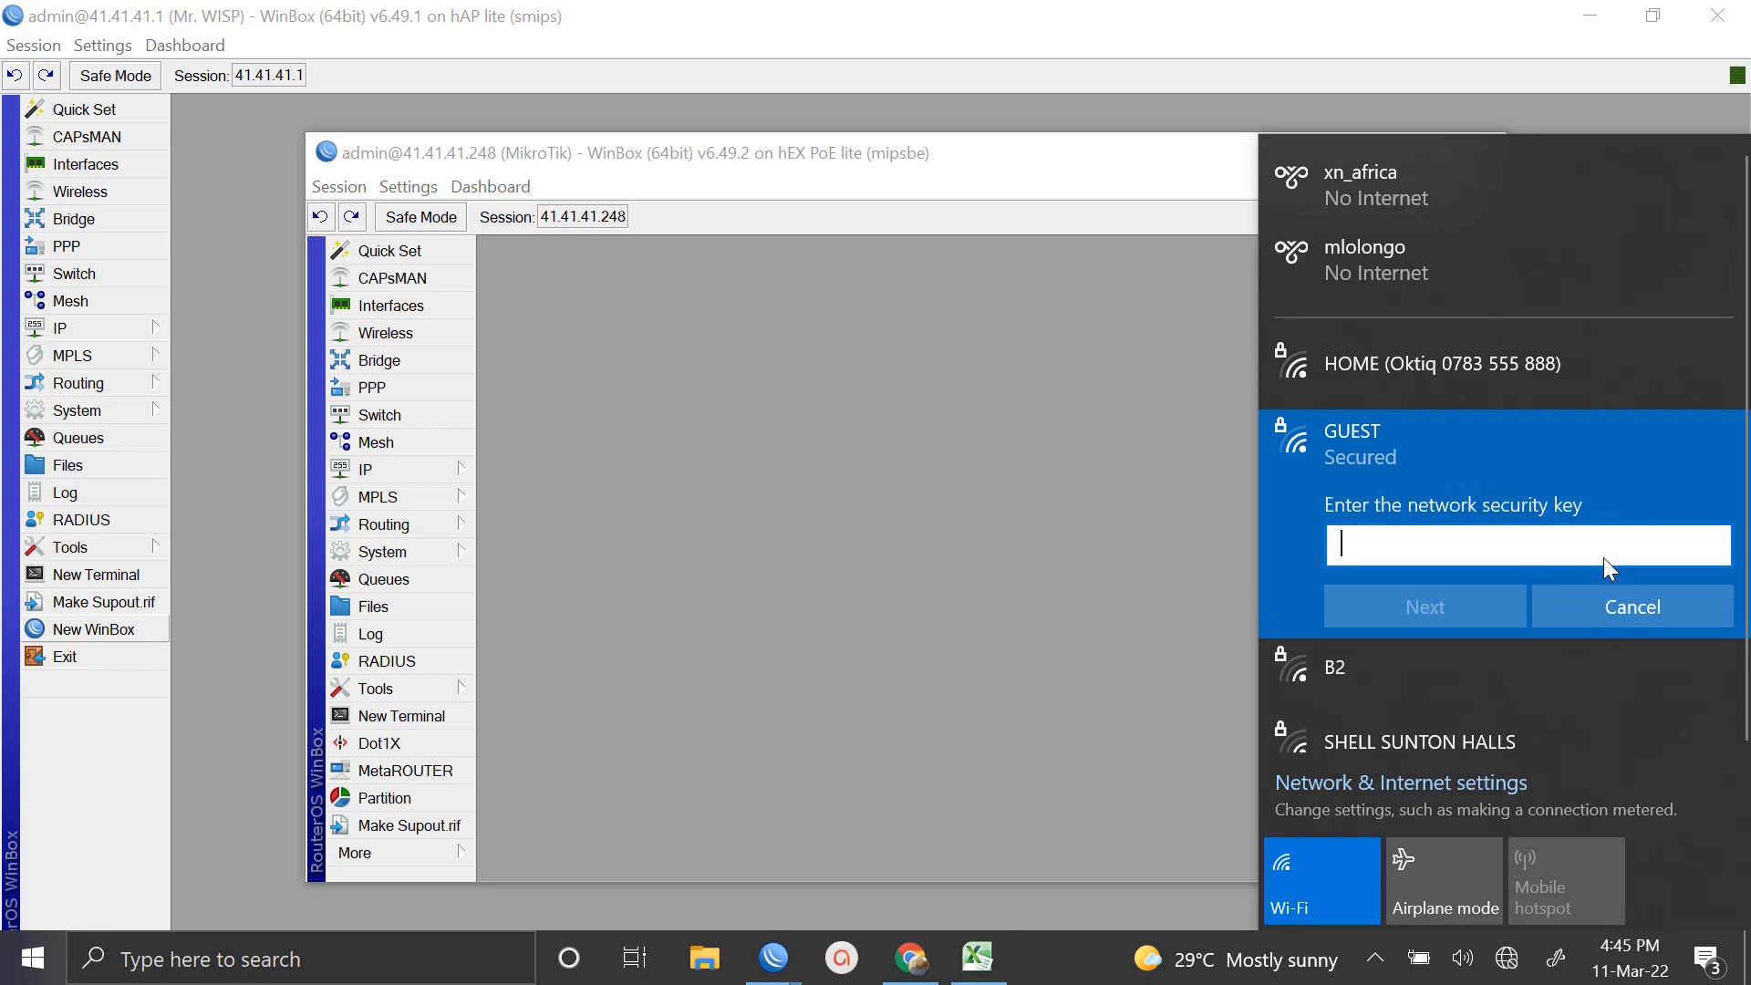
pyautogui.write('•••')
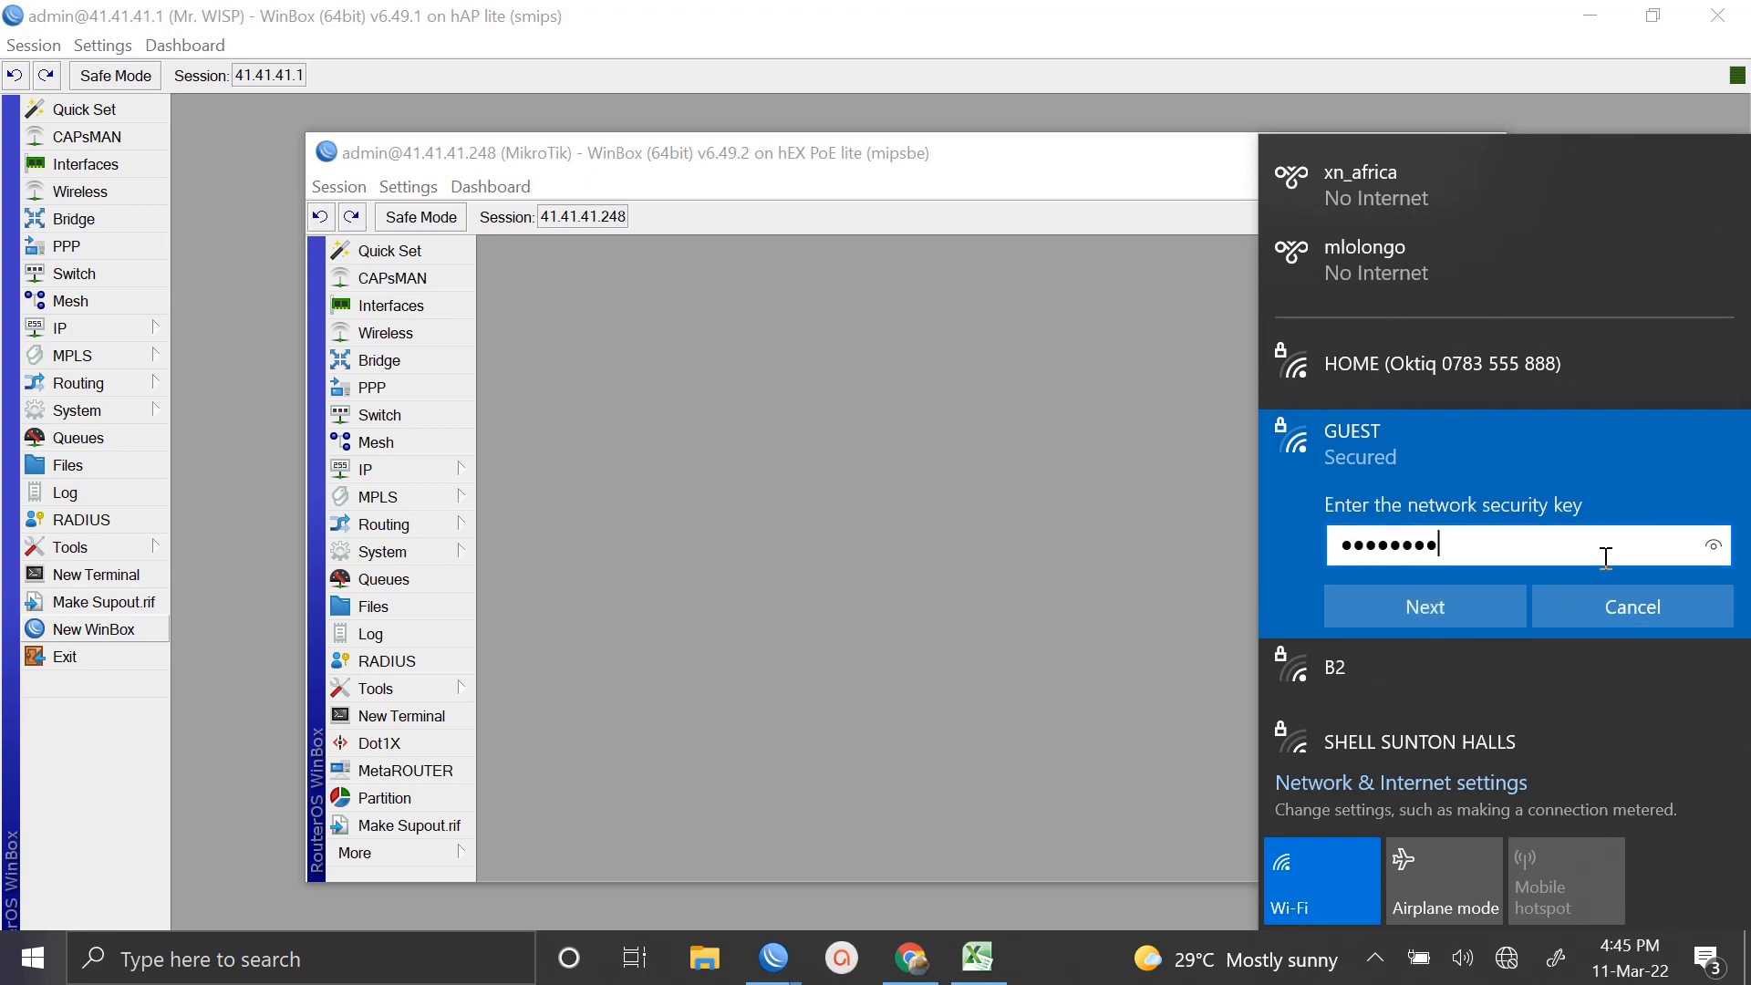
pyautogui.write('•')
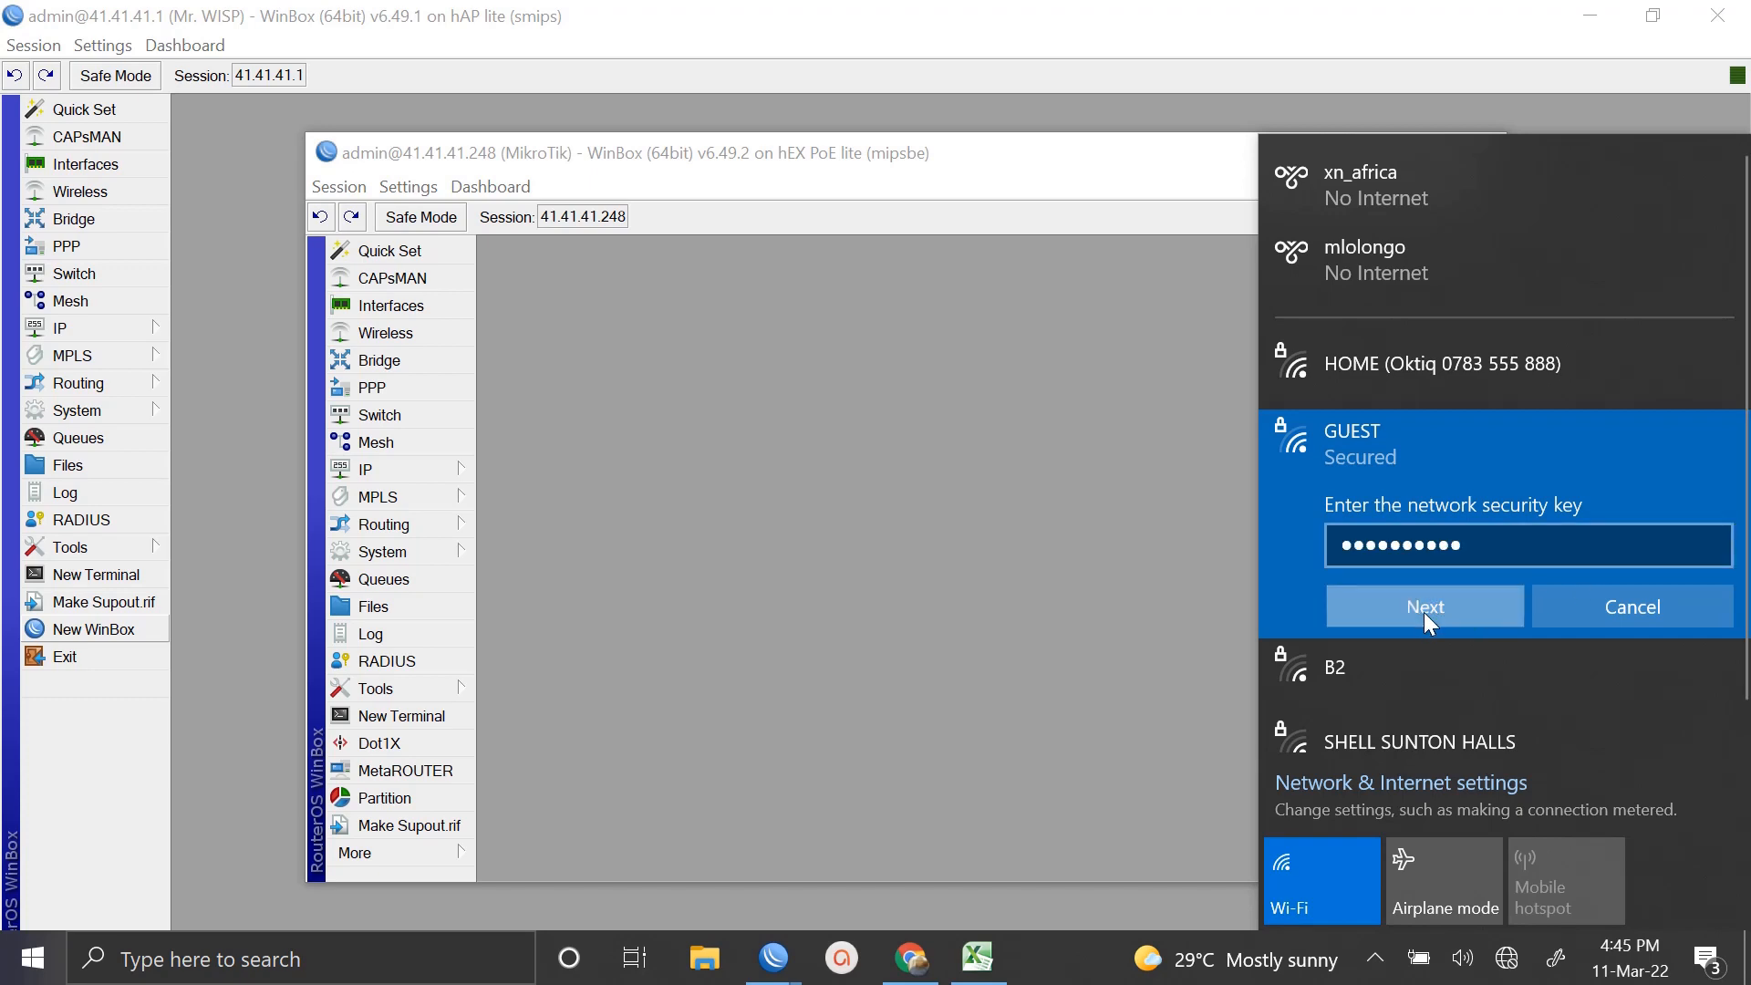
pyautogui.click(1424, 607)
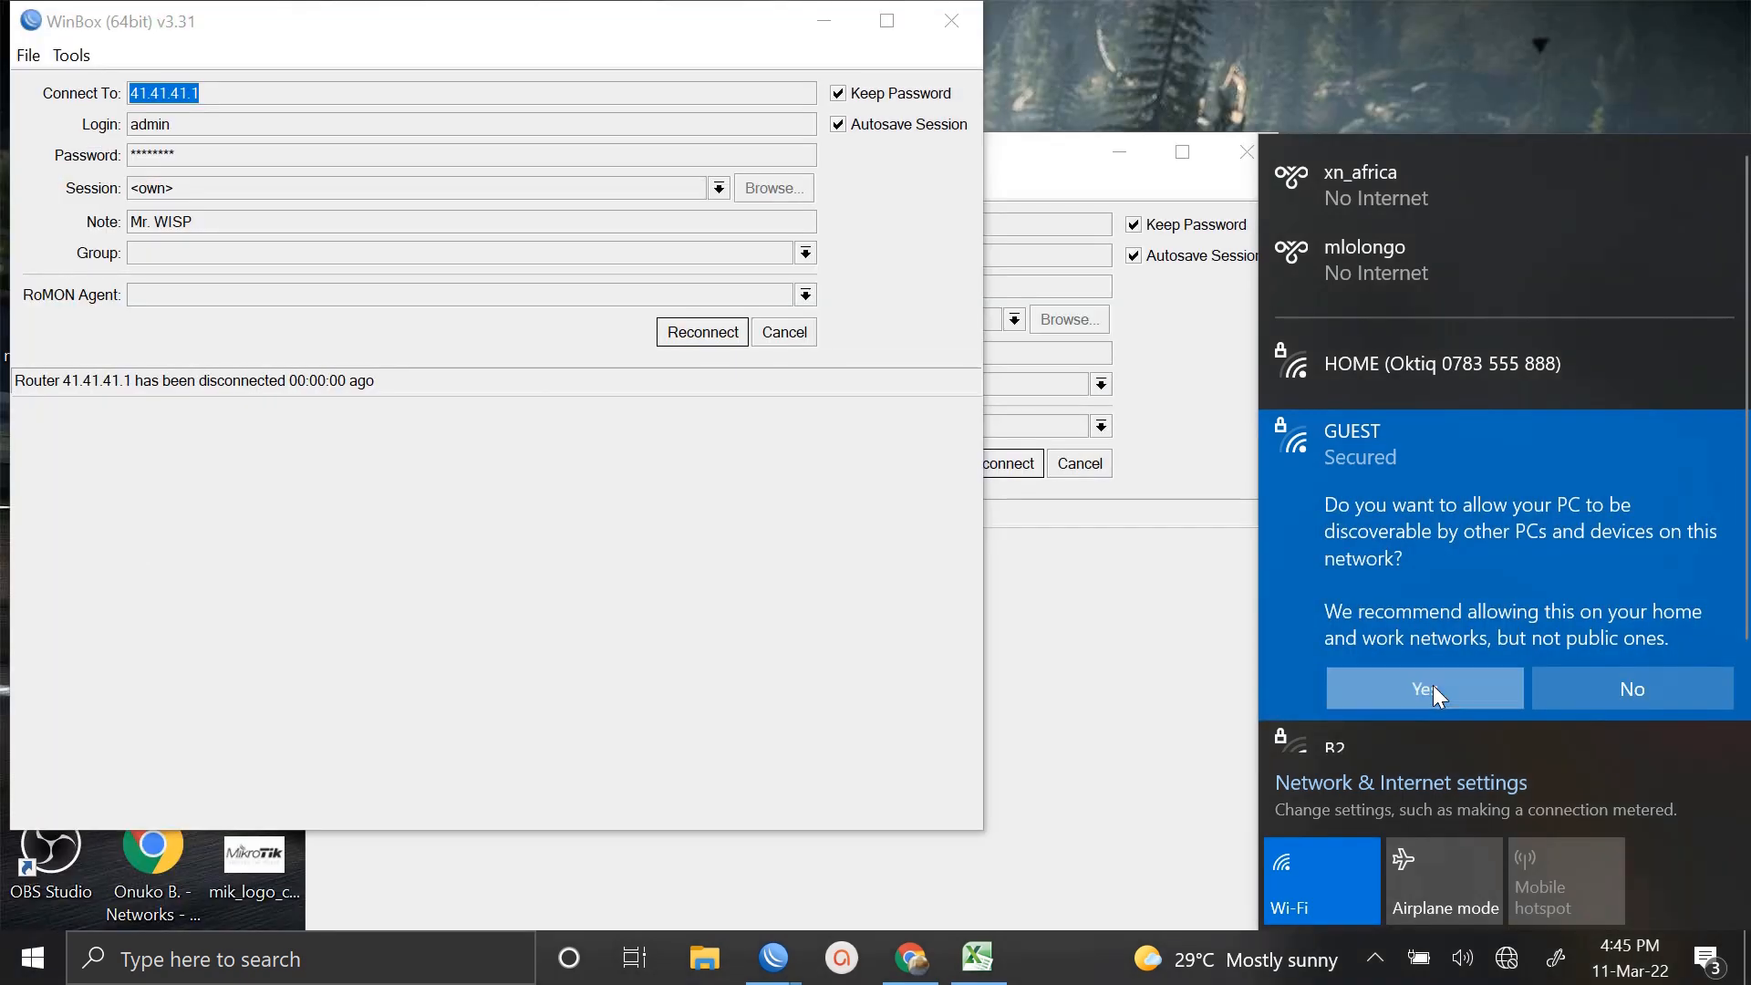
pyautogui.click(1422, 688)
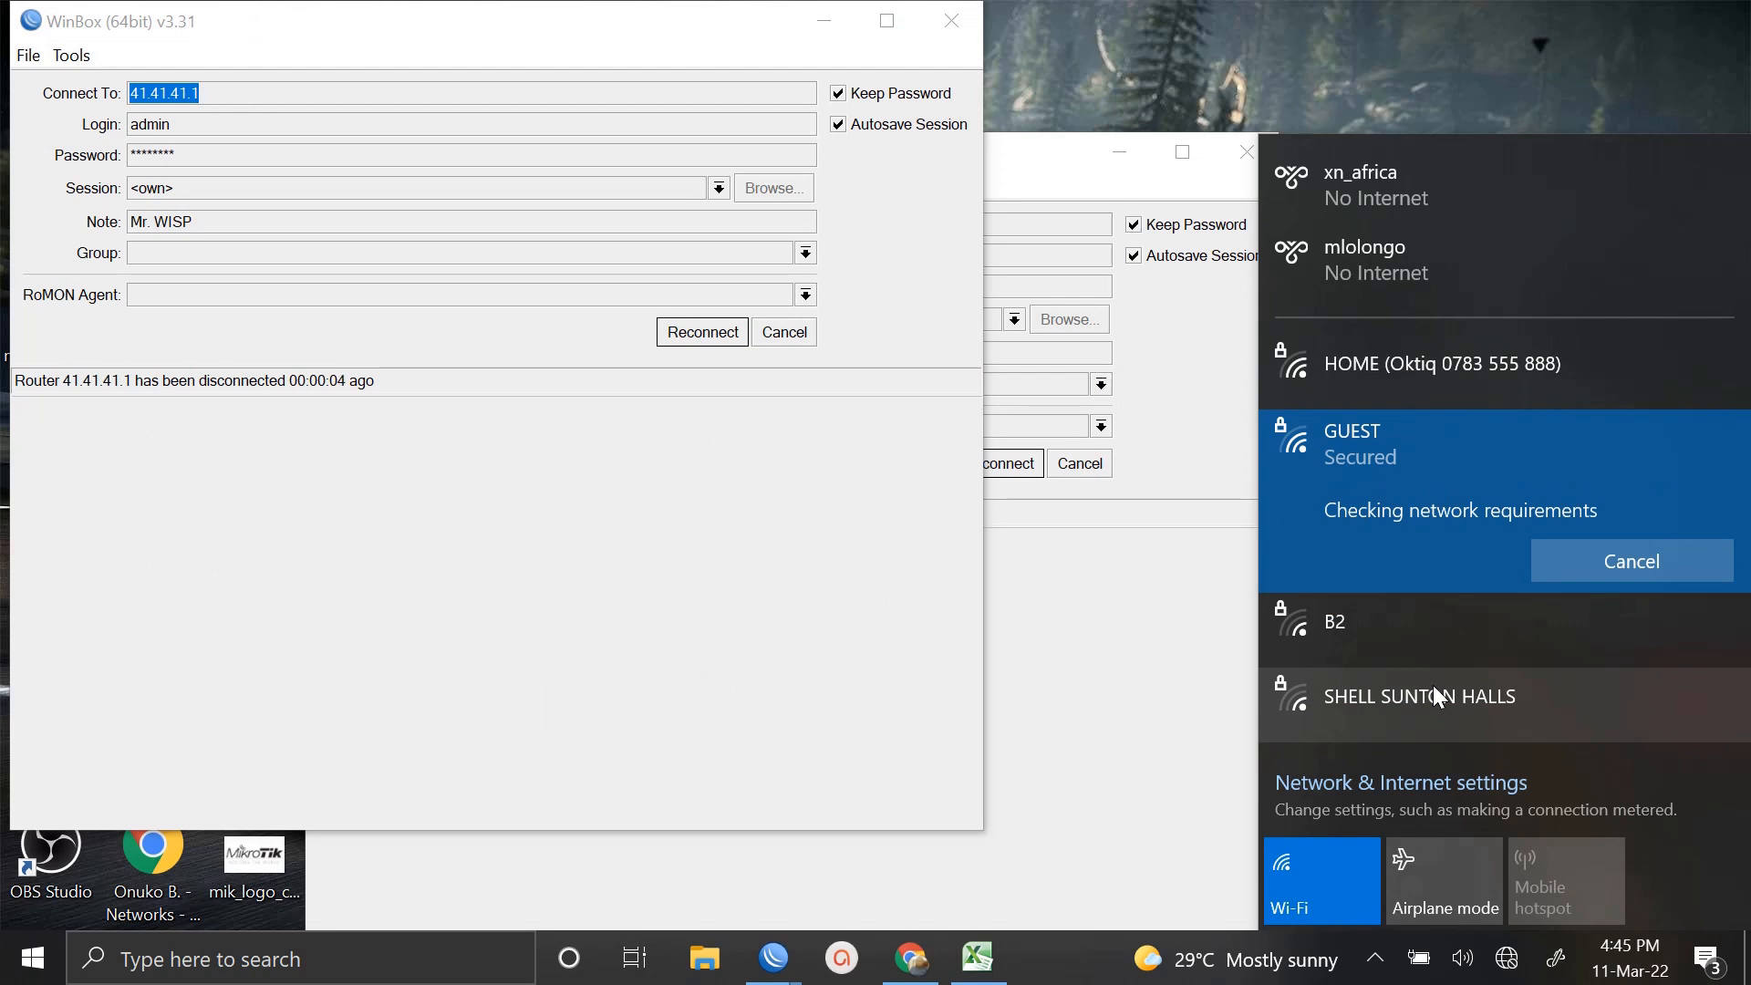
pyautogui.moveTo(1163, 702)
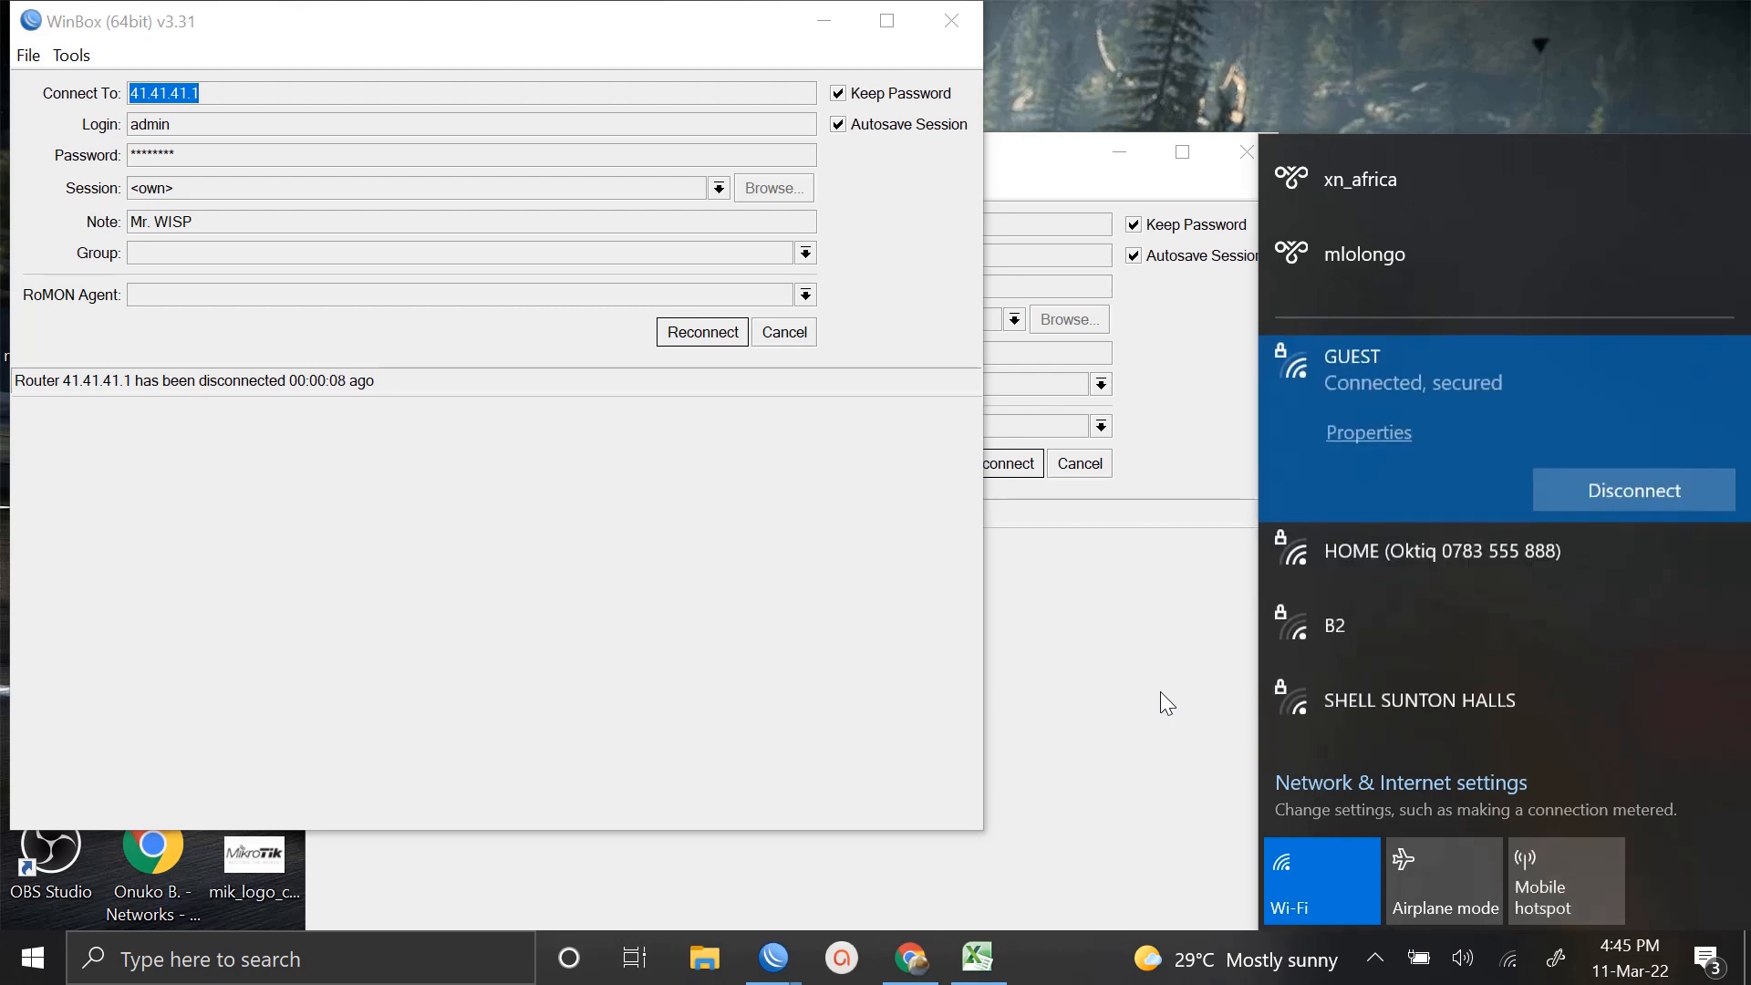
pyautogui.moveTo(1212, 612)
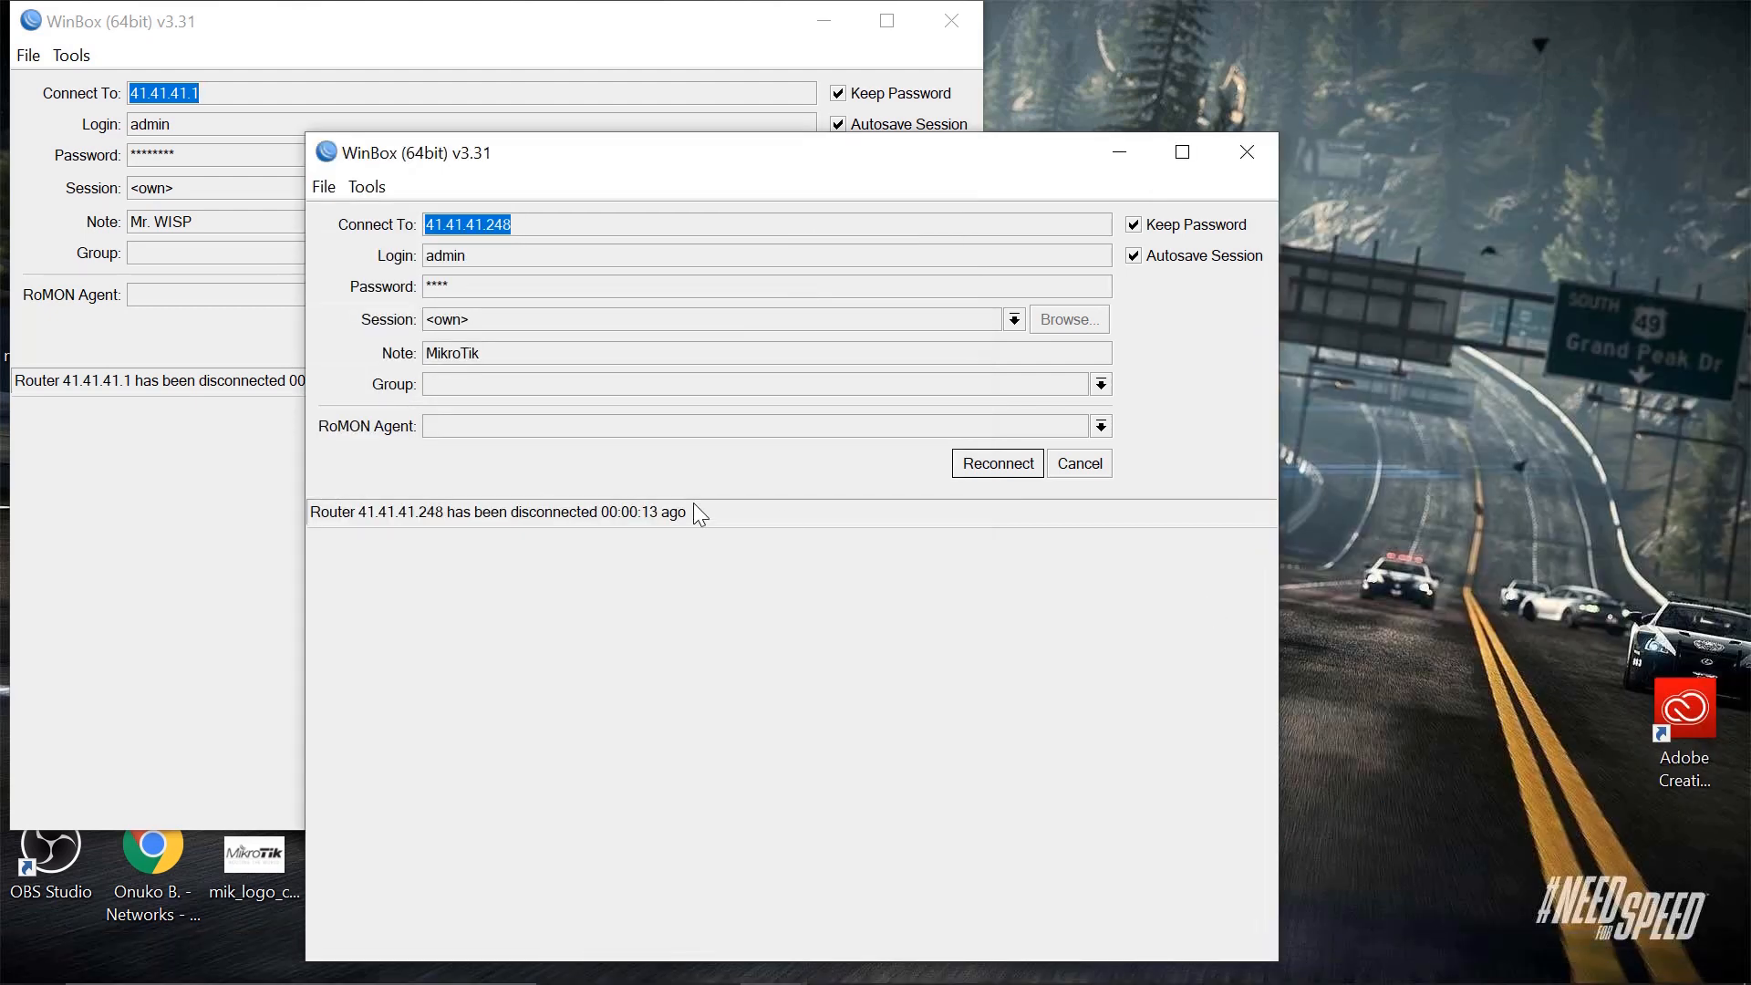
pyautogui.moveTo(827, 432)
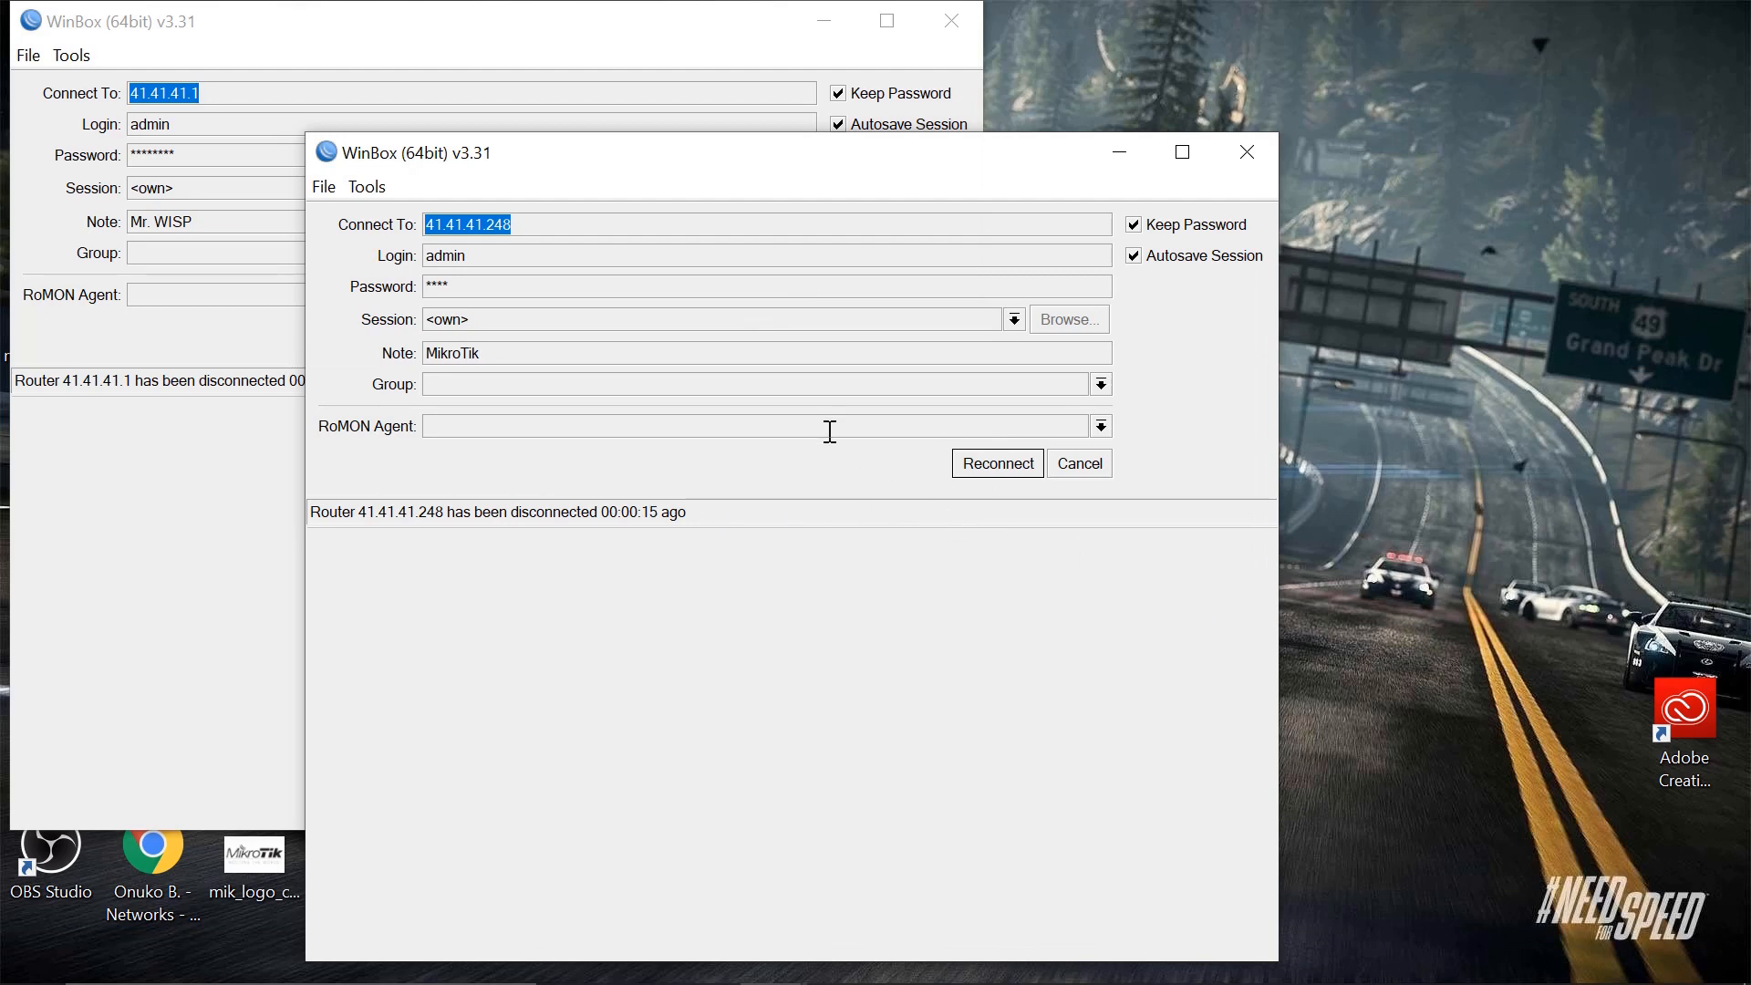
pyautogui.moveTo(1036, 477)
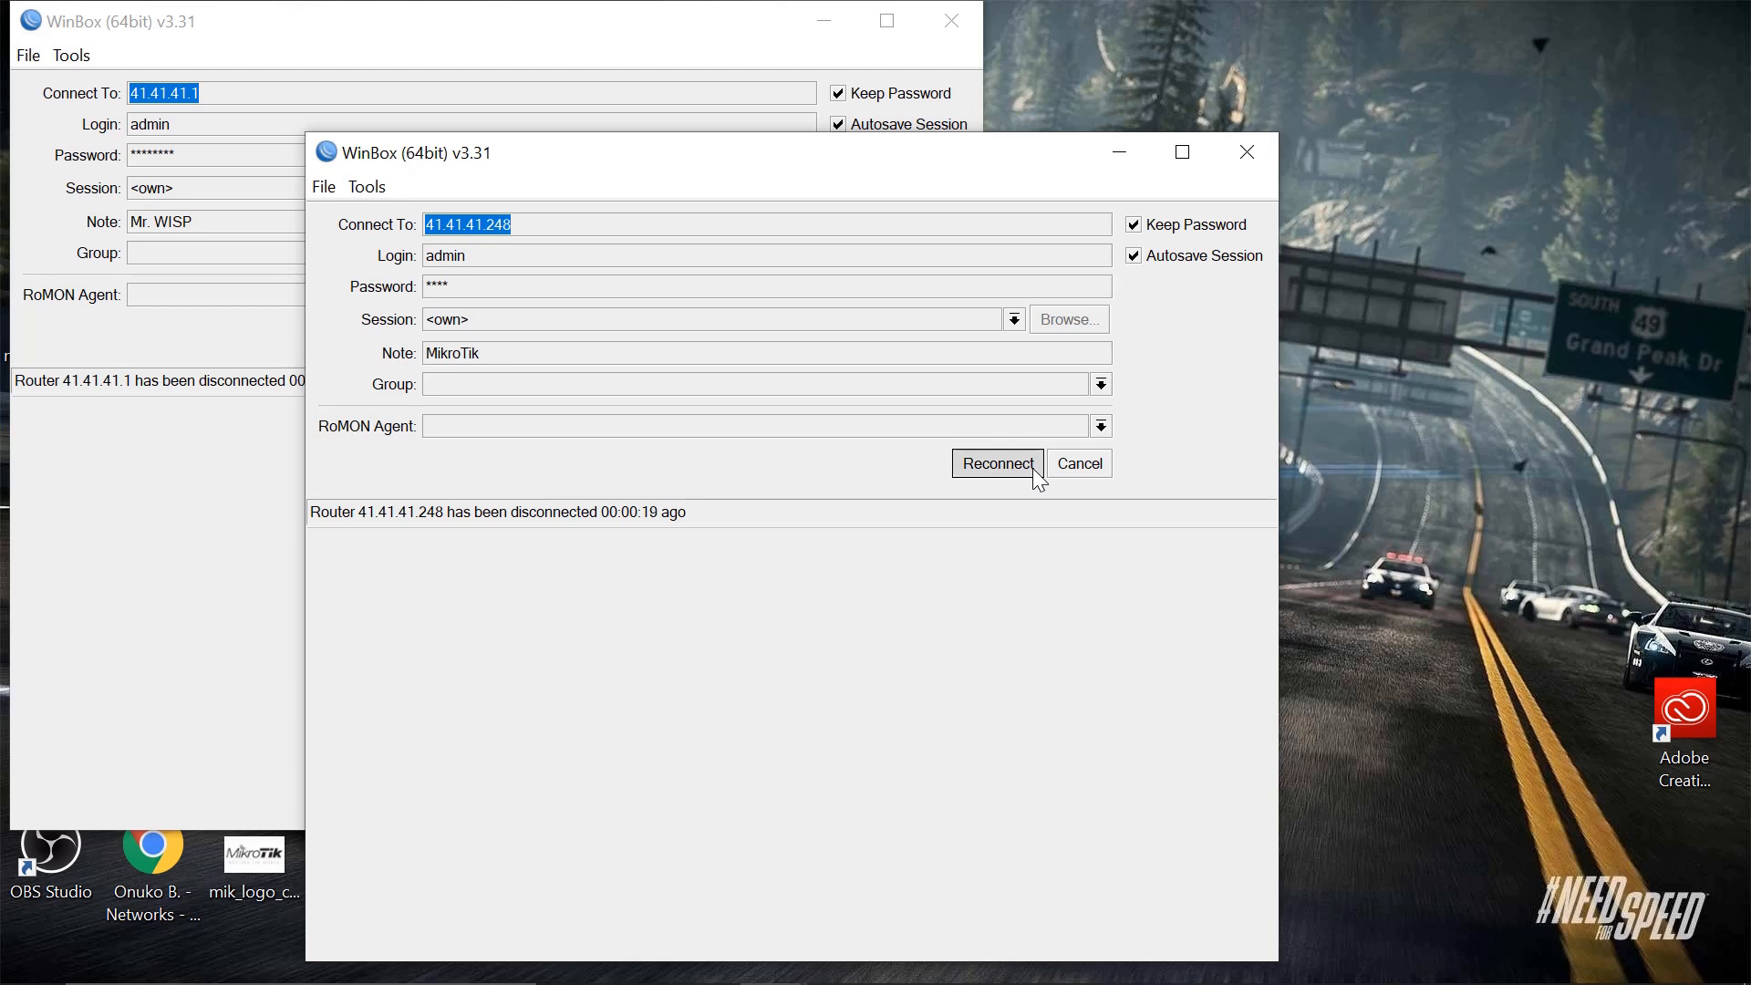
# Retry the WinBox connection to 41.41.41.248 from the guest network.
pyautogui.click(996, 462)
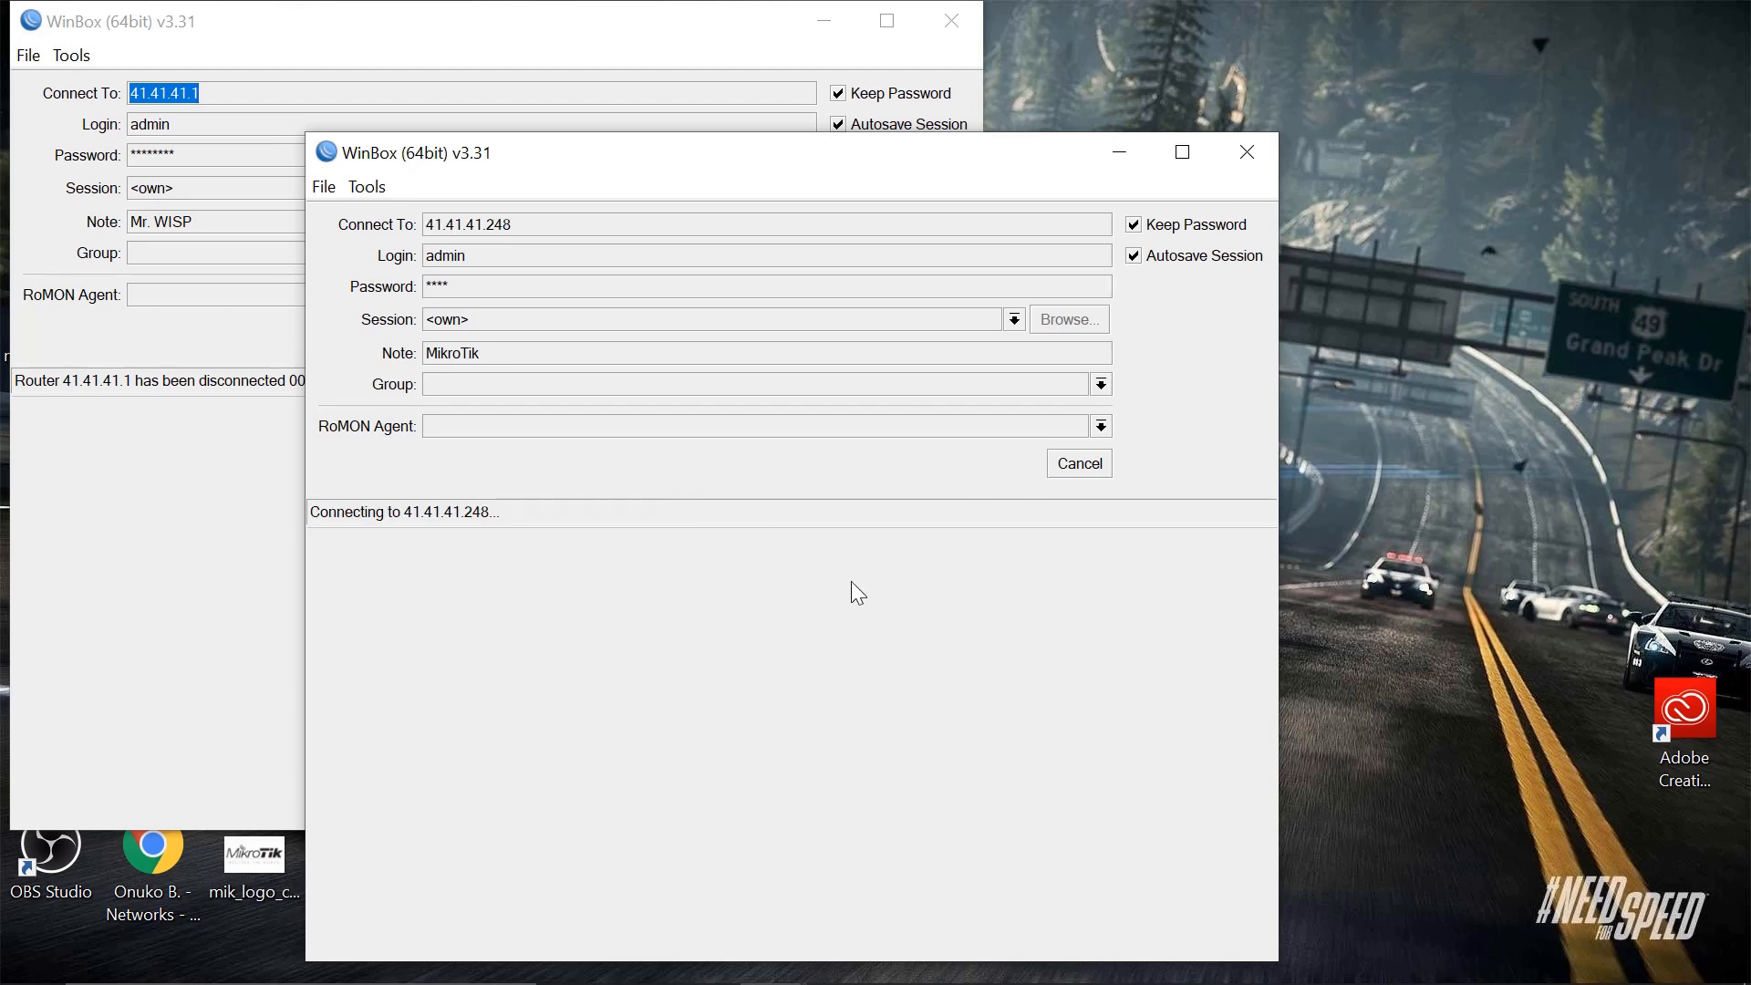
pyautogui.moveTo(1054, 507)
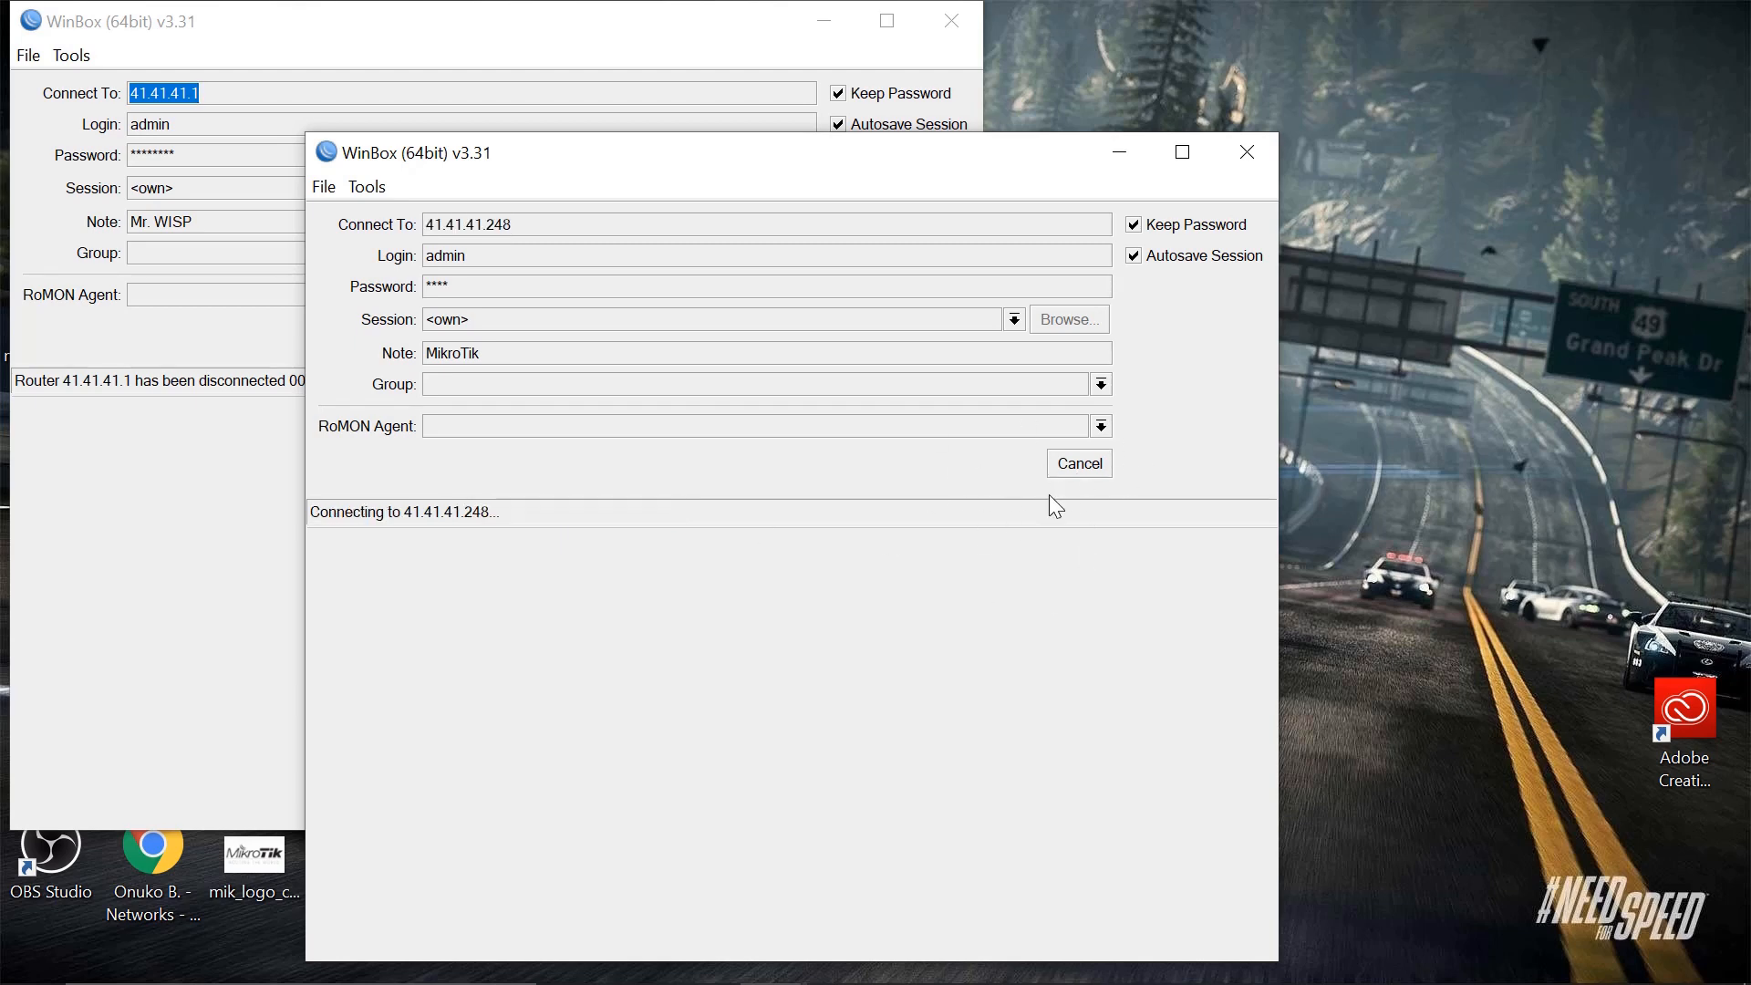
pyautogui.moveTo(249, 531)
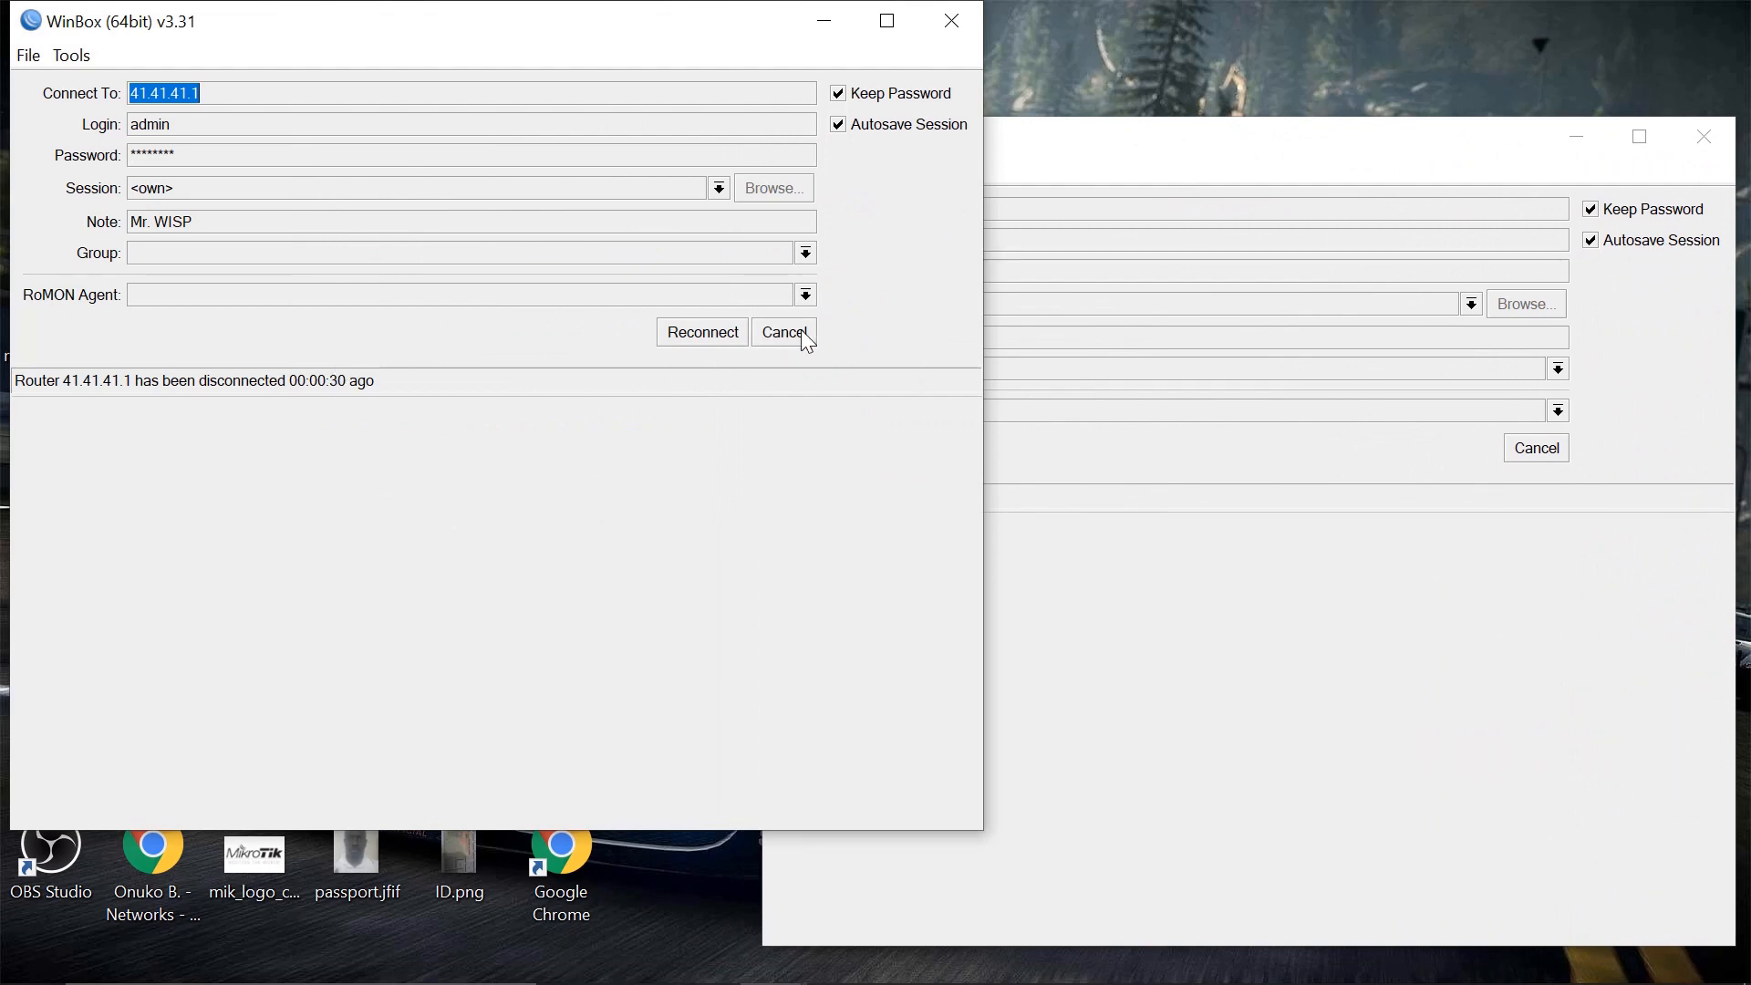
# Cancel the reconnect to 41.41.41.1 and refresh Neighbors, leaving only Mr. WISP at 10.10.10.1.
pyautogui.click(783, 332)
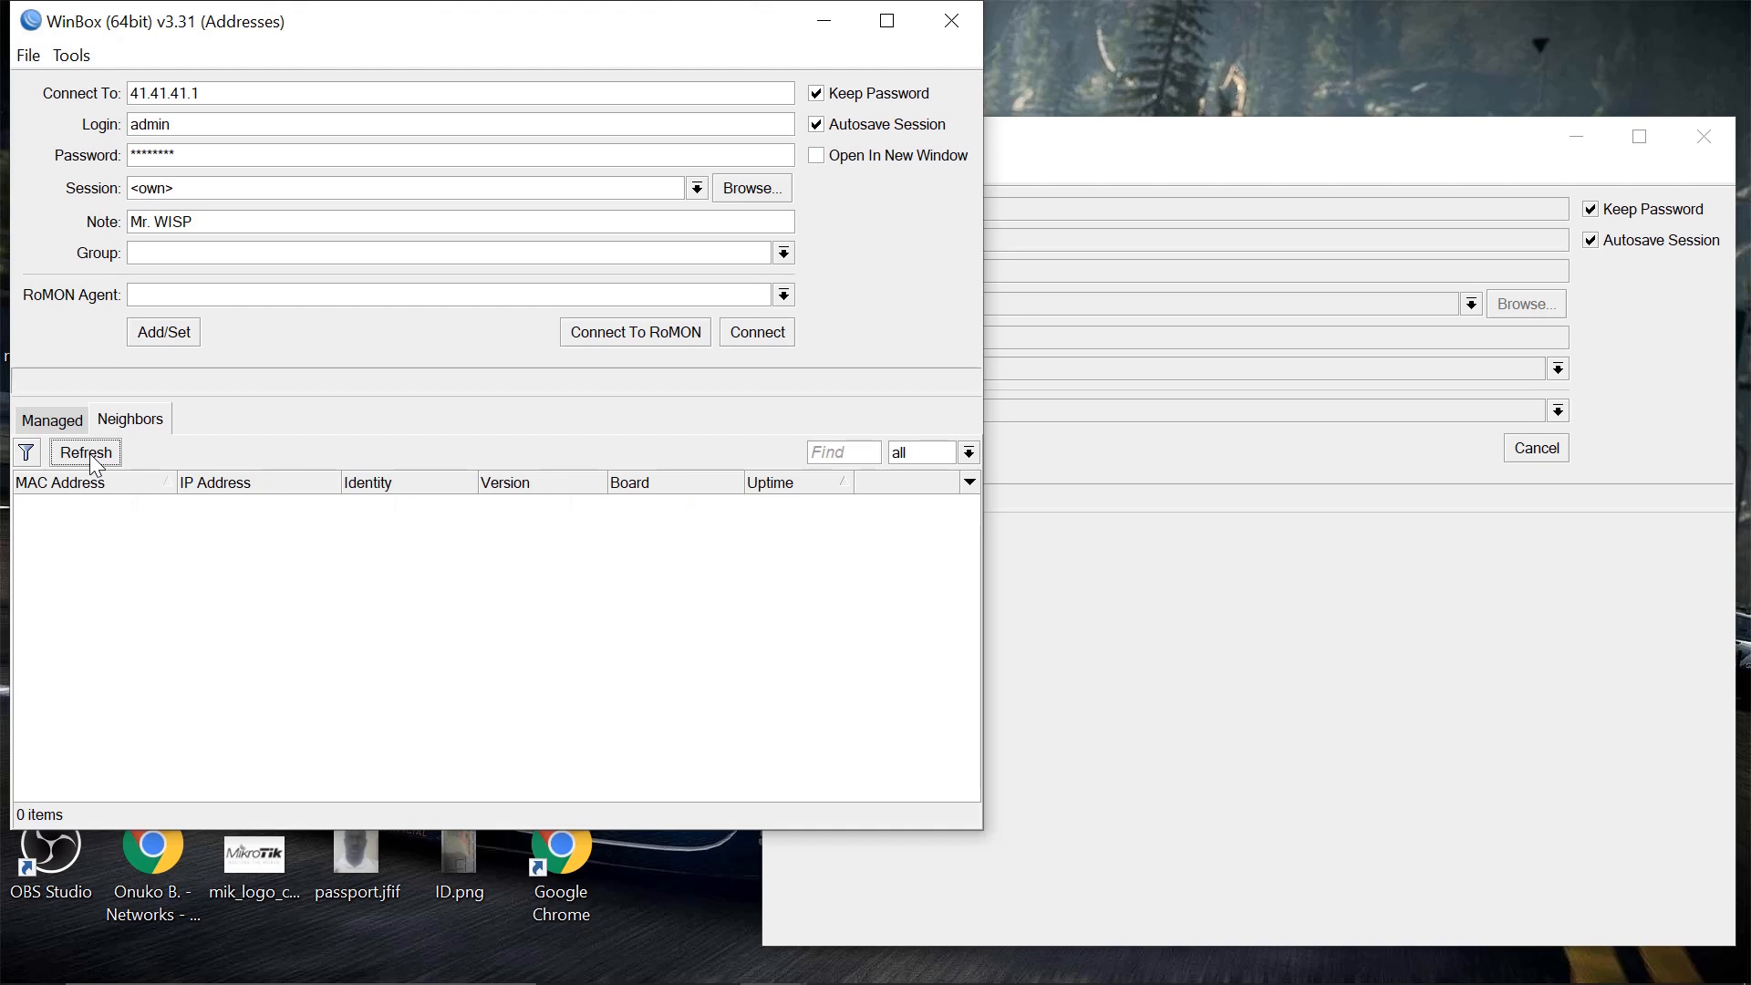
pyautogui.click(85, 452)
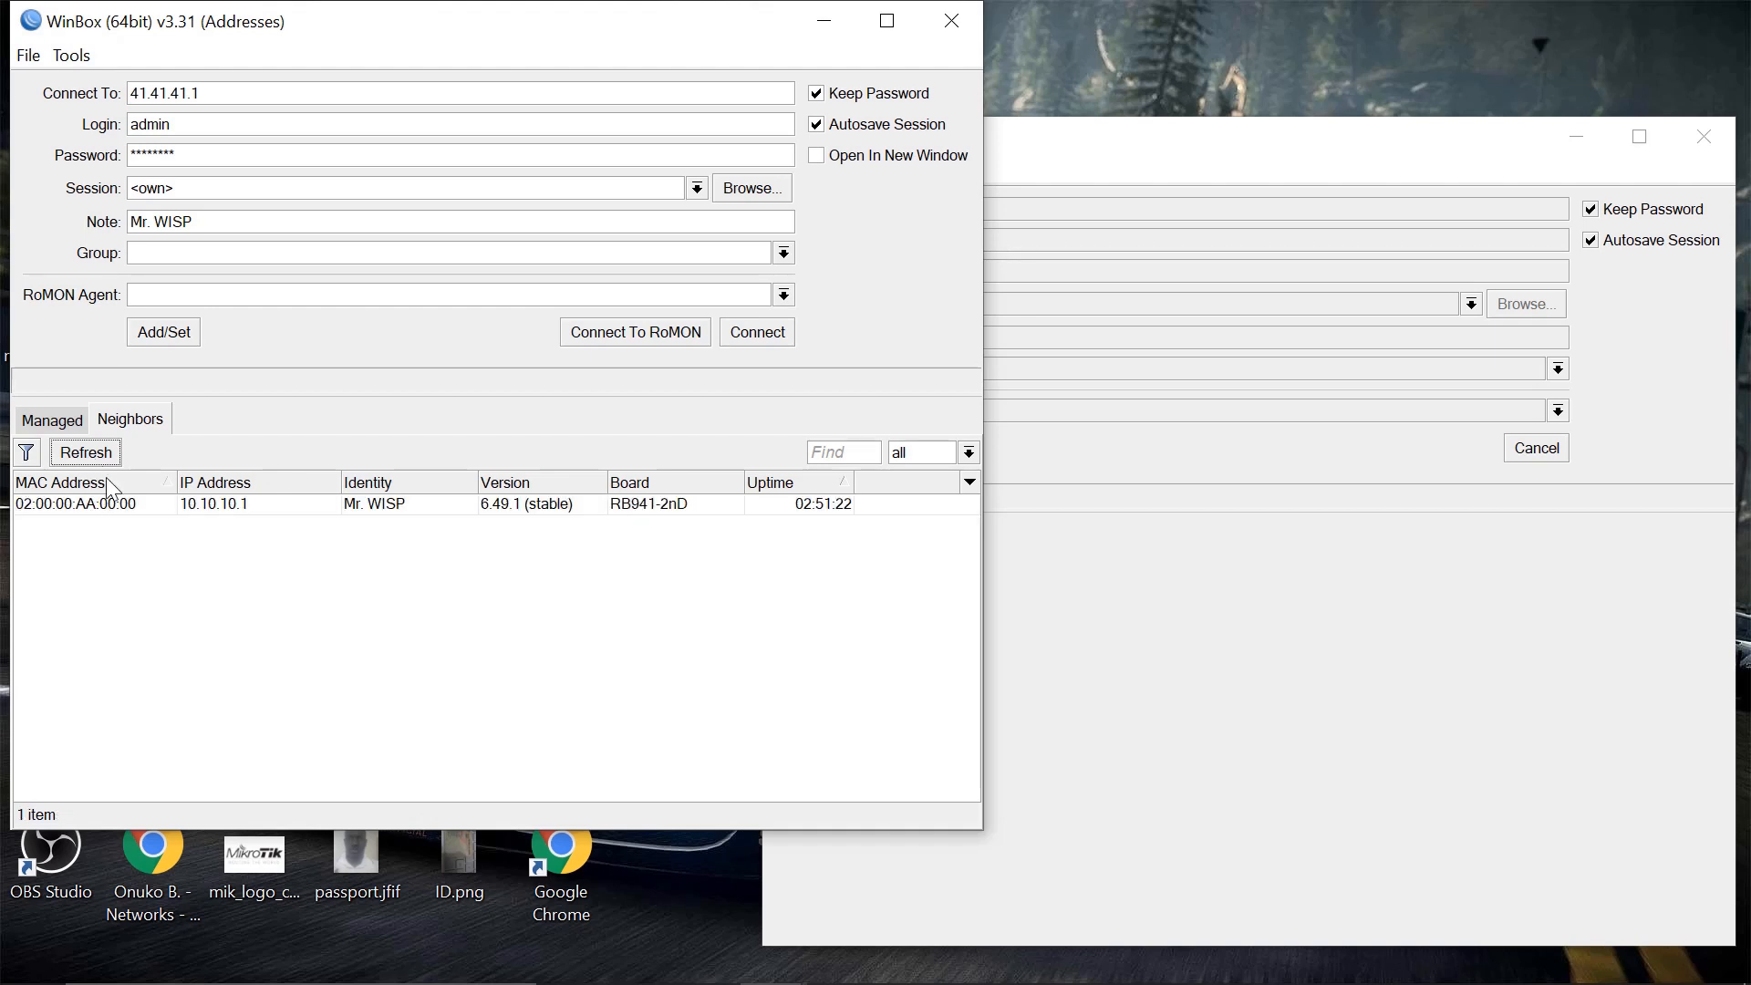
pyautogui.moveTo(176, 555)
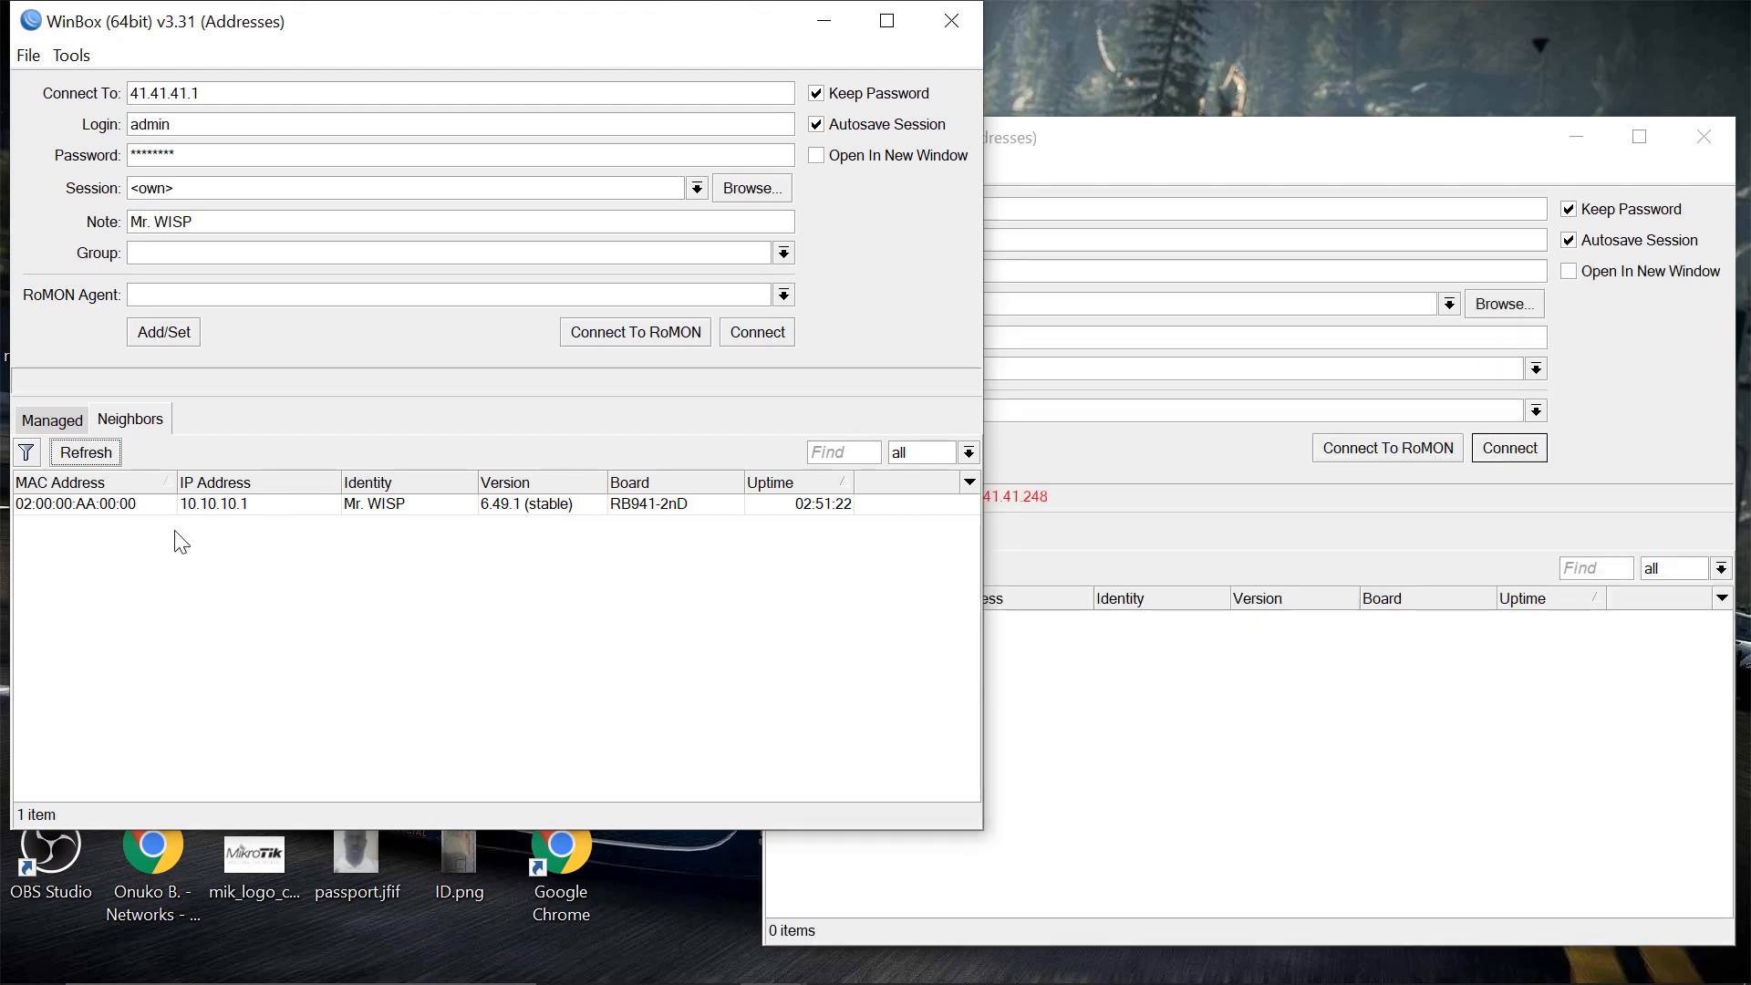
pyautogui.moveTo(172, 520)
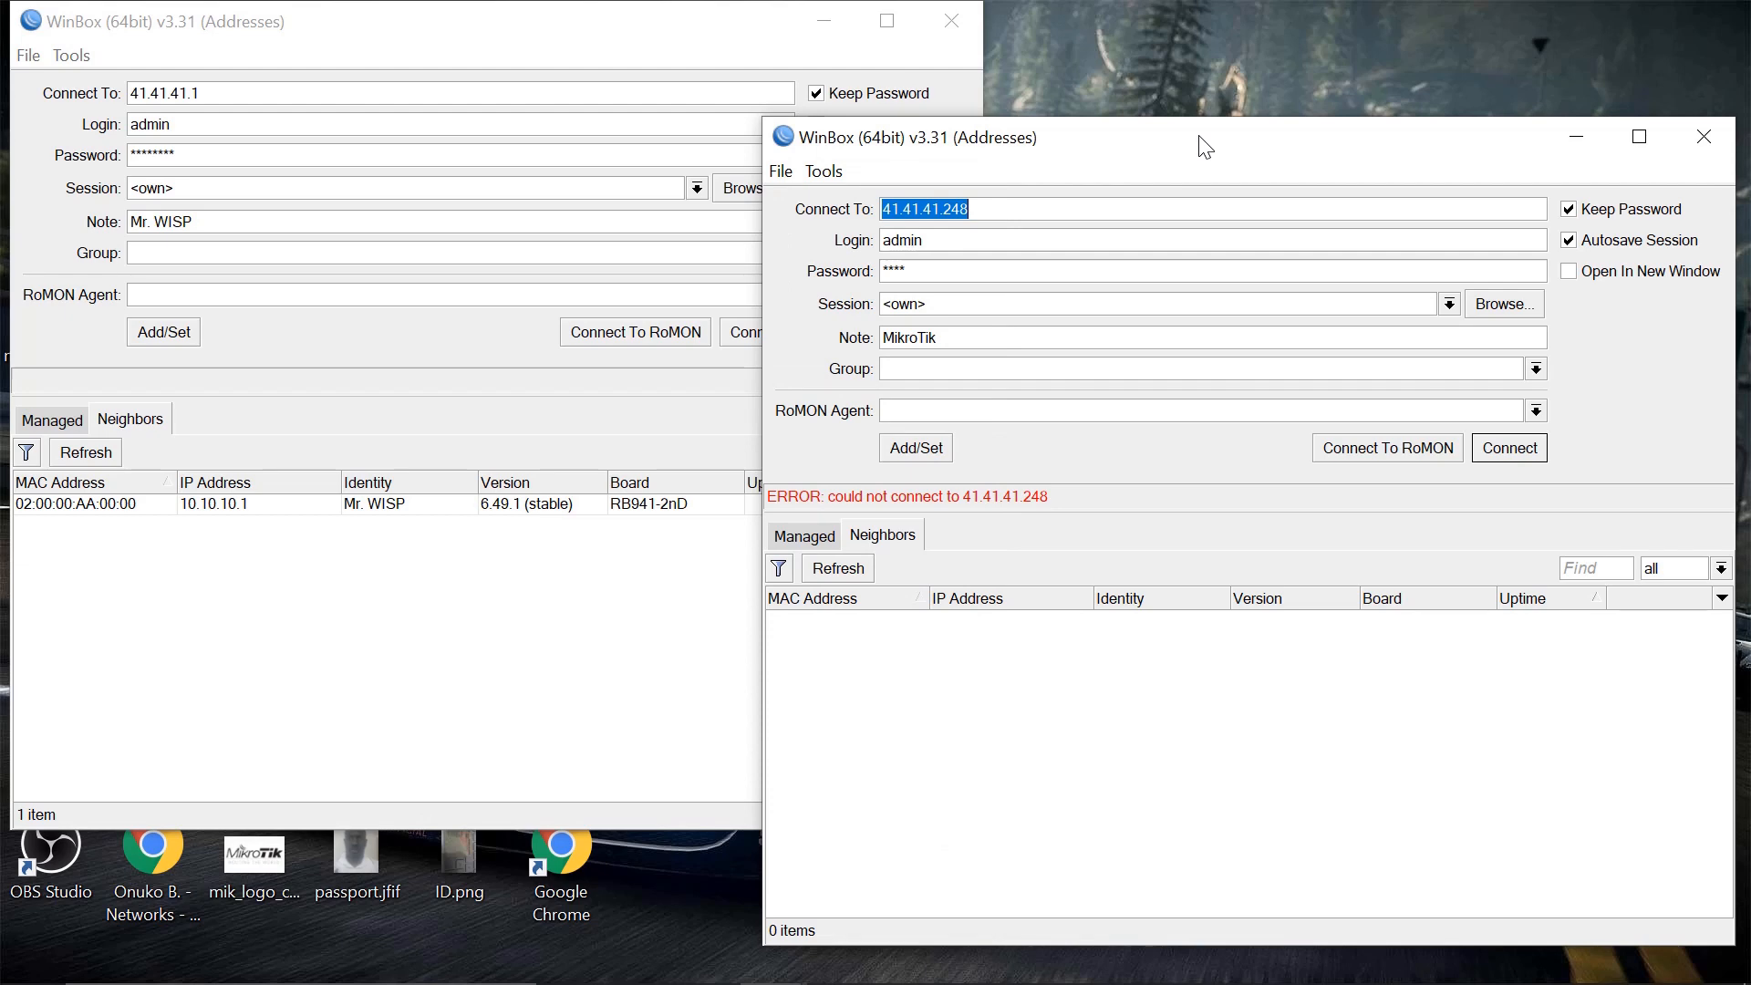
pyautogui.moveTo(1079, 153)
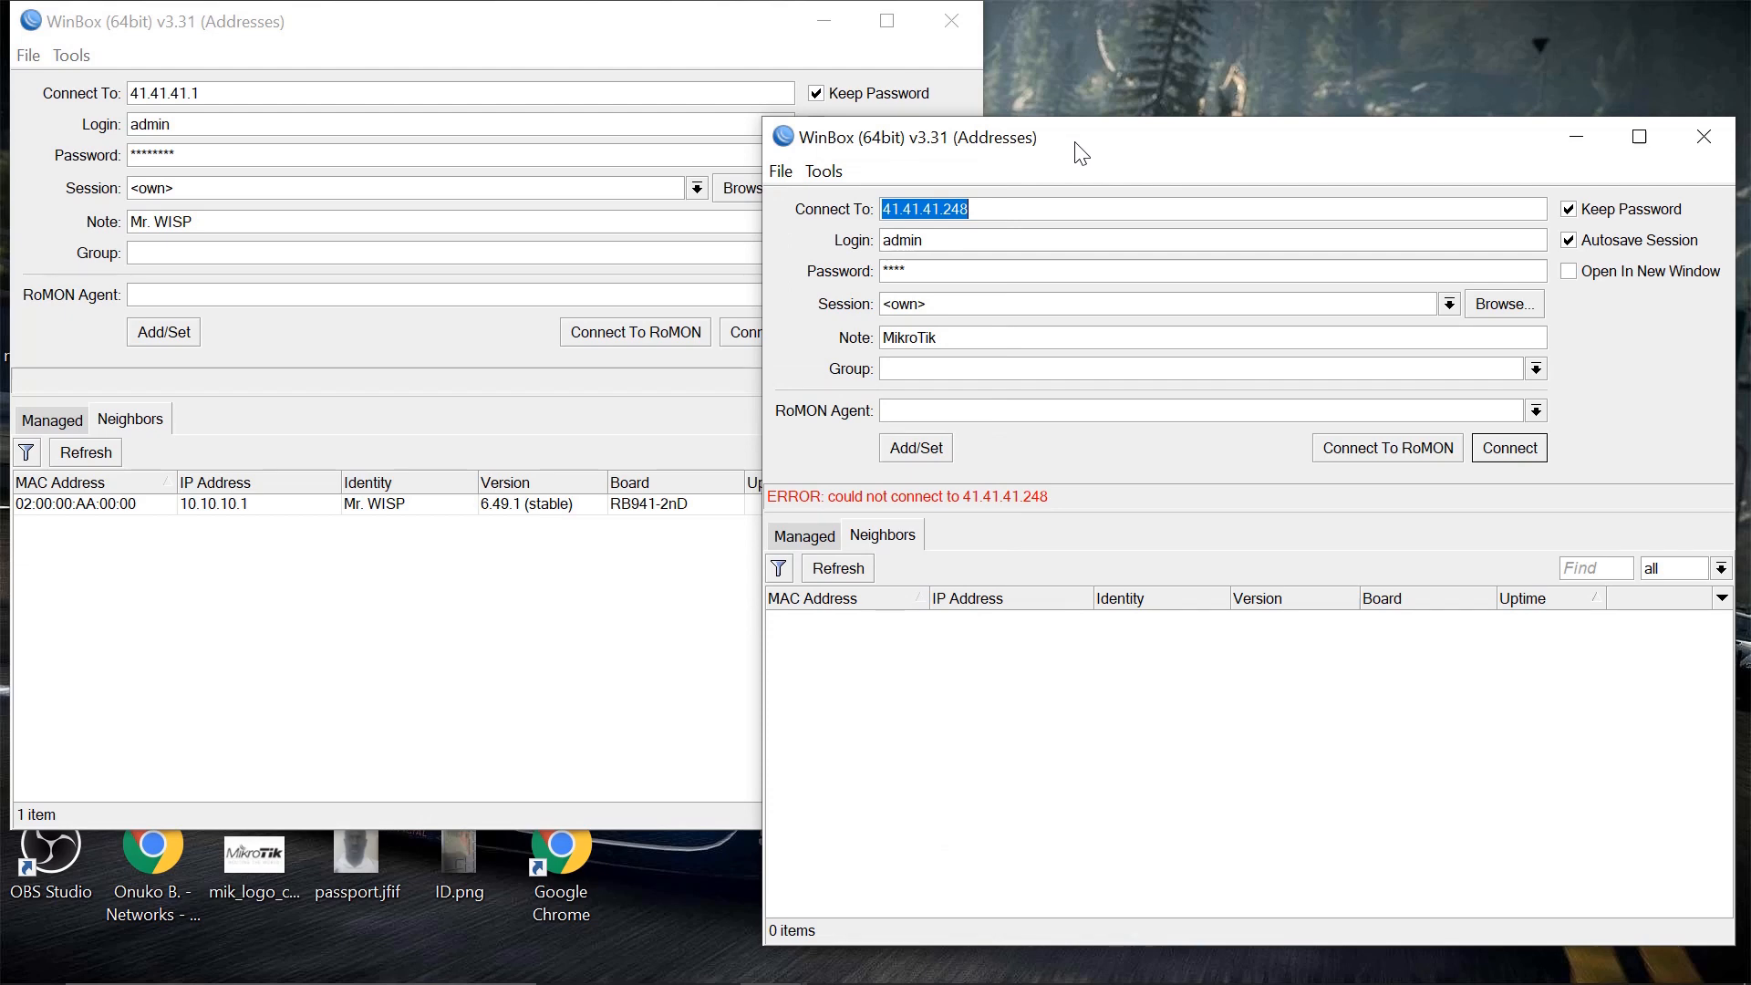